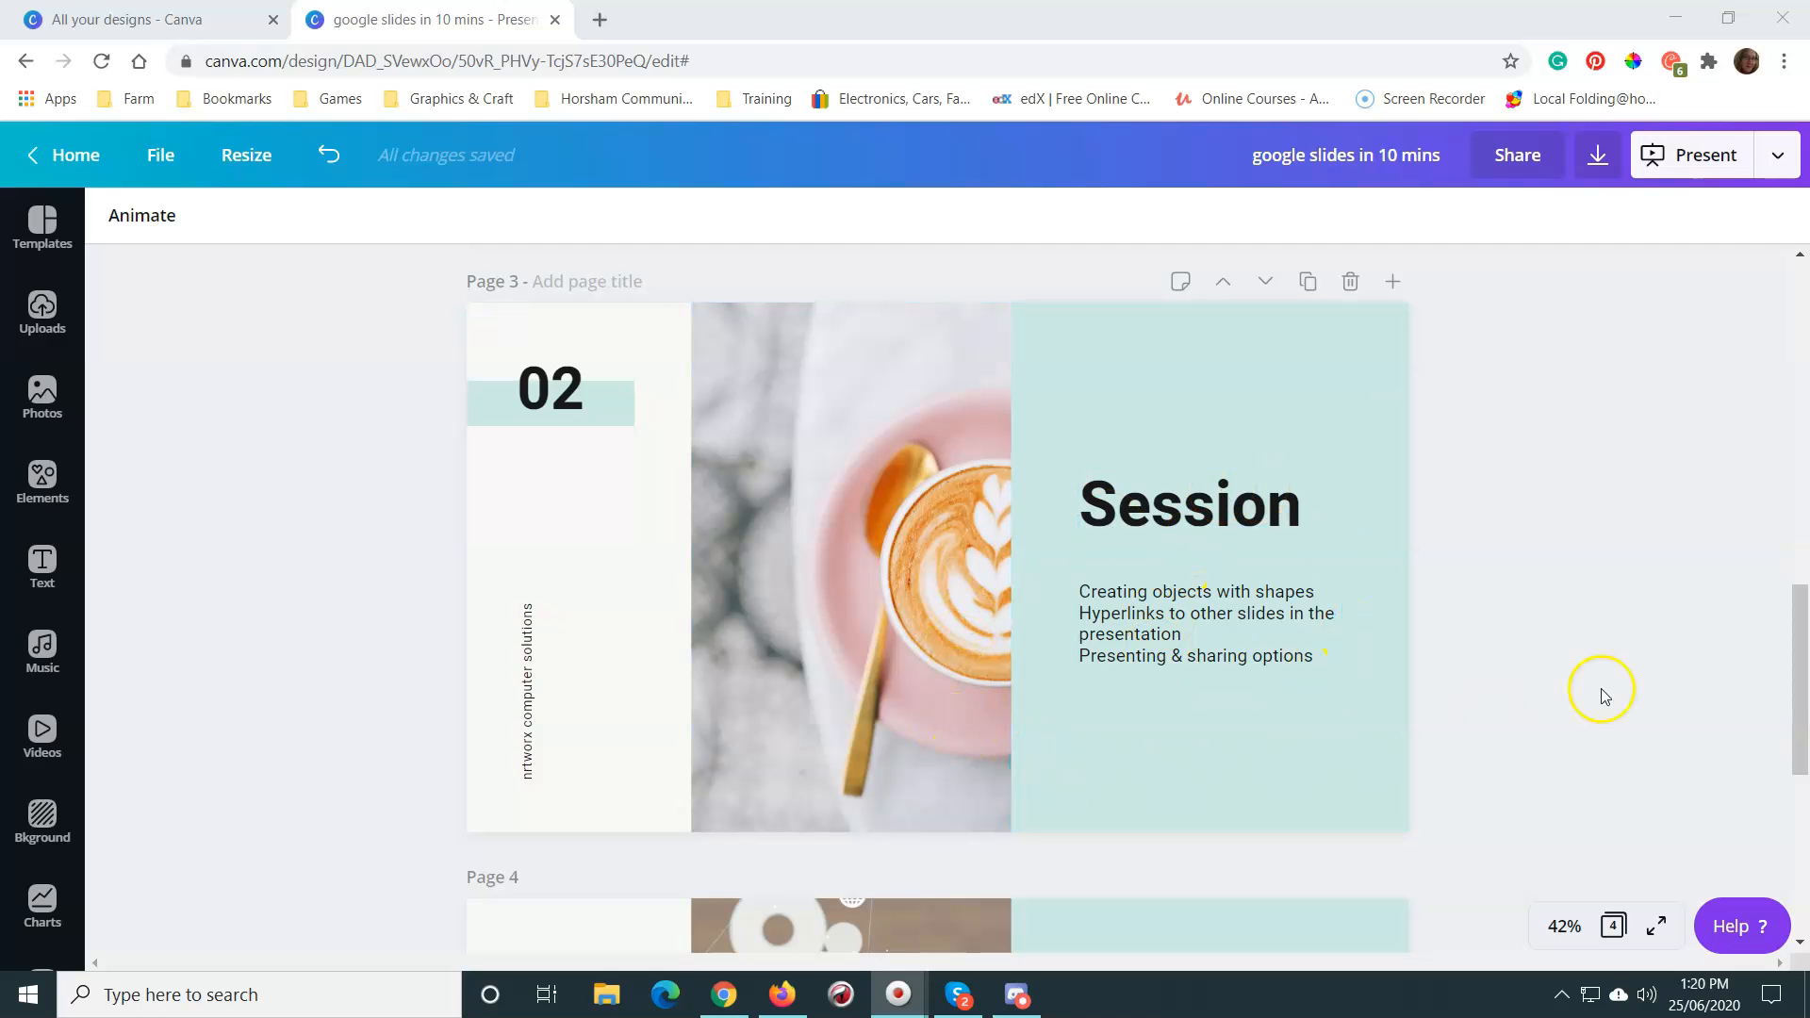
mouse_move(1617, 586)
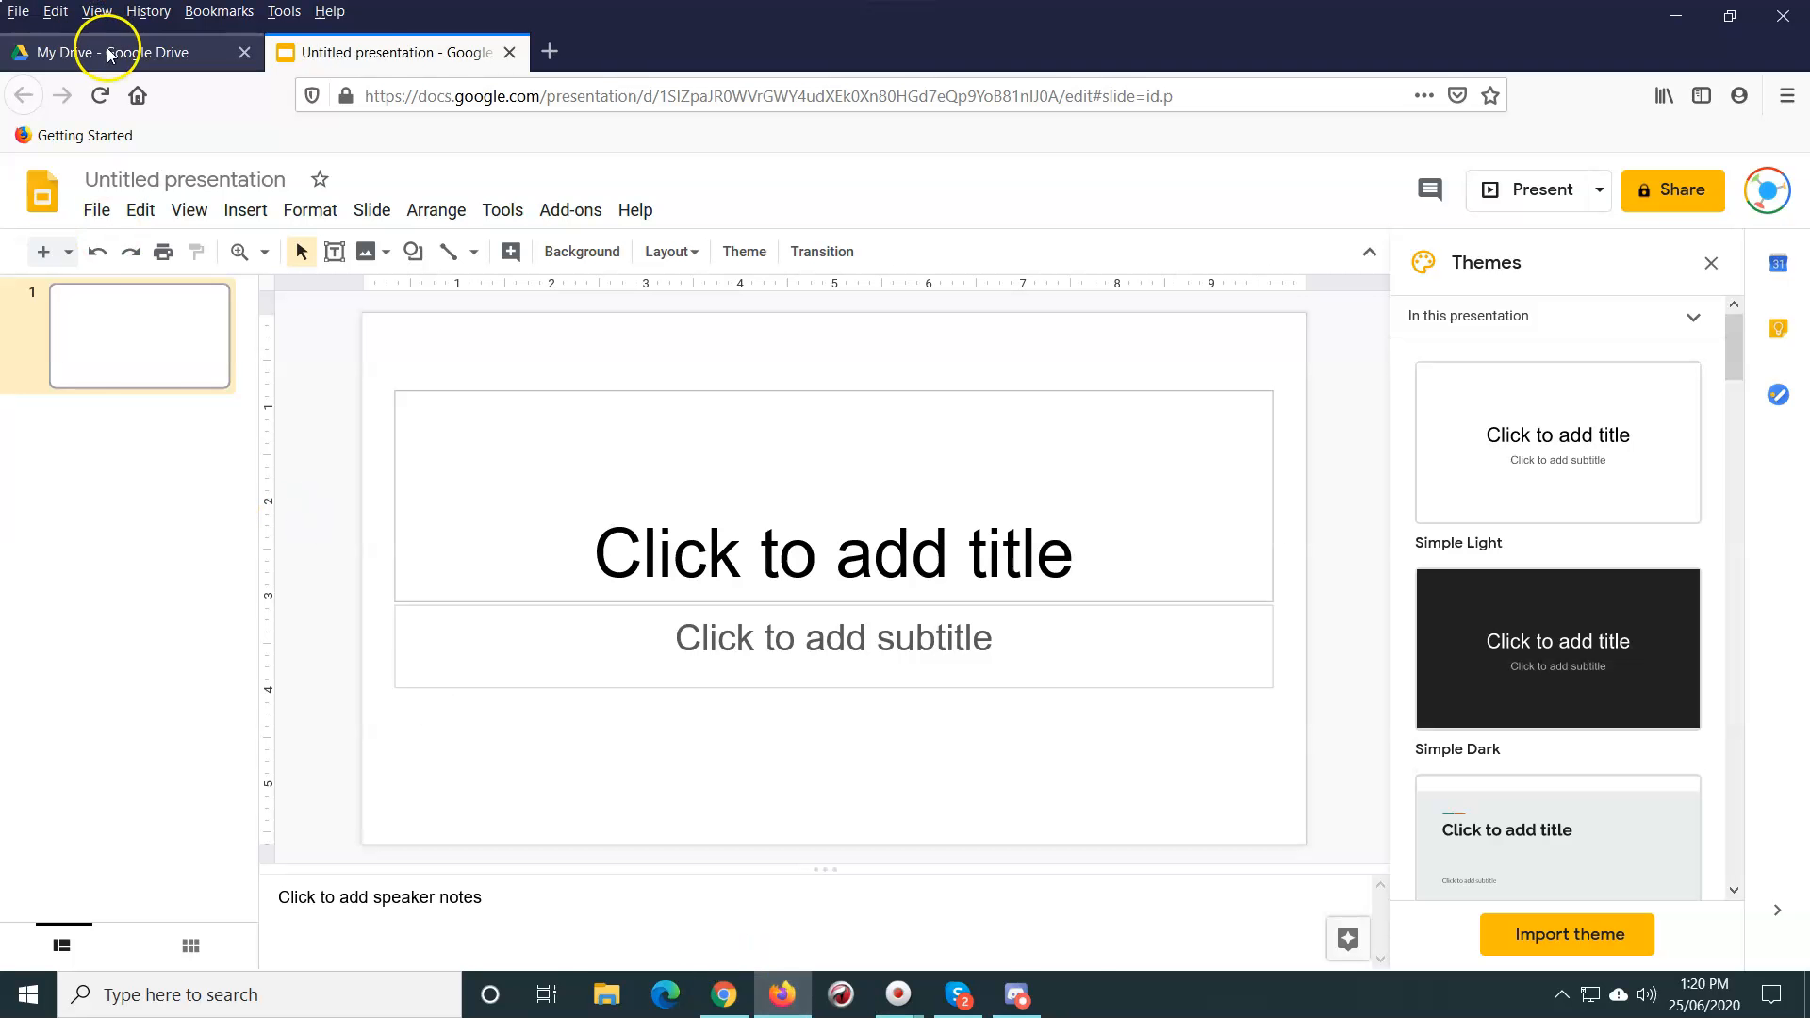
Step: Switch to My Drive in Google Drive and bring up the New file-creation menu
click(115, 52)
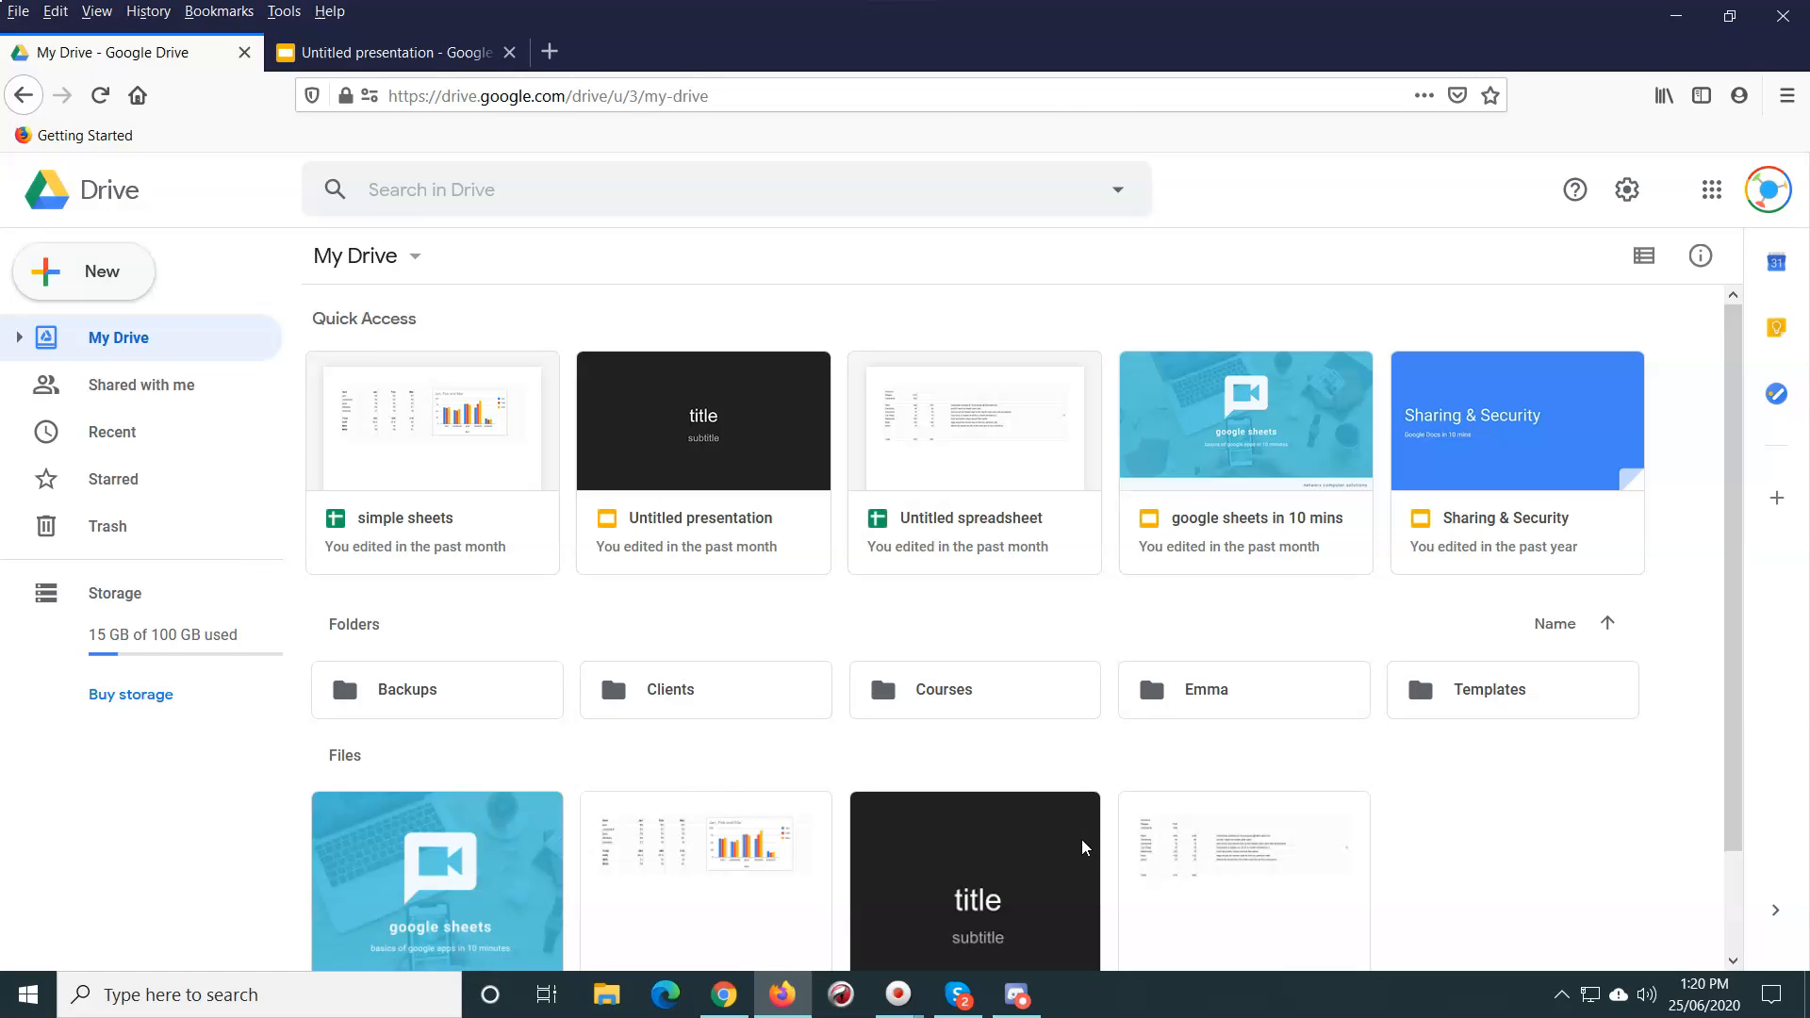
click(1078, 835)
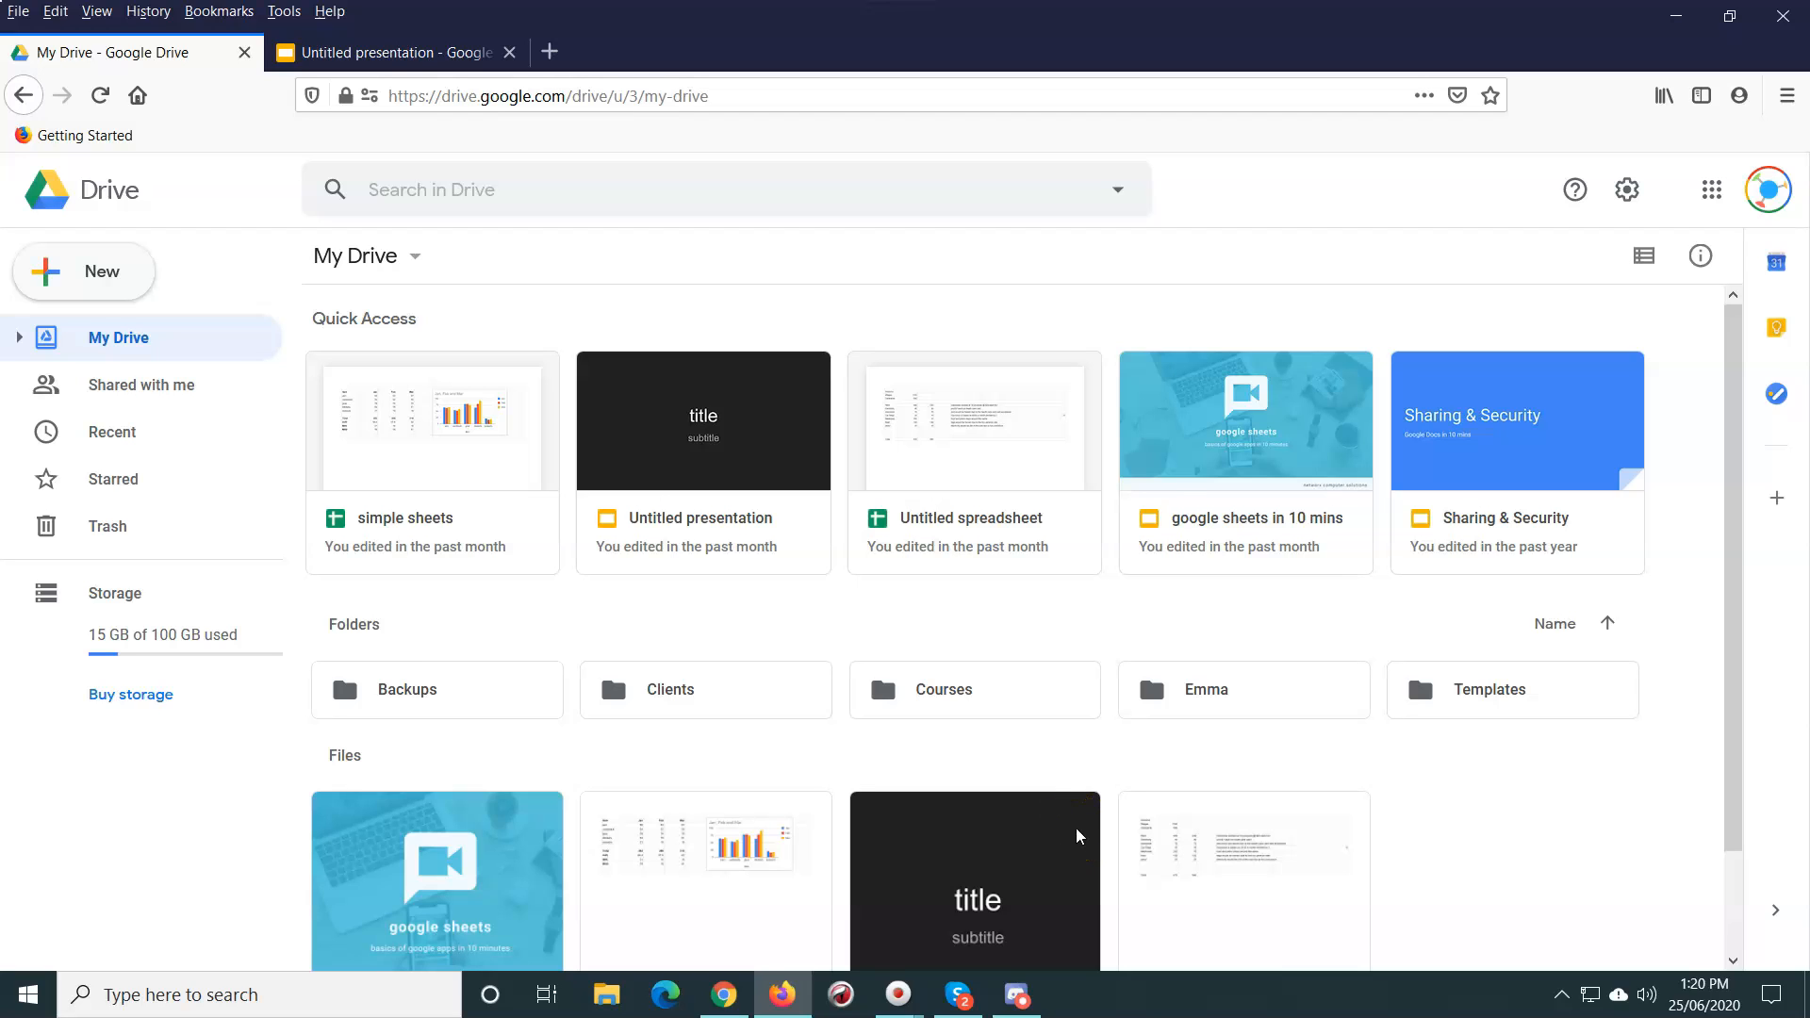
mouse_move(1712, 190)
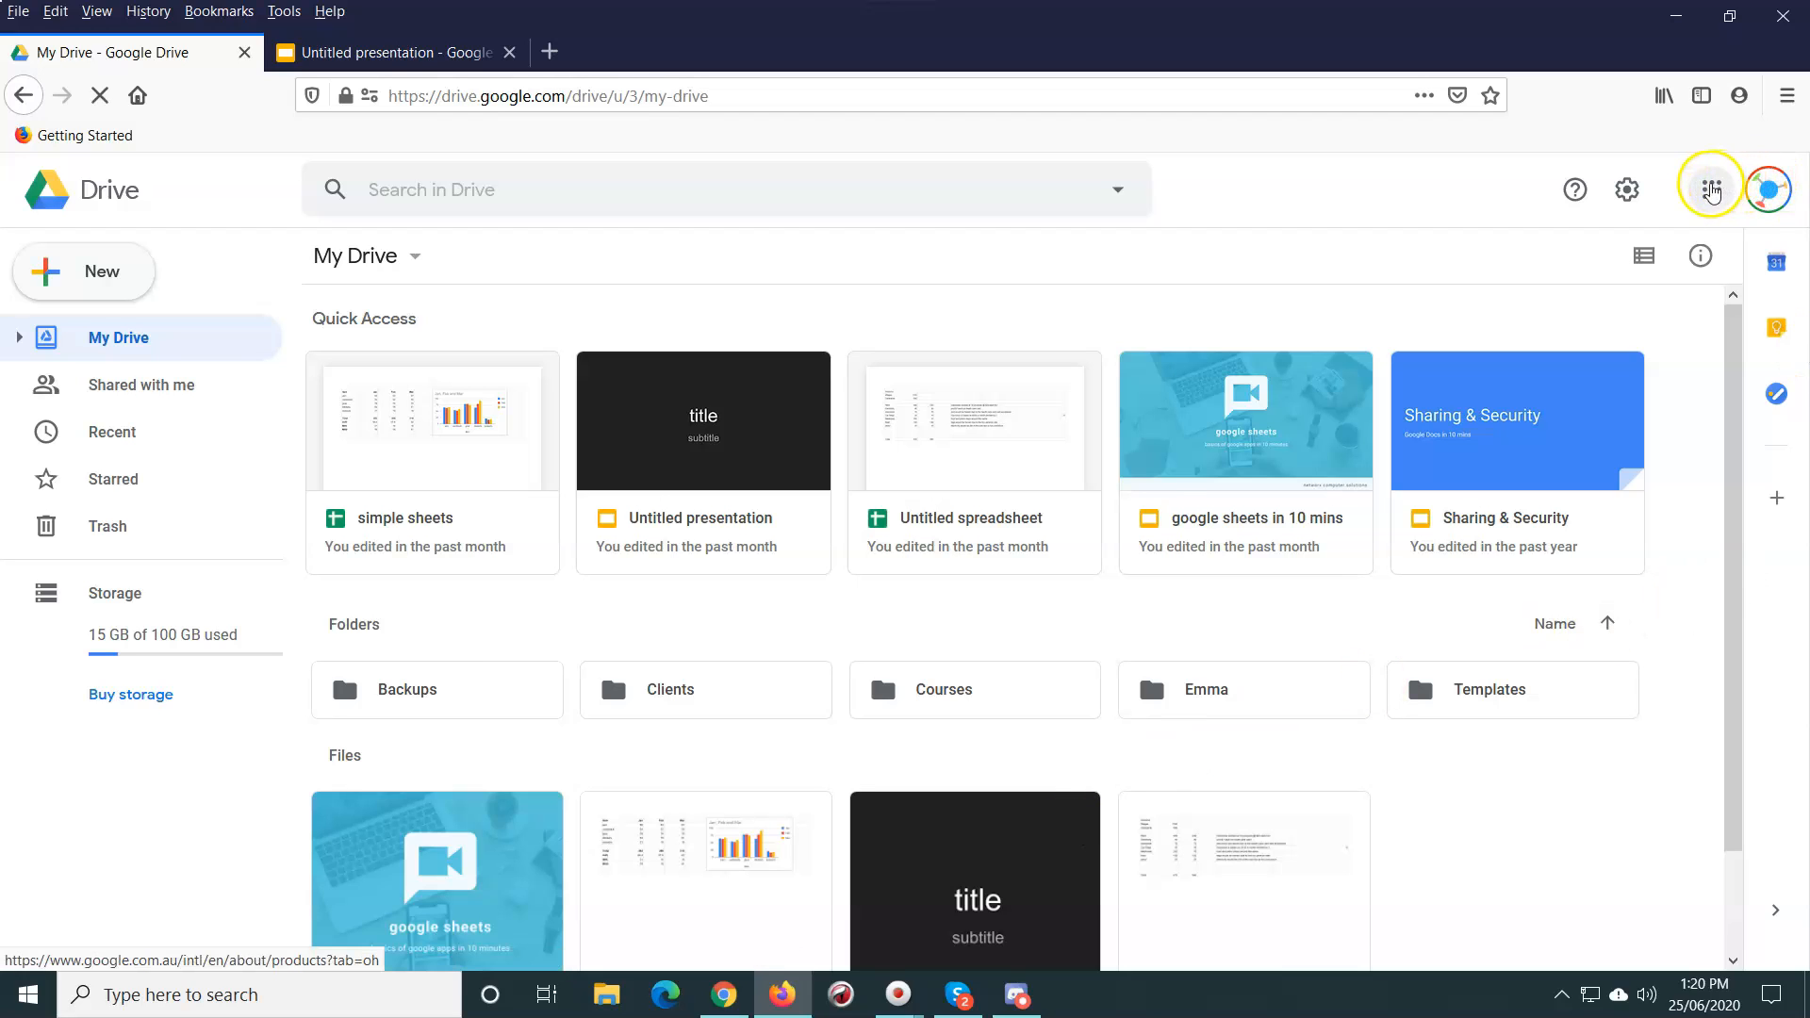
mouse_move(1712, 189)
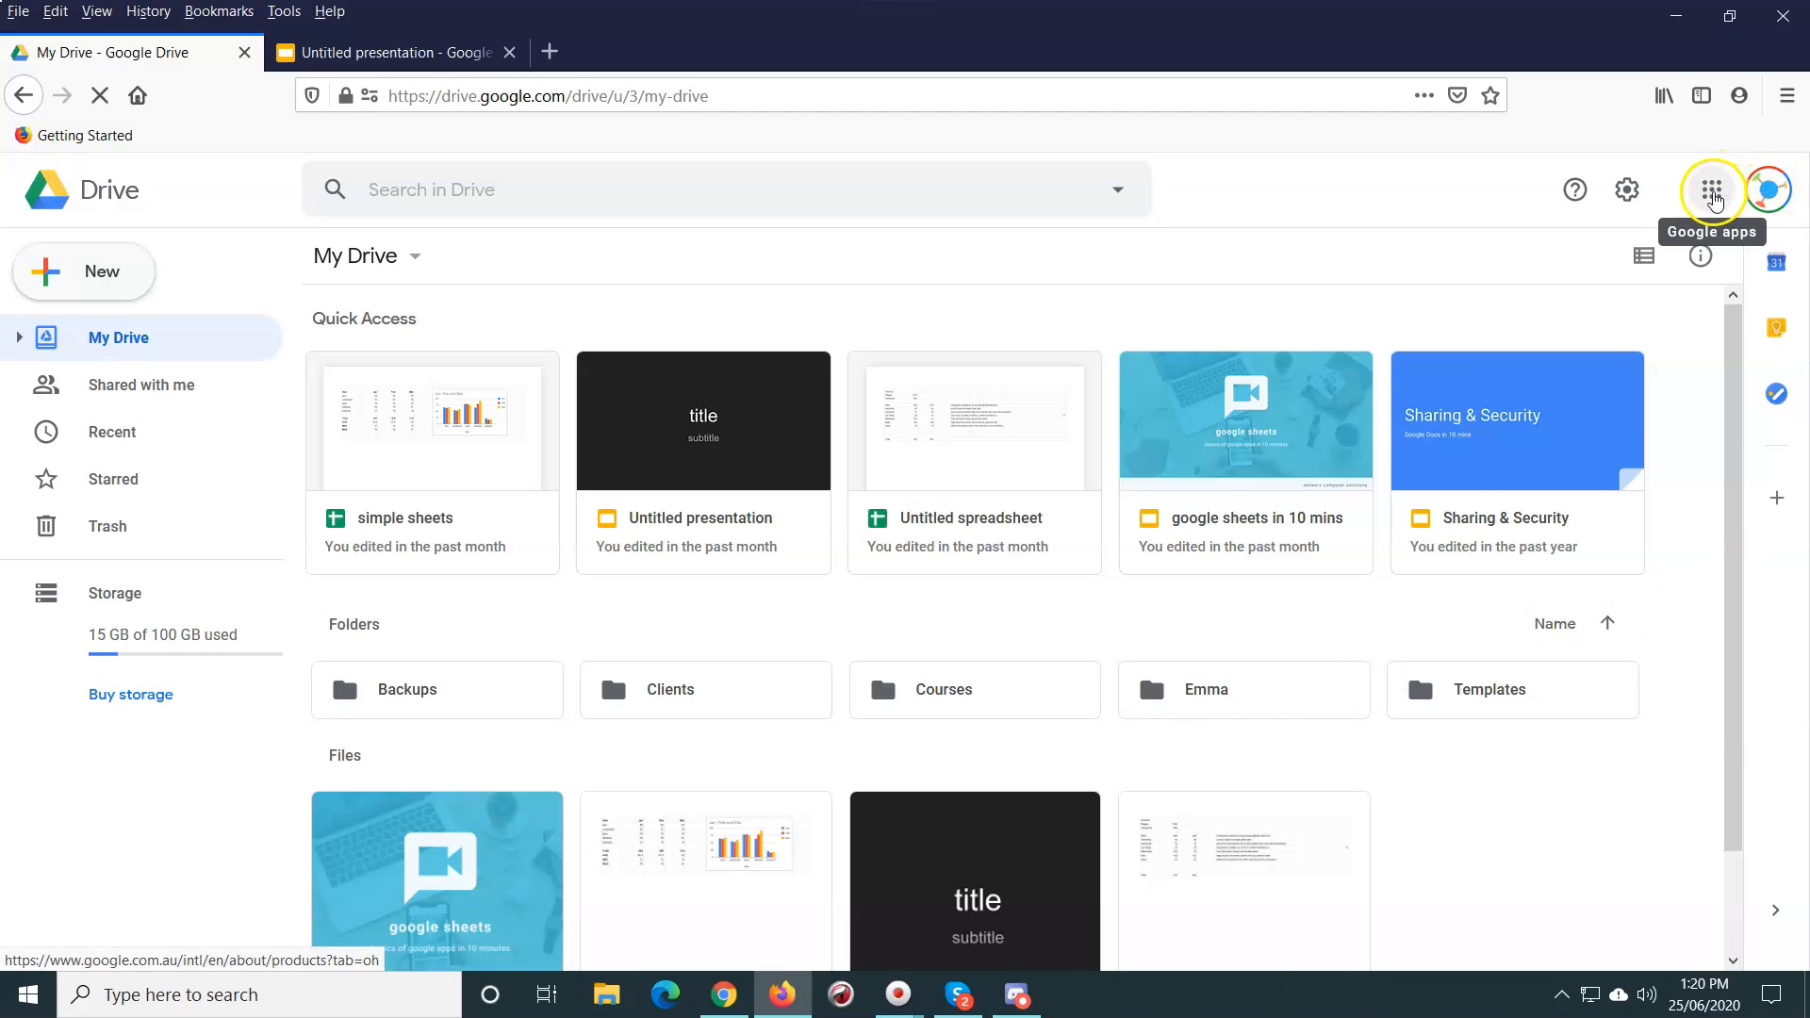
click(1711, 189)
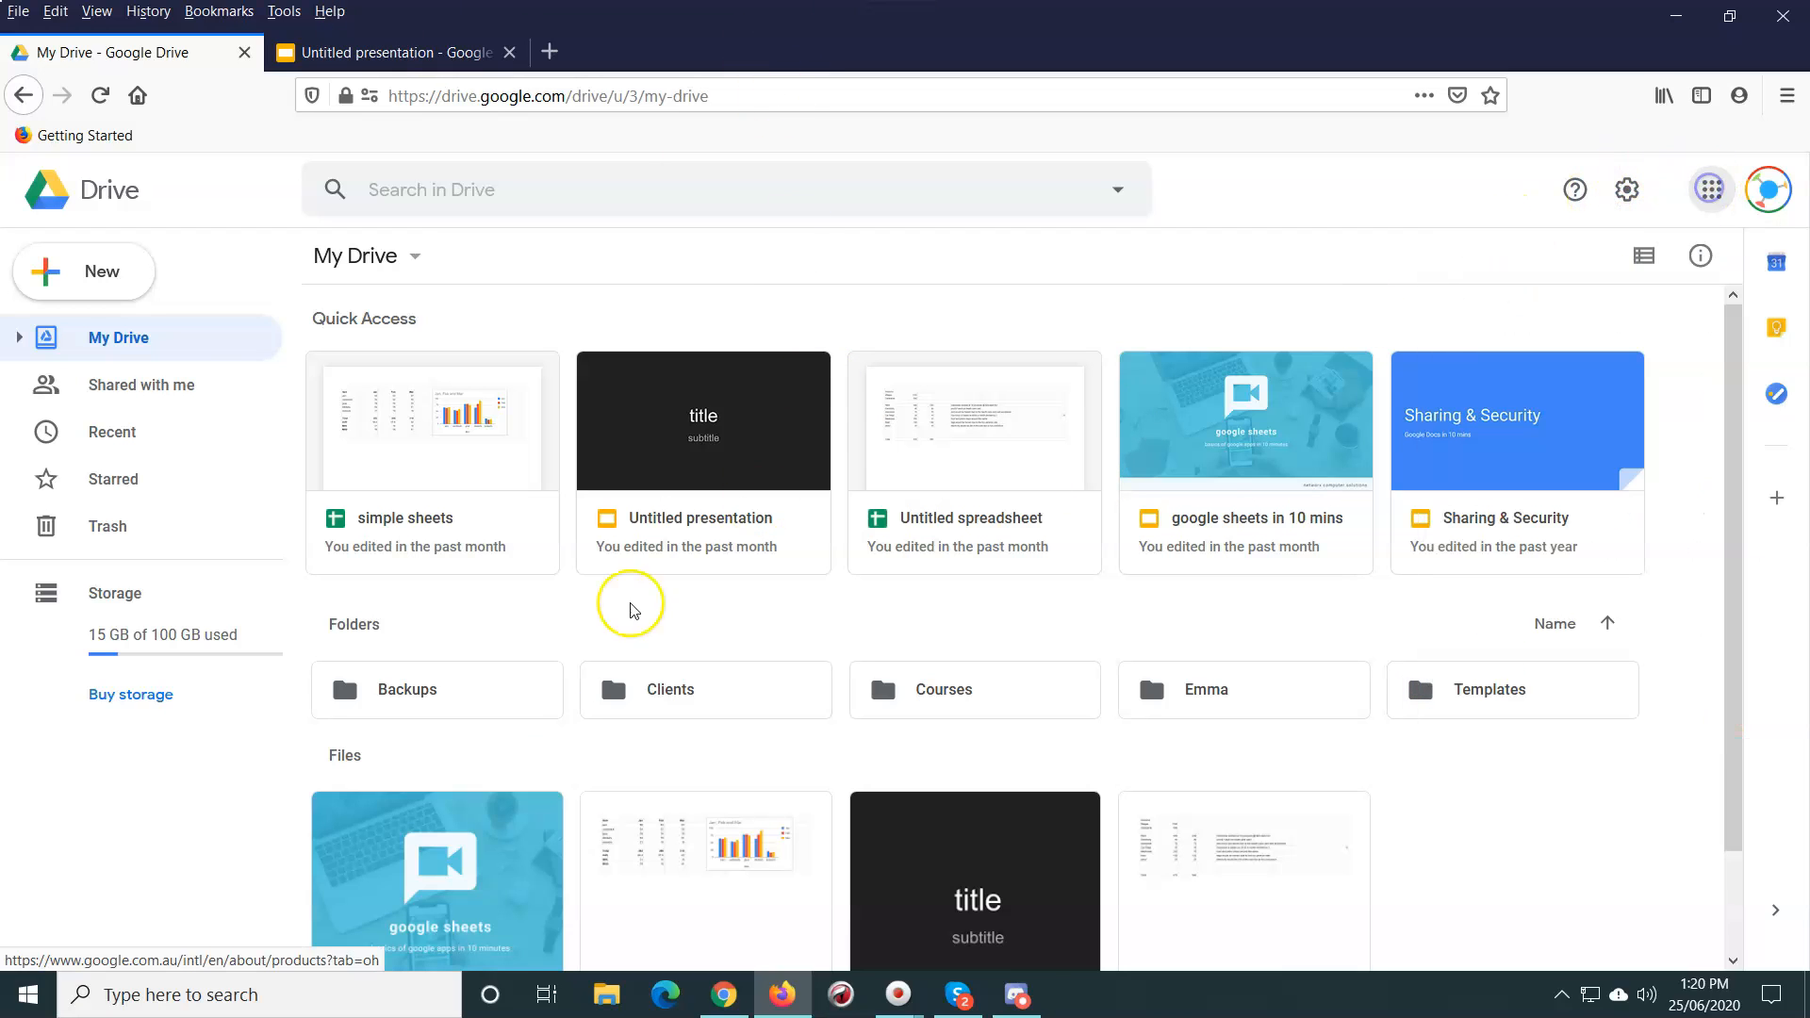
mouse_move(1363, 860)
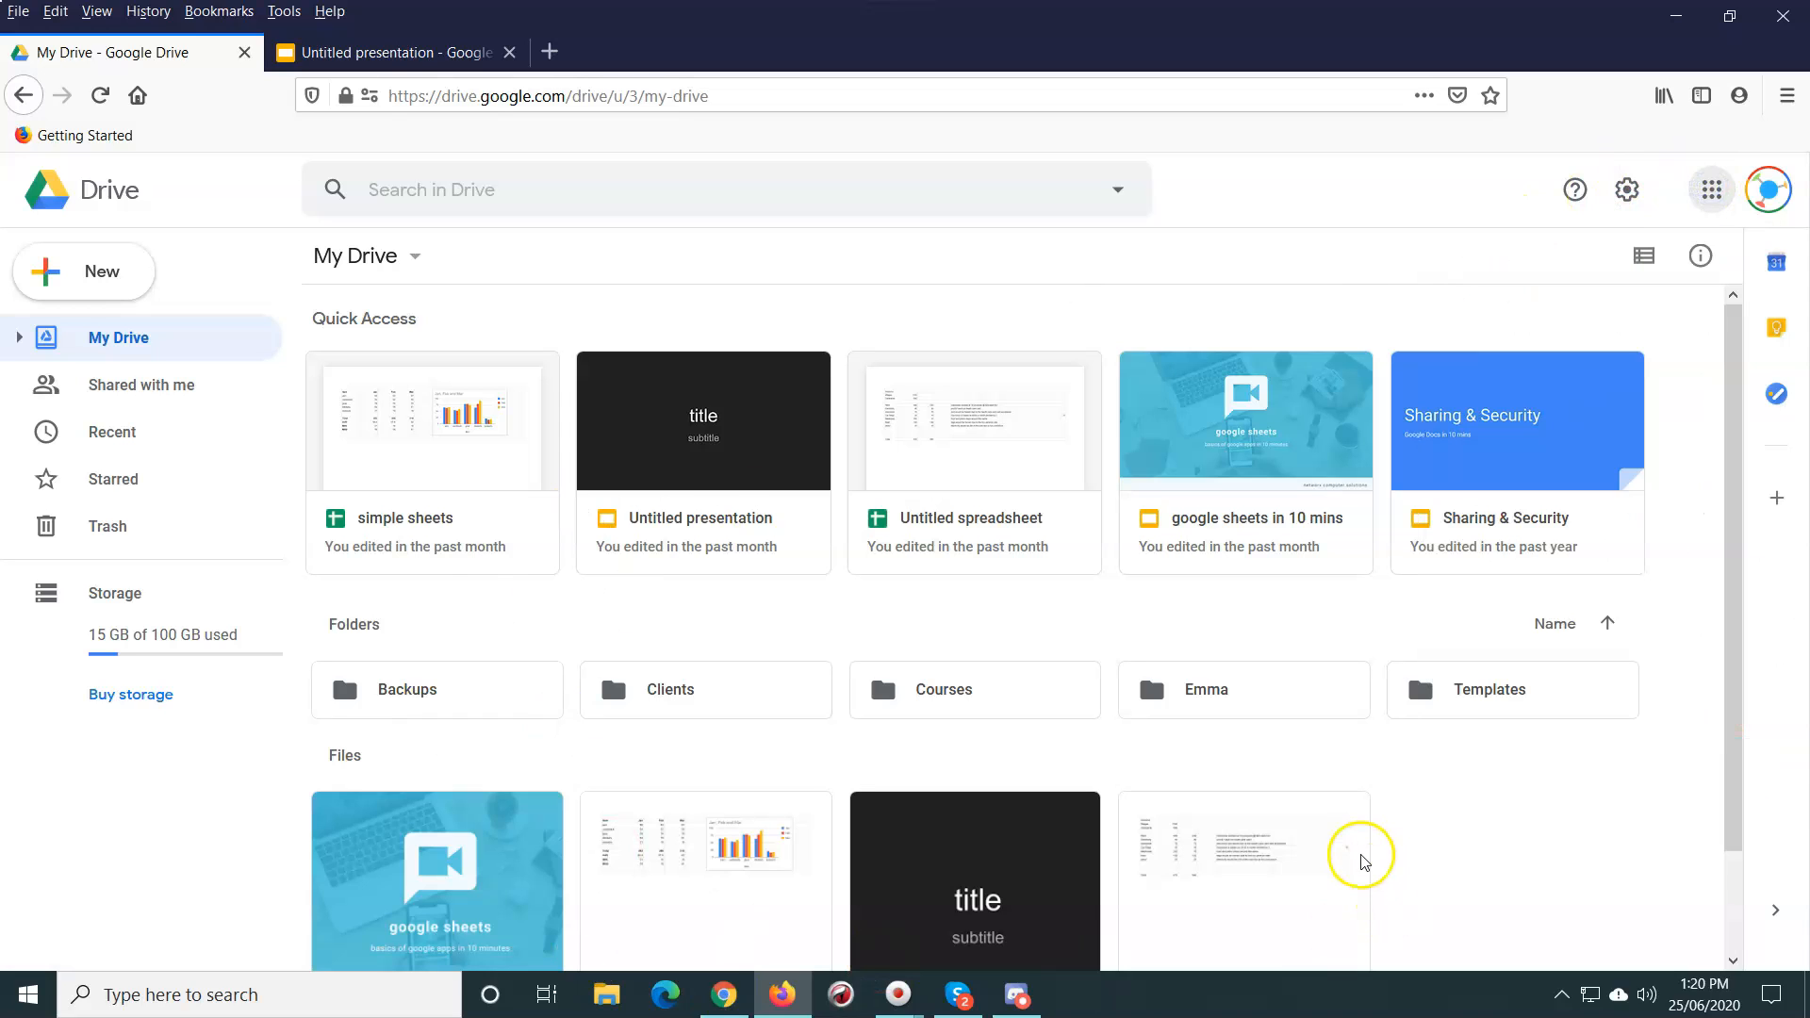
mouse_move(1630, 514)
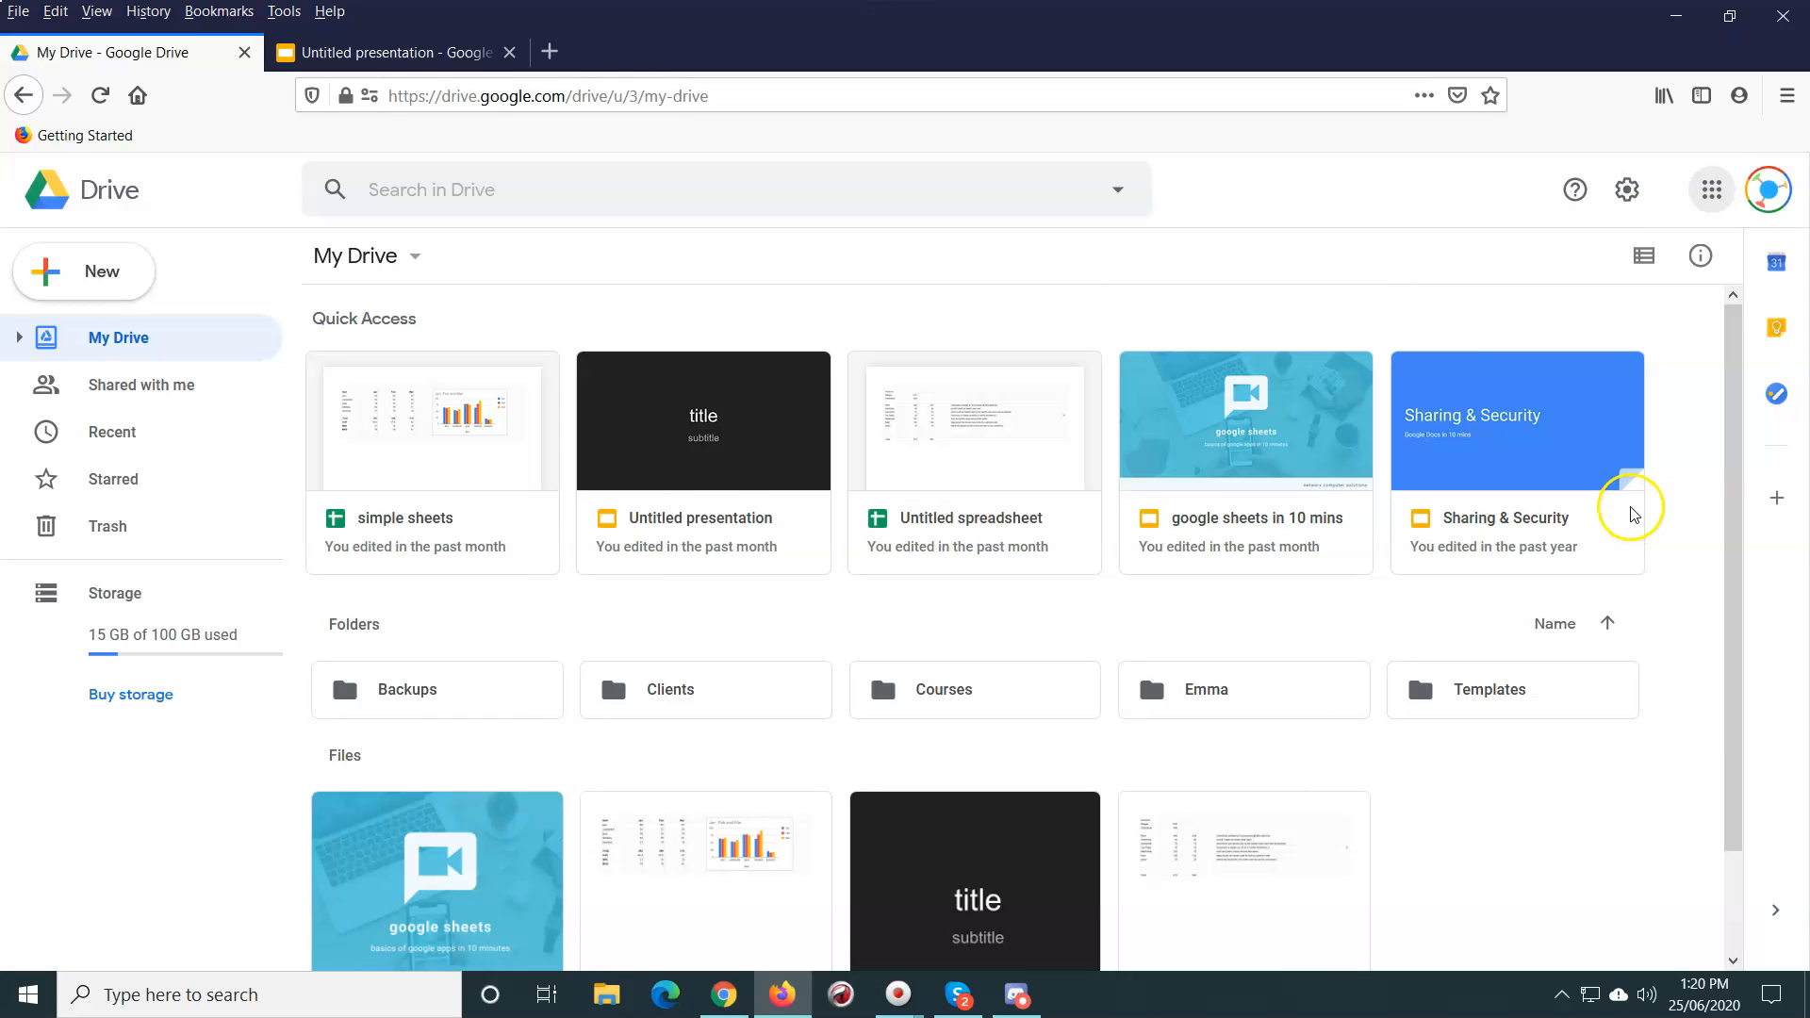
mouse_move(102, 302)
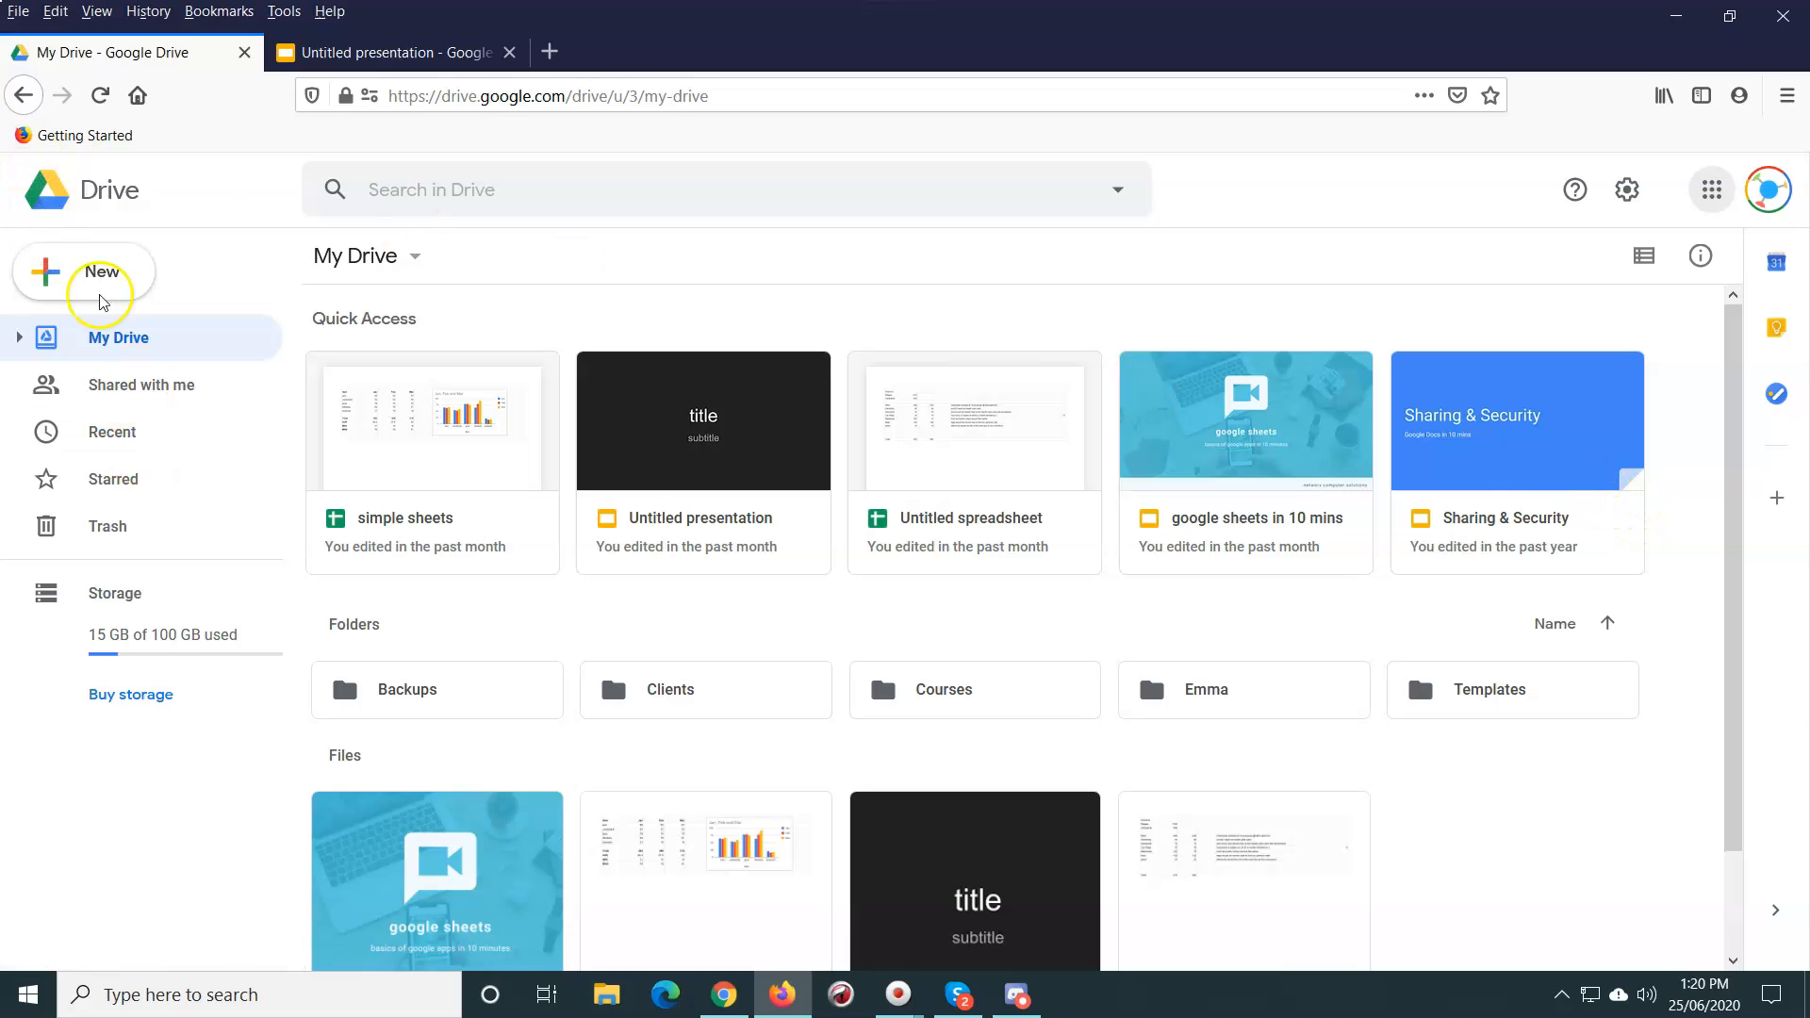
click(83, 271)
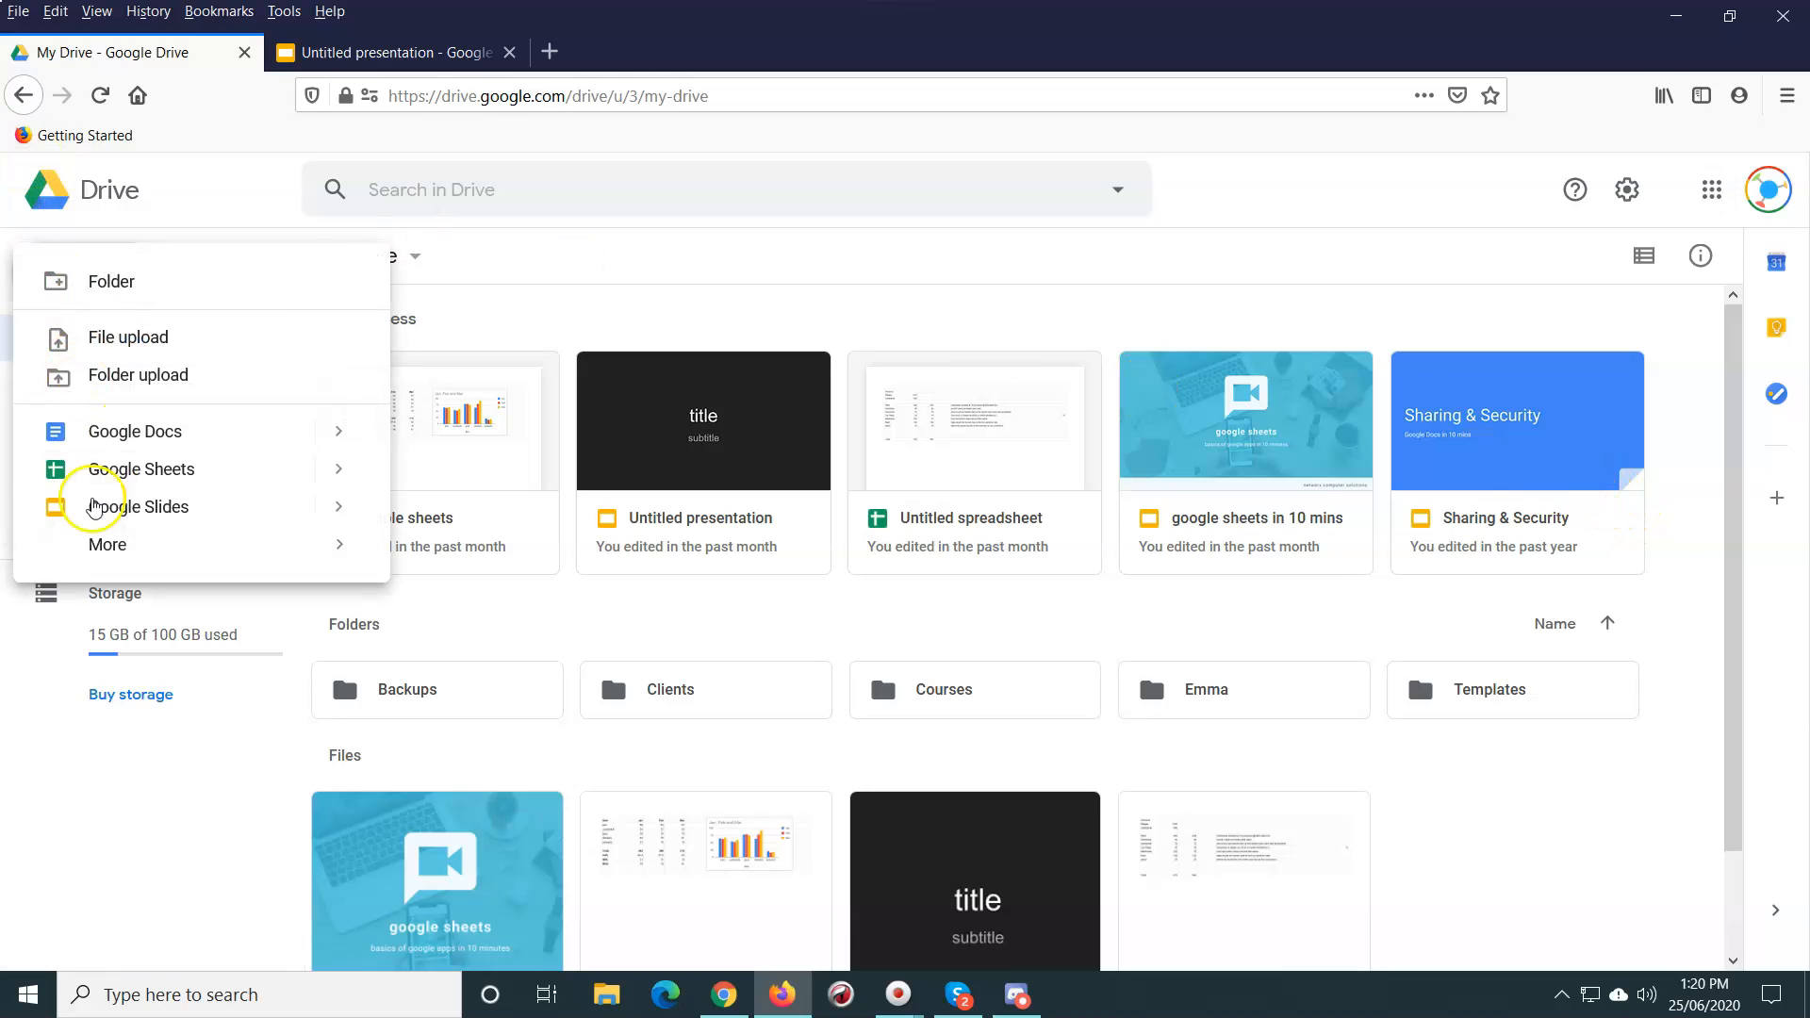
mouse_move(141, 468)
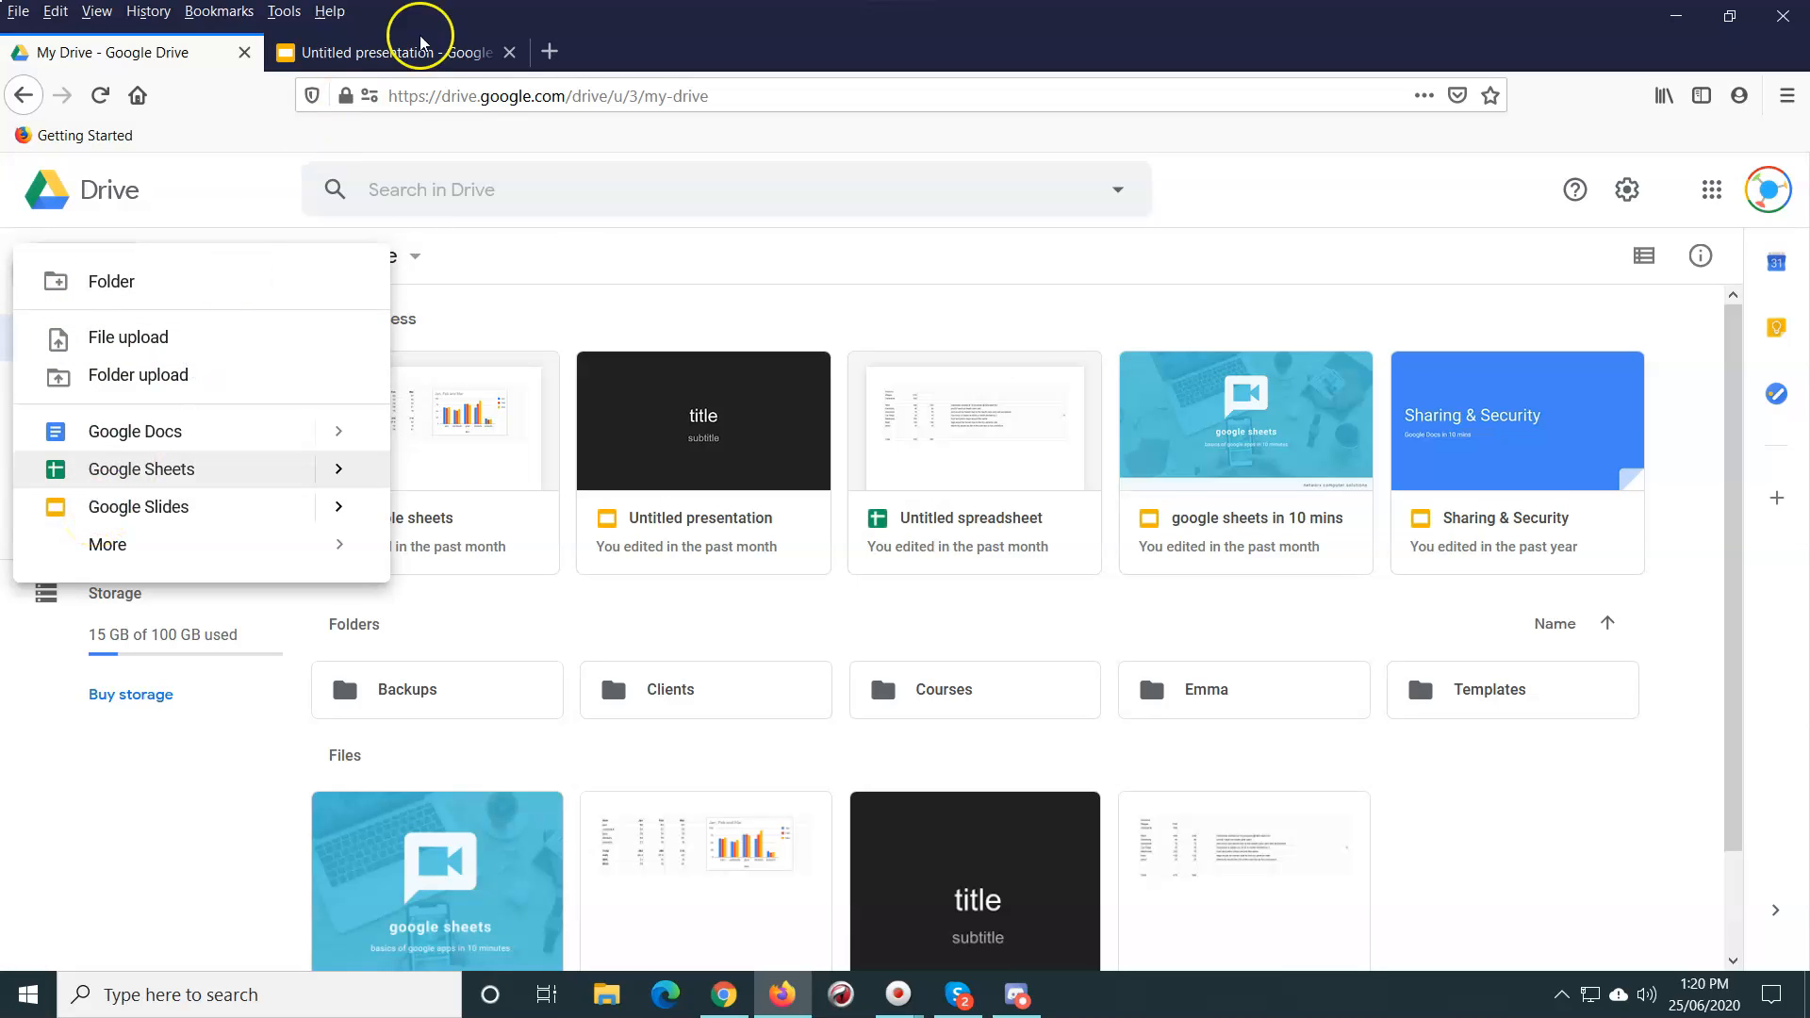
Step: Give the untitled presentation the orange Swiss theme, replacing the briefly tried Shift theme
click(393, 52)
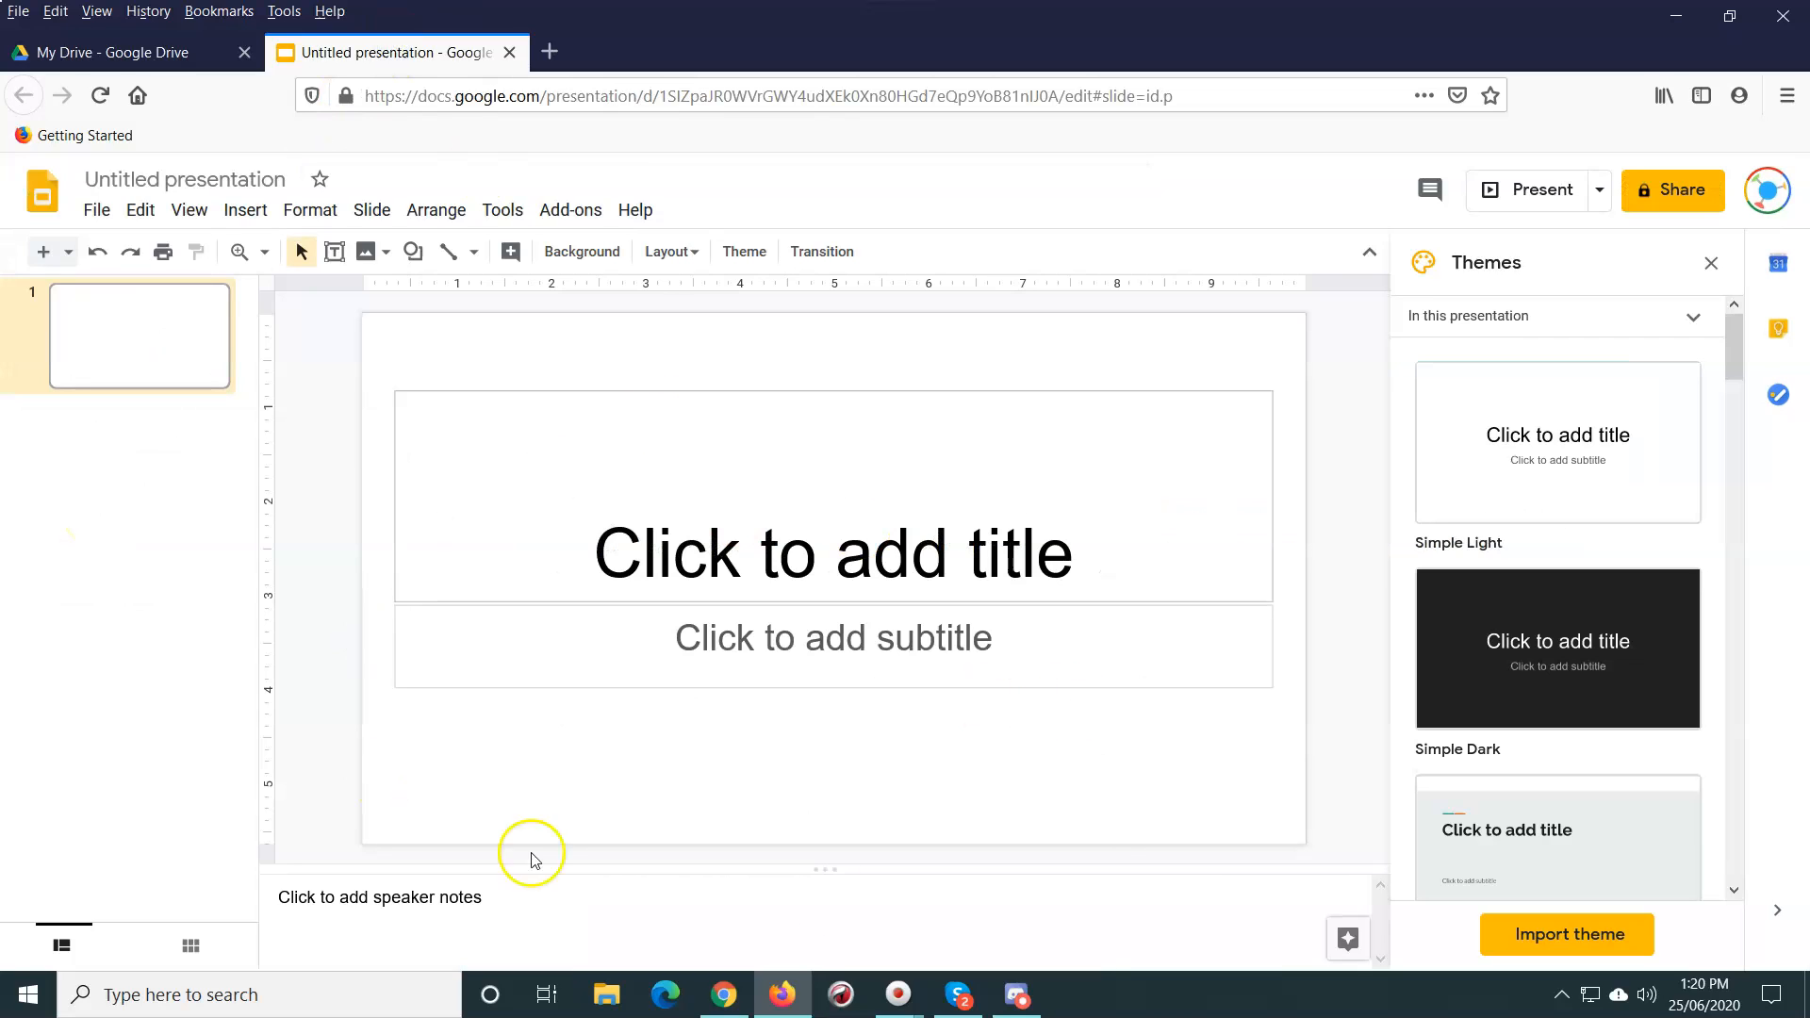
mouse_move(90, 715)
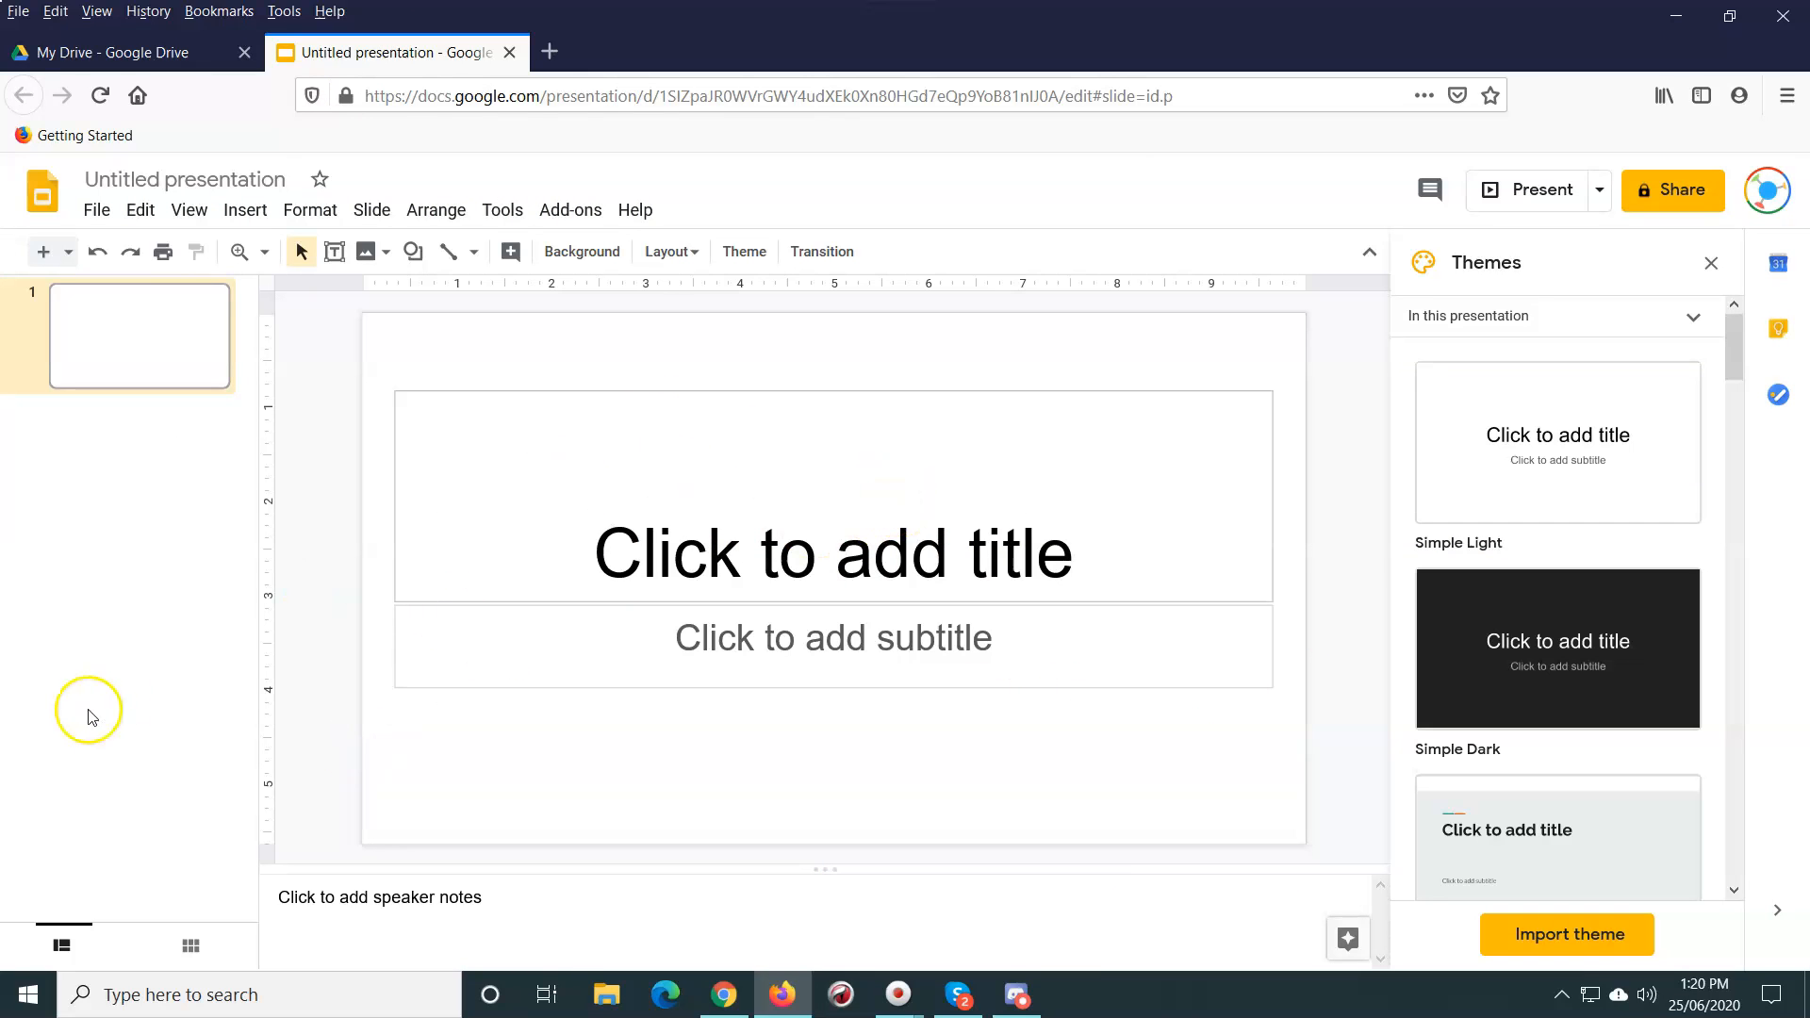
mouse_move(1188, 701)
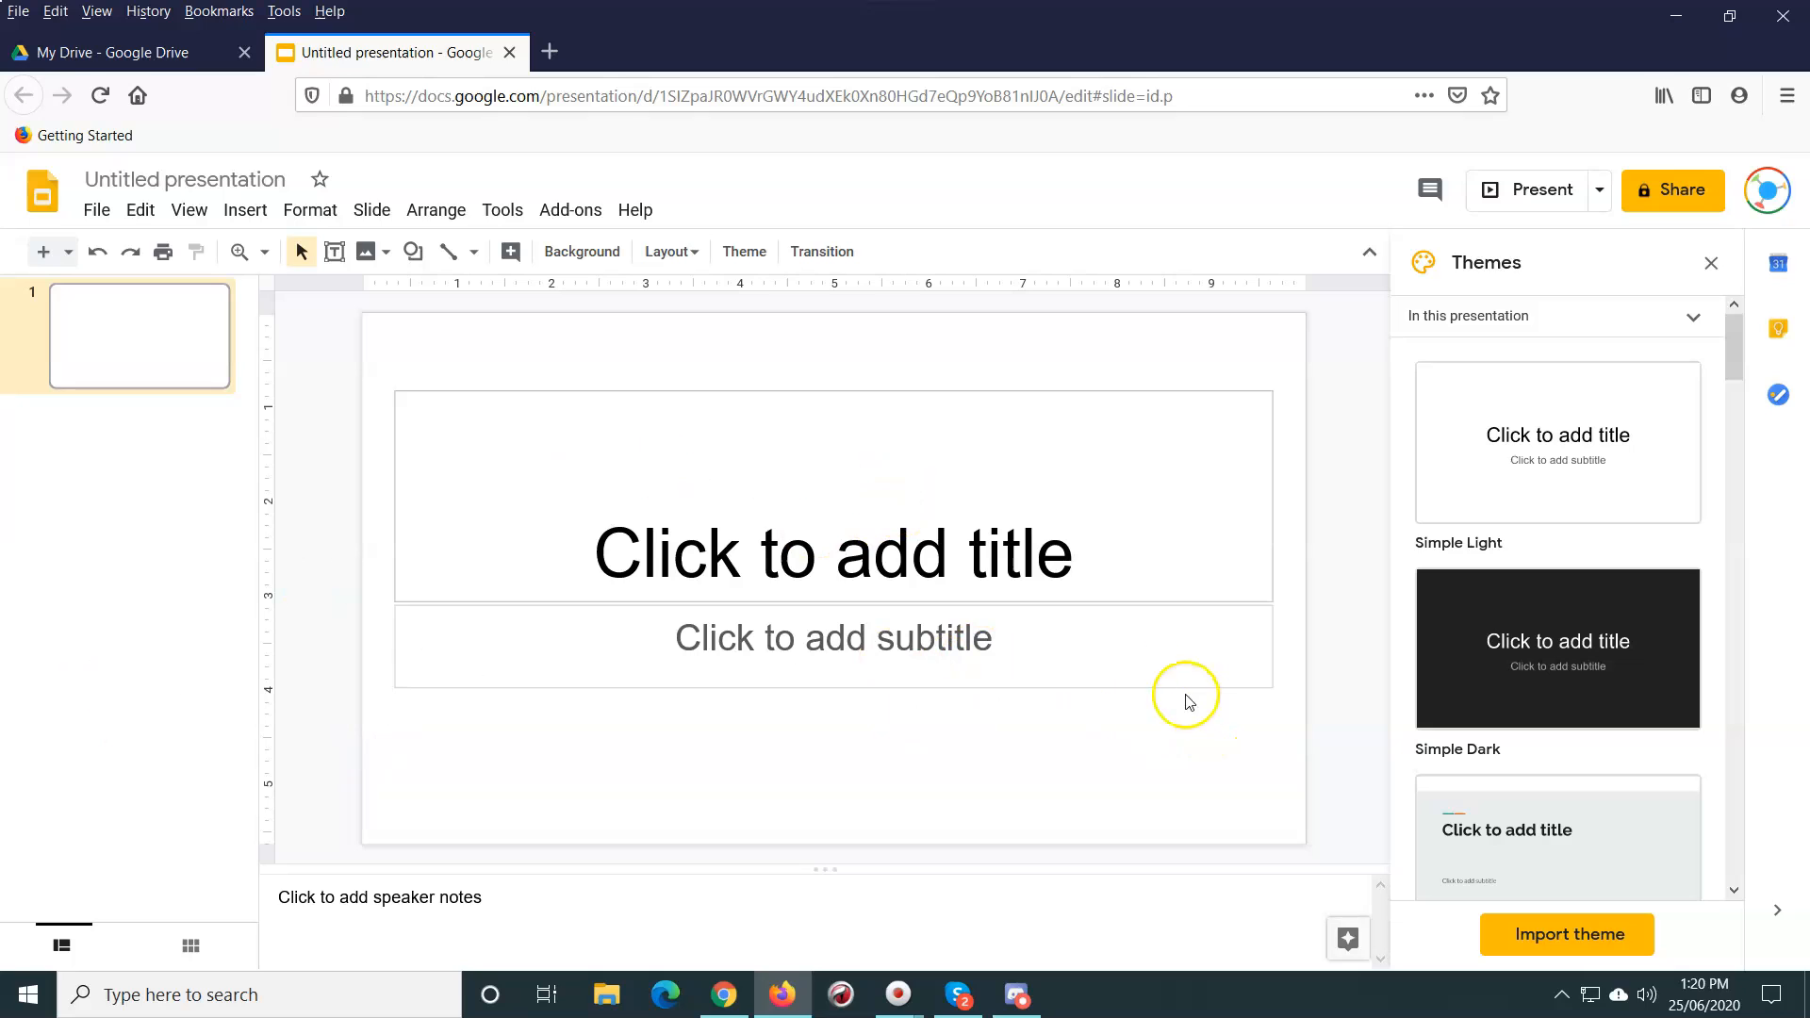
scroll(down, 3)
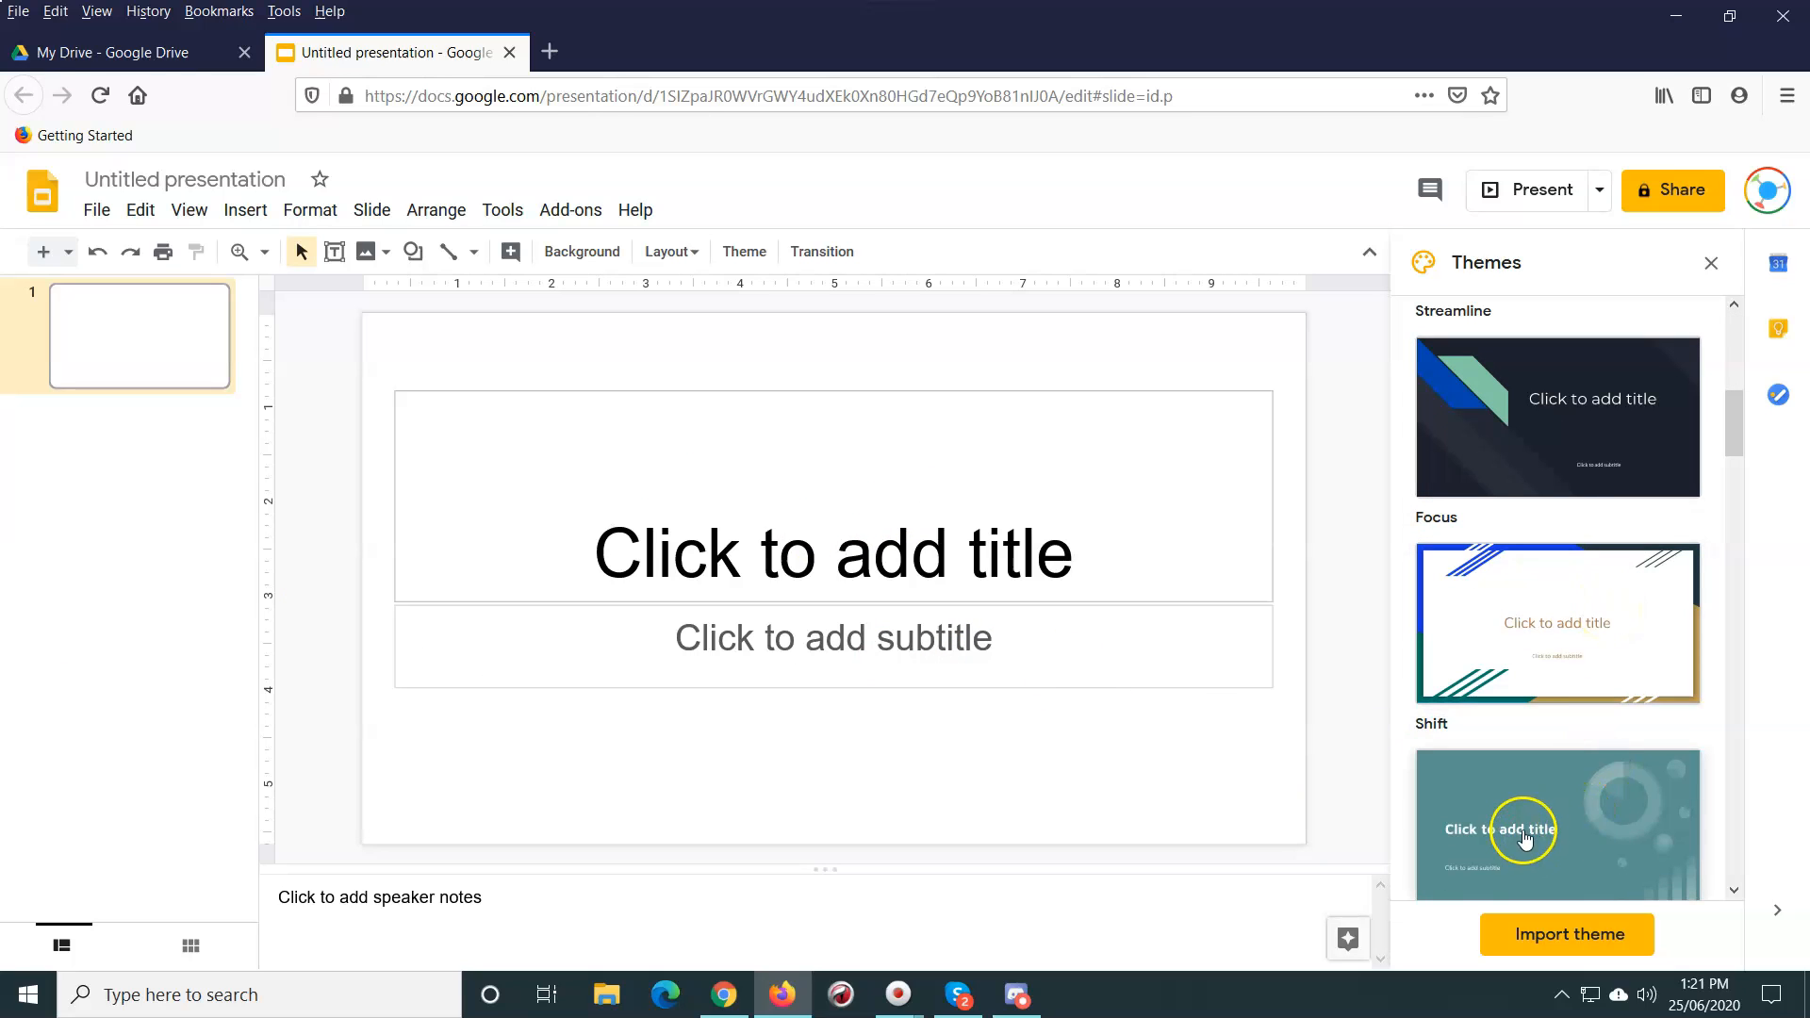
click(1556, 826)
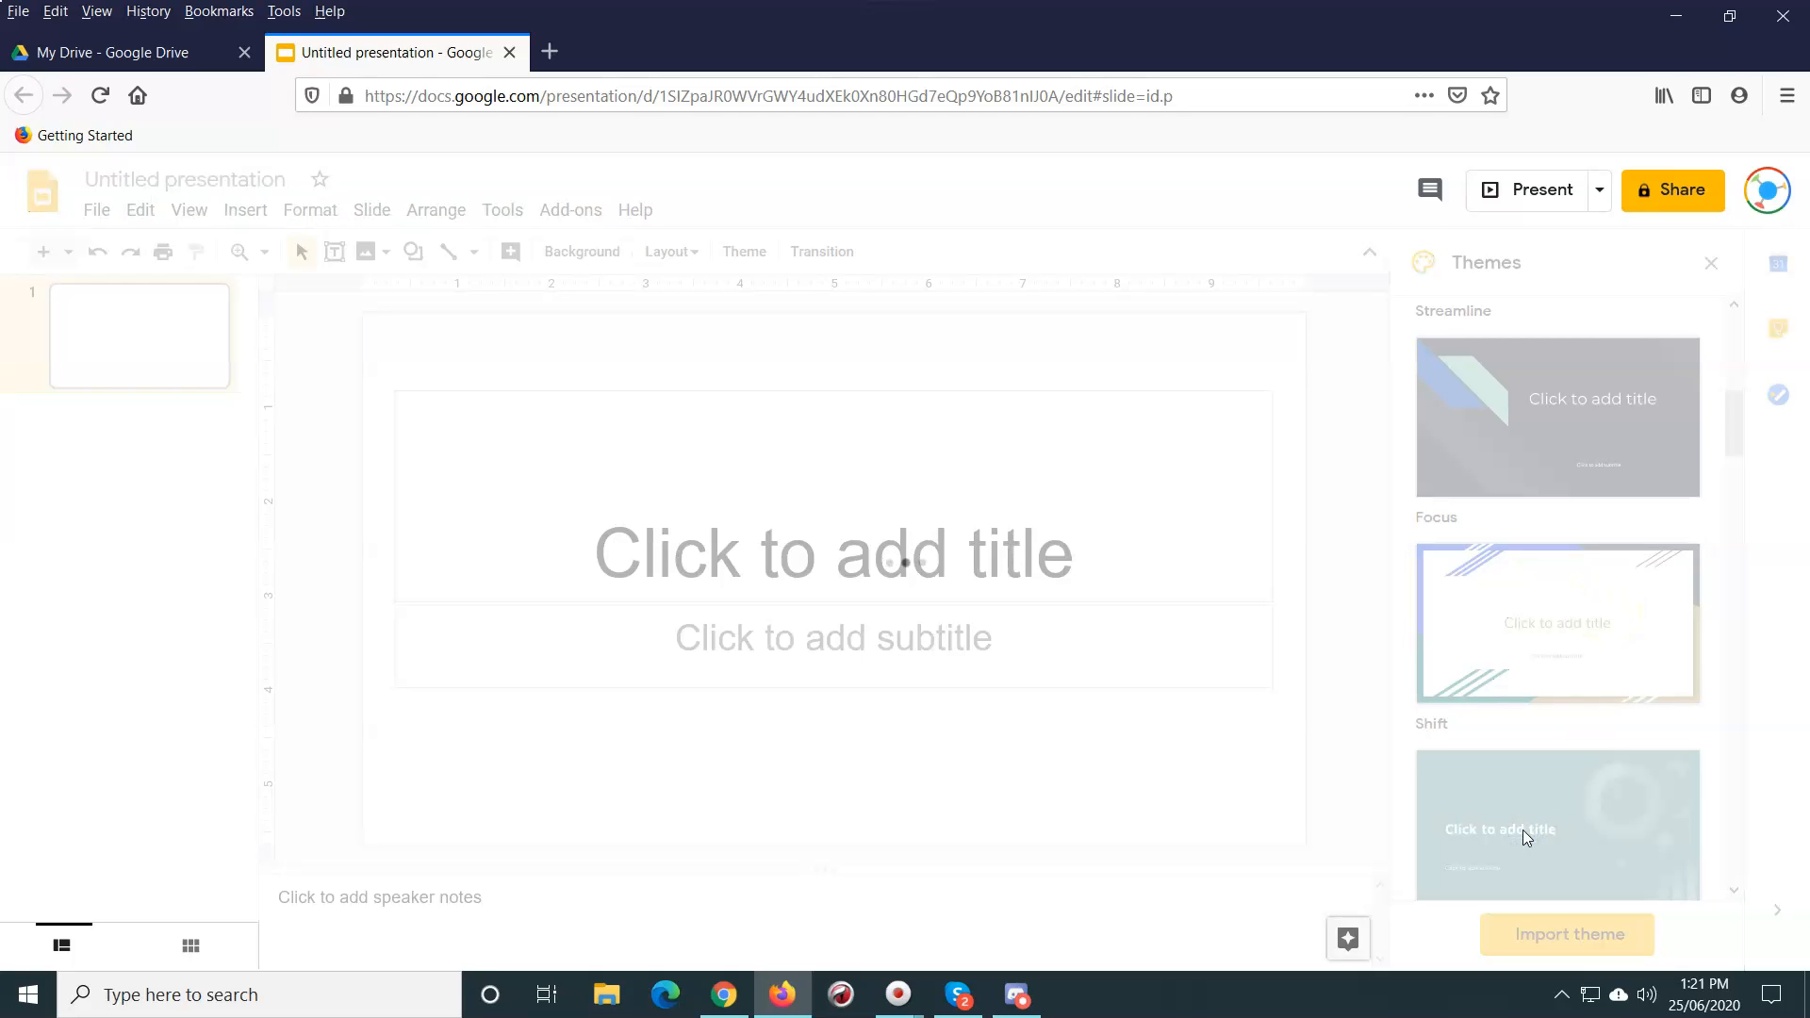
click(1556, 824)
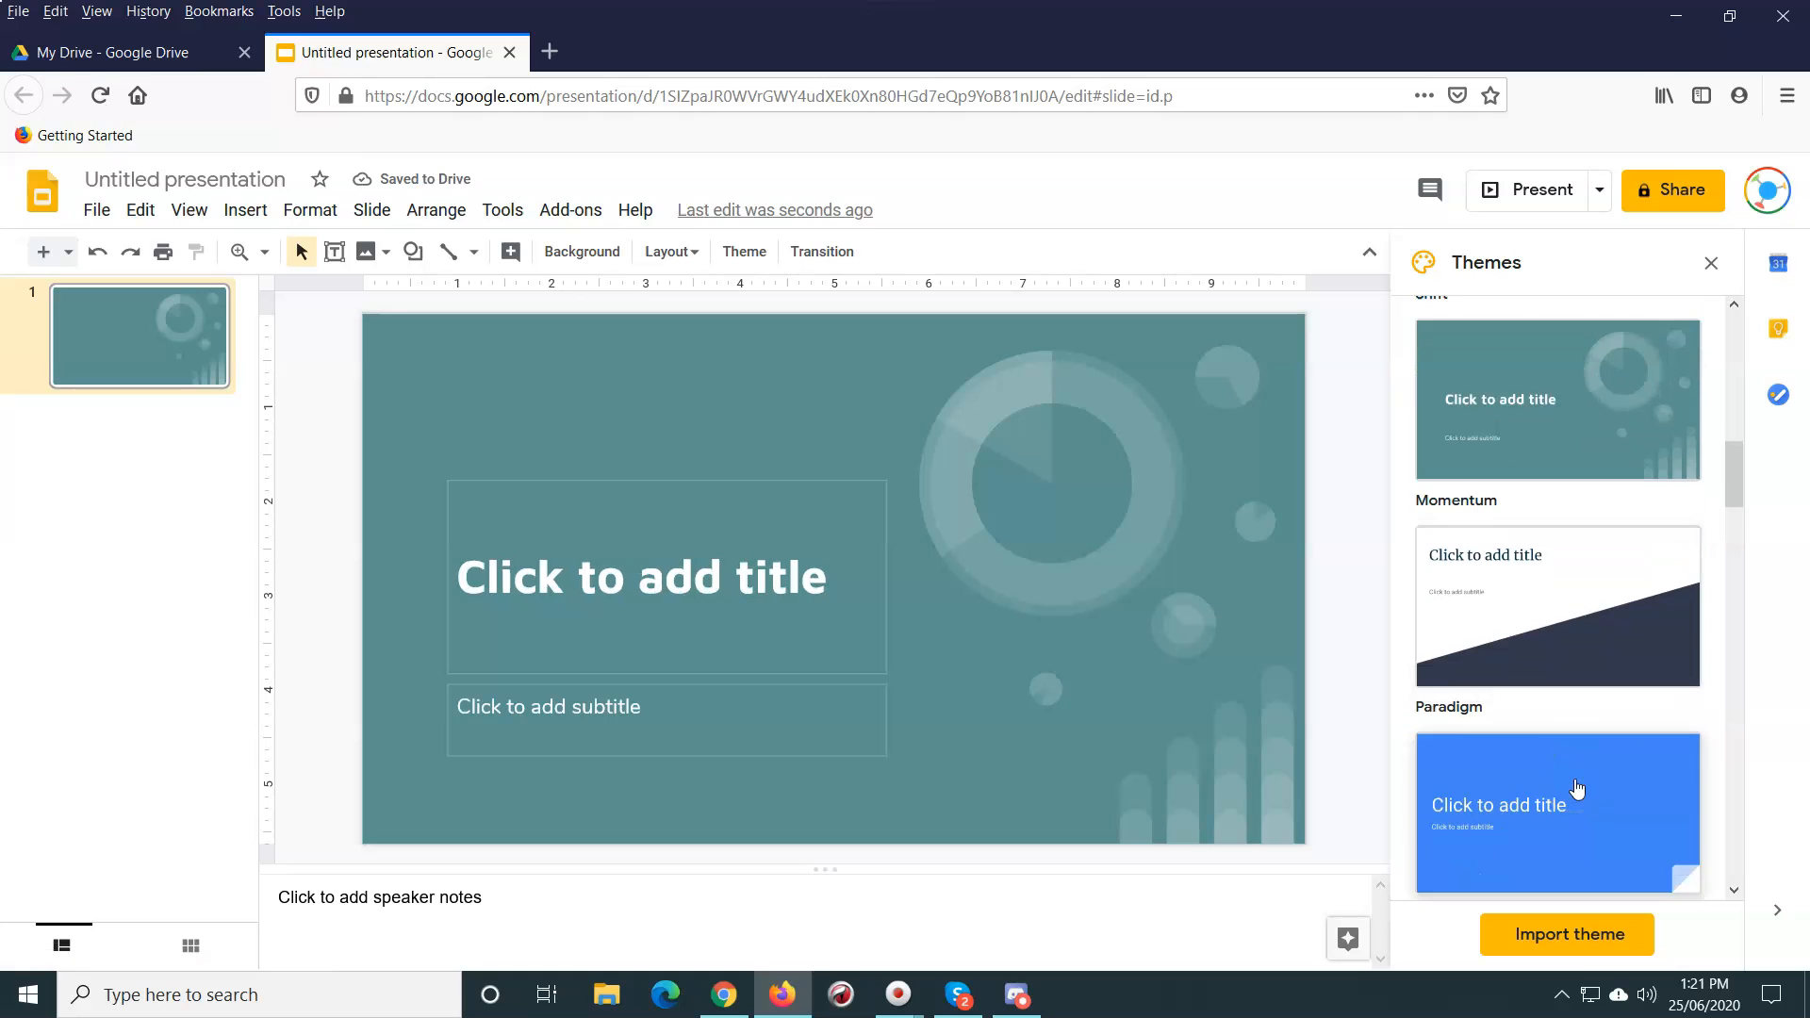
scroll(down, 3)
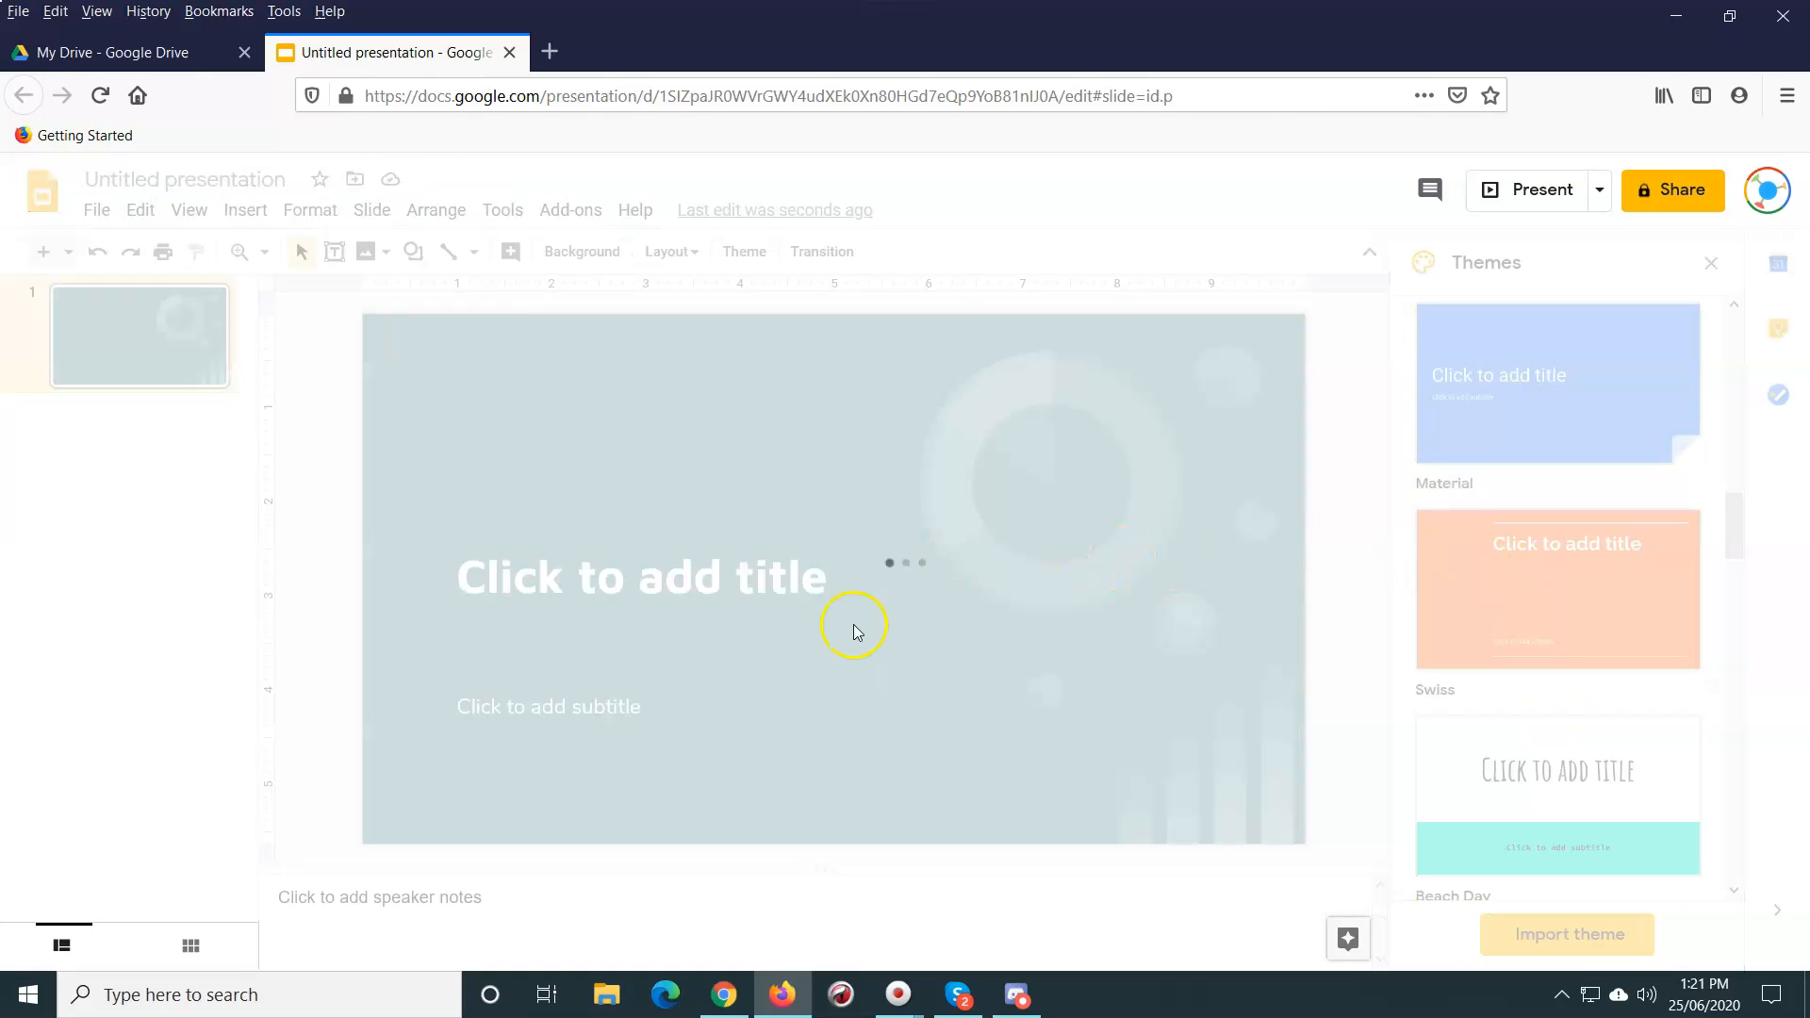
click(1556, 589)
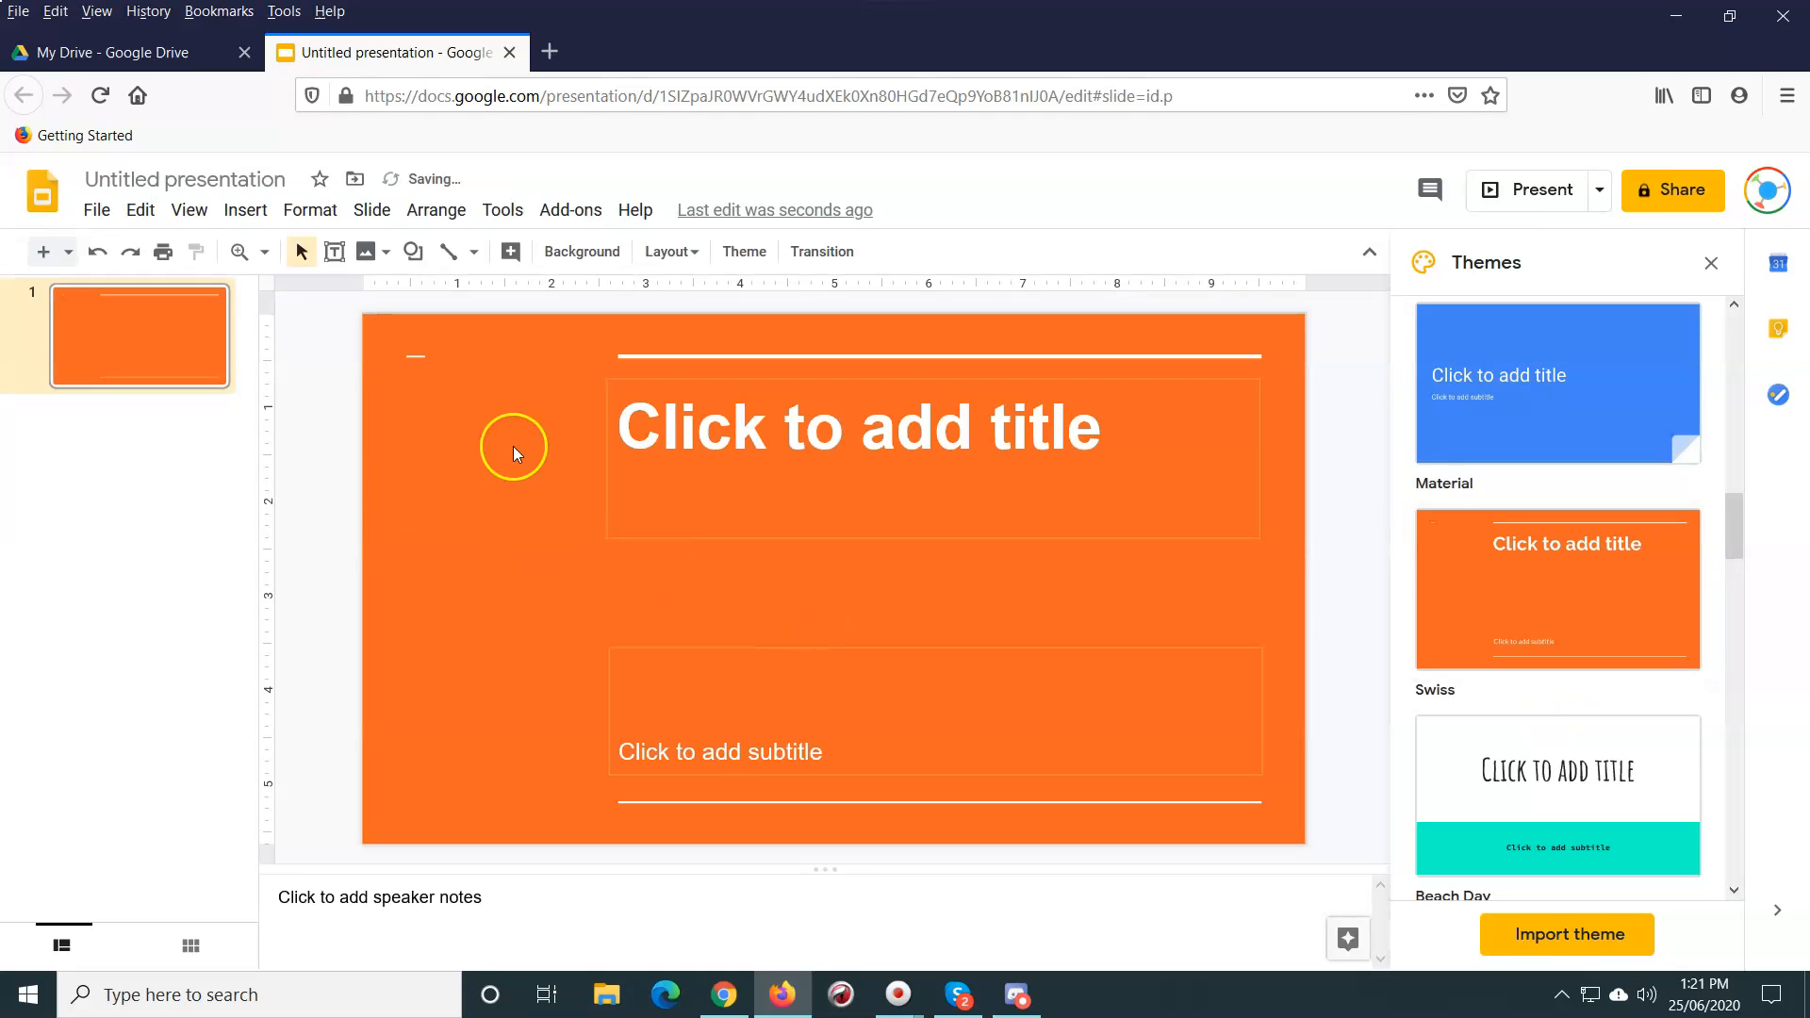
Step: Title the opening slide 'Coffee' with the subtitle 'A quiz'
click(859, 427)
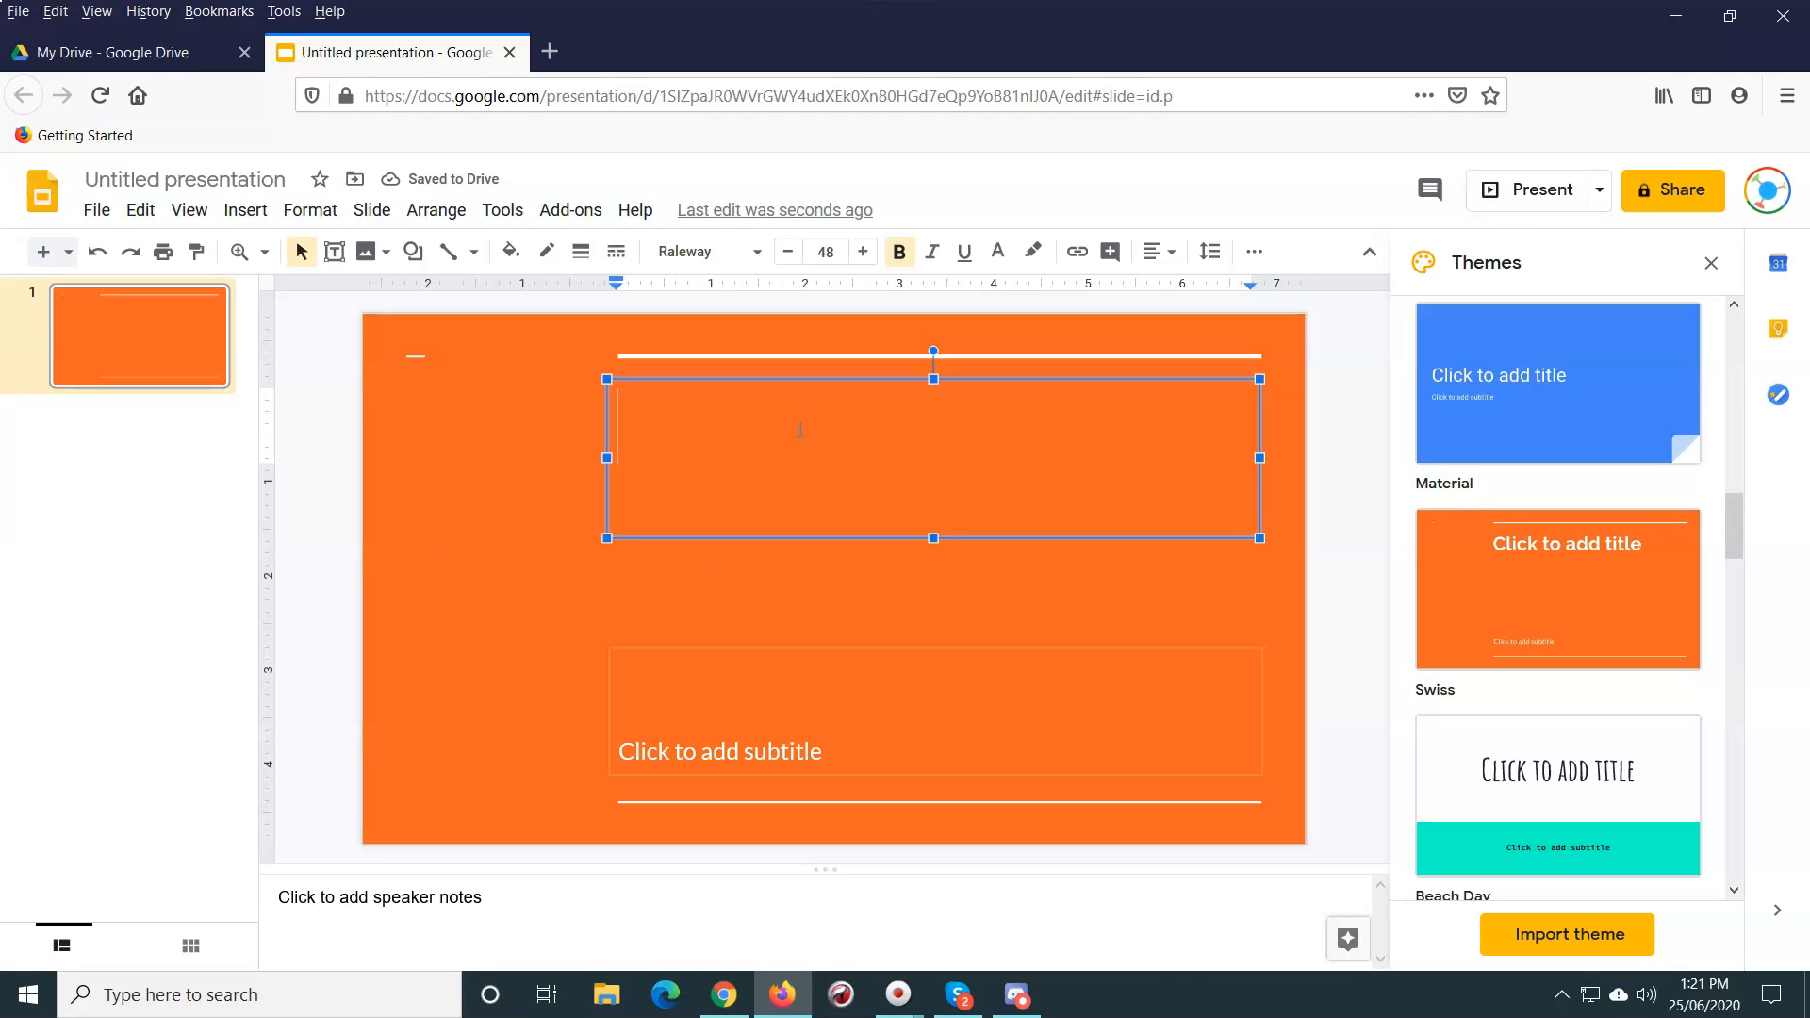
text(Coffee)
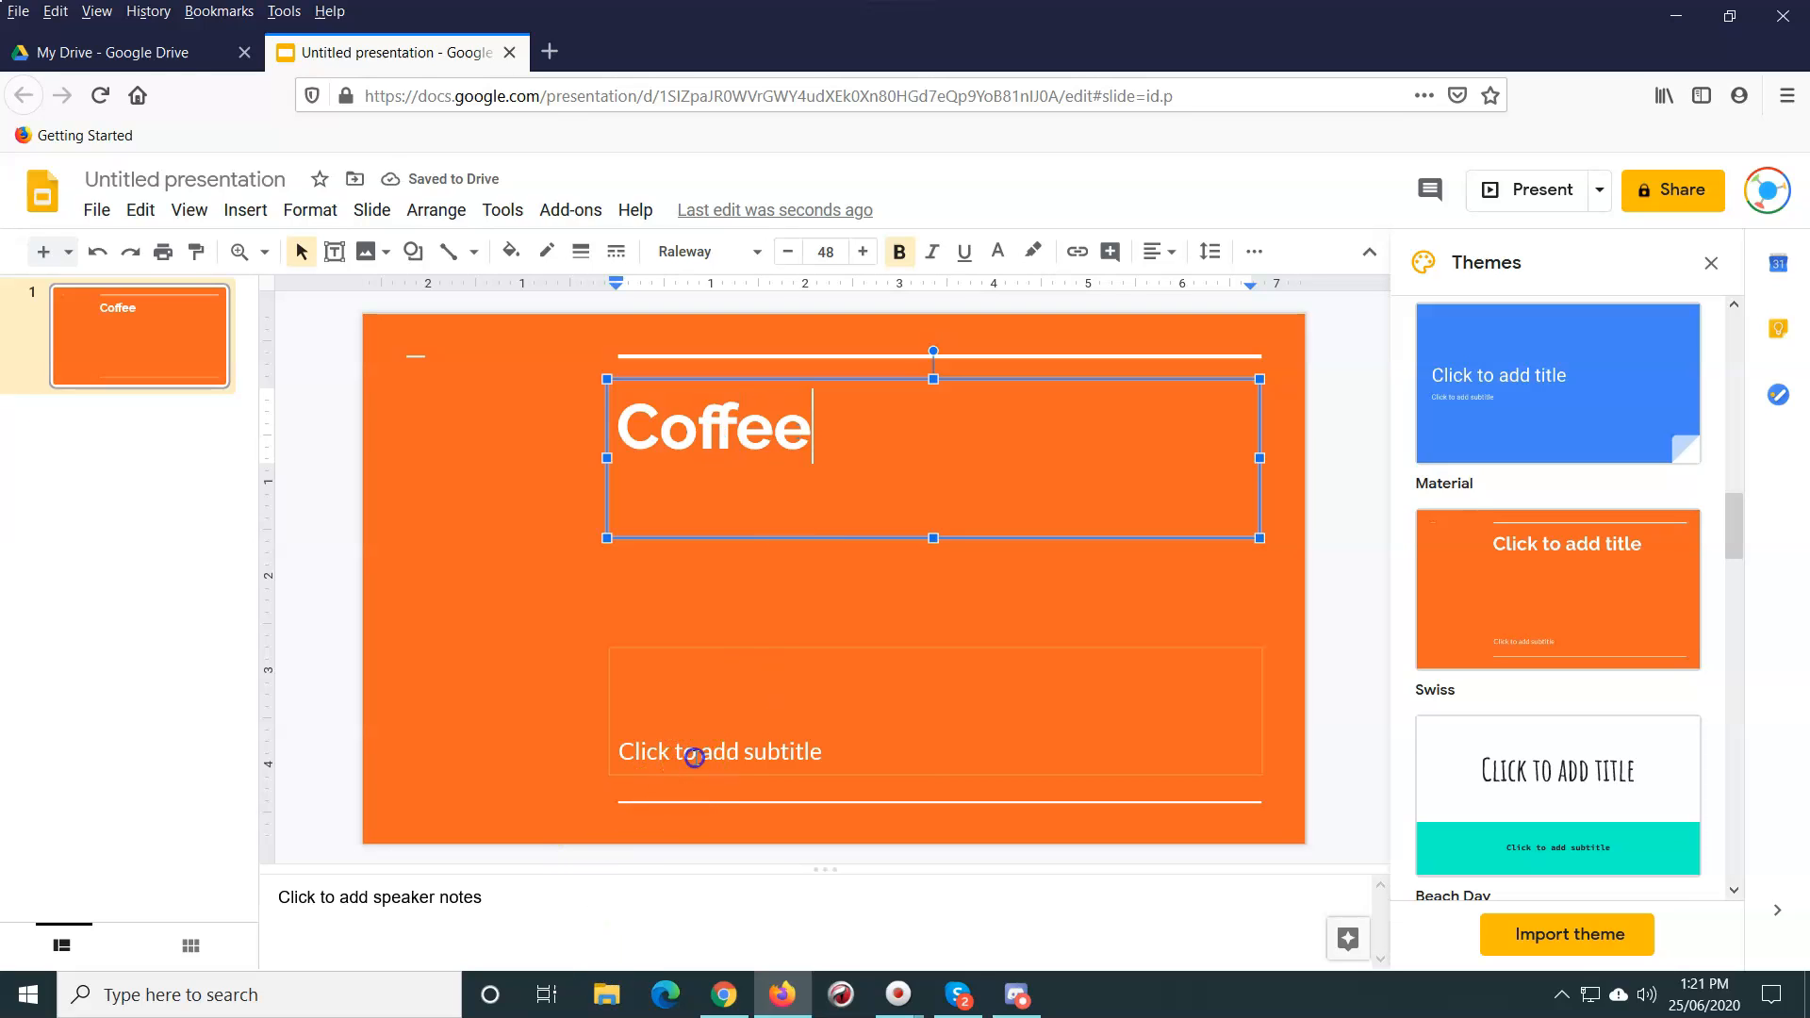
text(A quic)
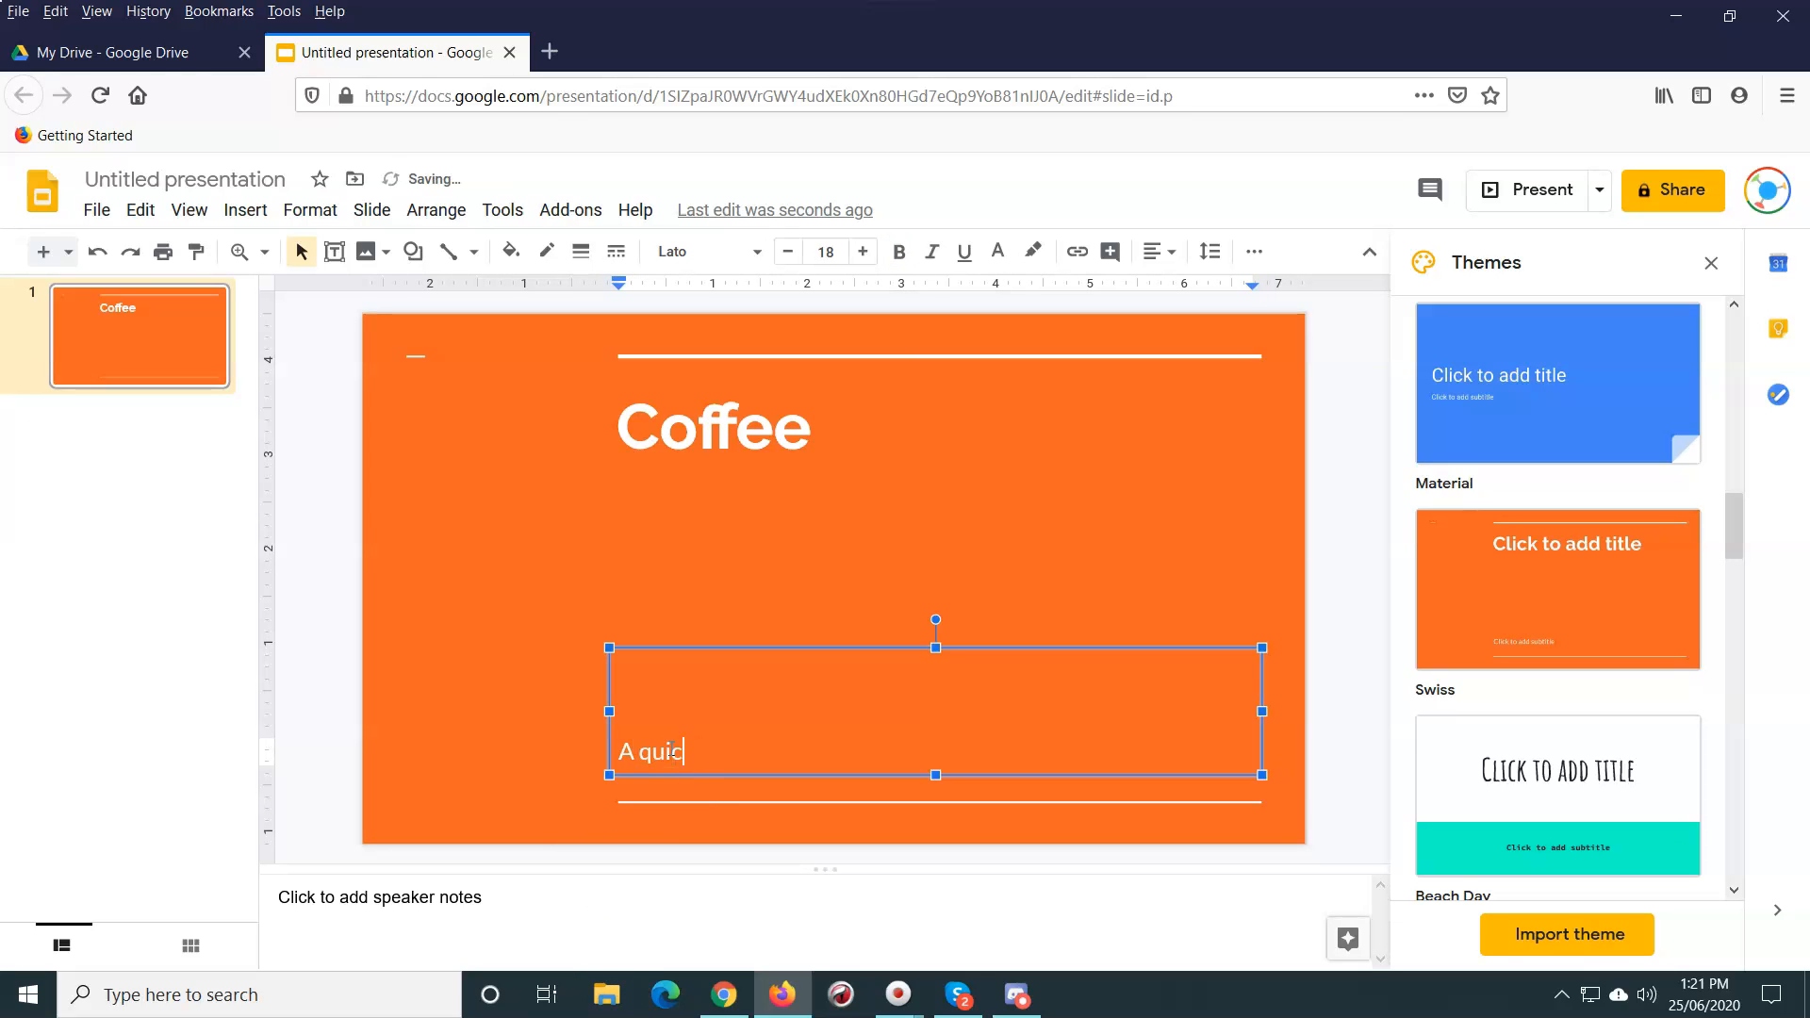
text(z)
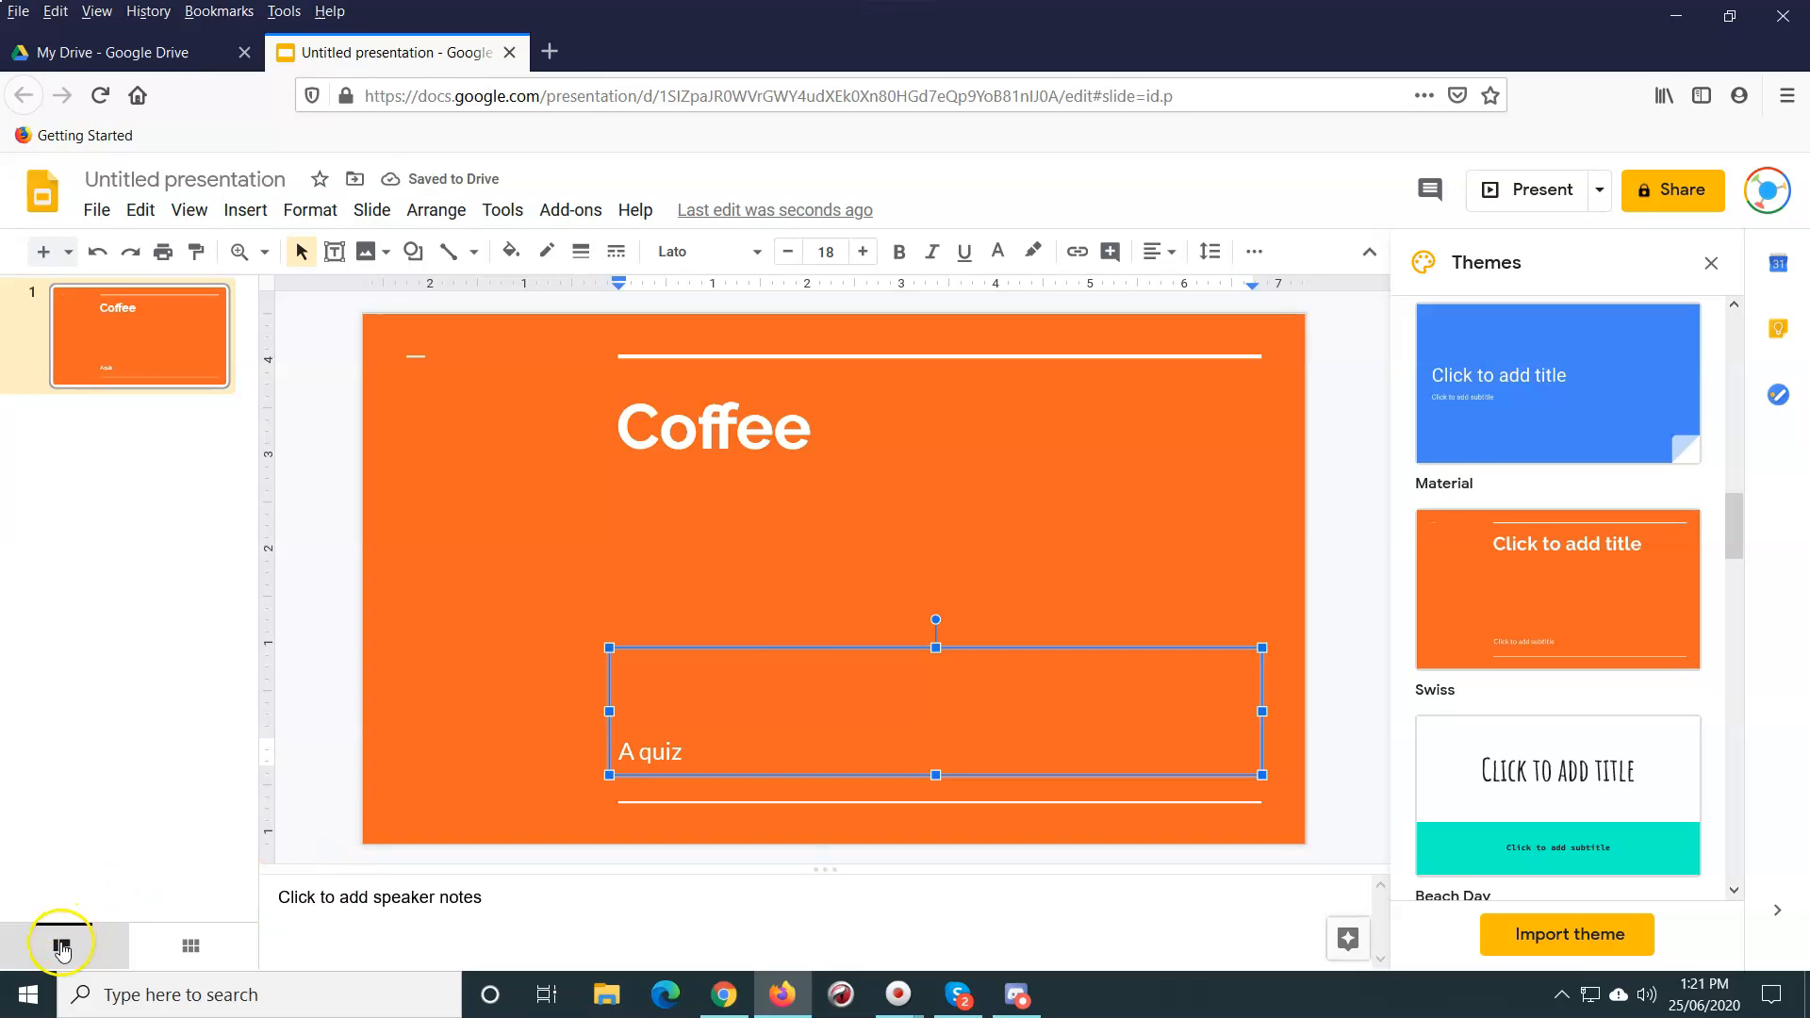
click(61, 945)
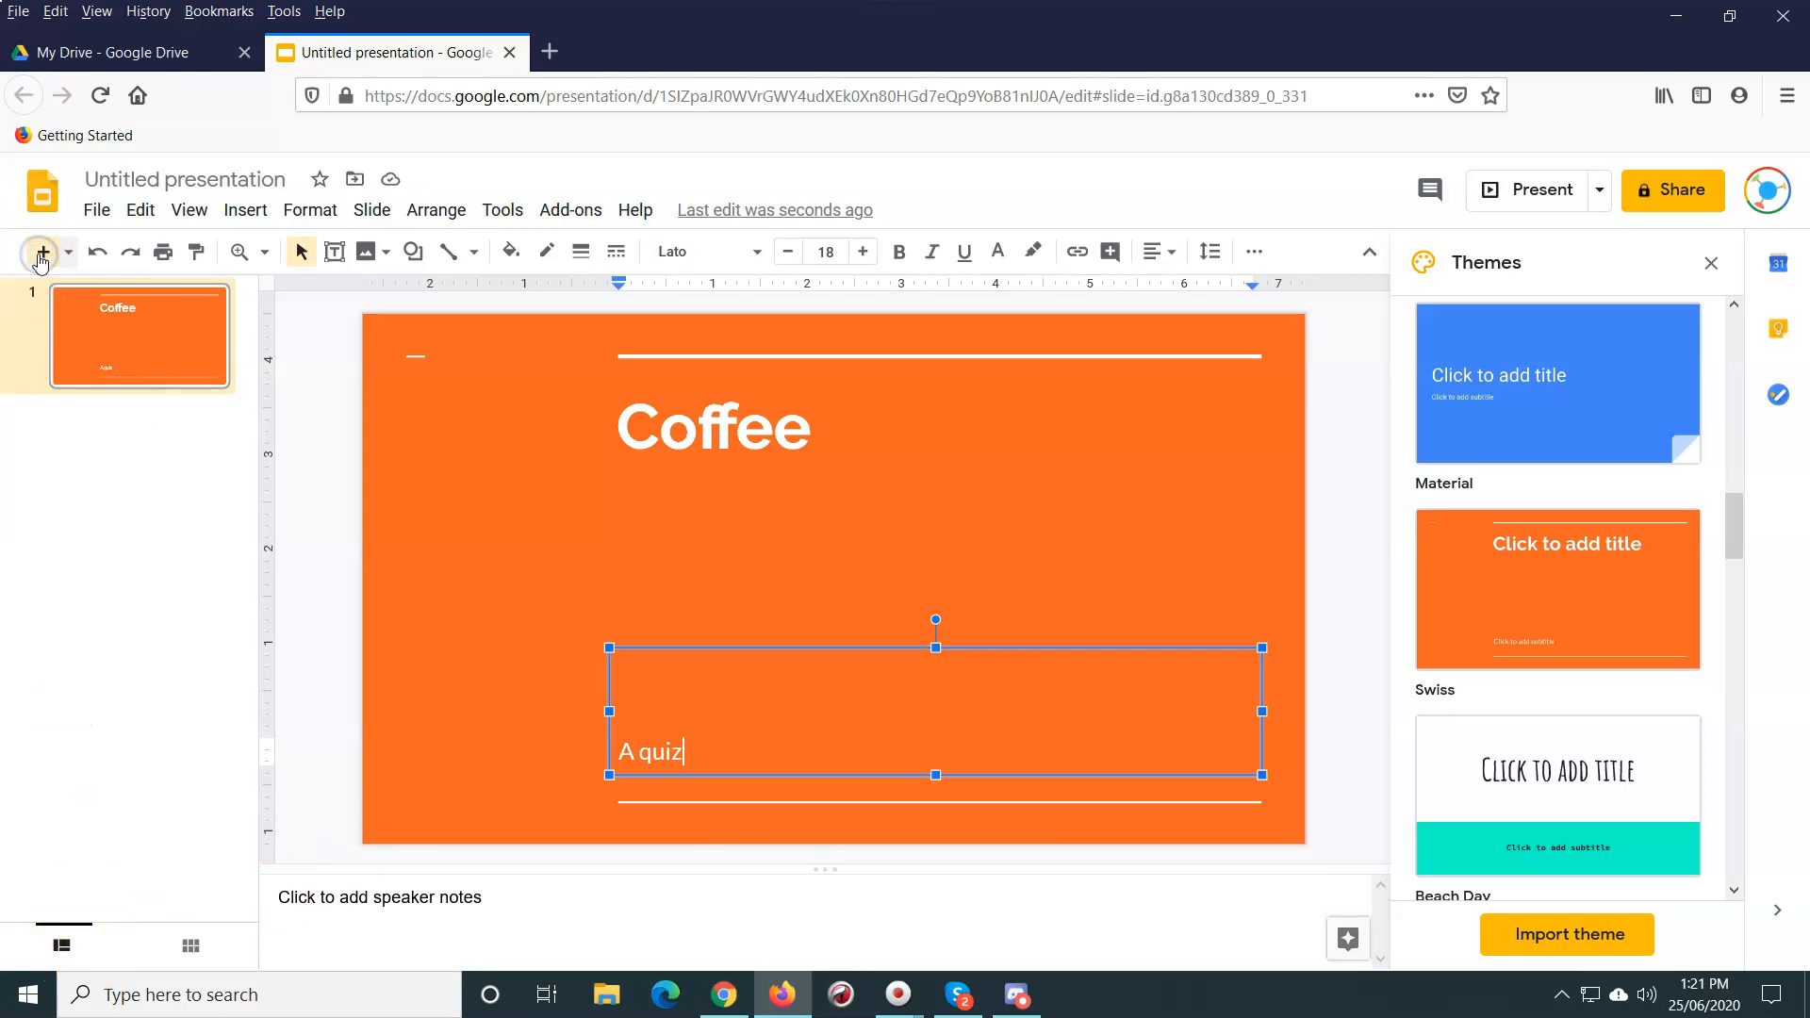
Step: Add a second slide titled 'Question 1'
click(42, 252)
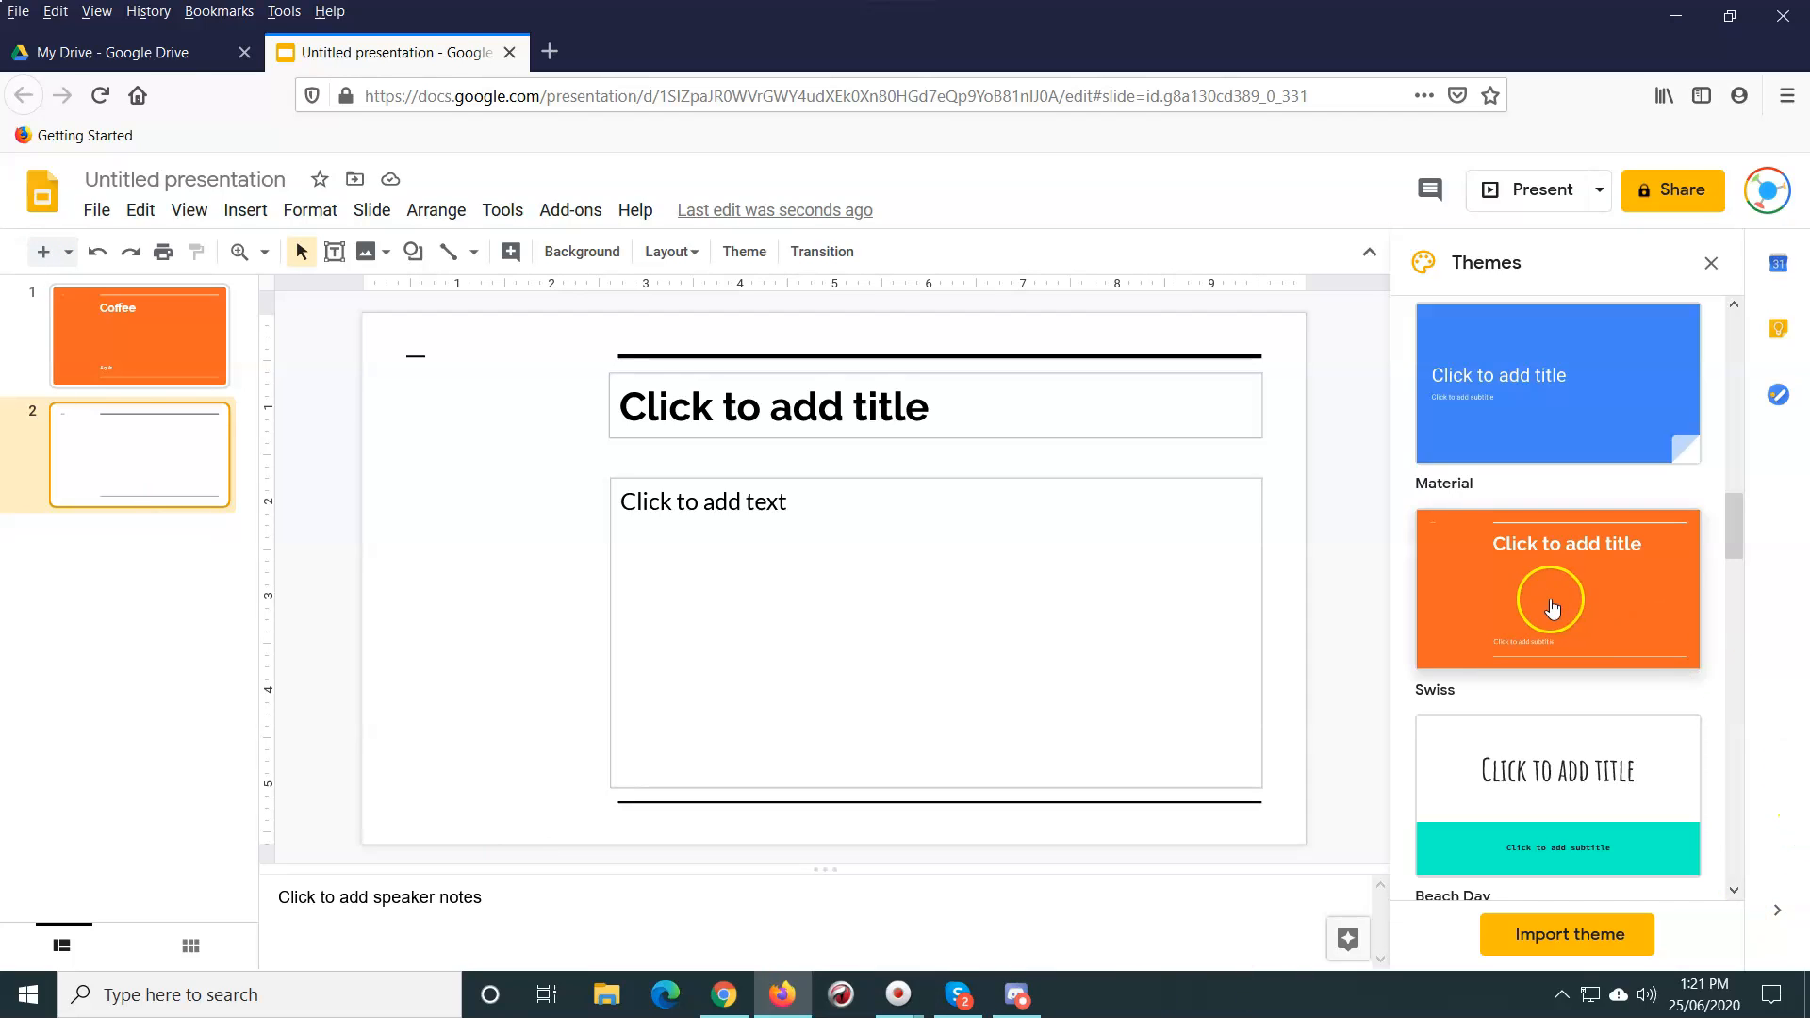
click(771, 406)
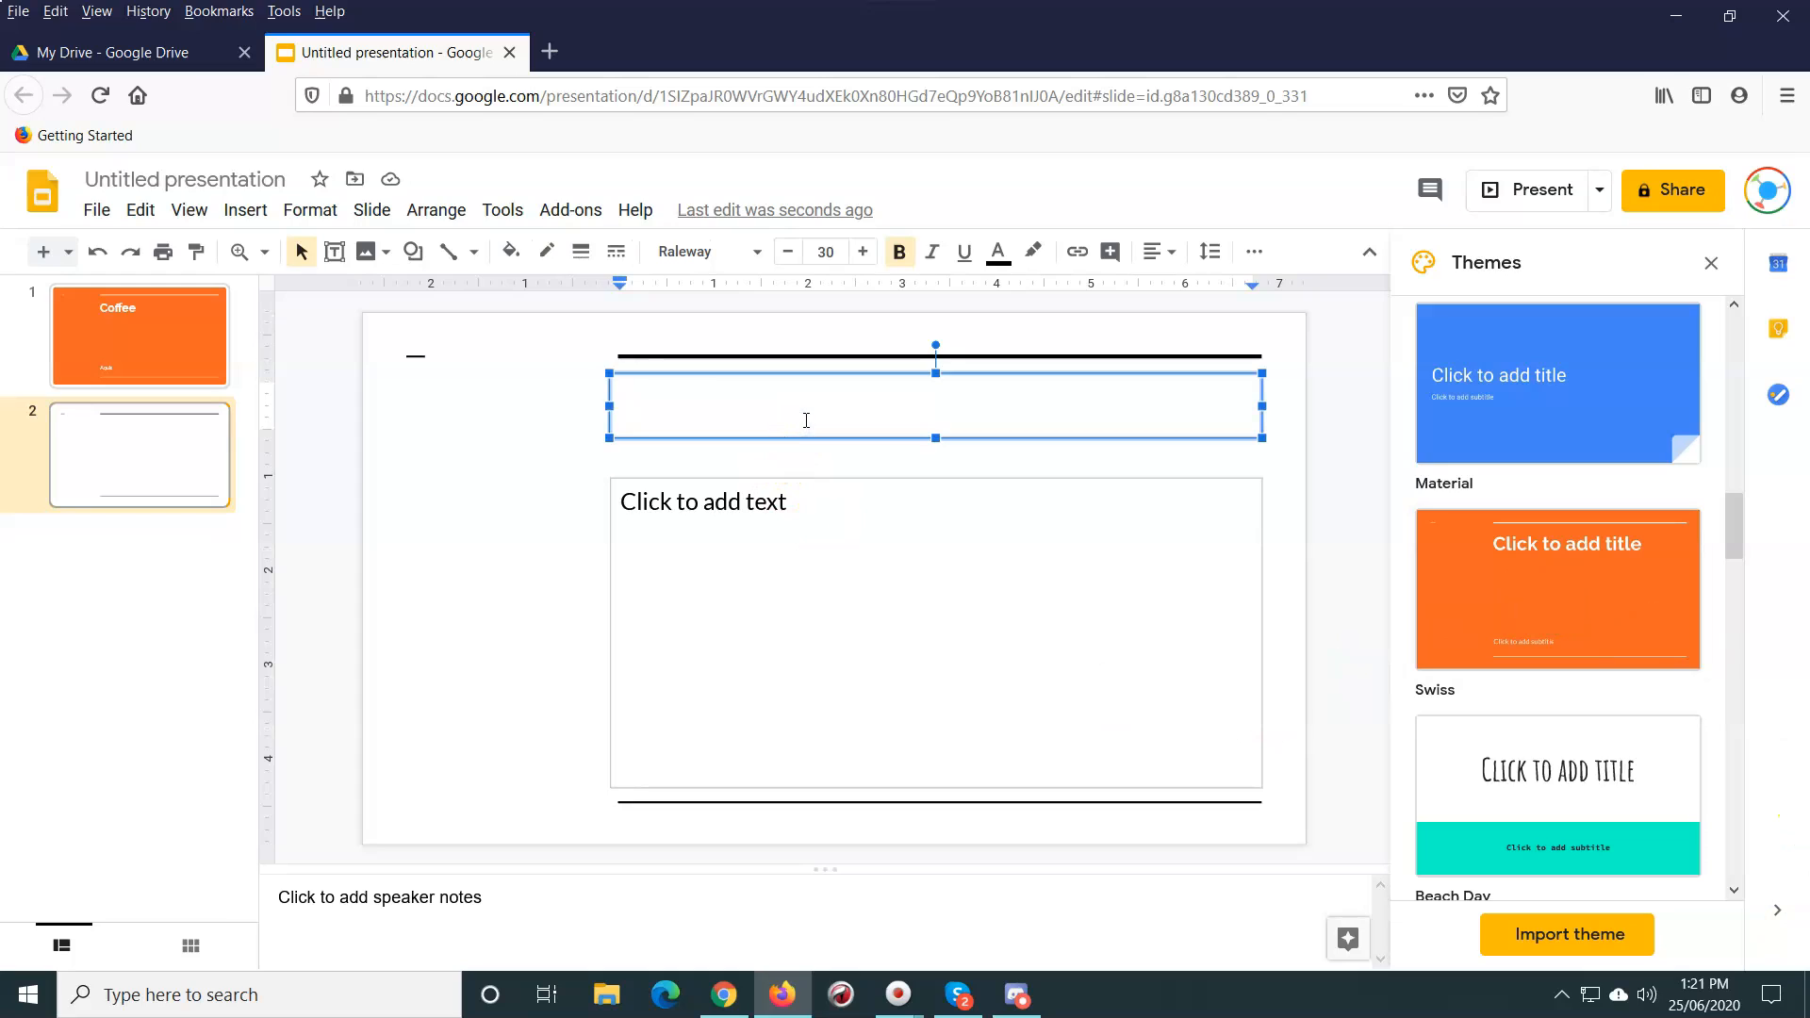
text(Question)
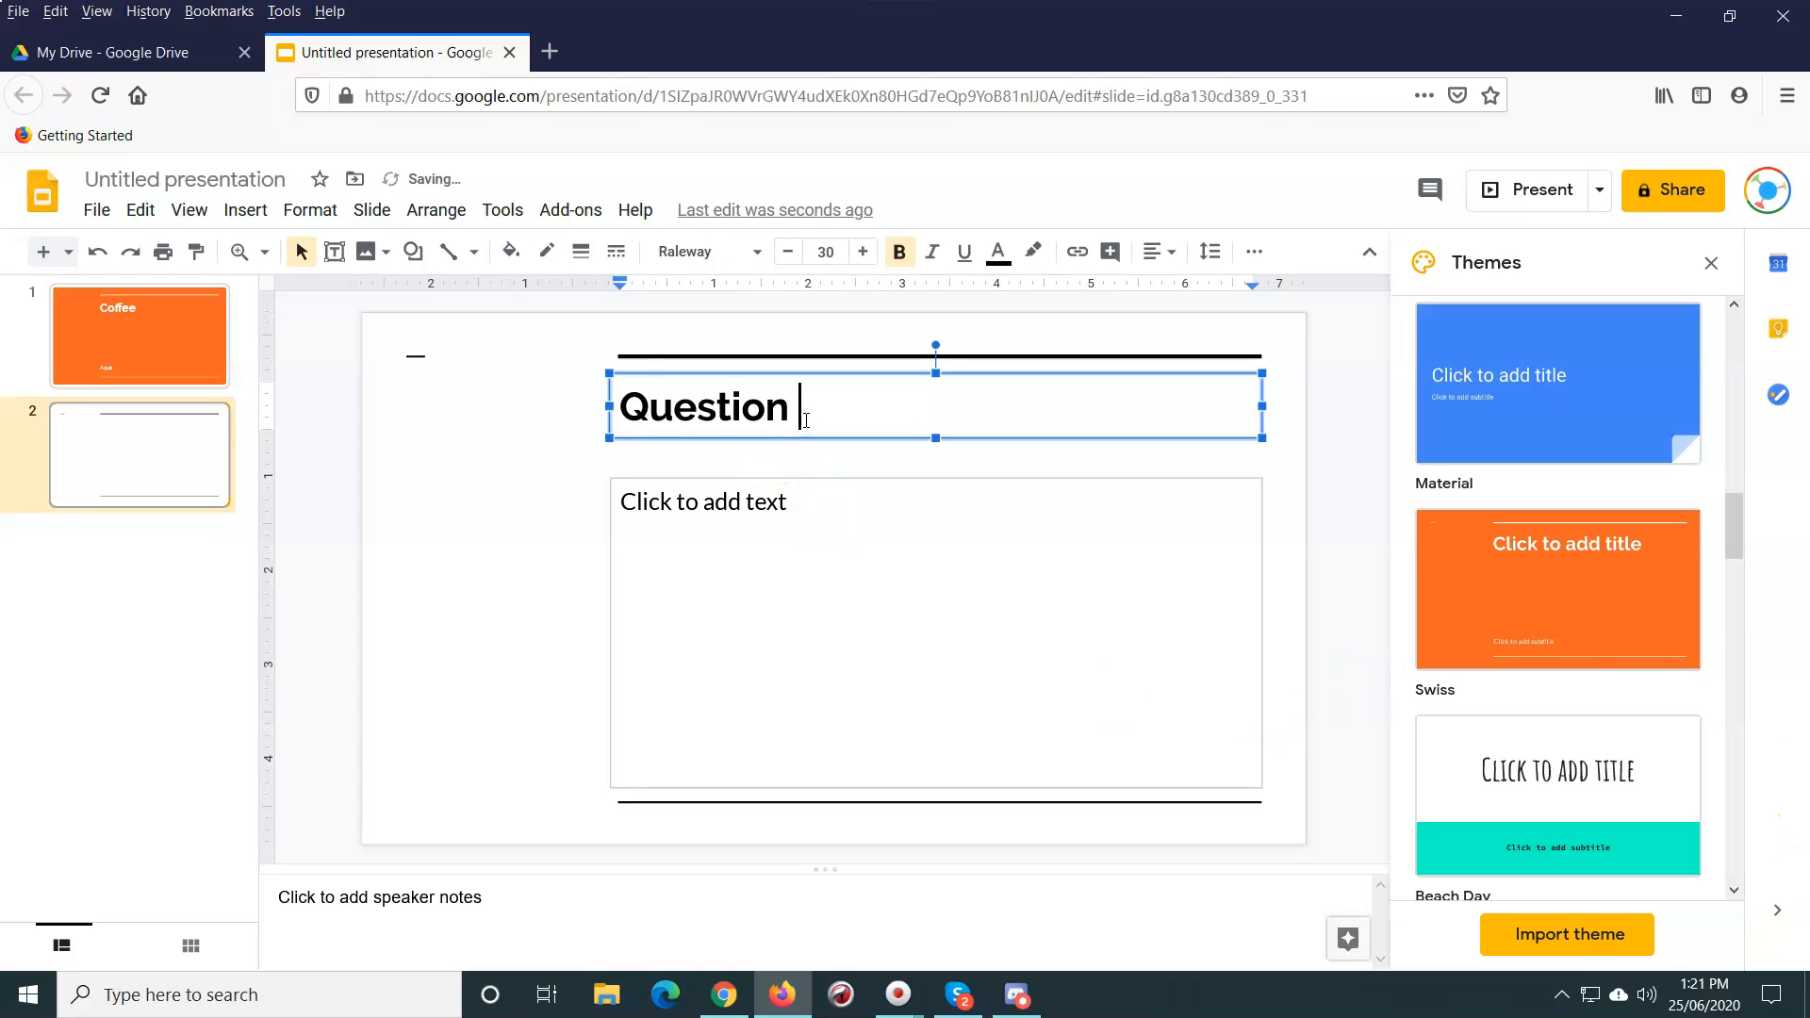
text(1)
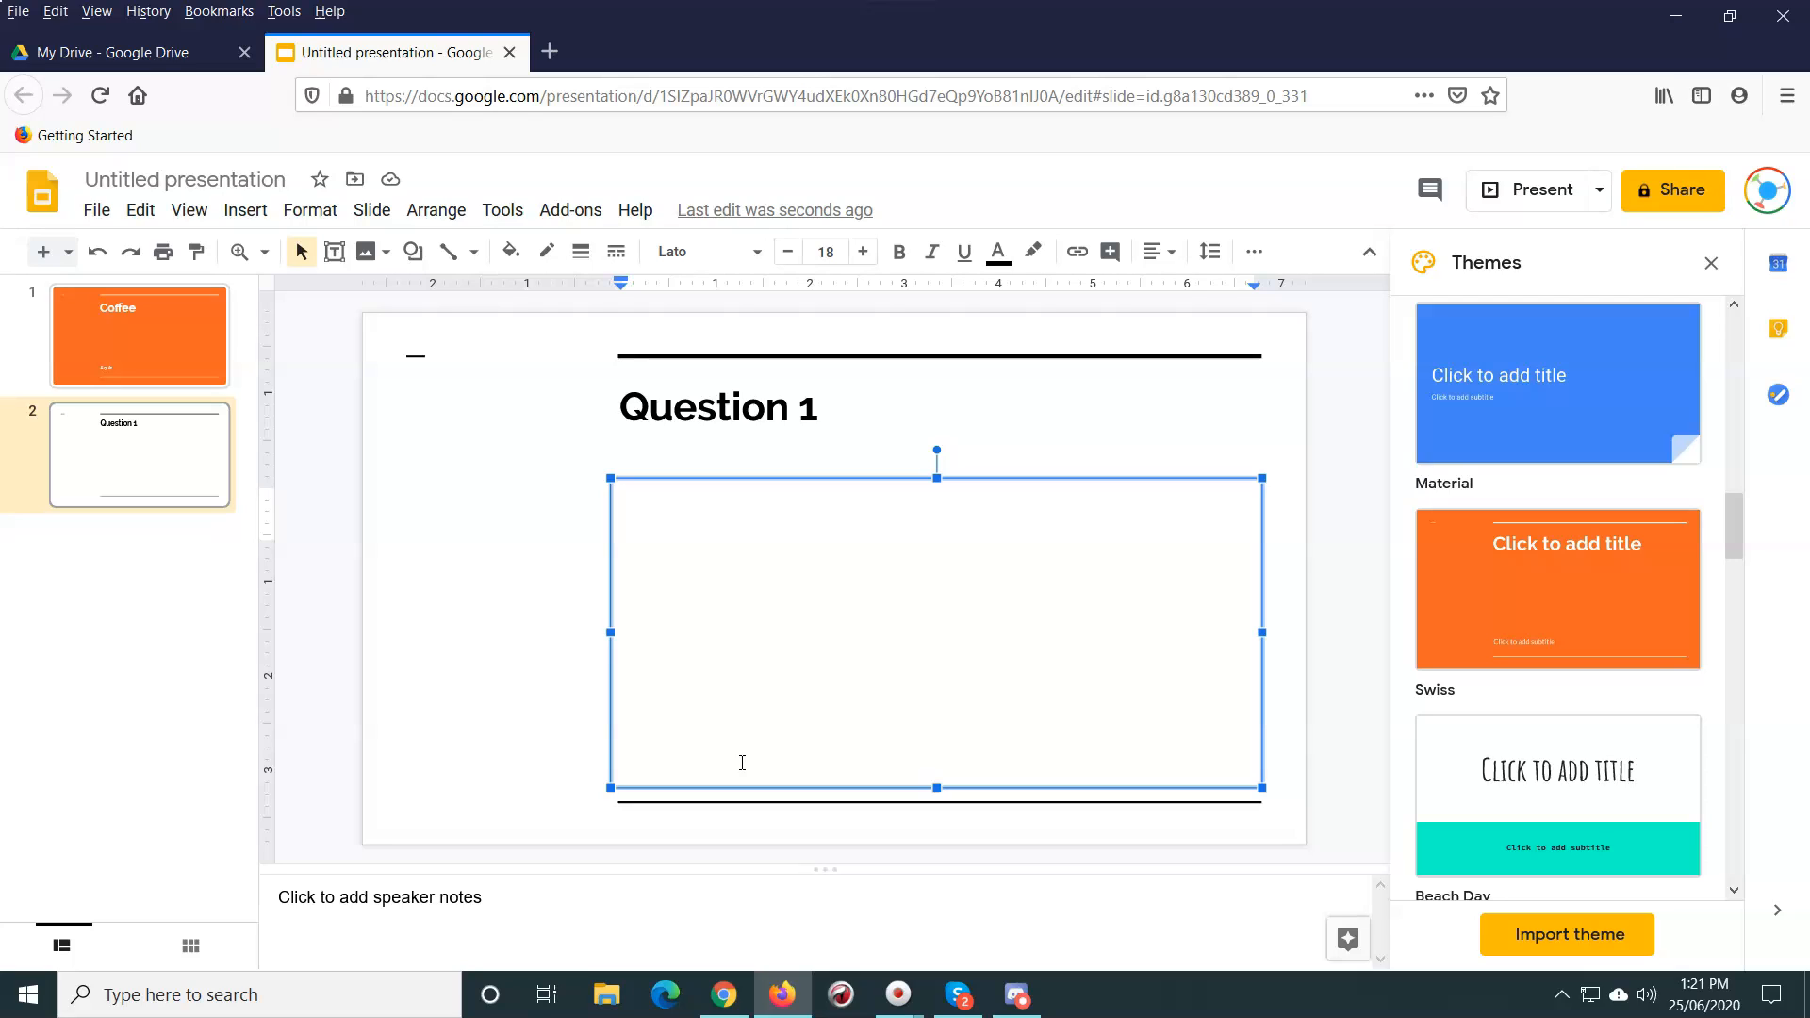
Step: Write 'Do you like coffee or tea?' in the Question 1 slide's body
text(Do you like co)
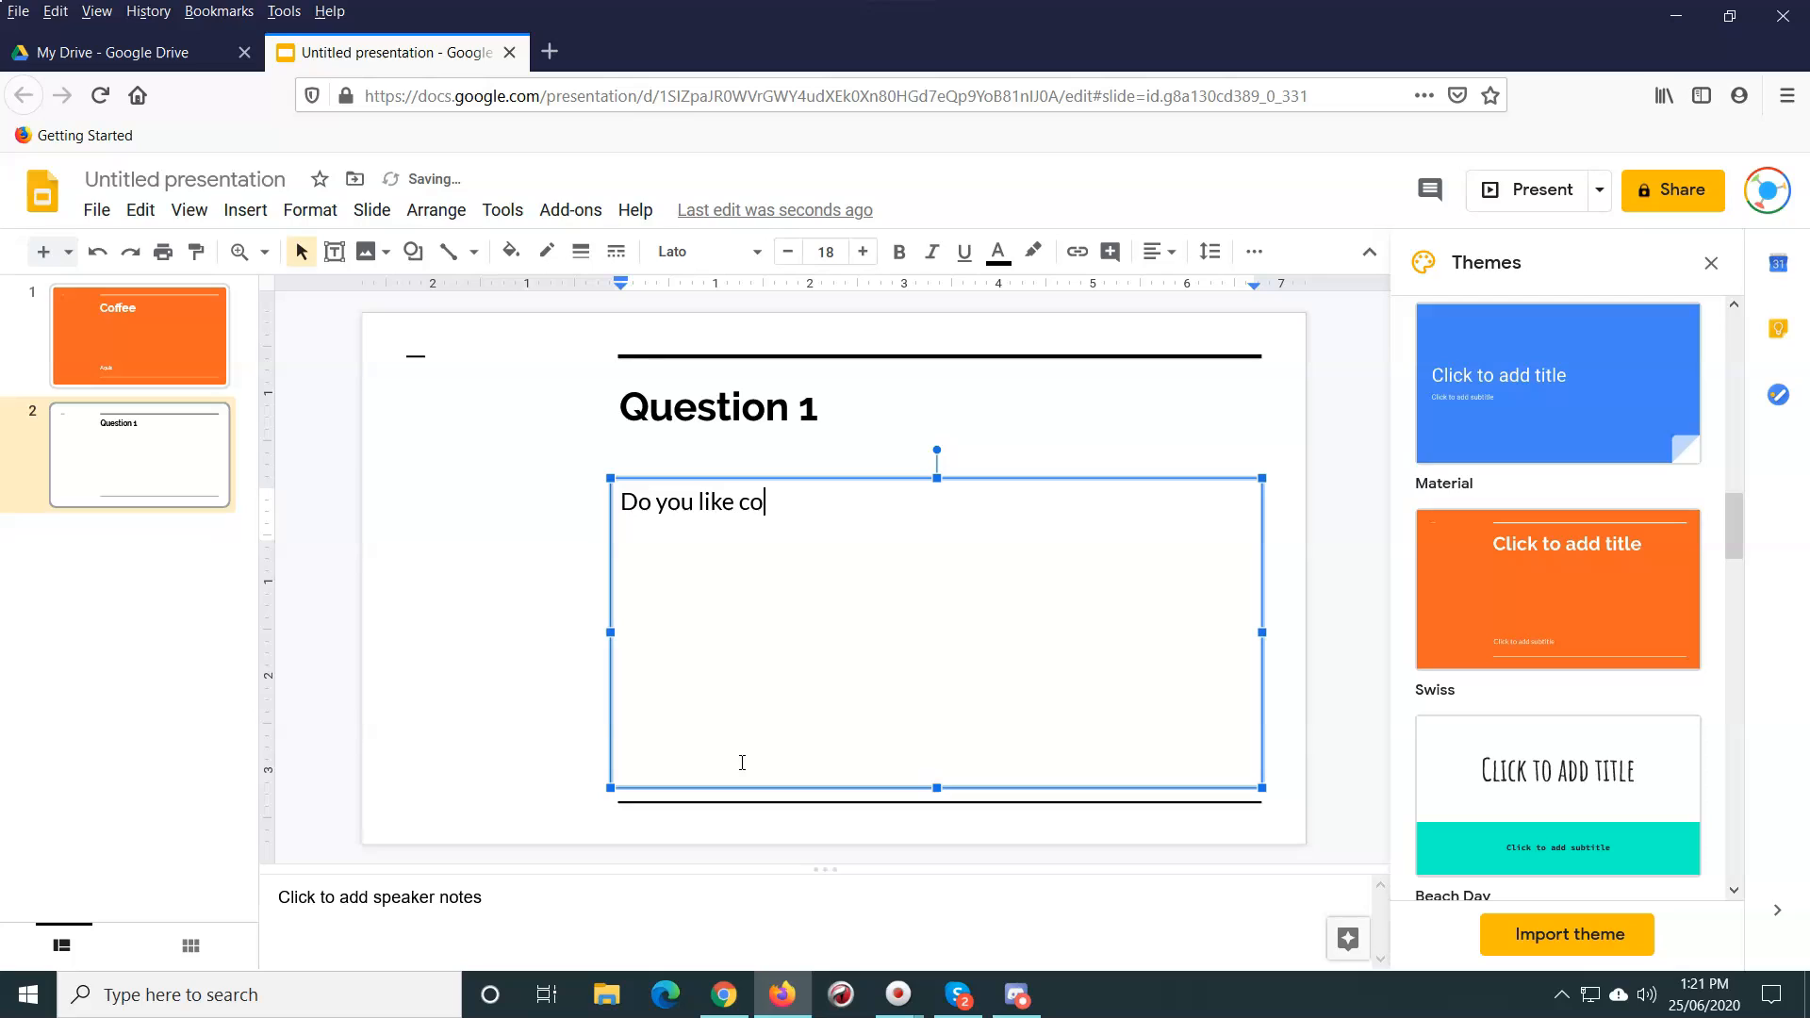
text(ffee or tea?)
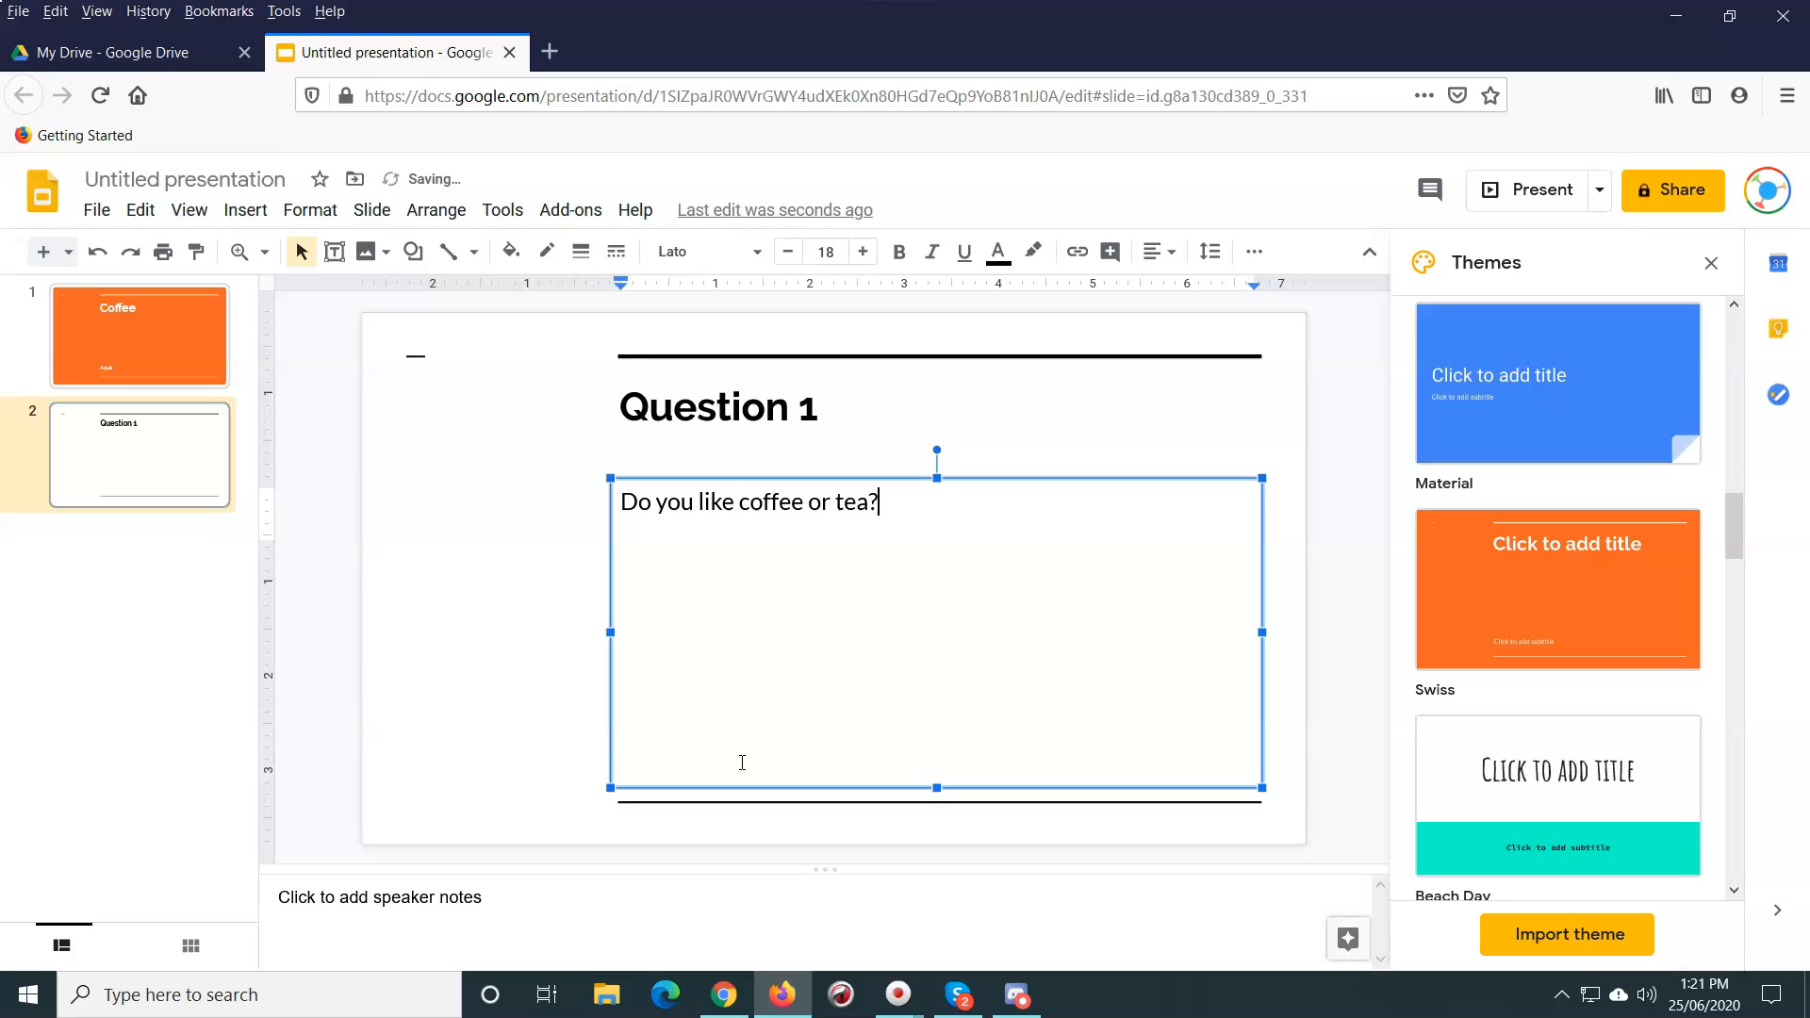
key(Enter)
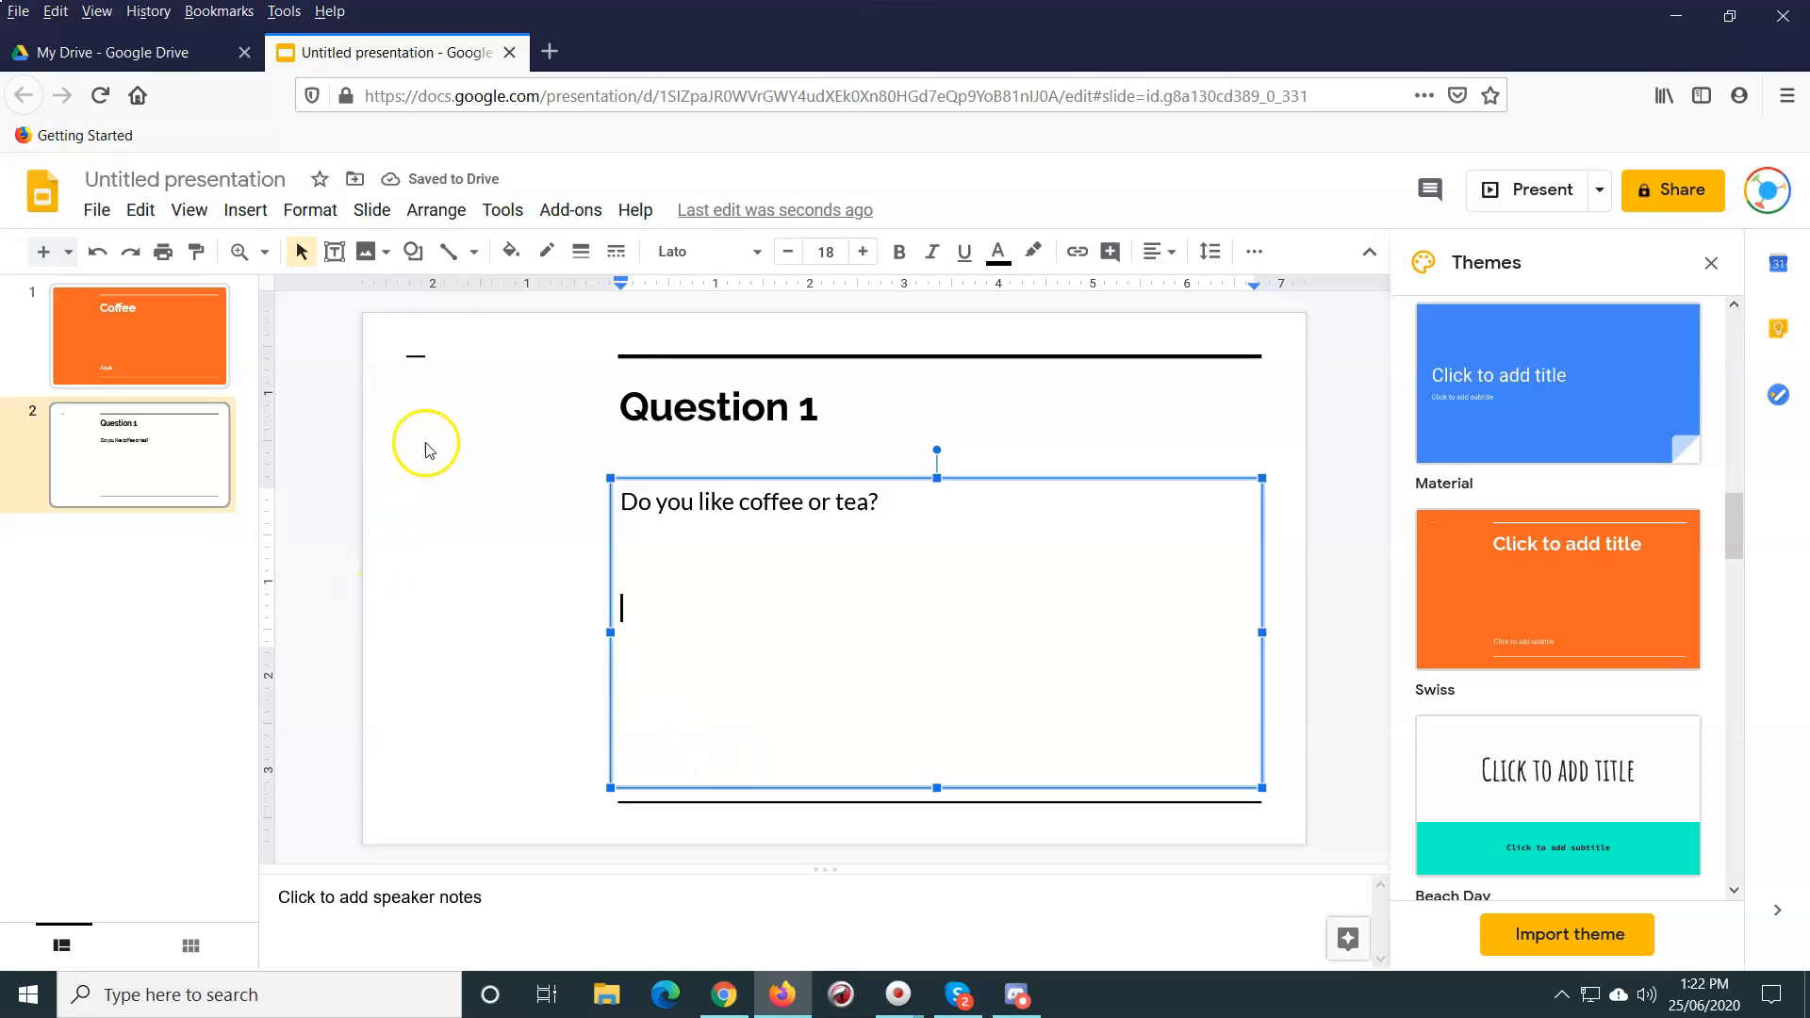
click(412, 251)
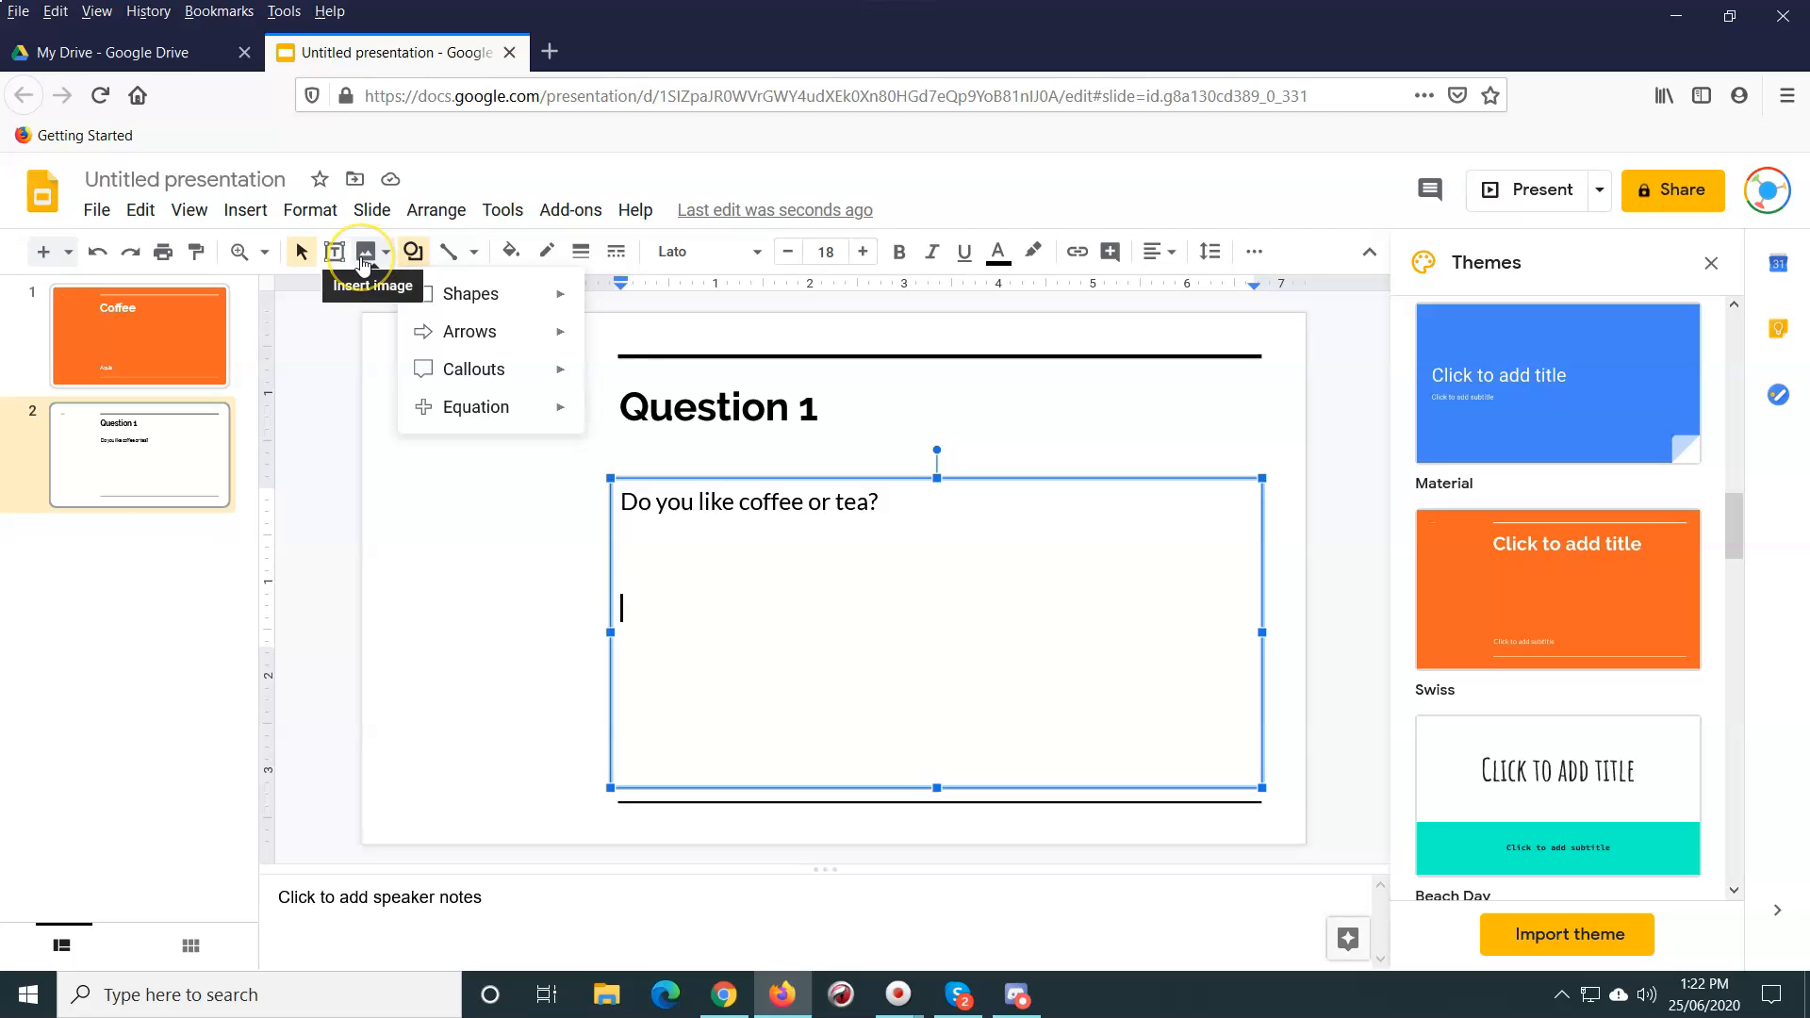
Step: Insert a latte-art photo from a web image search for 'coffee' below the question
click(363, 251)
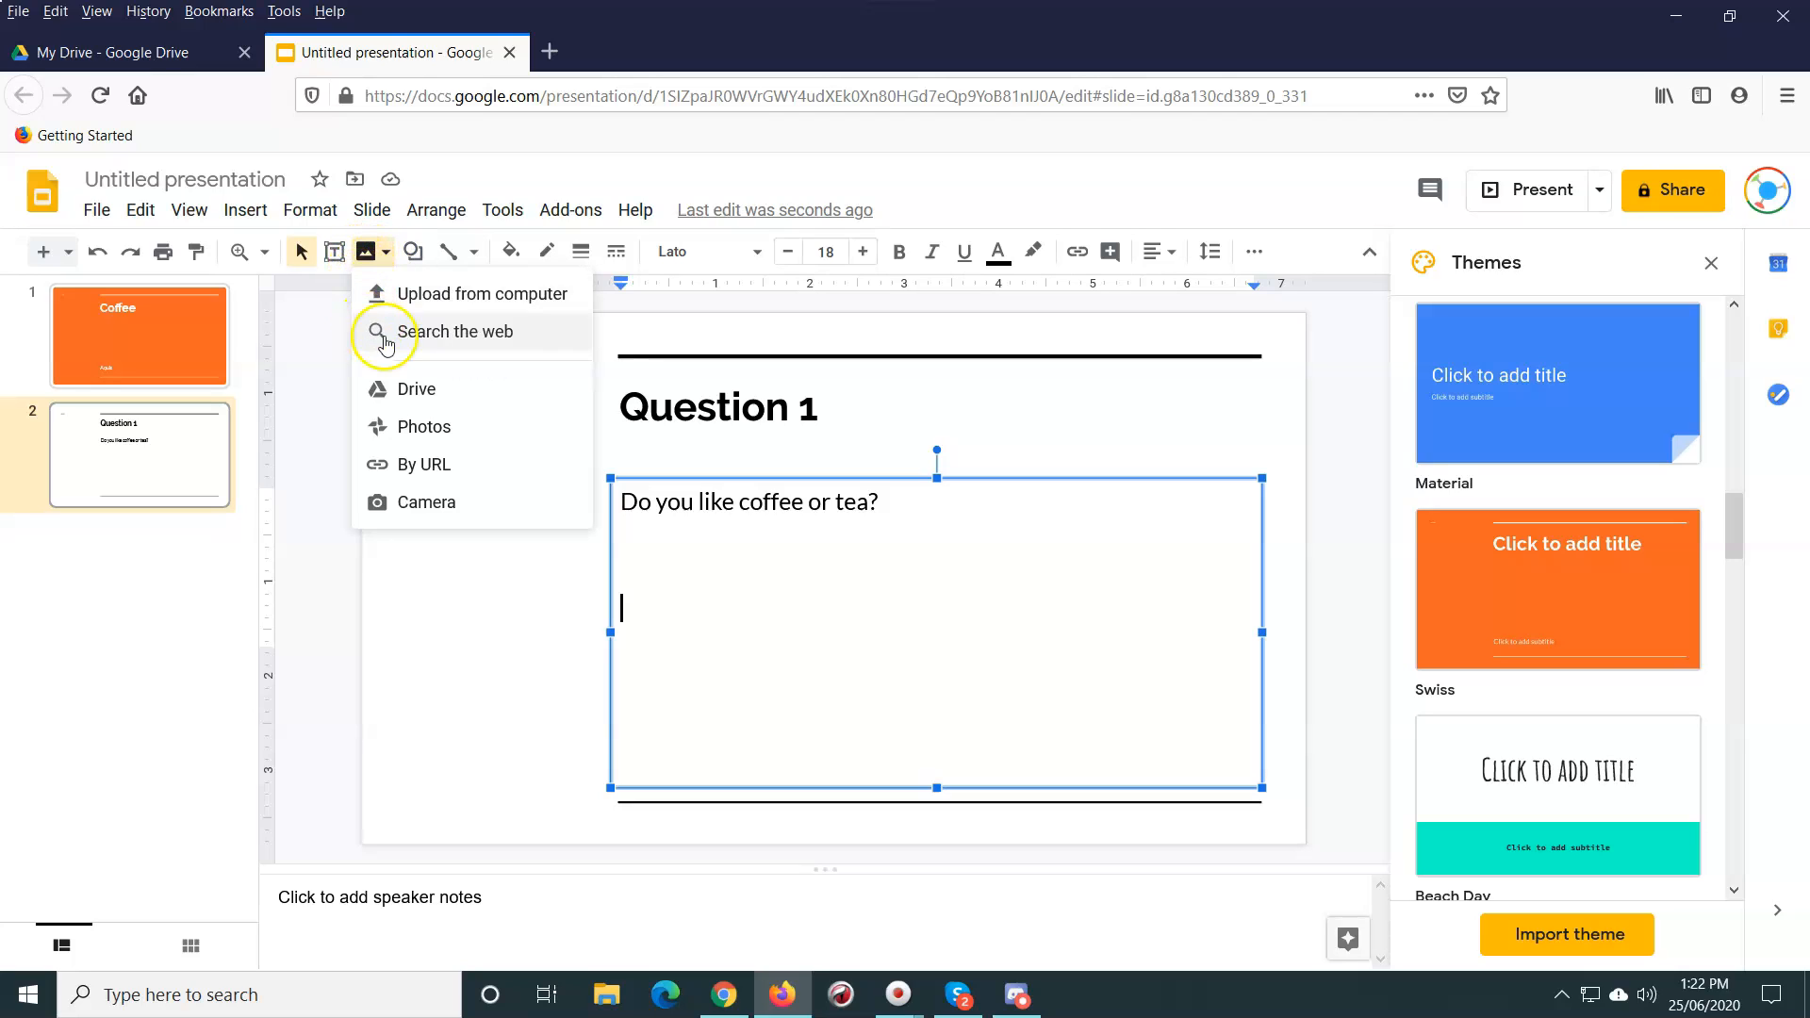
click(457, 331)
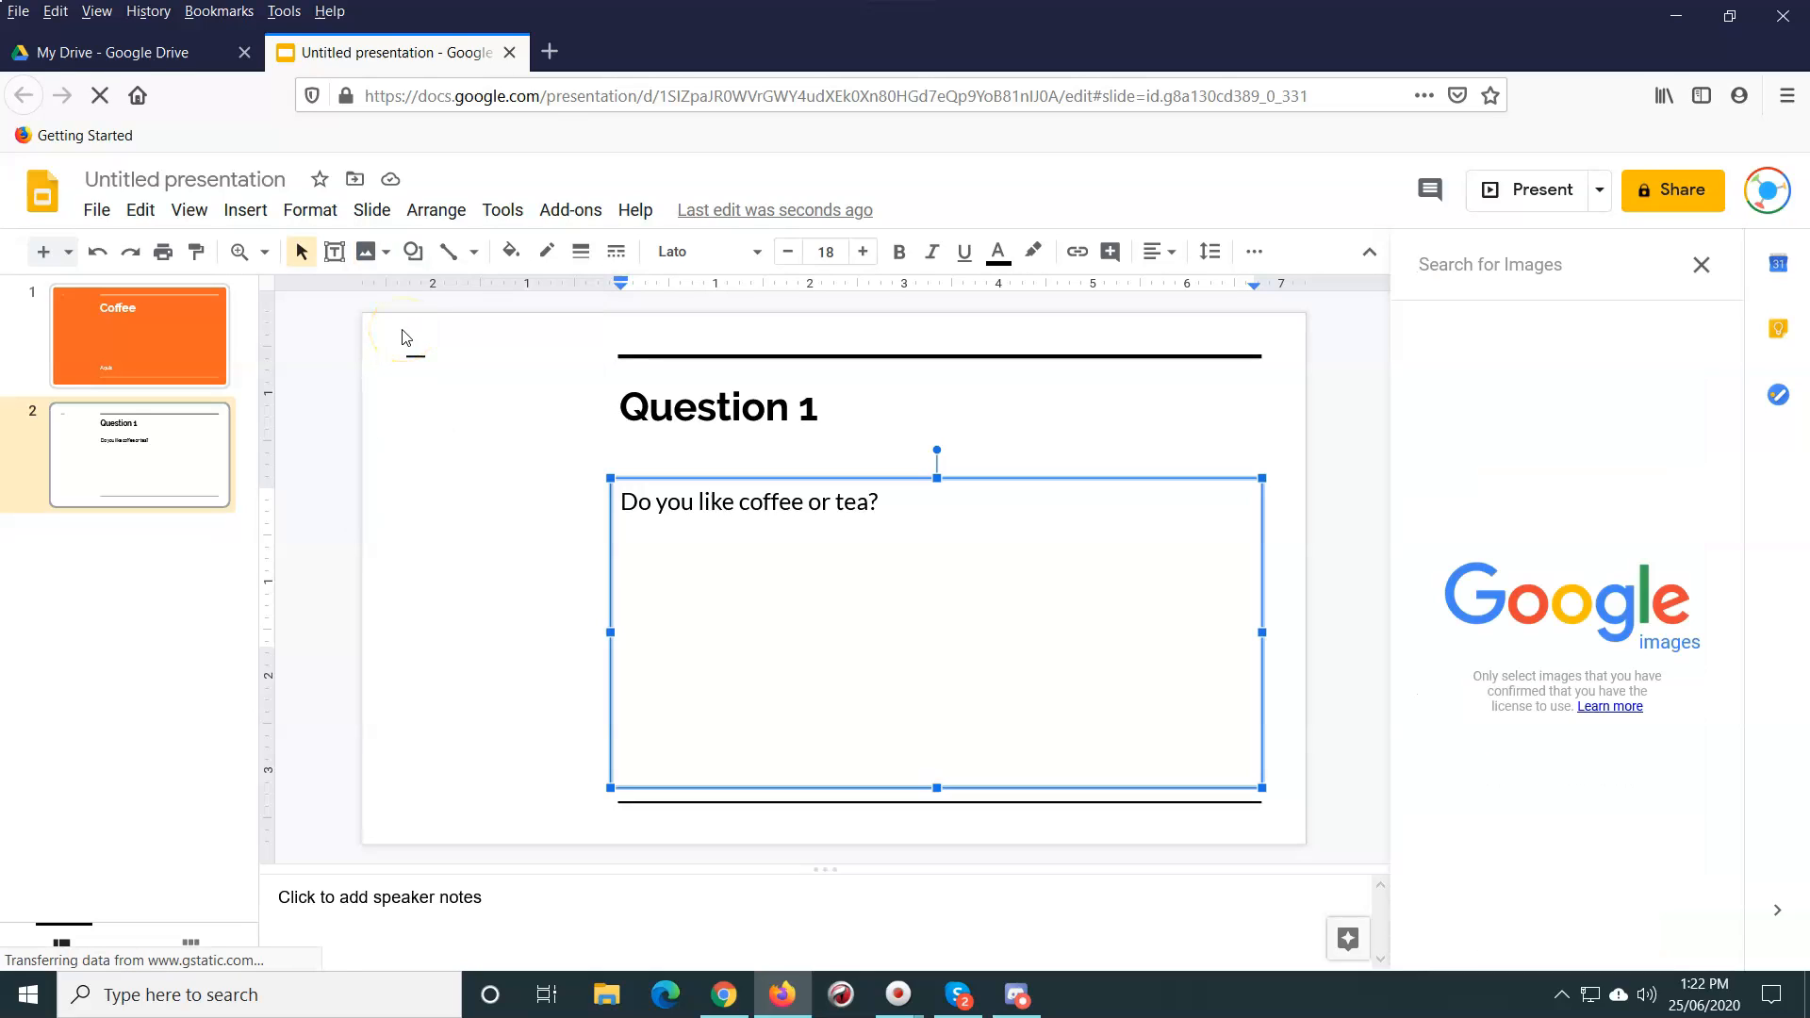
text(coffee)
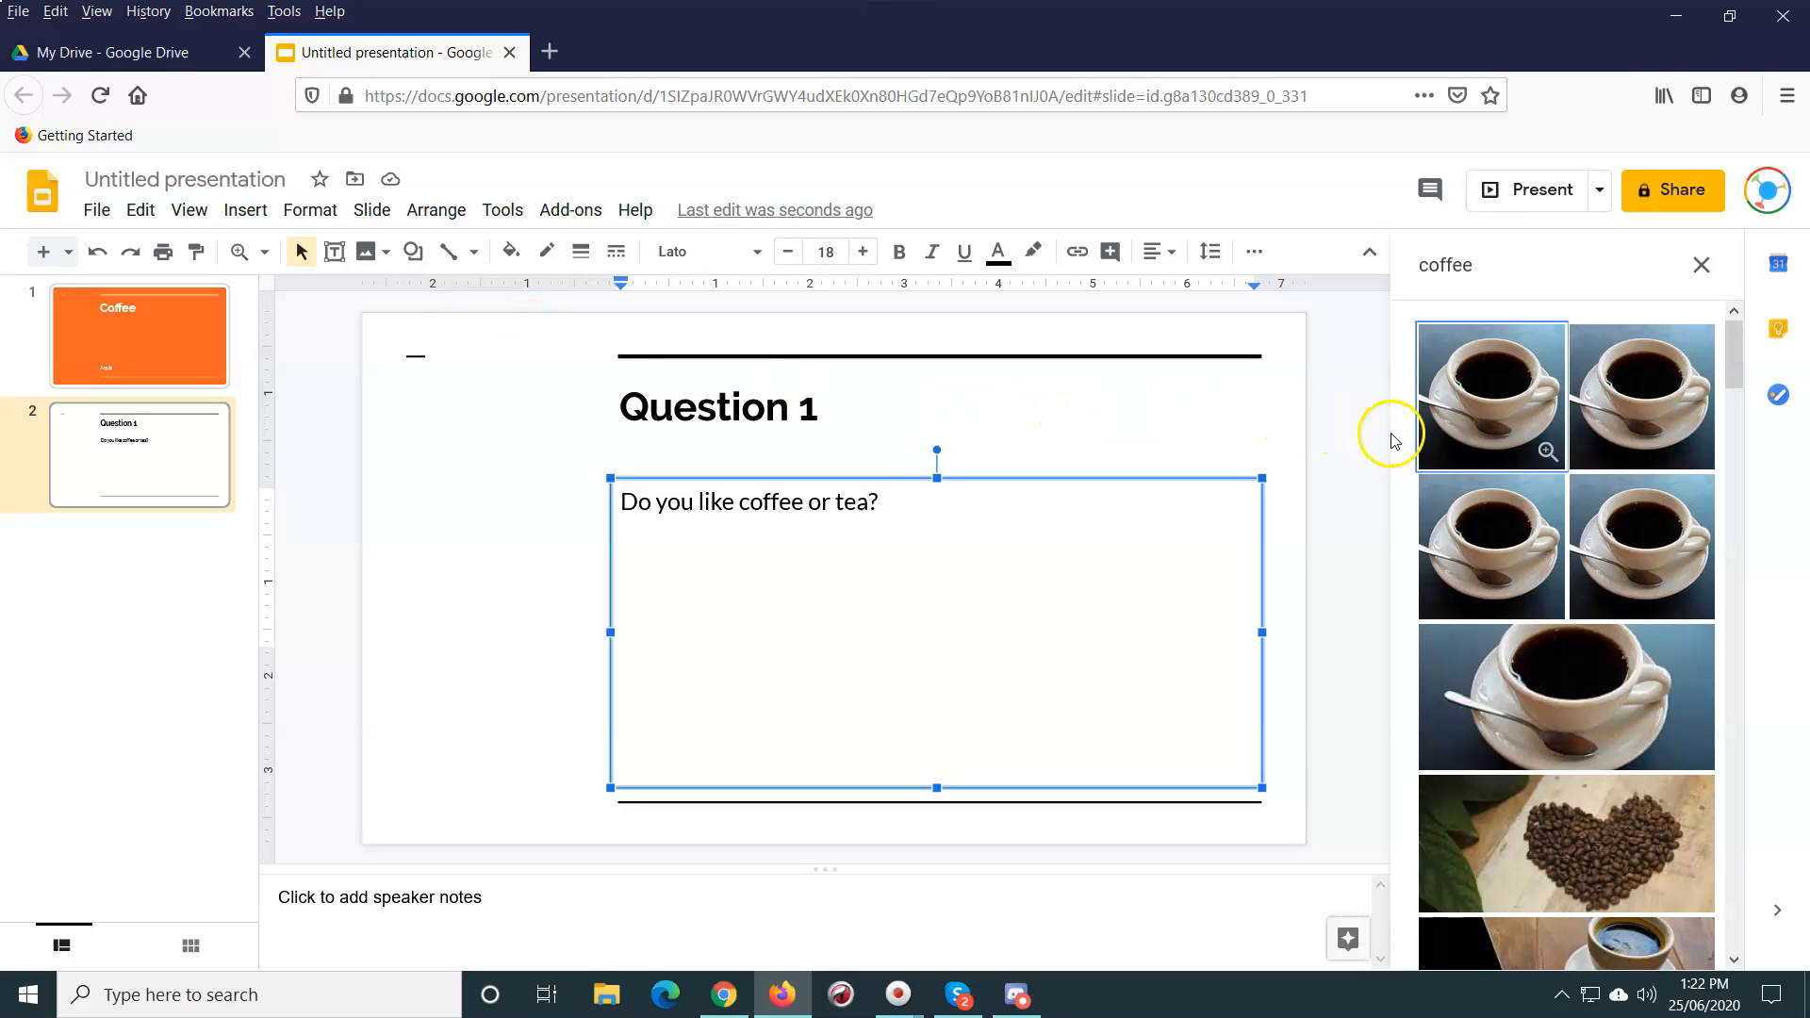
scroll(down, 3)
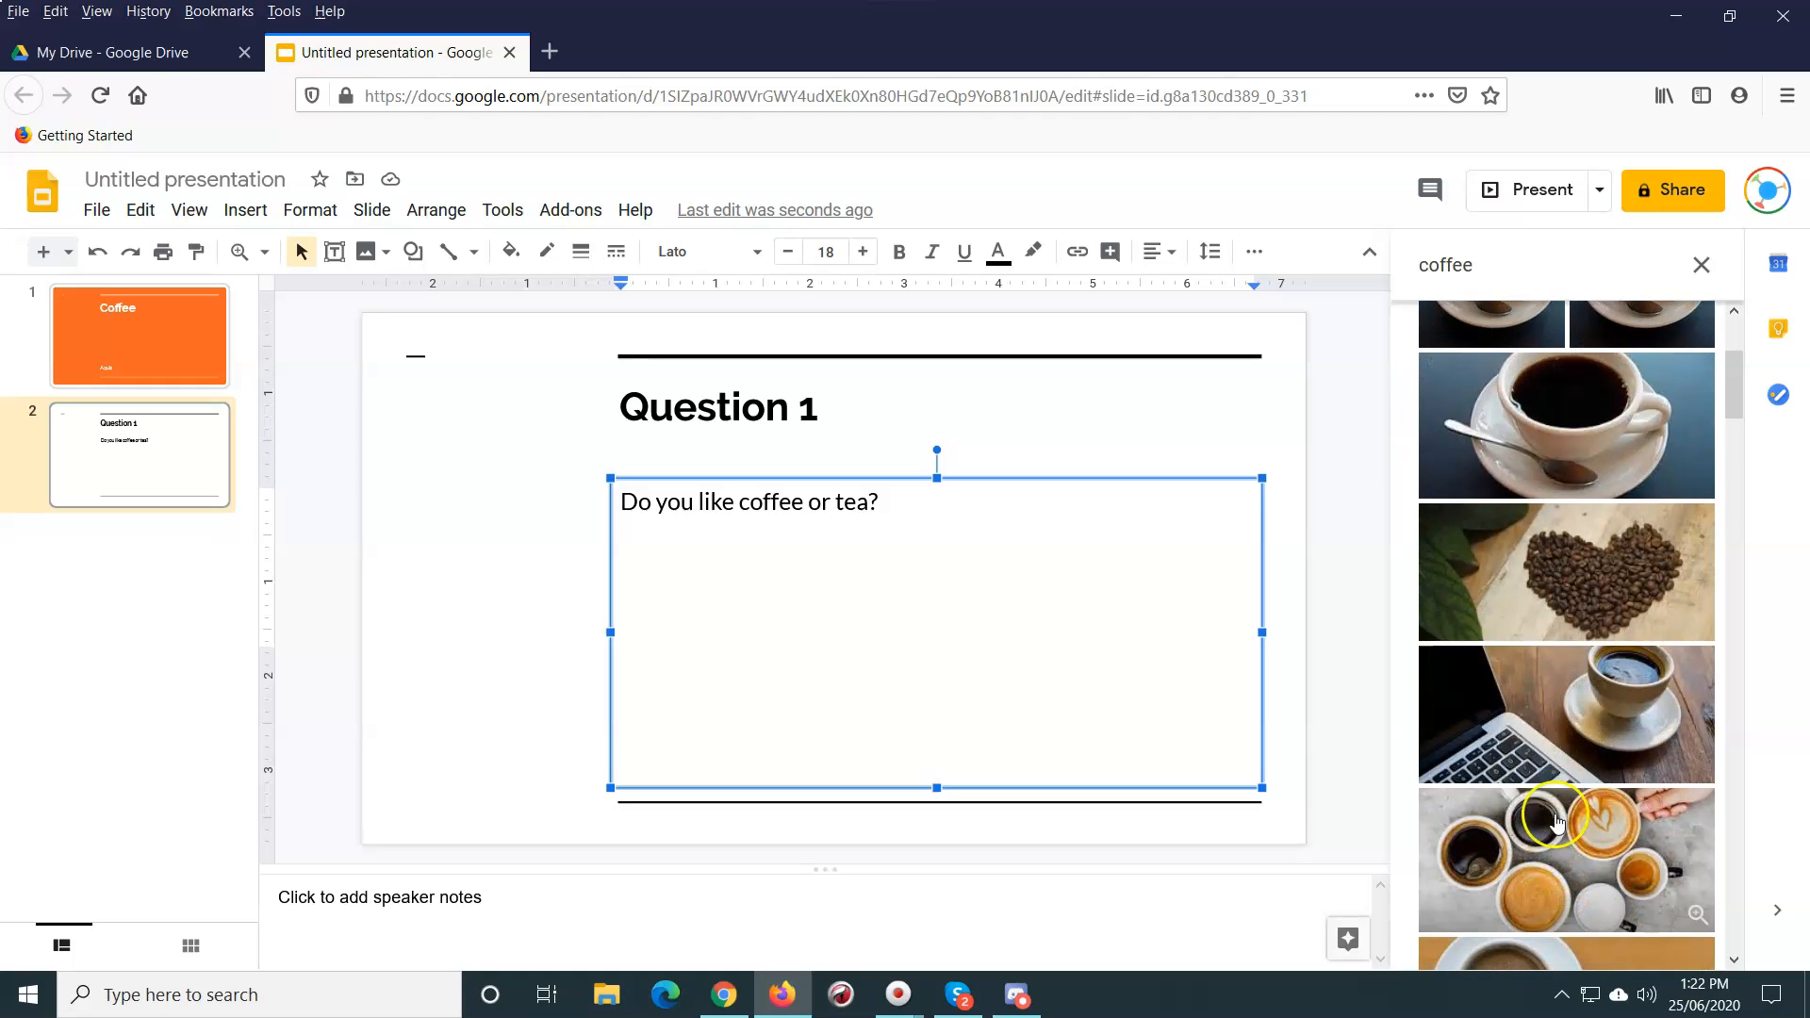
scroll(down, 3)
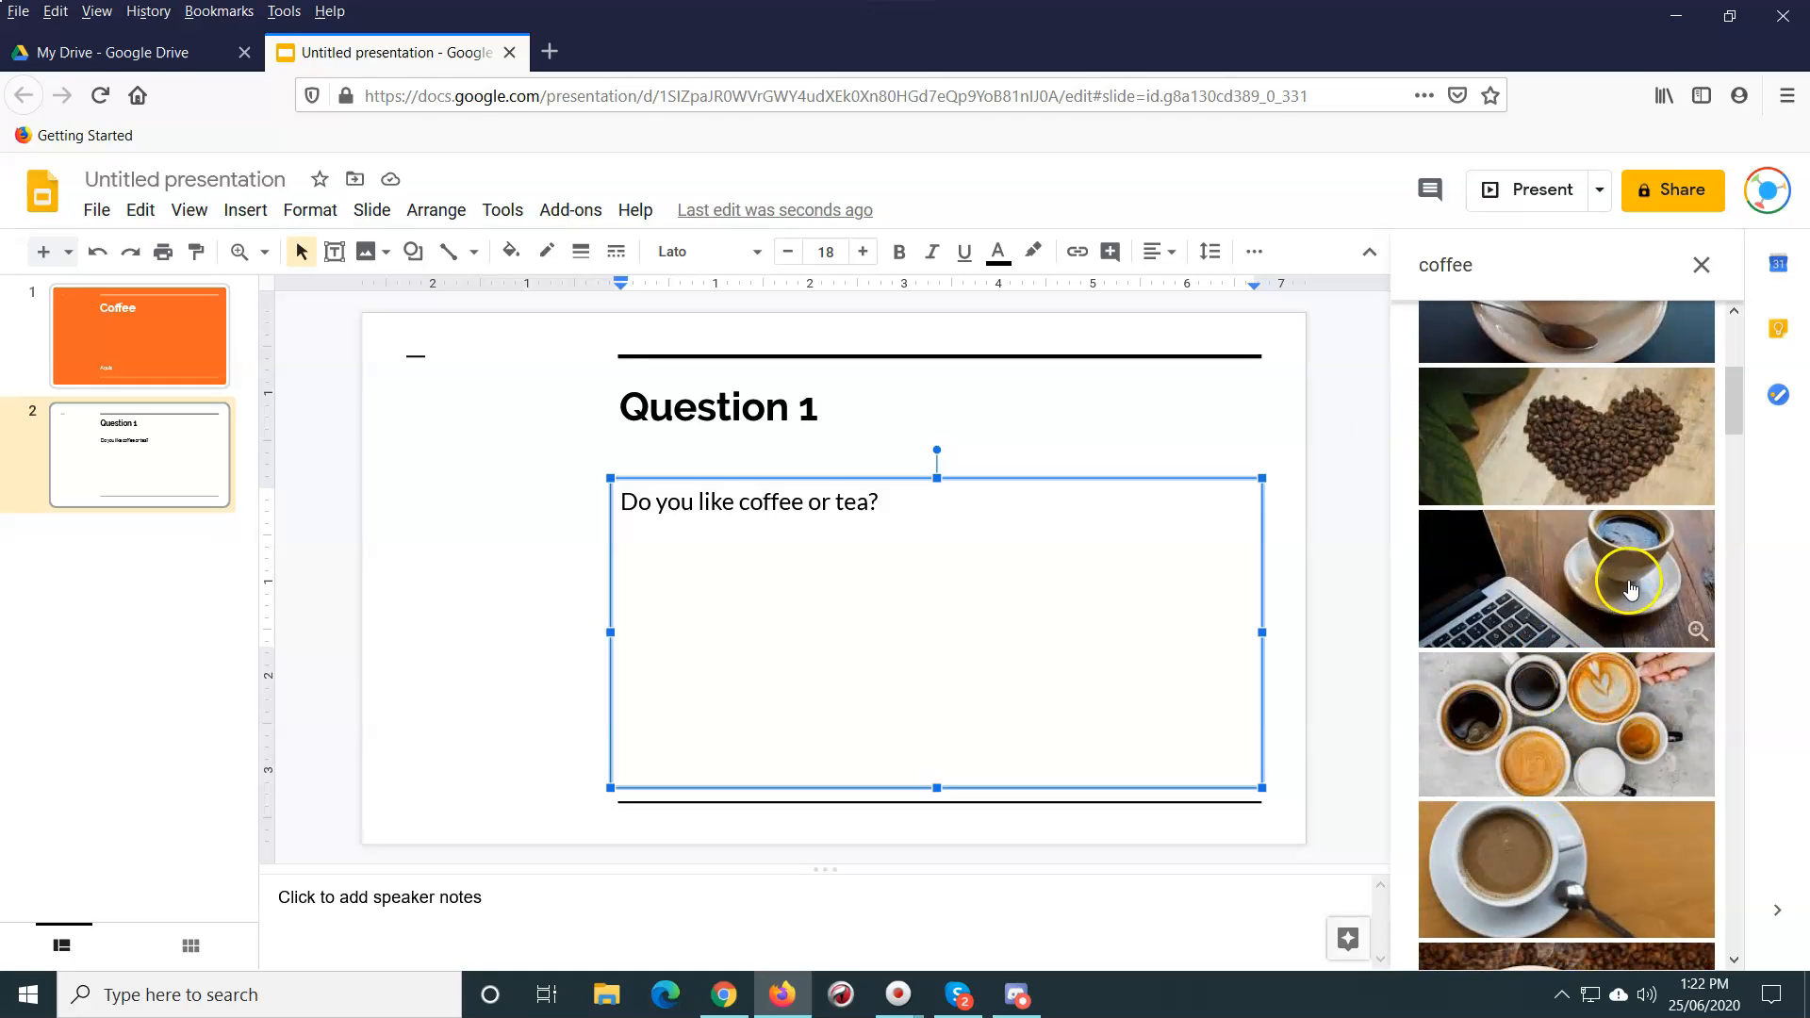
scroll(down, 3)
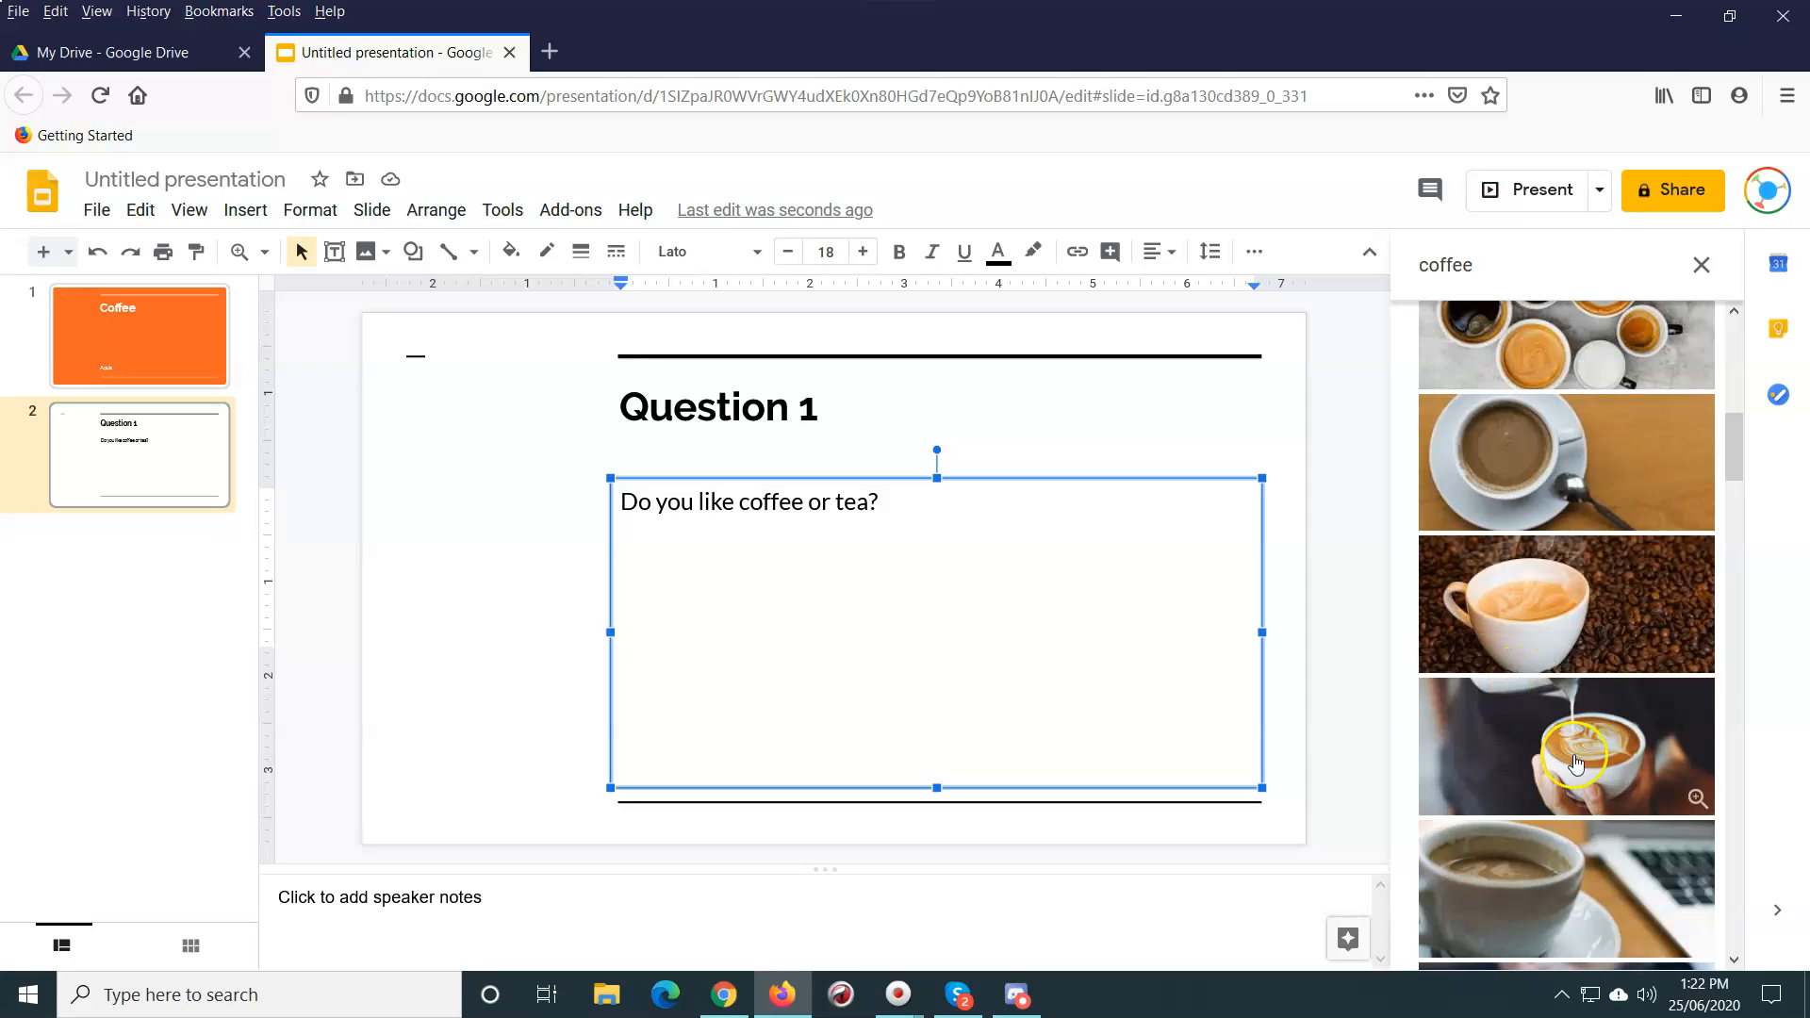
click(1564, 745)
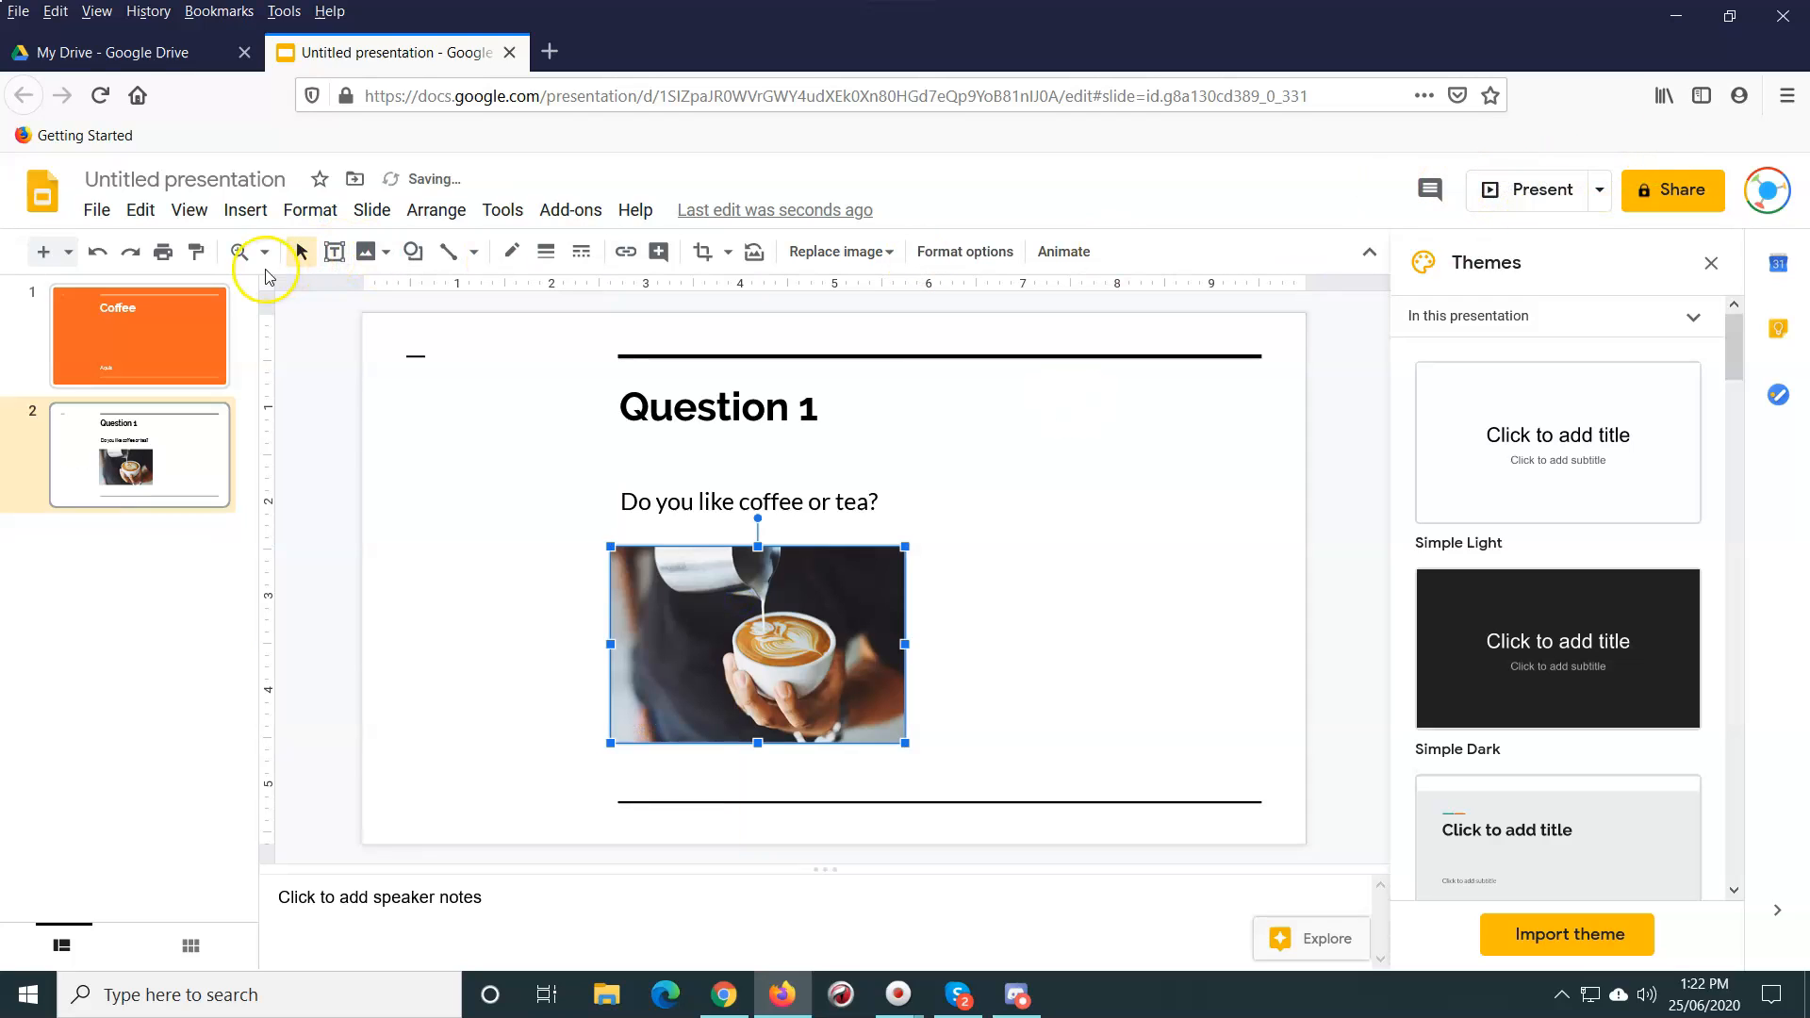
click(365, 252)
text(coffee)
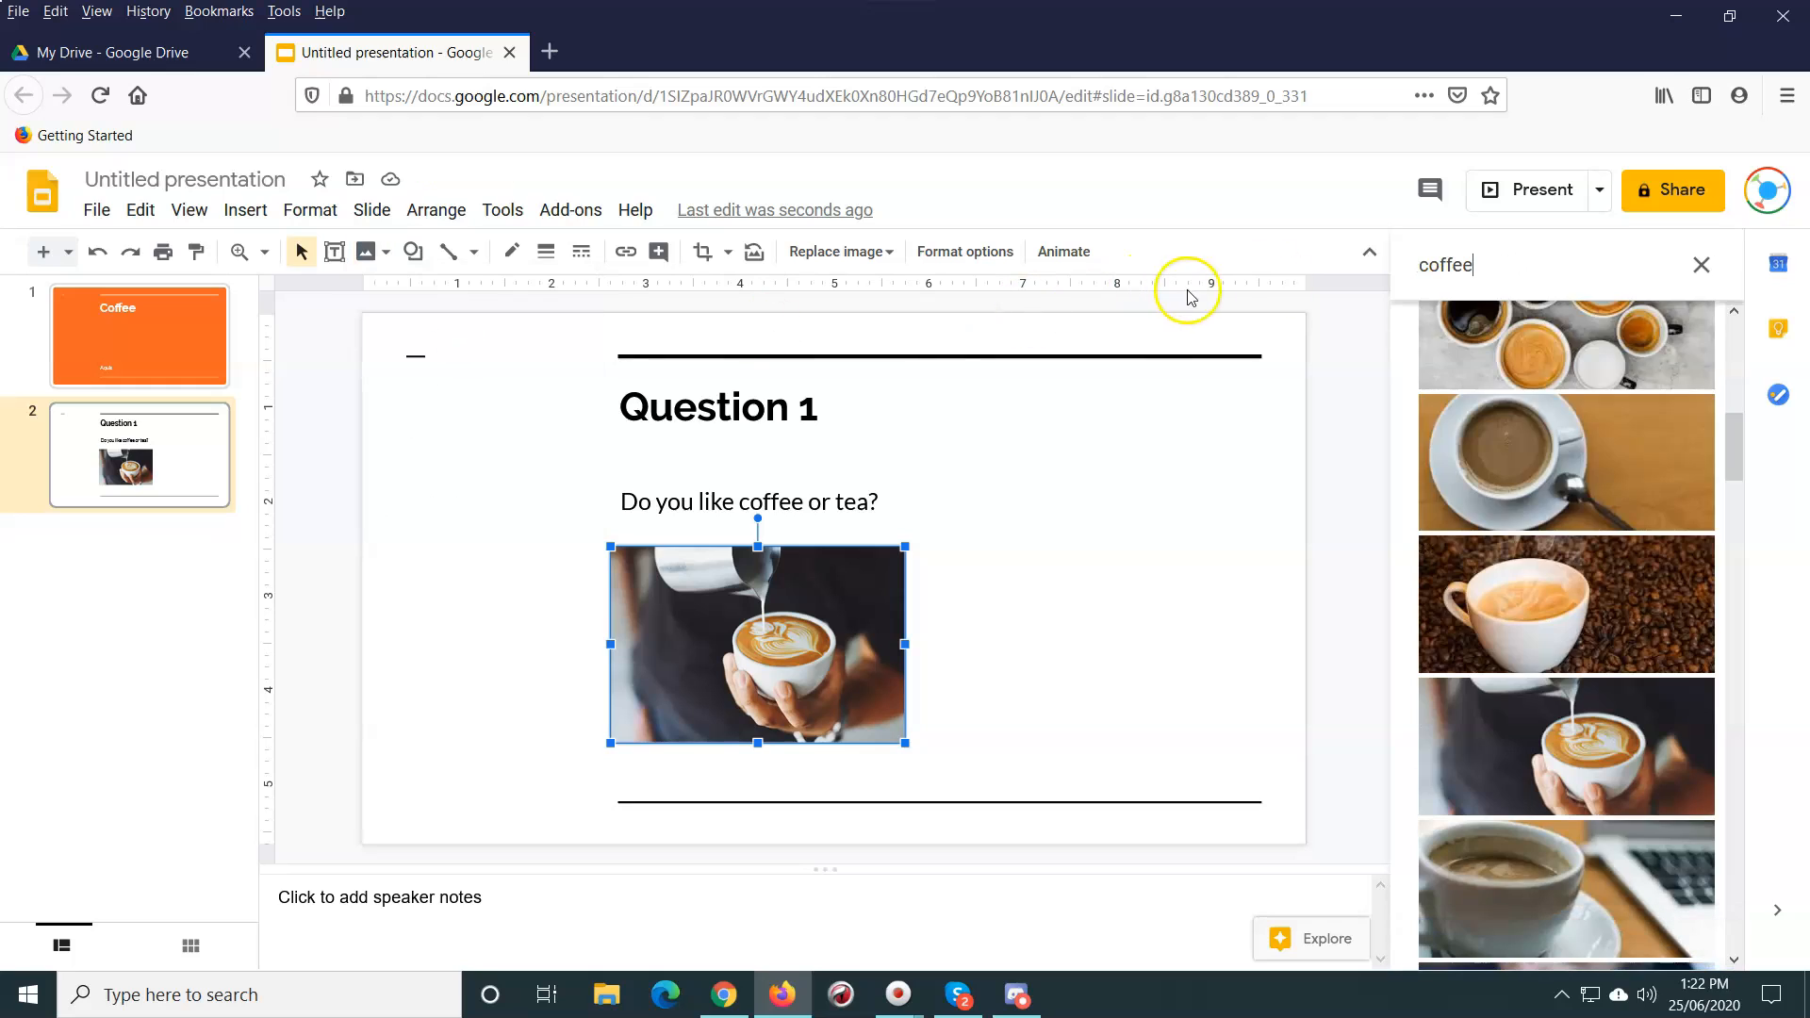
Step: Insert a teapot-and-teacup photo from a web image search for 'tea'
text(tea)
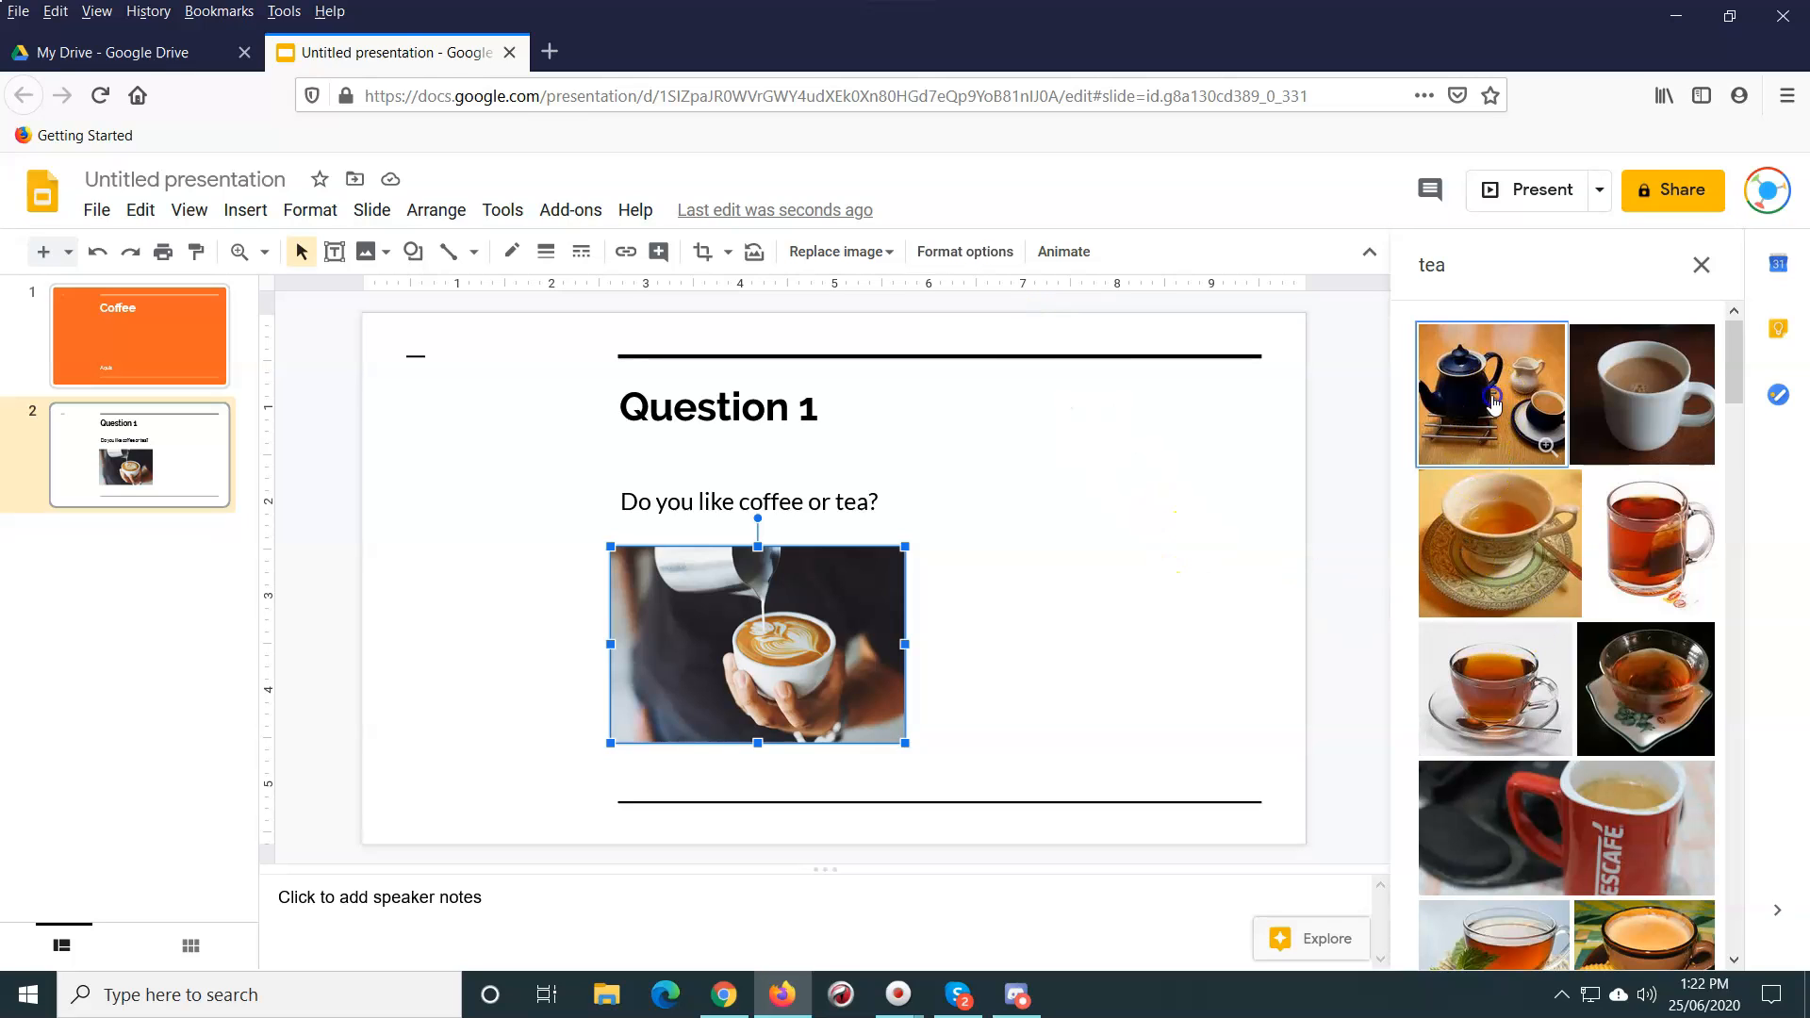
click(1490, 392)
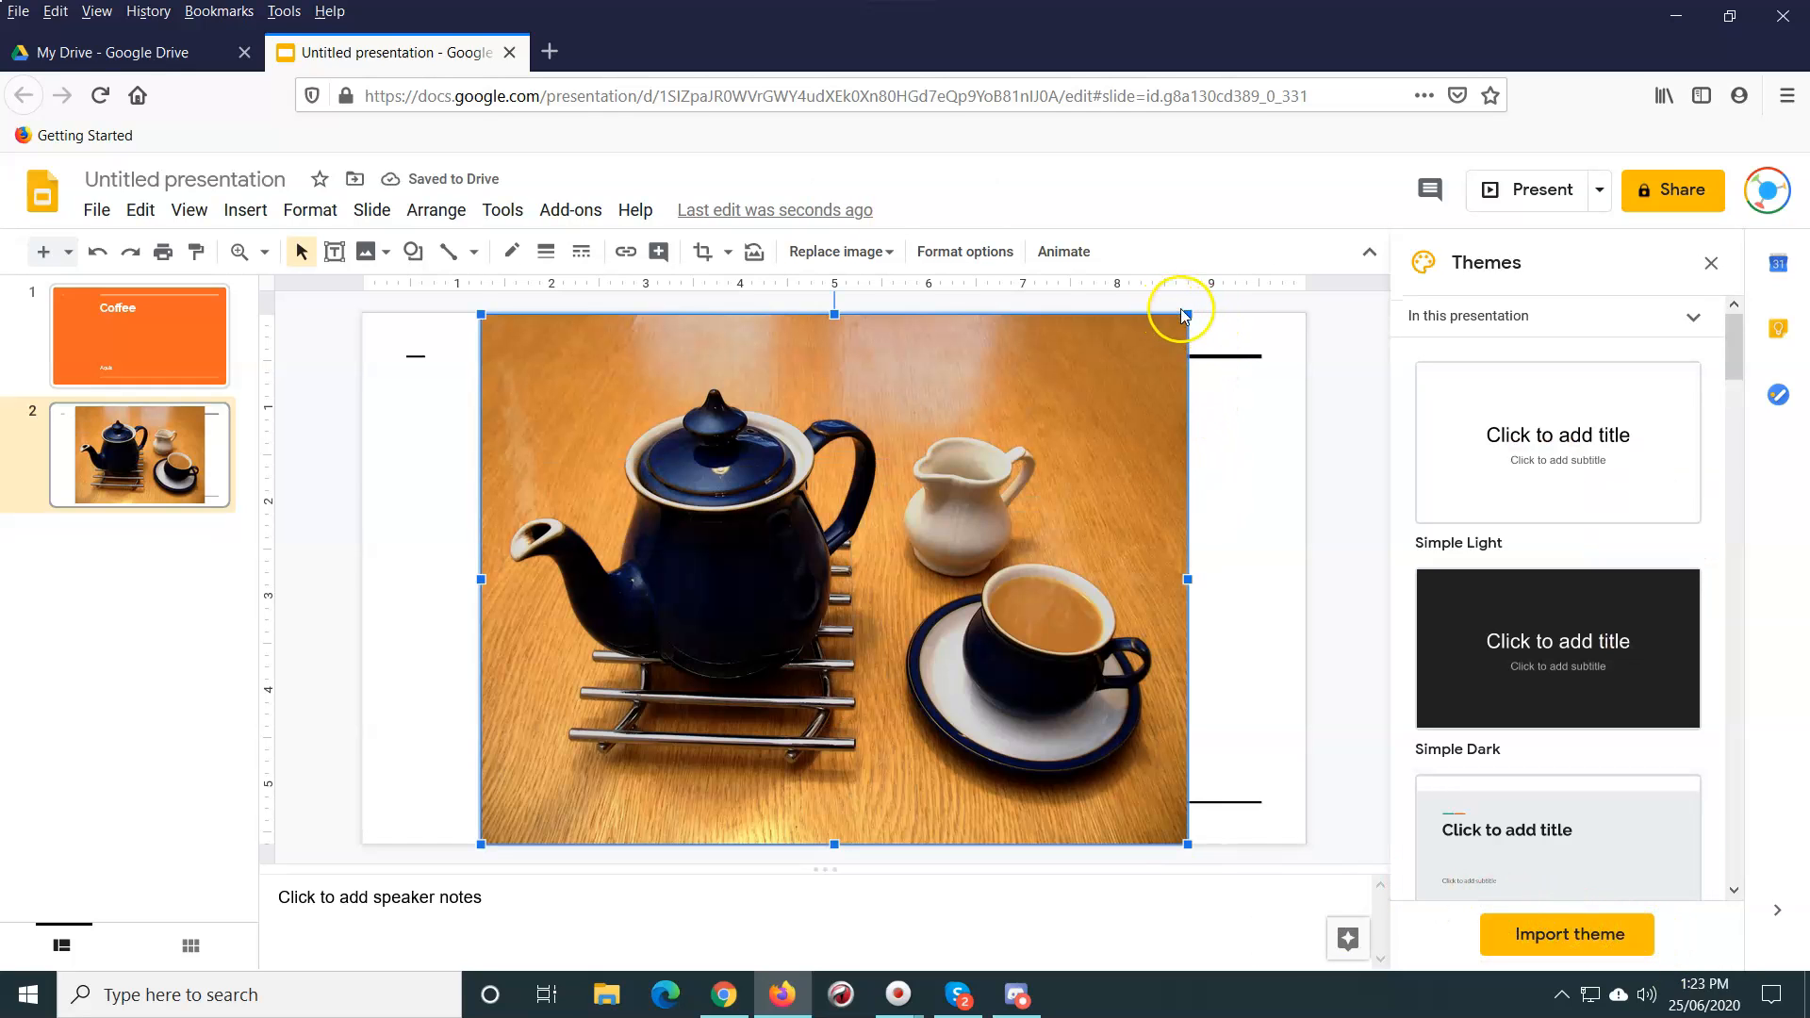
click(139, 334)
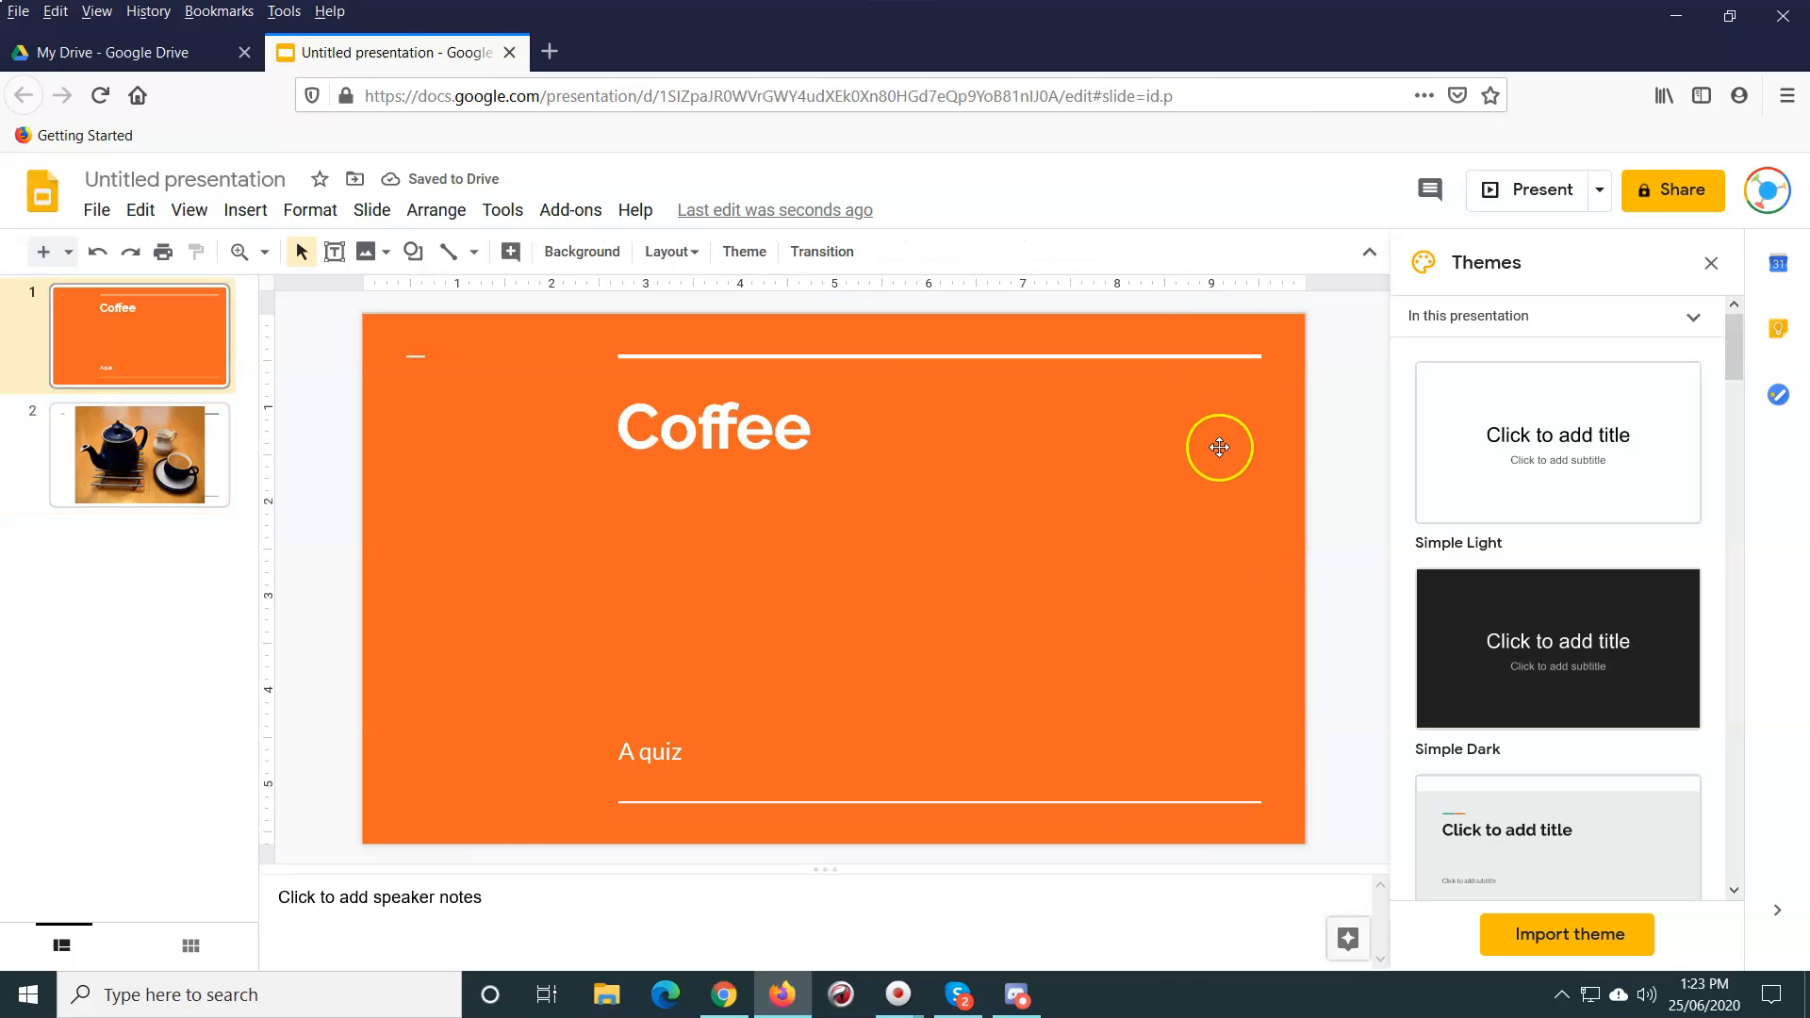
click(139, 453)
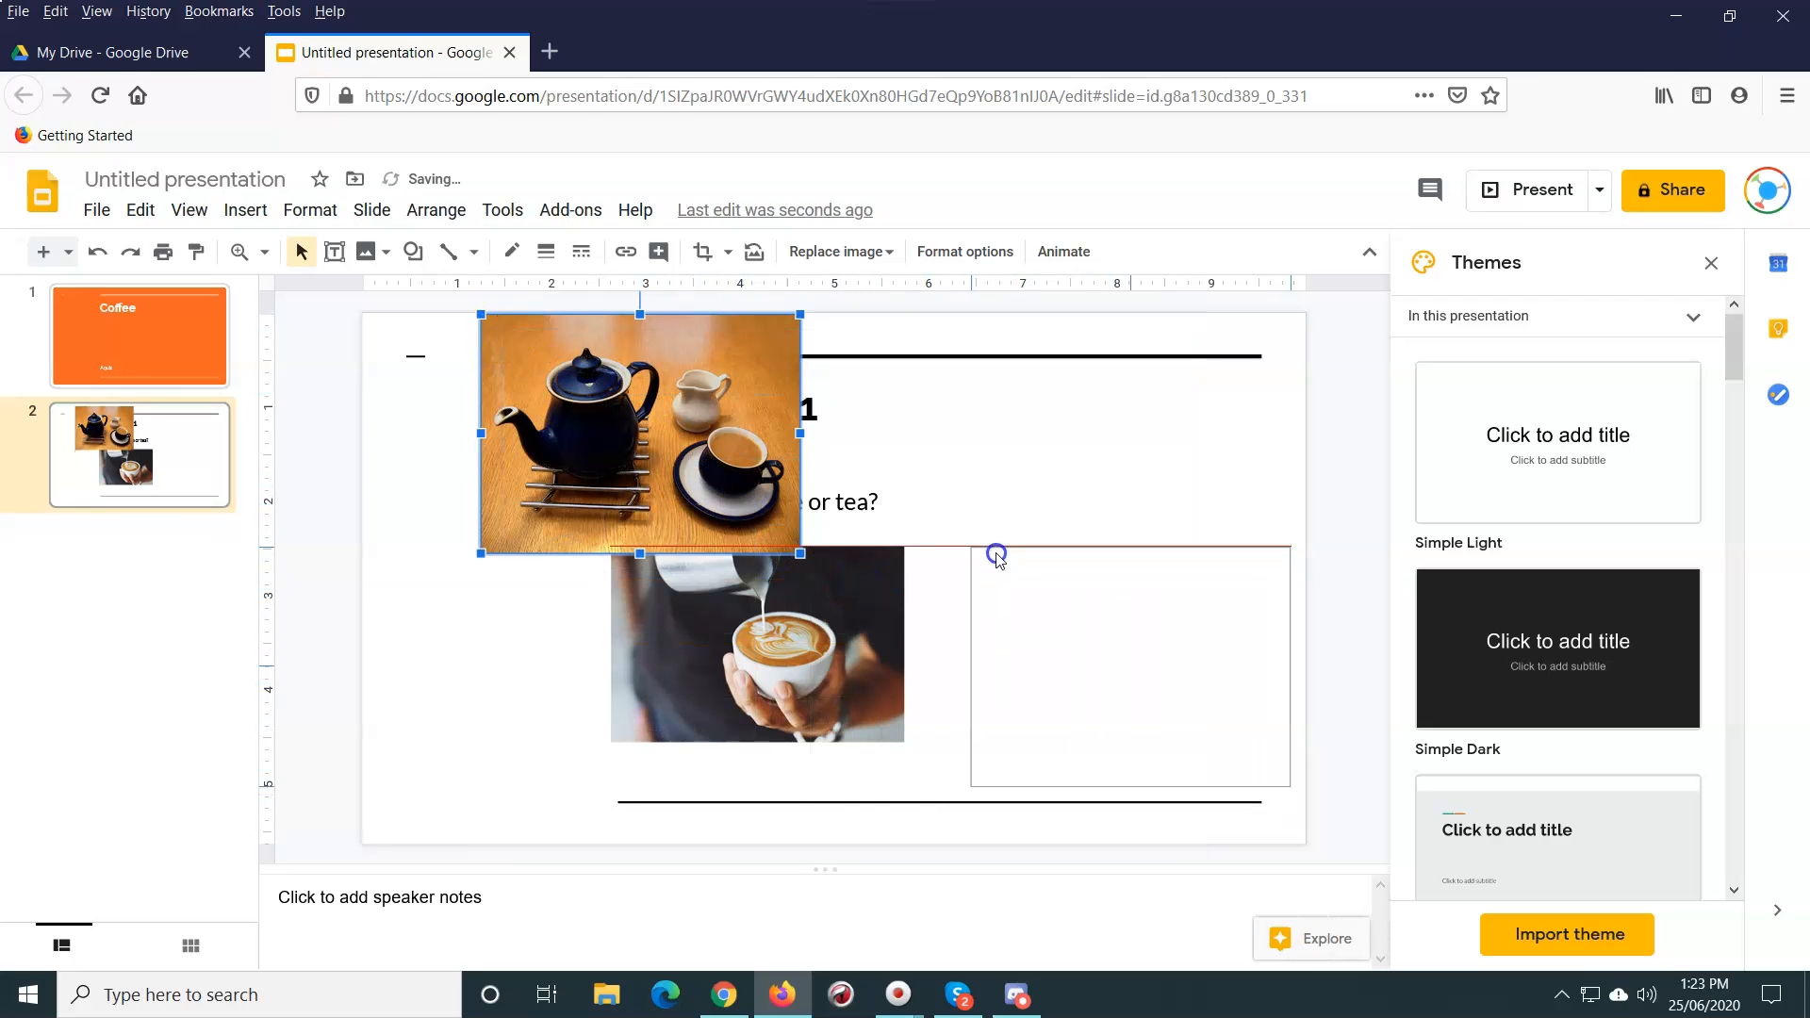
Step: Move the shrunken teapot photo to the right of the coffee photo
drag(641, 433, 1074, 658)
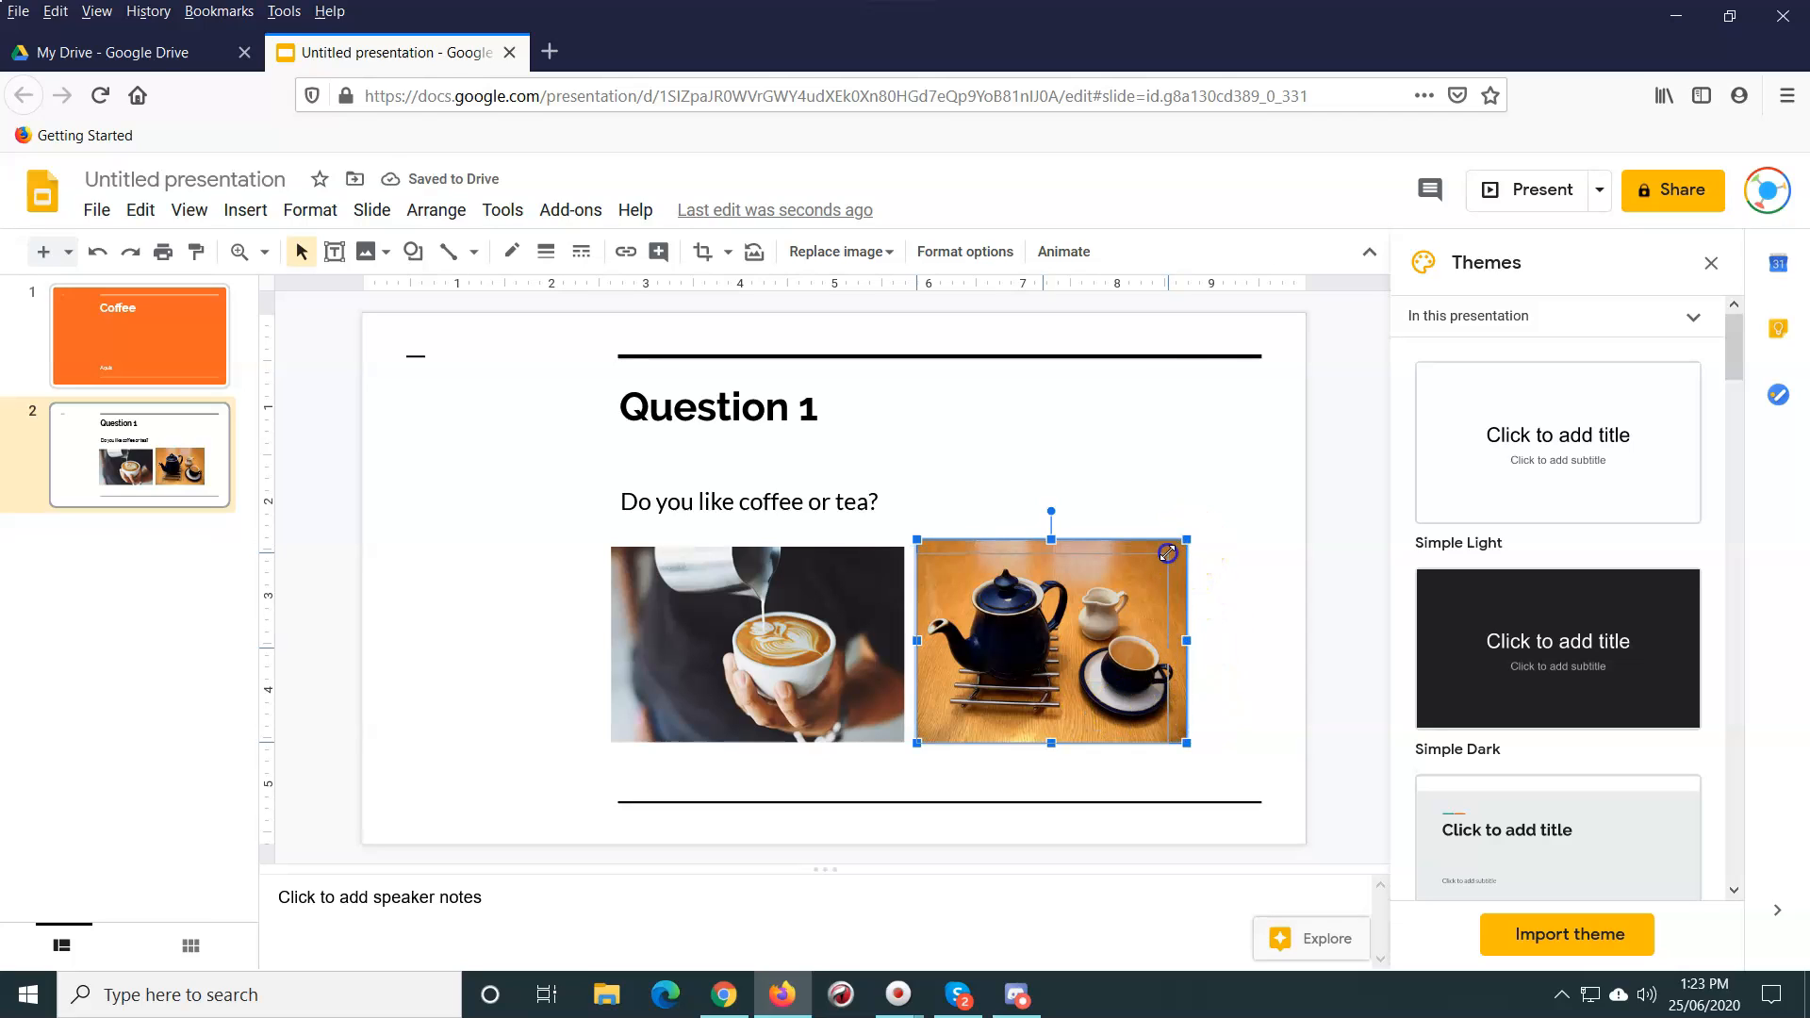
drag(1166, 551, 1152, 562)
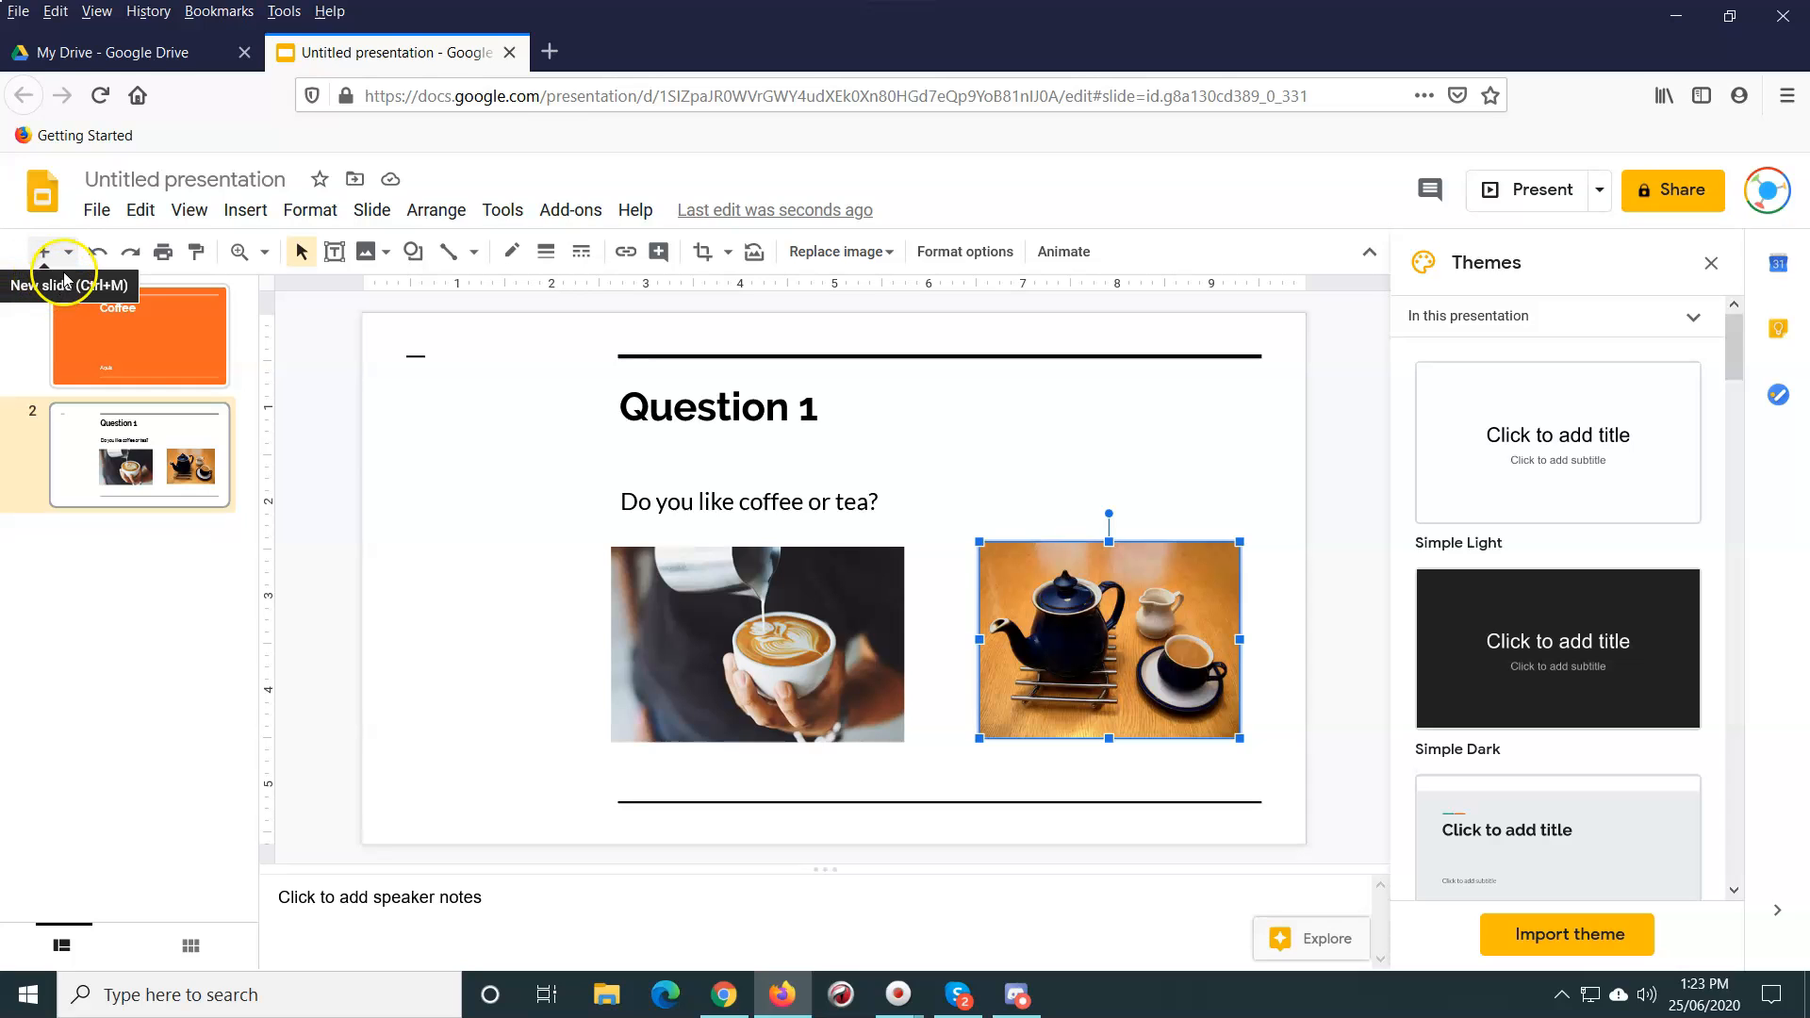
mouse_move(42, 238)
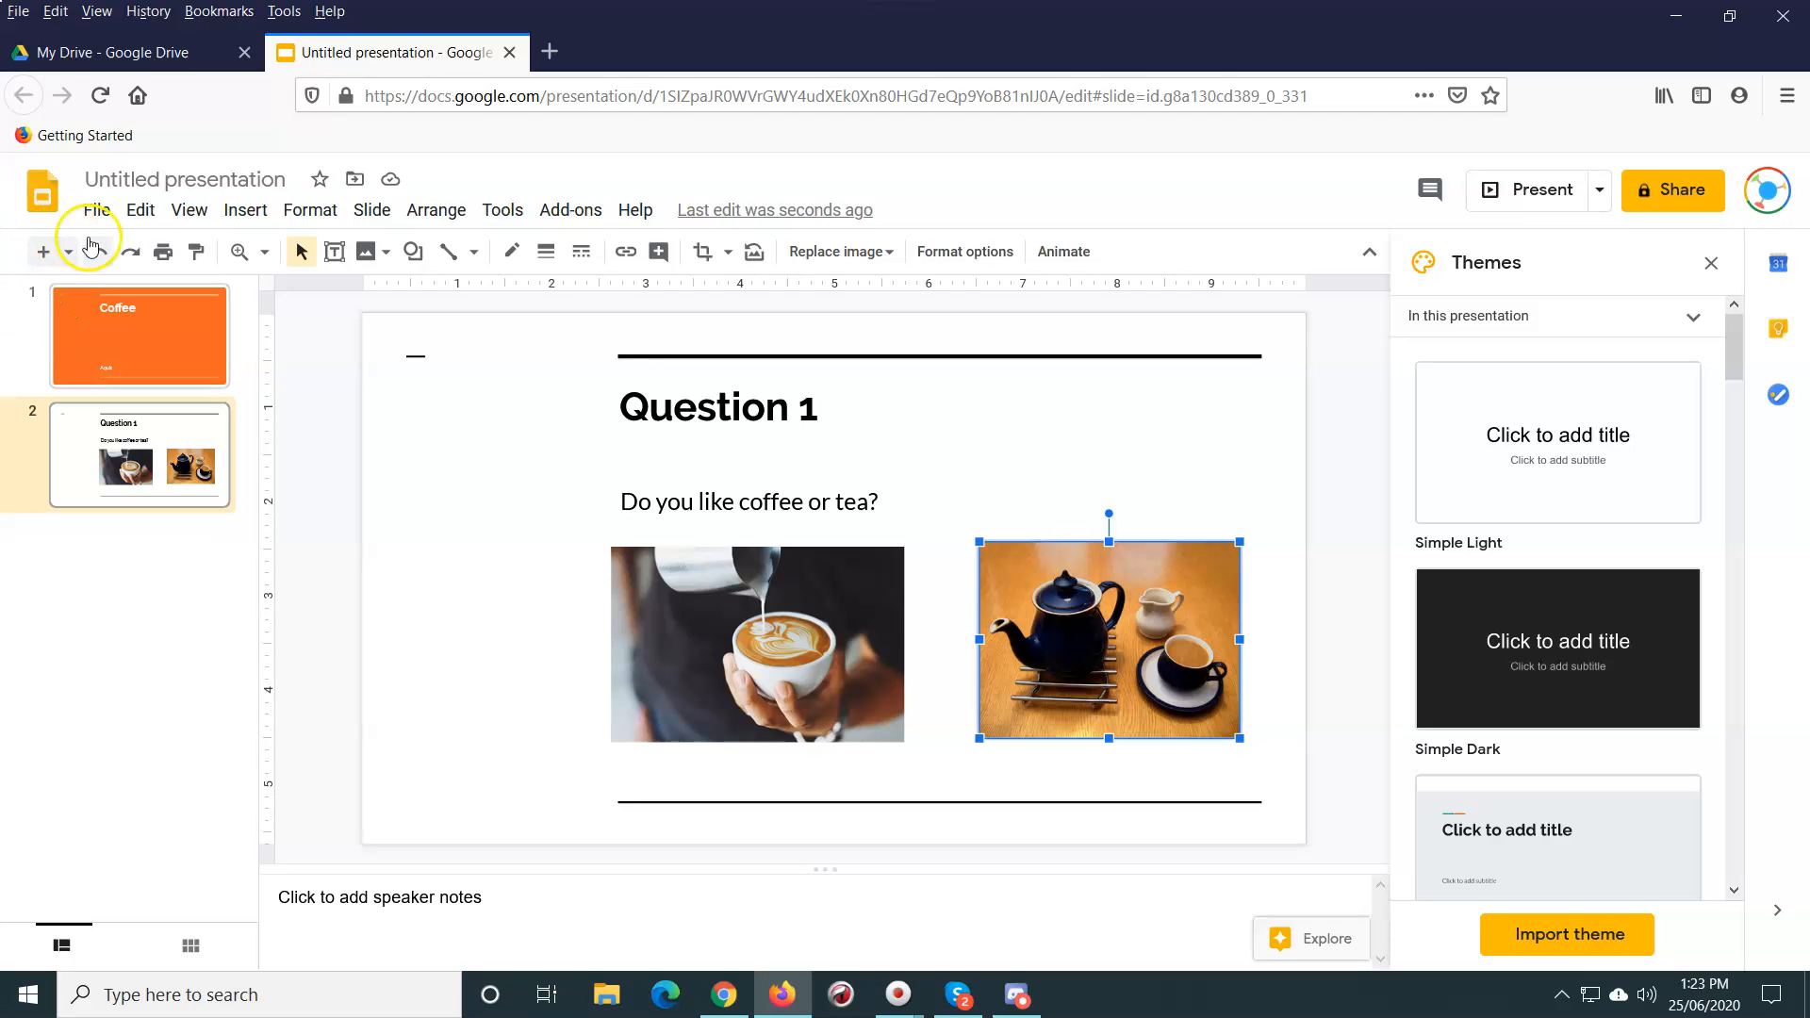
Step: Add blank title-and-body slides after Question 1 with the New slide button
click(42, 252)
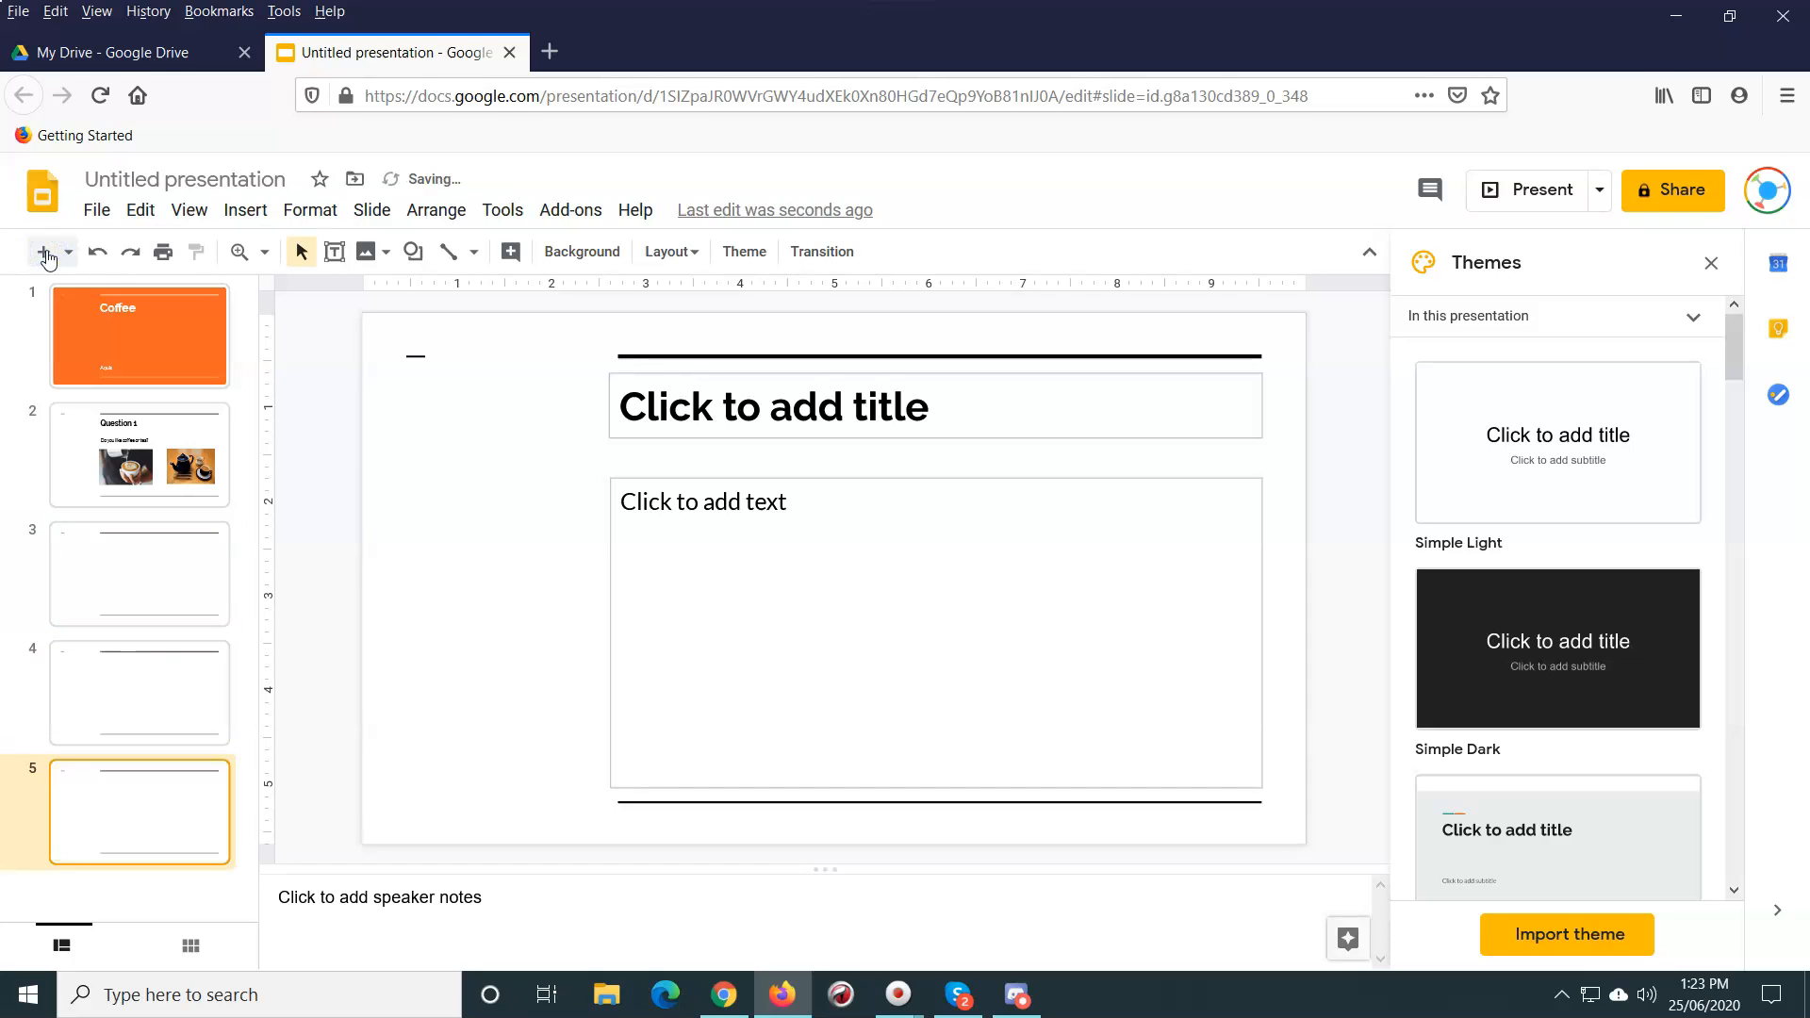
Step: Title slide 3 'Coffee' with the body text 'YES! Coffee is great!'
click(139, 574)
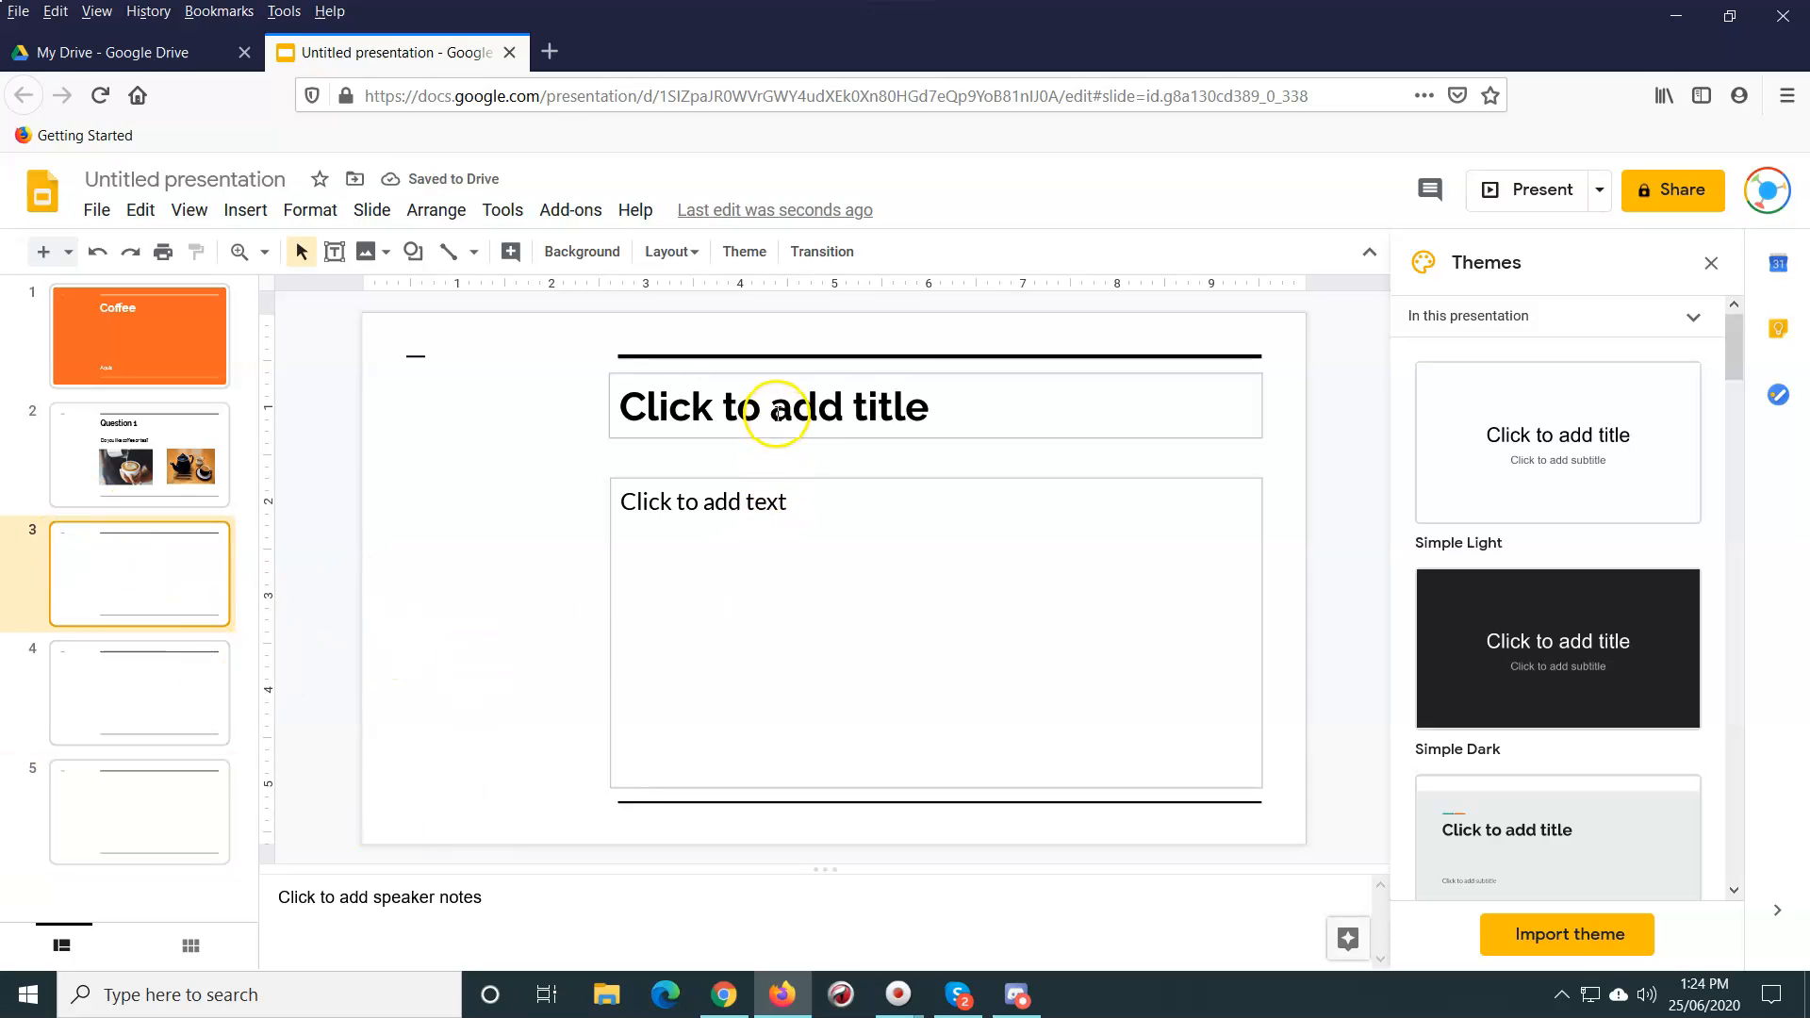
click(773, 406)
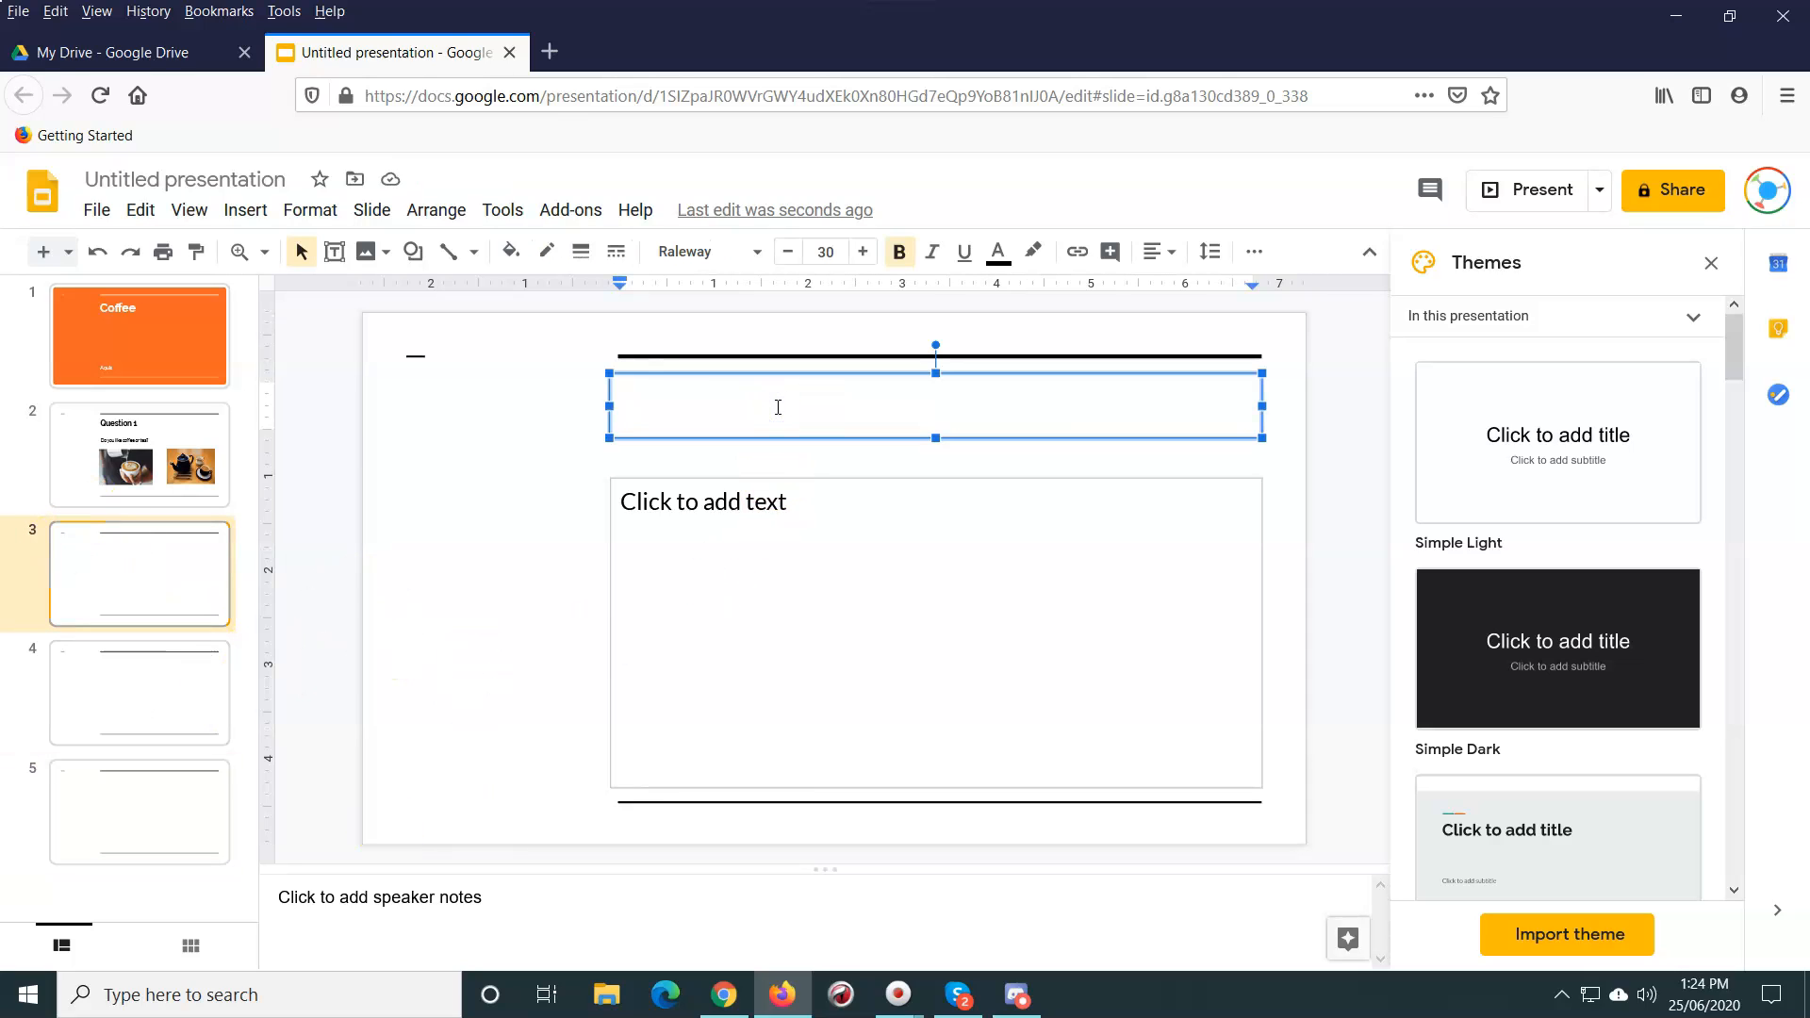
text(Coffee)
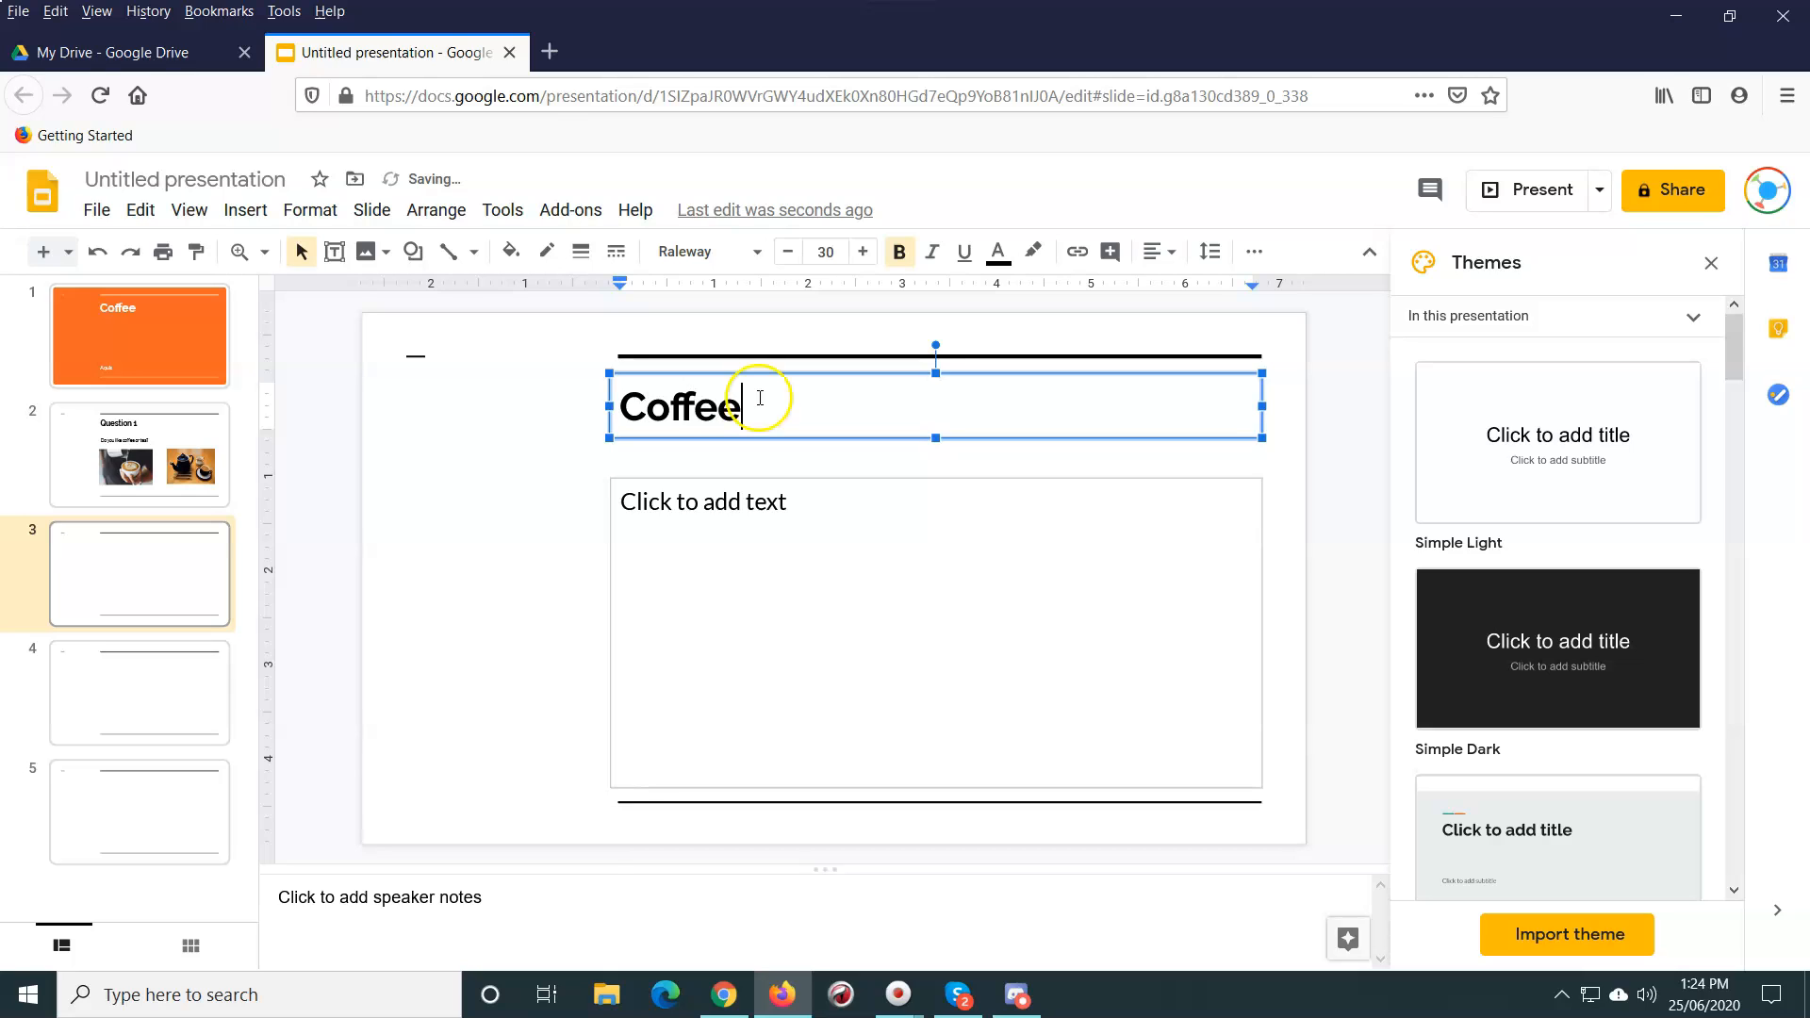
click(713, 509)
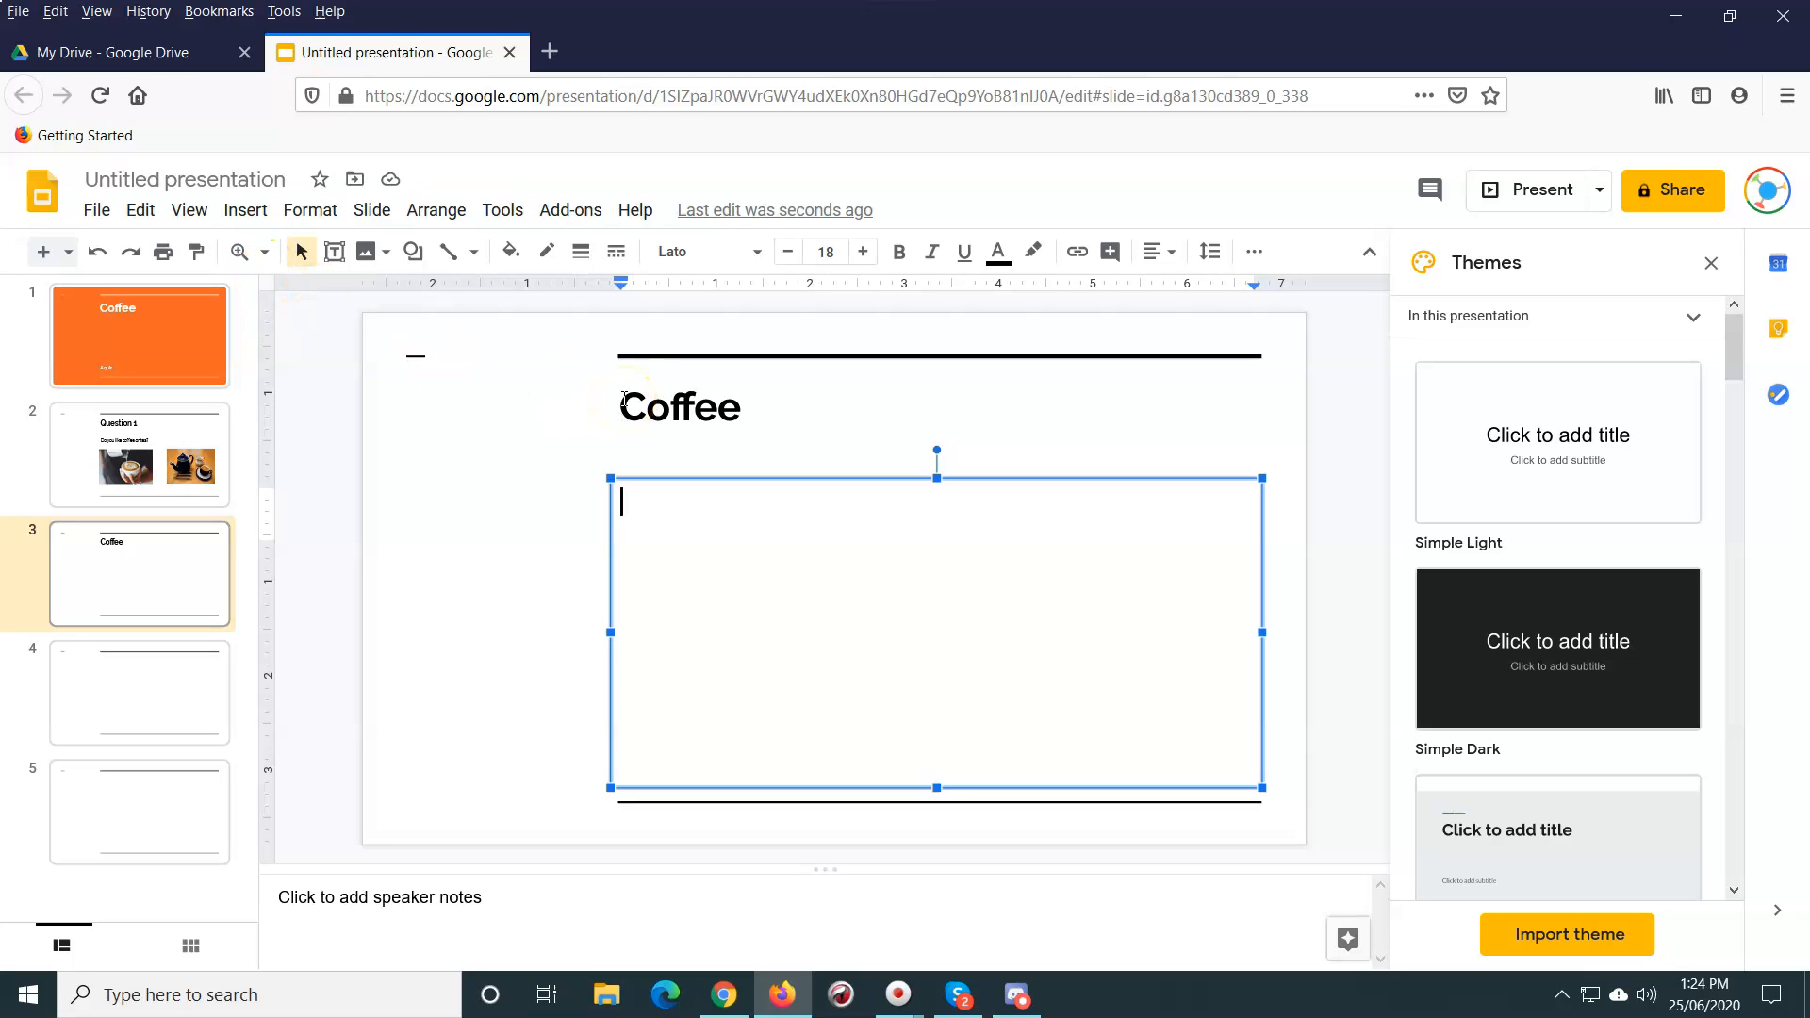
text(YES! C)
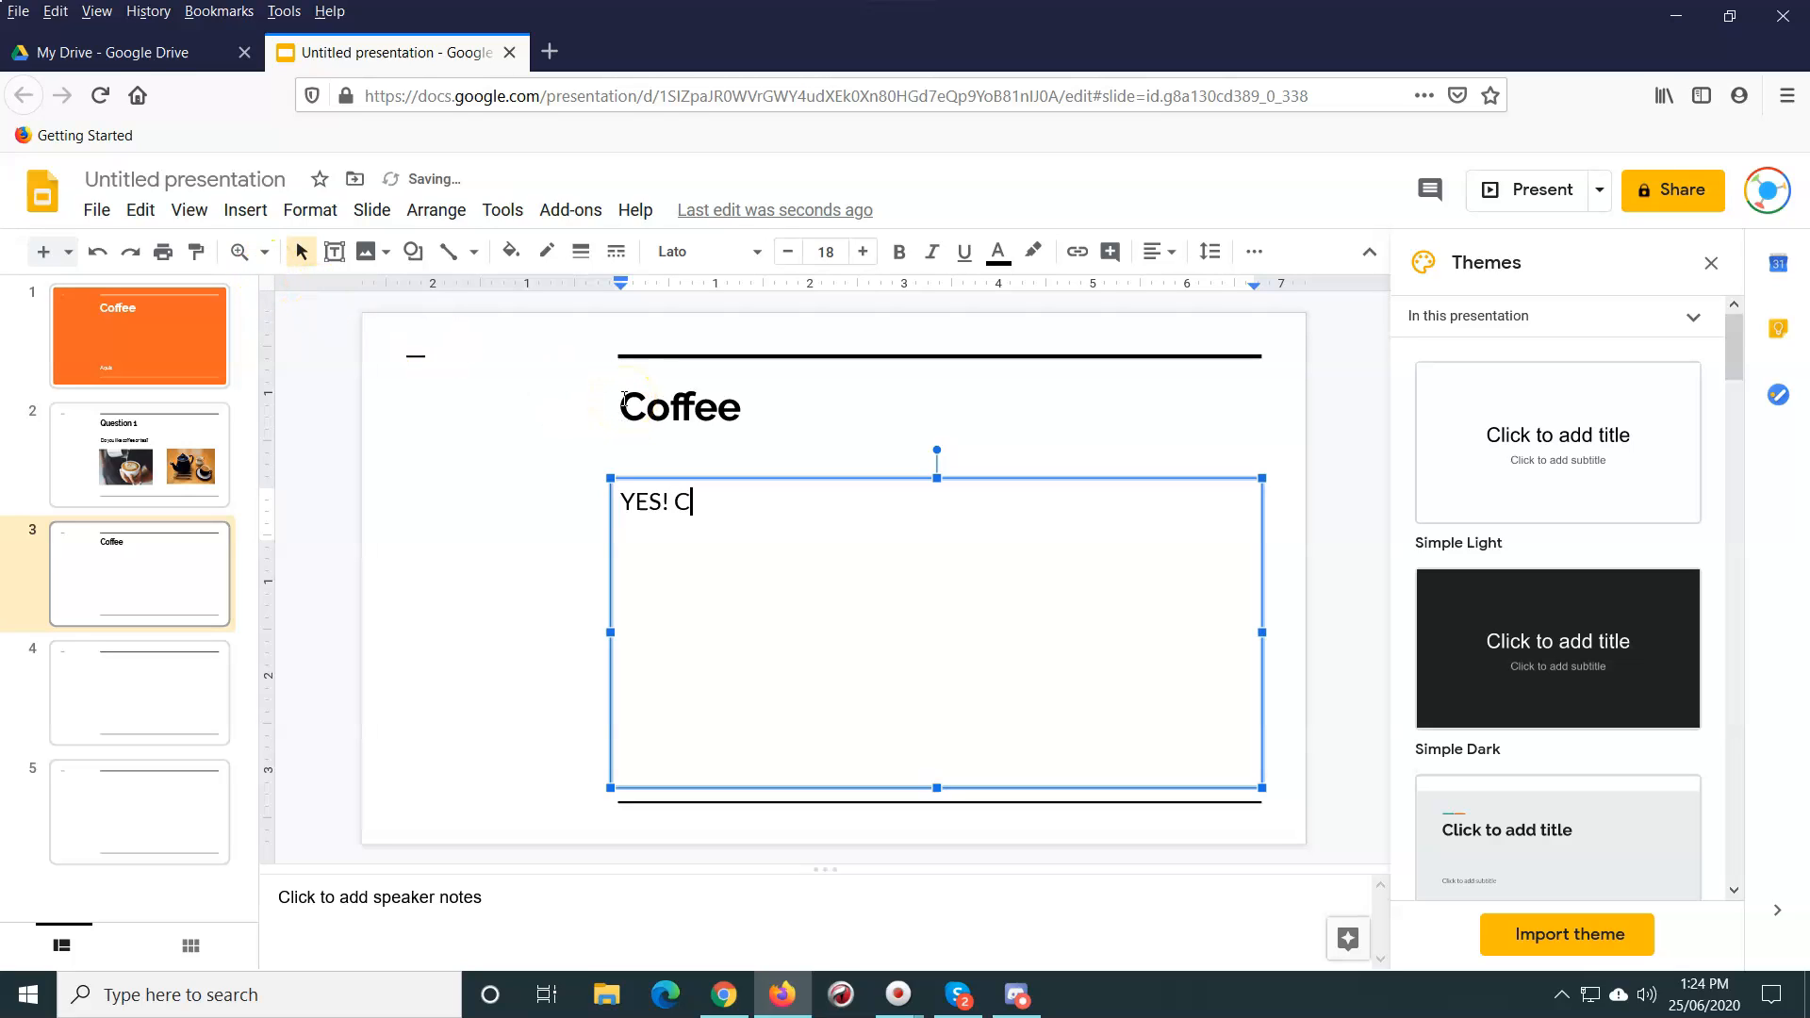
text(offee is great)
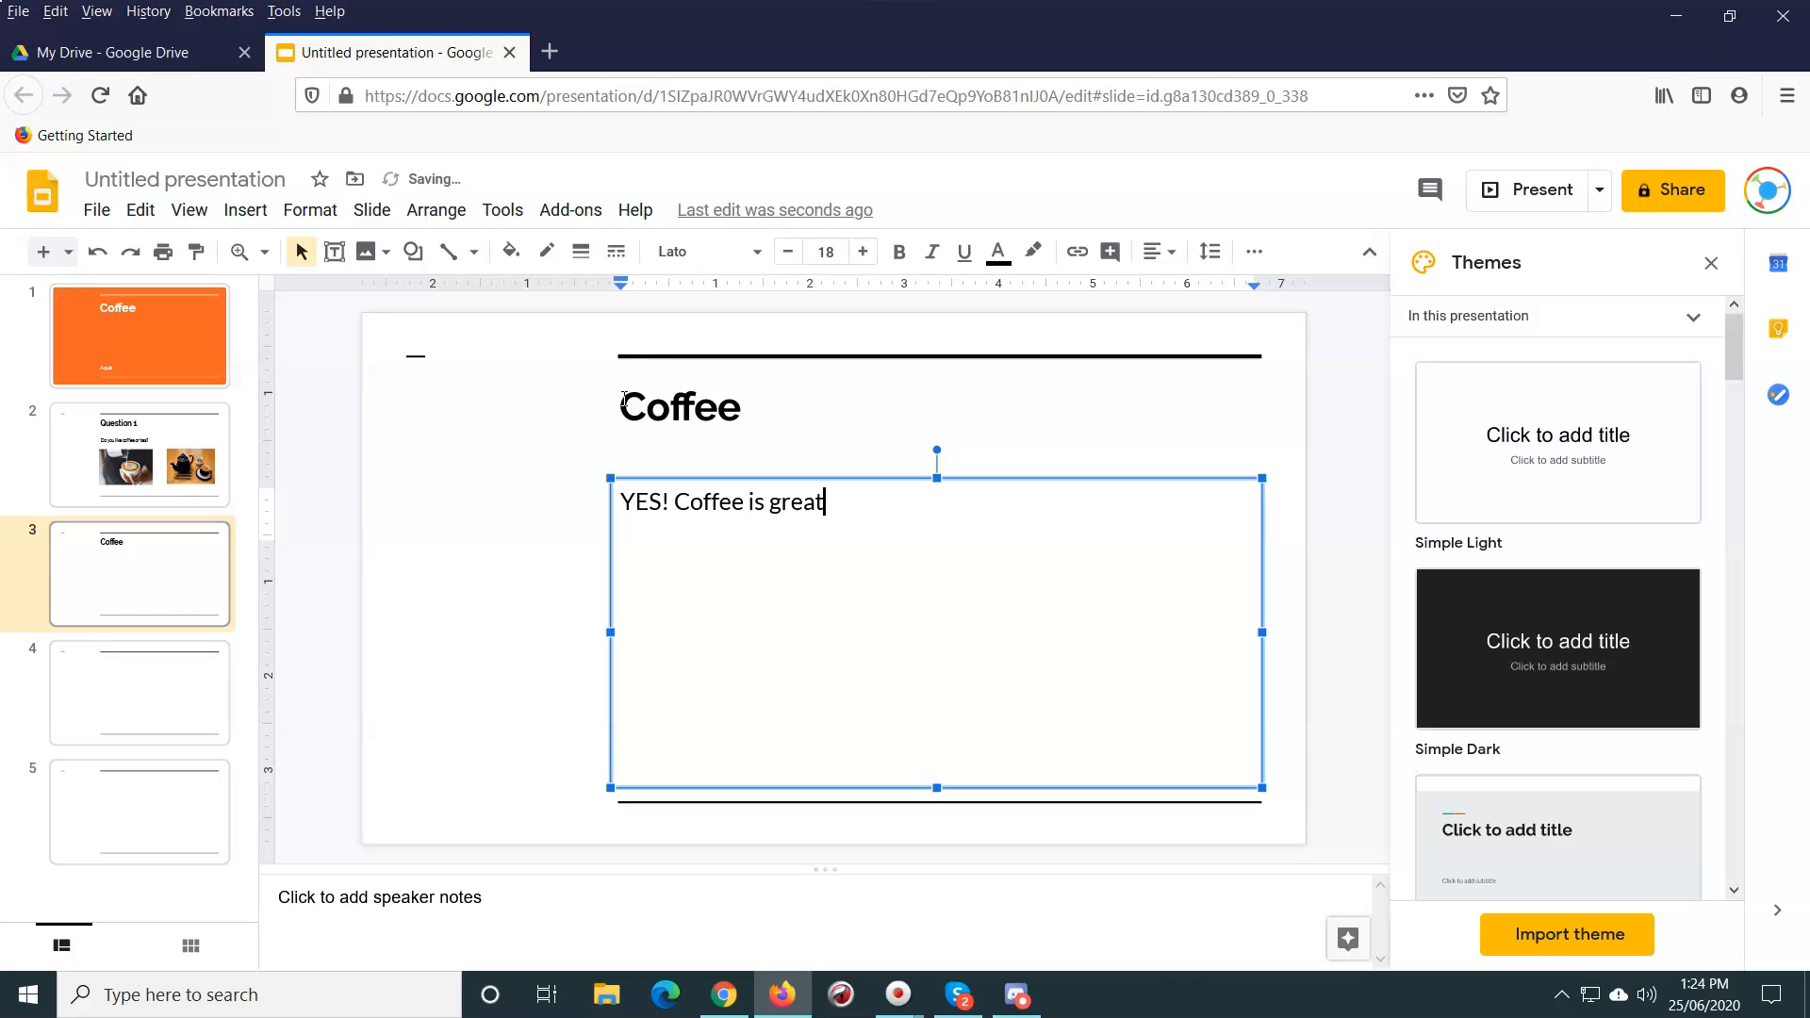
text(!)
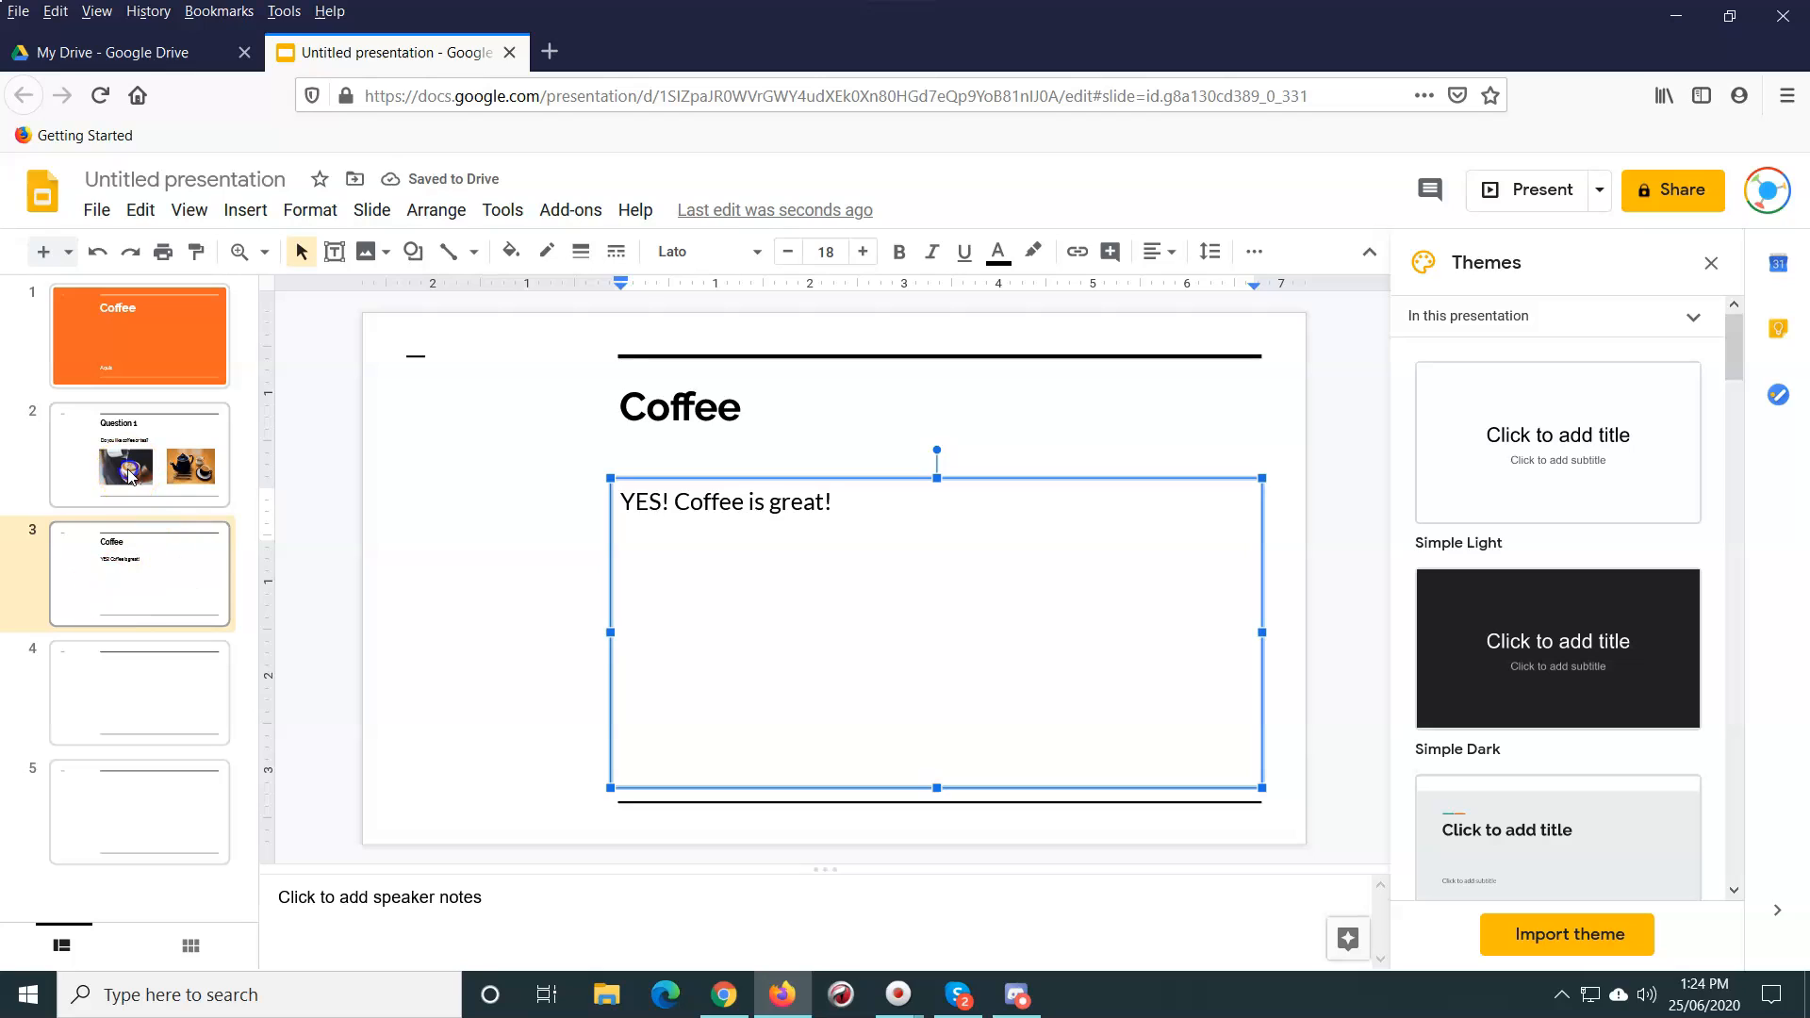
Step: On the Coffee slide, position the coffee photo and narrow the answer text beside it
click(139, 453)
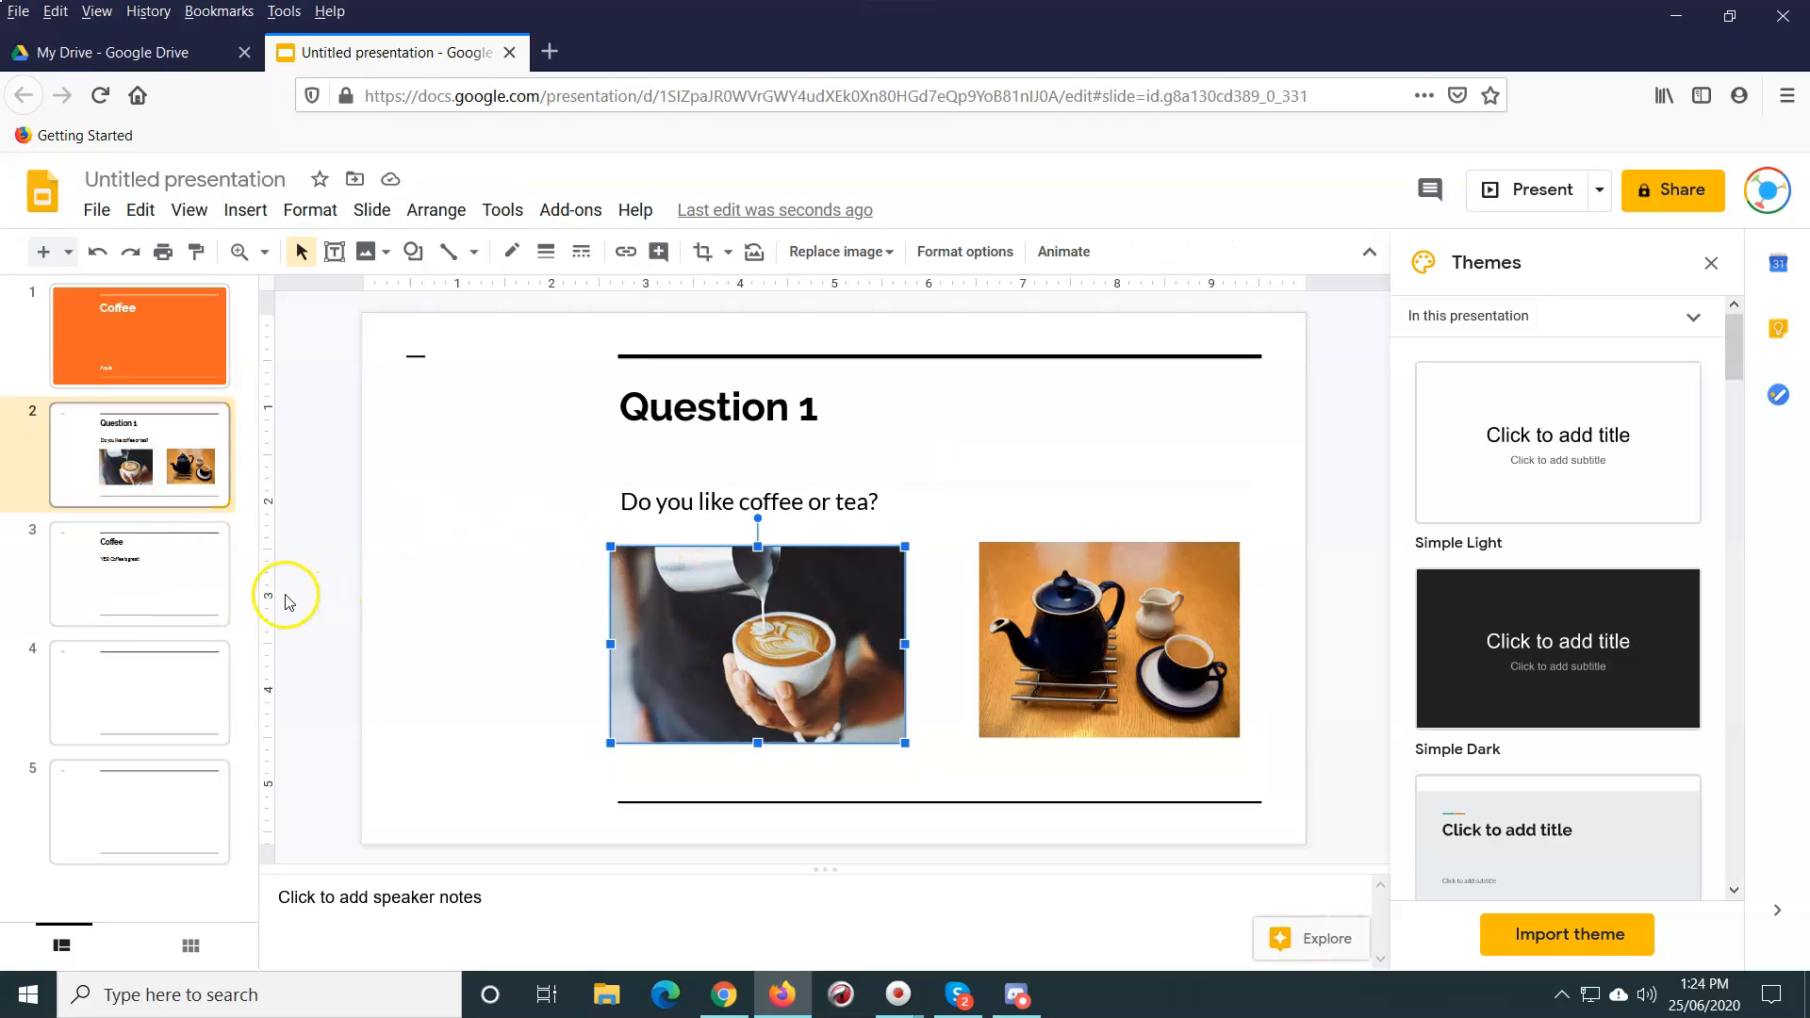
click(138, 574)
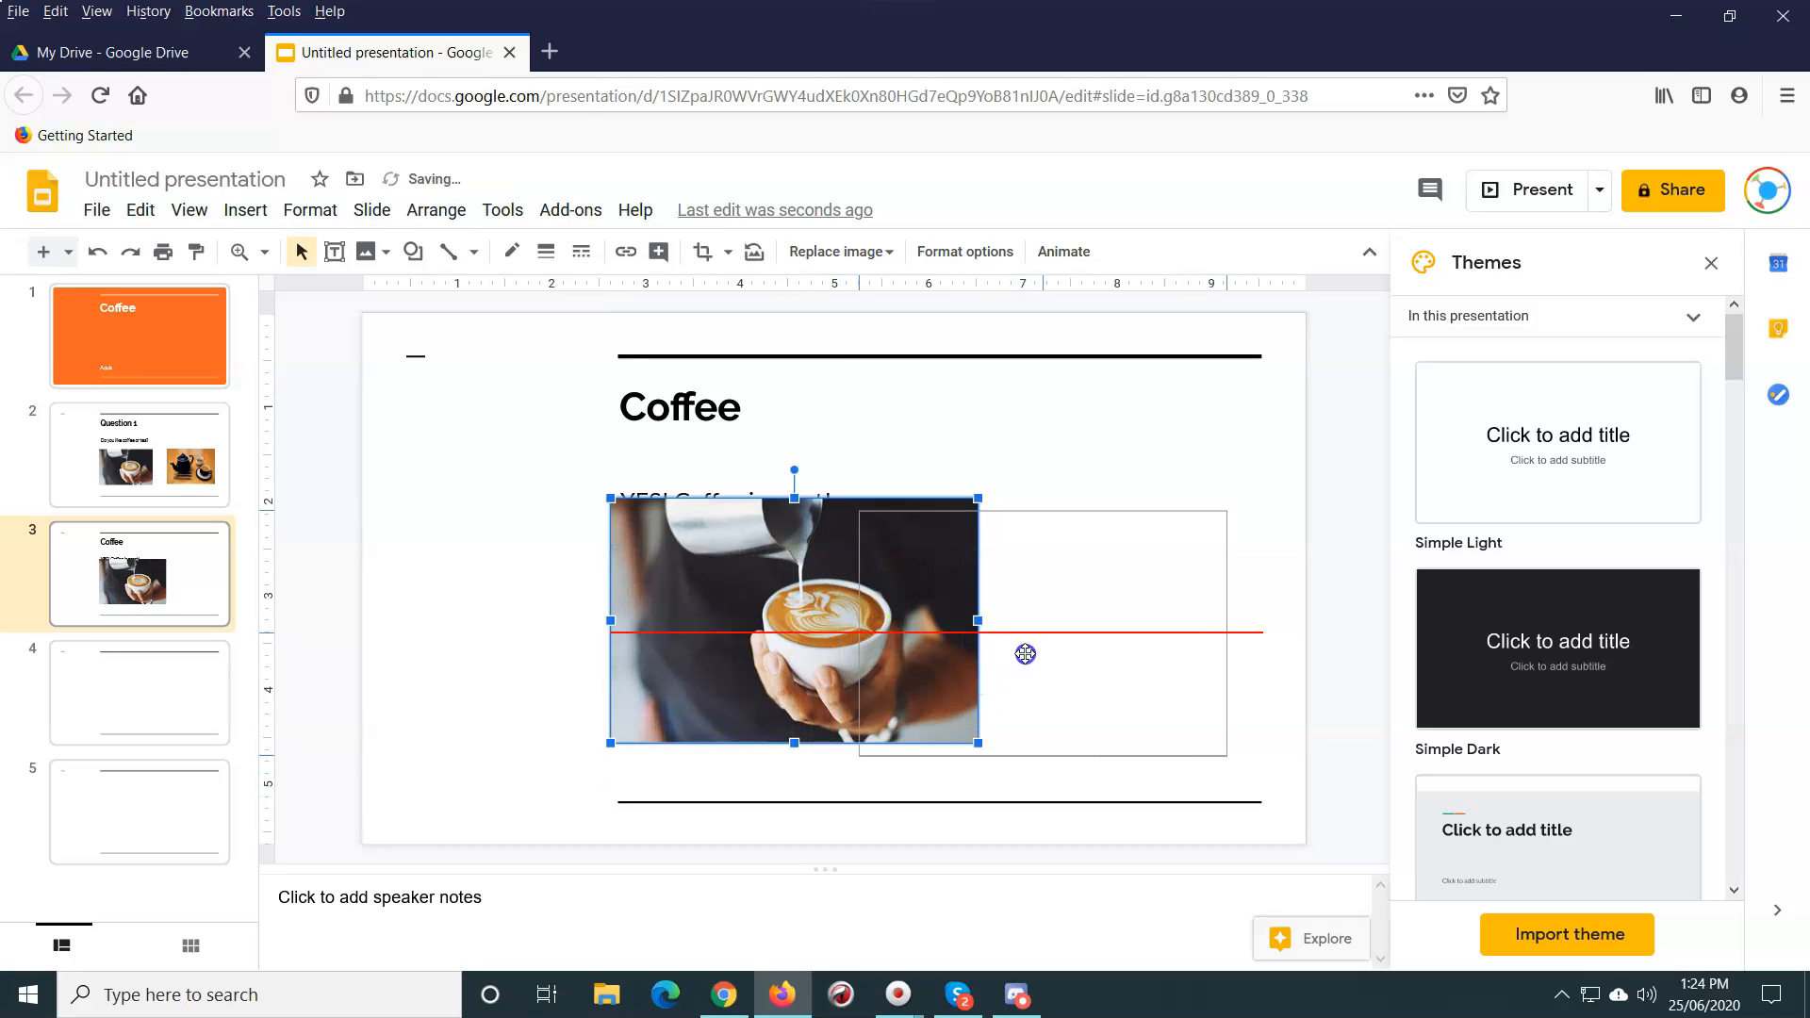
drag(792, 632, 1050, 631)
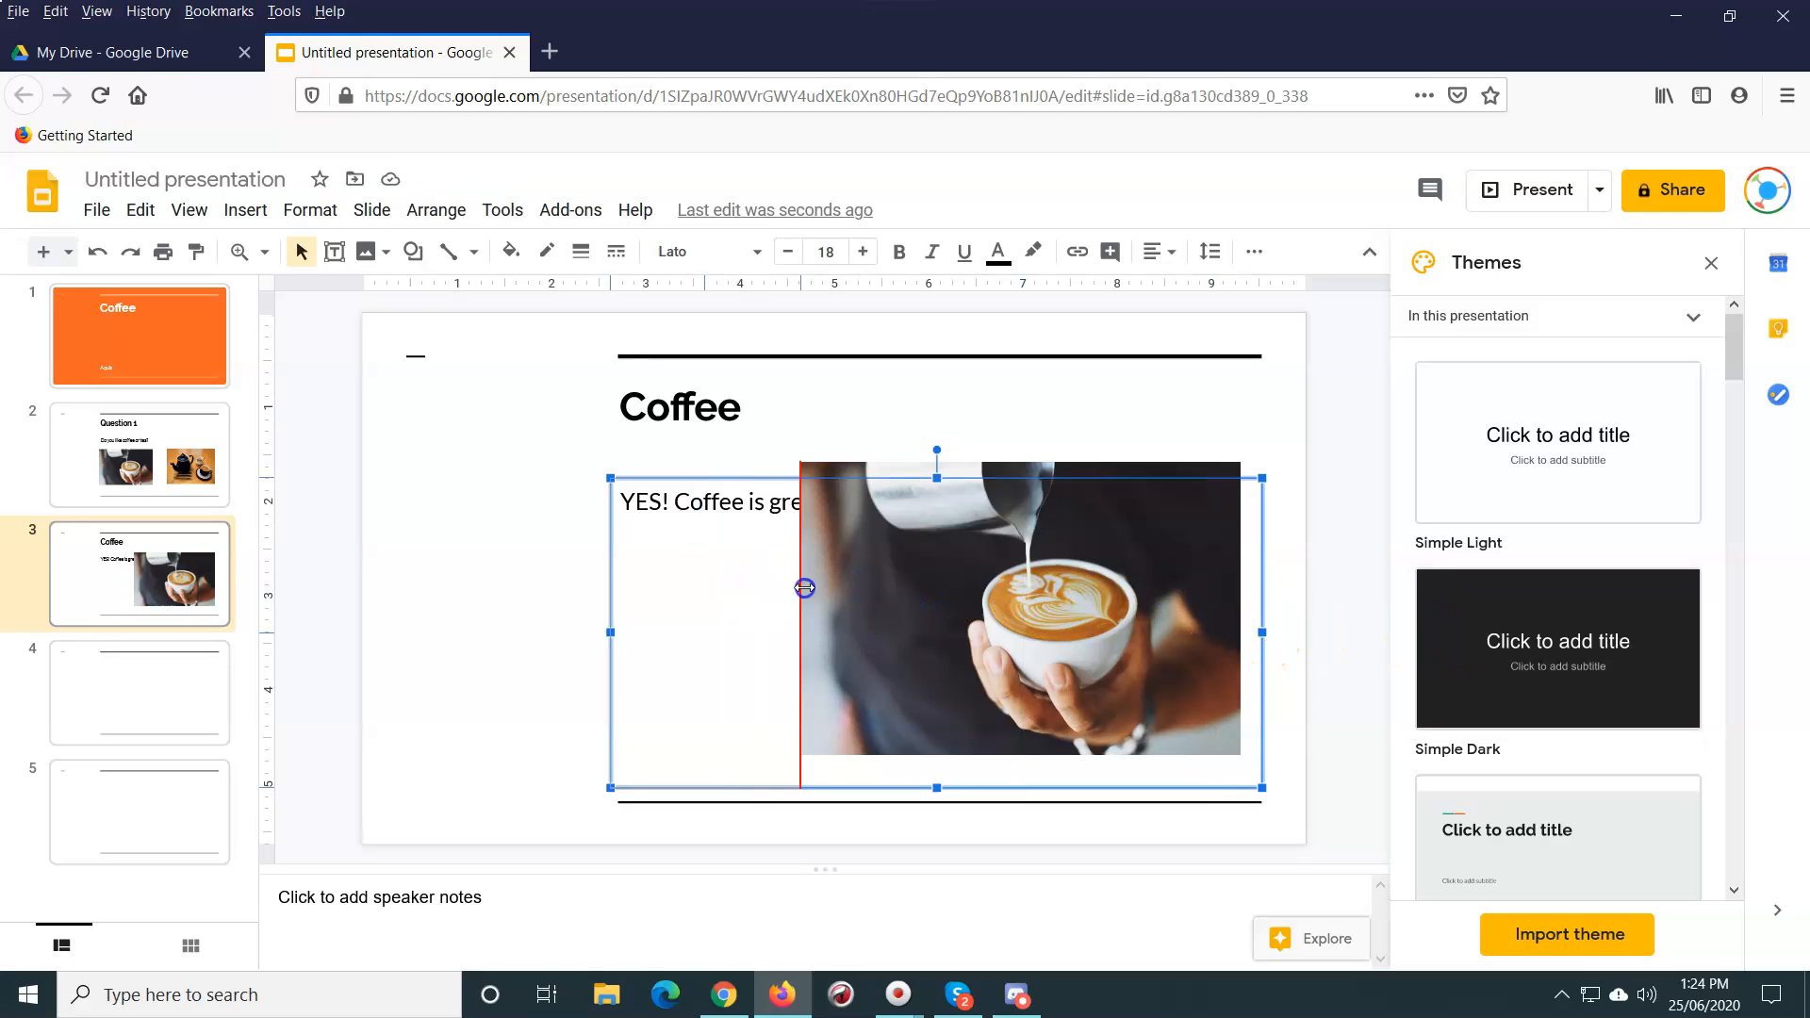
drag(802, 588, 679, 612)
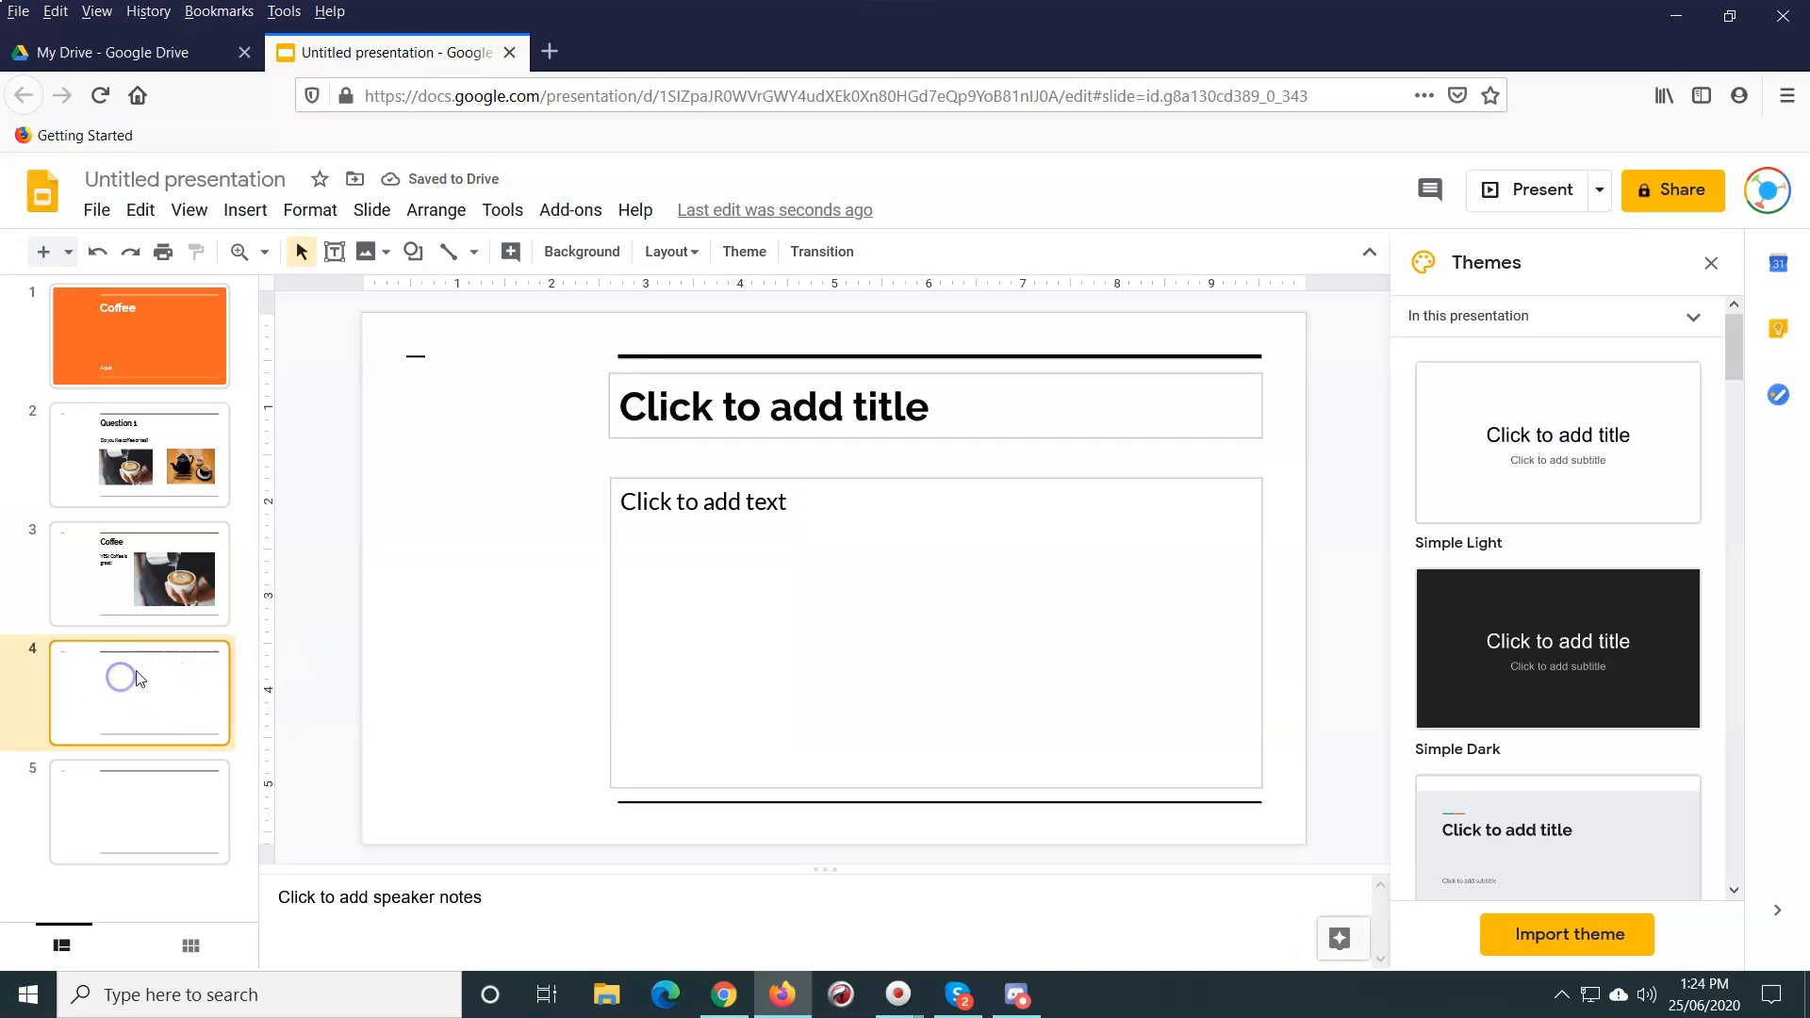
Step: Title slide 4 'Tea' and reuse the teapot photo from the Question 1 slide
click(771, 405)
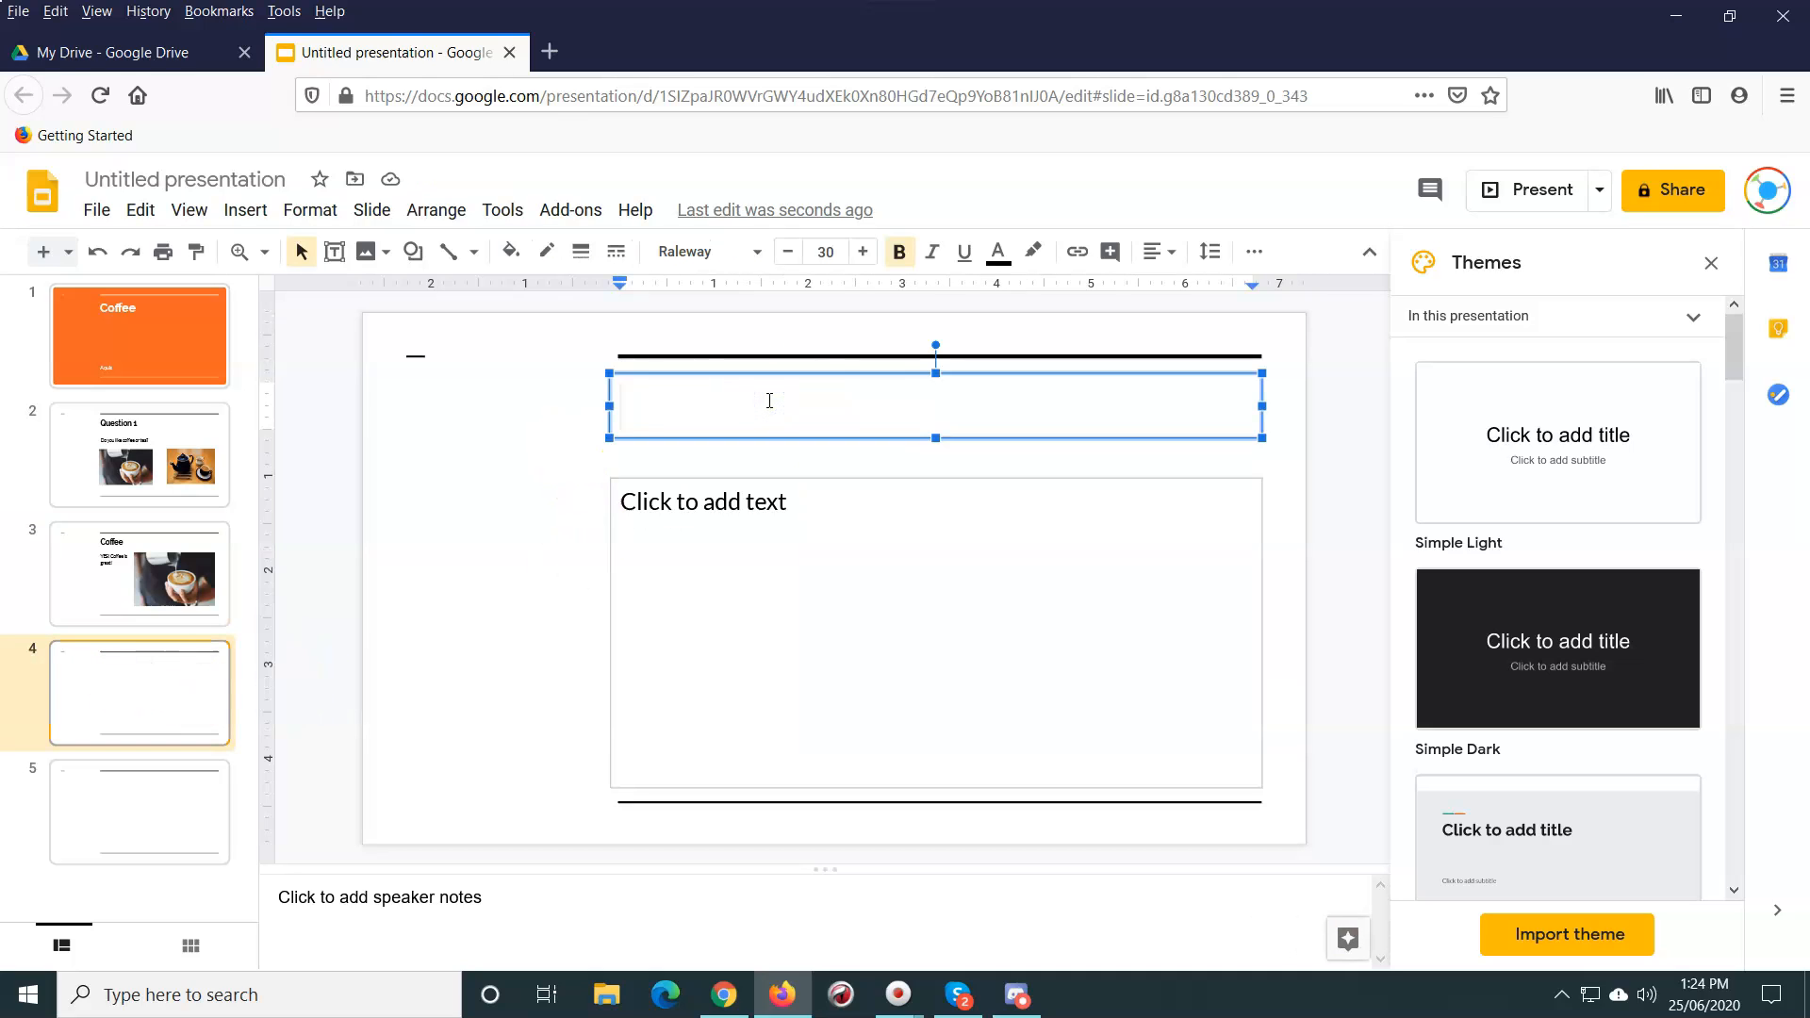
text(Tea)
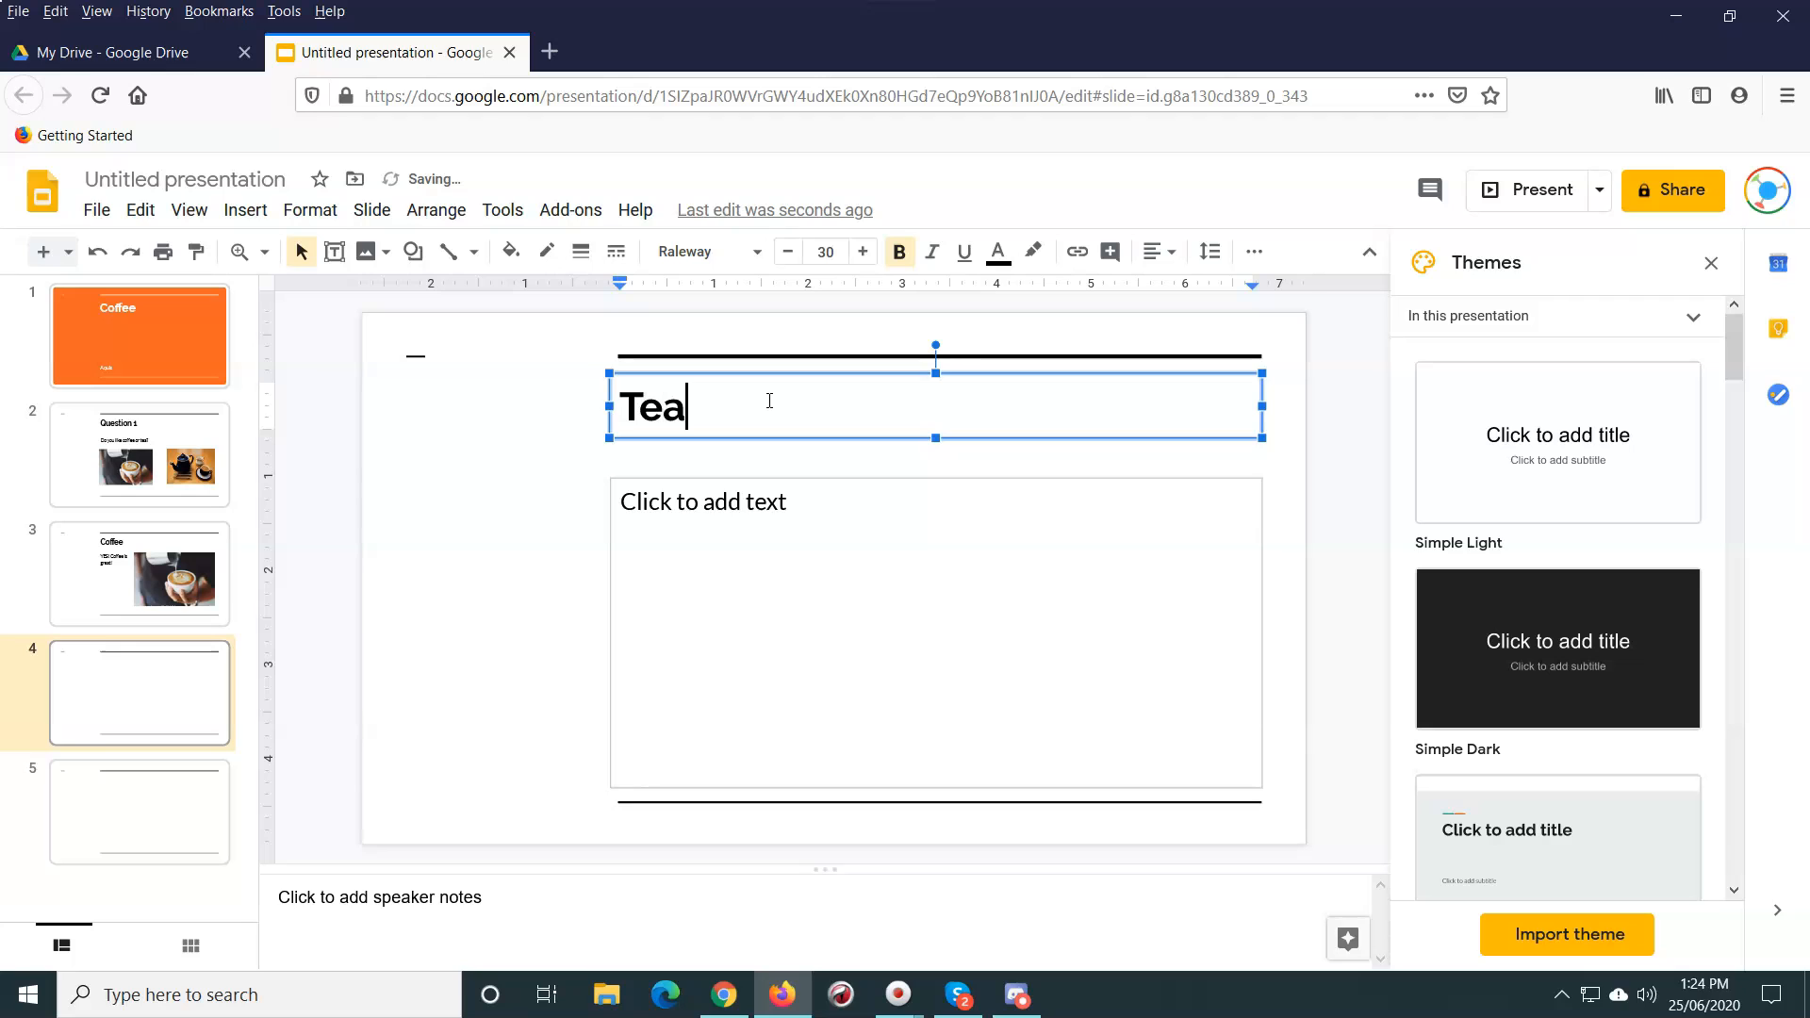
click(139, 455)
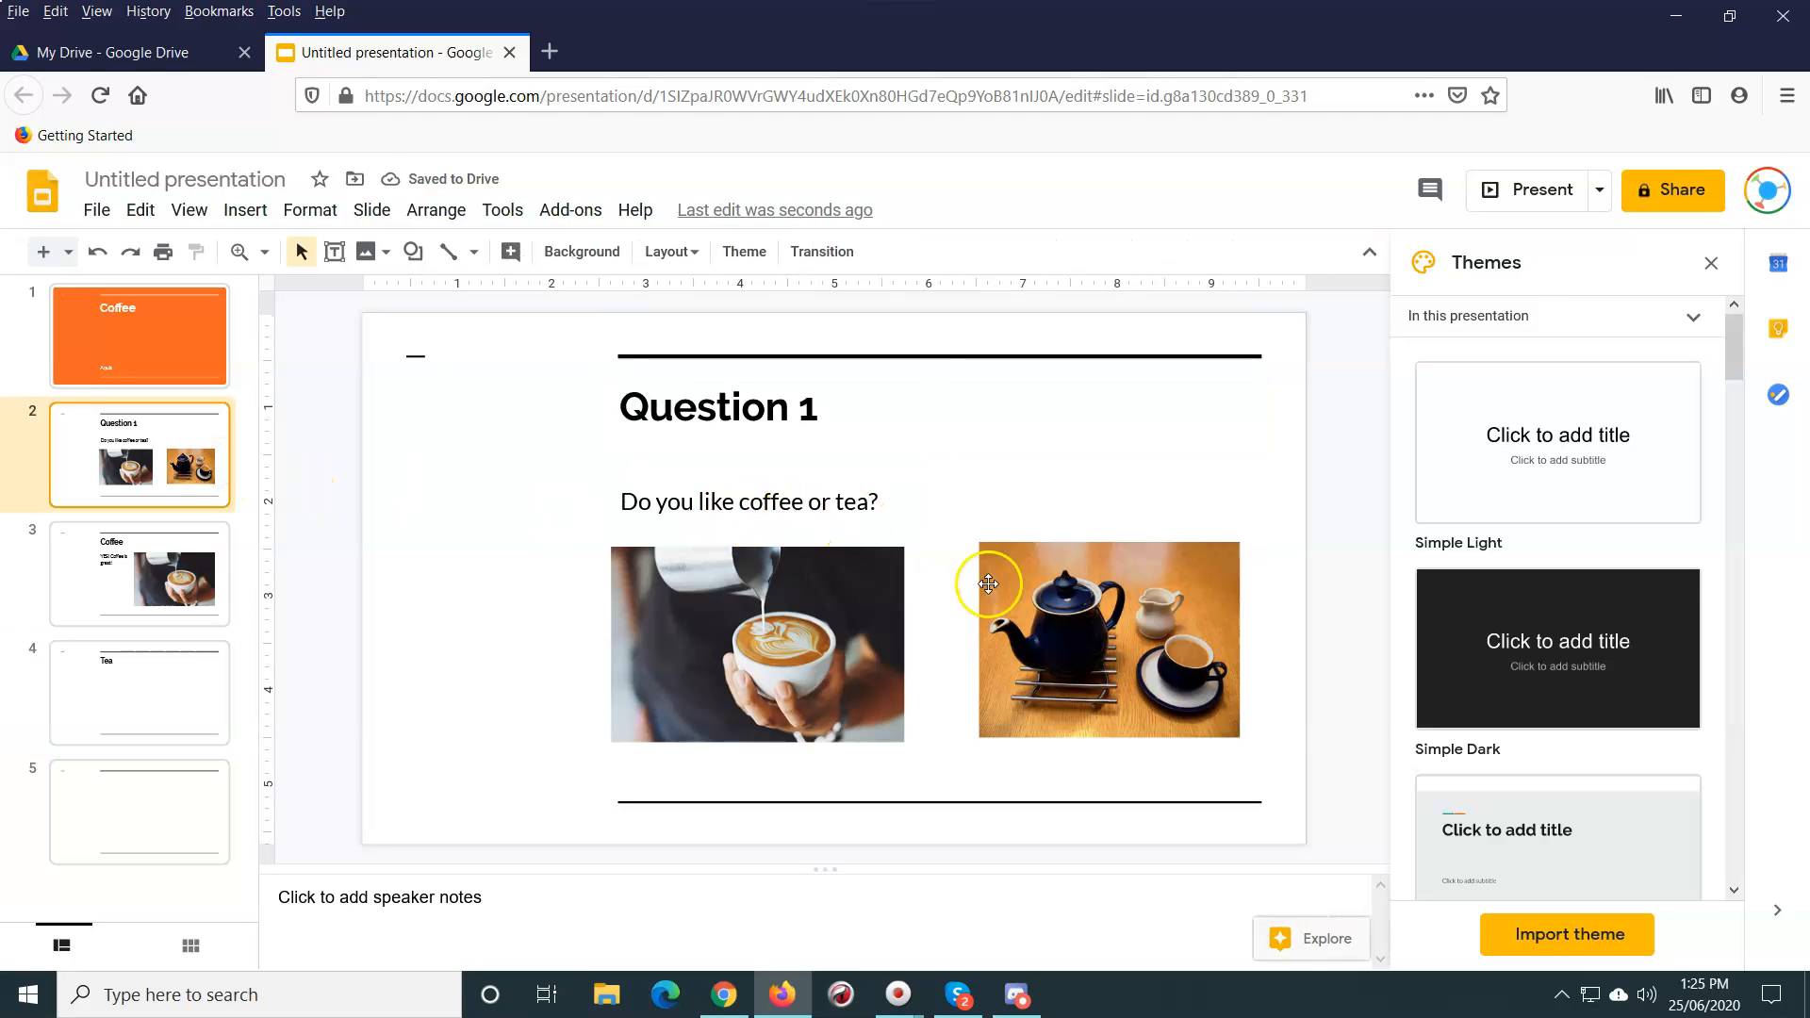
click(1106, 639)
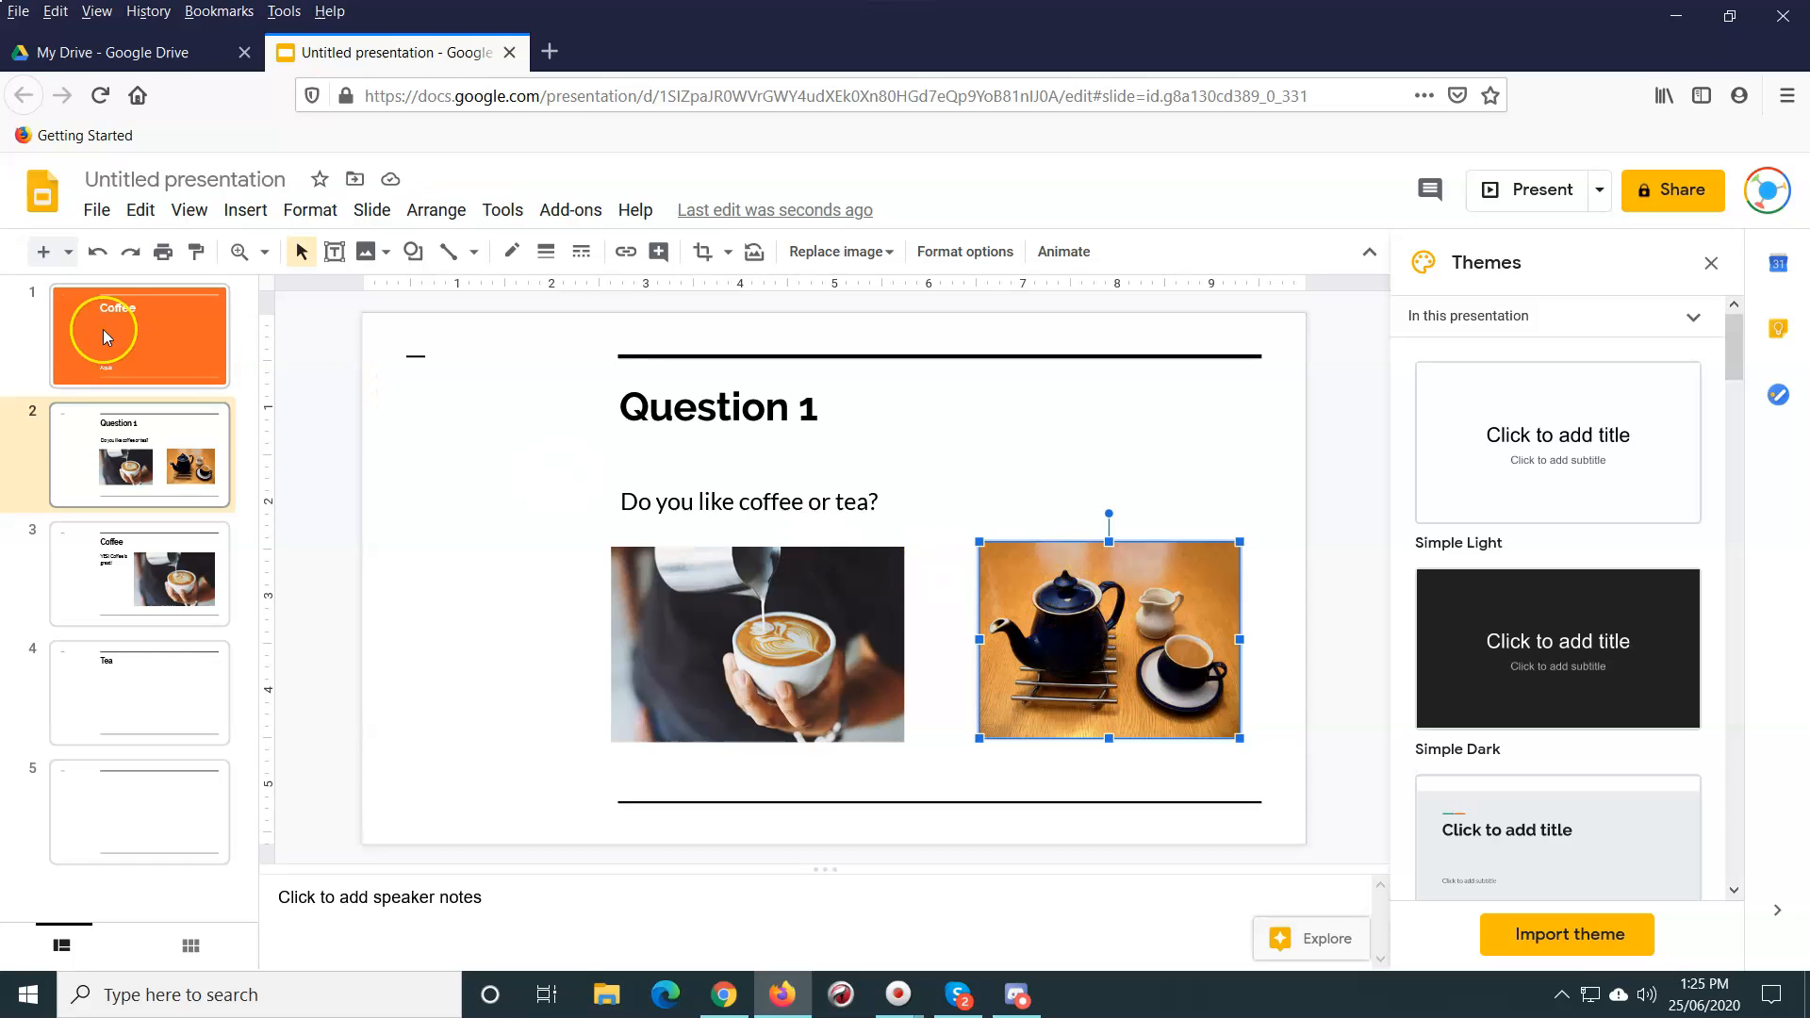
click(139, 692)
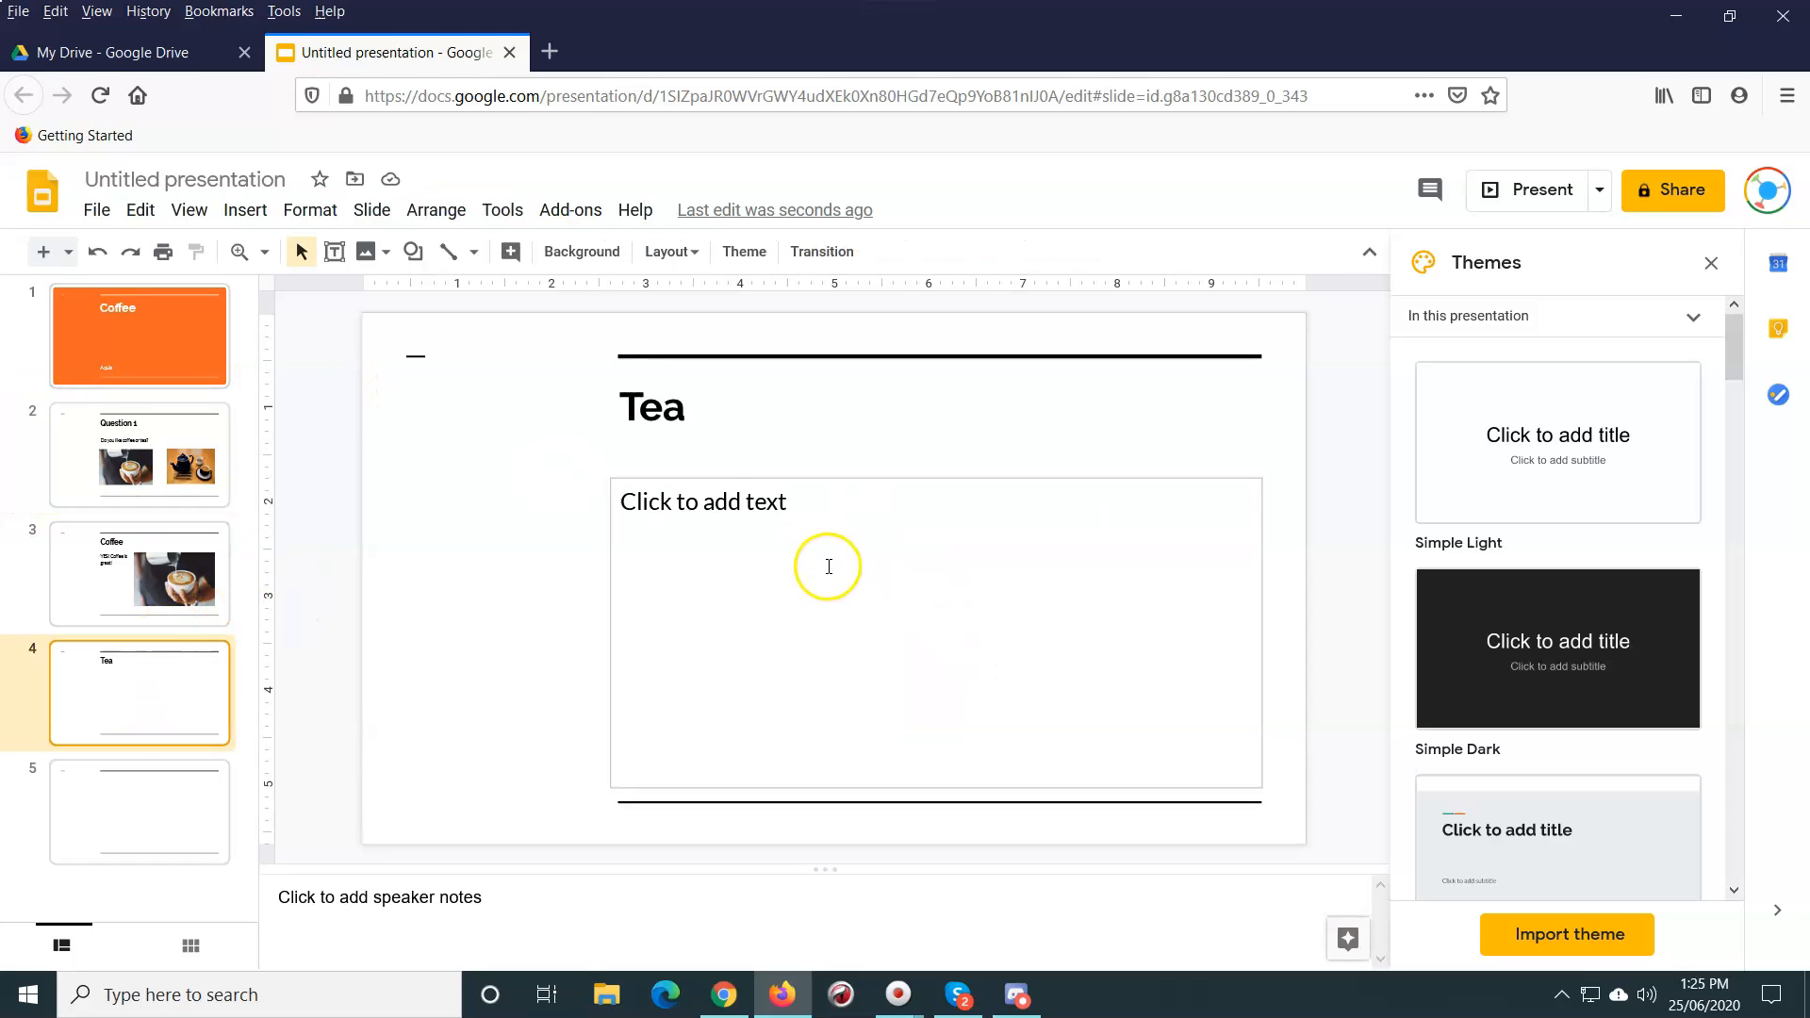
Step: Narrow the body text box beside the photo and type 'Tea is also nice'
click(828, 566)
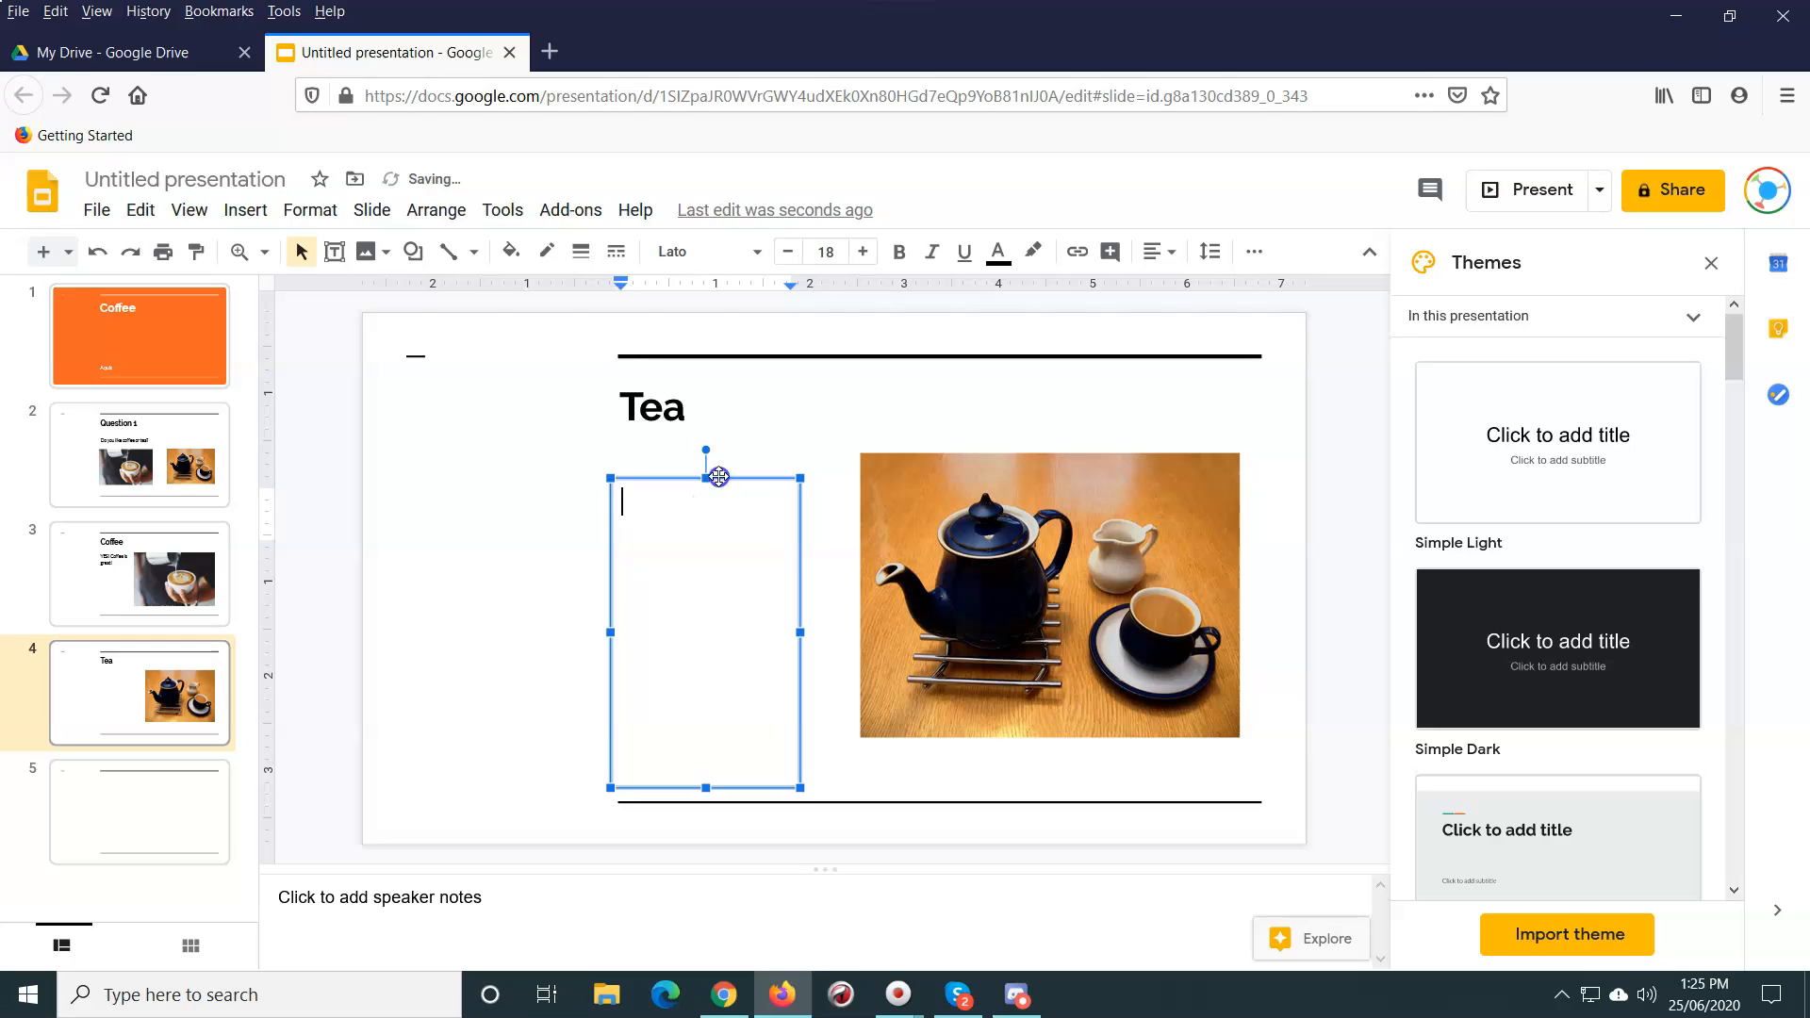
click(692, 478)
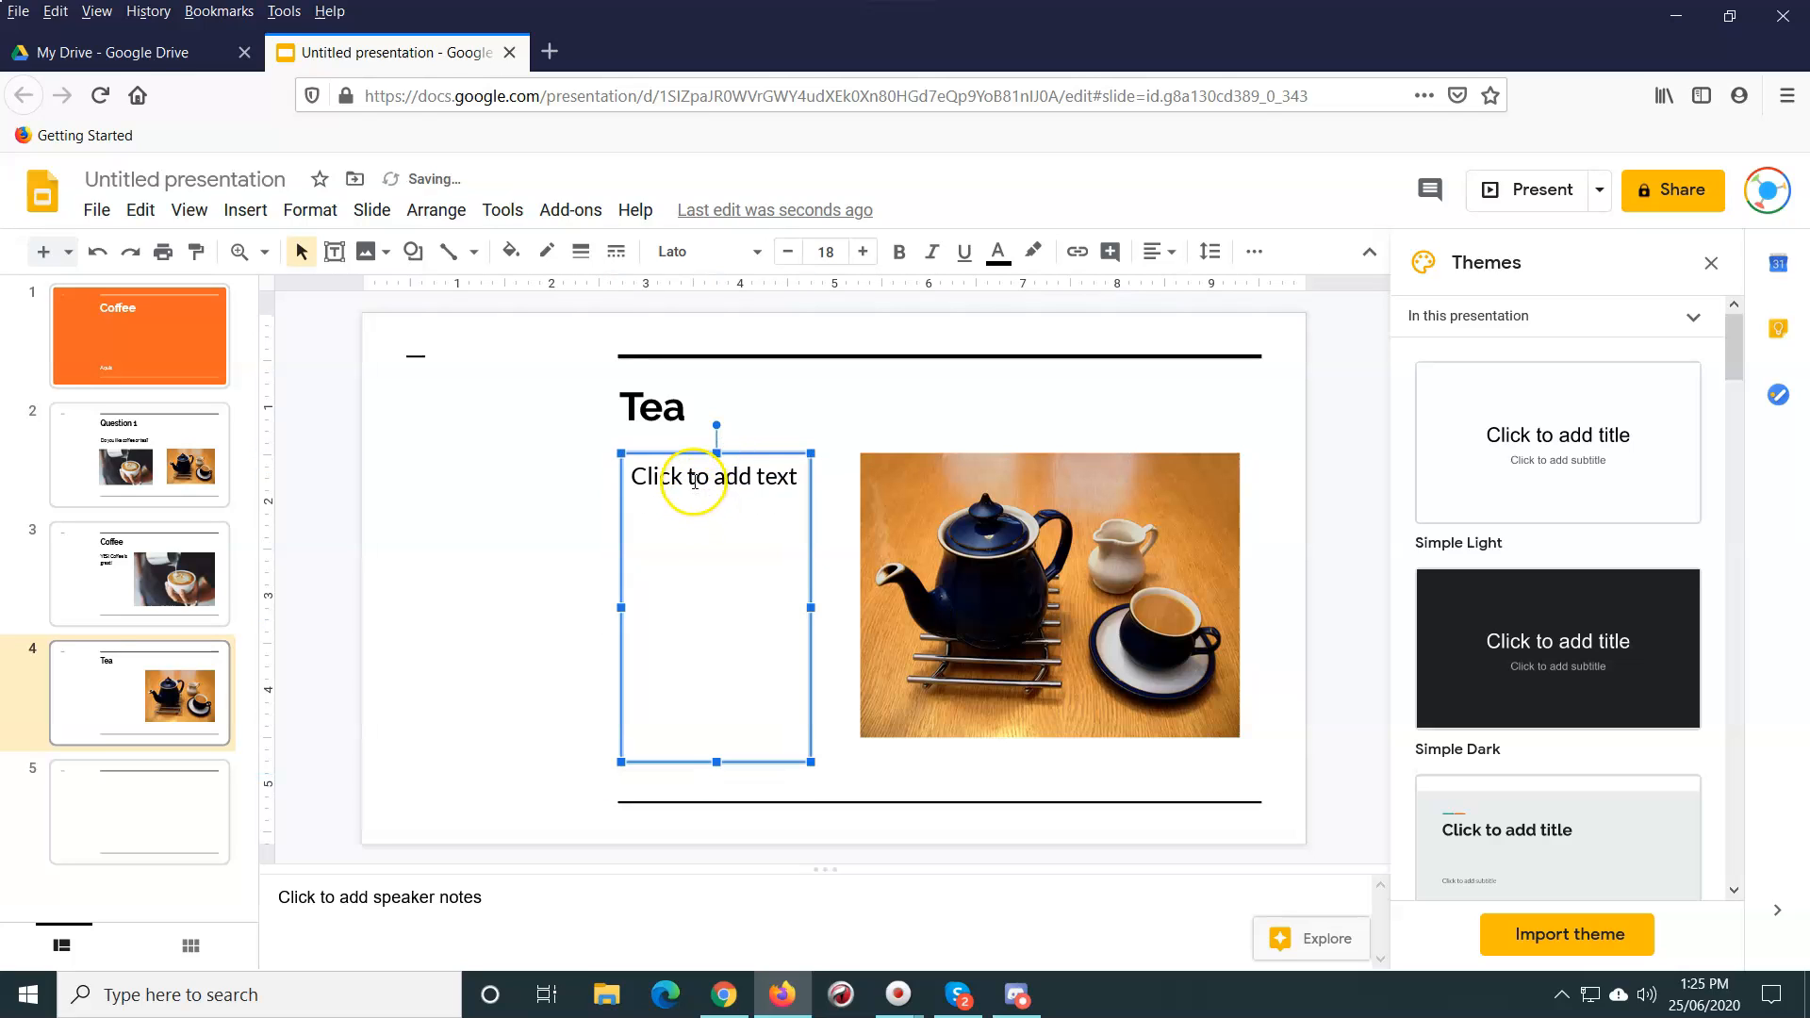
click(714, 478)
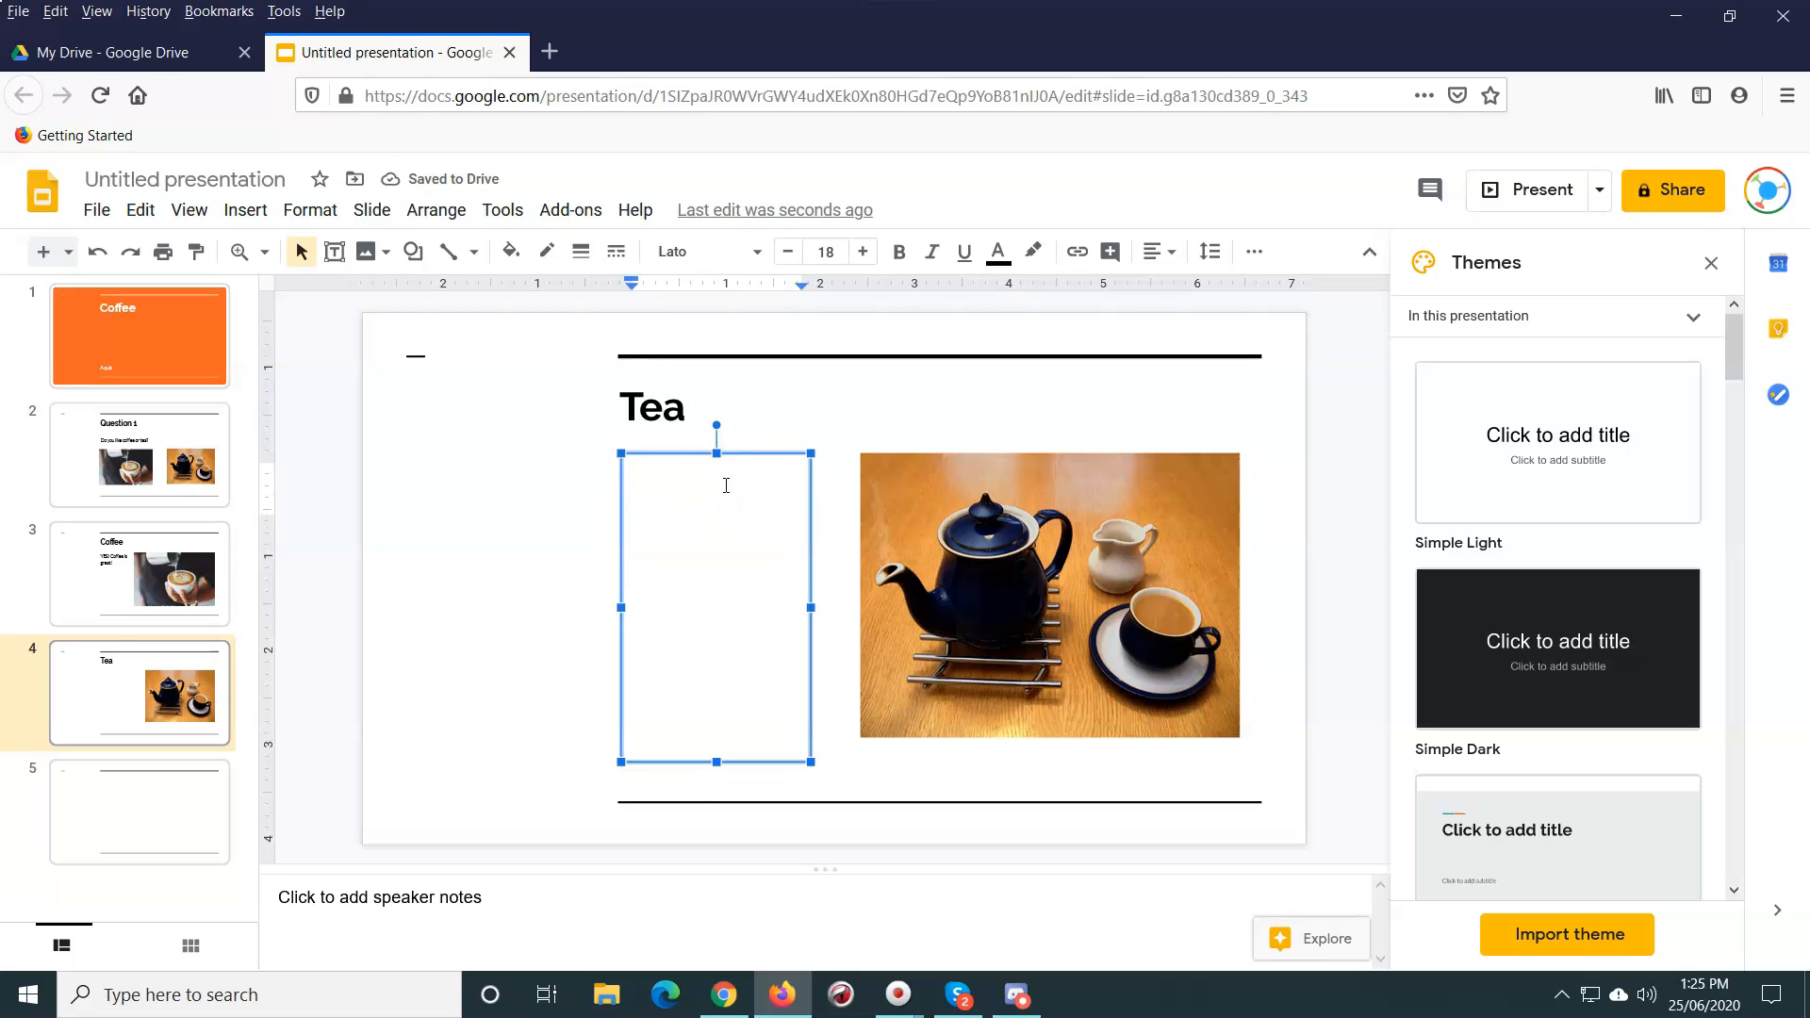
text(Co)
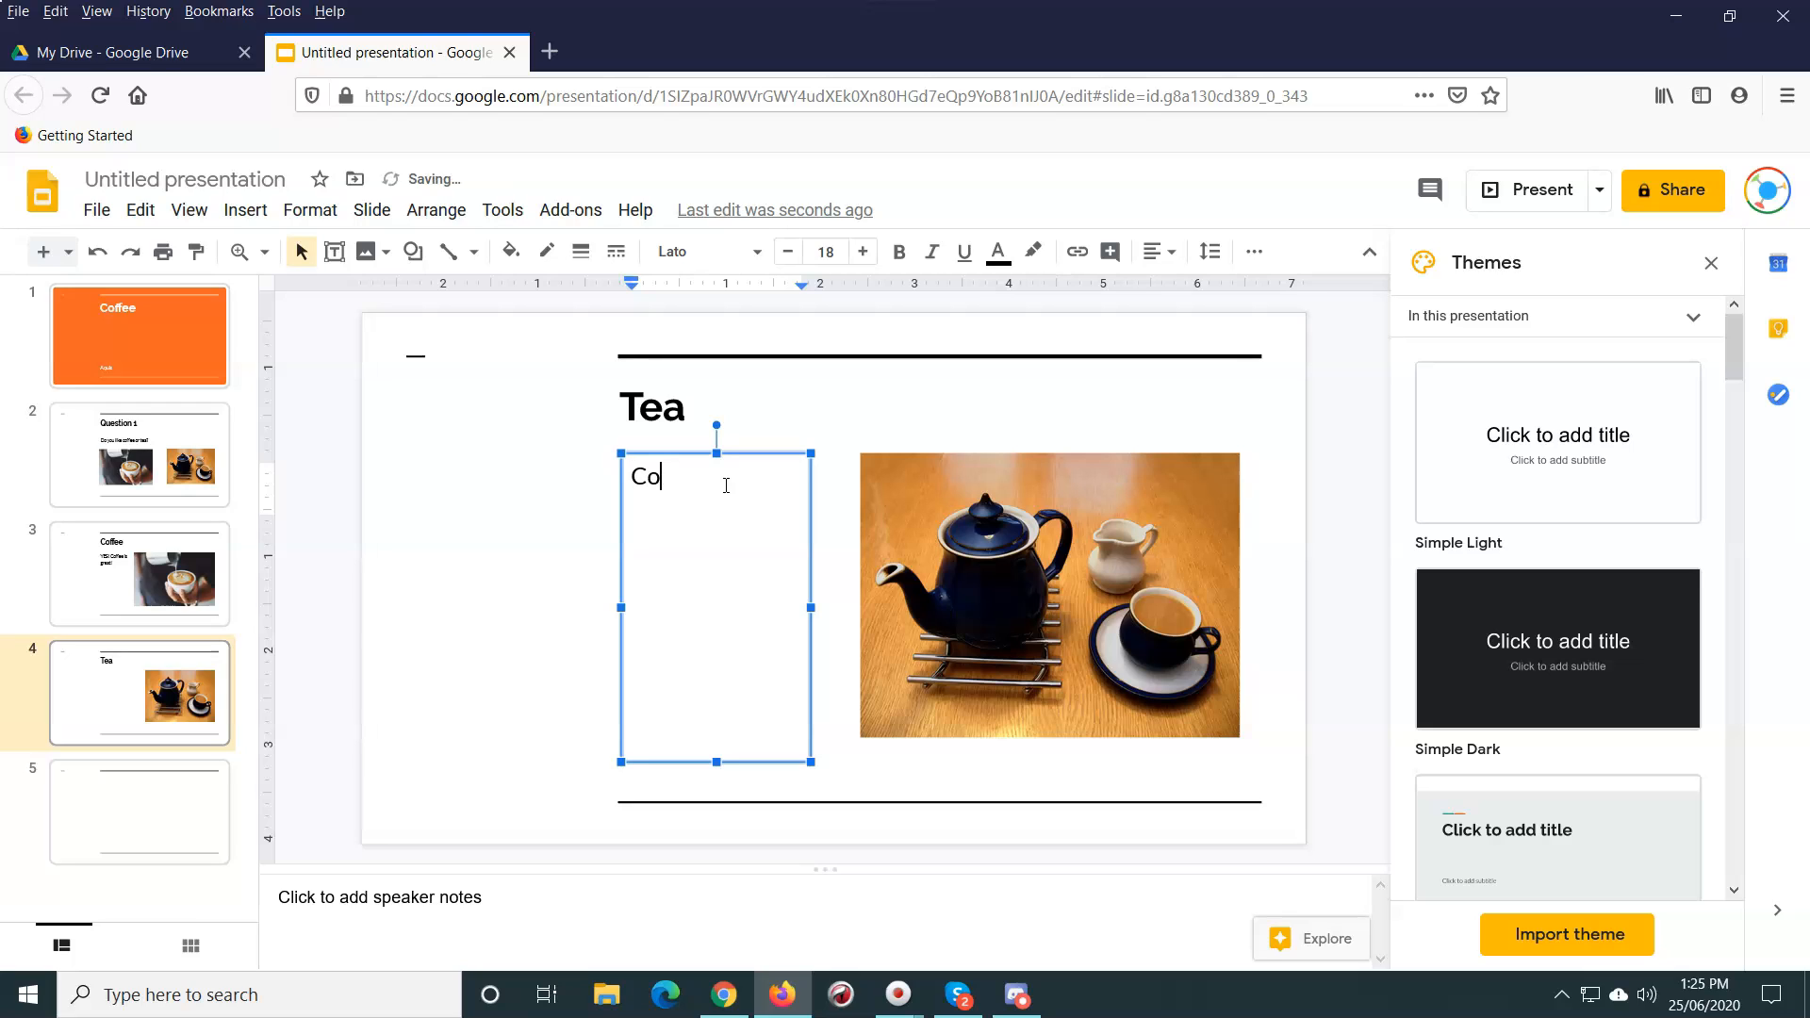
text(Tea)
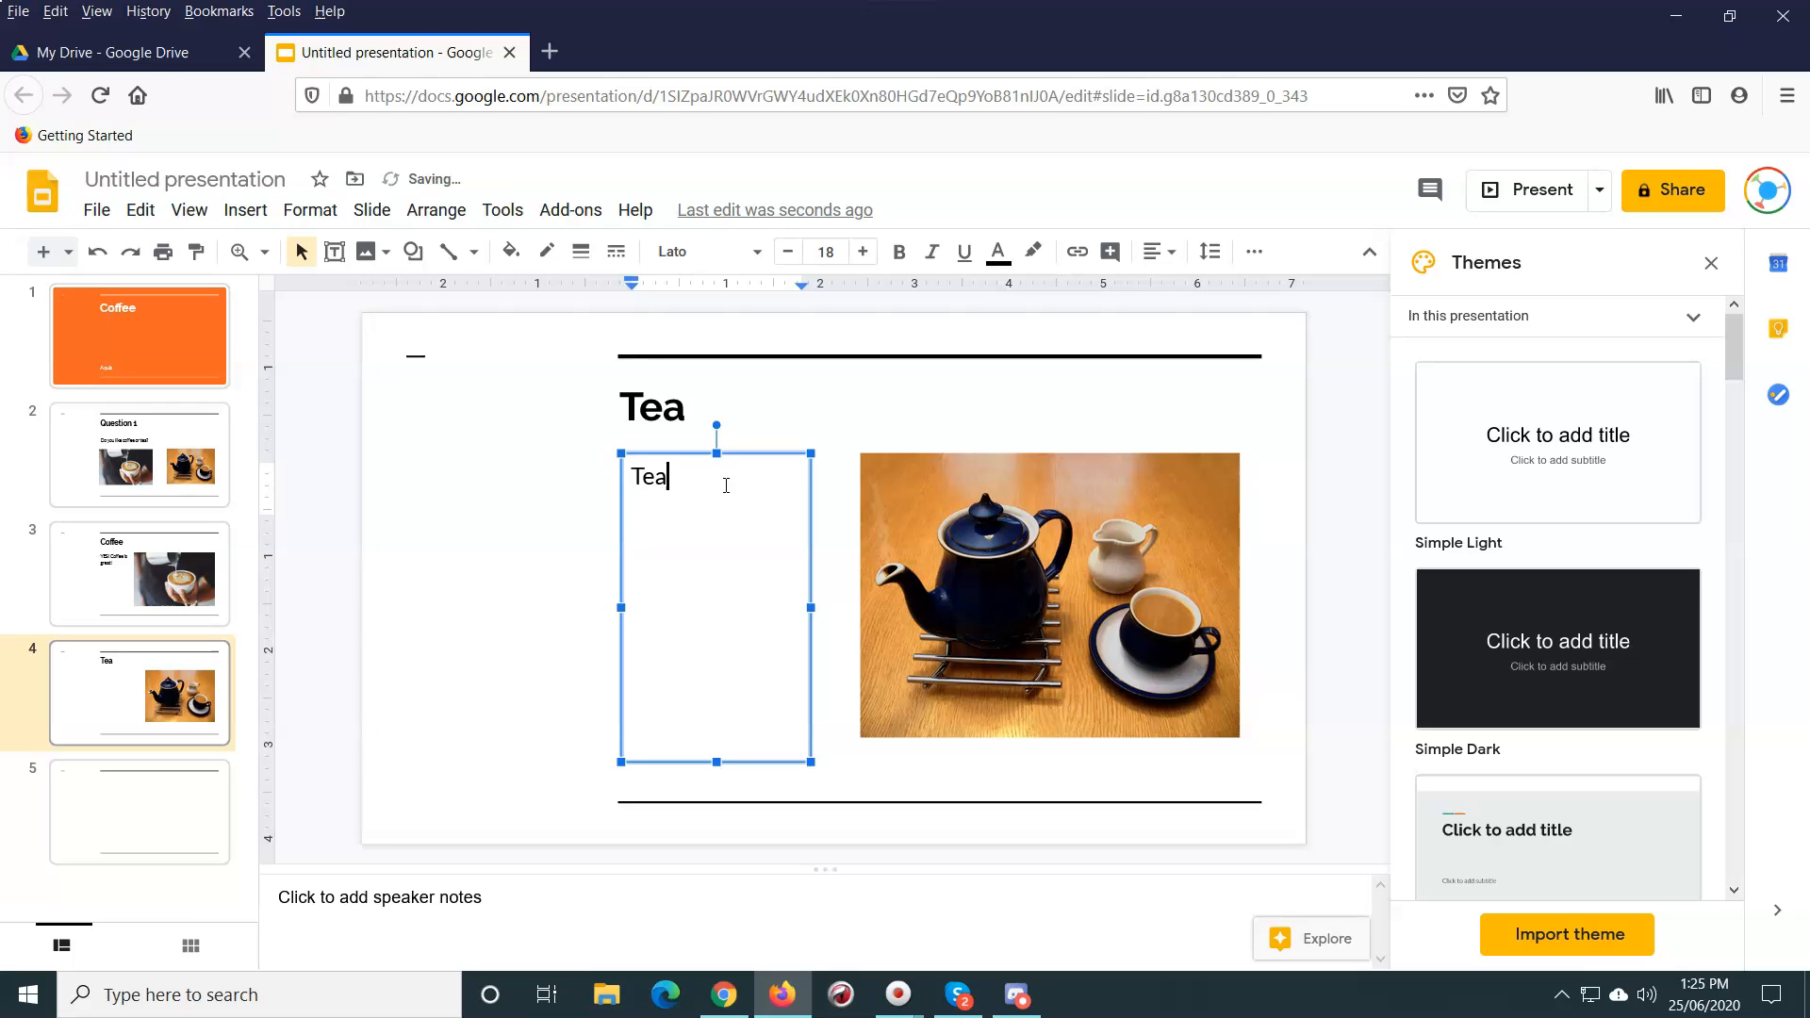
text(is alos)
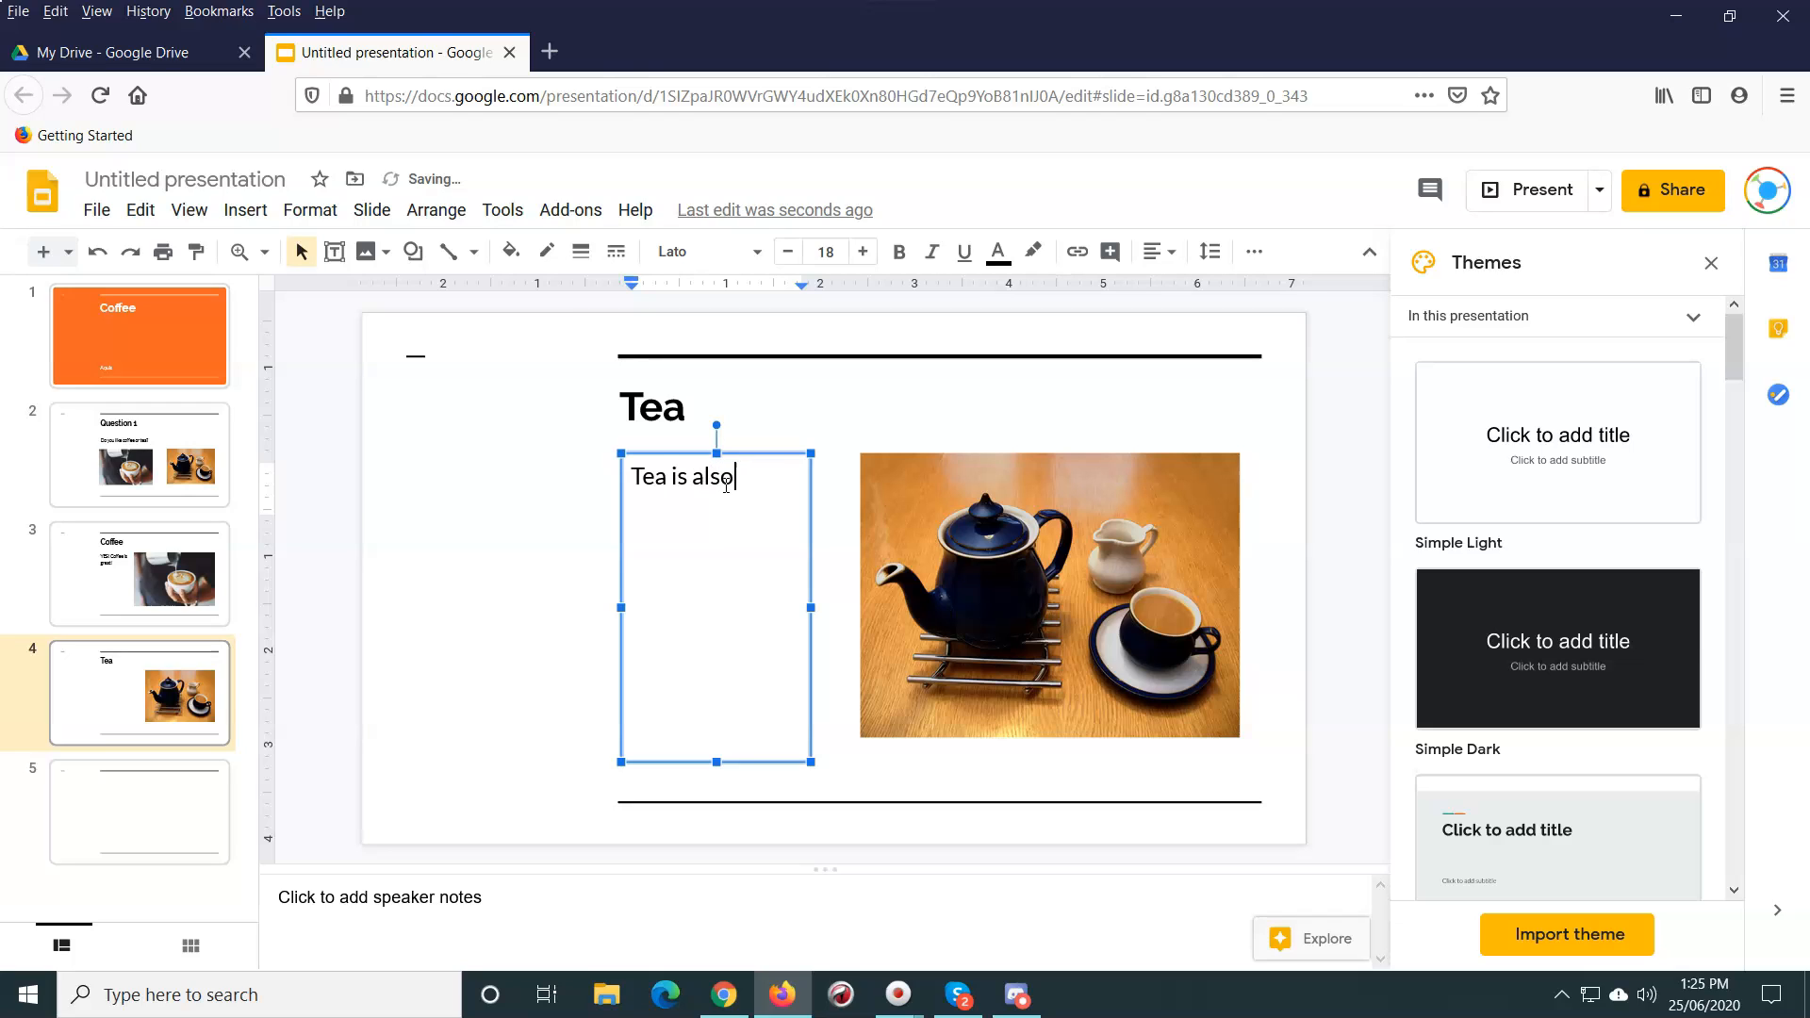
text(nice)
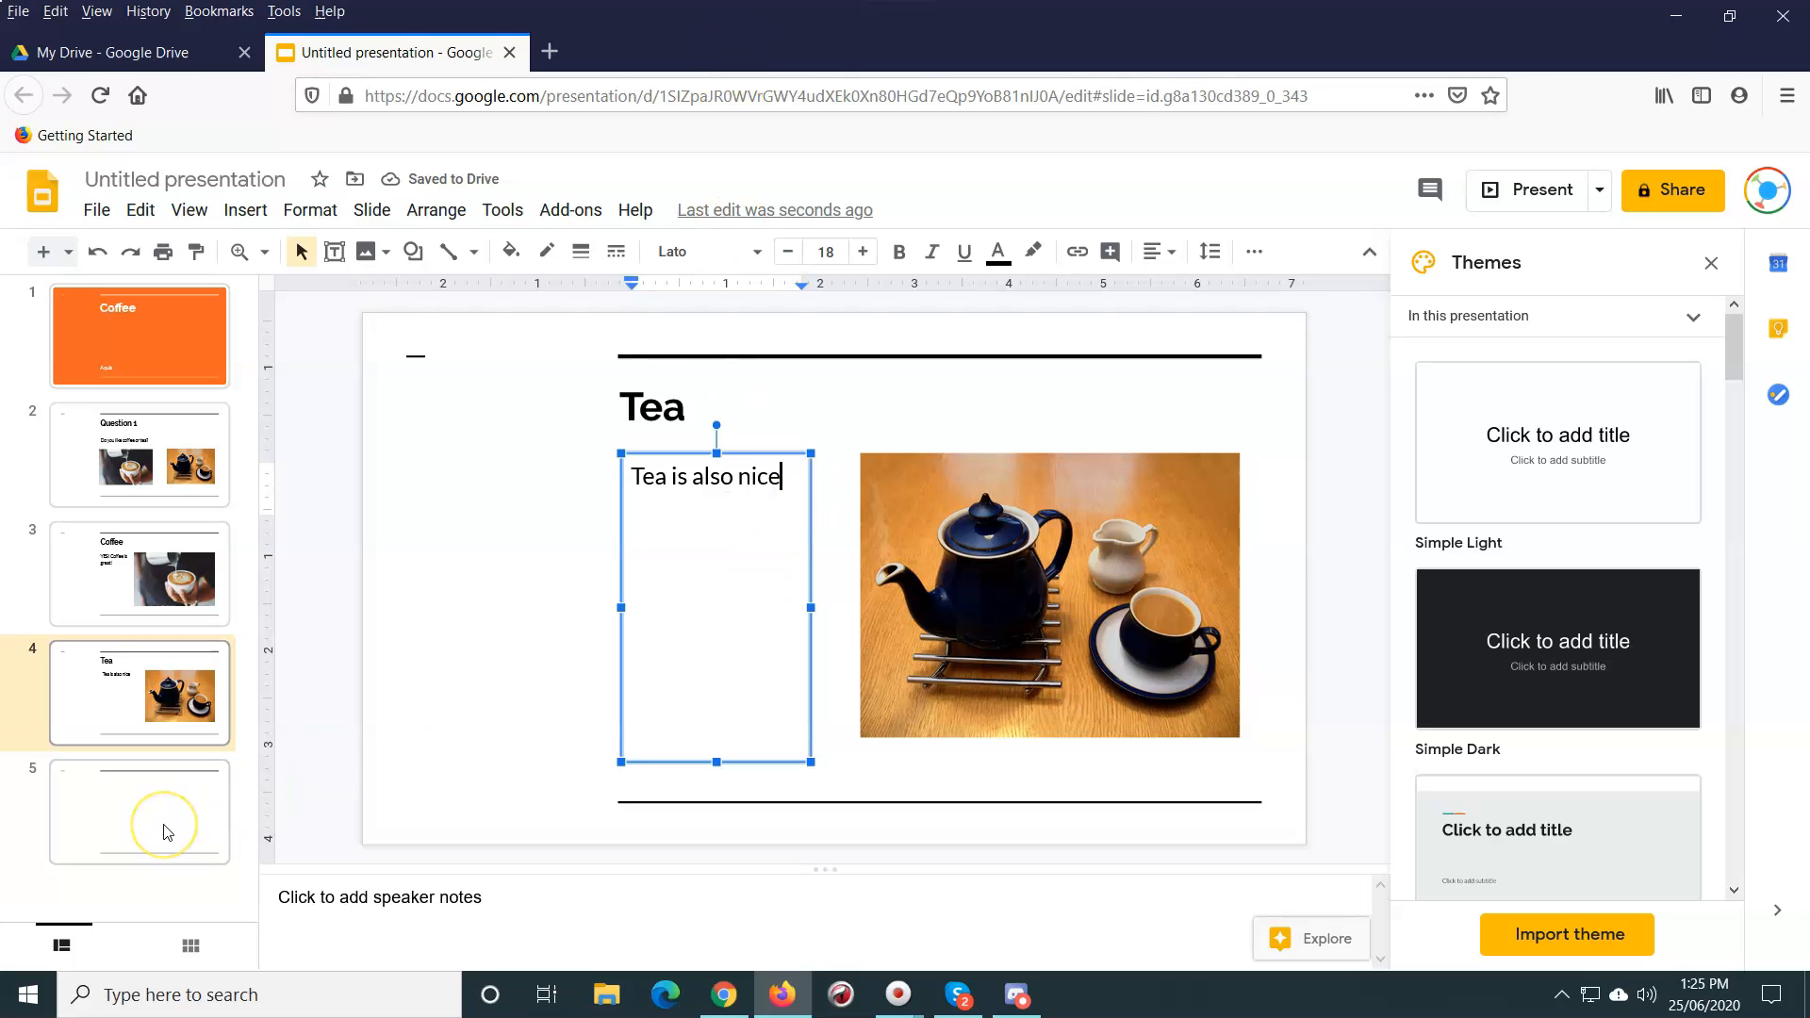
Step: Give slide 5 the title 'Question 2', then go back to slide 3, Coffee
click(138, 812)
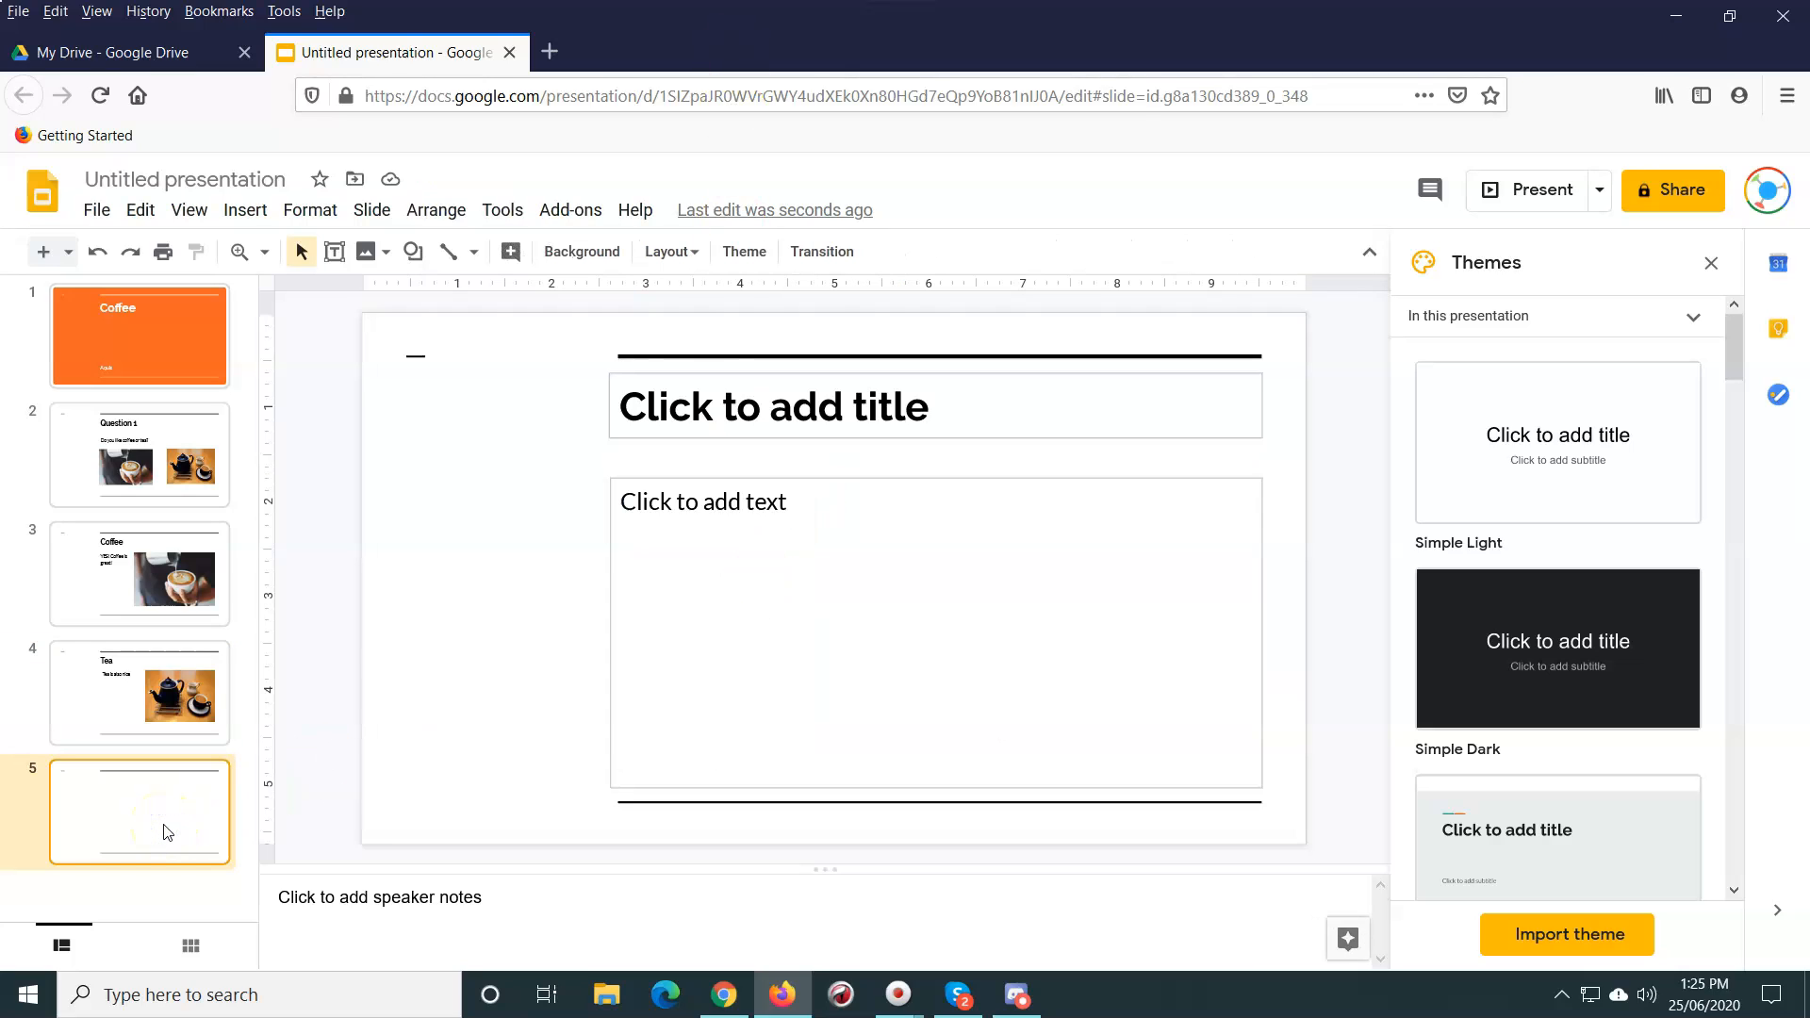
click(772, 405)
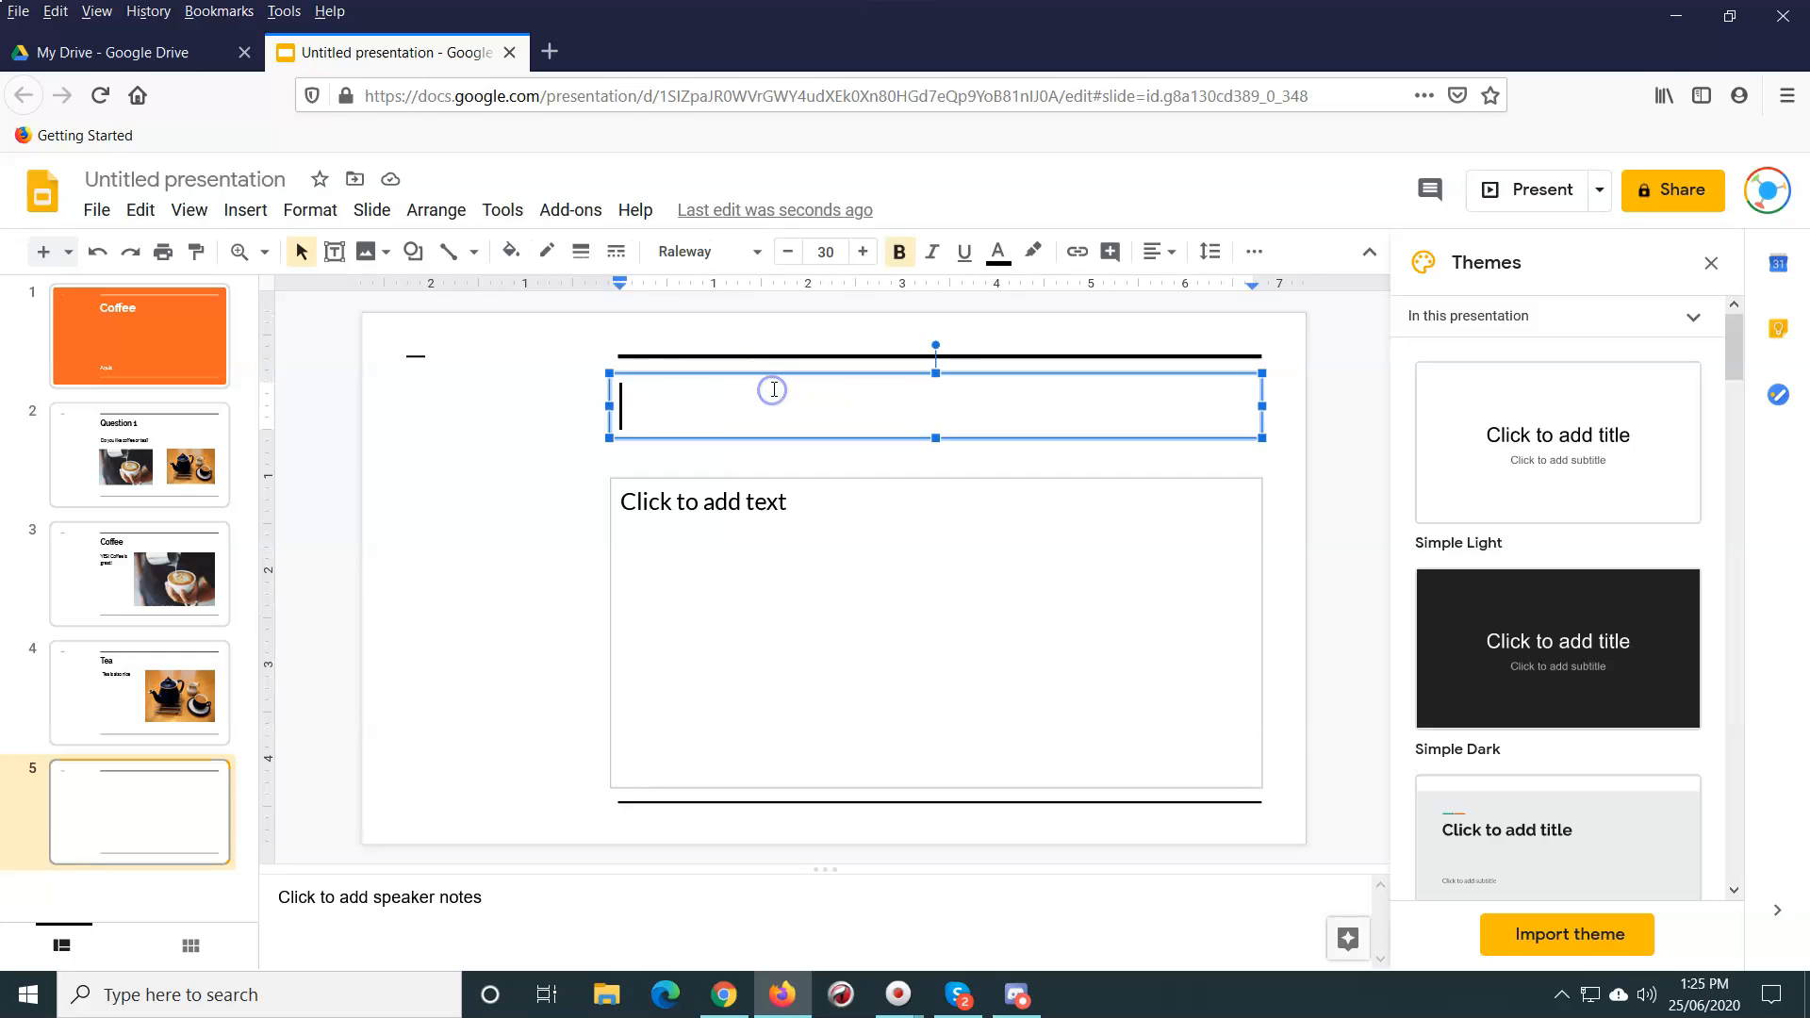
text(Question 2)
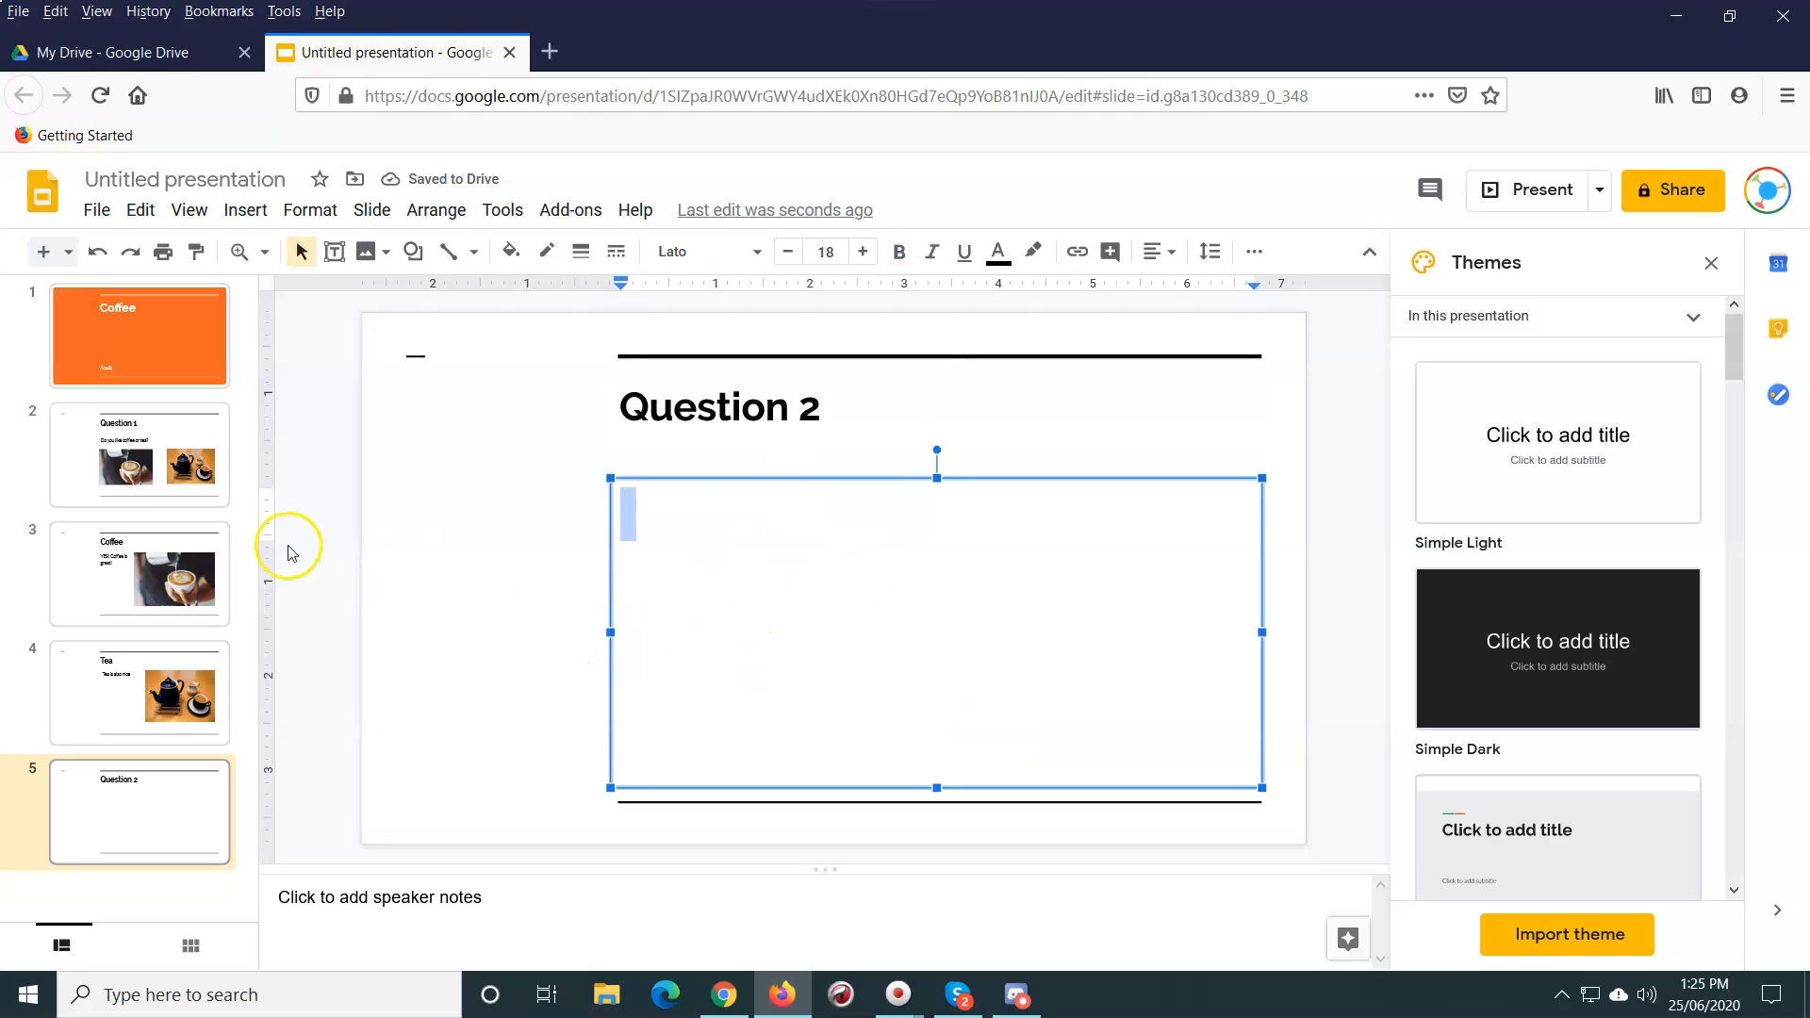
mouse_move(98, 582)
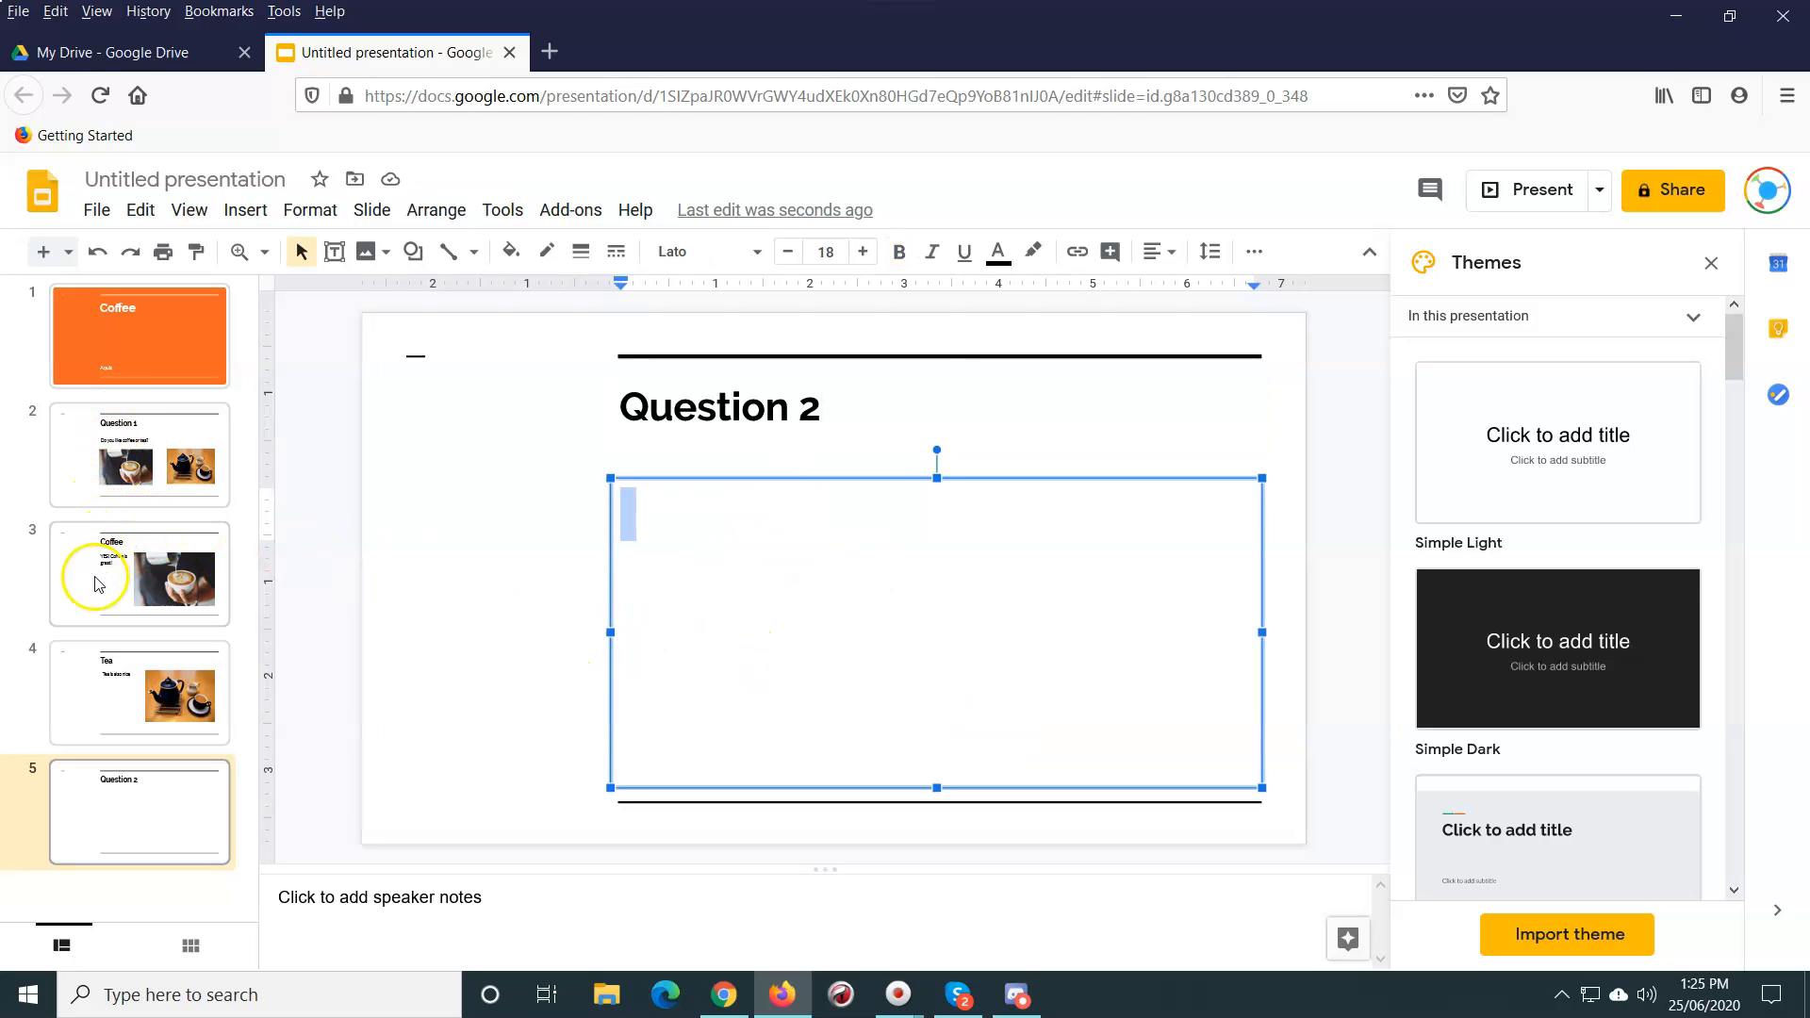
click(139, 574)
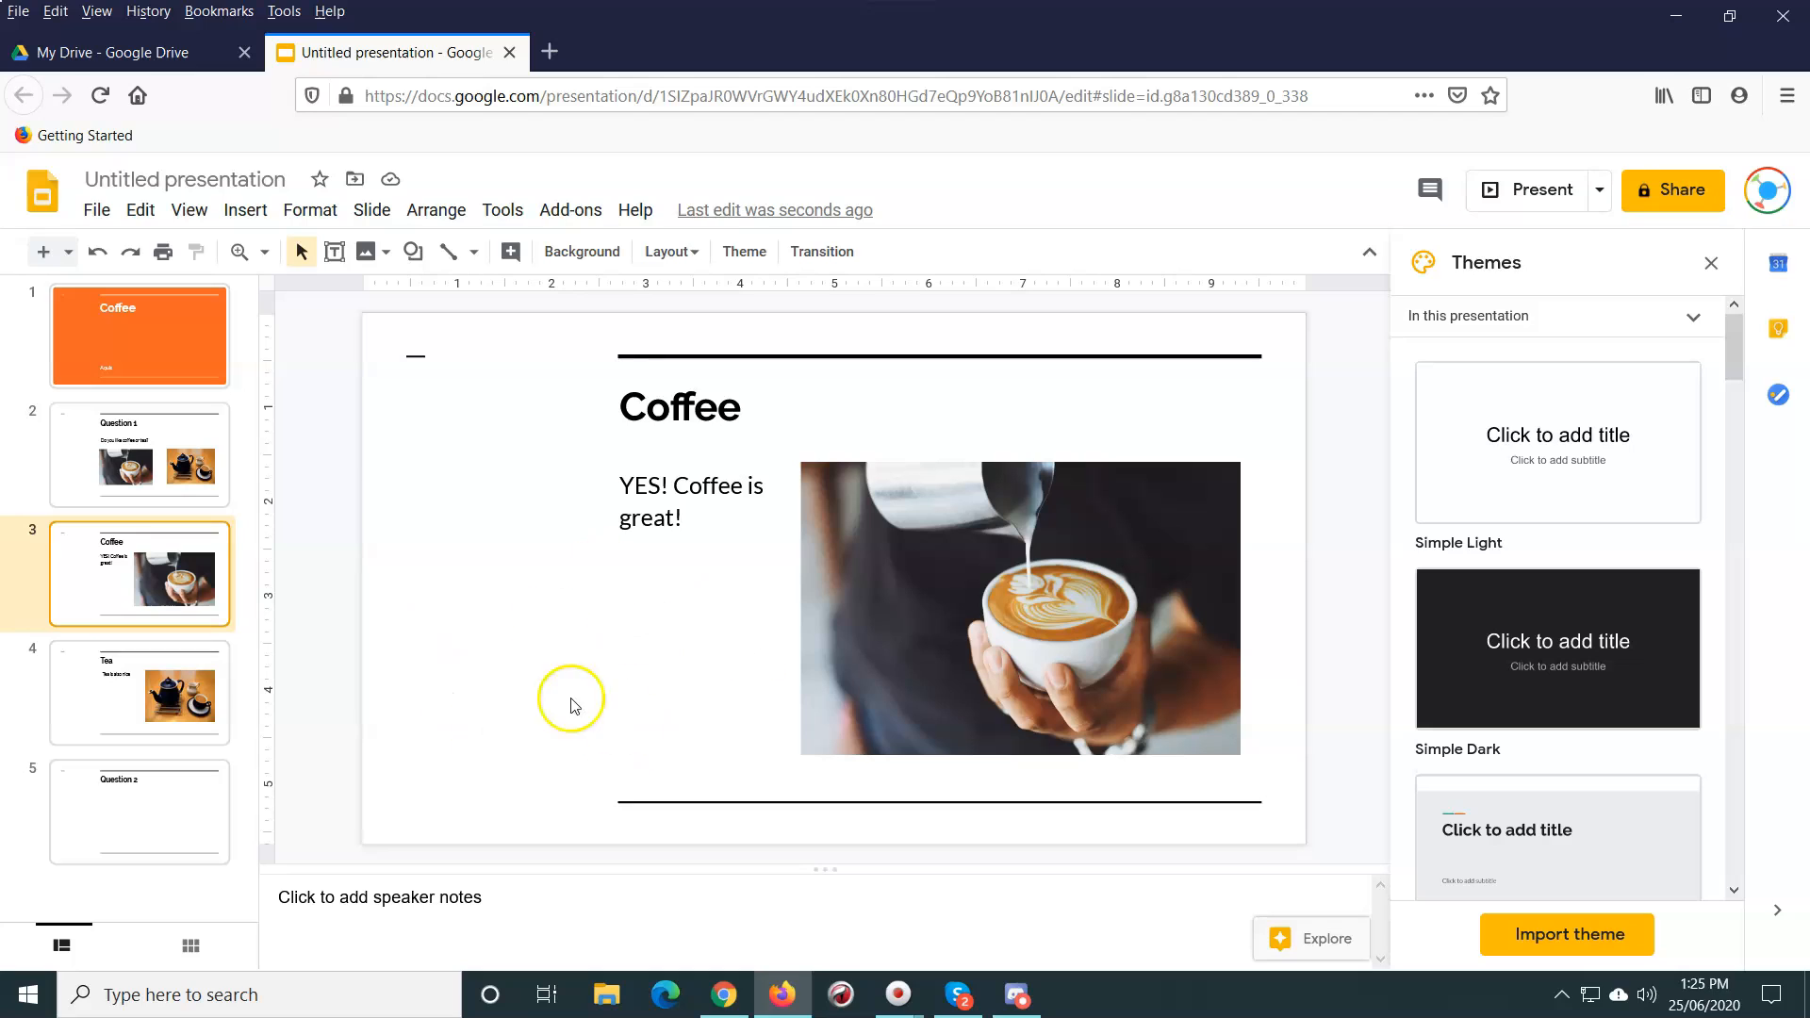
mouse_move(739, 668)
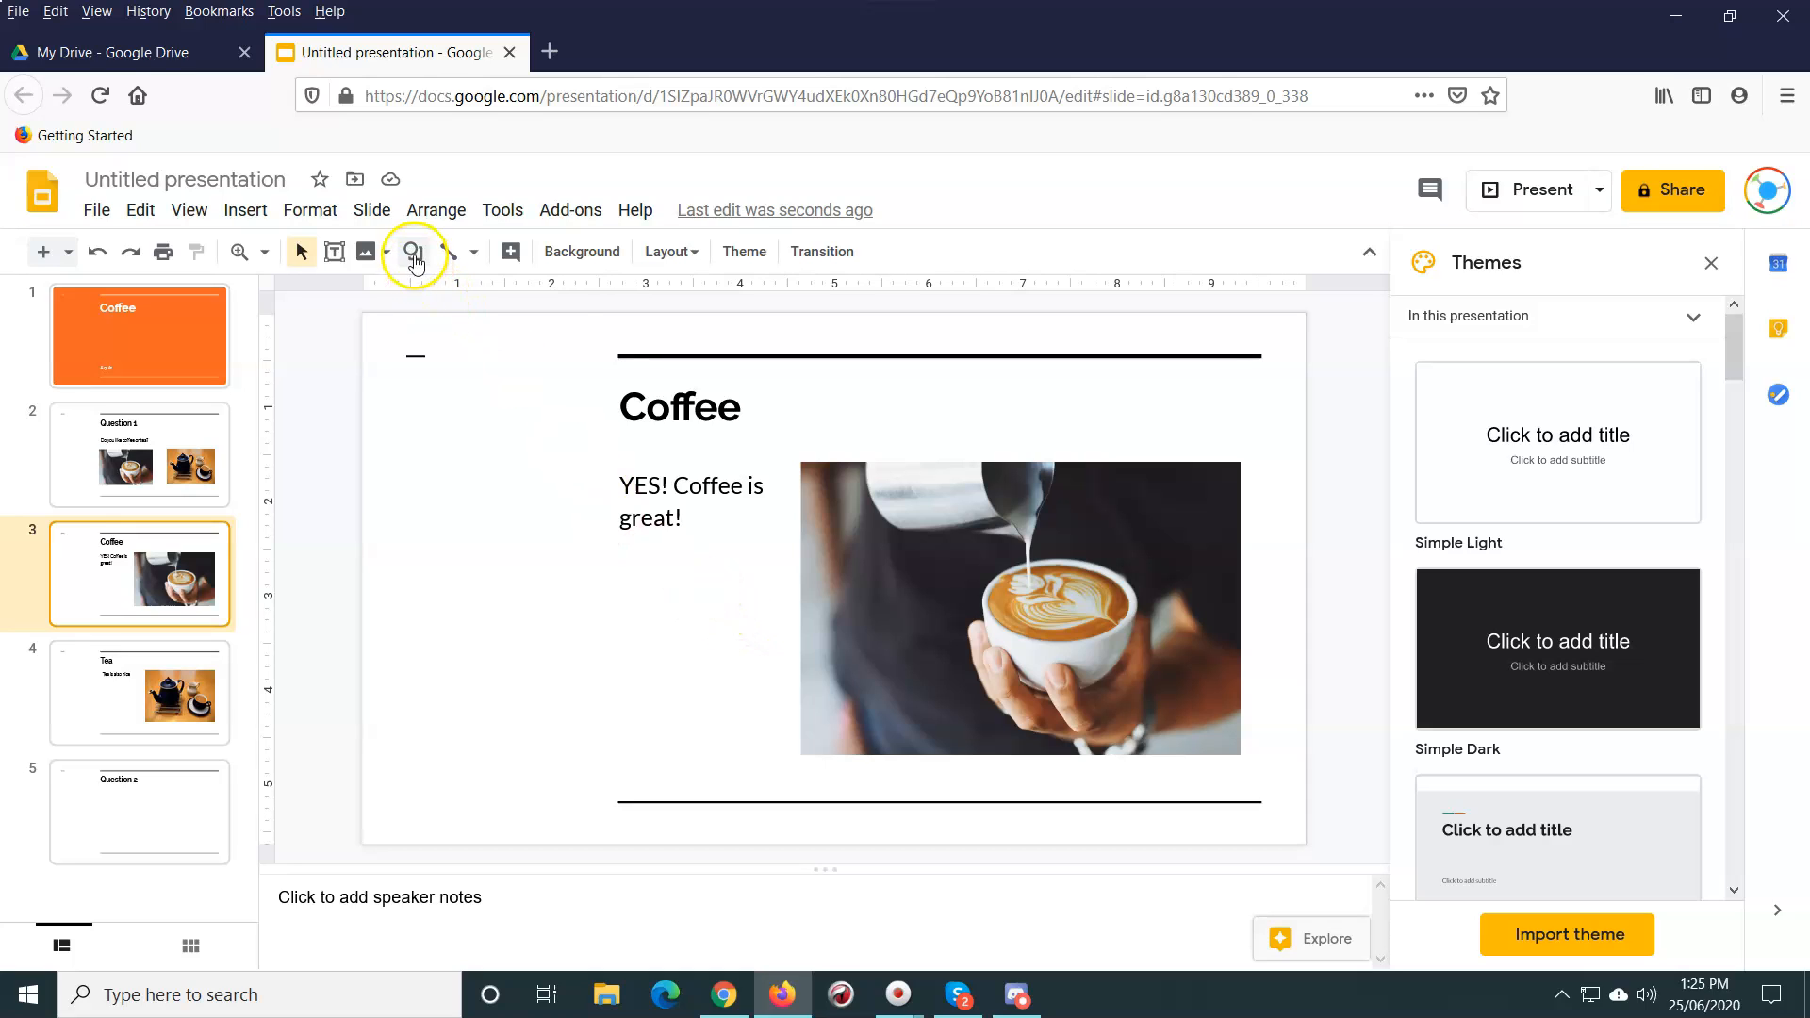
Step: Draw a rectangle shape below the Coffee slide's answer text and bring up its fill colours
click(412, 252)
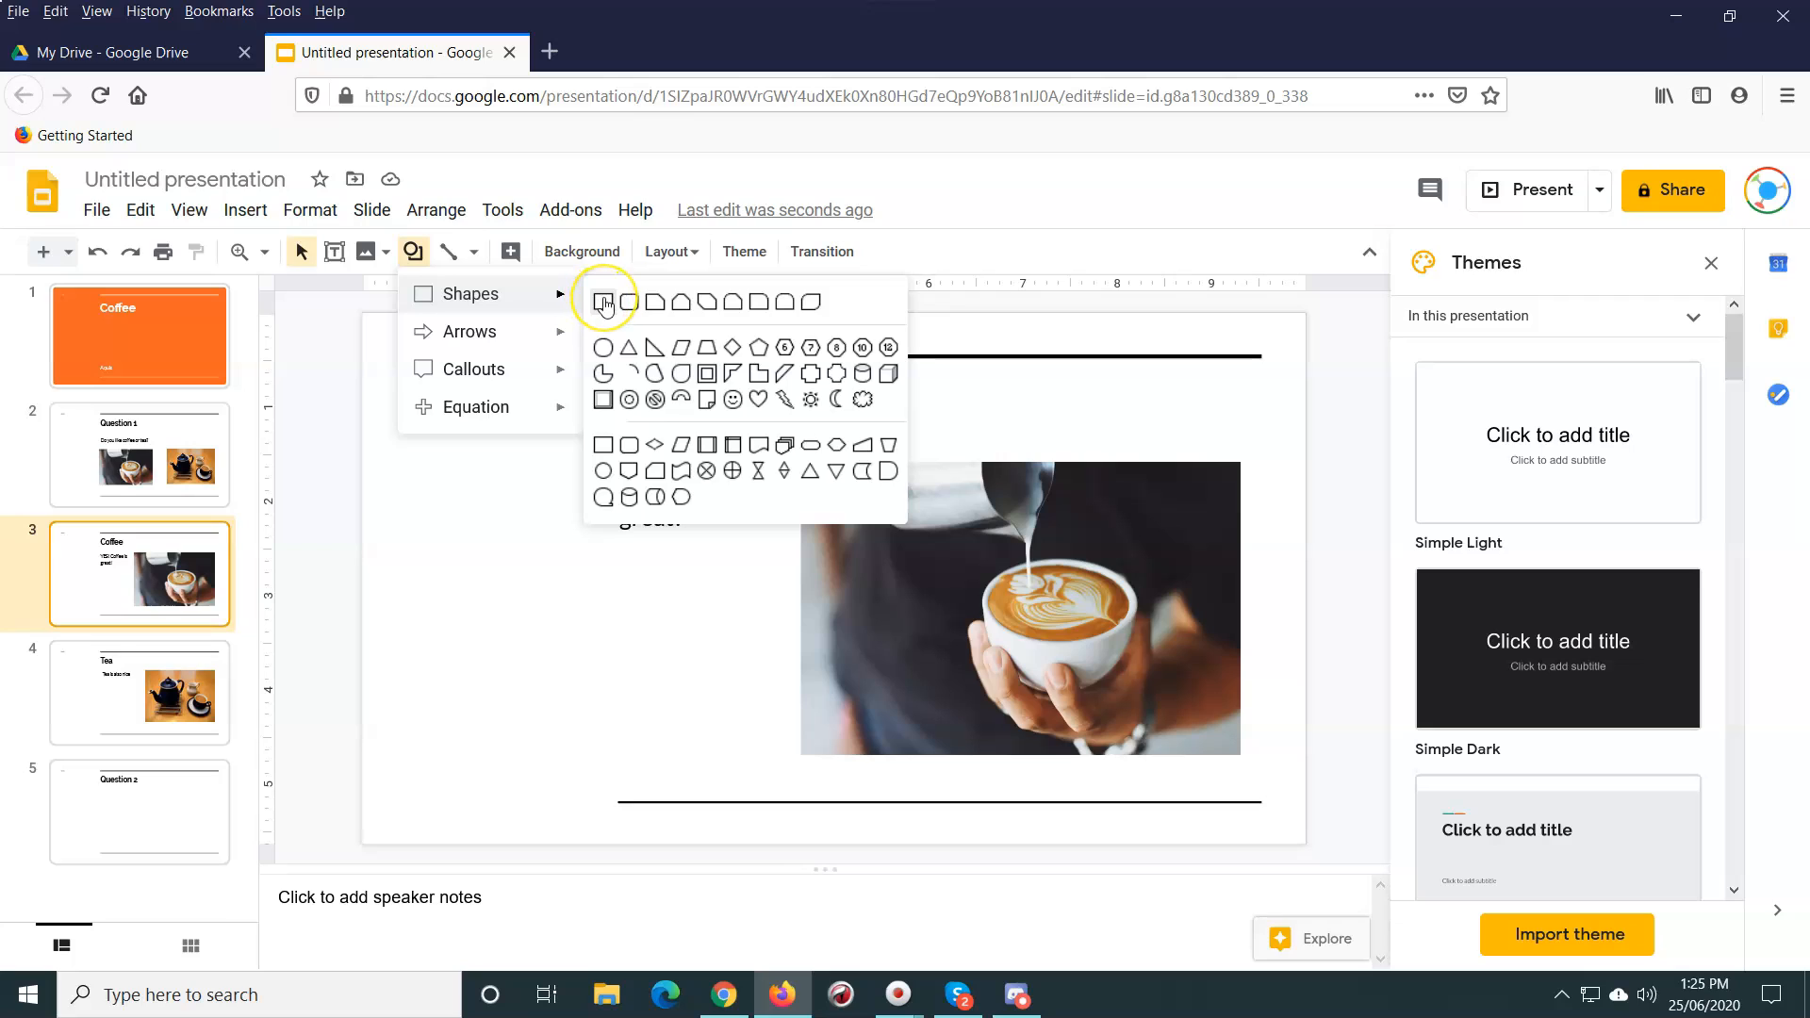
mouse_move(627, 302)
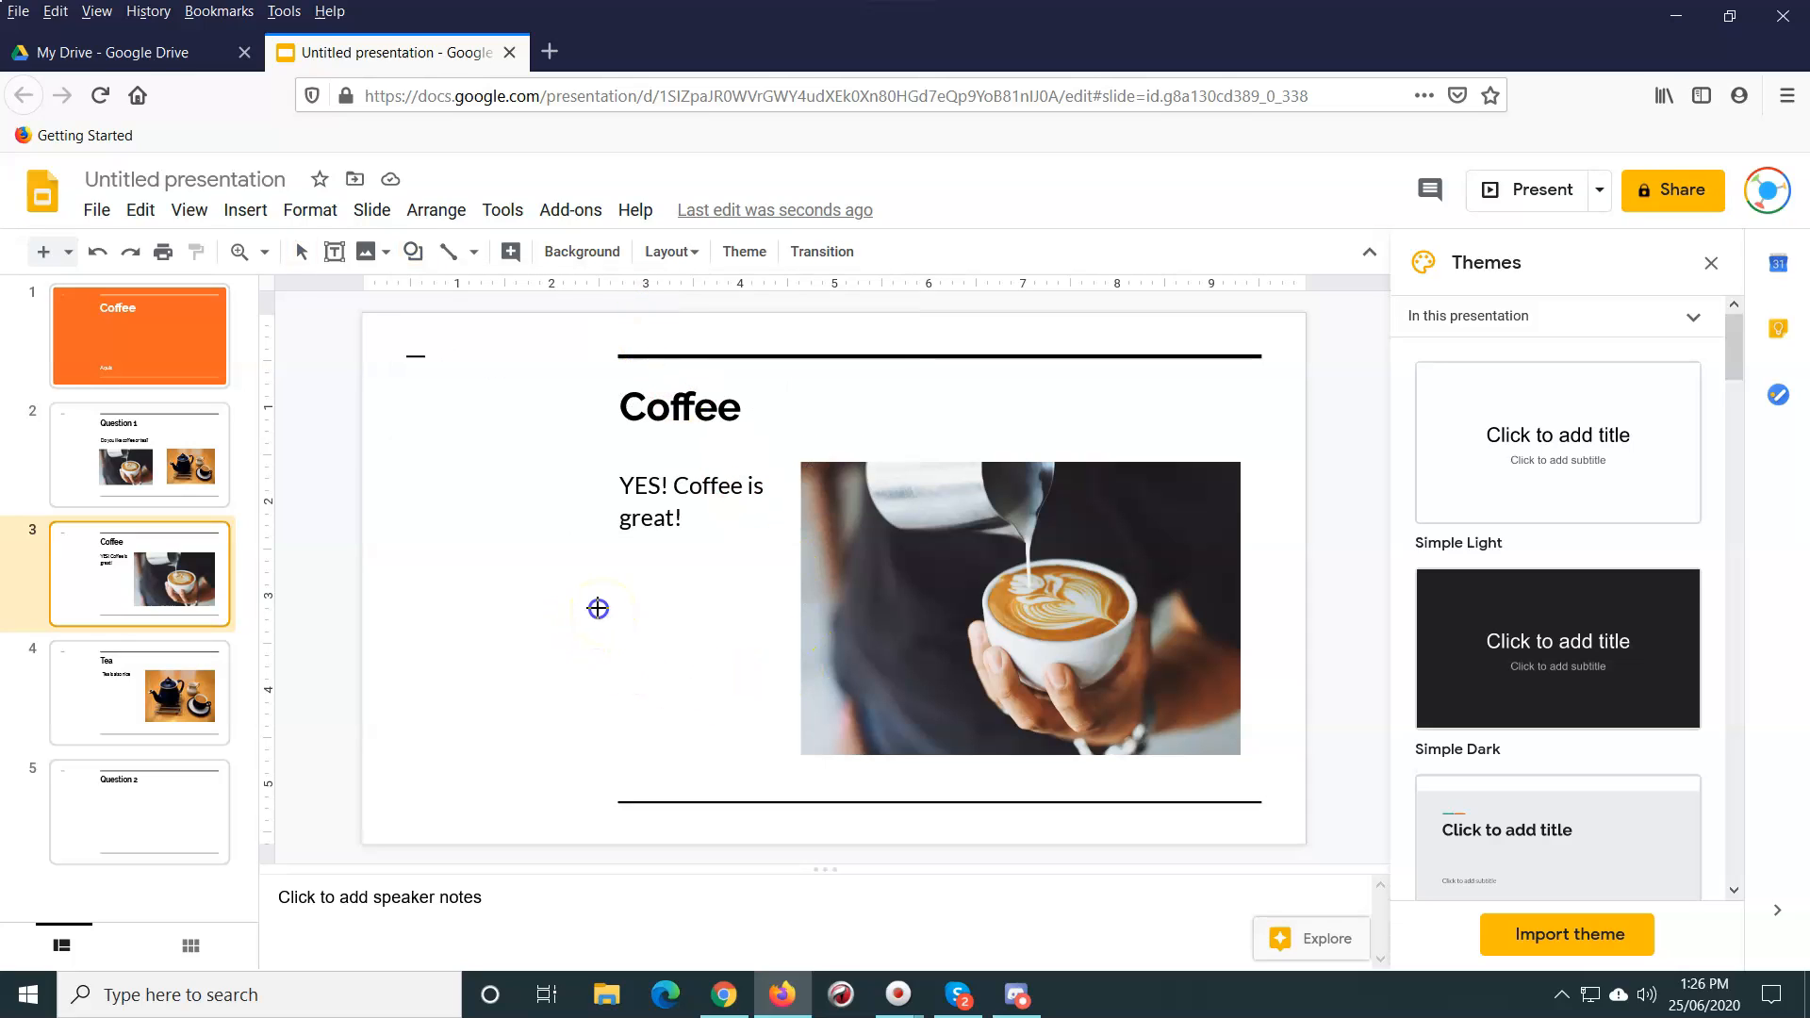
drag(597, 608, 776, 663)
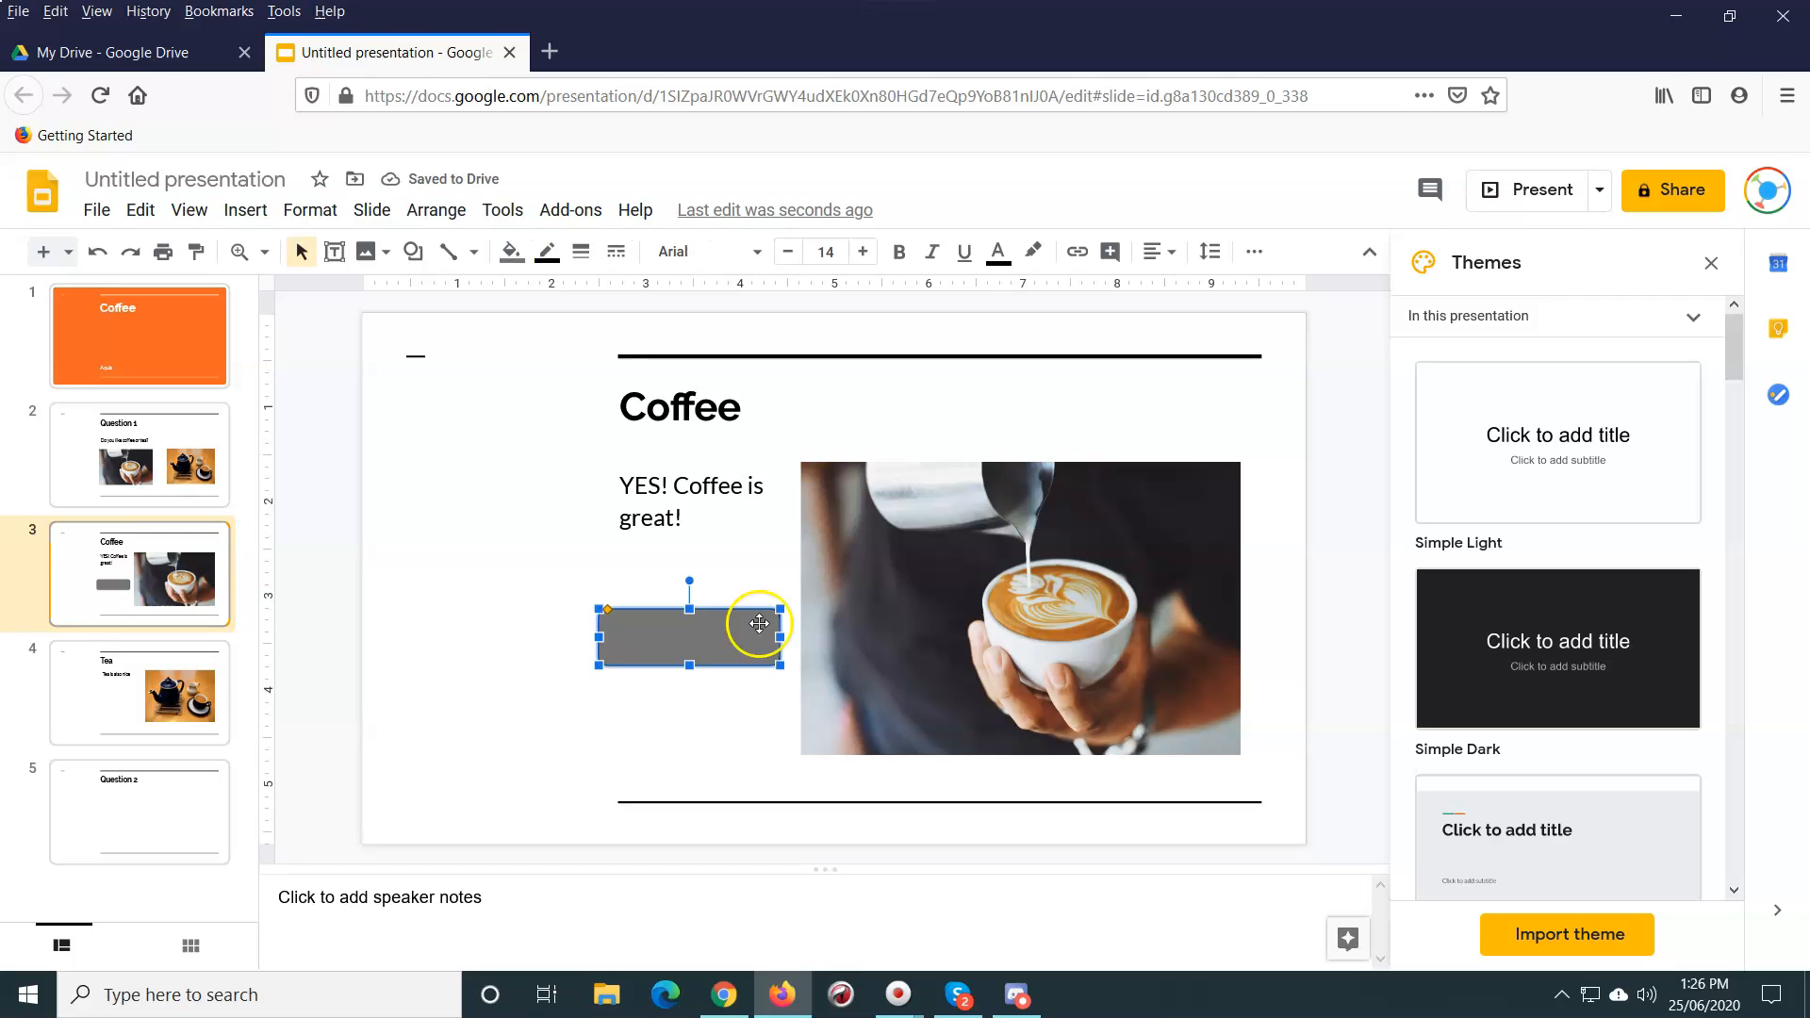
click(510, 251)
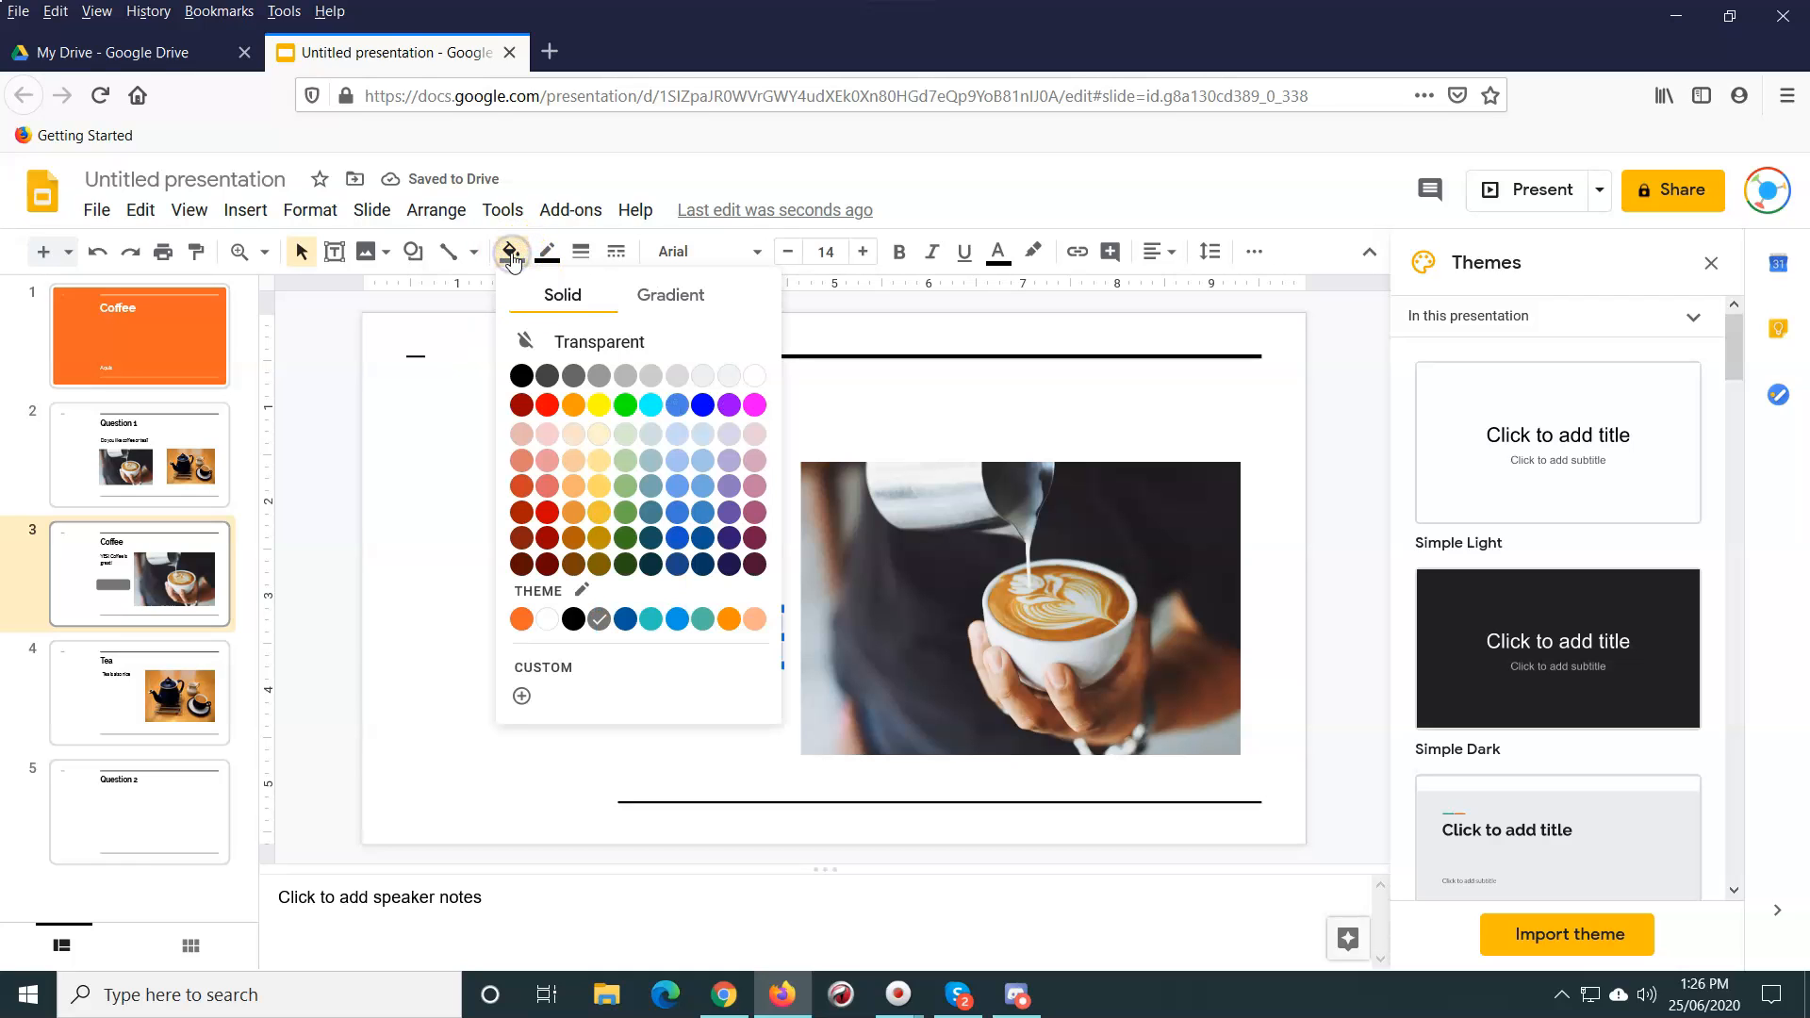
Step: Fill the rectangle red, label it 'NEXT QUESTION', and make the label white
click(521, 405)
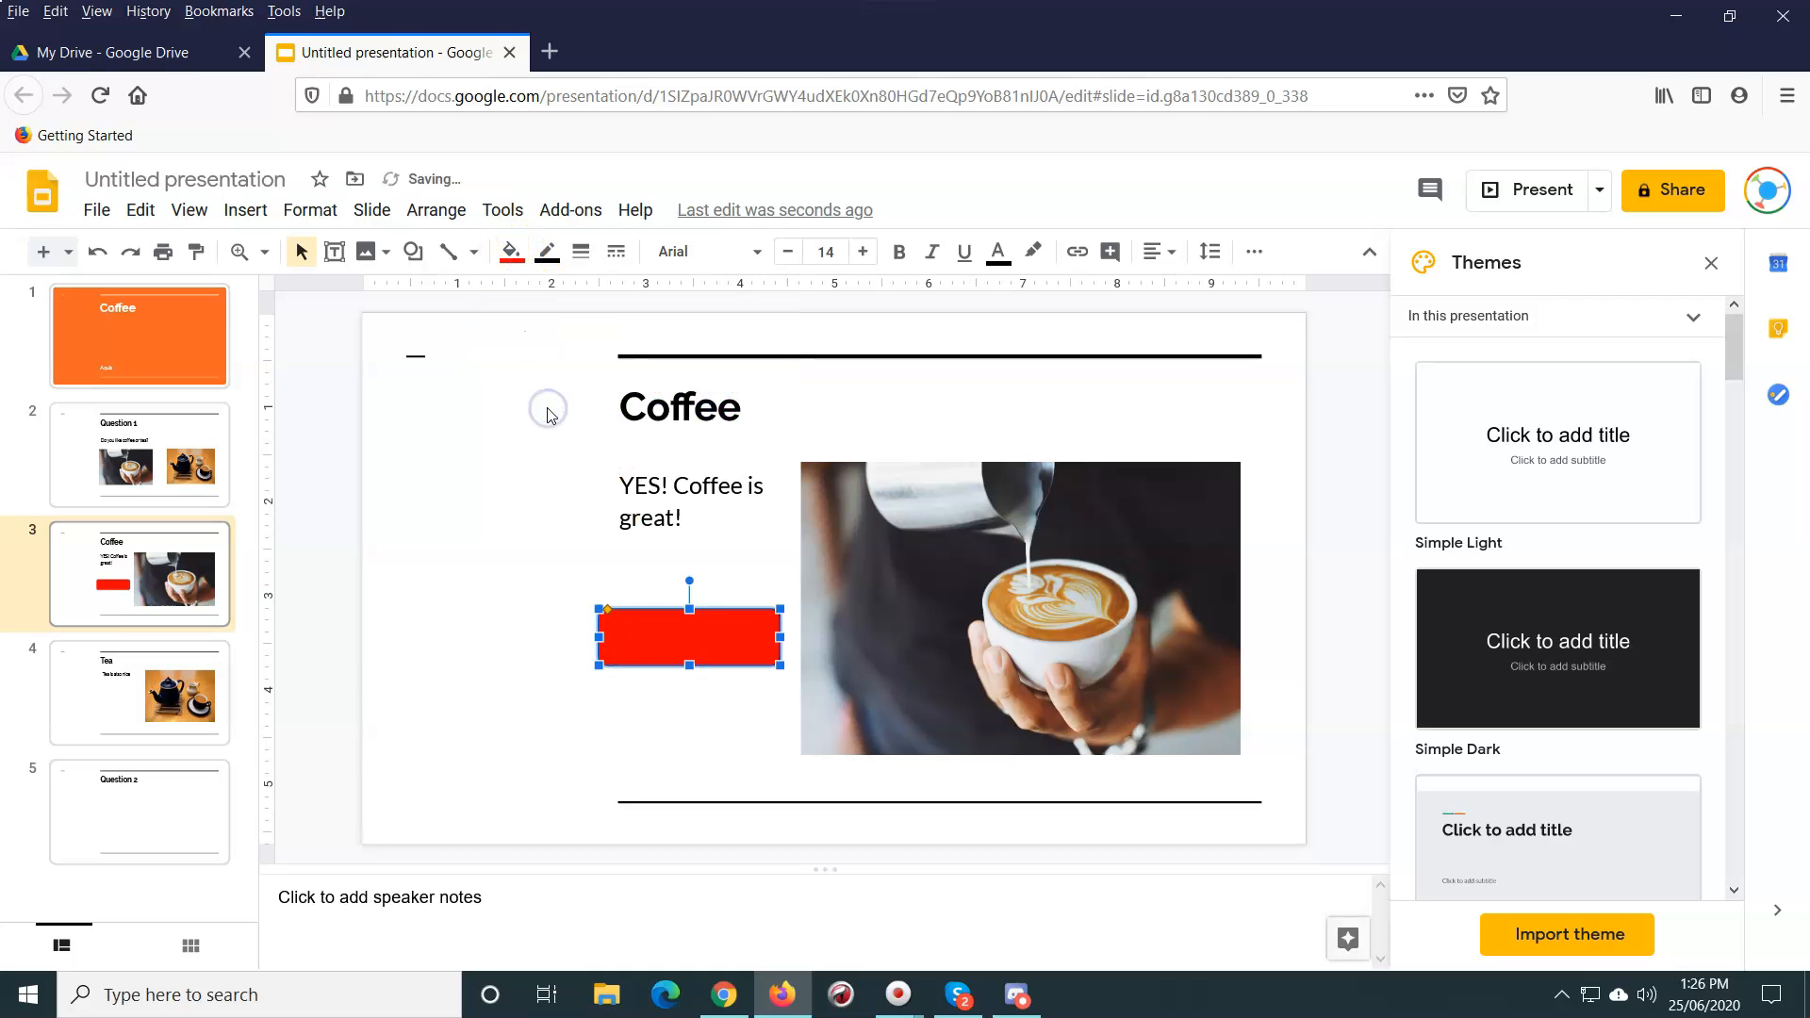
right_click(635, 637)
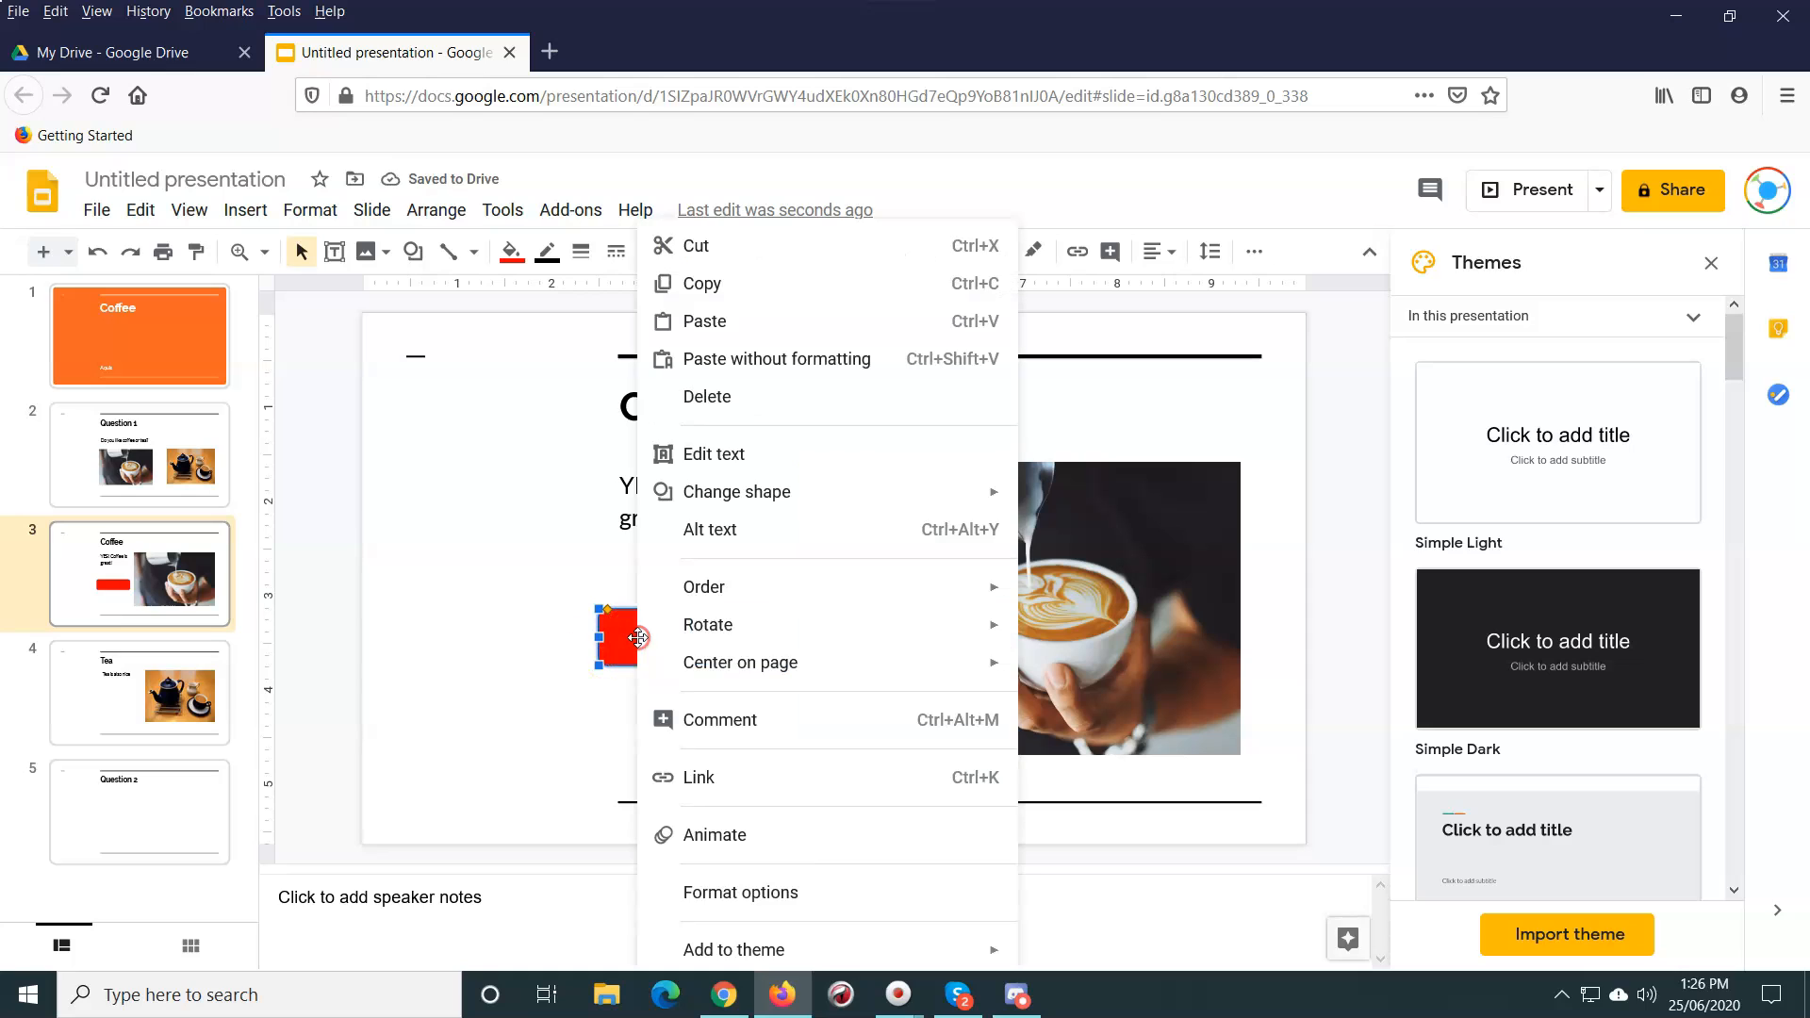
mouse_move(714, 453)
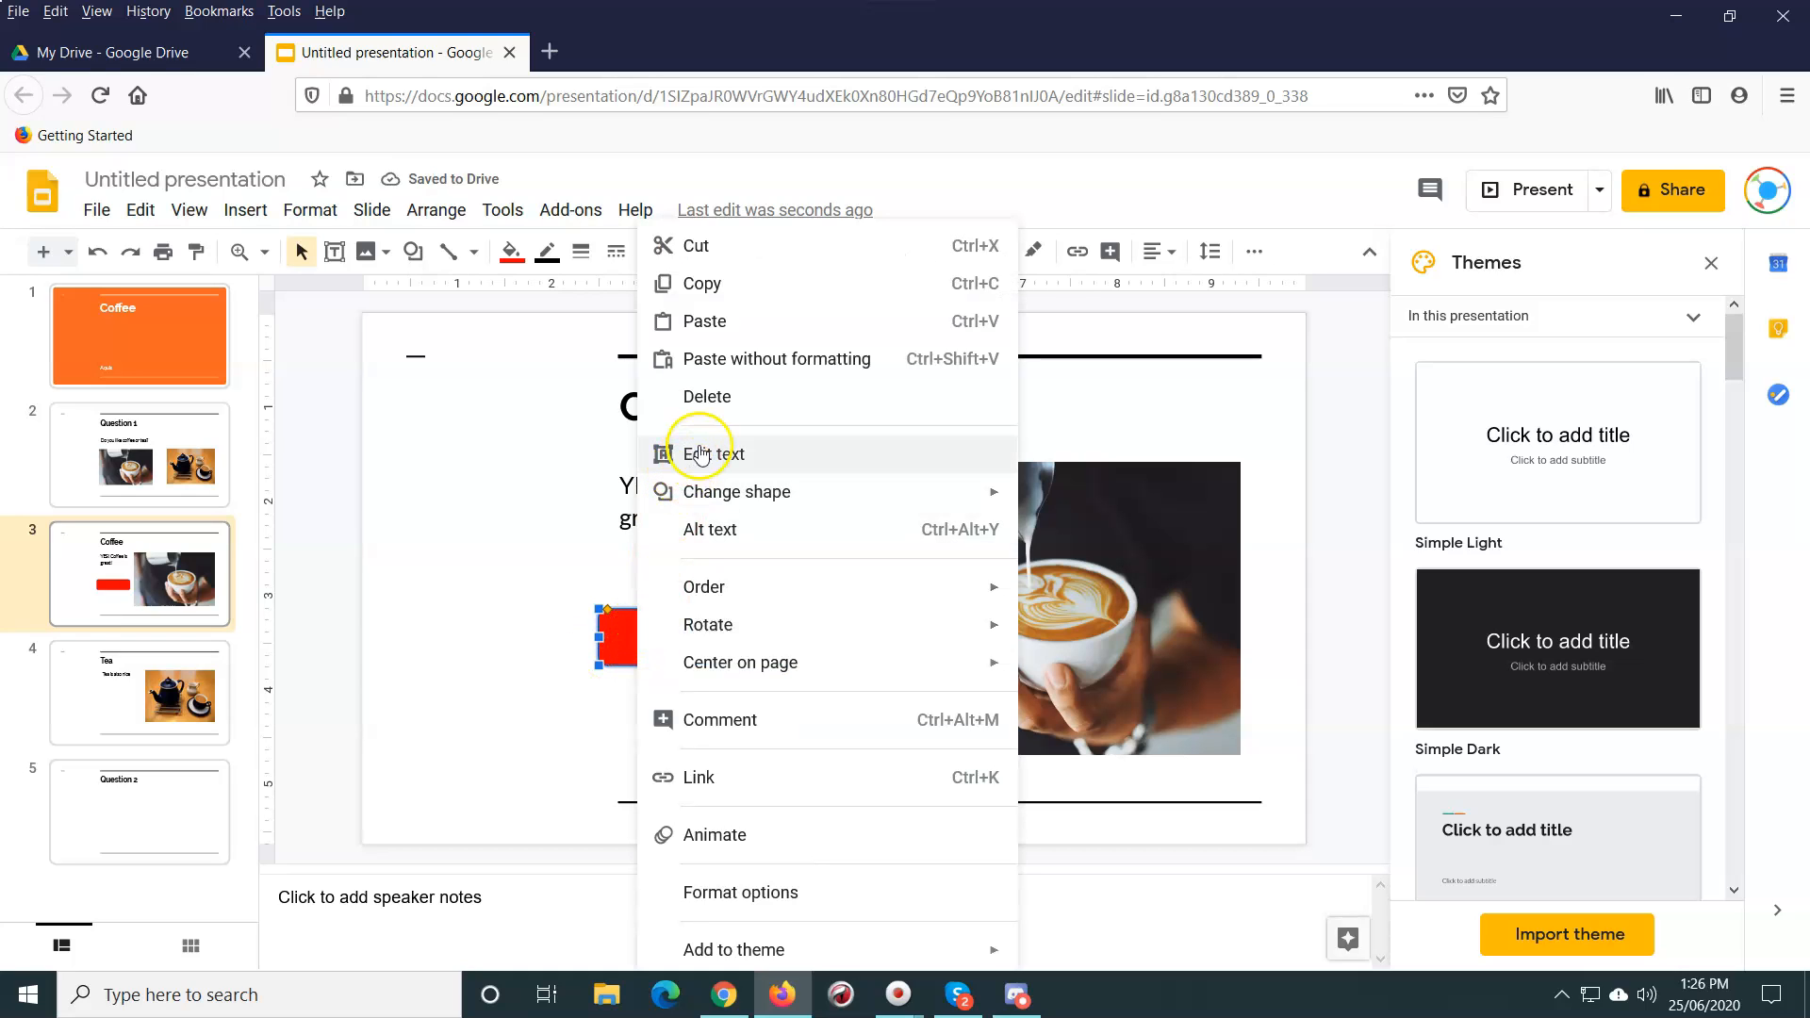
click(712, 453)
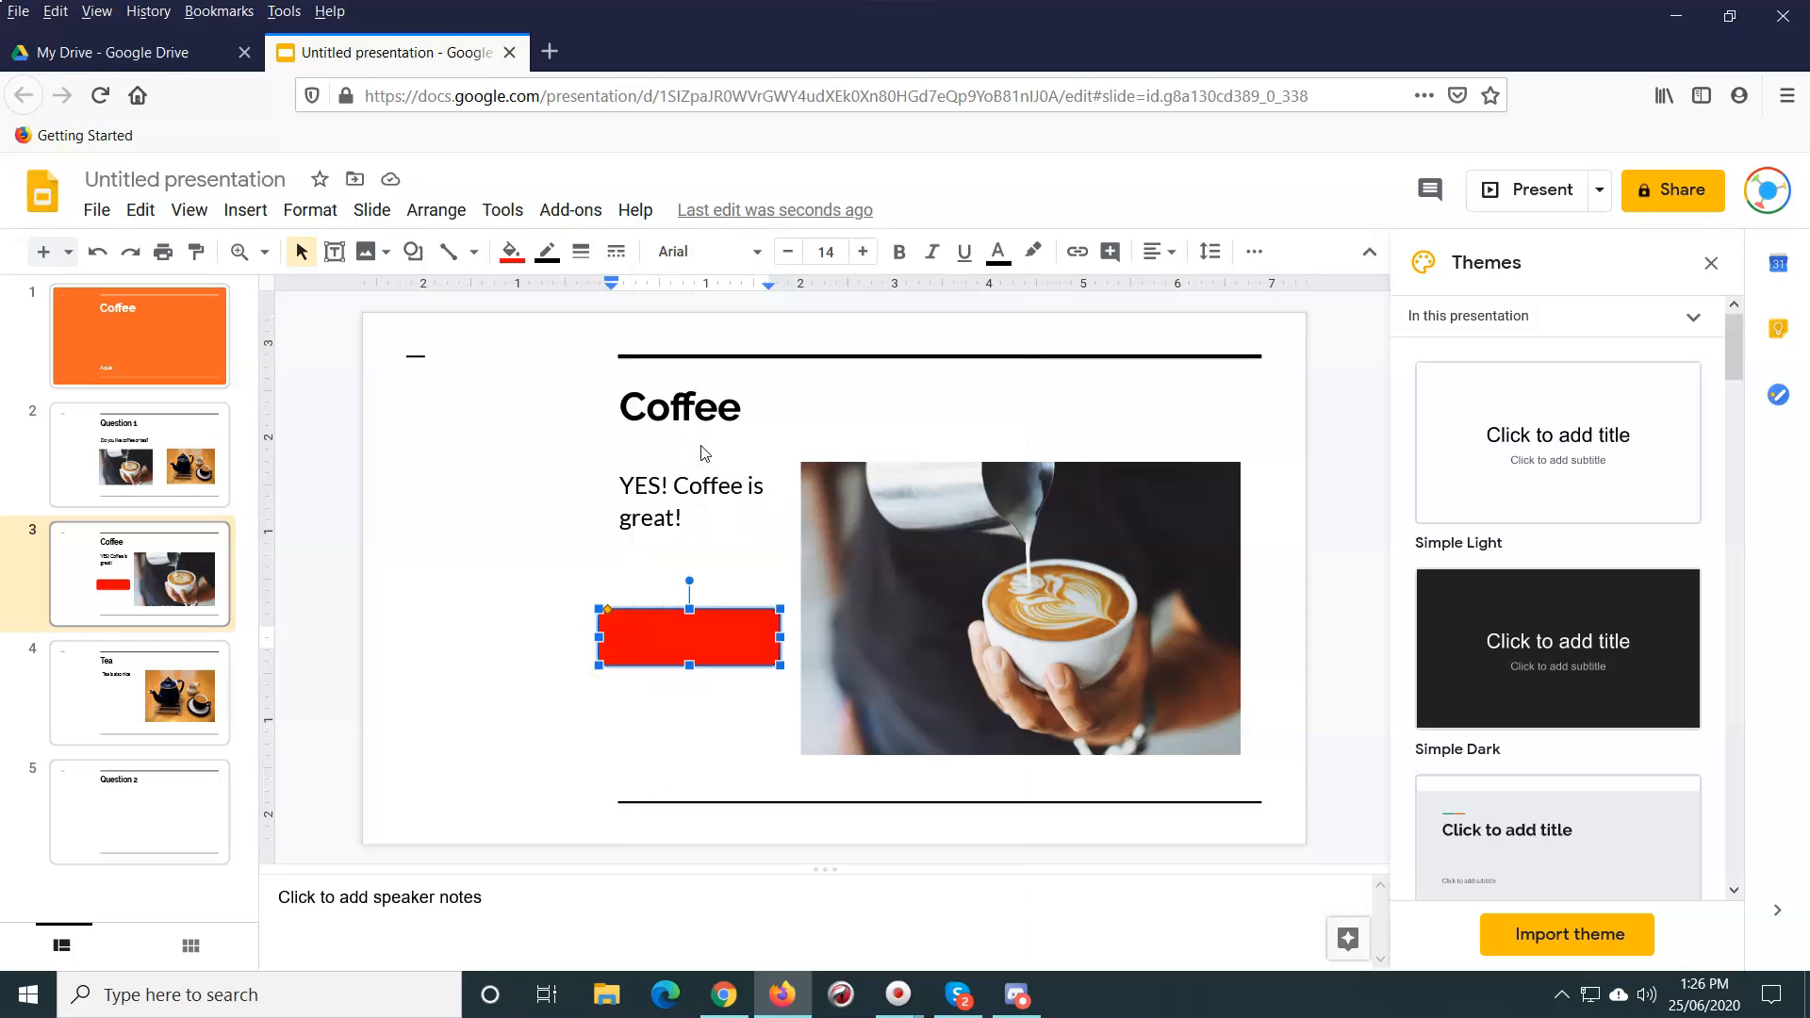
text(NEXT q)
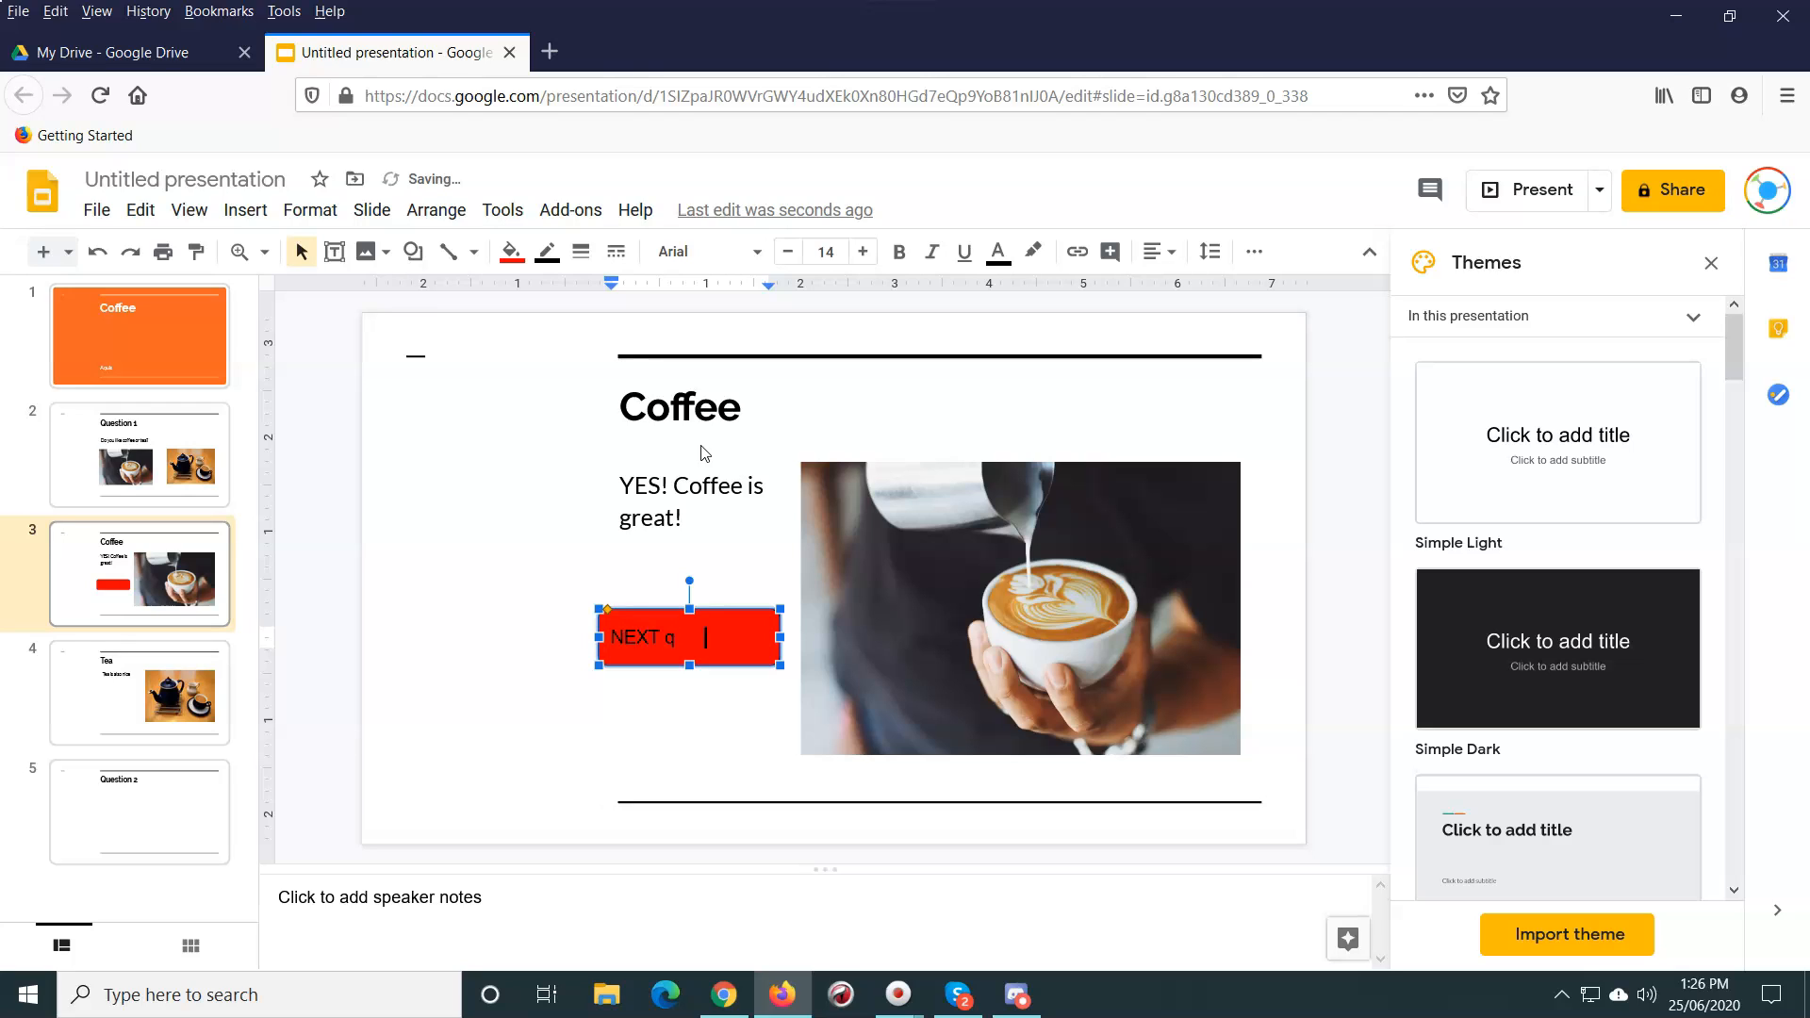
text(UESTI)
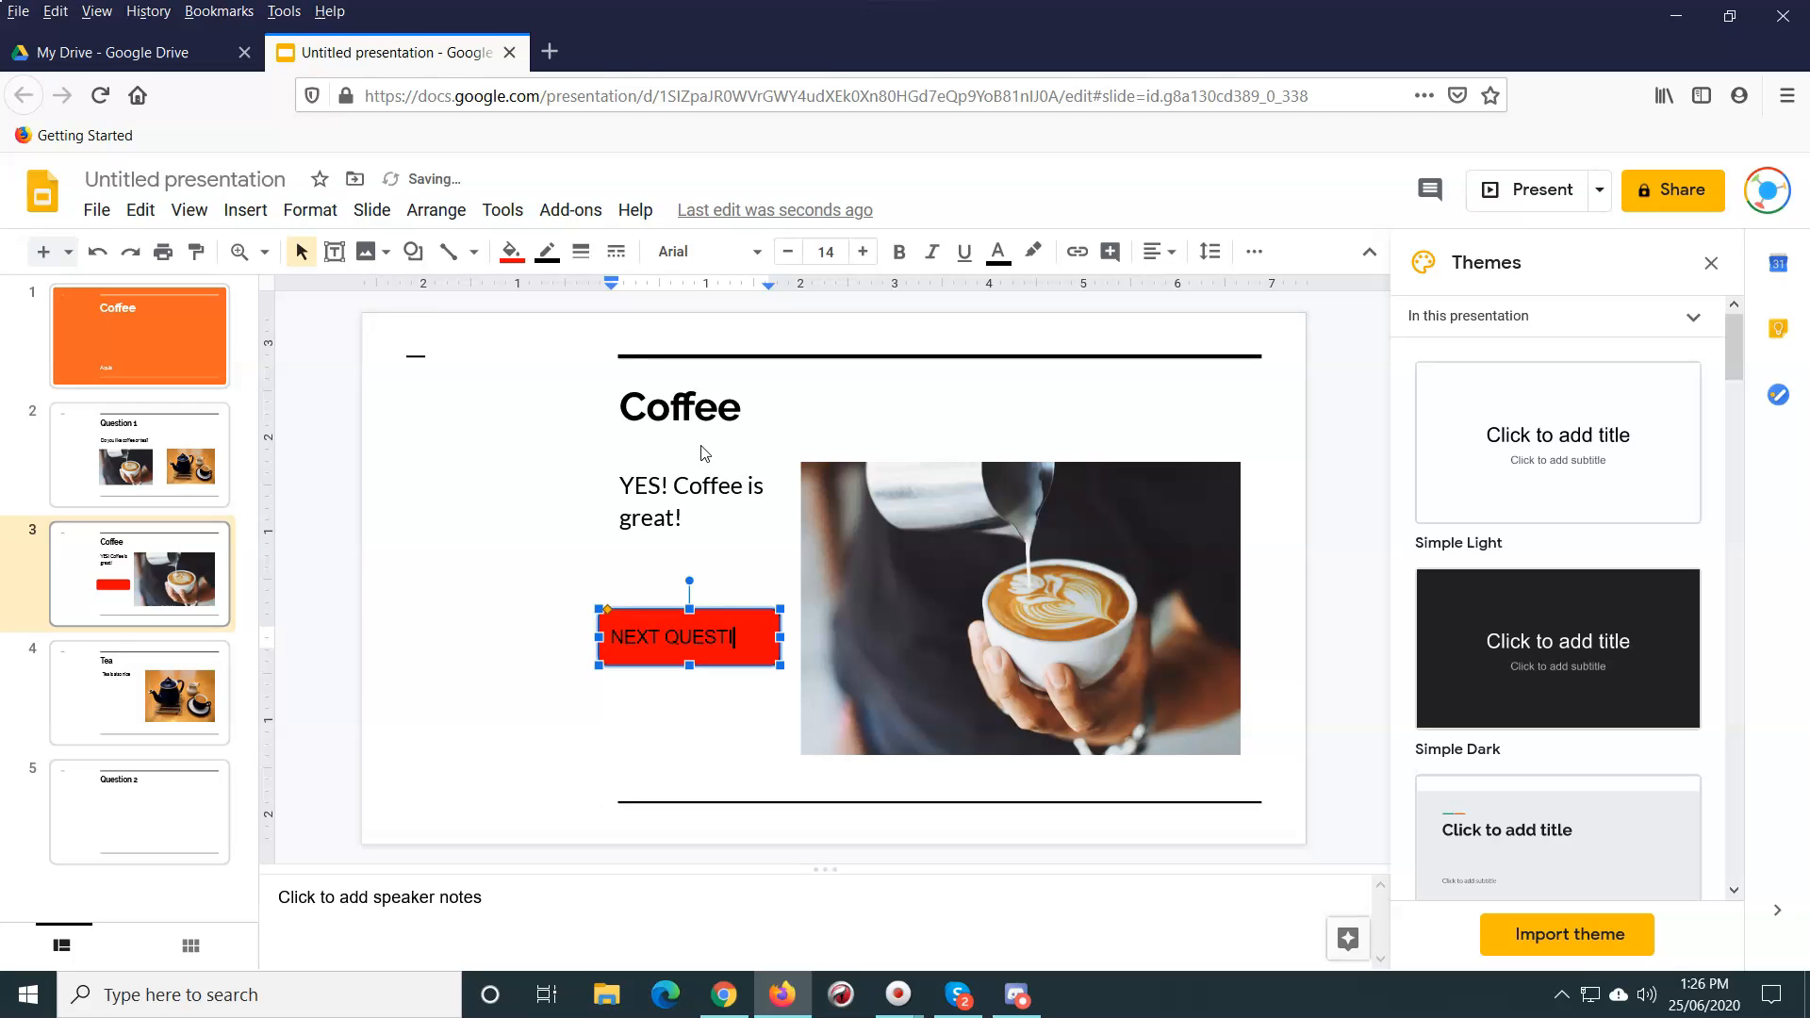
text(ON)
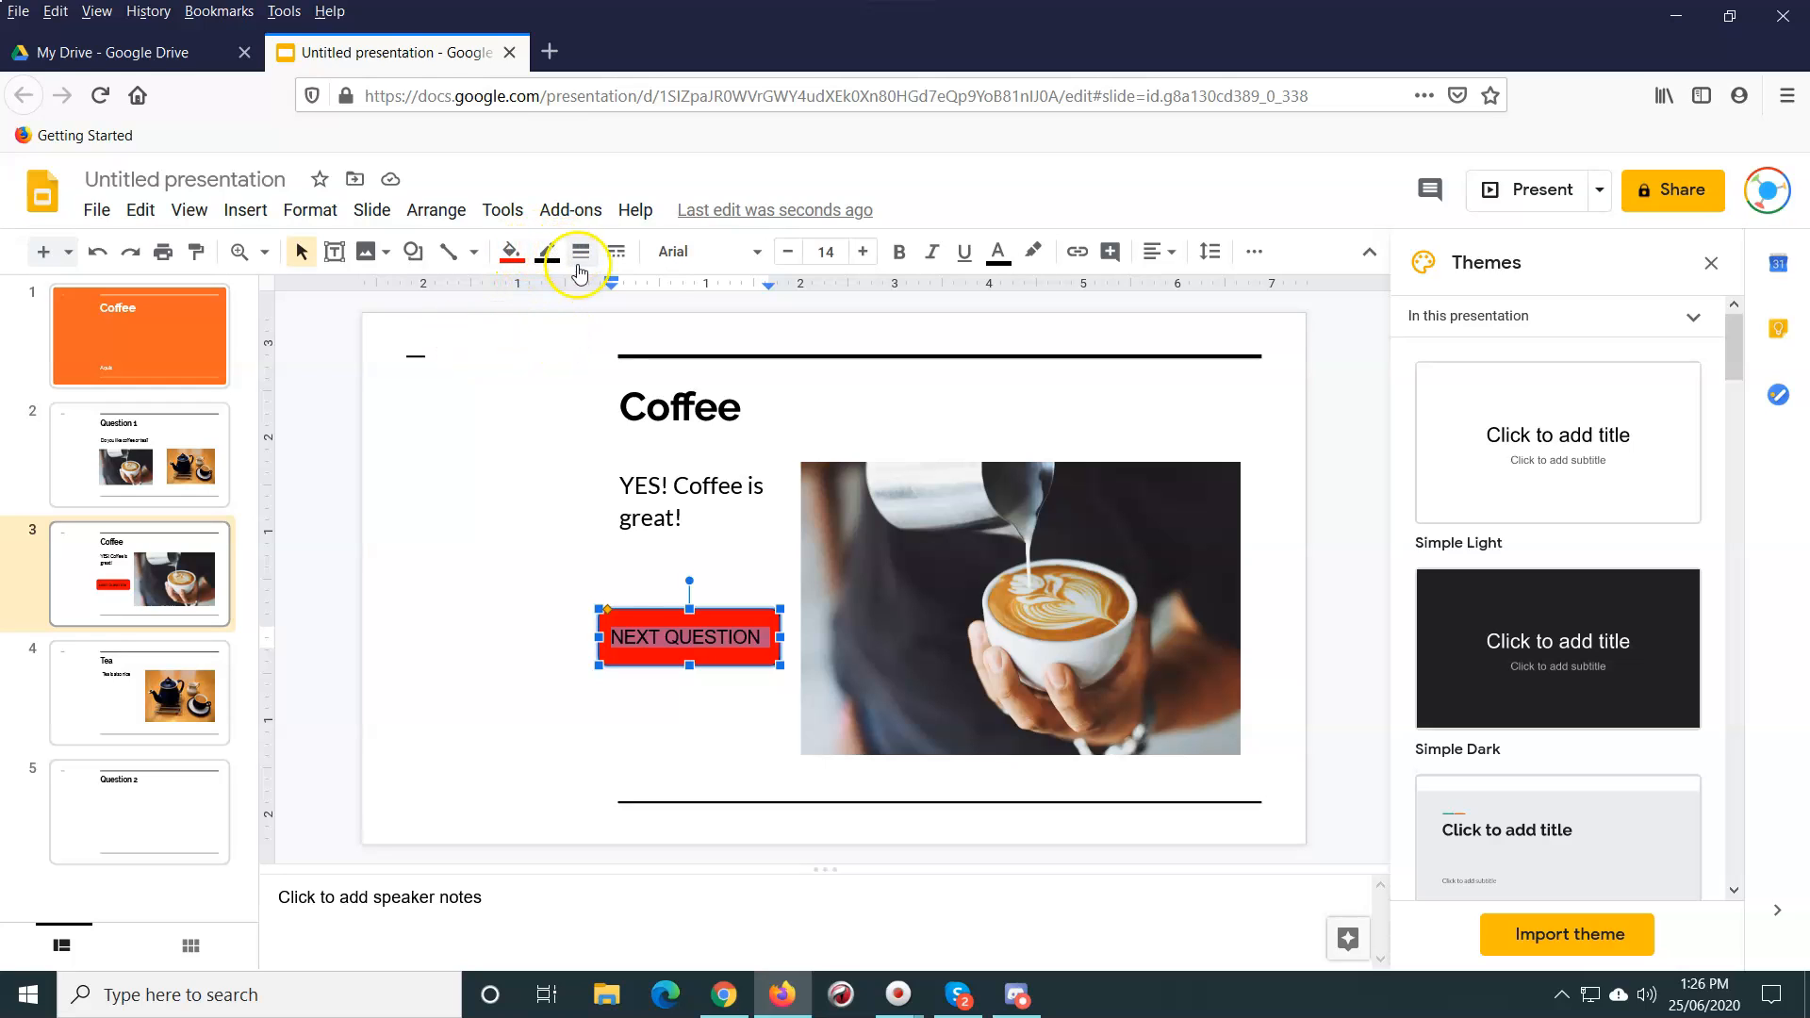
mouse_move(997, 252)
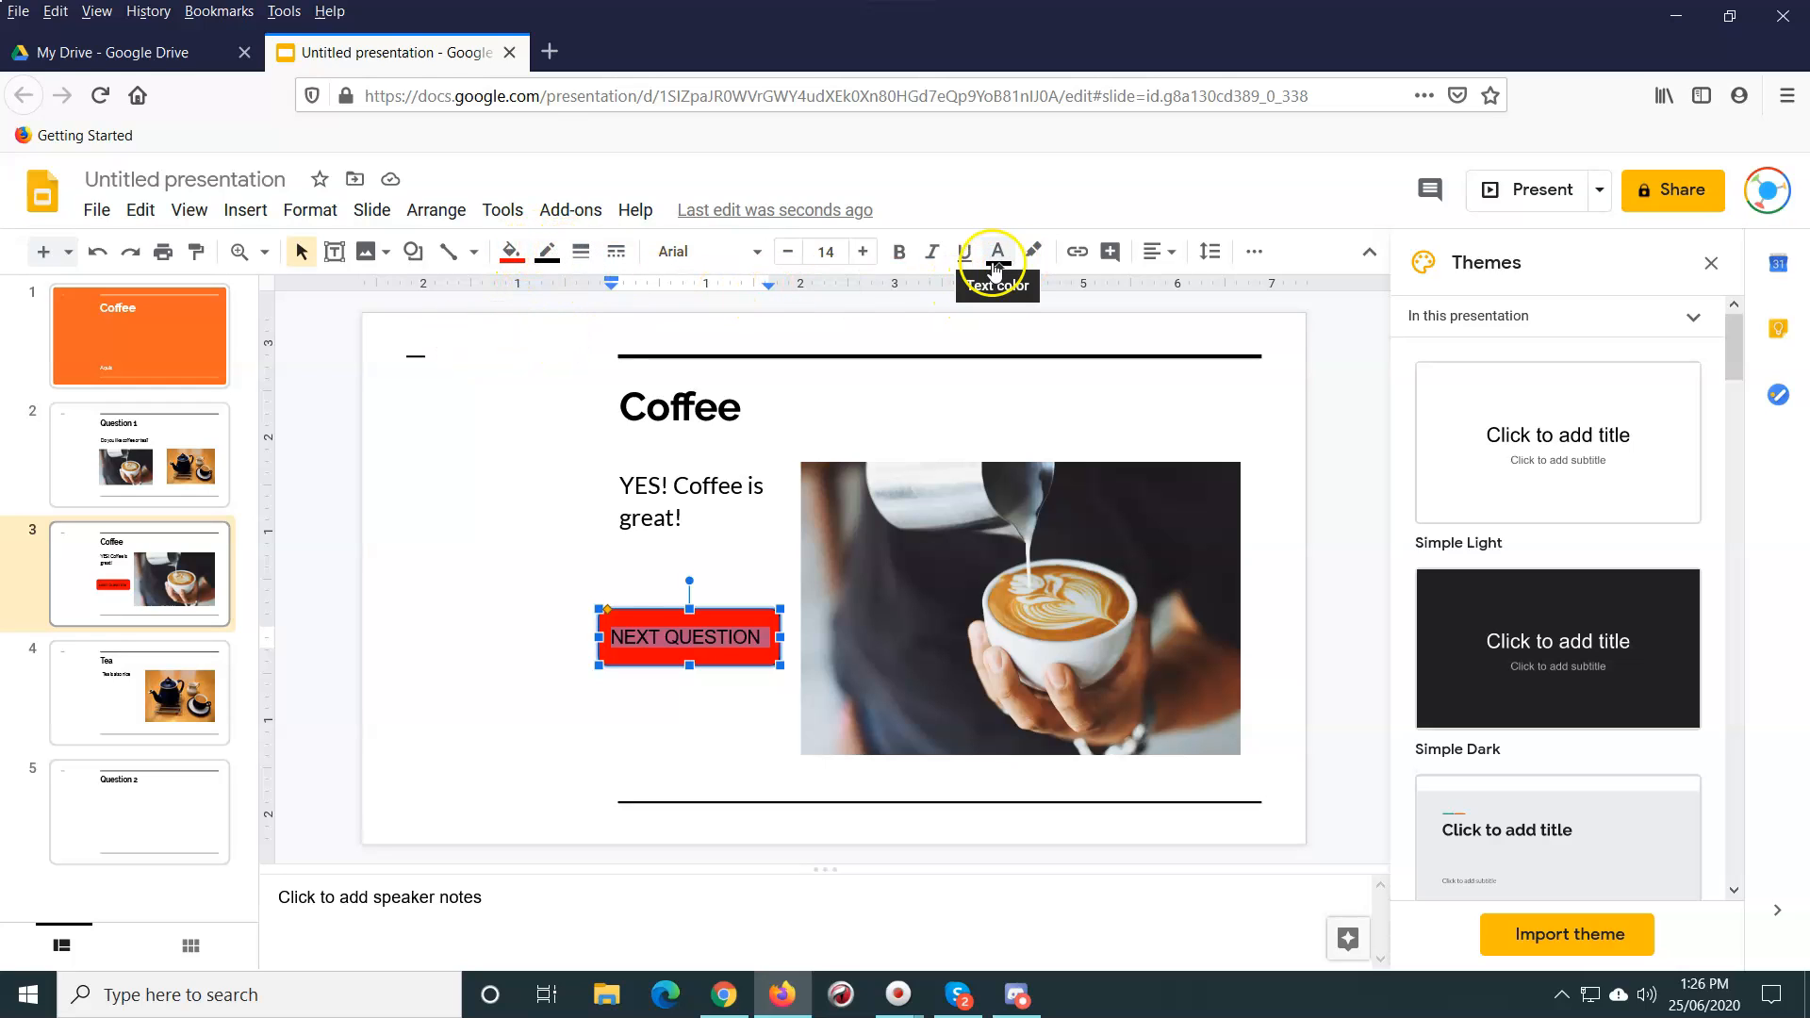
click(996, 251)
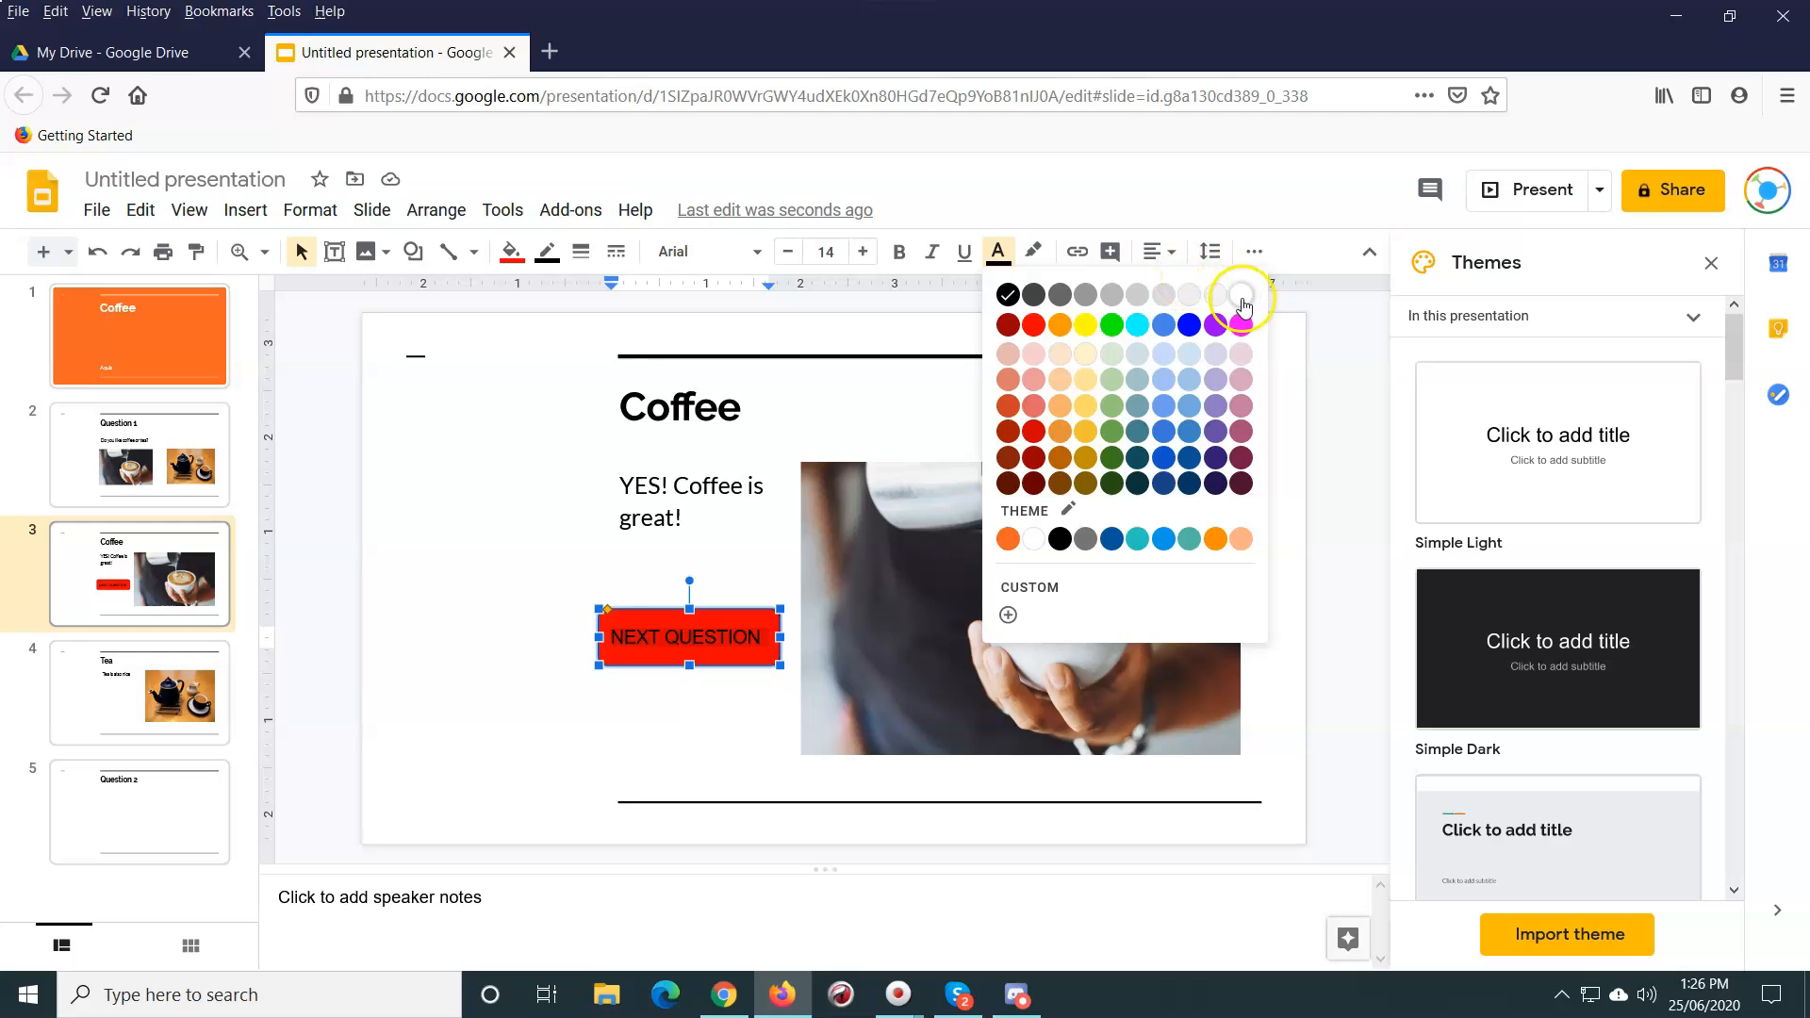
click(1244, 294)
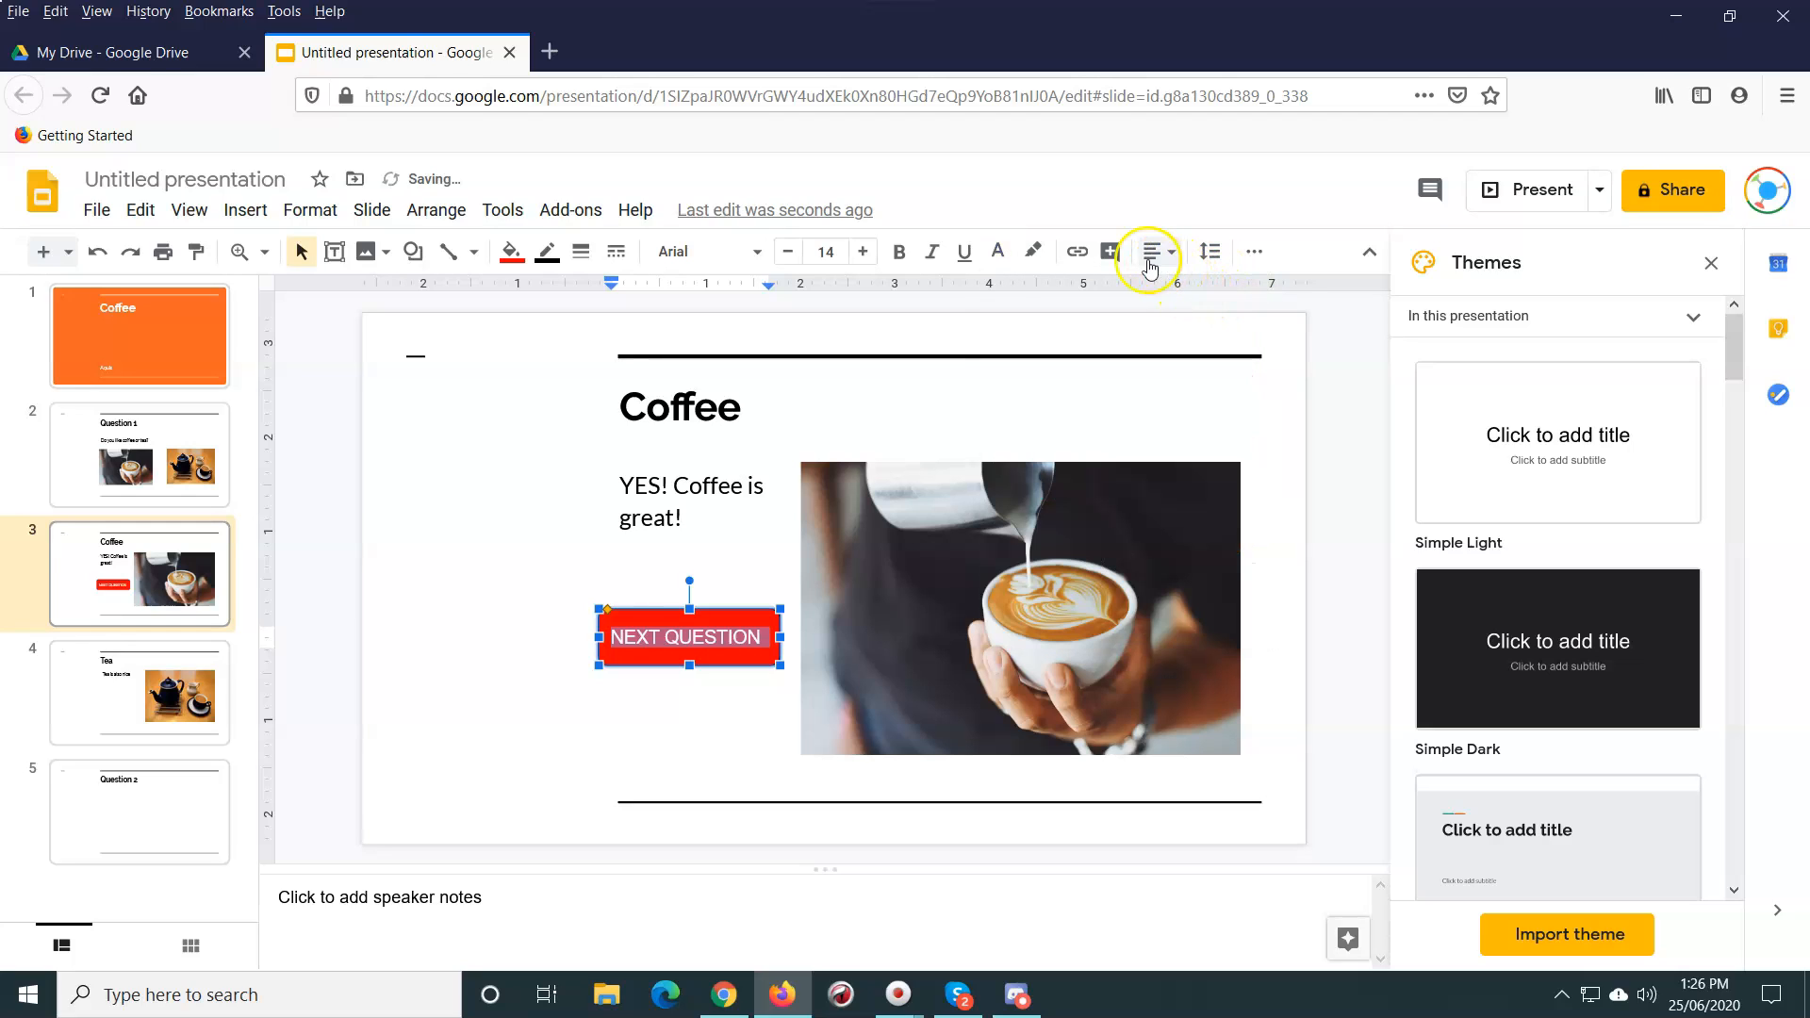
mouse_move(1194, 285)
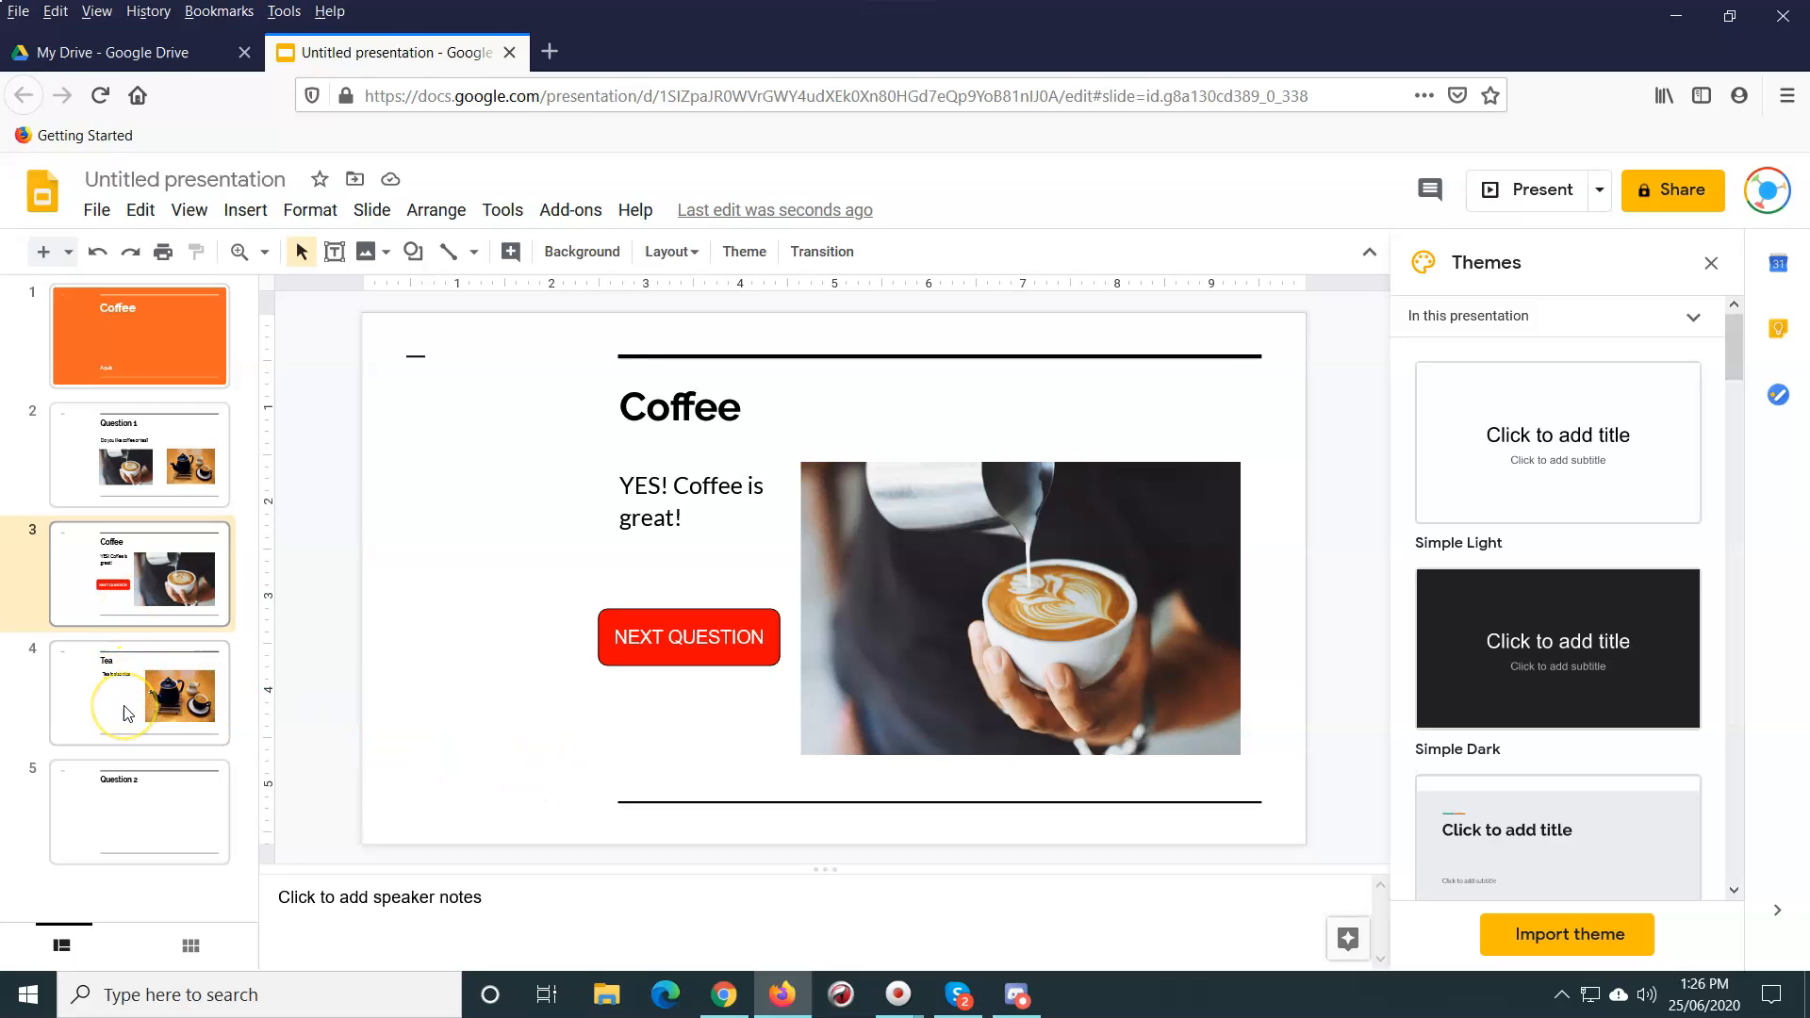
Step: Copy the red NEXT QUESTION button and paste it onto the Tea slide
click(139, 693)
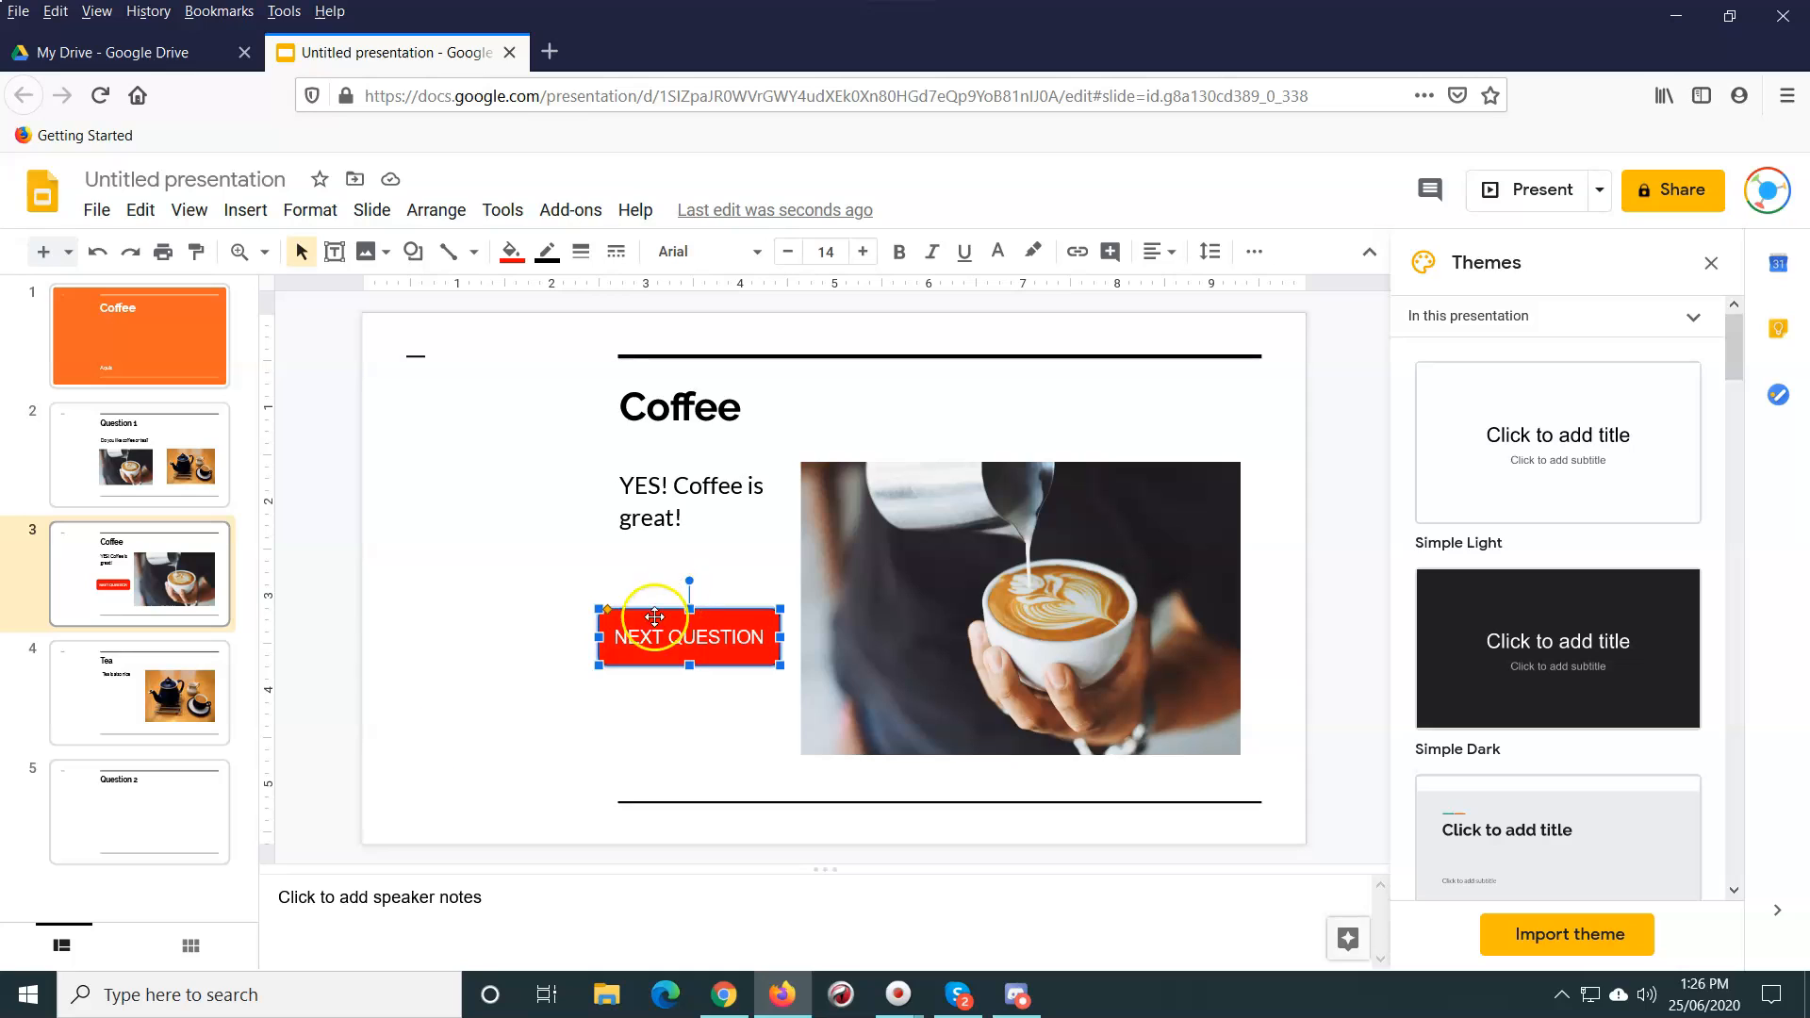
click(138, 693)
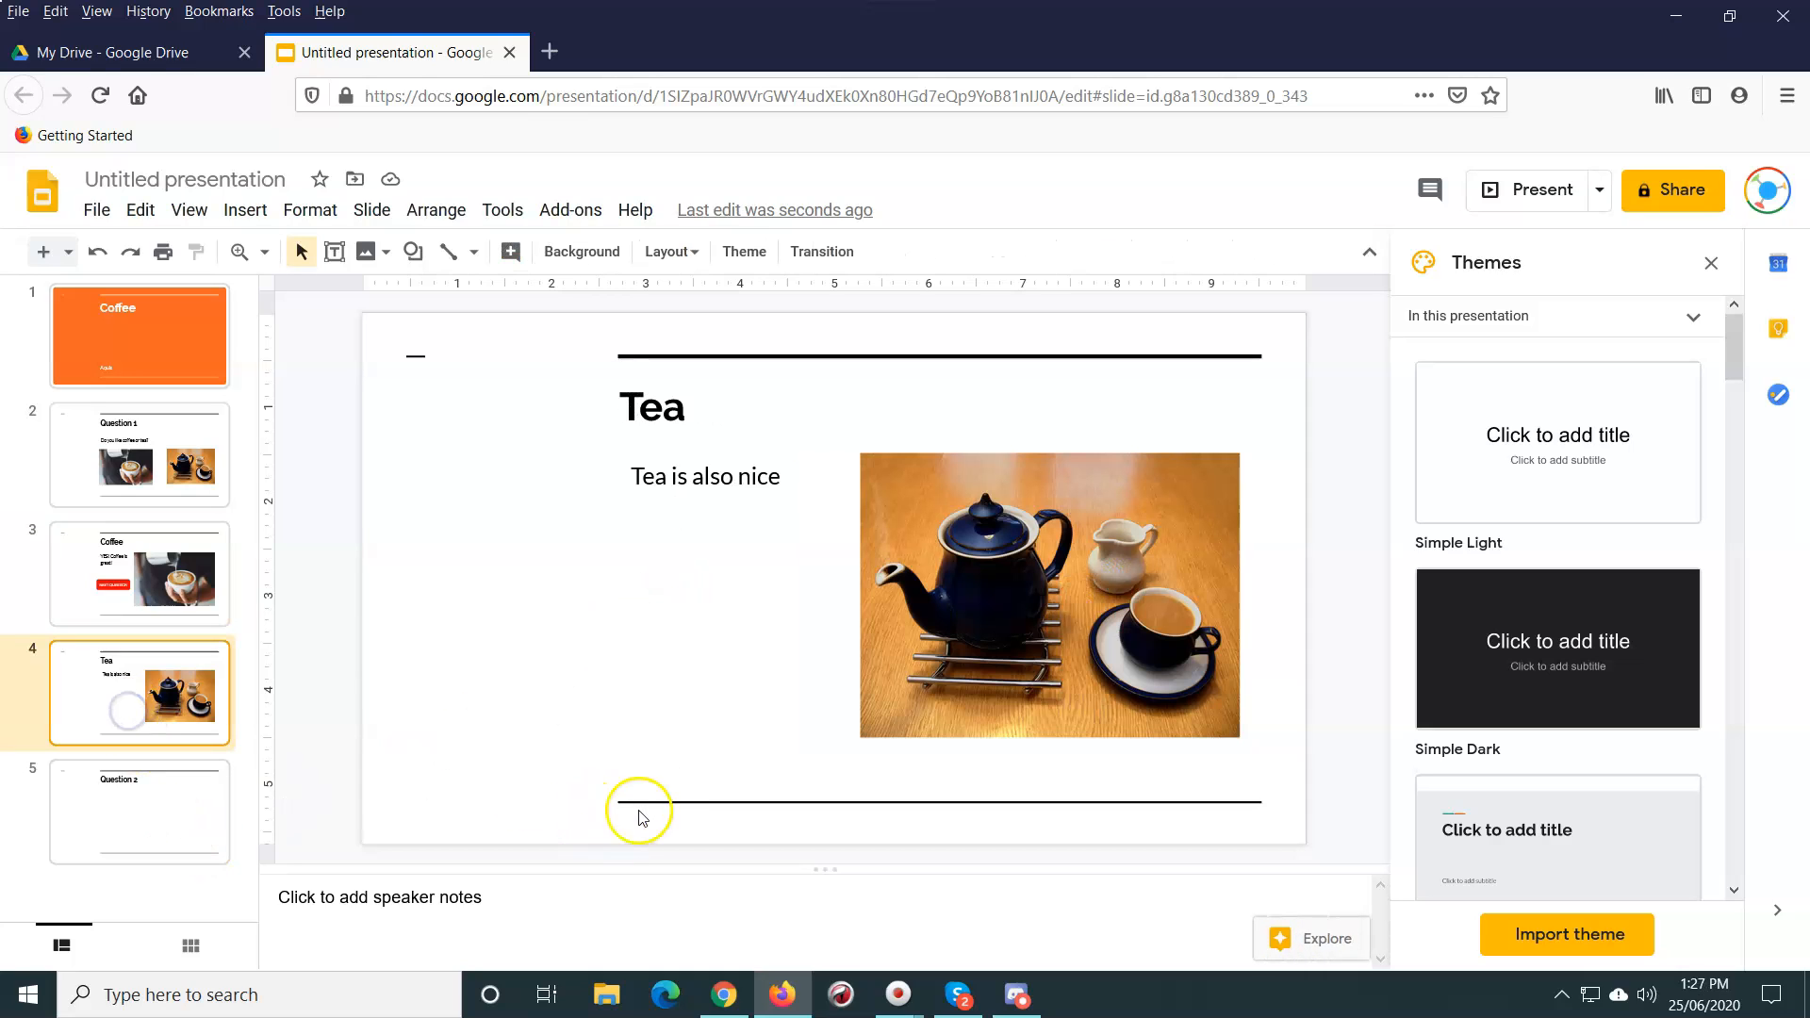
click(705, 477)
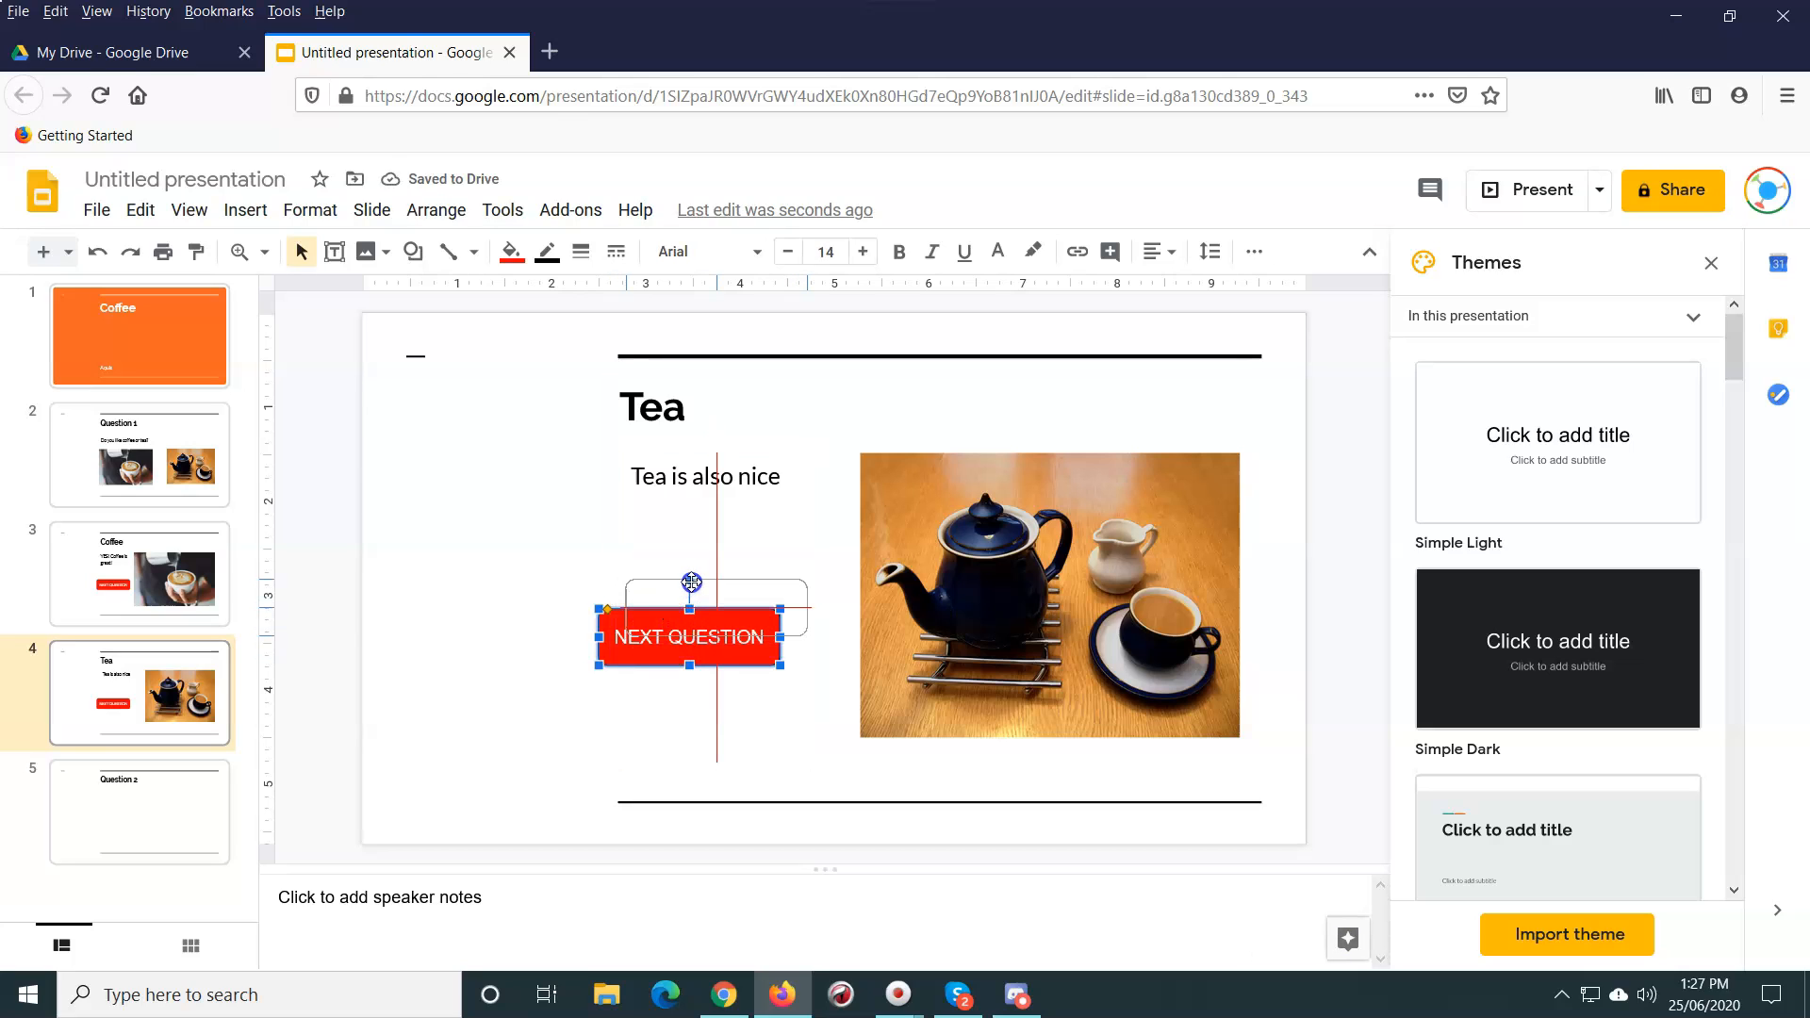
click(139, 811)
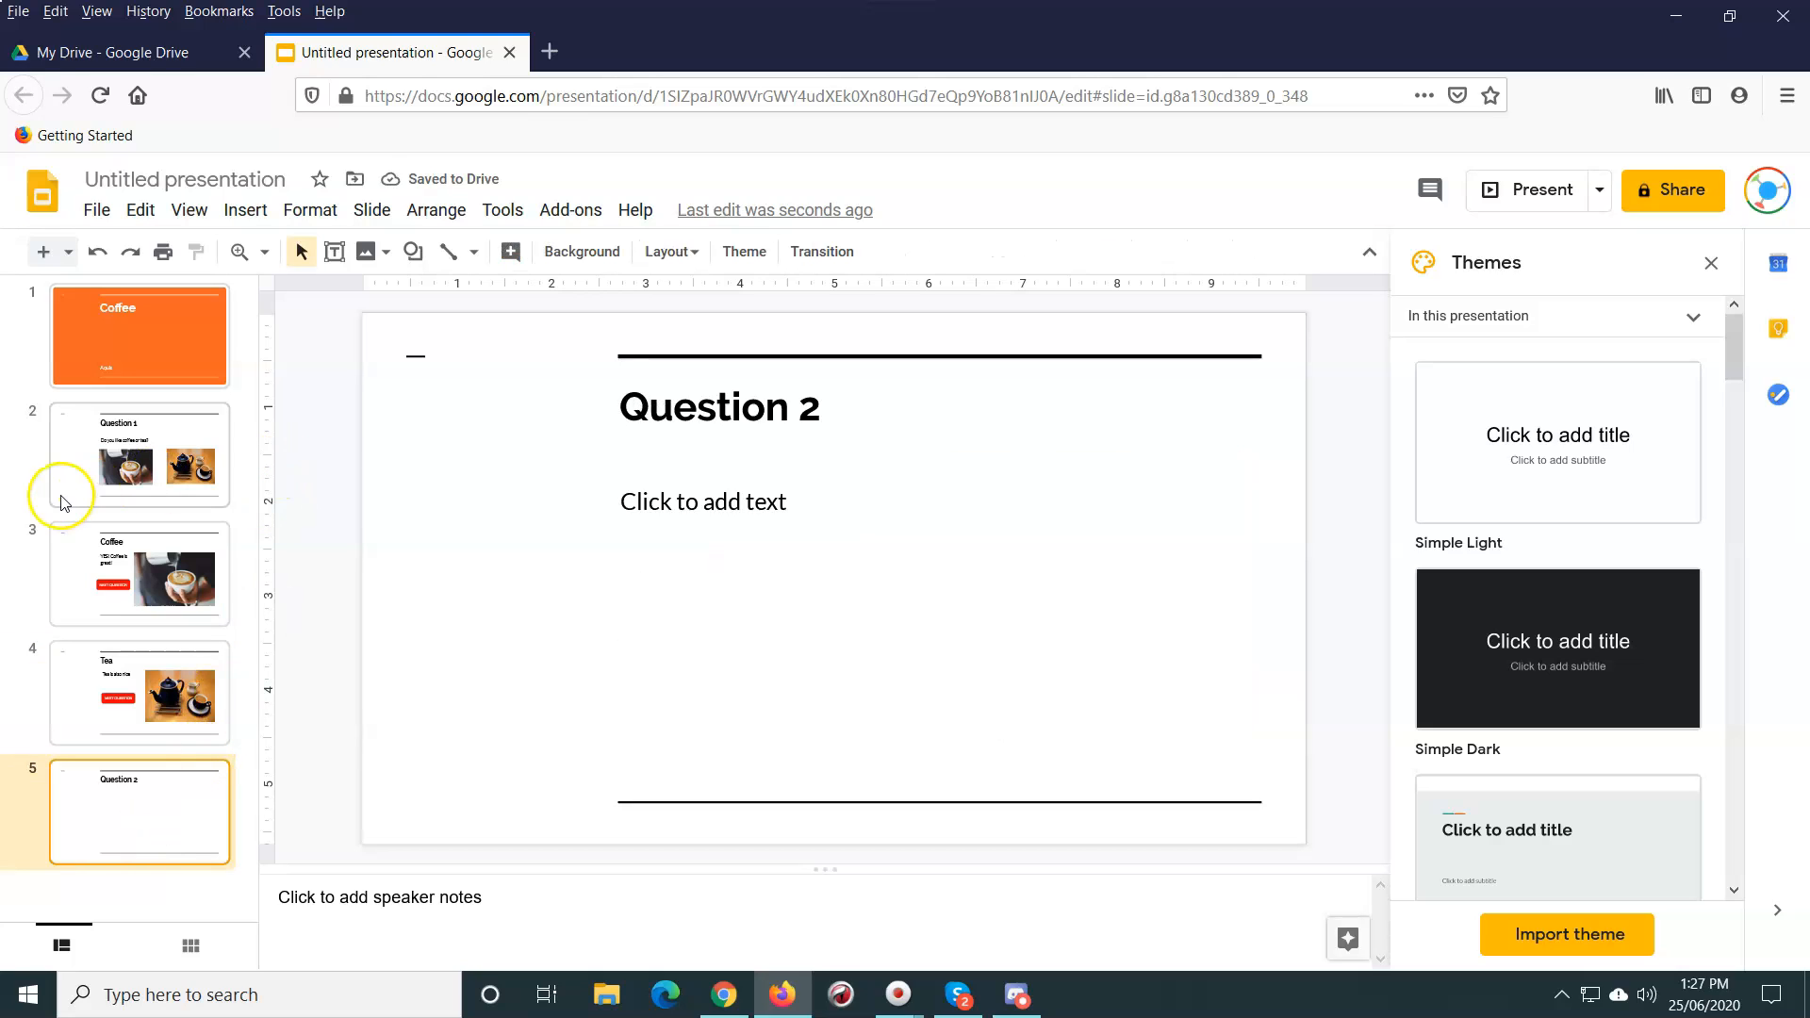
Step: Return to the Question 1 slide showing the coffee and teapot pictures
click(138, 453)
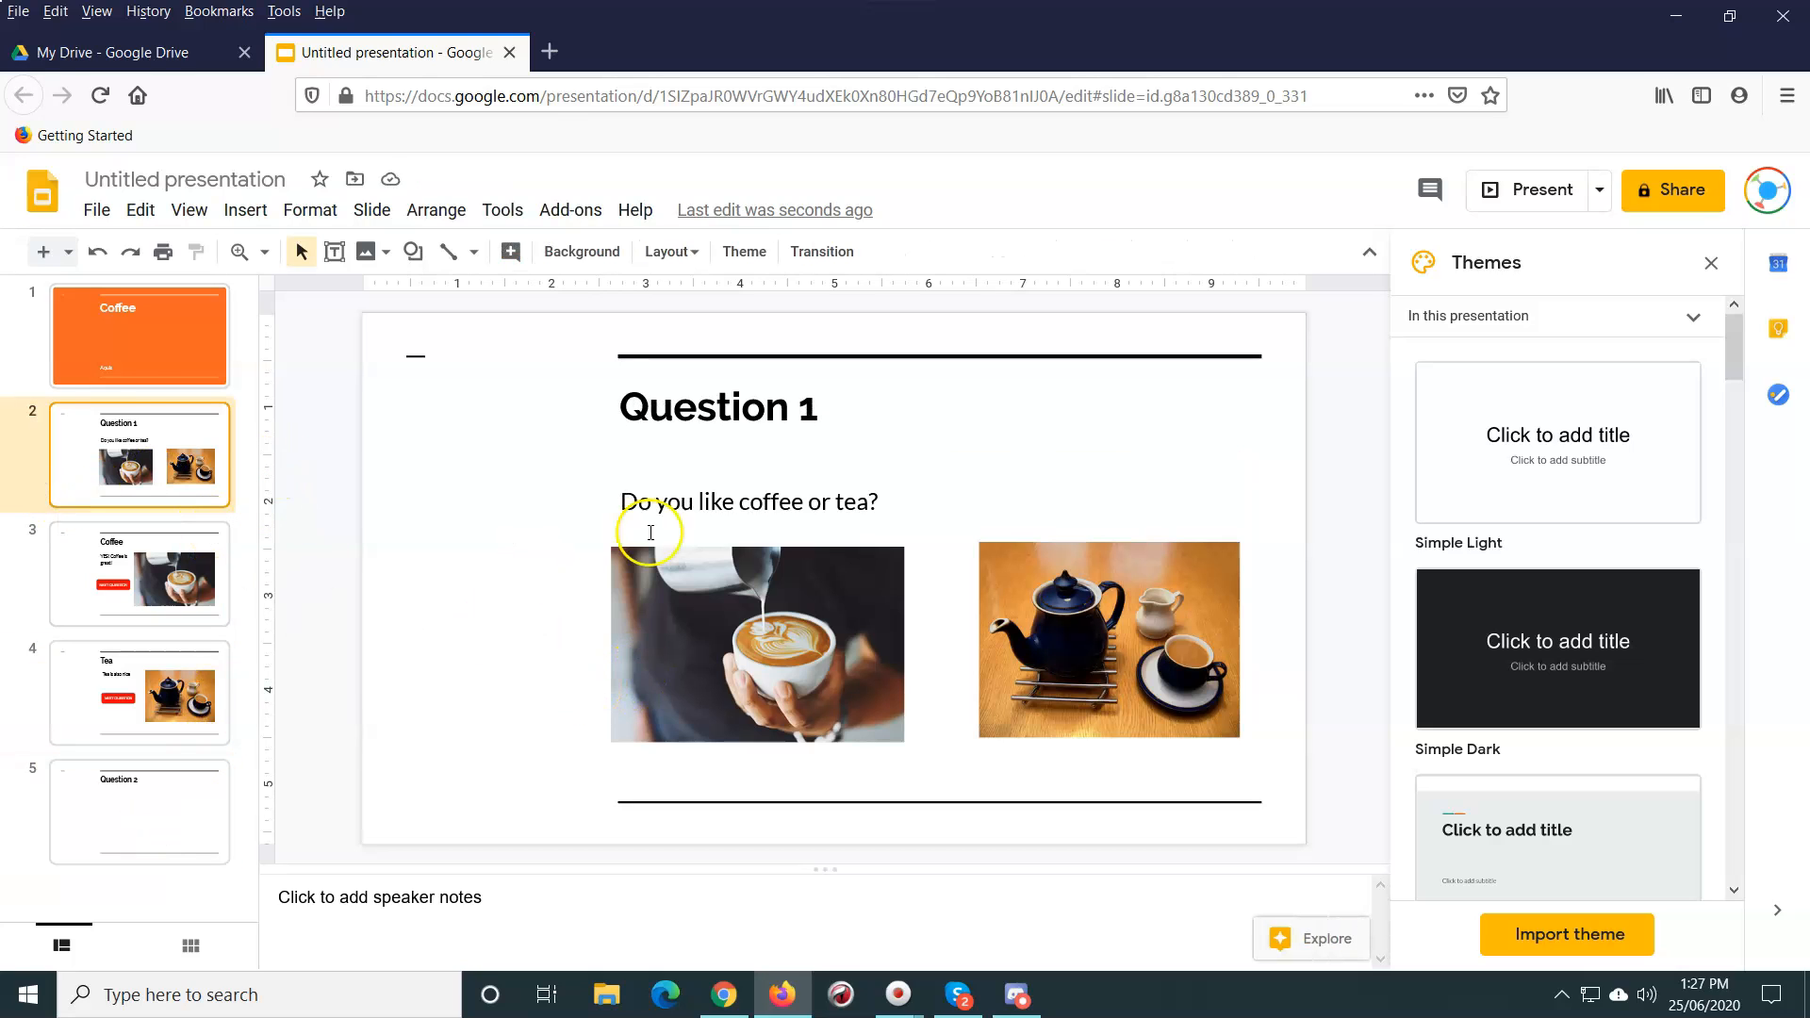
mouse_move(556, 600)
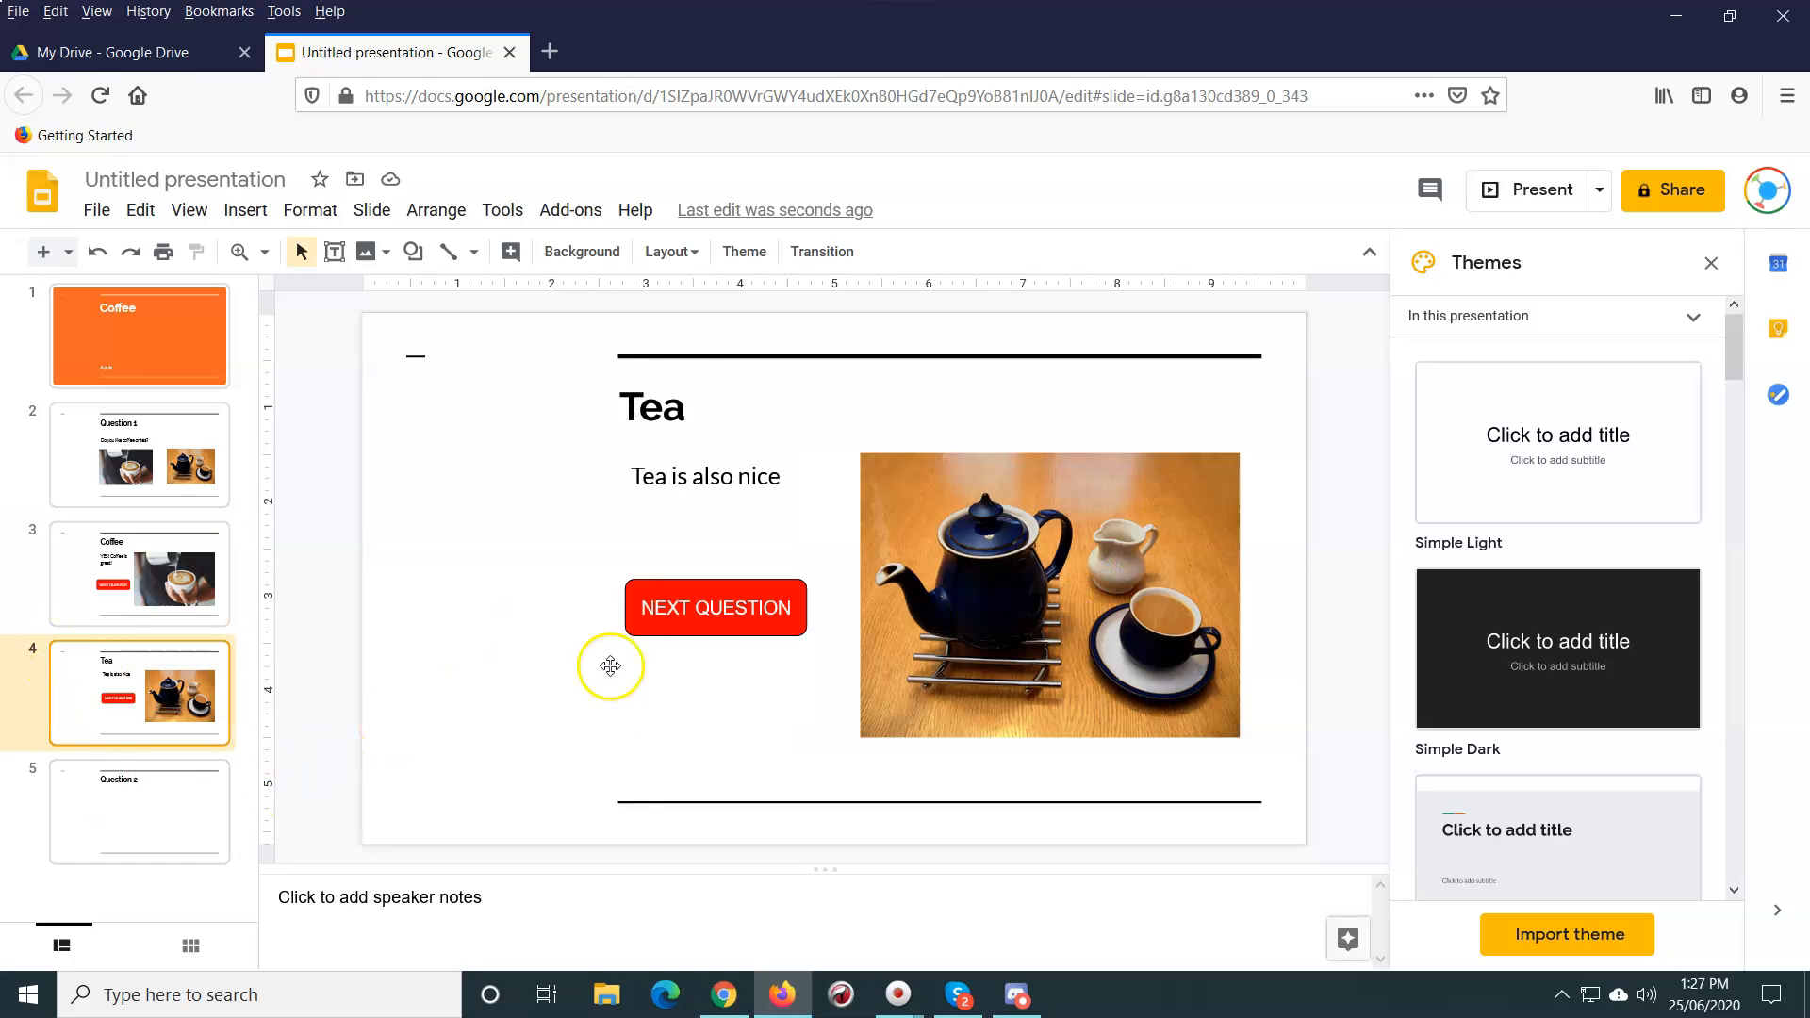
mouse_move(788, 739)
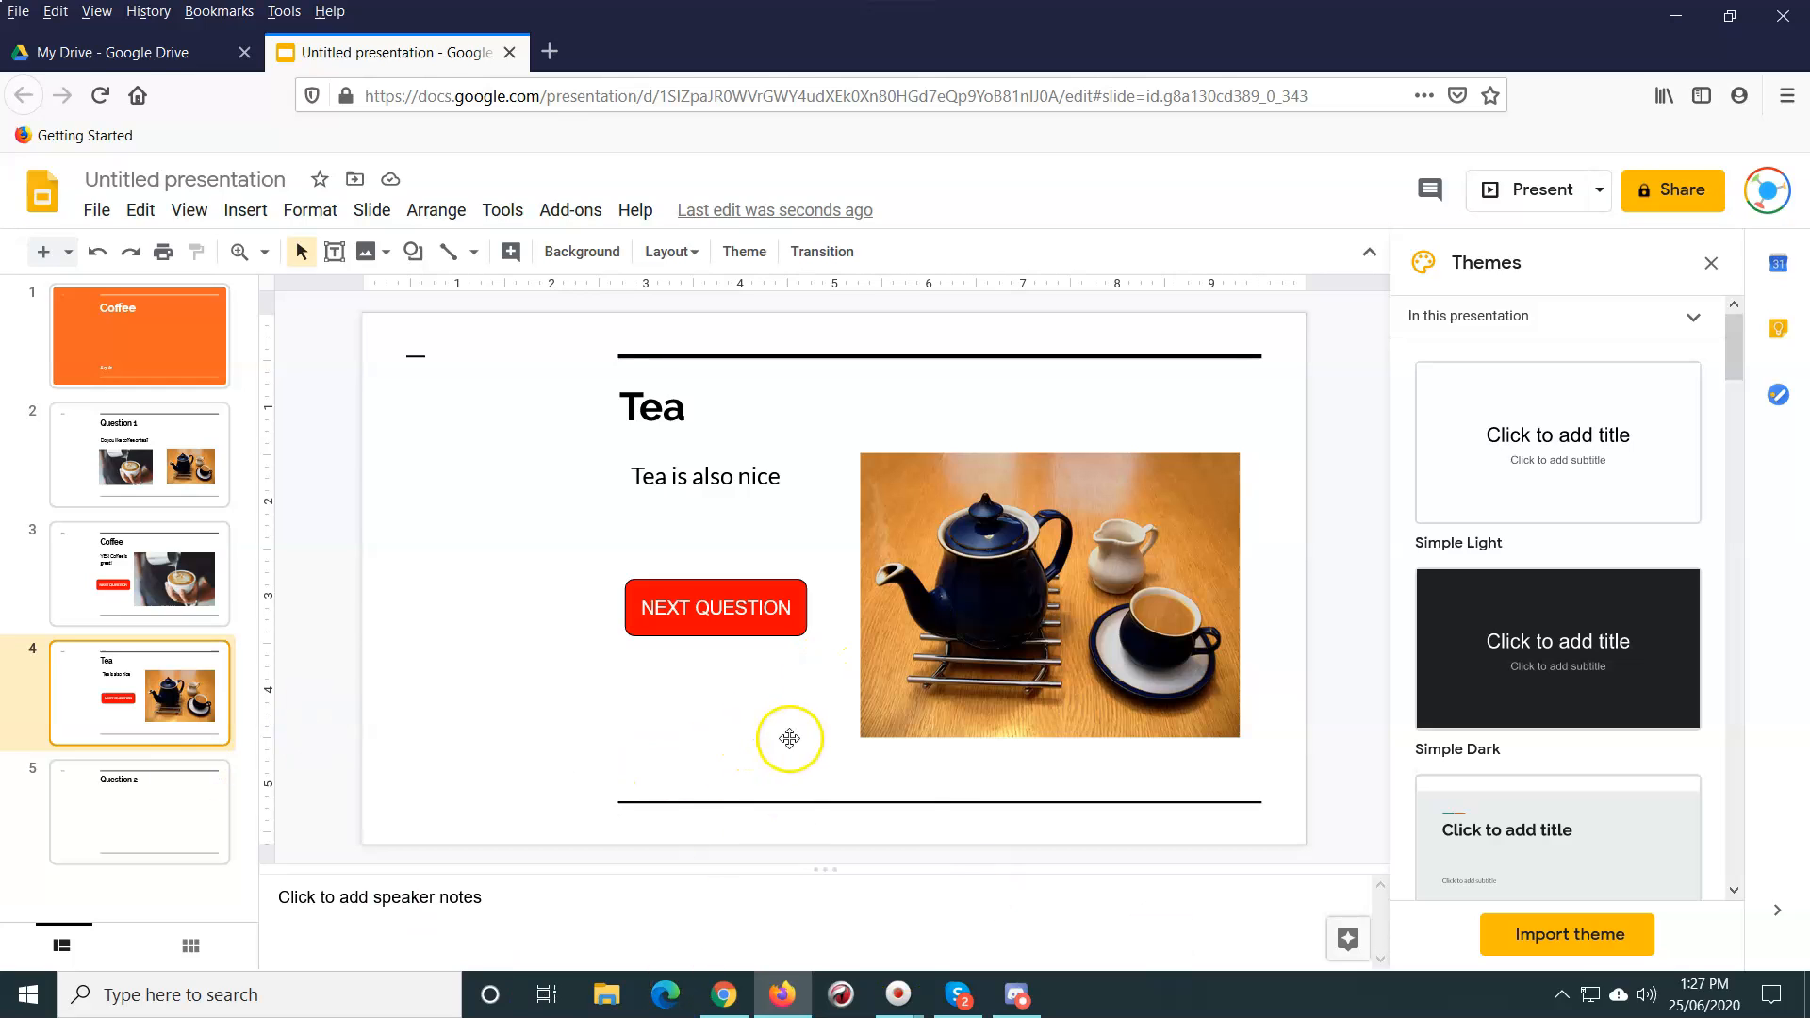
mouse_move(678, 588)
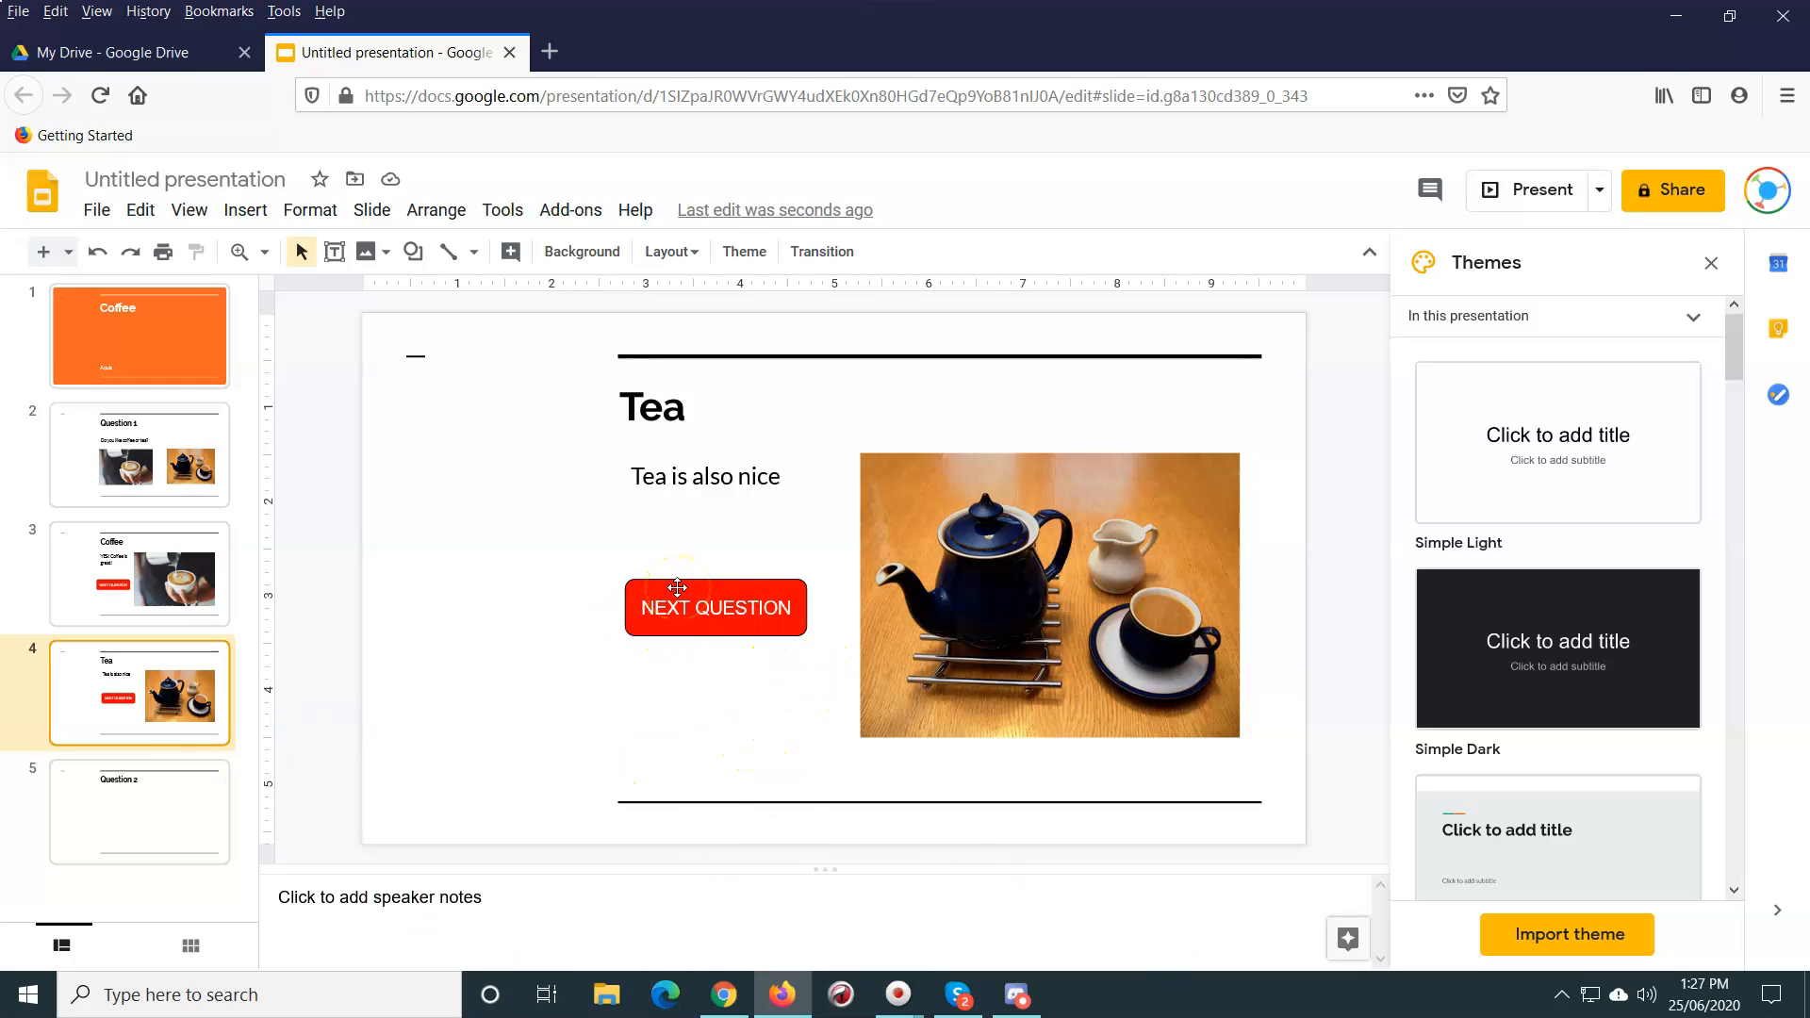
mouse_move(174, 514)
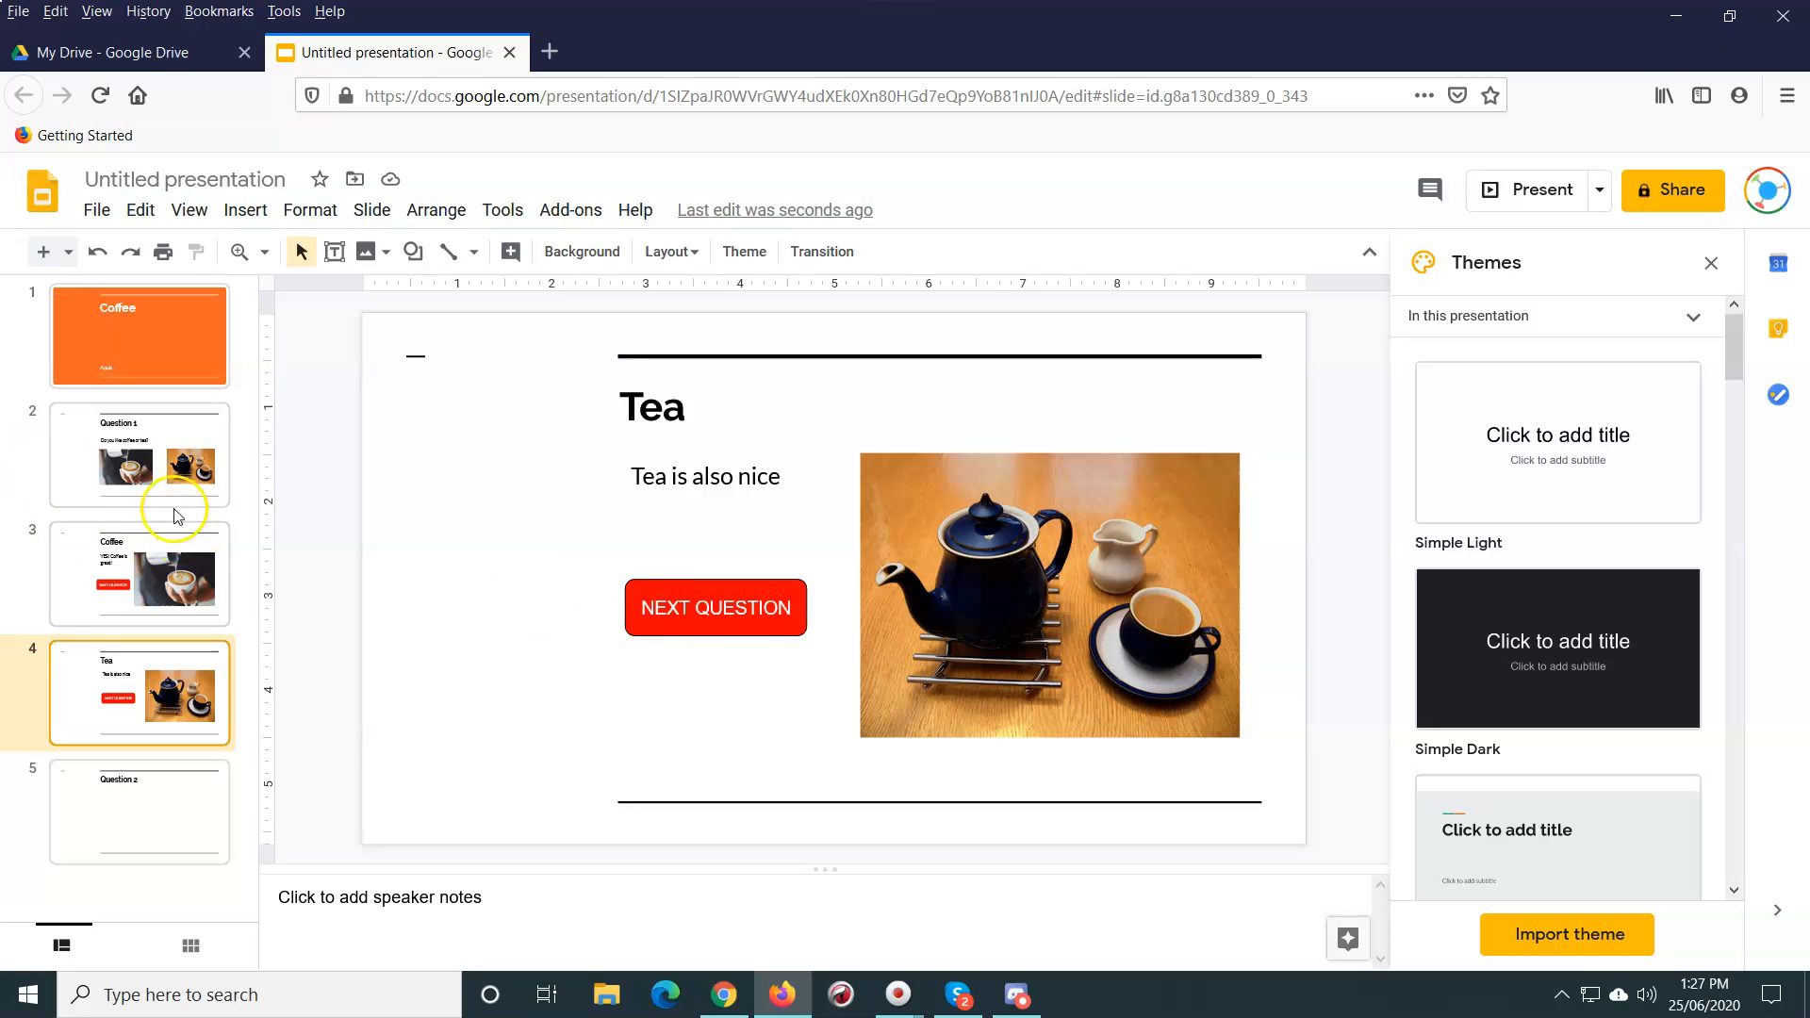
click(138, 455)
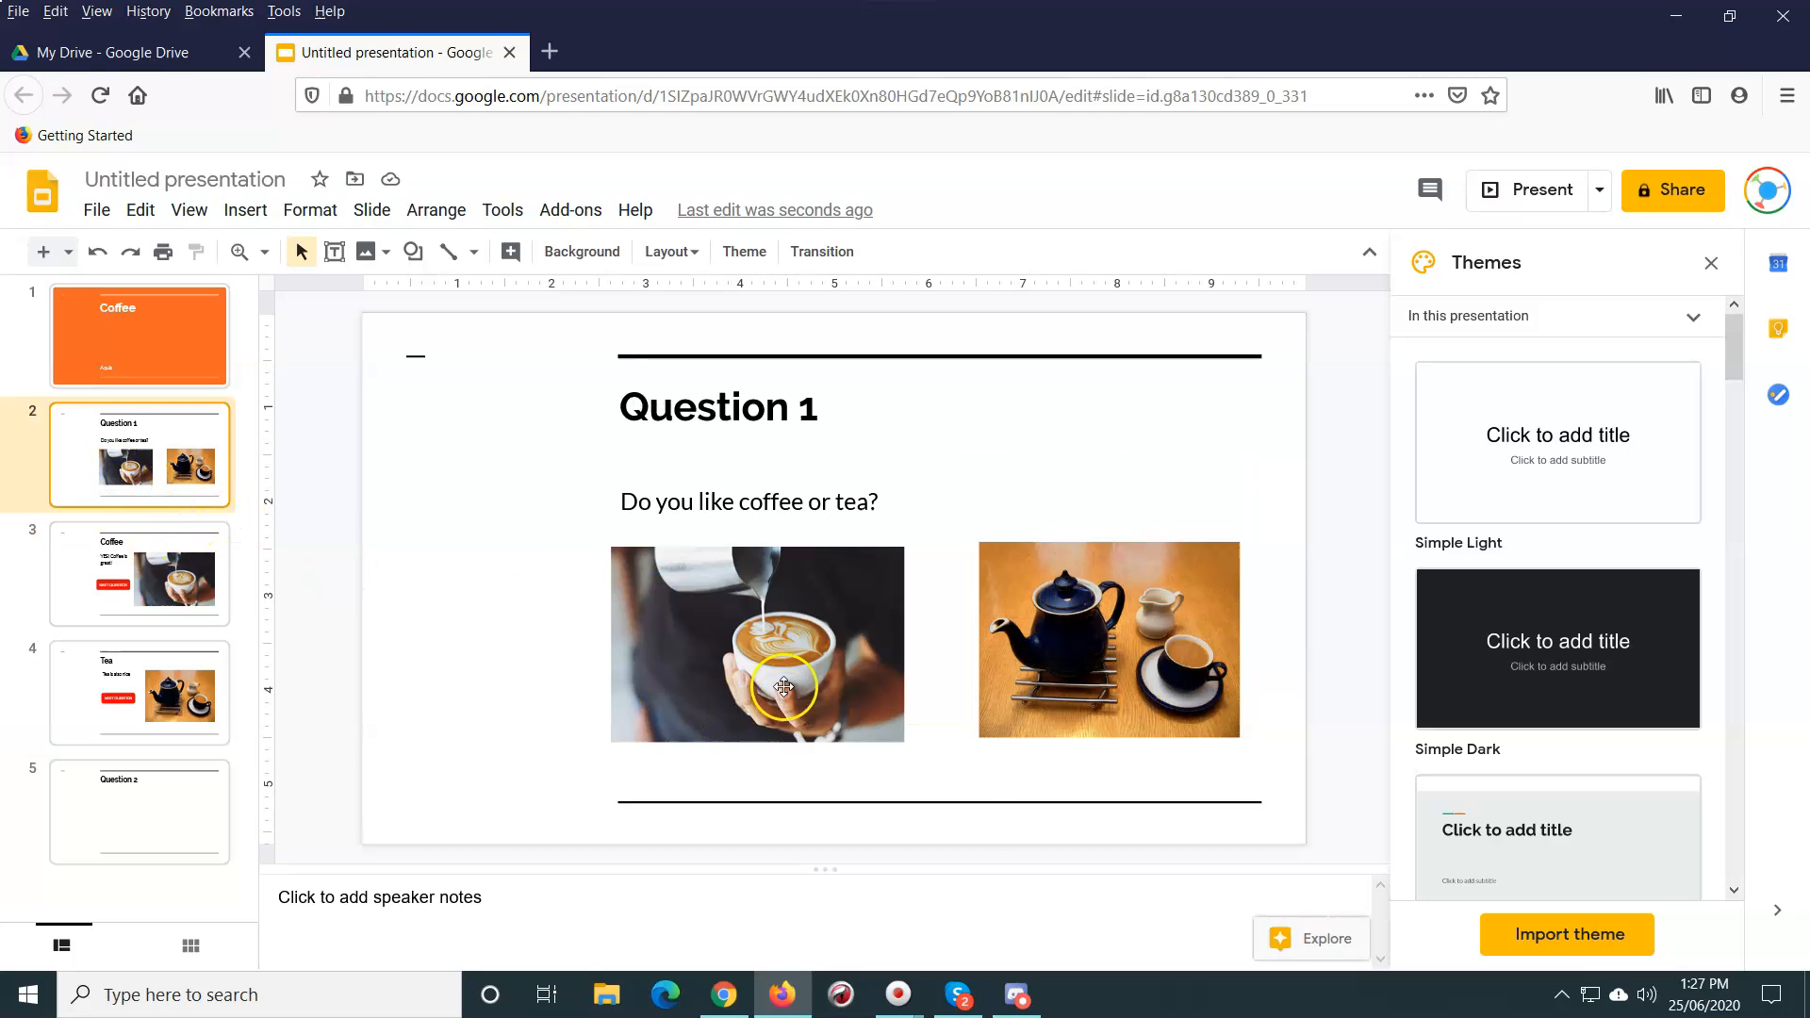
mouse_move(733, 641)
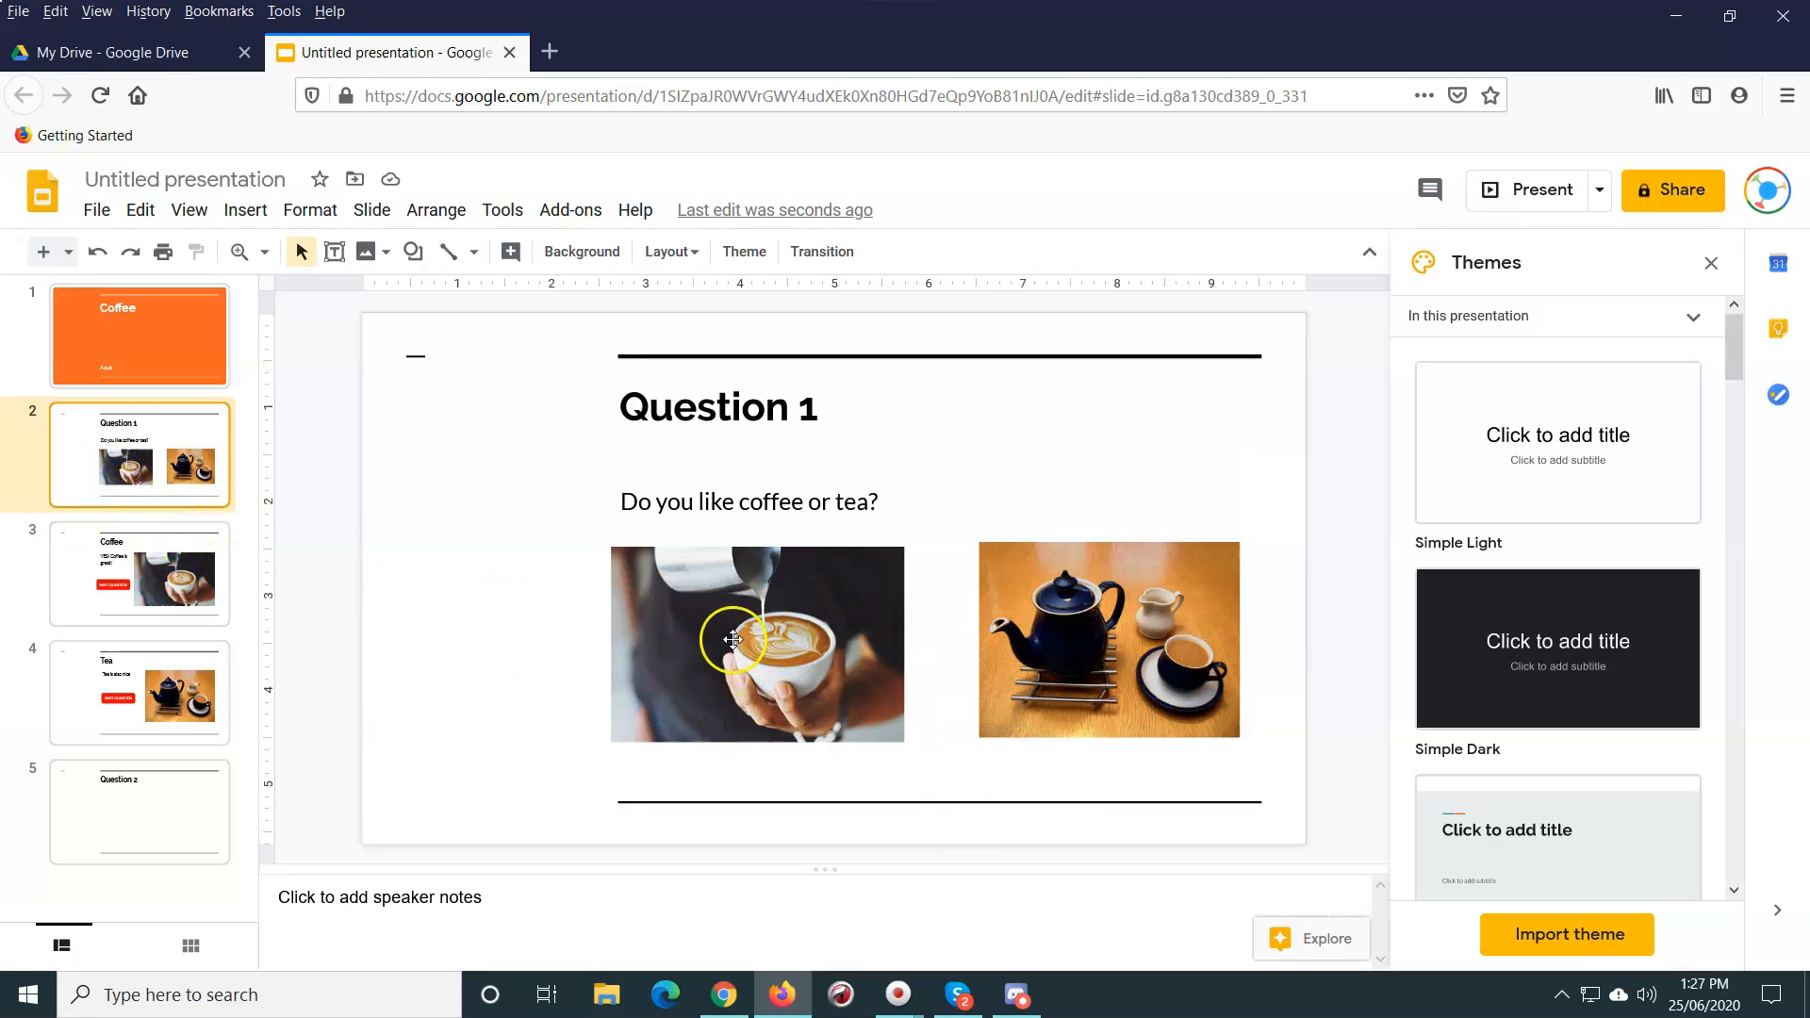
mouse_move(699, 638)
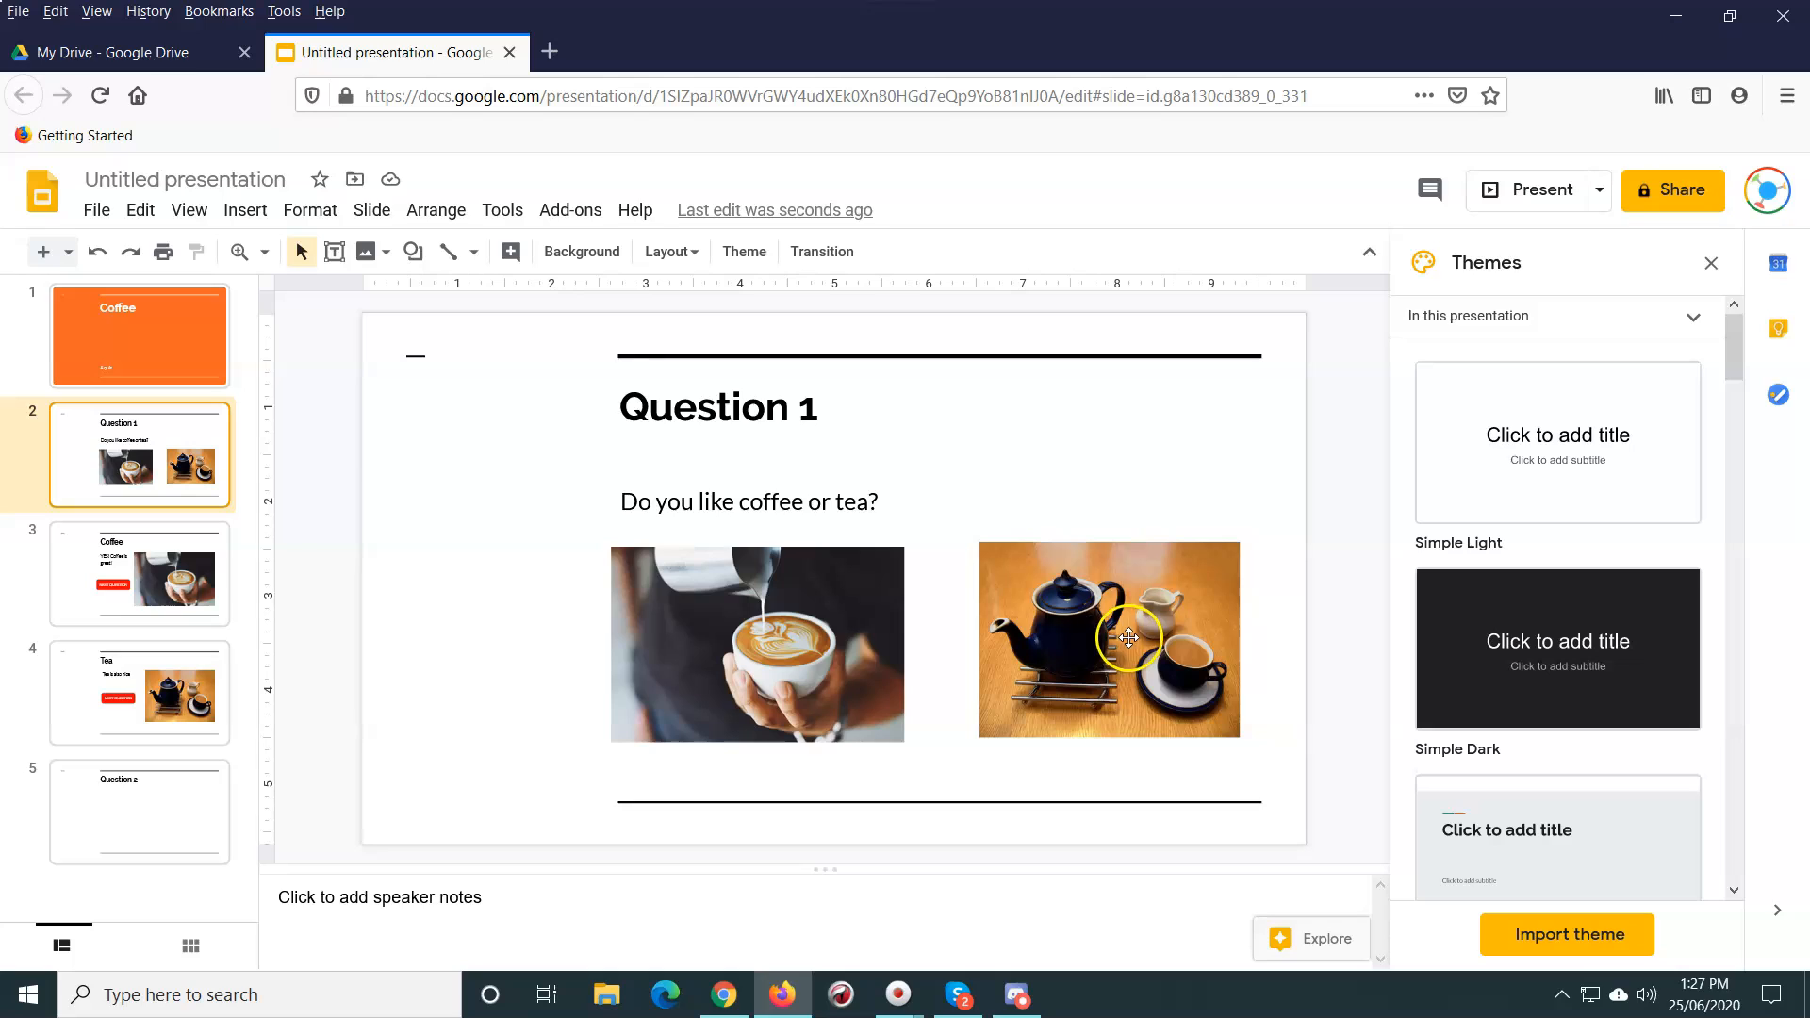
mouse_move(194, 700)
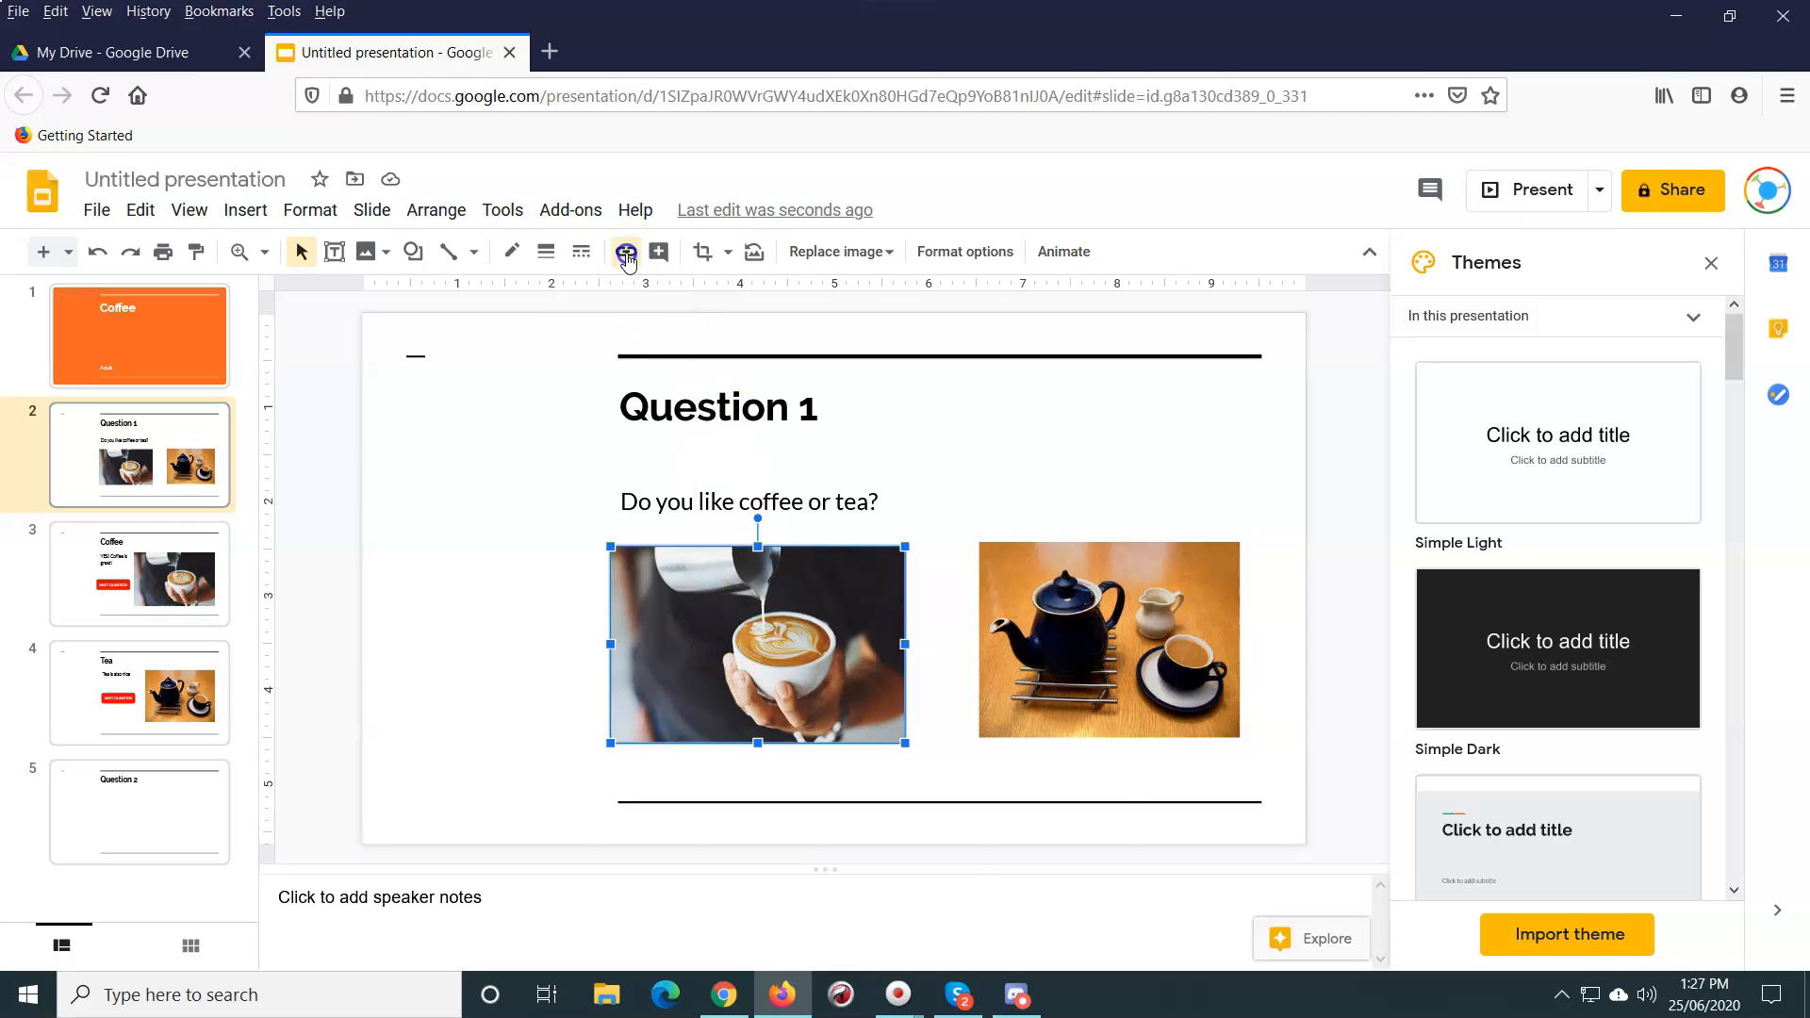
Step: Link the latte-art photo on Question 1 to Slide 3: Coffee
click(626, 252)
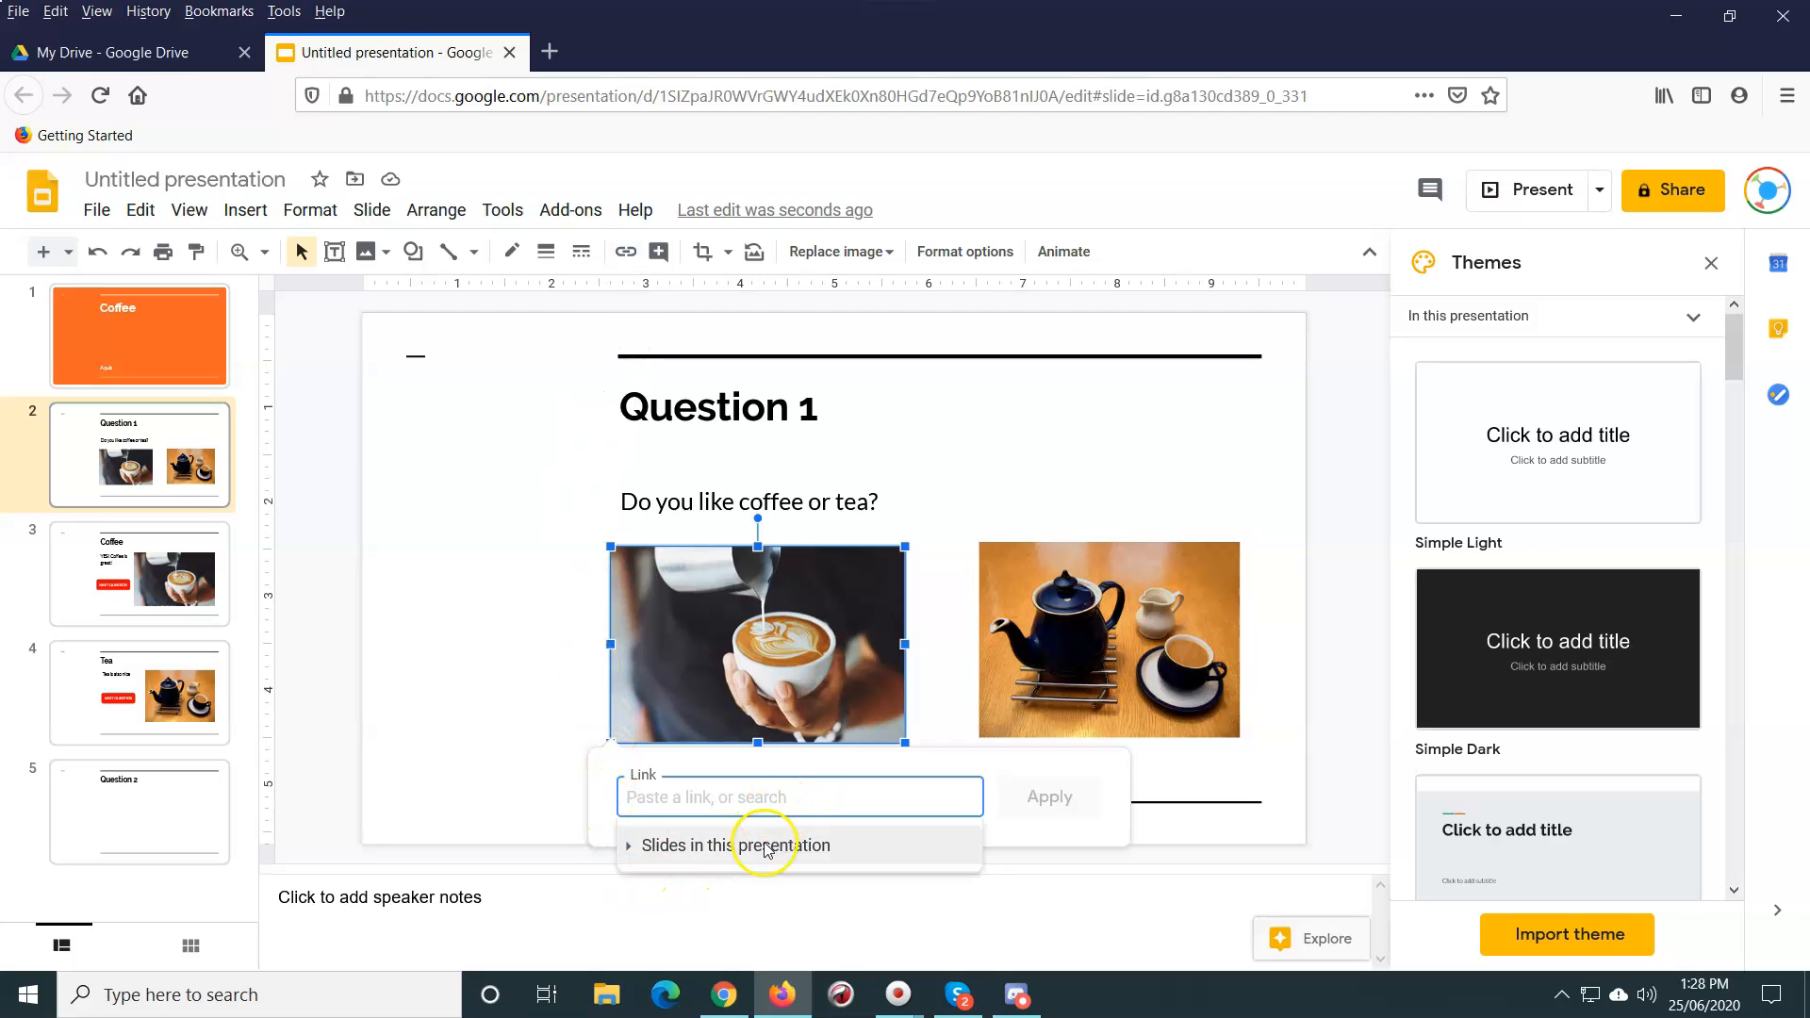
mouse_move(664, 852)
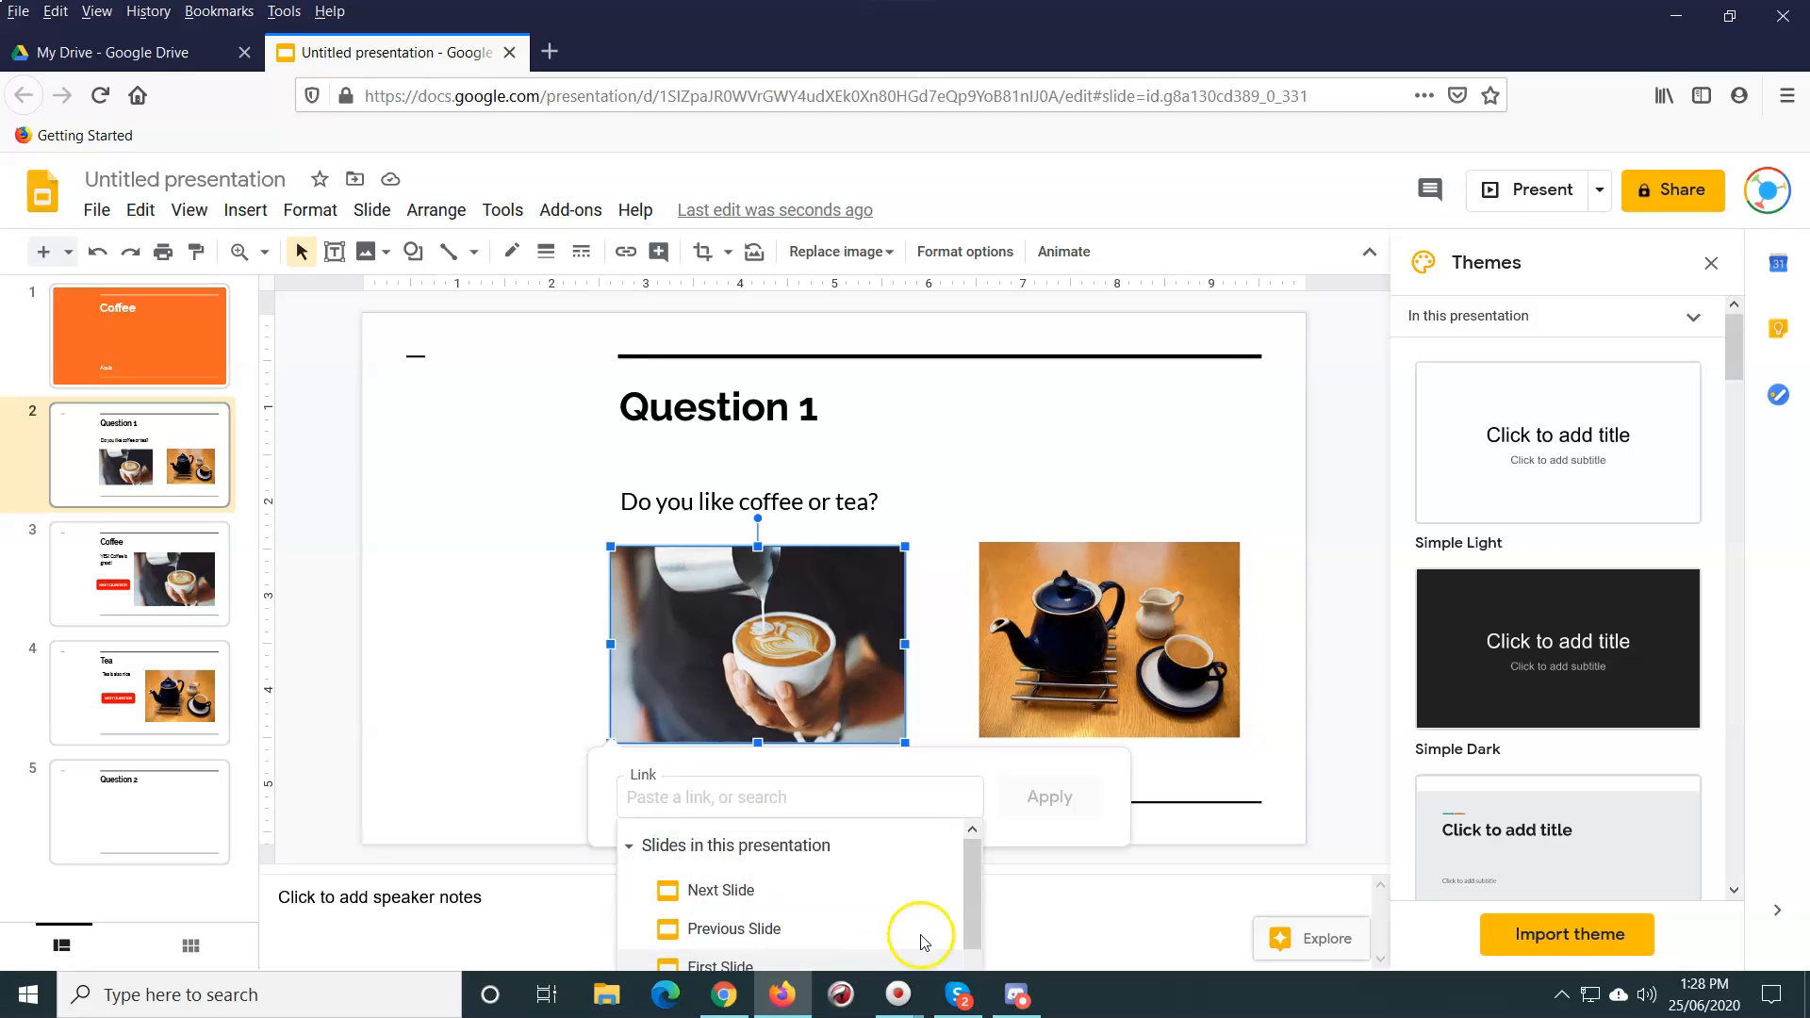
scroll(down, 3)
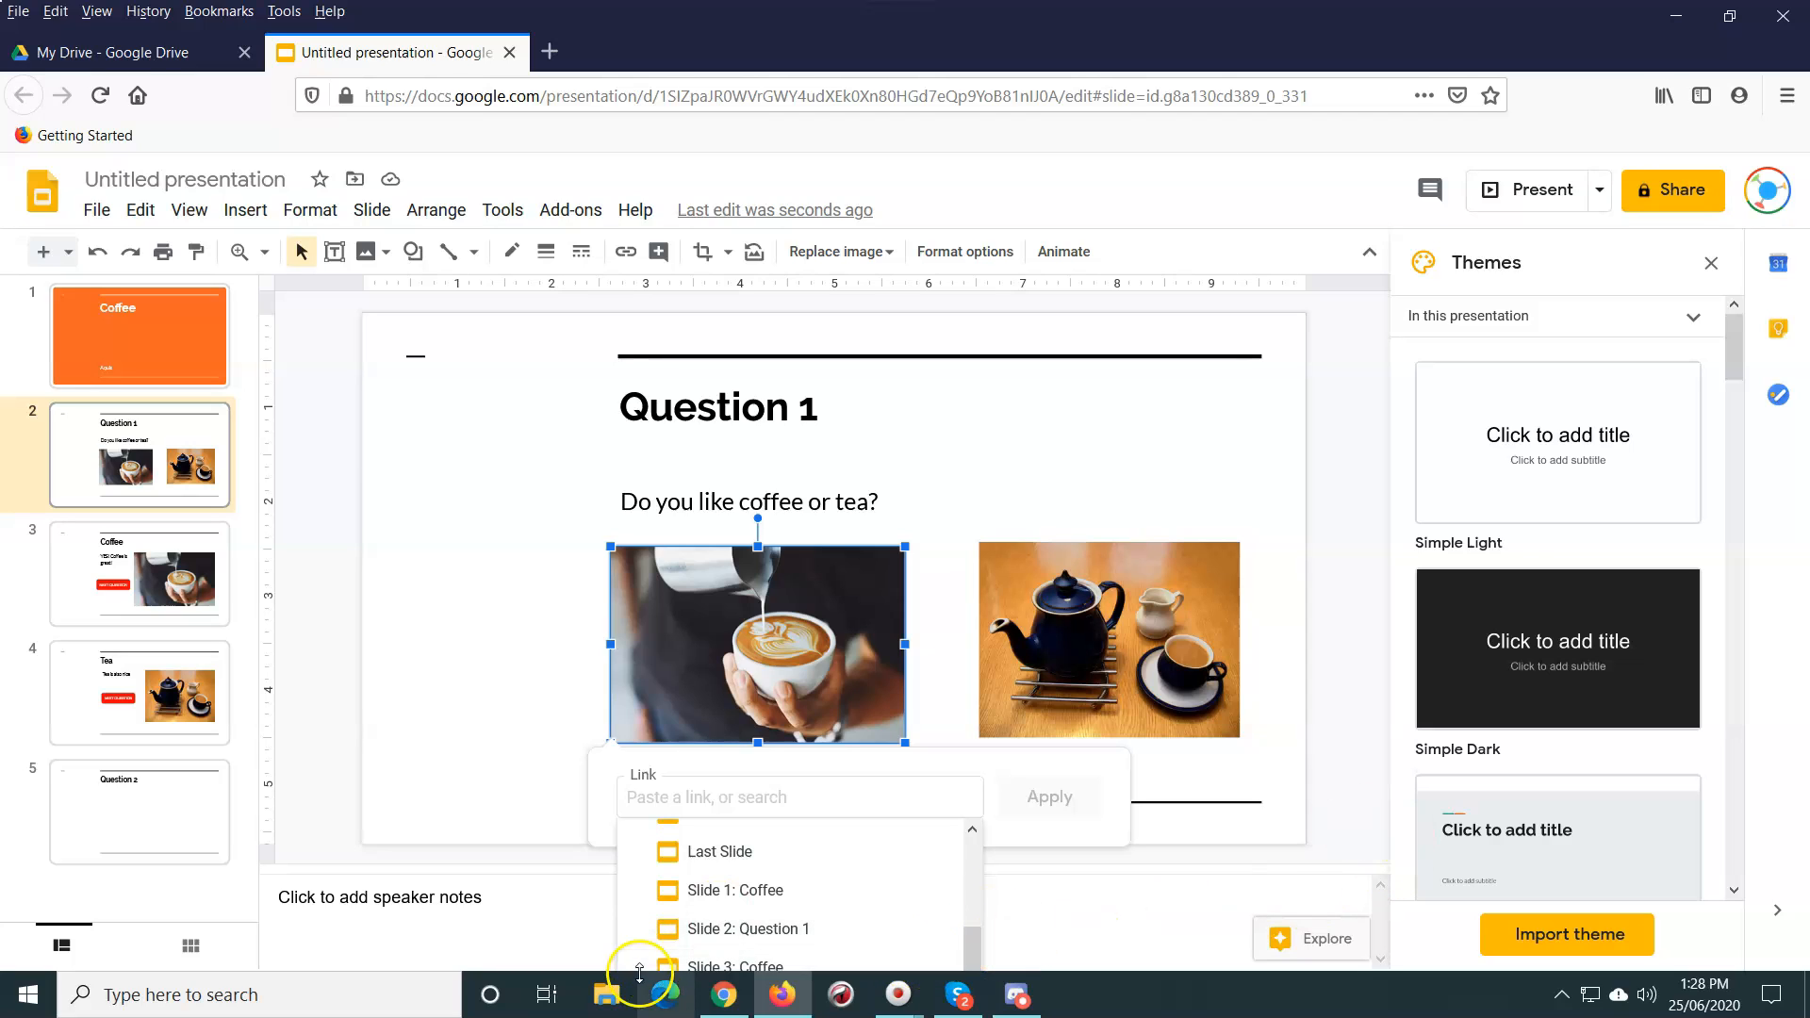
mouse_move(766, 972)
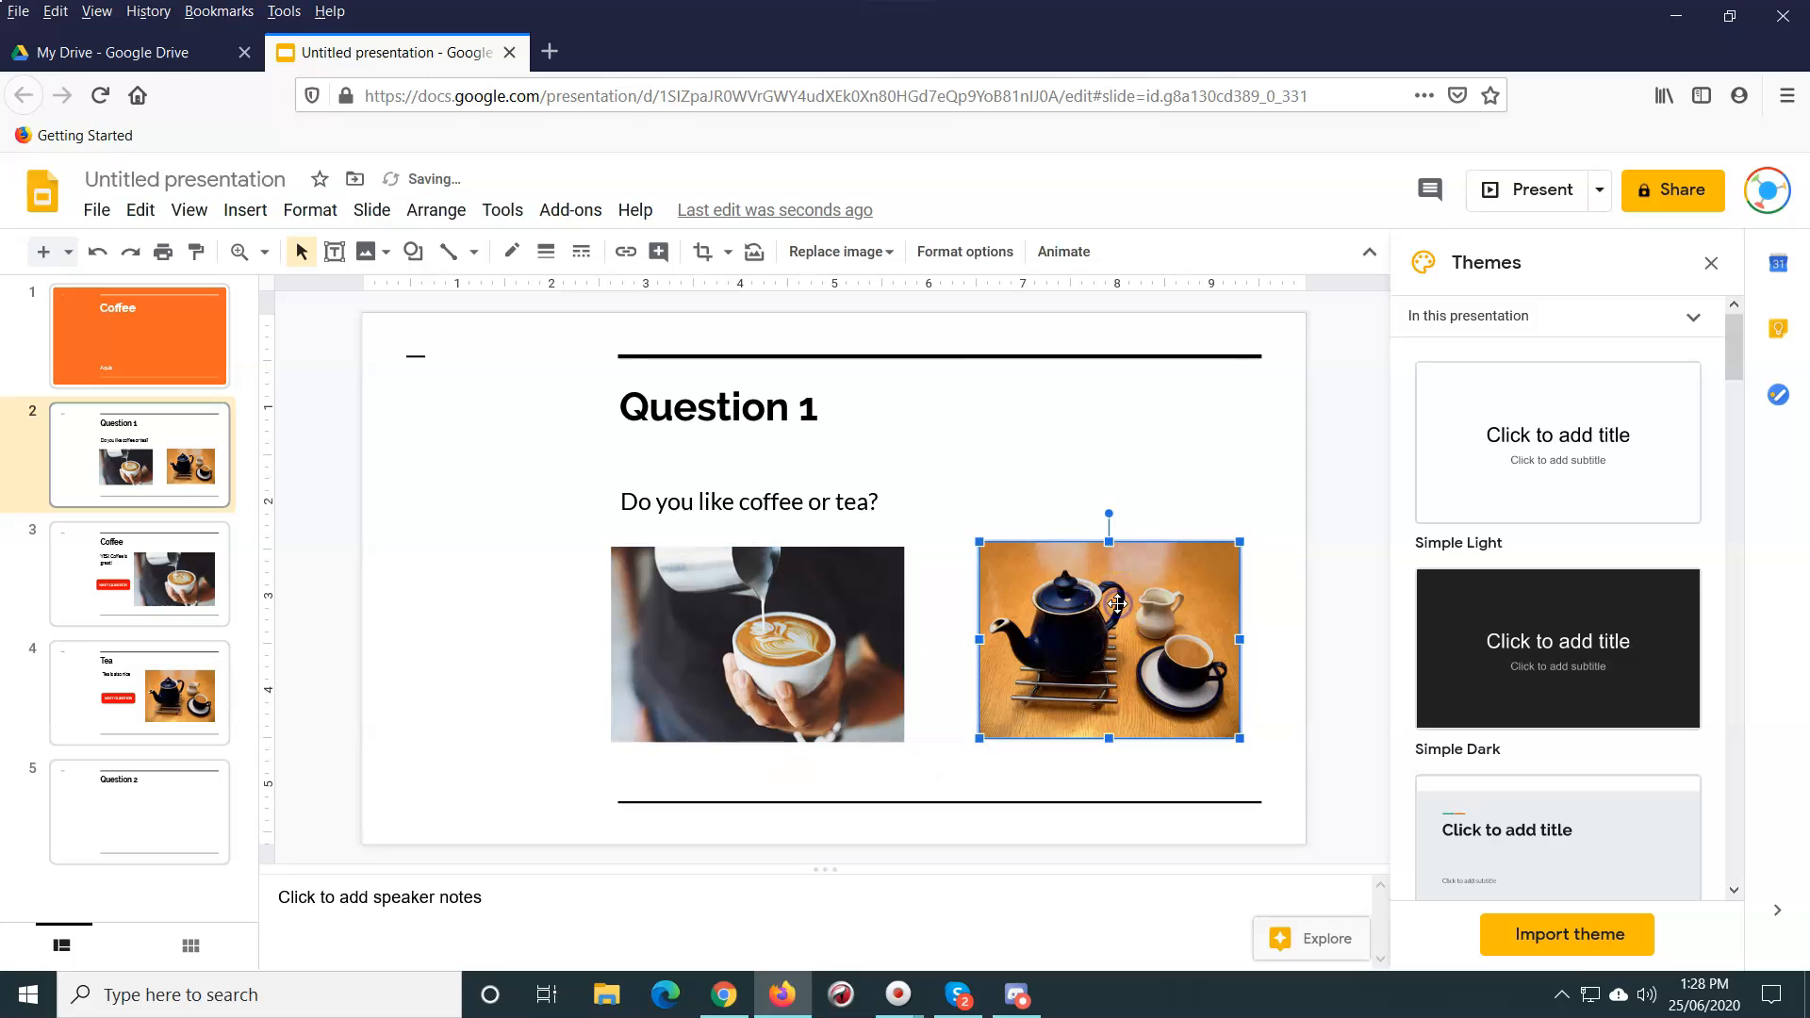
scroll(down, 3)
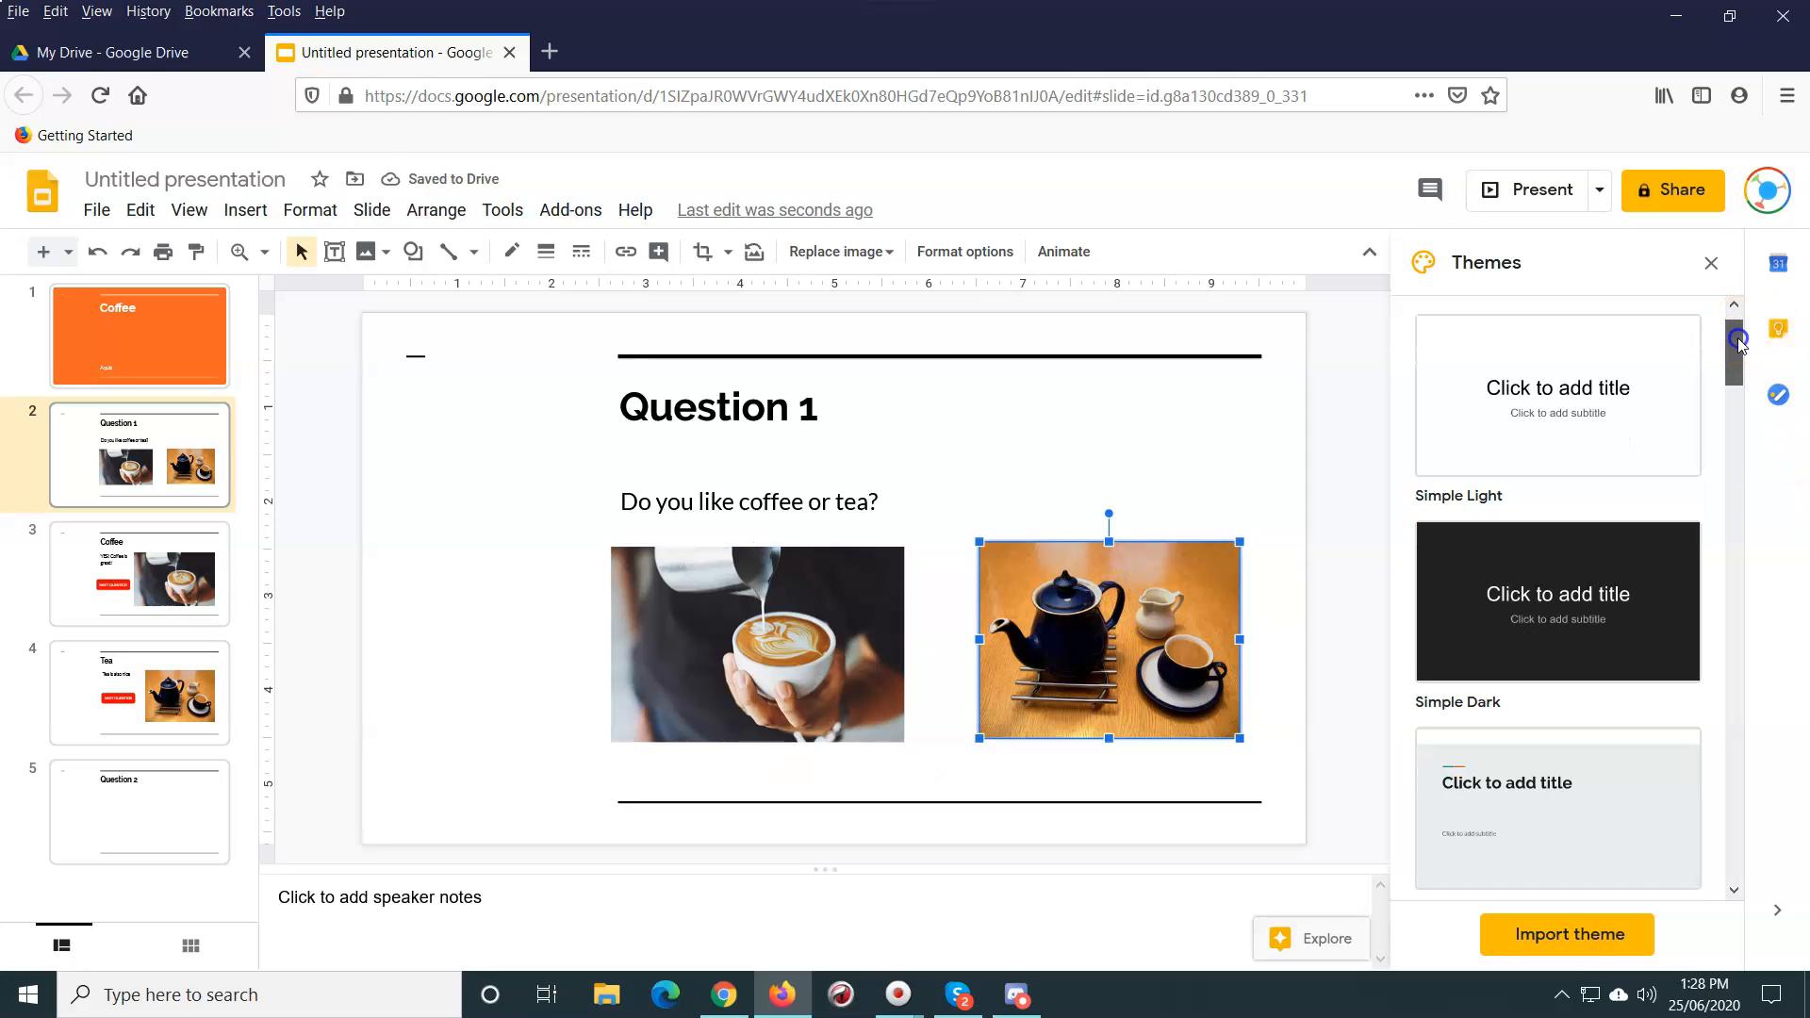
click(139, 574)
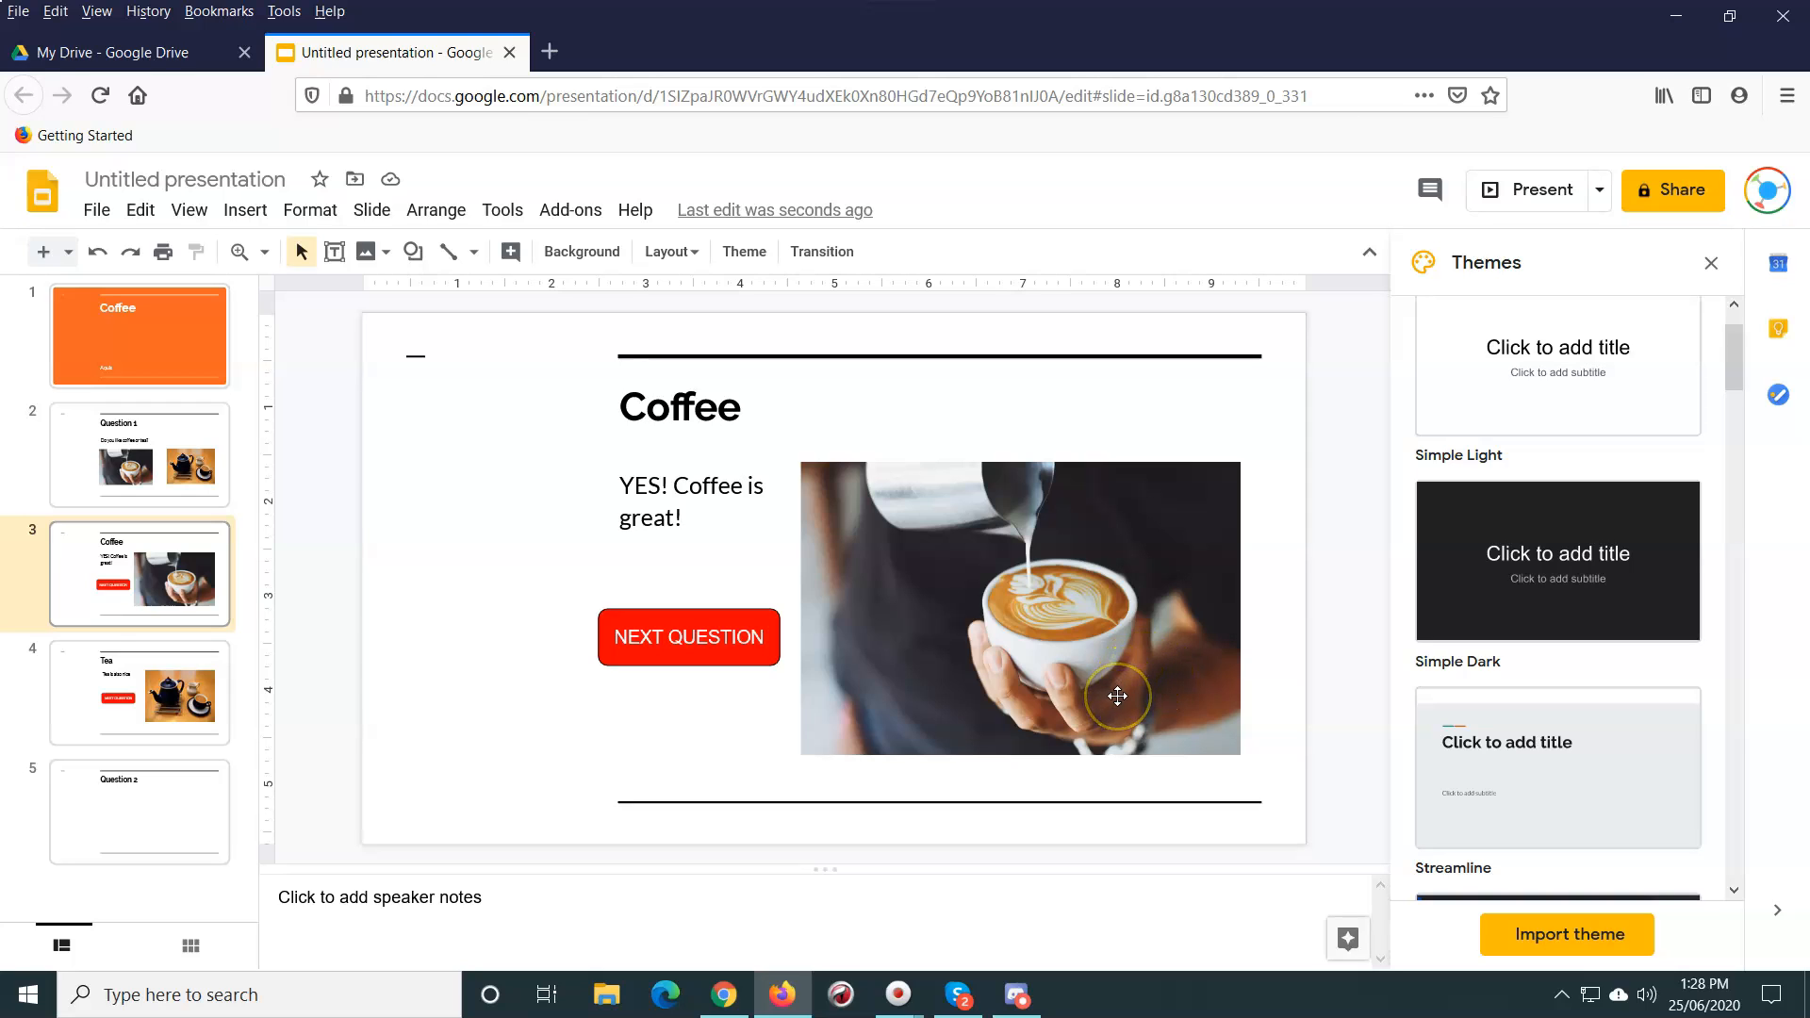
click(139, 453)
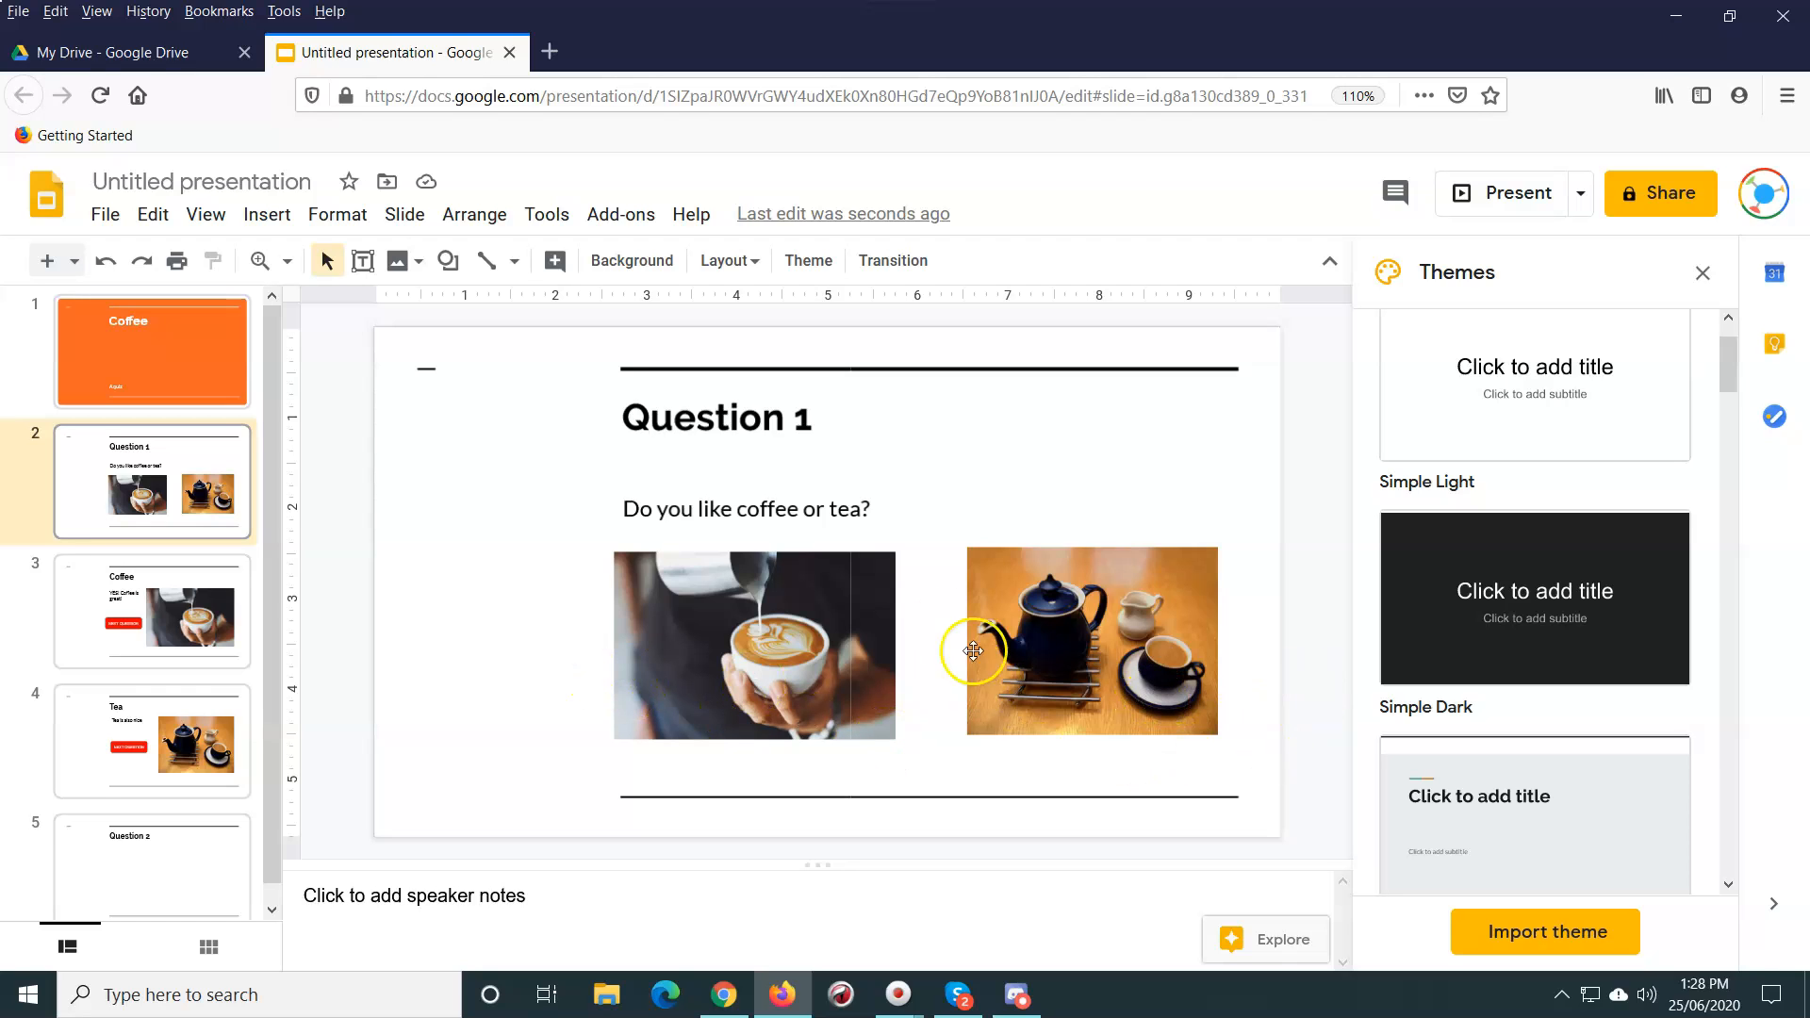
Step: Link the teapot photo to Slide 4: Tea and move it beside the coffee photo
click(1090, 640)
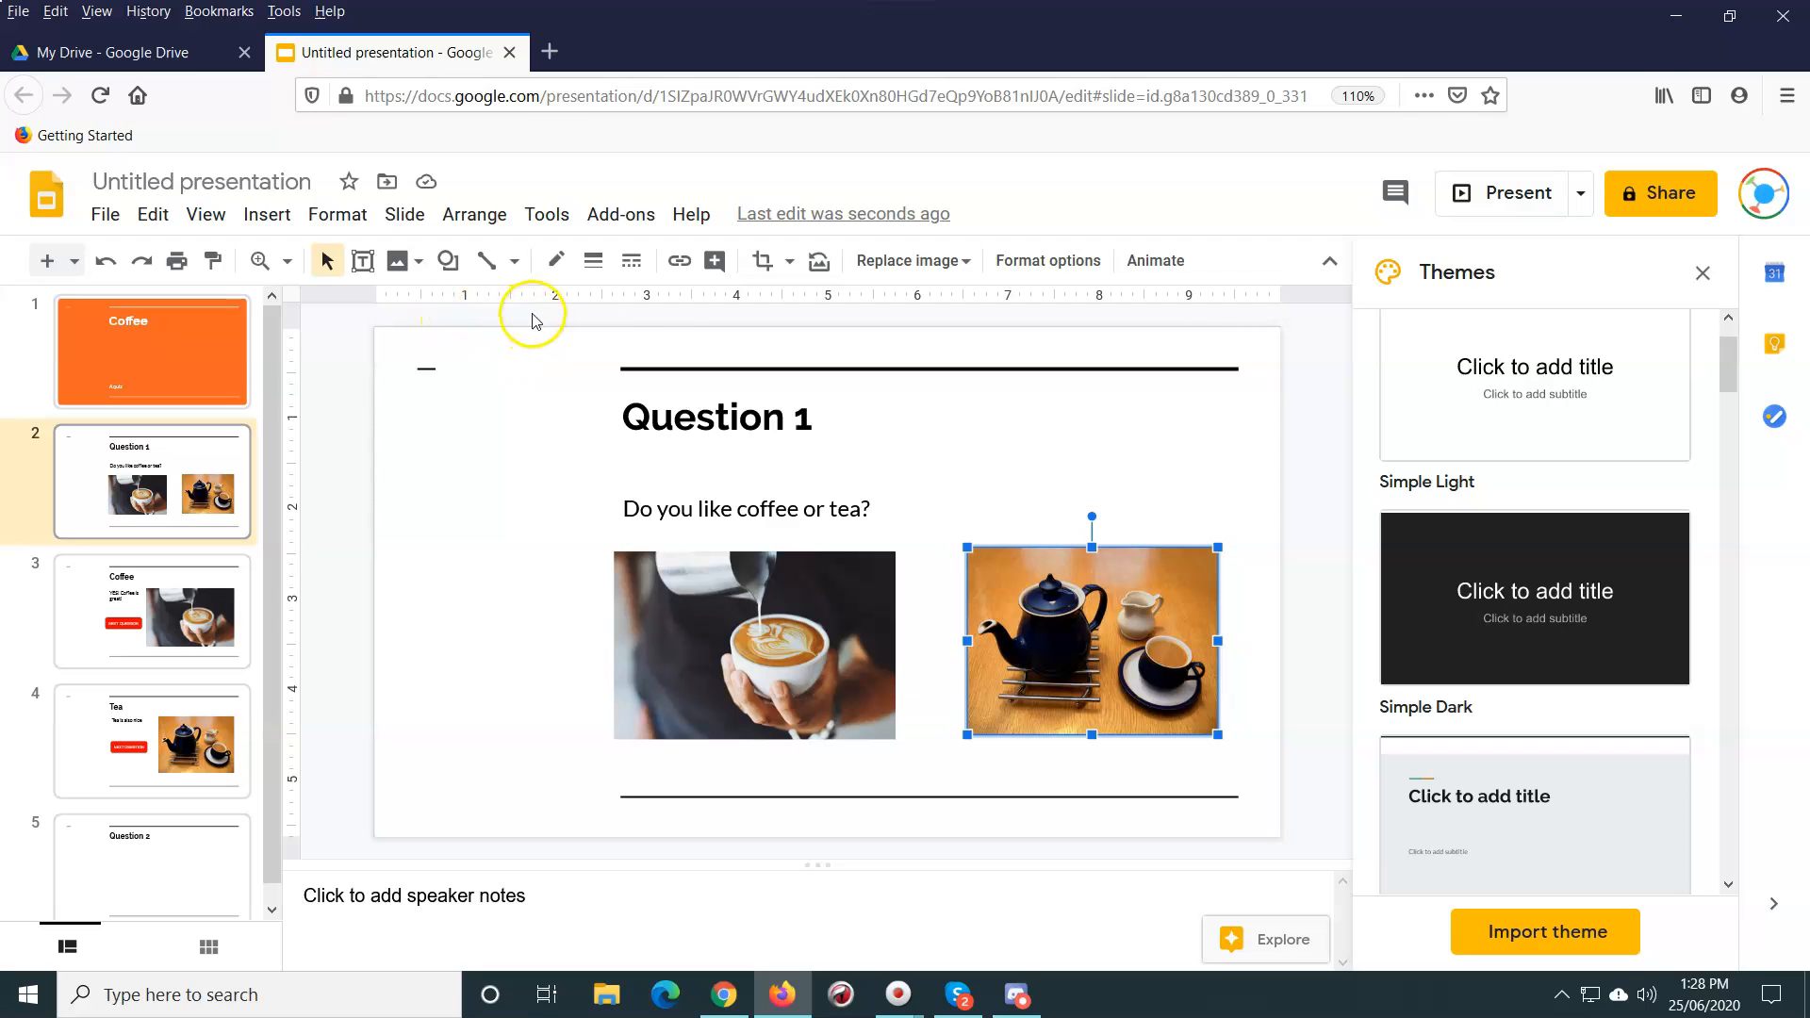
click(680, 260)
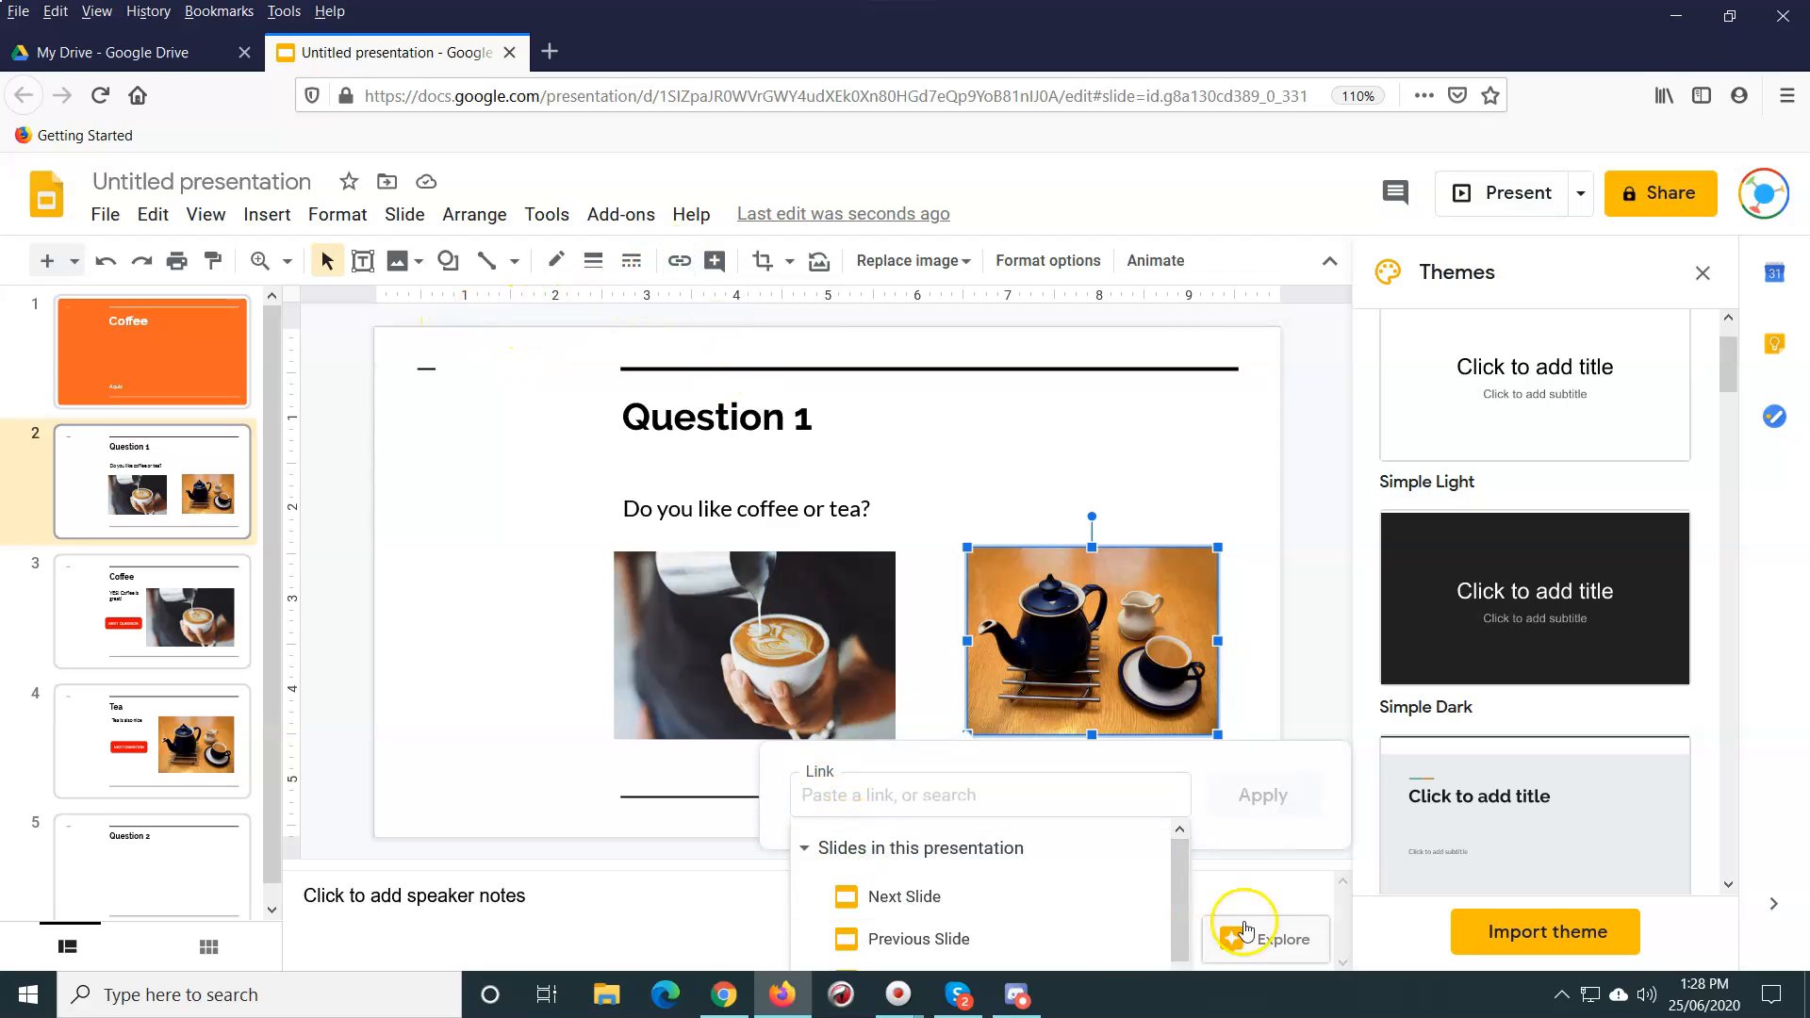
scroll(down, 3)
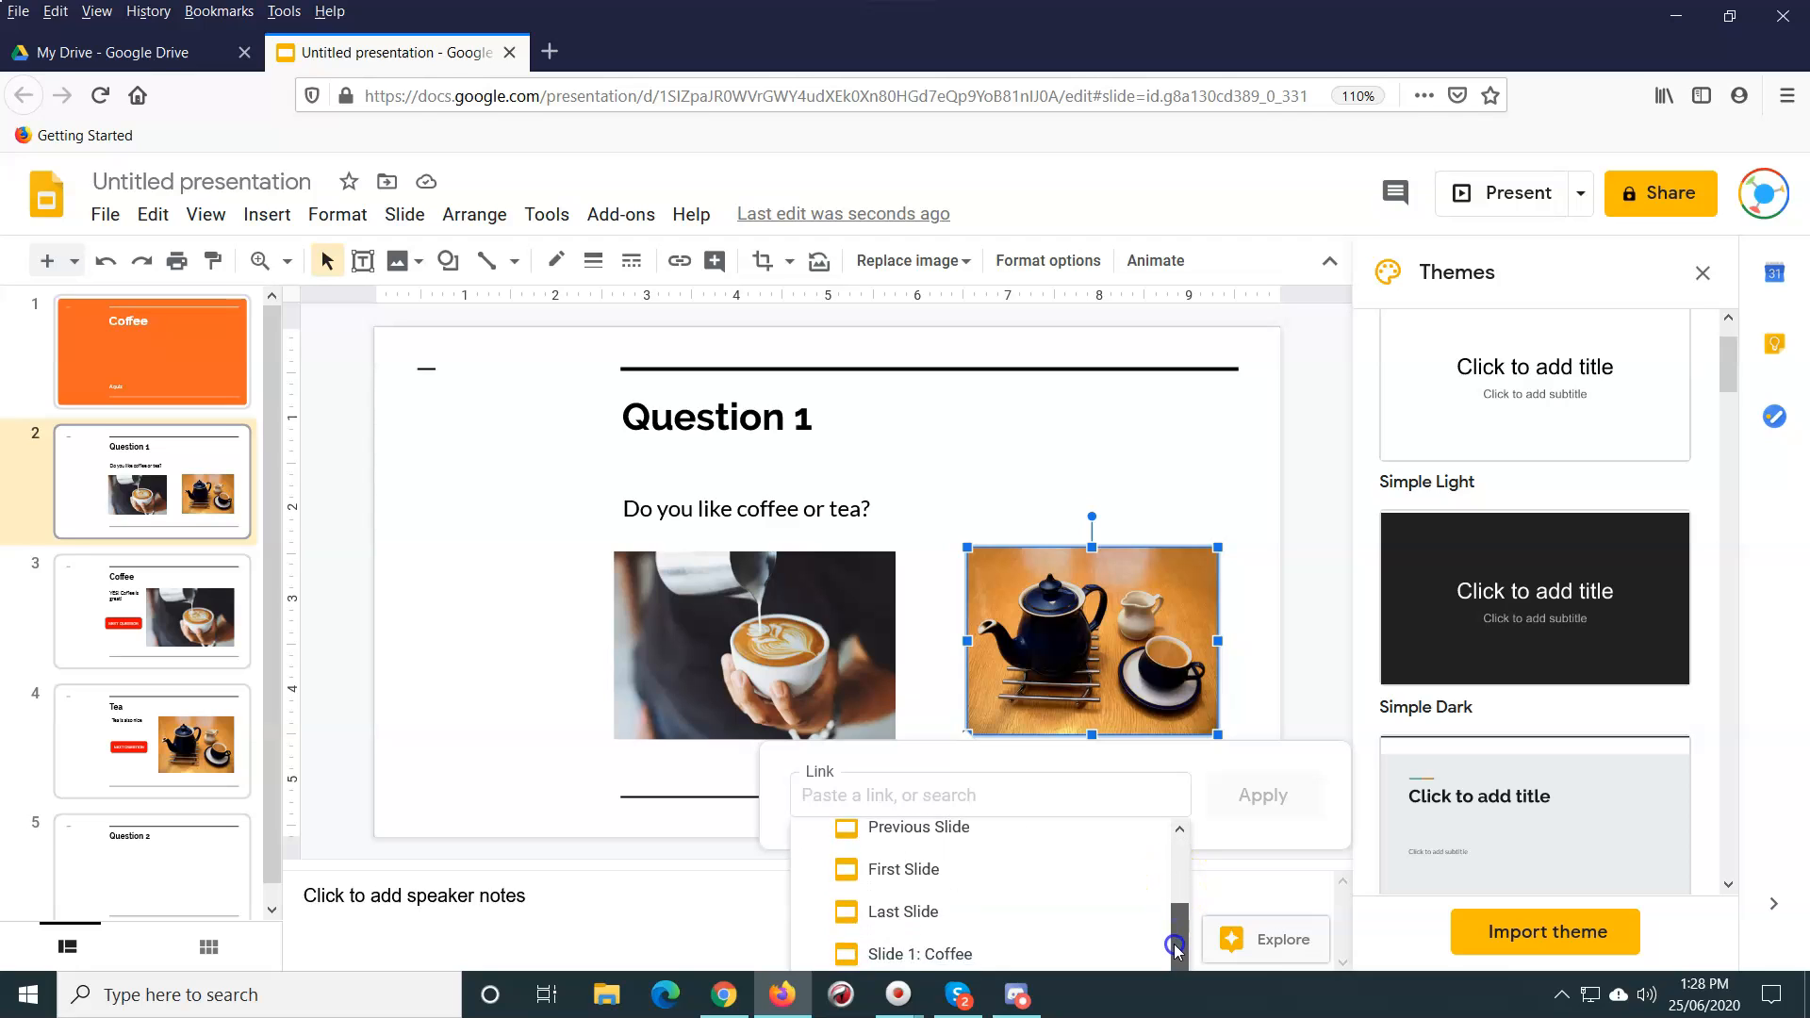
scroll(down, 3)
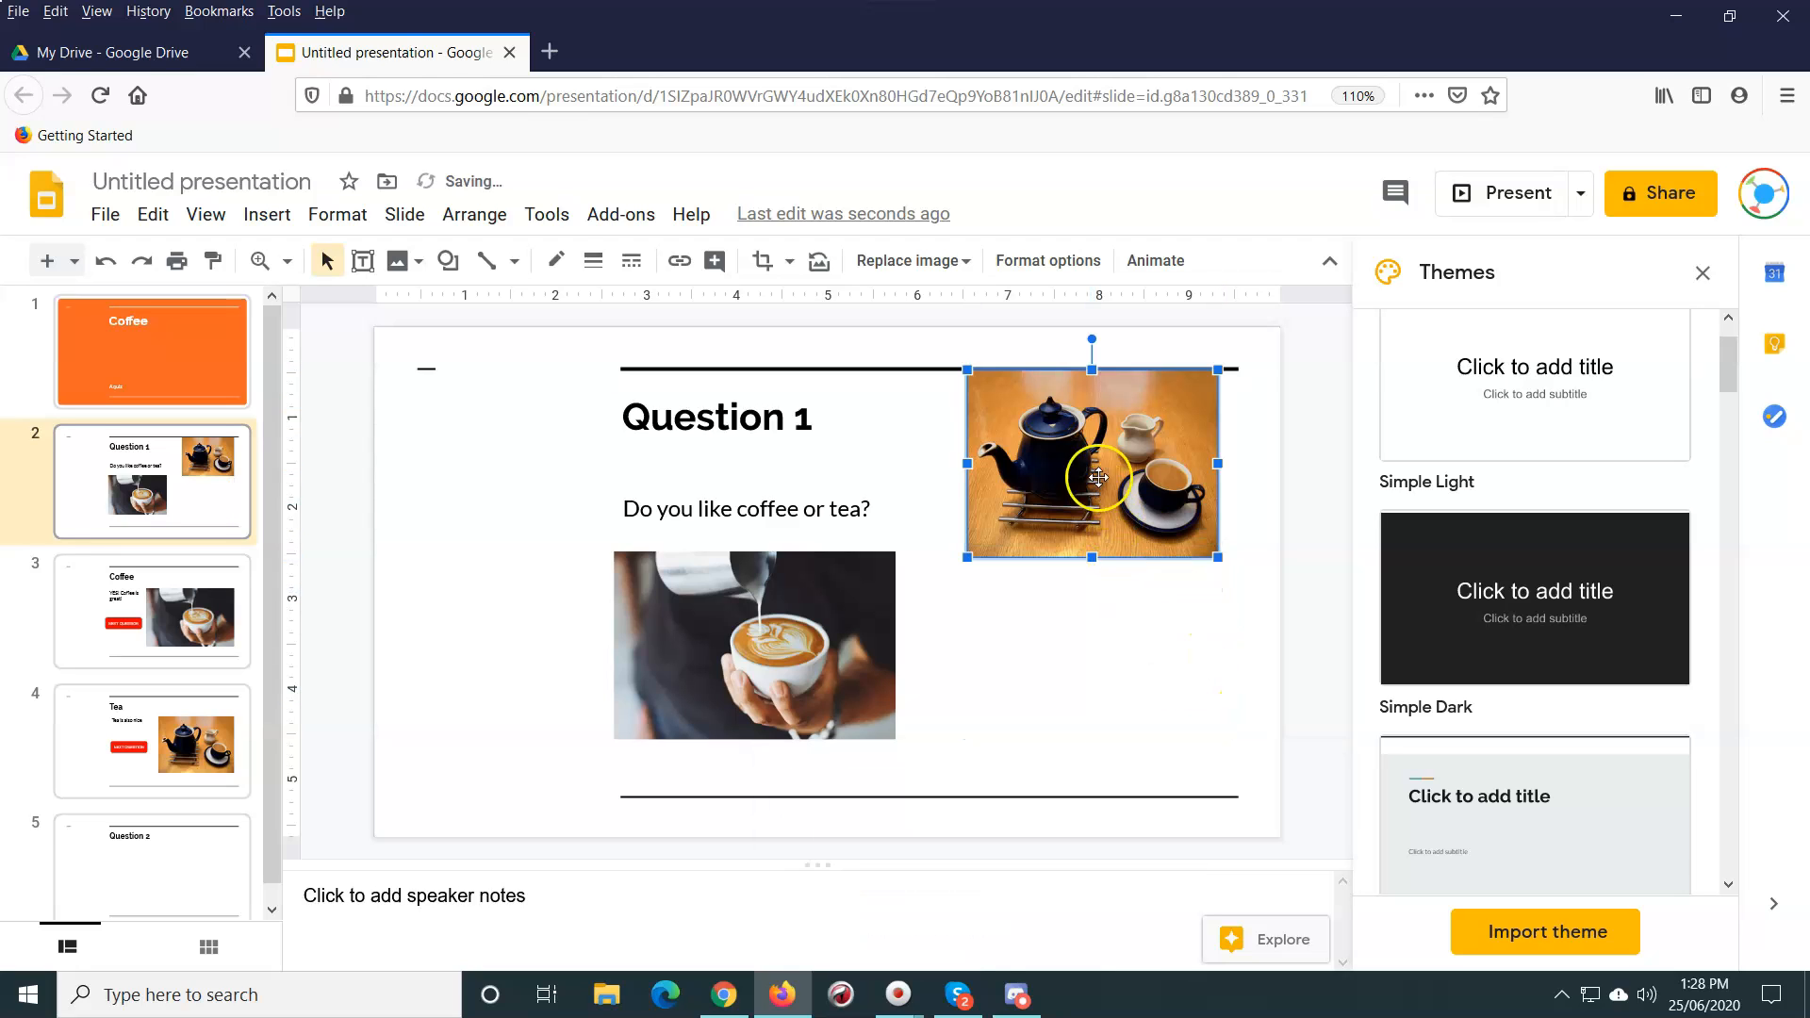
click(680, 260)
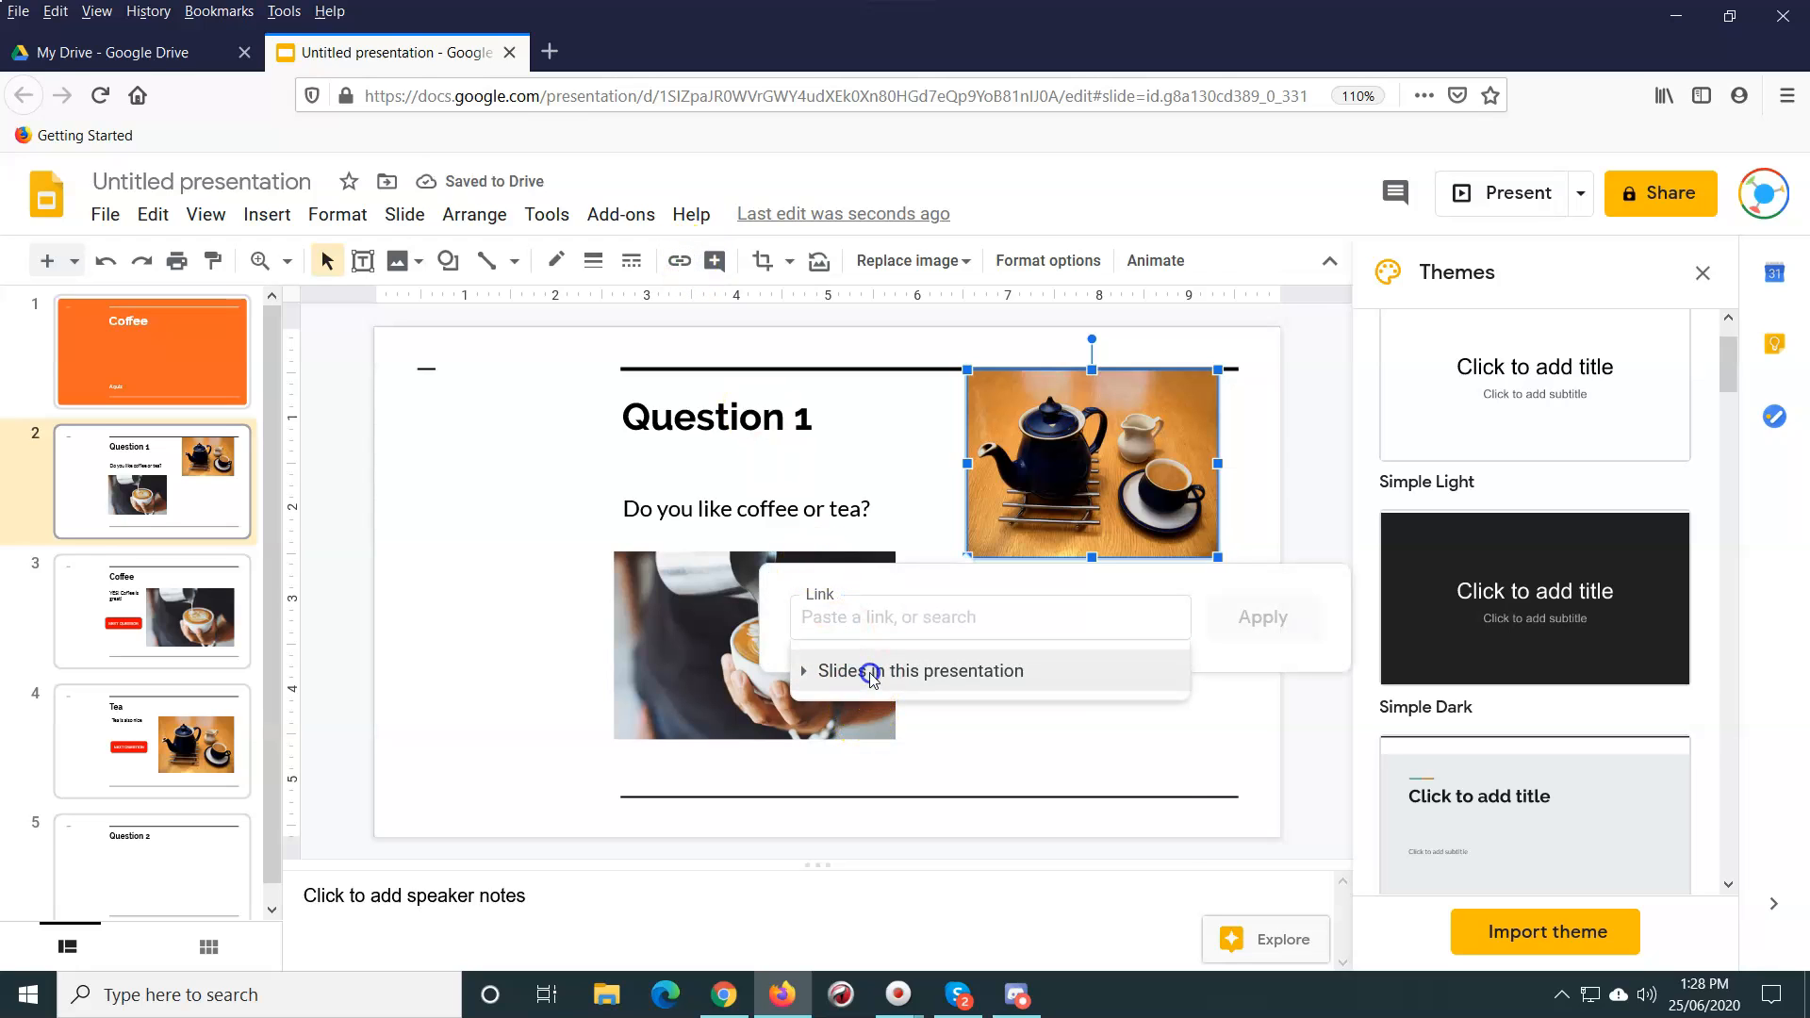
click(920, 670)
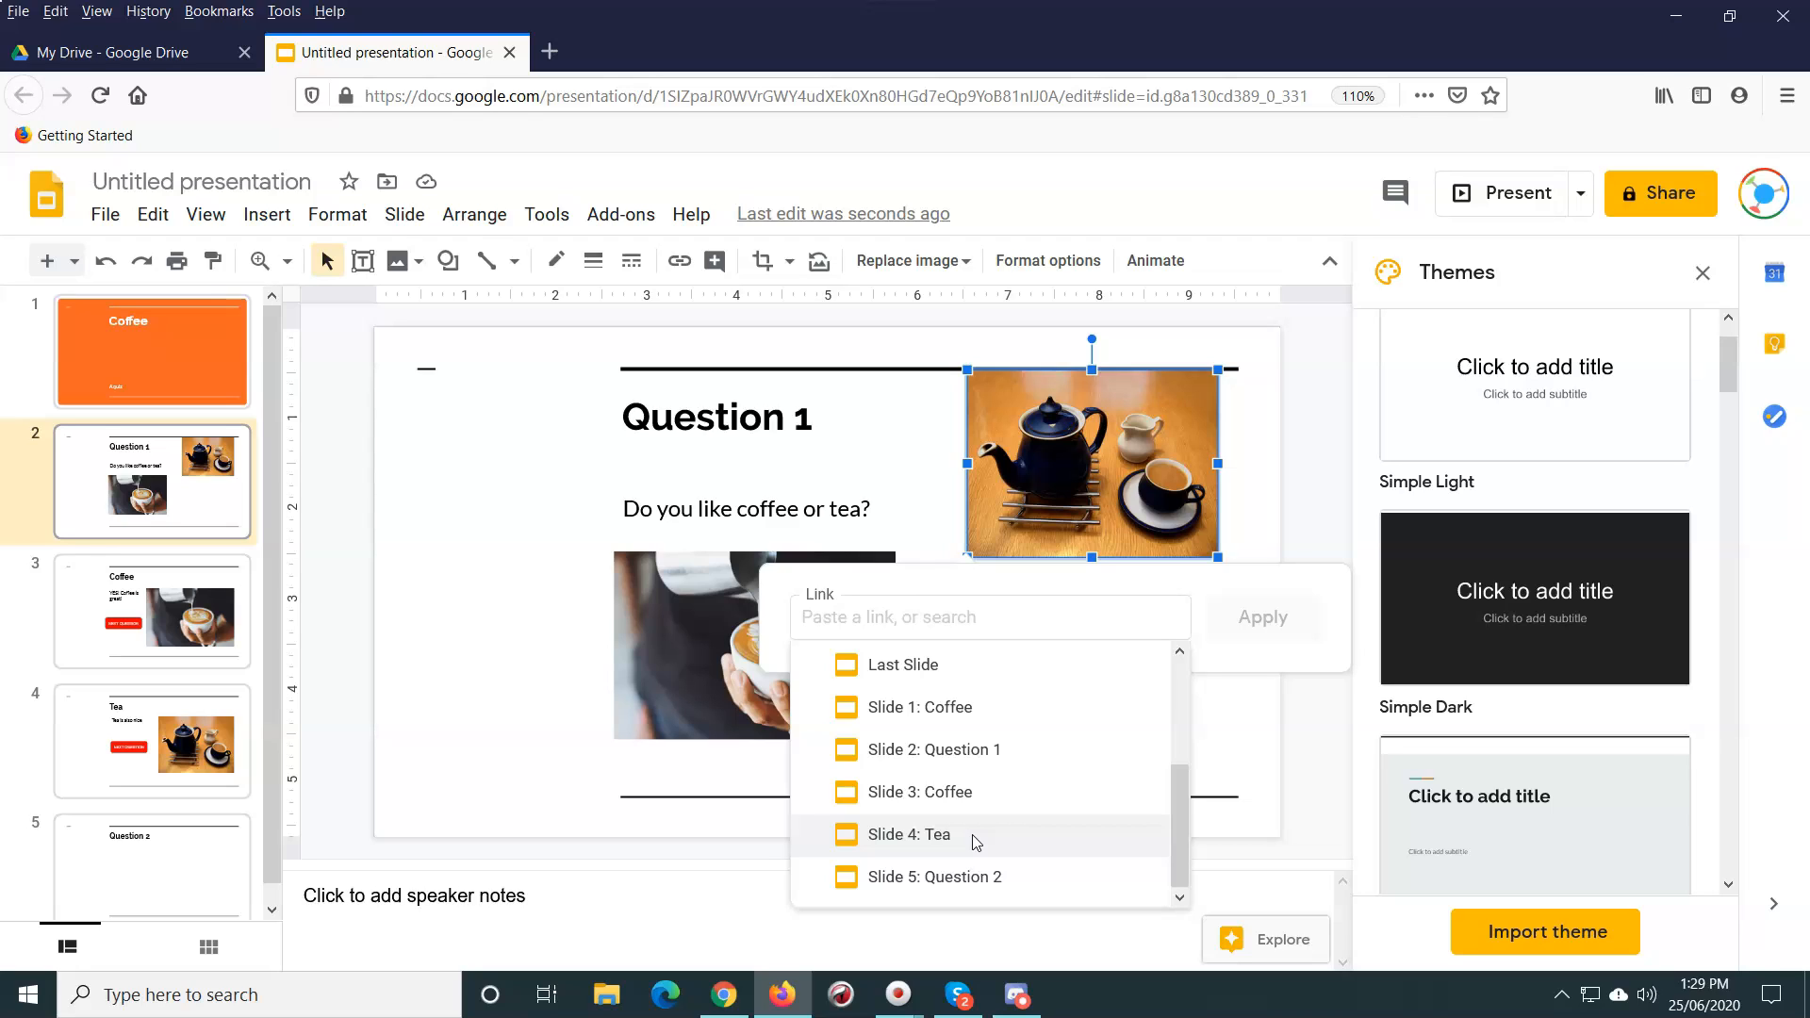
click(907, 834)
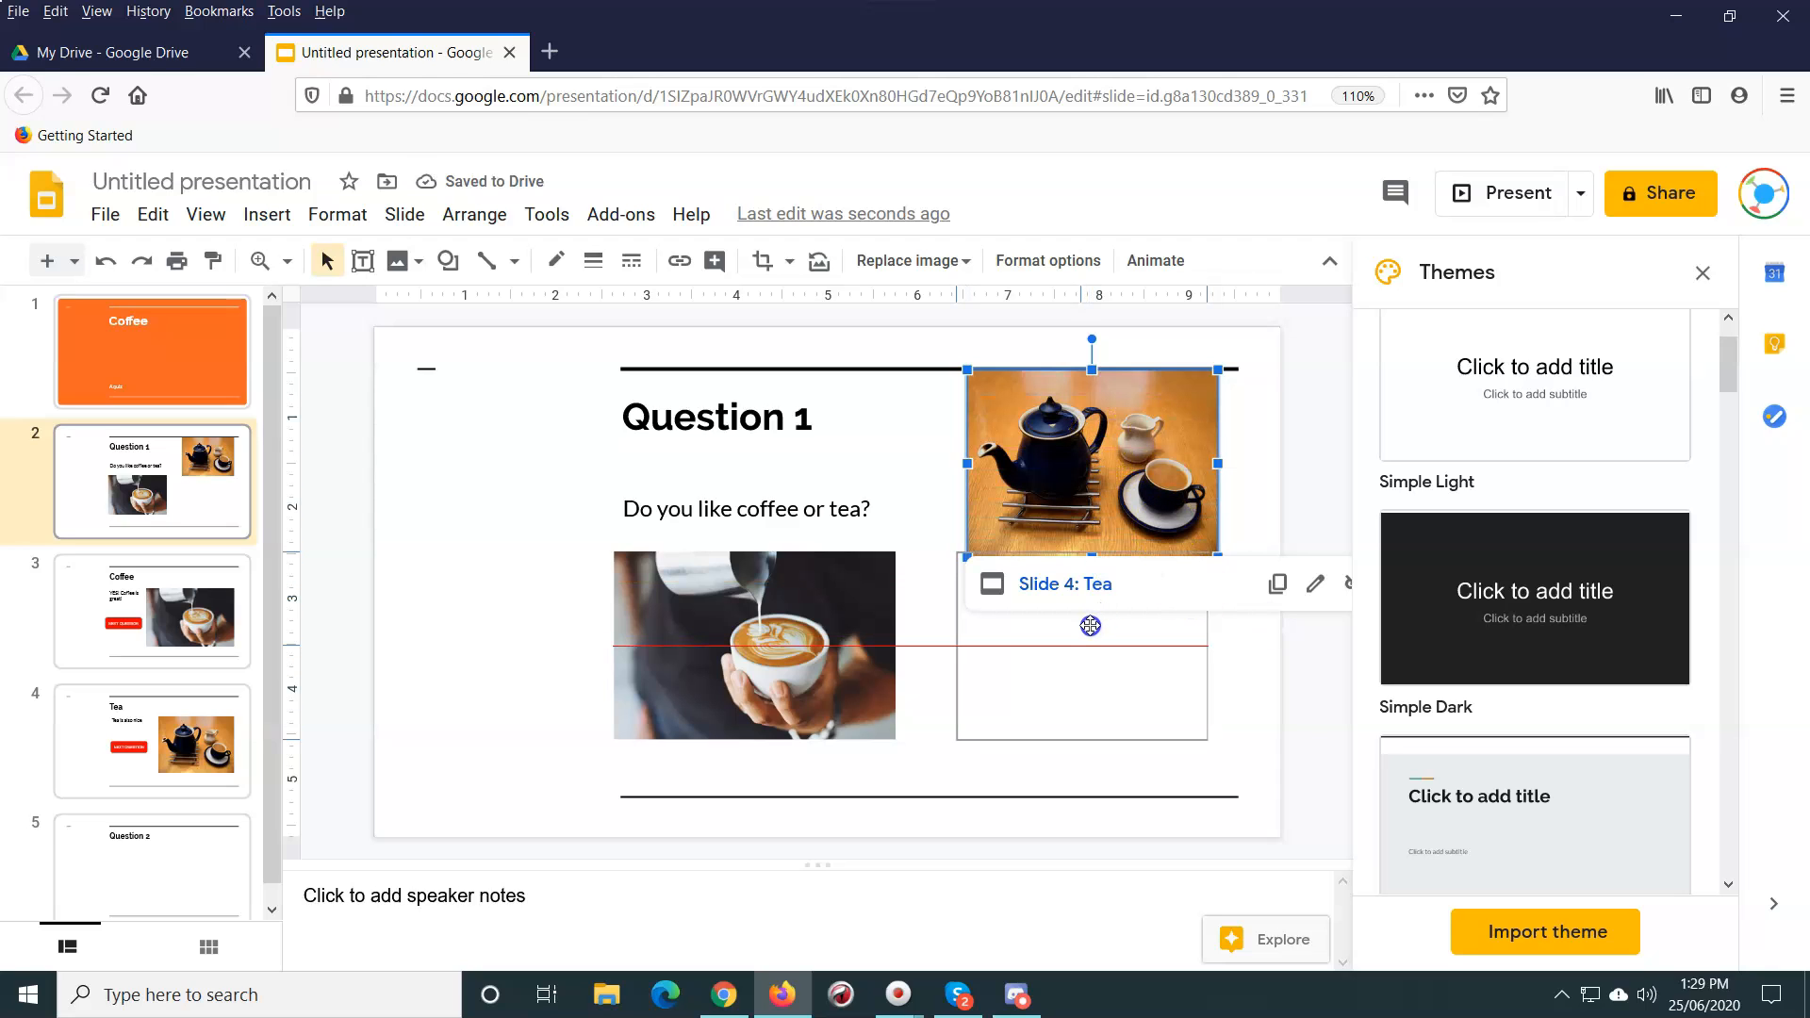
drag(1089, 461, 1081, 643)
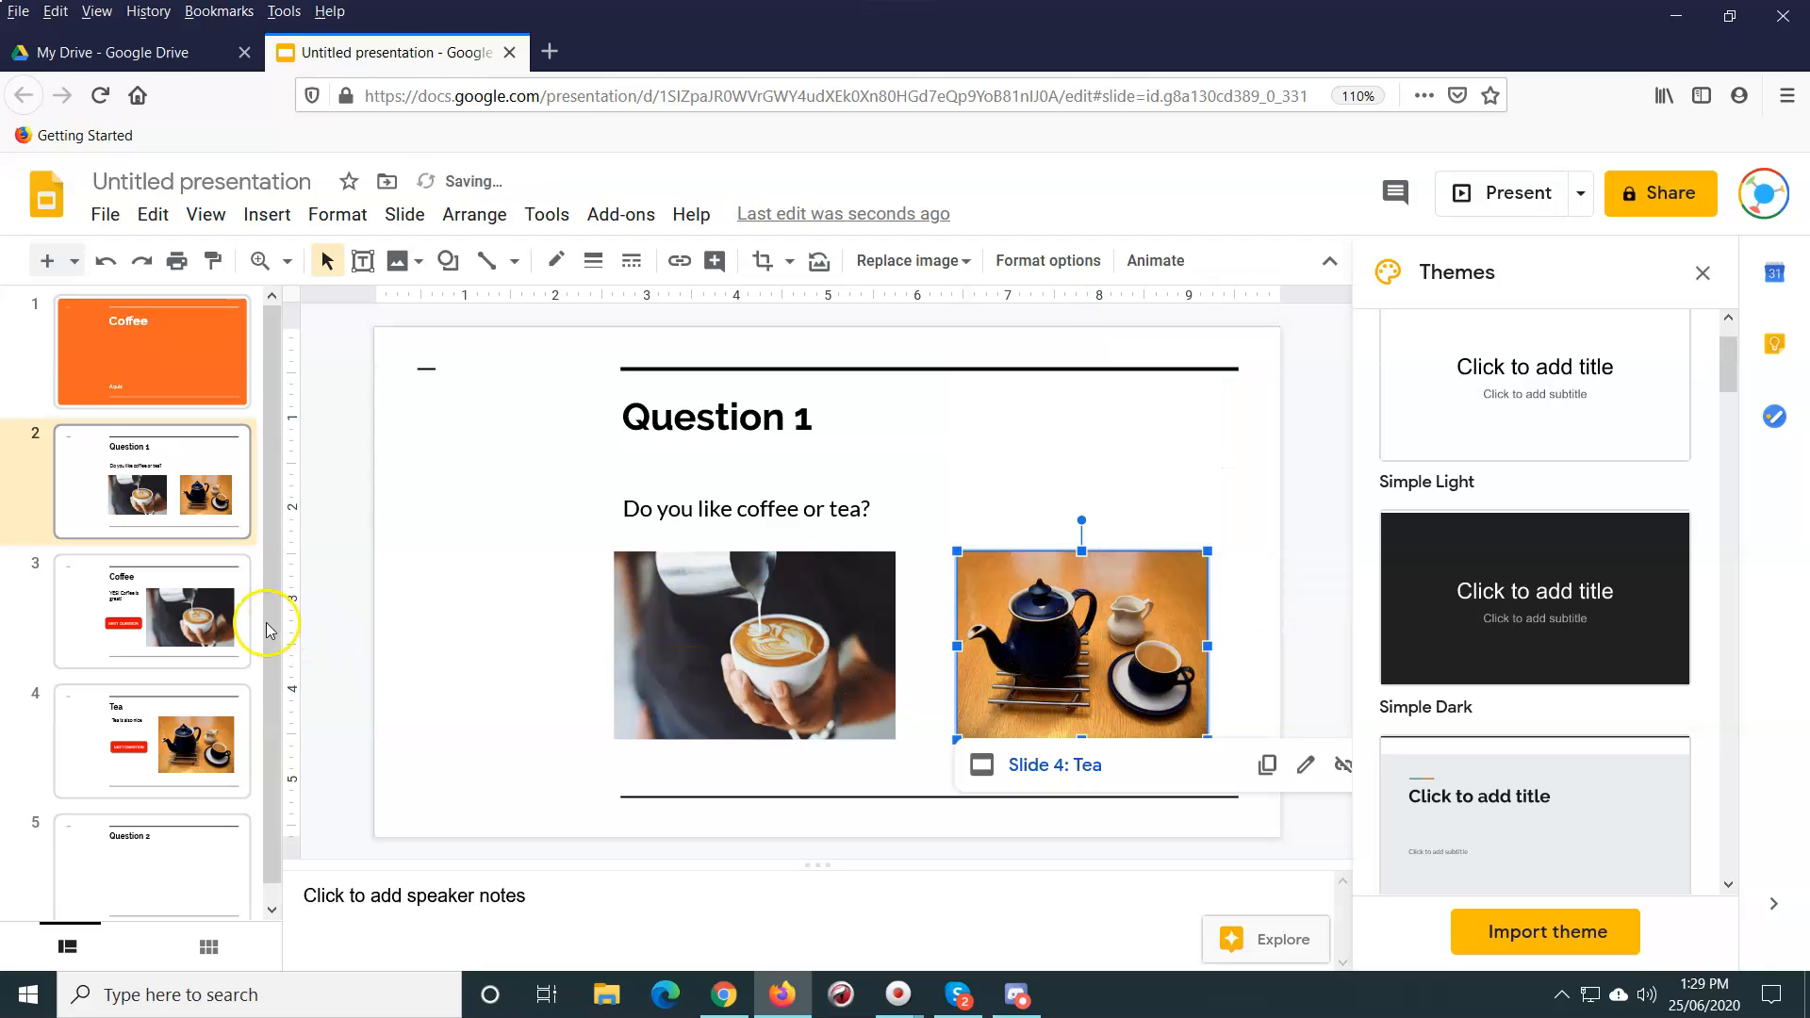
click(150, 611)
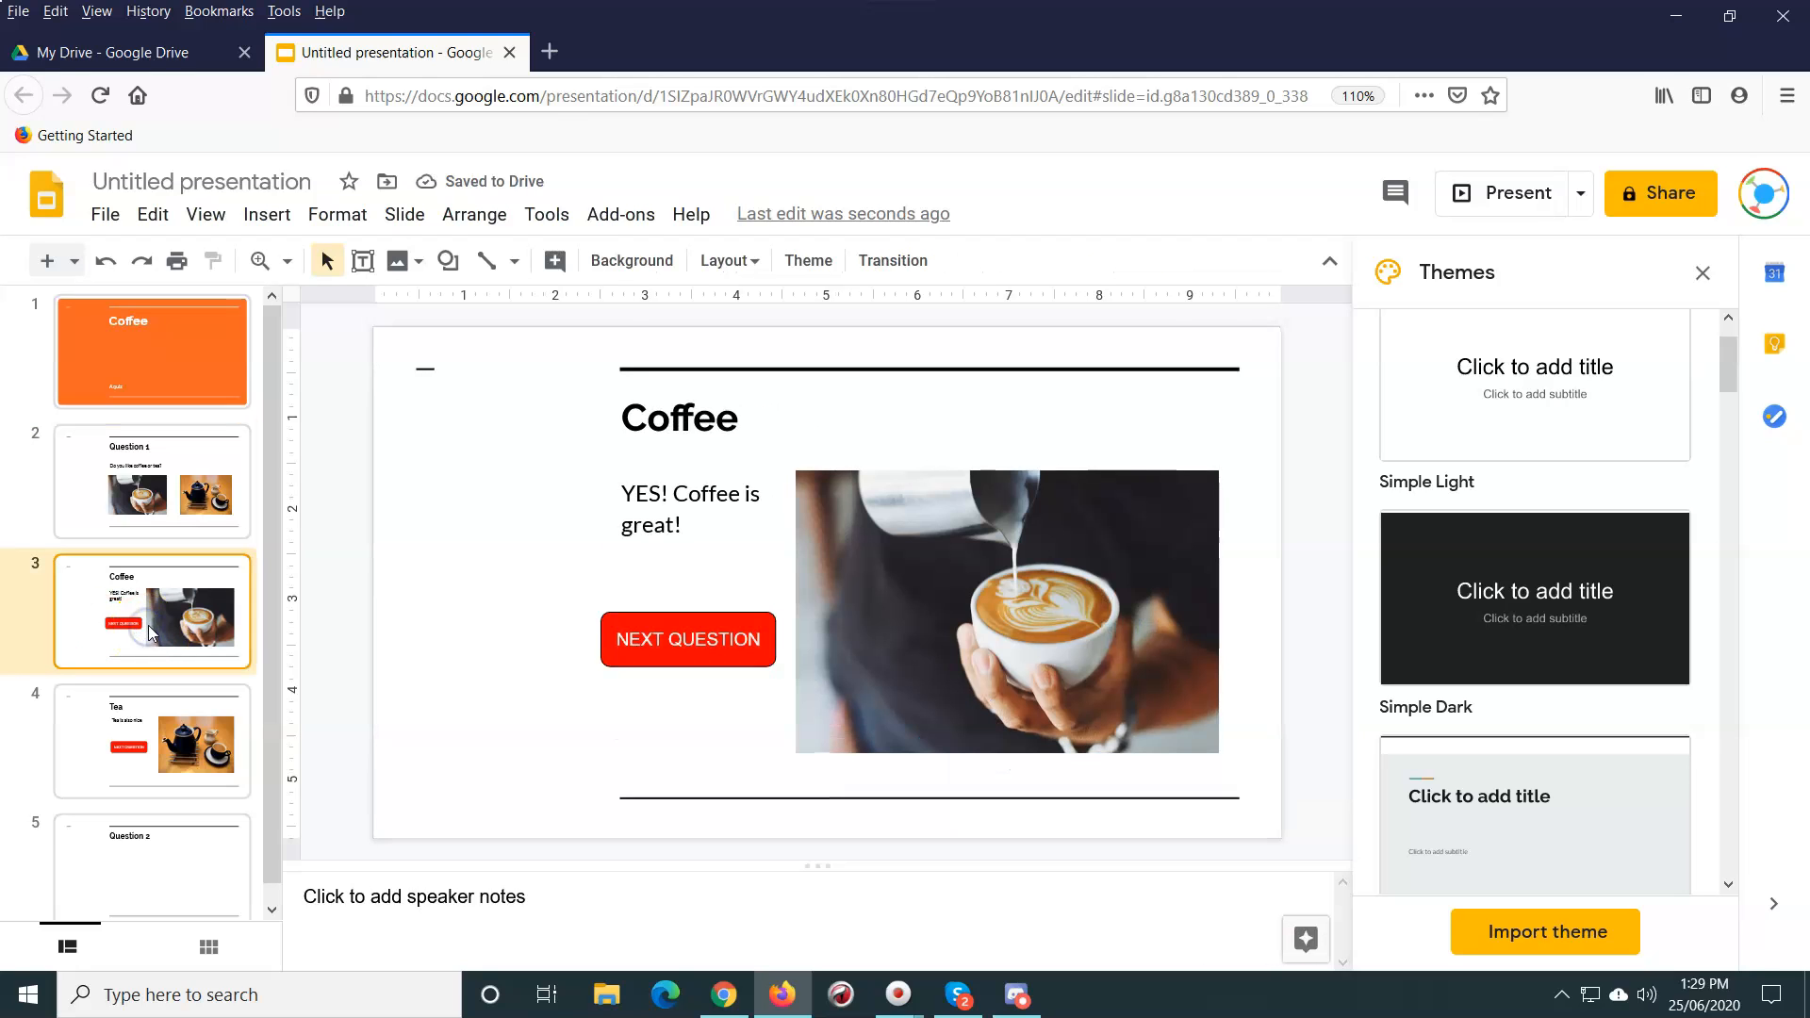
mouse_move(940, 564)
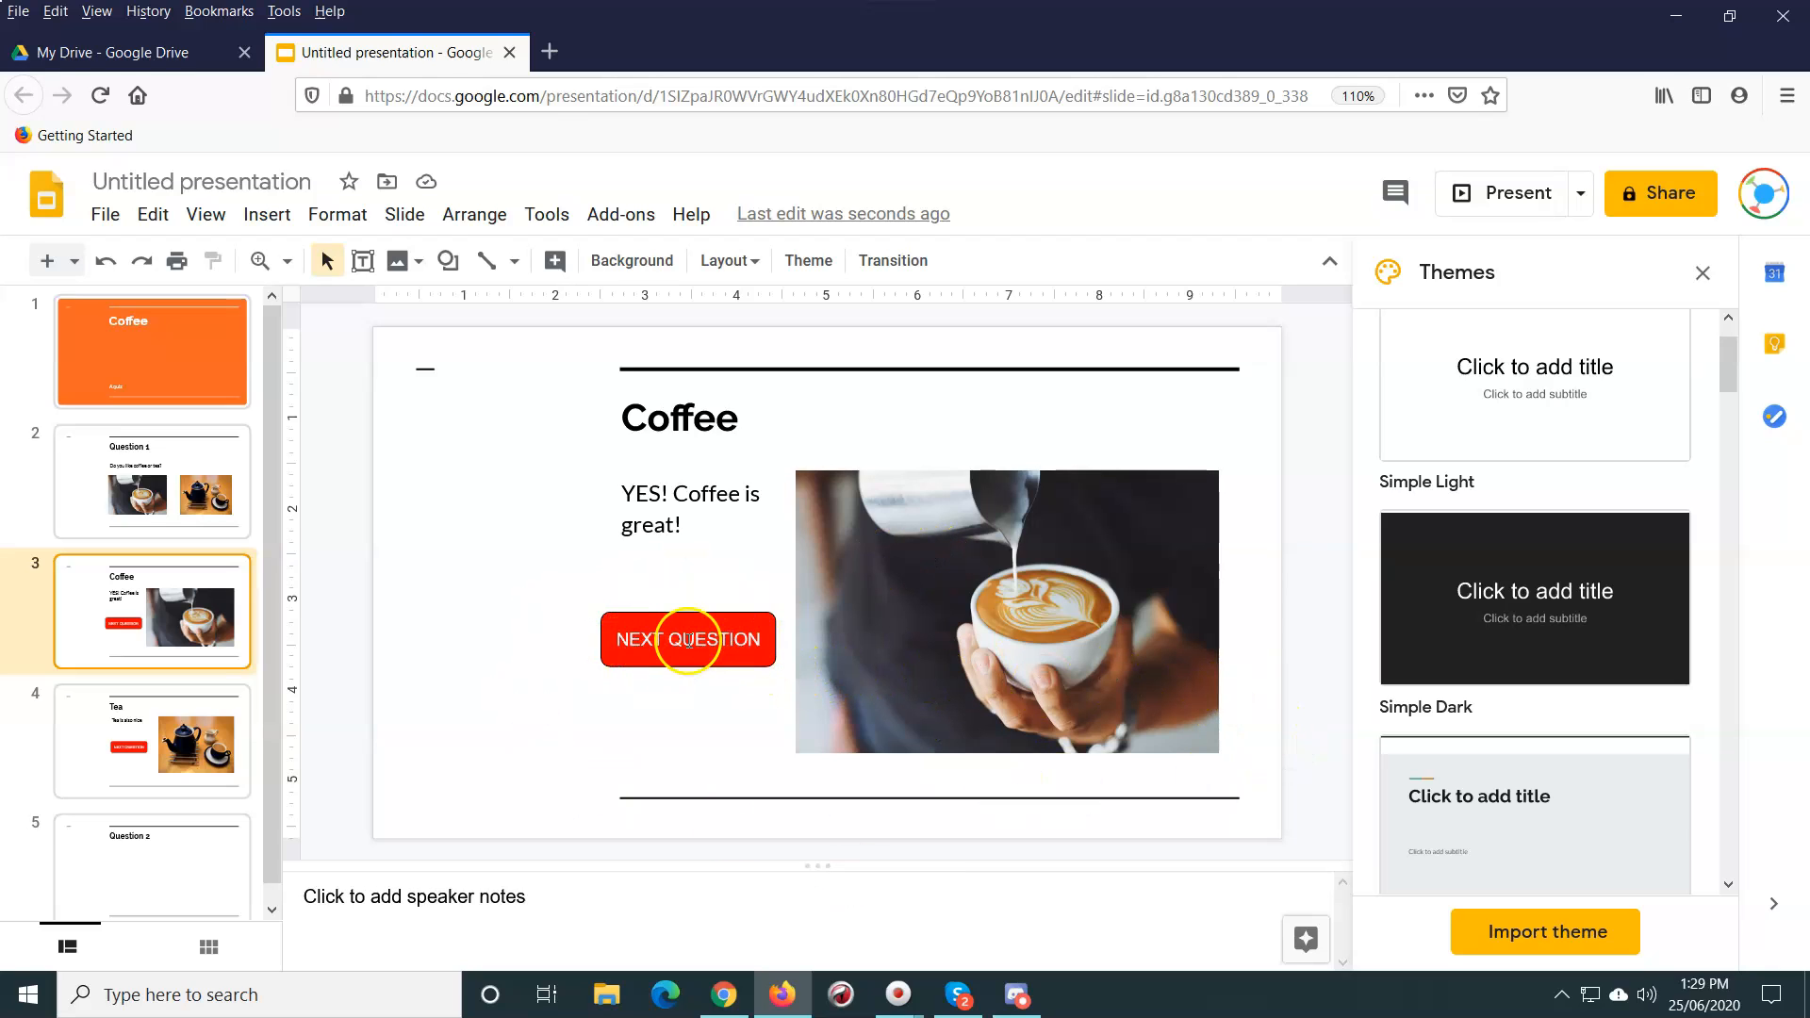
mouse_move(133, 771)
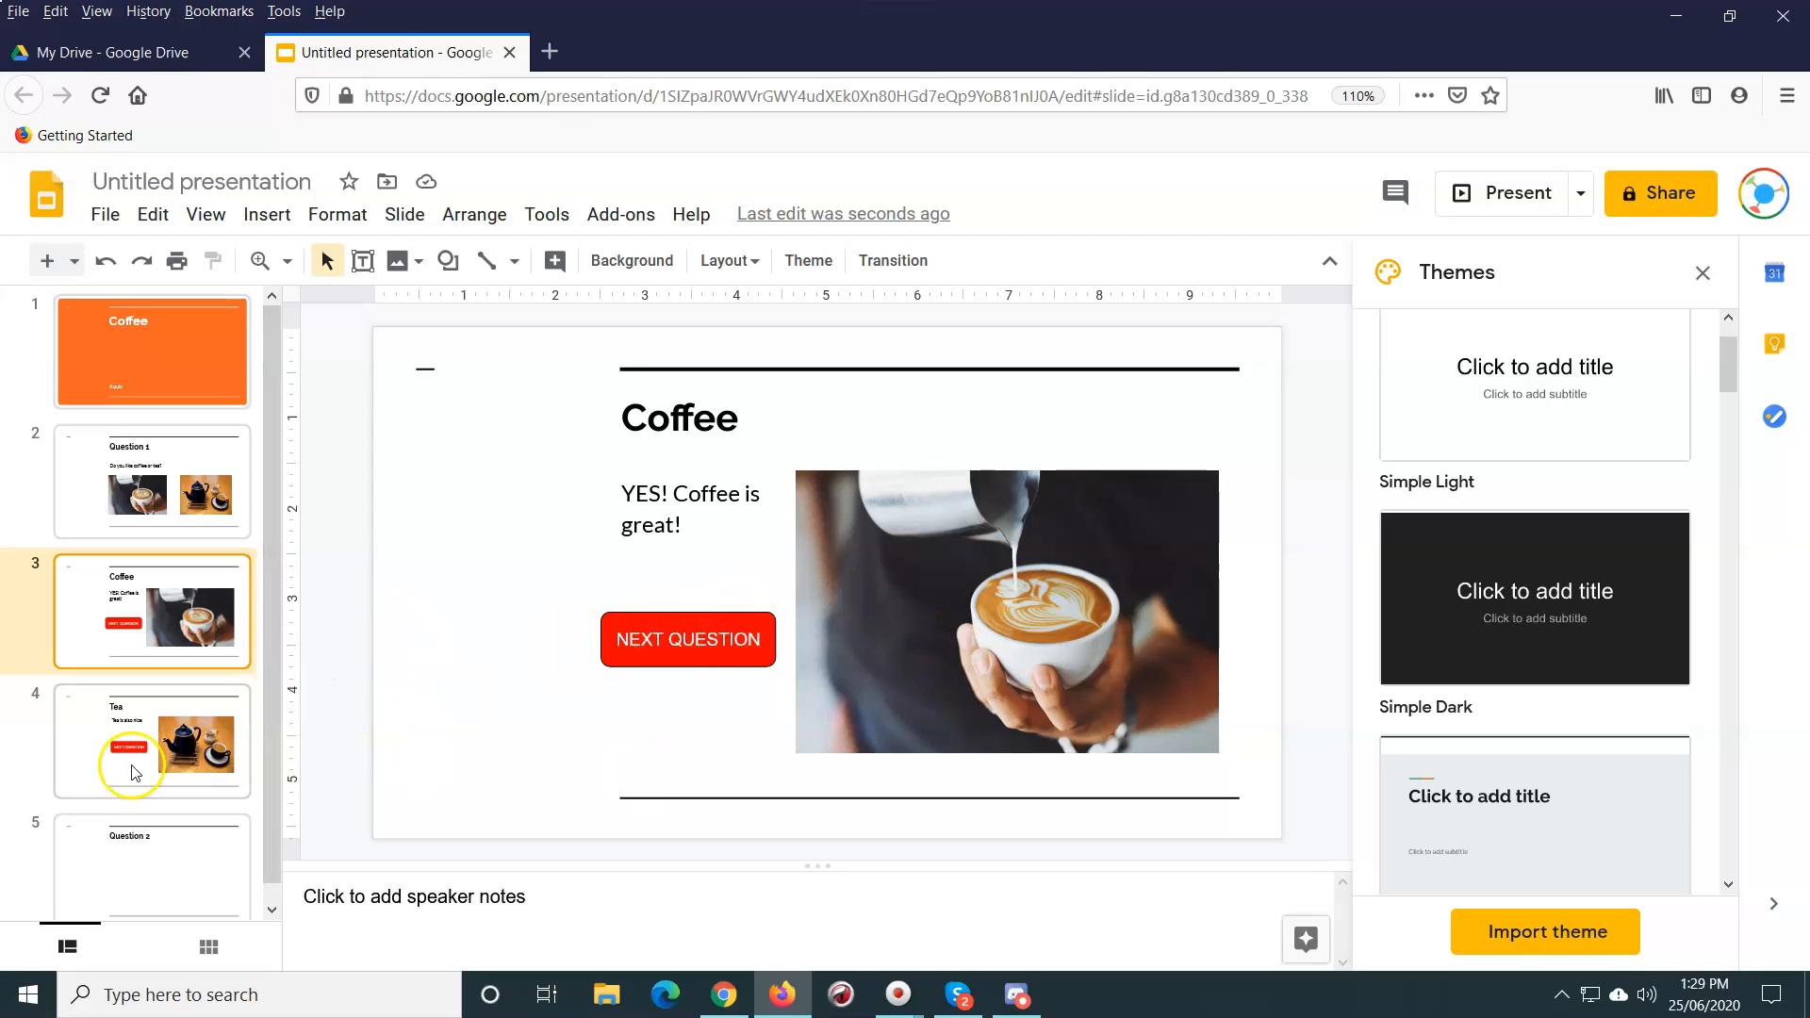
mouse_move(115, 892)
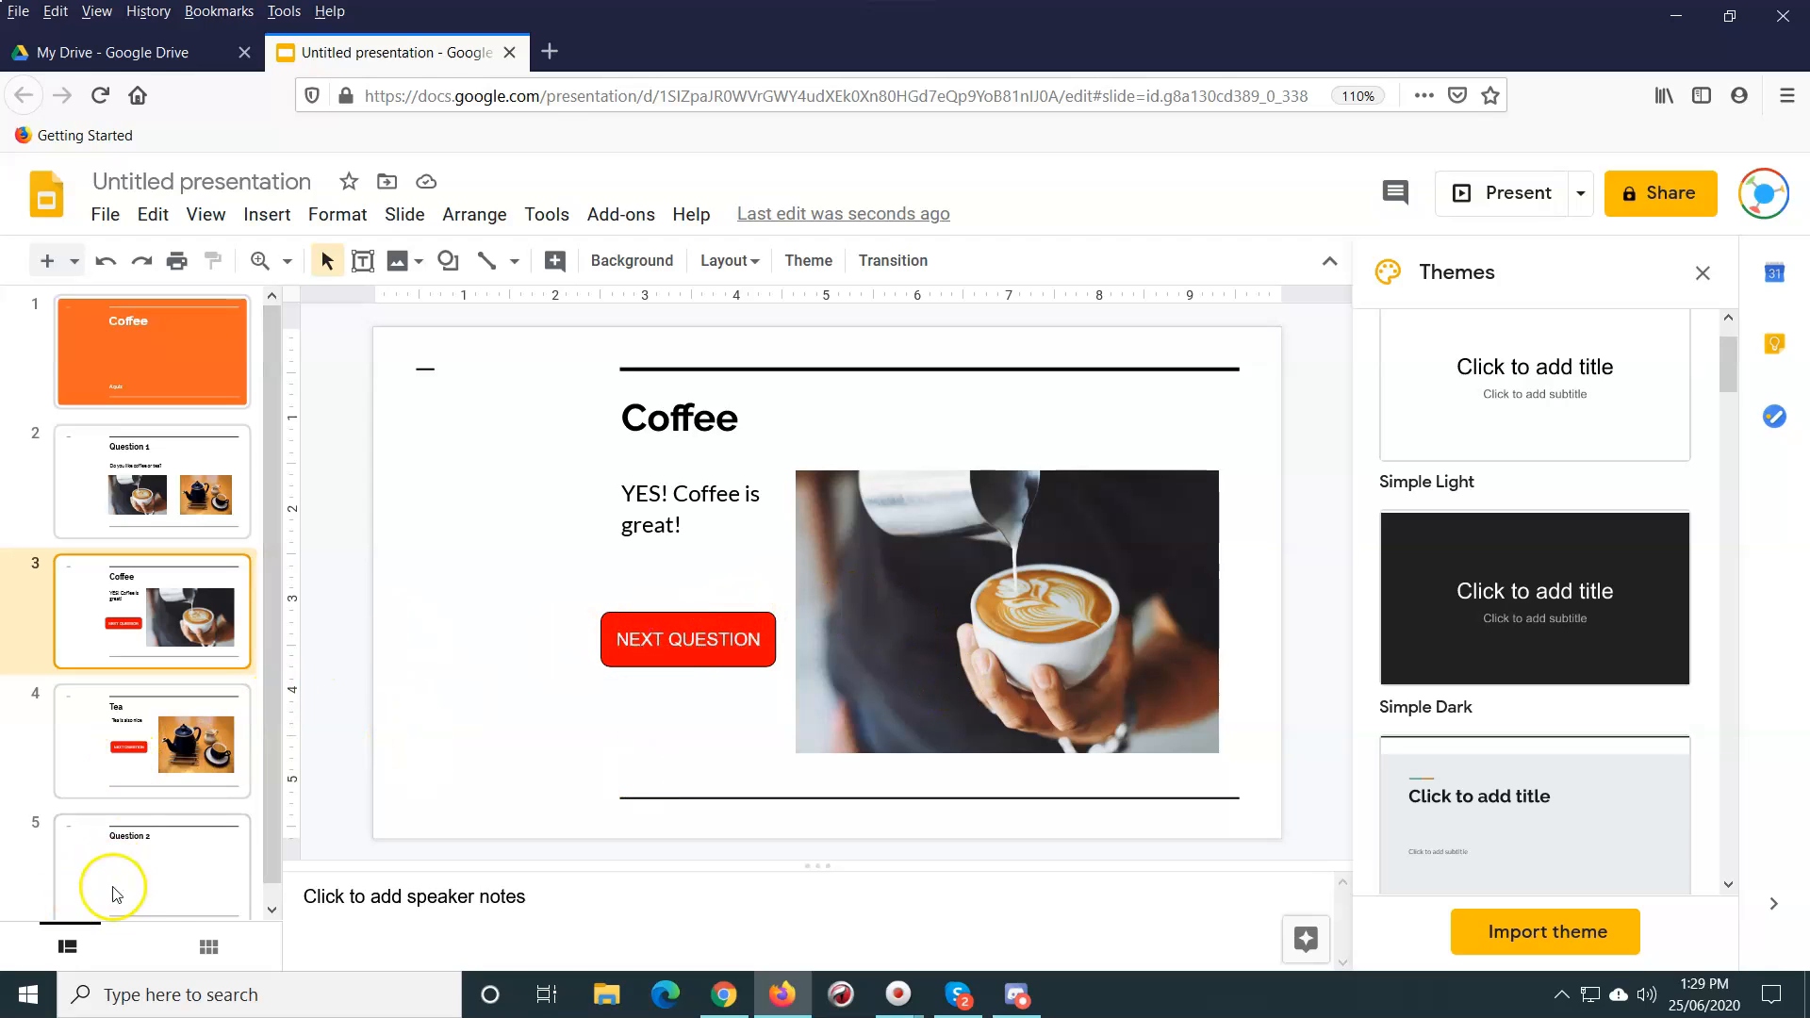
mouse_move(125, 868)
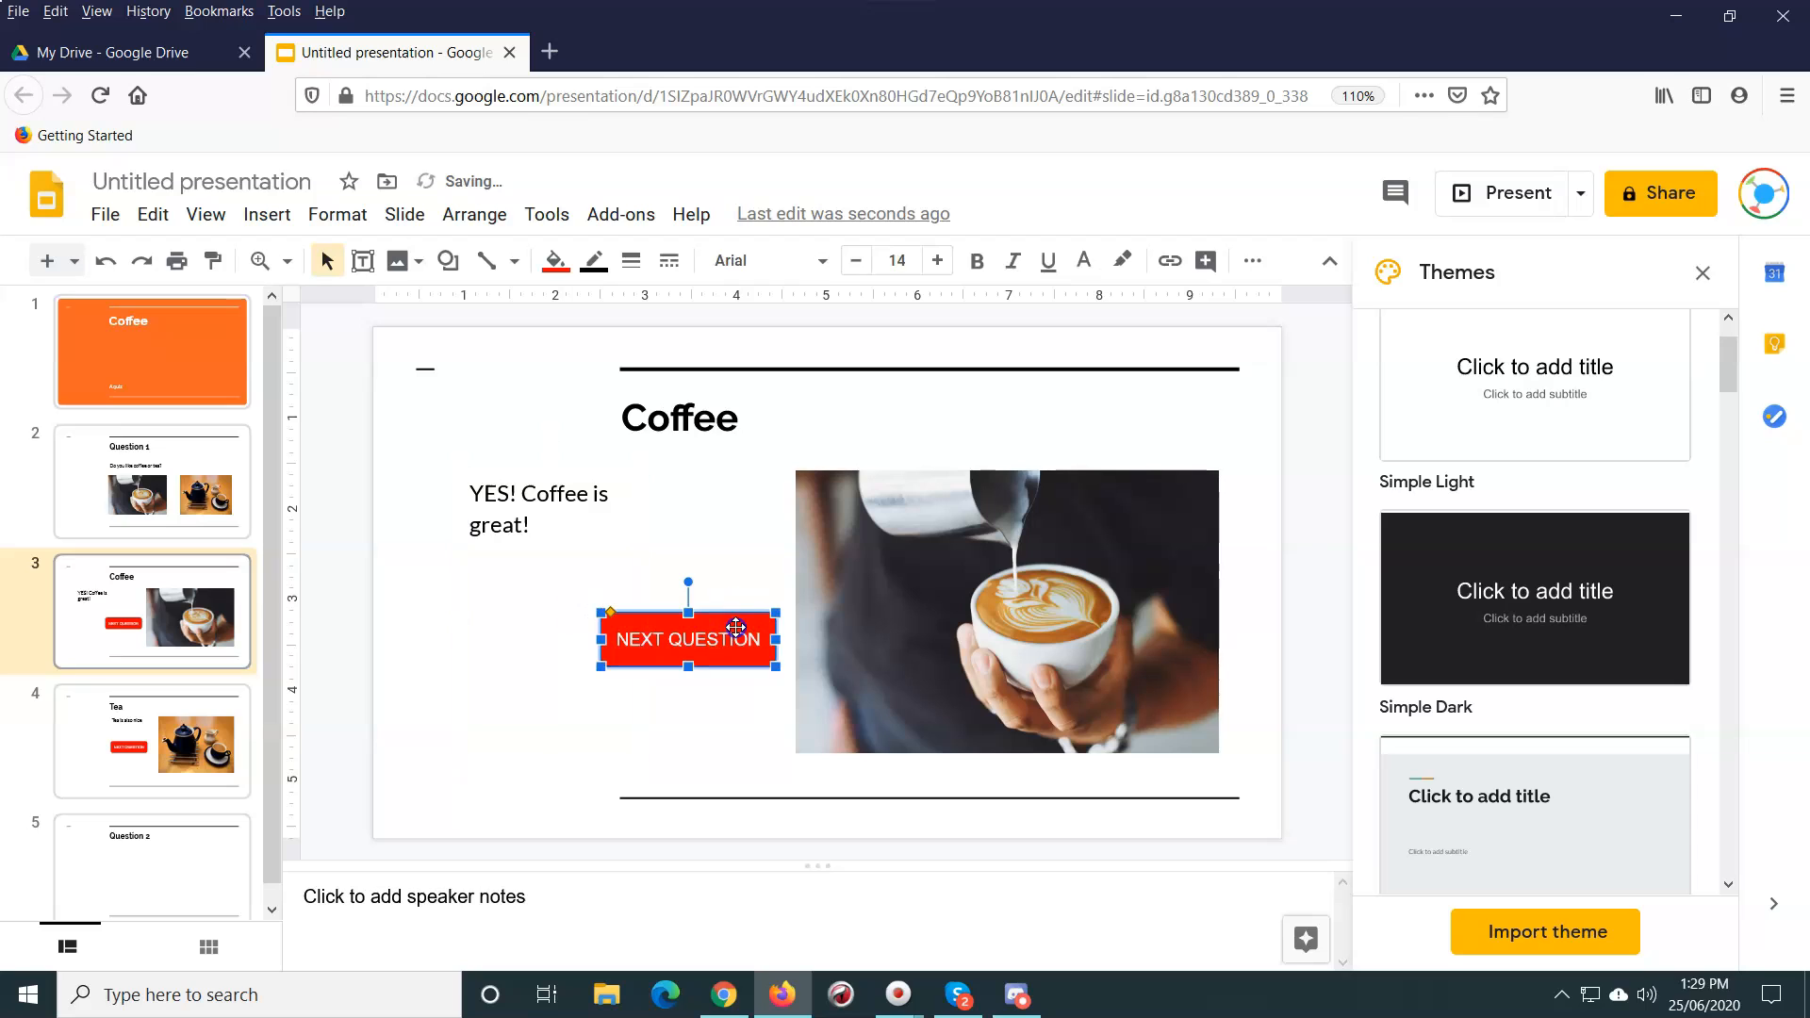
Step: Move the Coffee slide's NEXT QUESTION button under the answer text, linking it to Slide 5: Question 2
drag(688, 639, 709, 519)
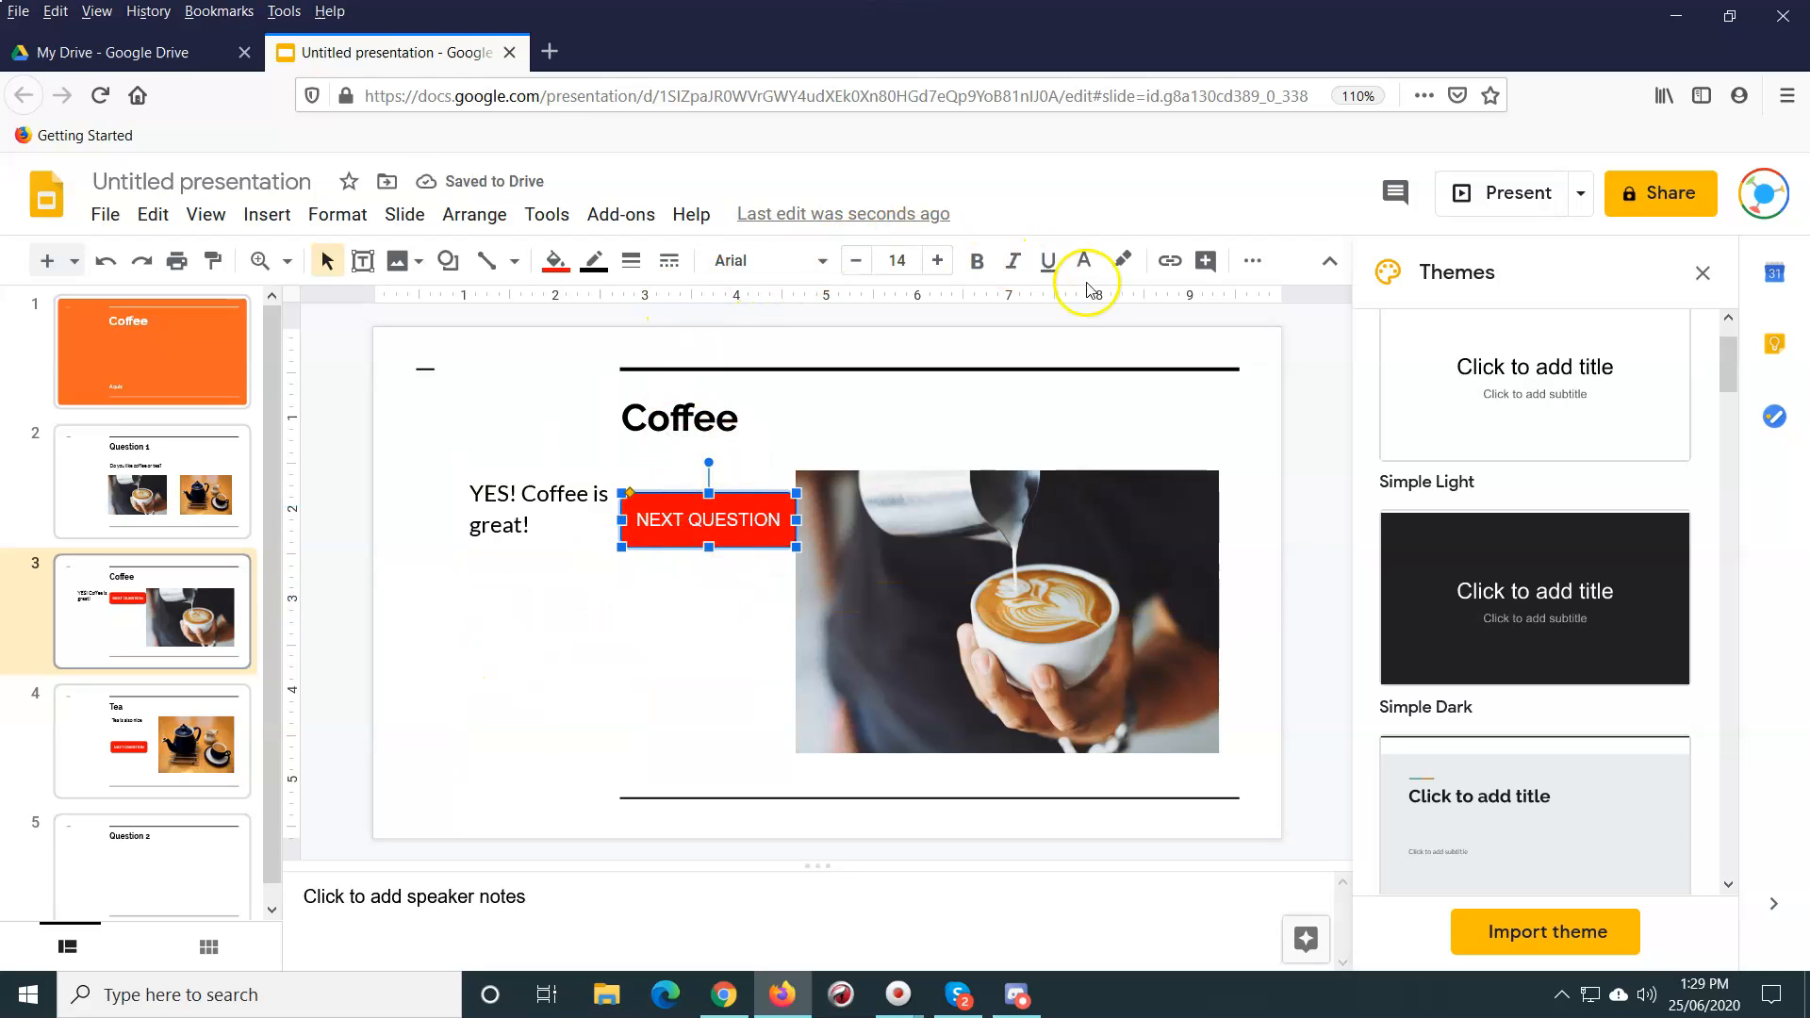
click(1169, 261)
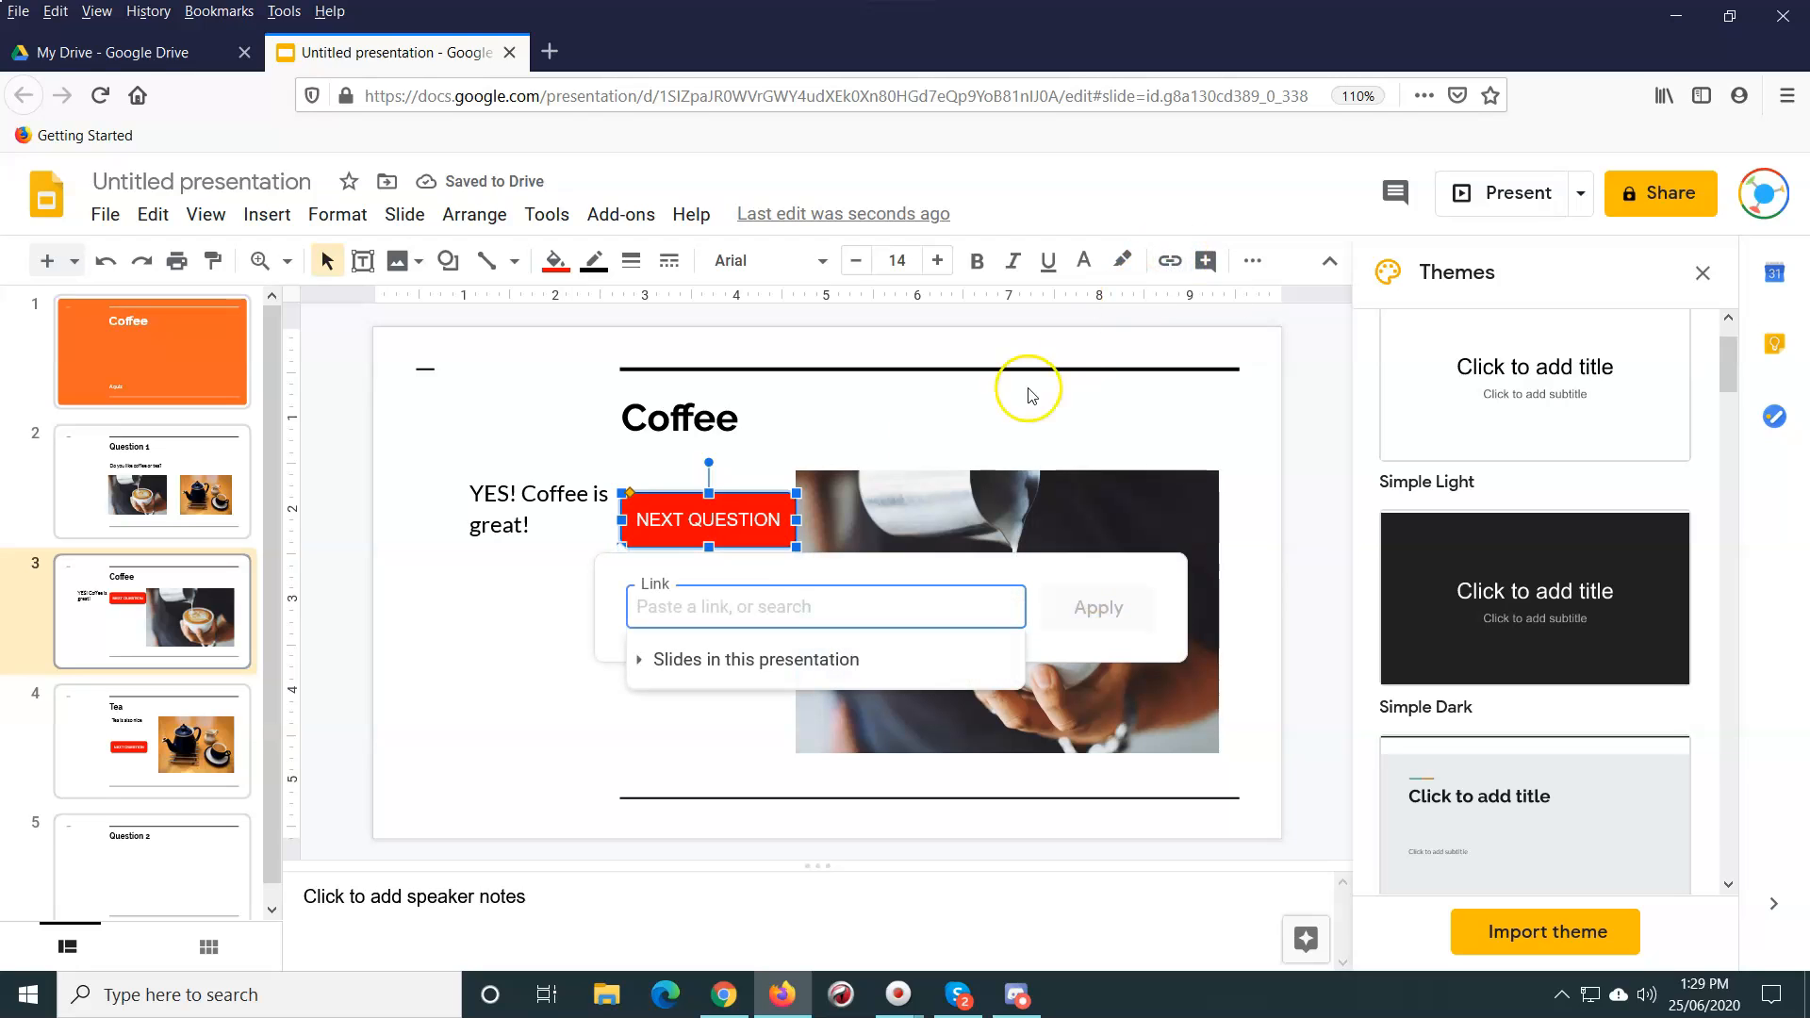
click(754, 659)
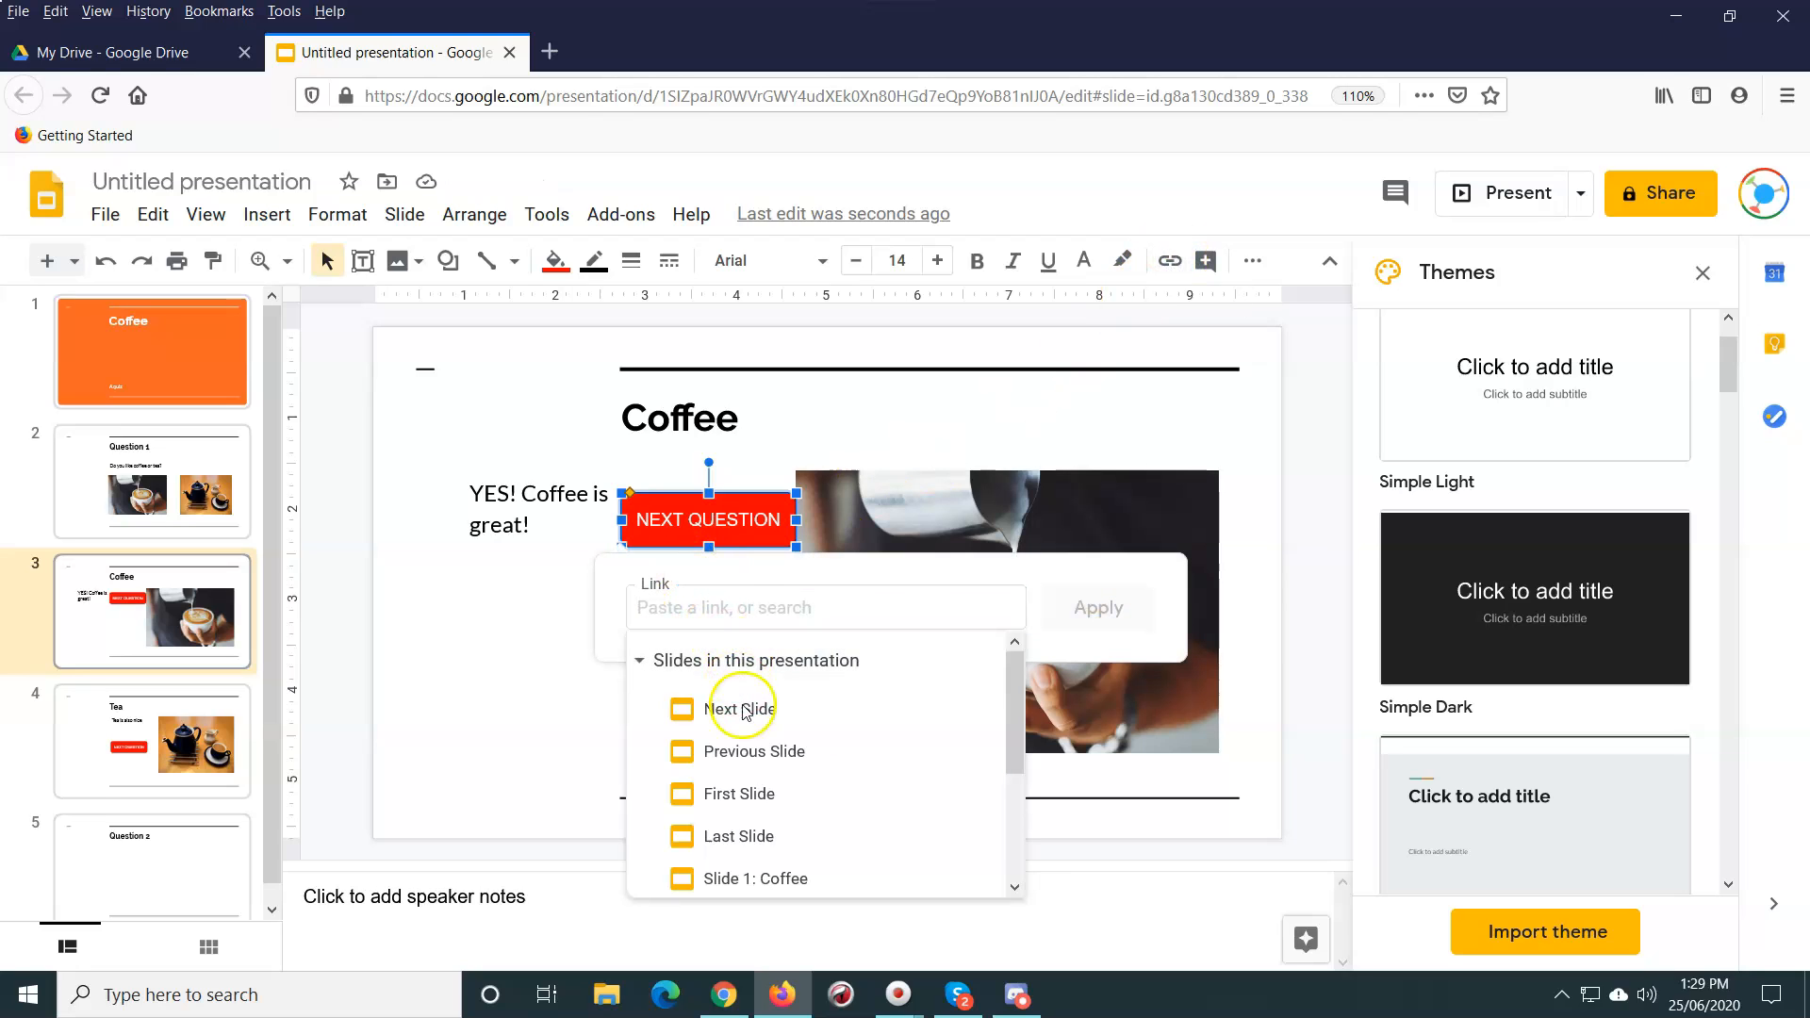
scroll(down, 3)
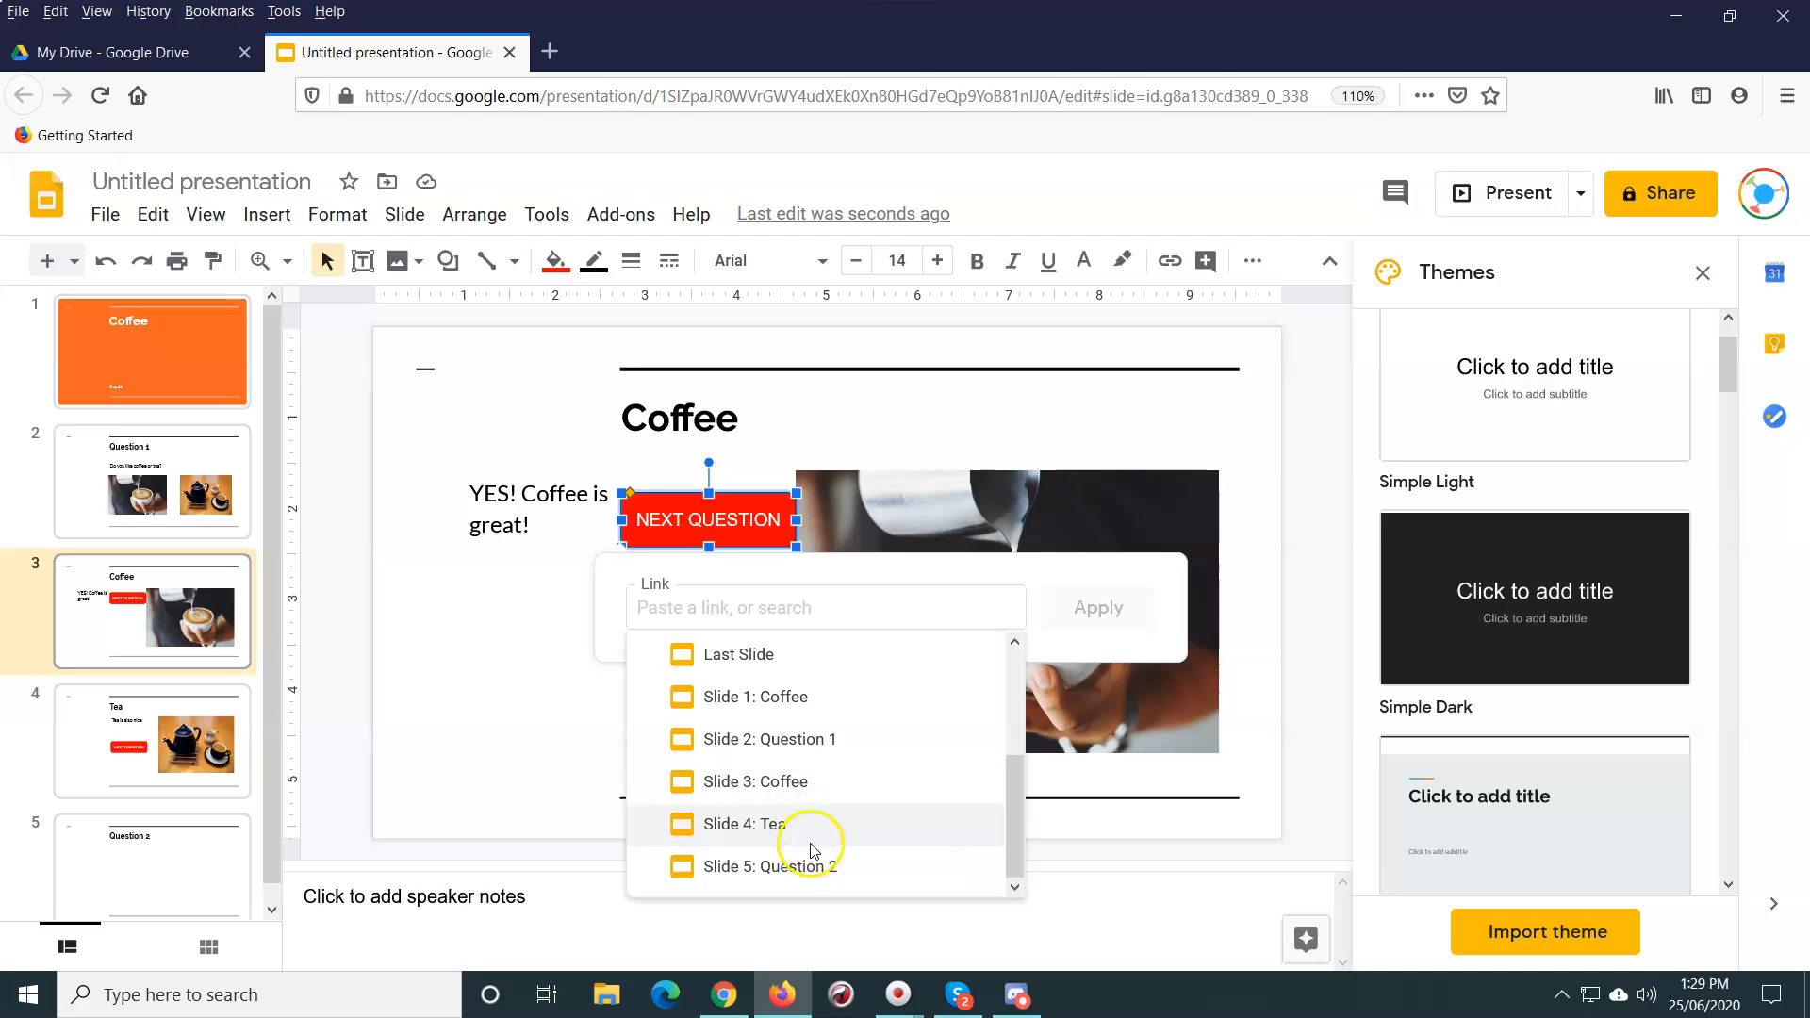
mouse_move(769, 865)
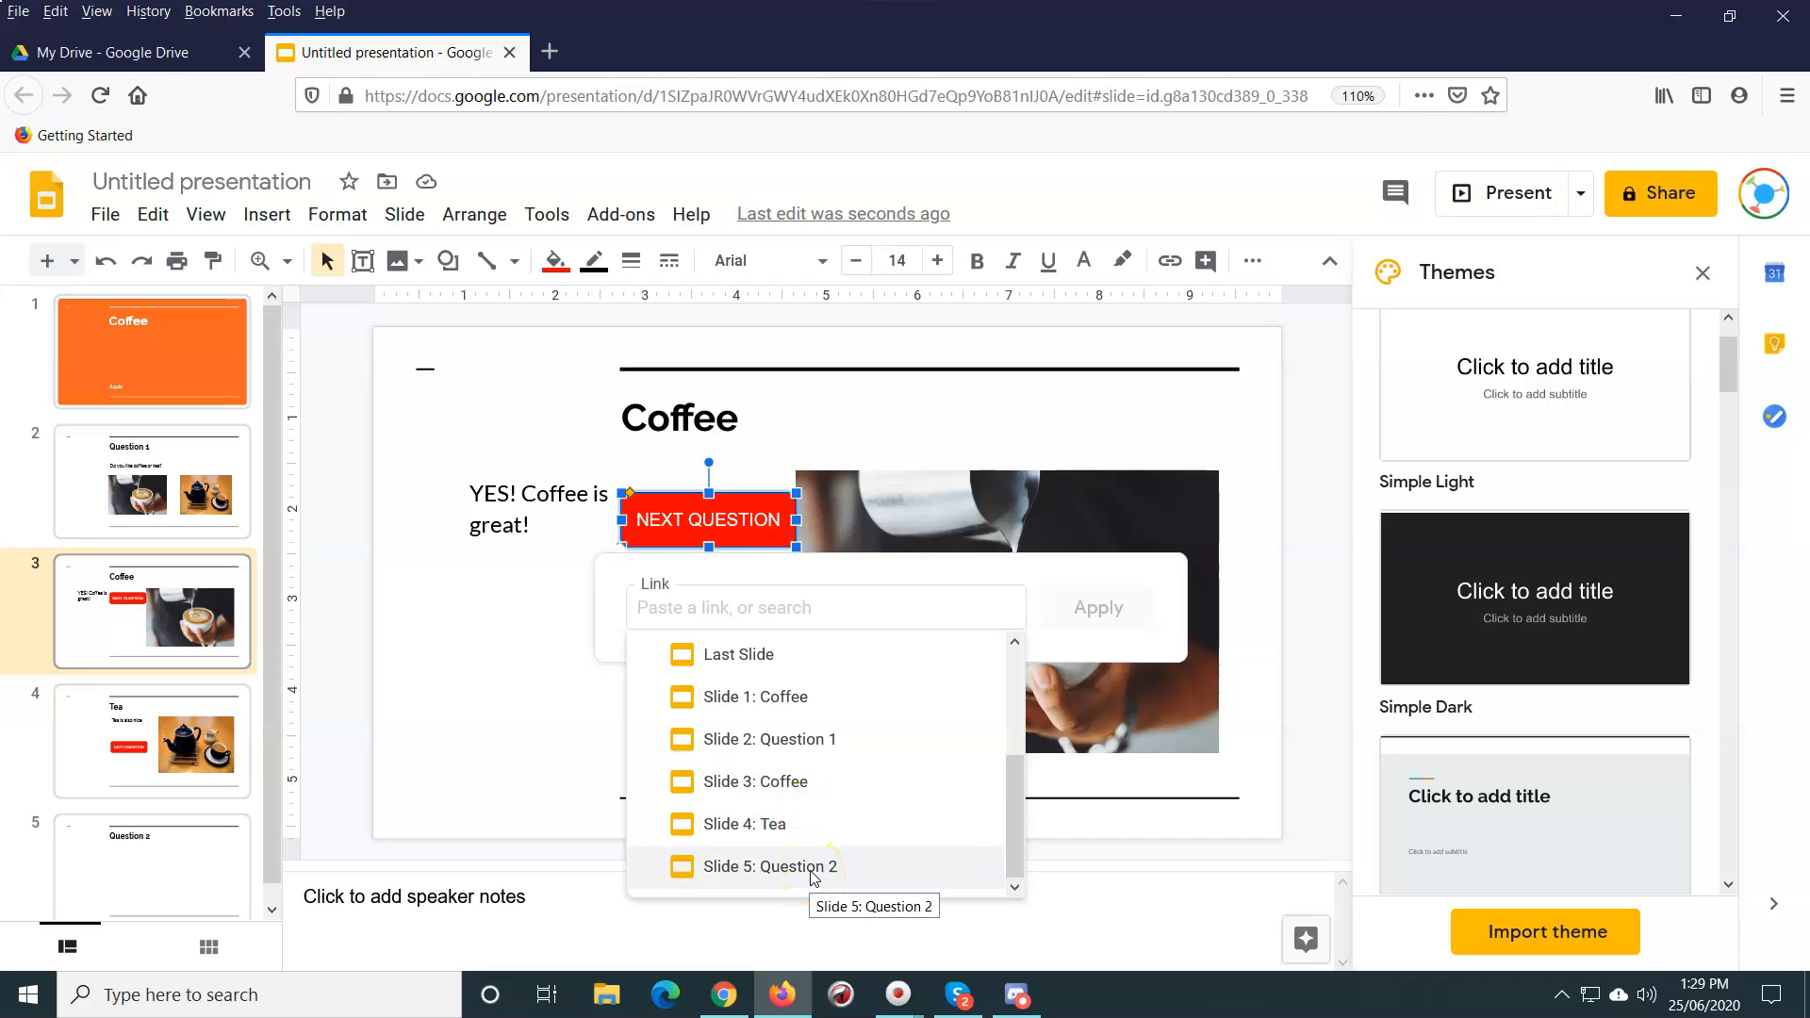
click(769, 866)
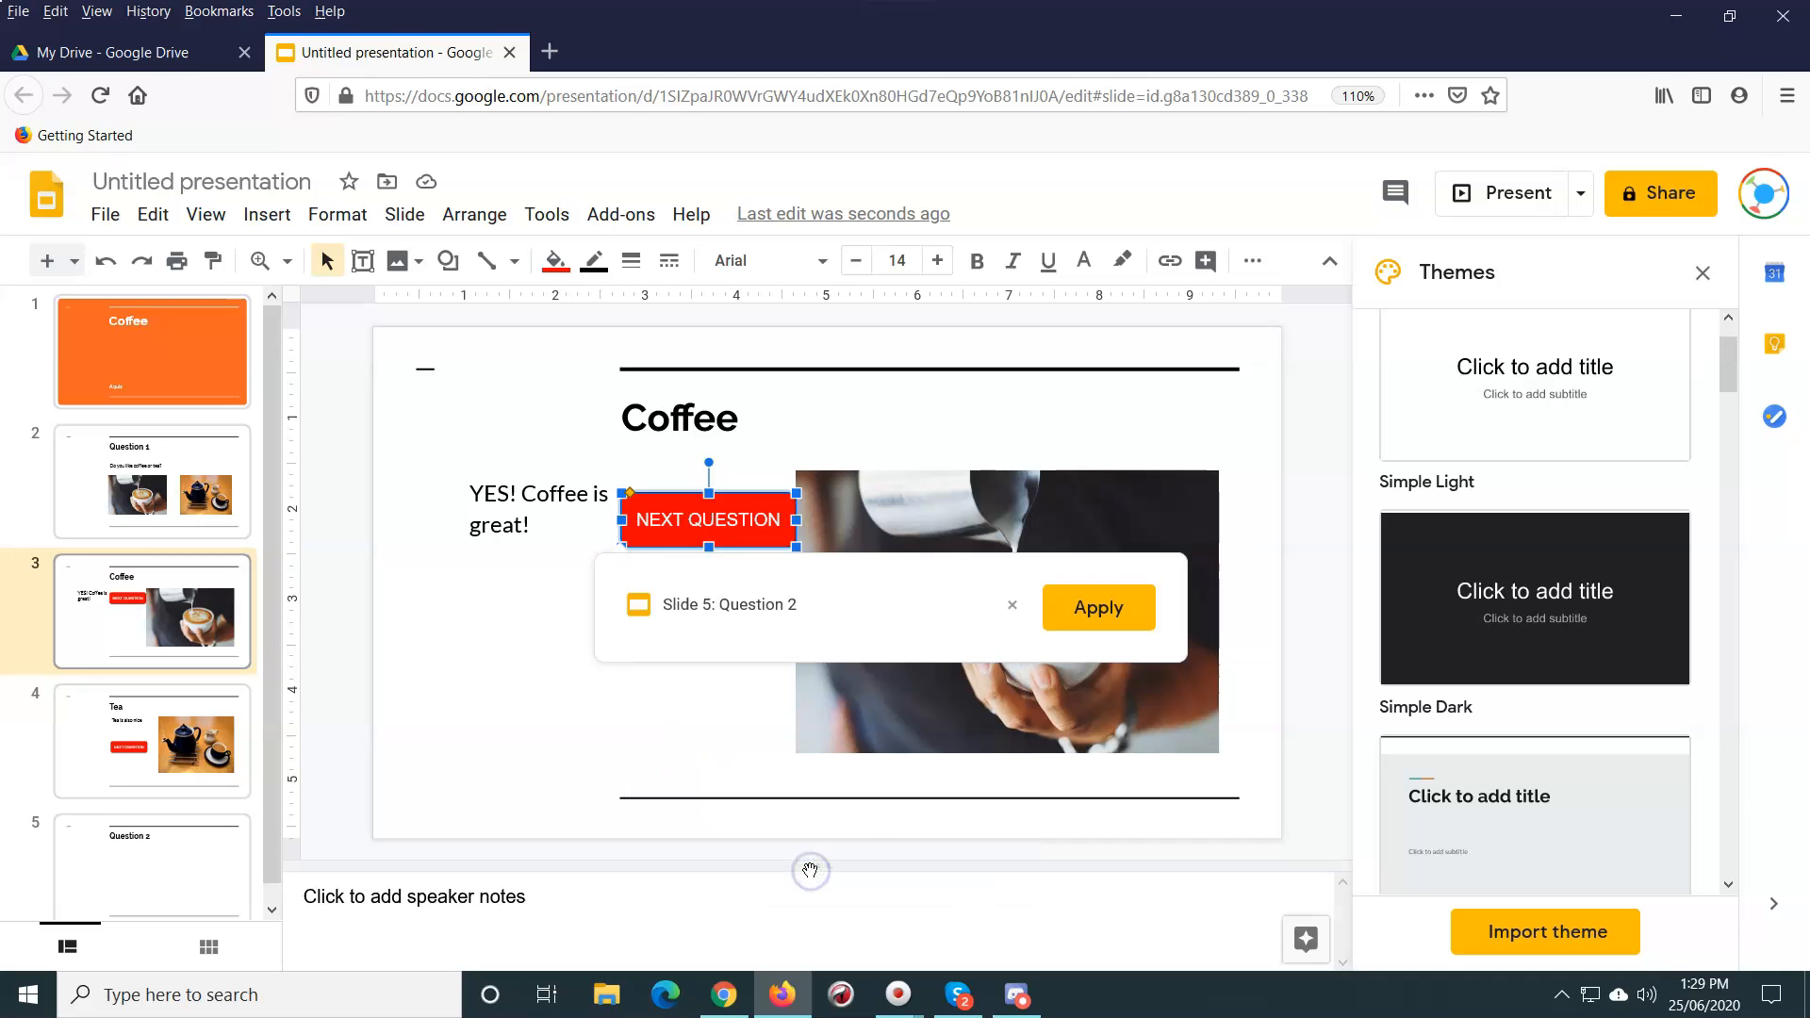
click(1095, 607)
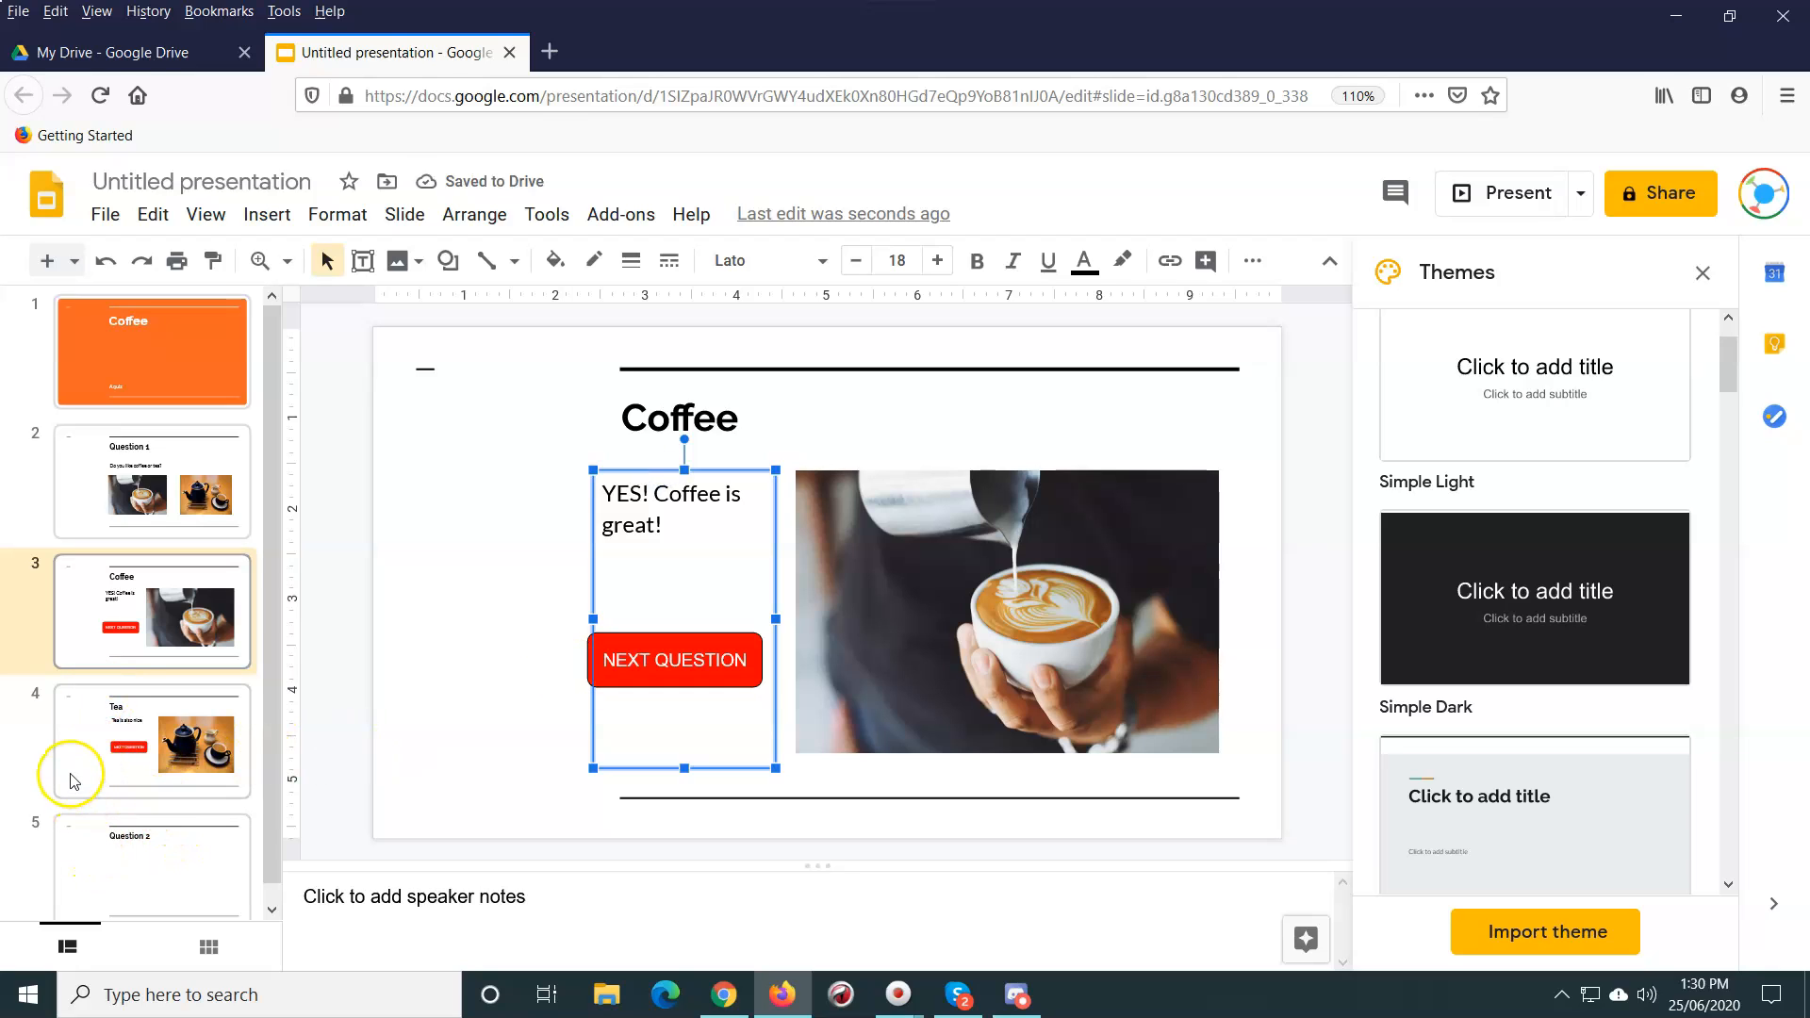
Step: Link the Tea slide's NEXT QUESTION button to Slide 5: Question 2, keeping it under the text
click(149, 740)
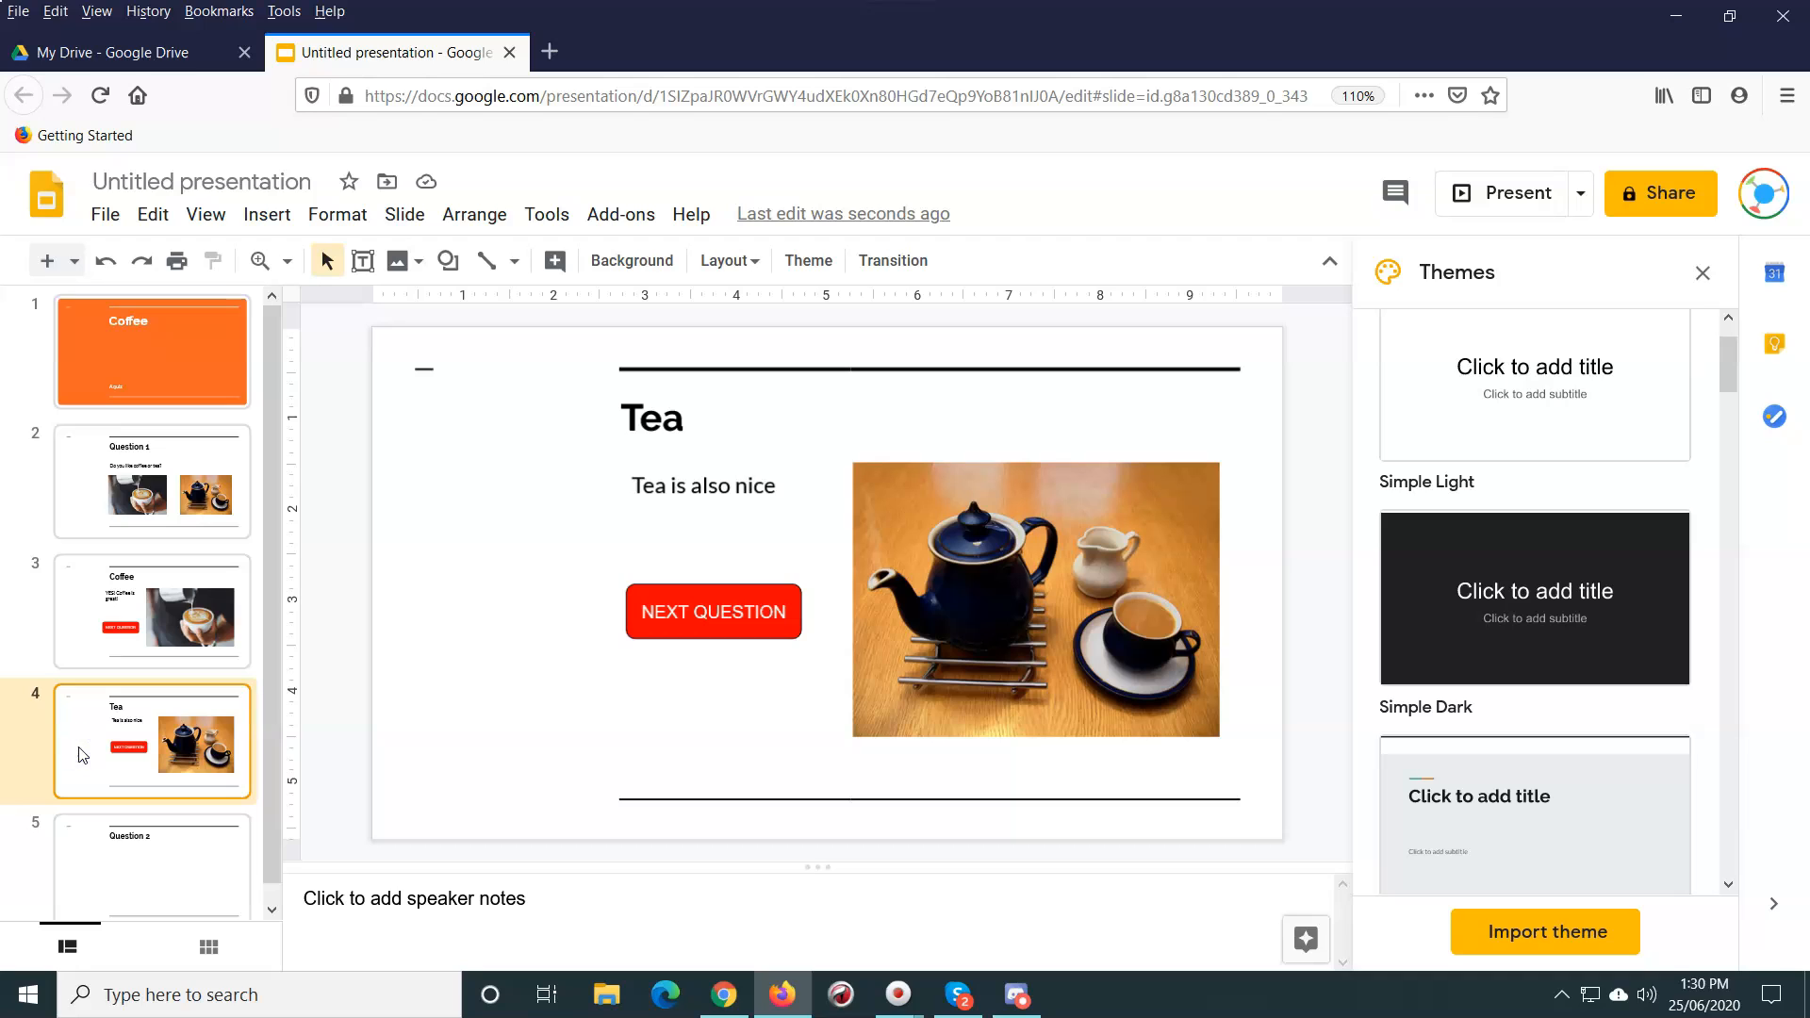
mouse_move(703, 627)
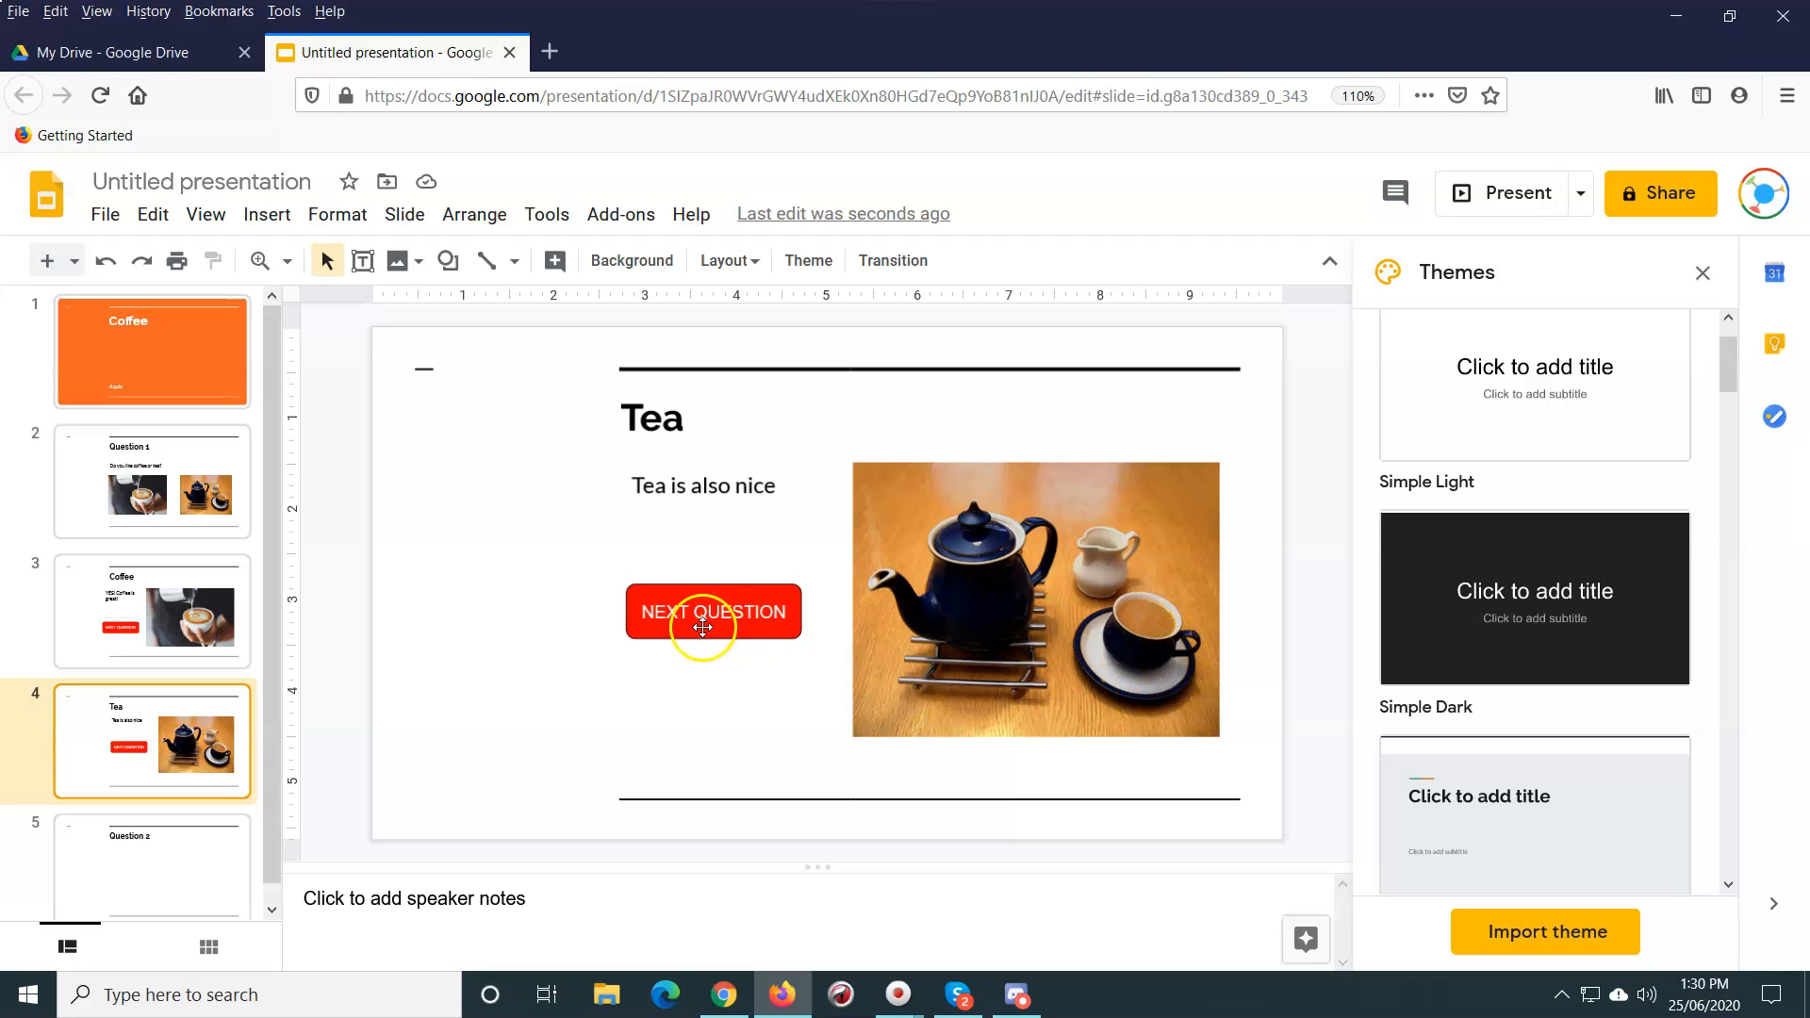
click(714, 612)
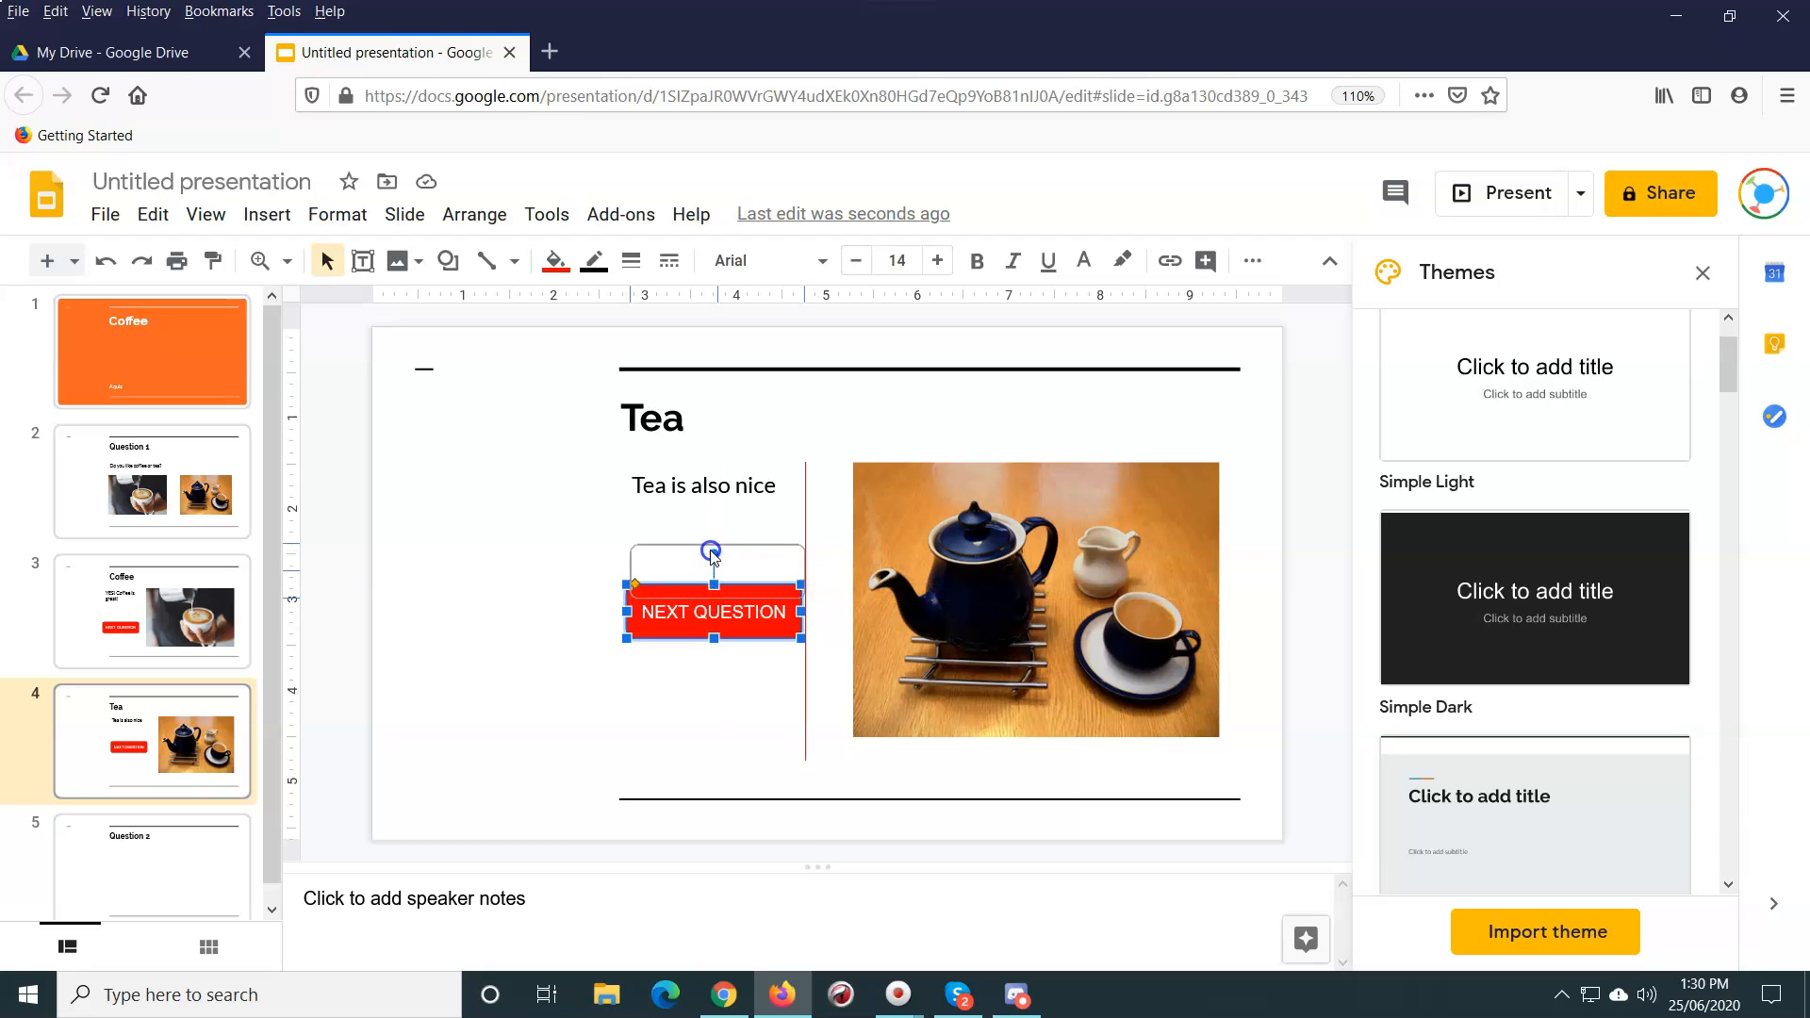
drag(713, 612, 493, 451)
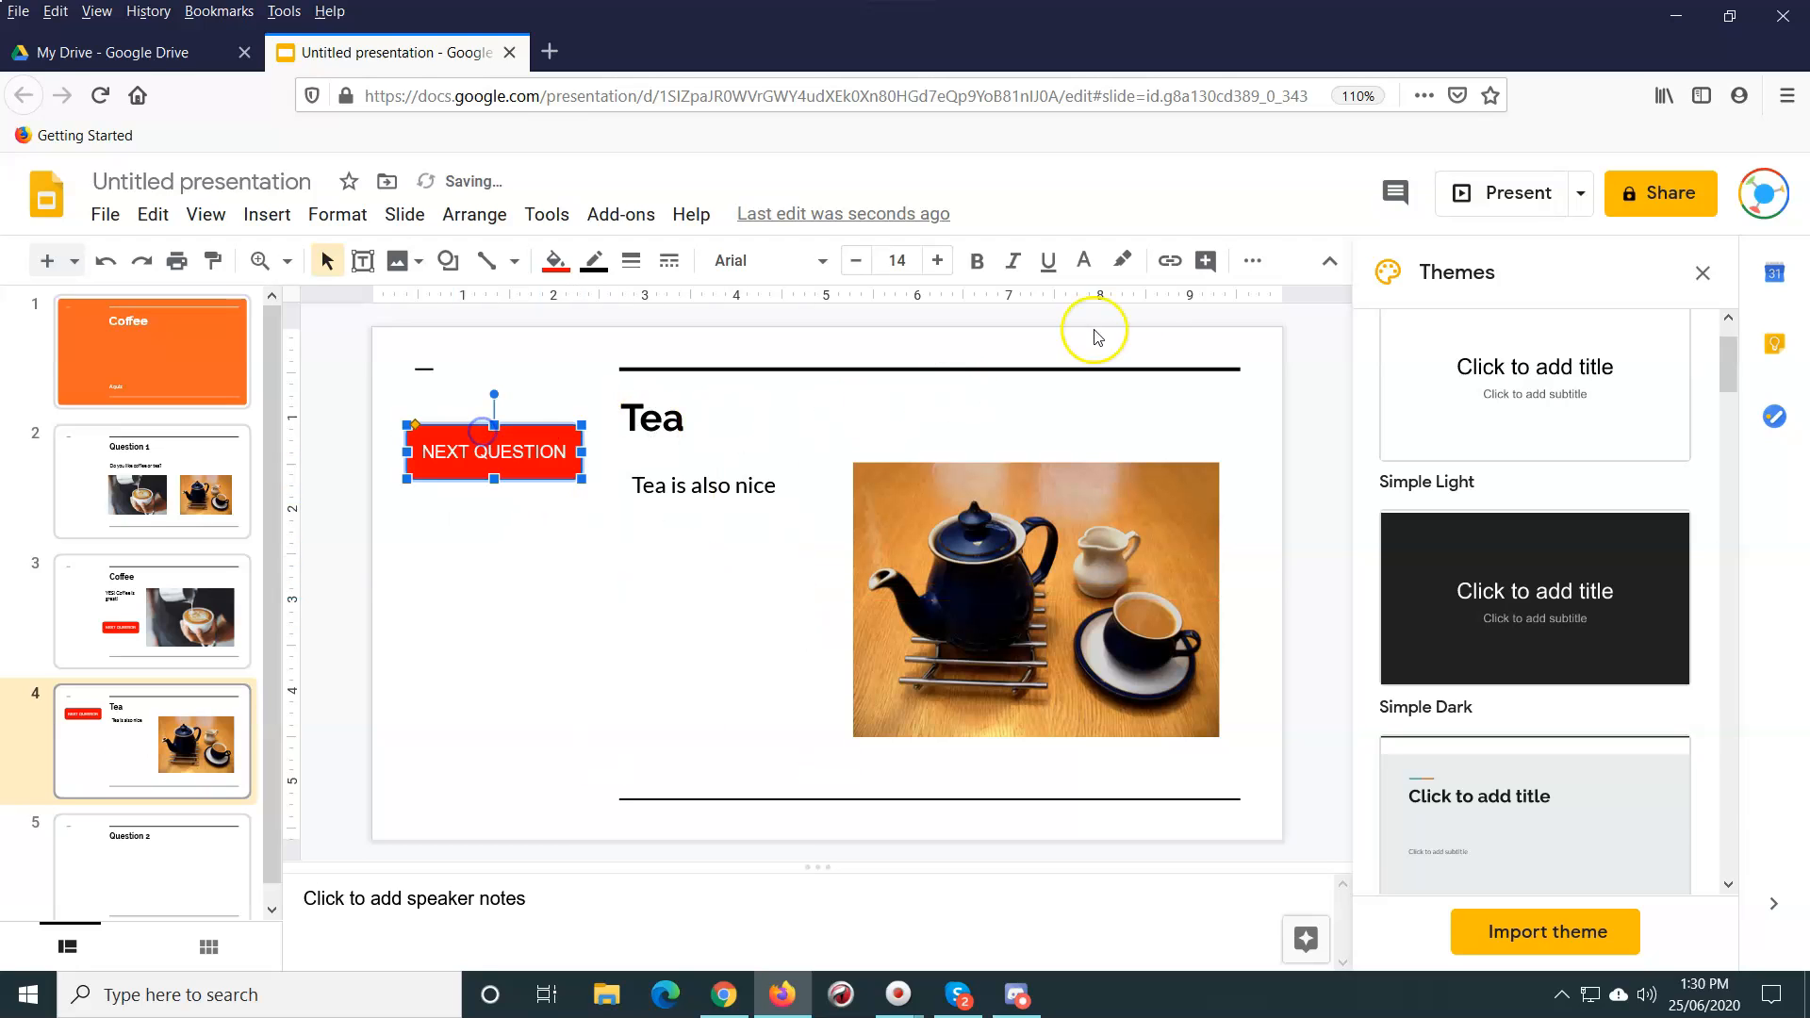
click(1168, 260)
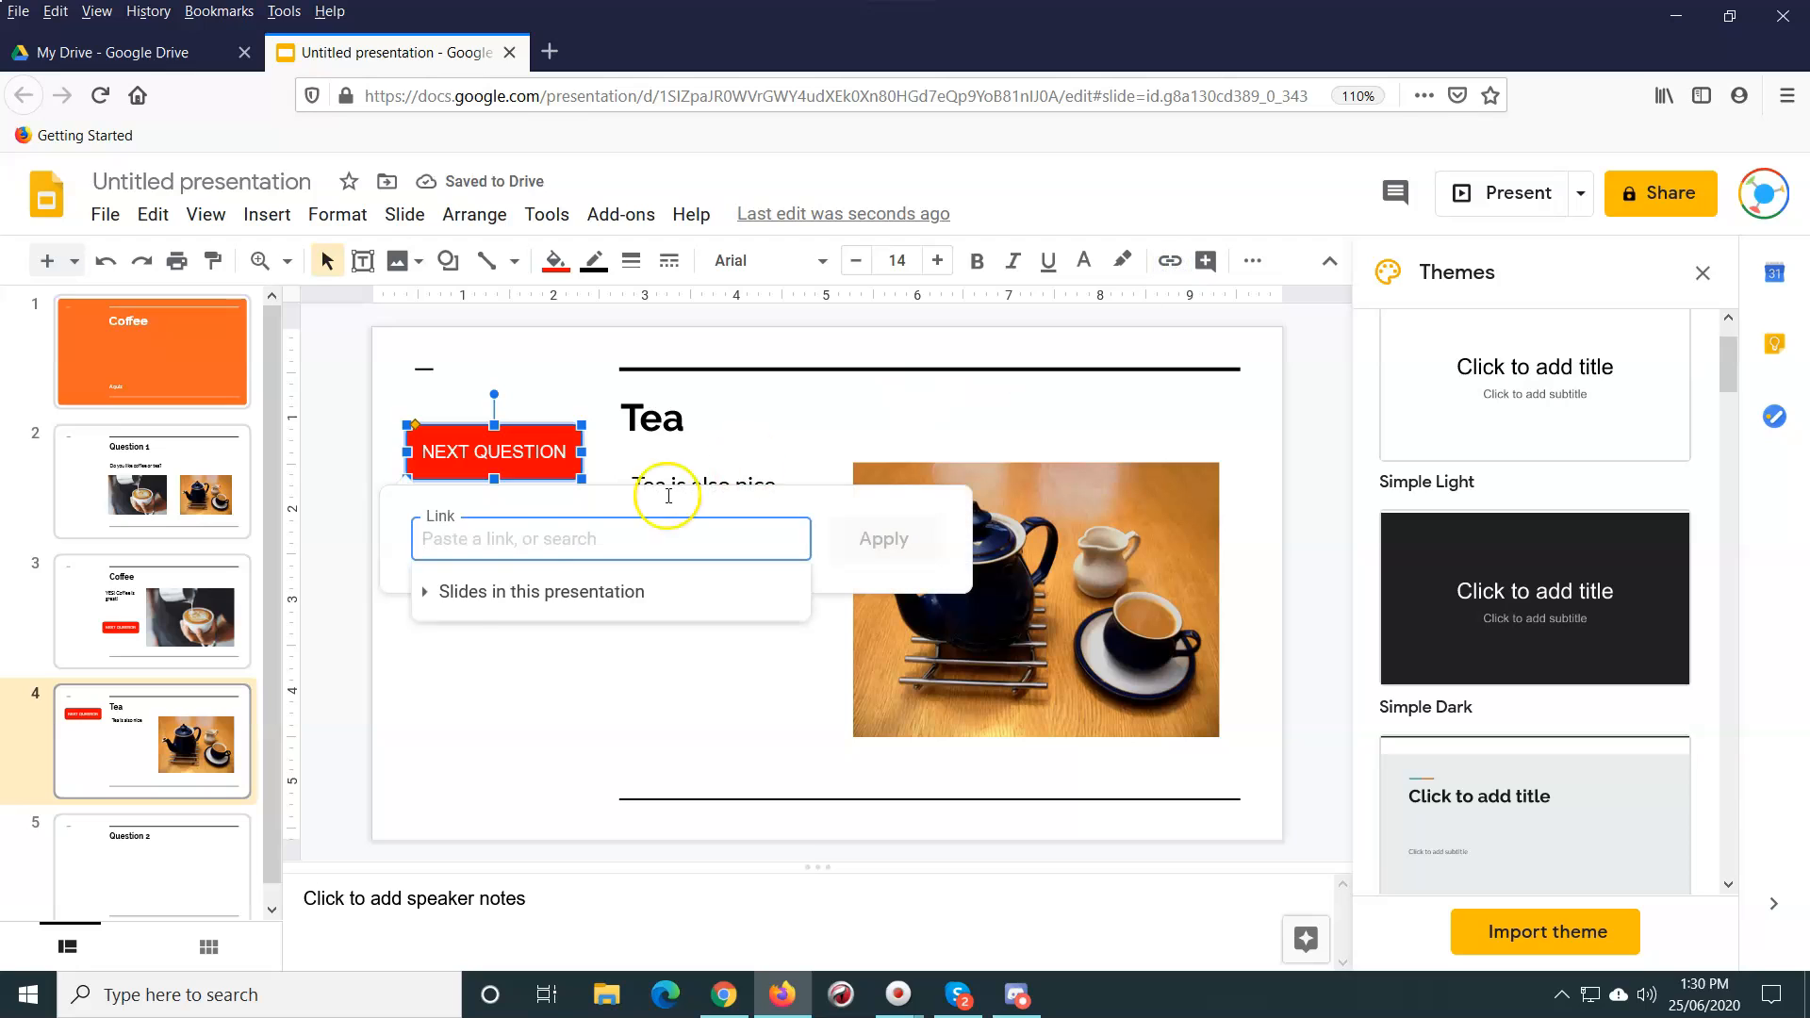
click(539, 591)
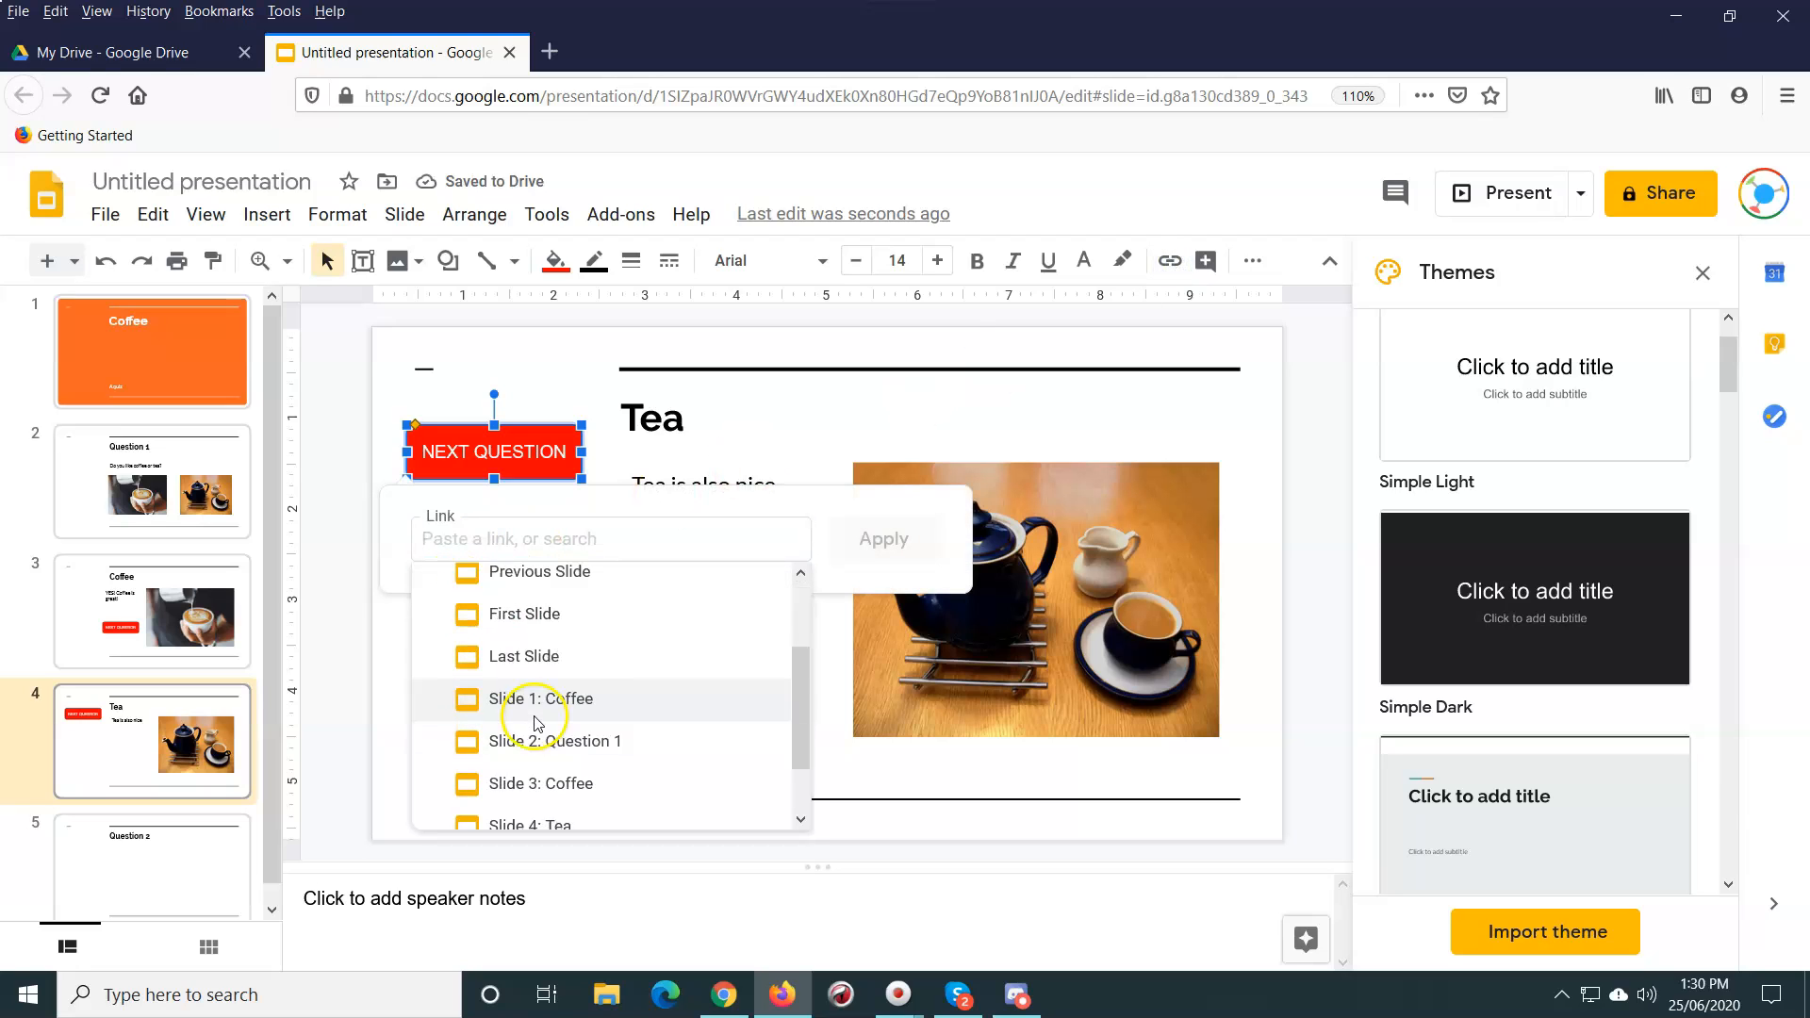
scroll(down, 3)
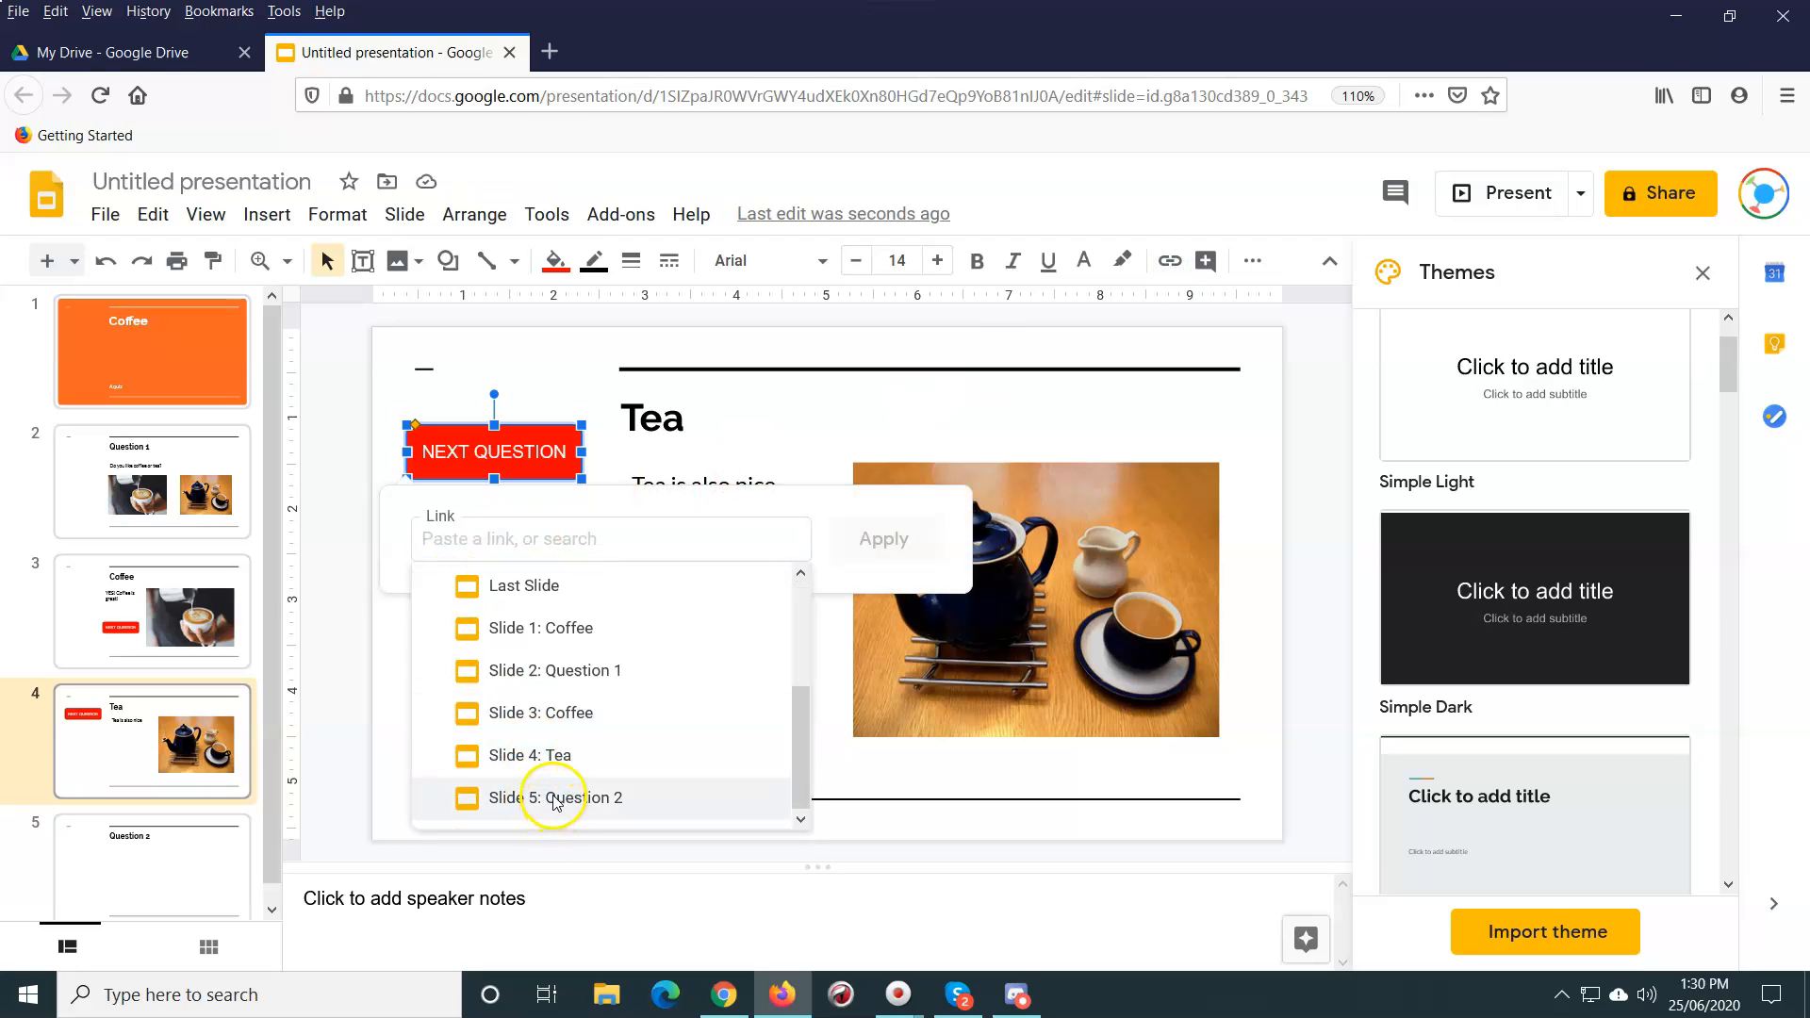
click(558, 798)
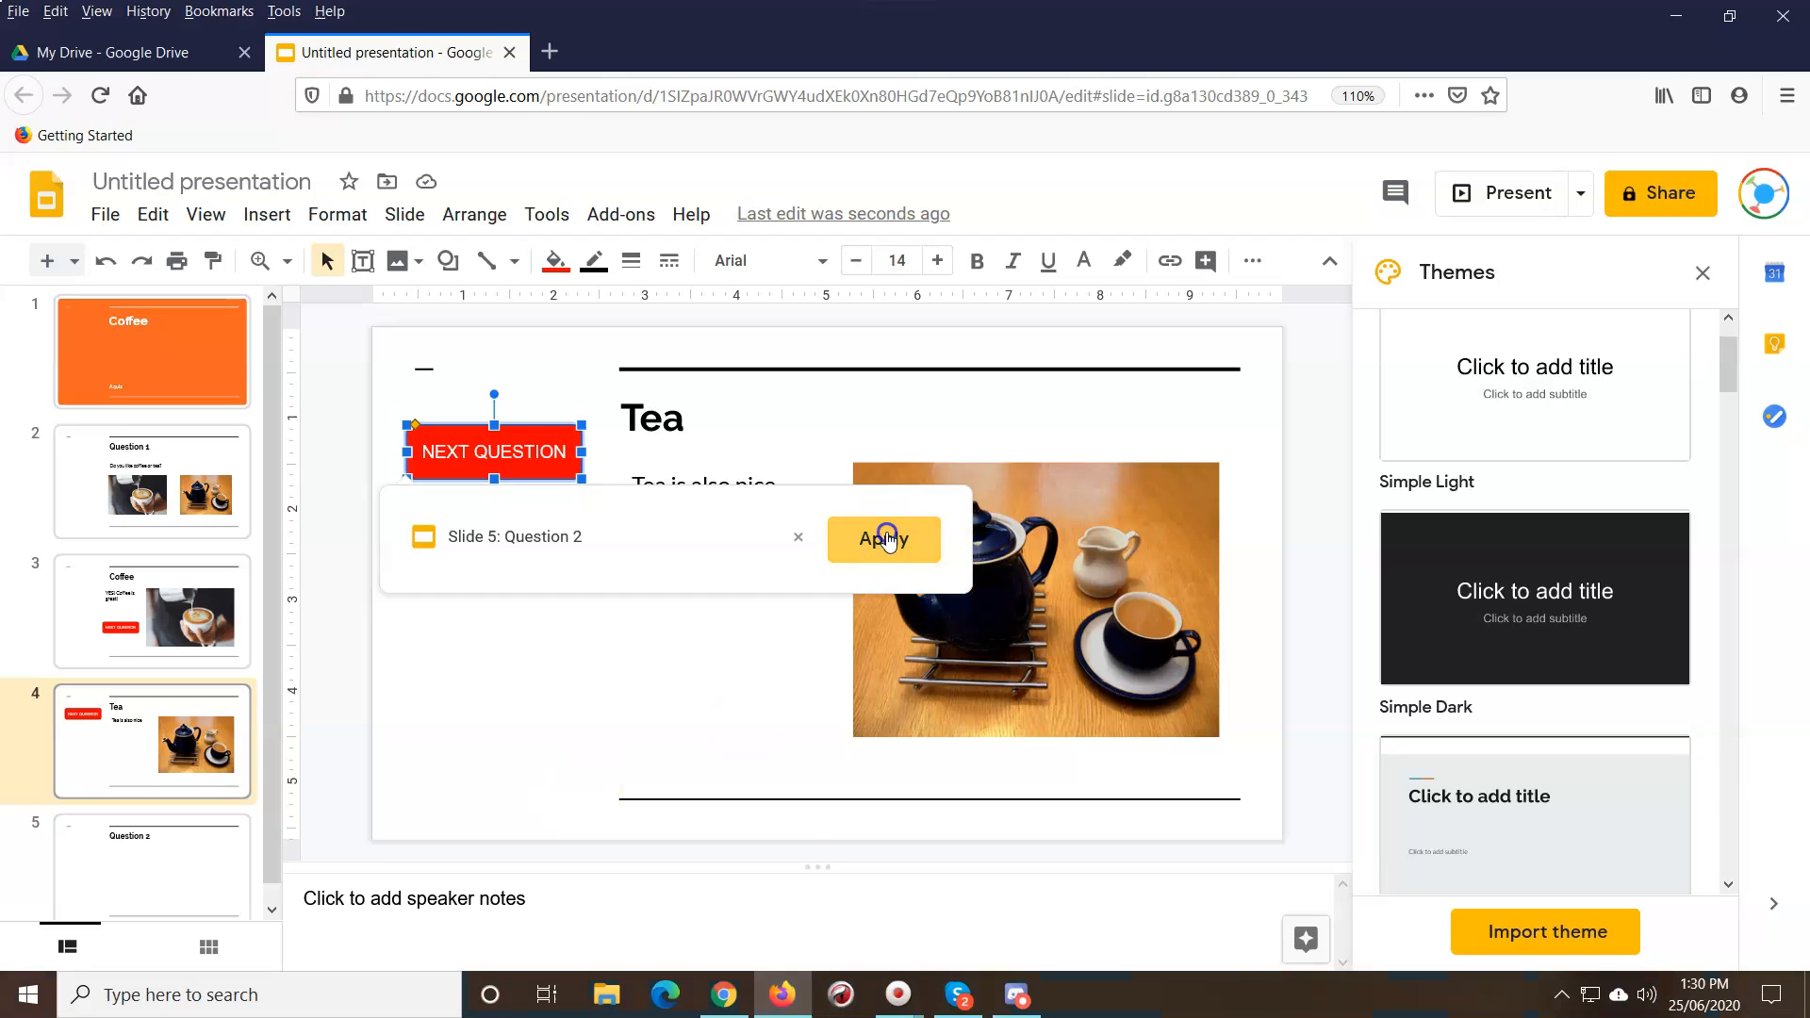
click(883, 540)
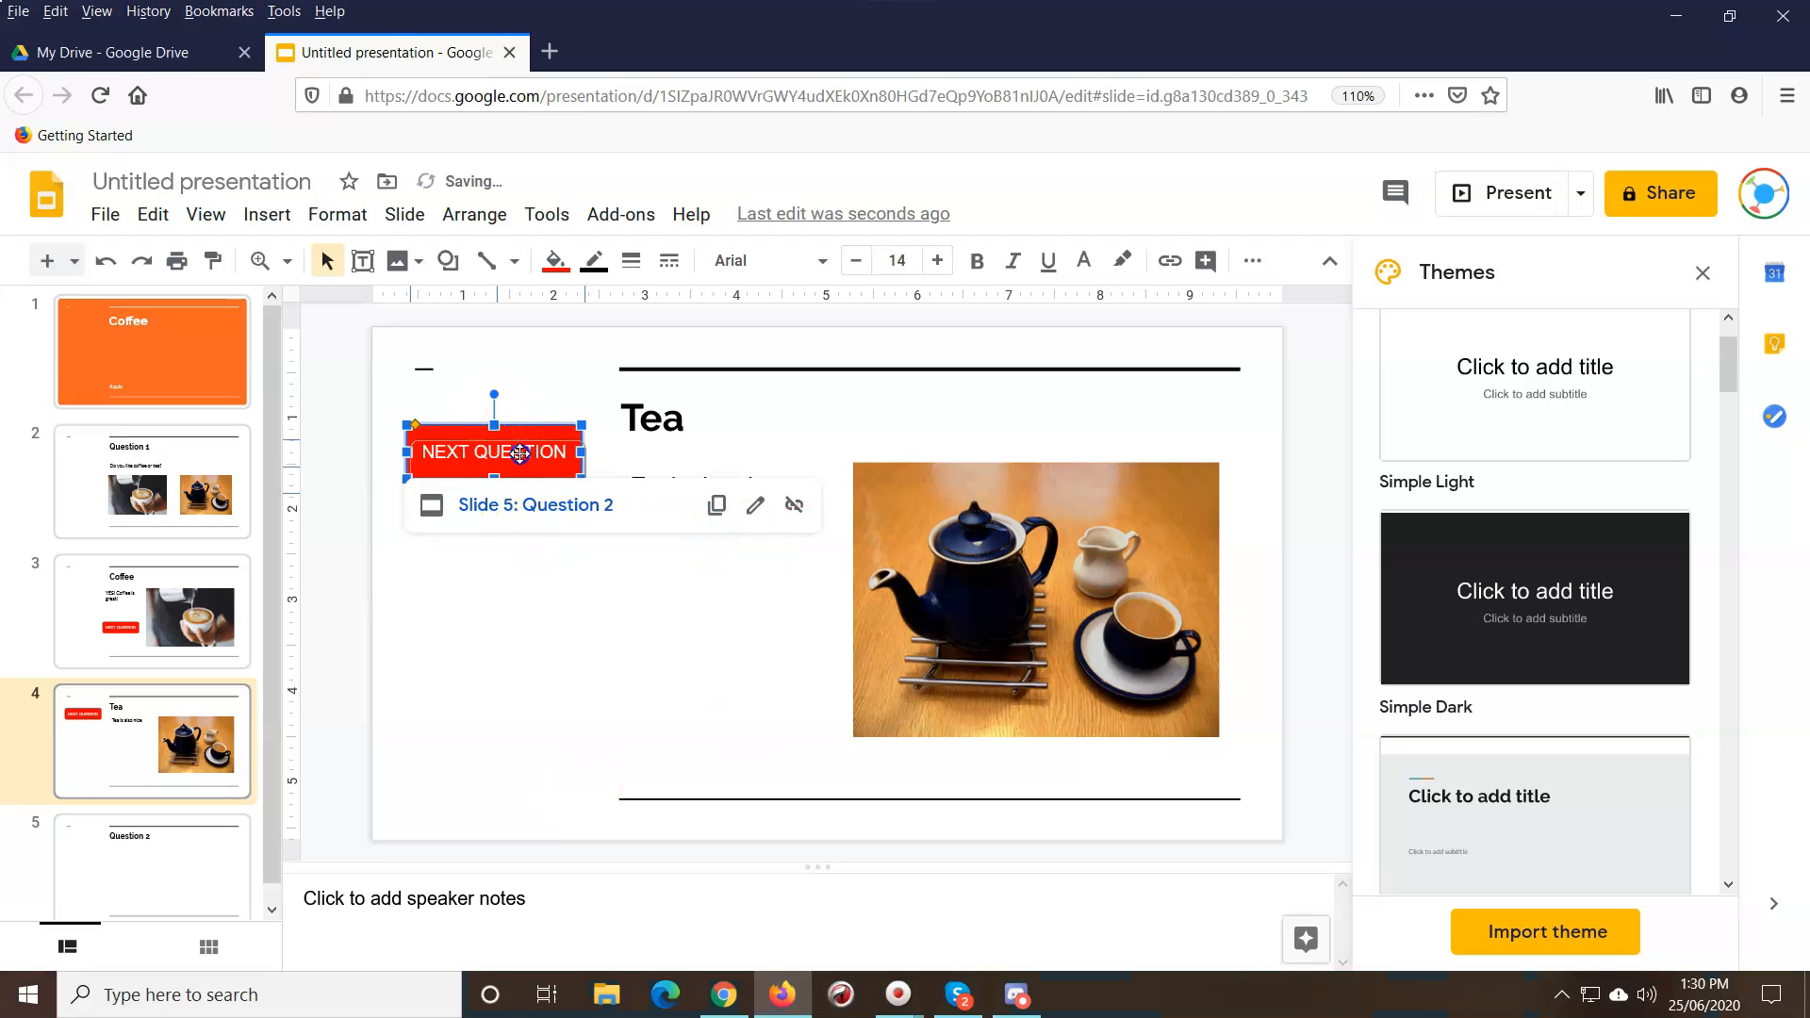
drag(519, 453, 732, 617)
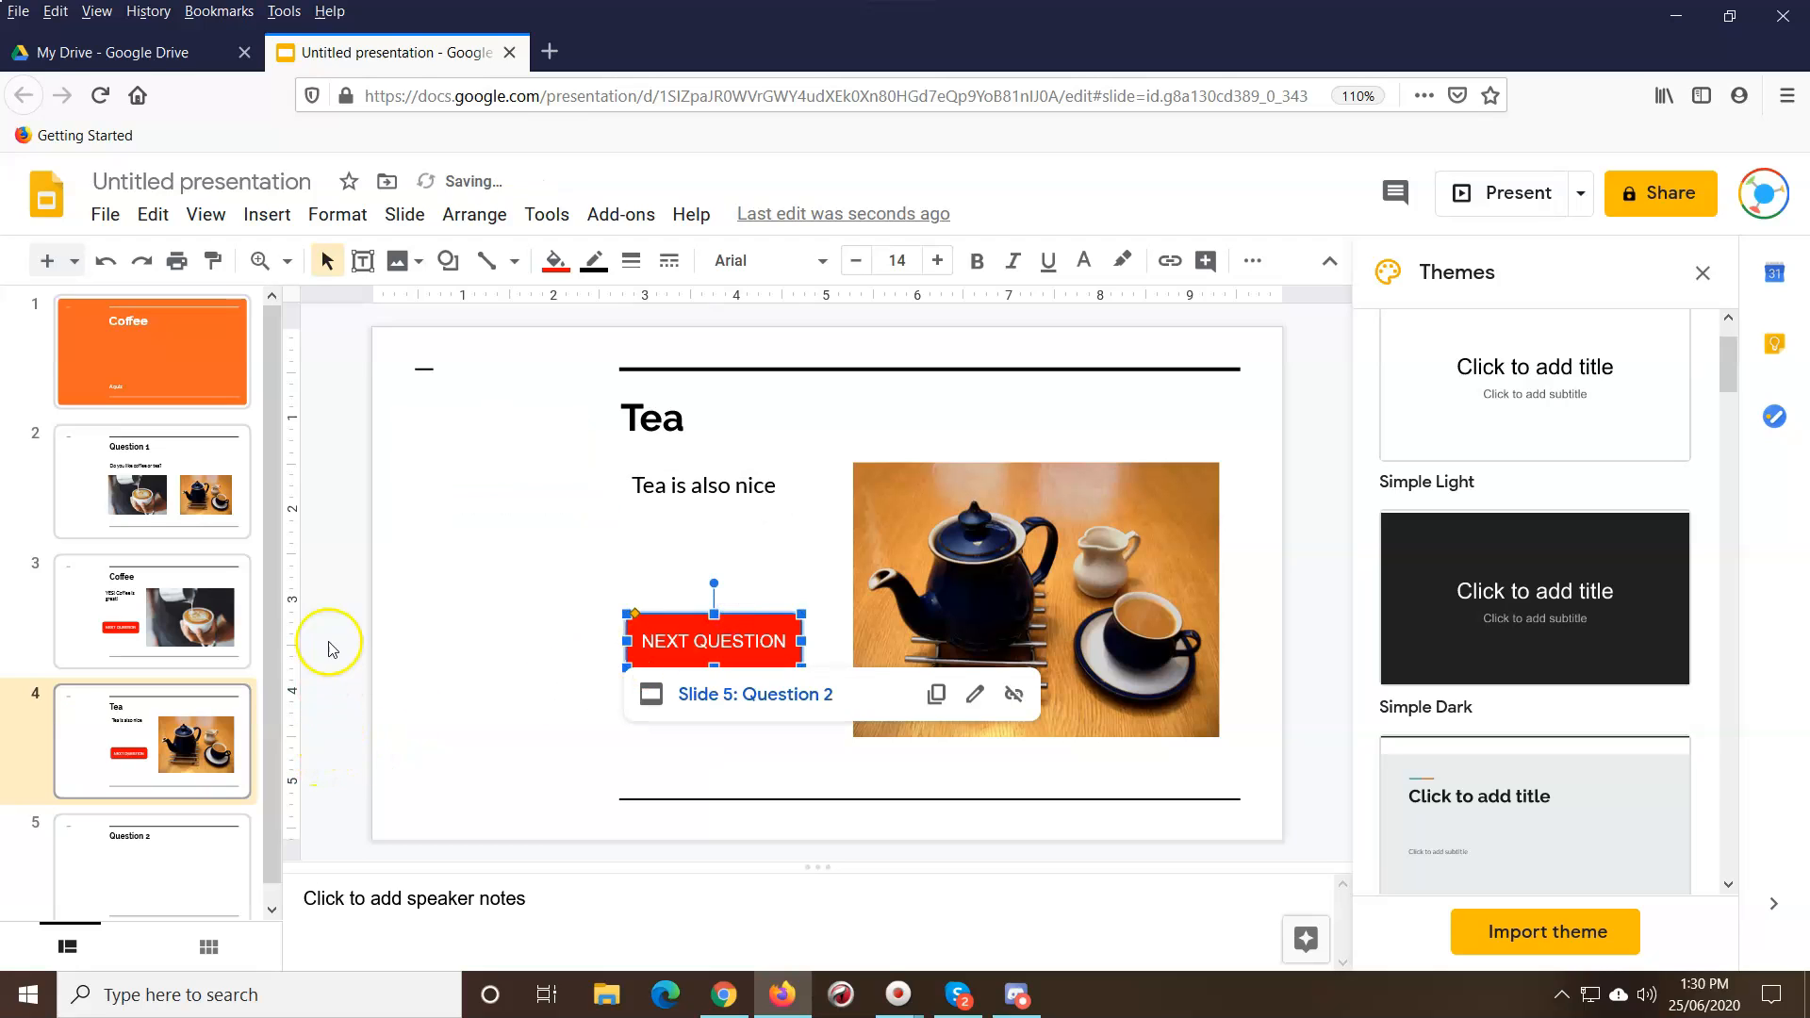
mouse_move(305, 931)
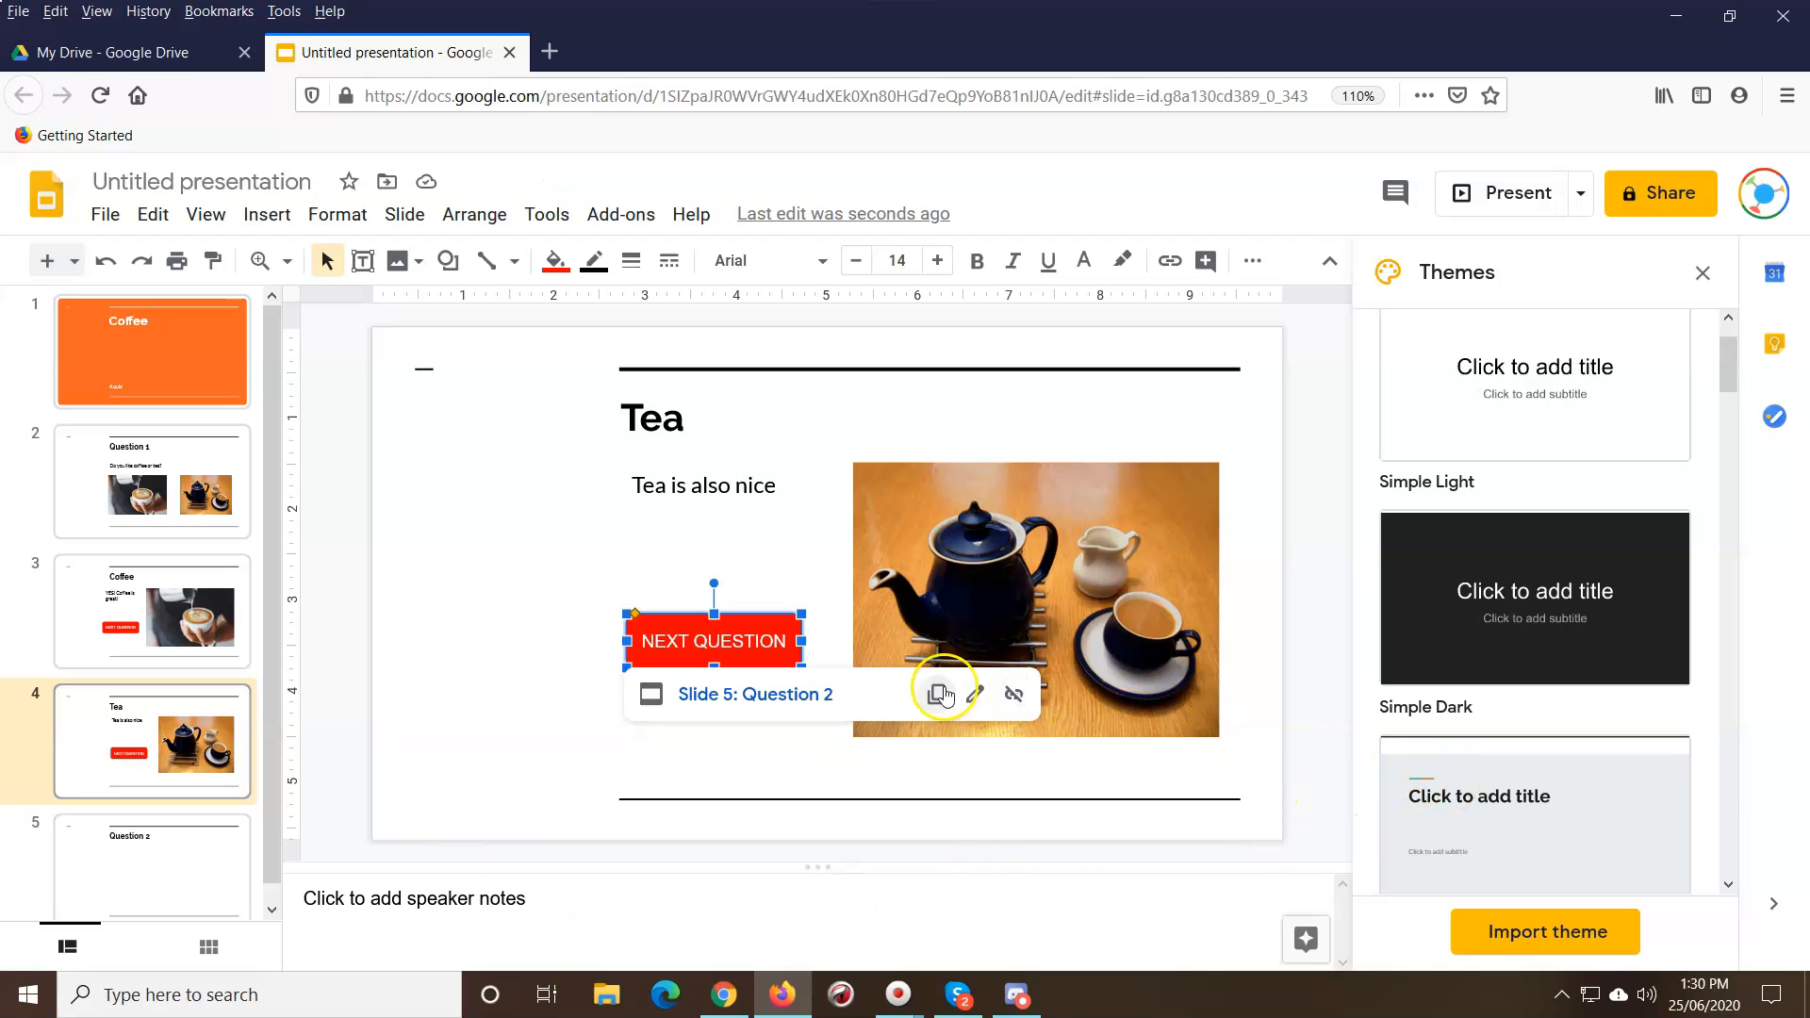
mouse_move(1513, 192)
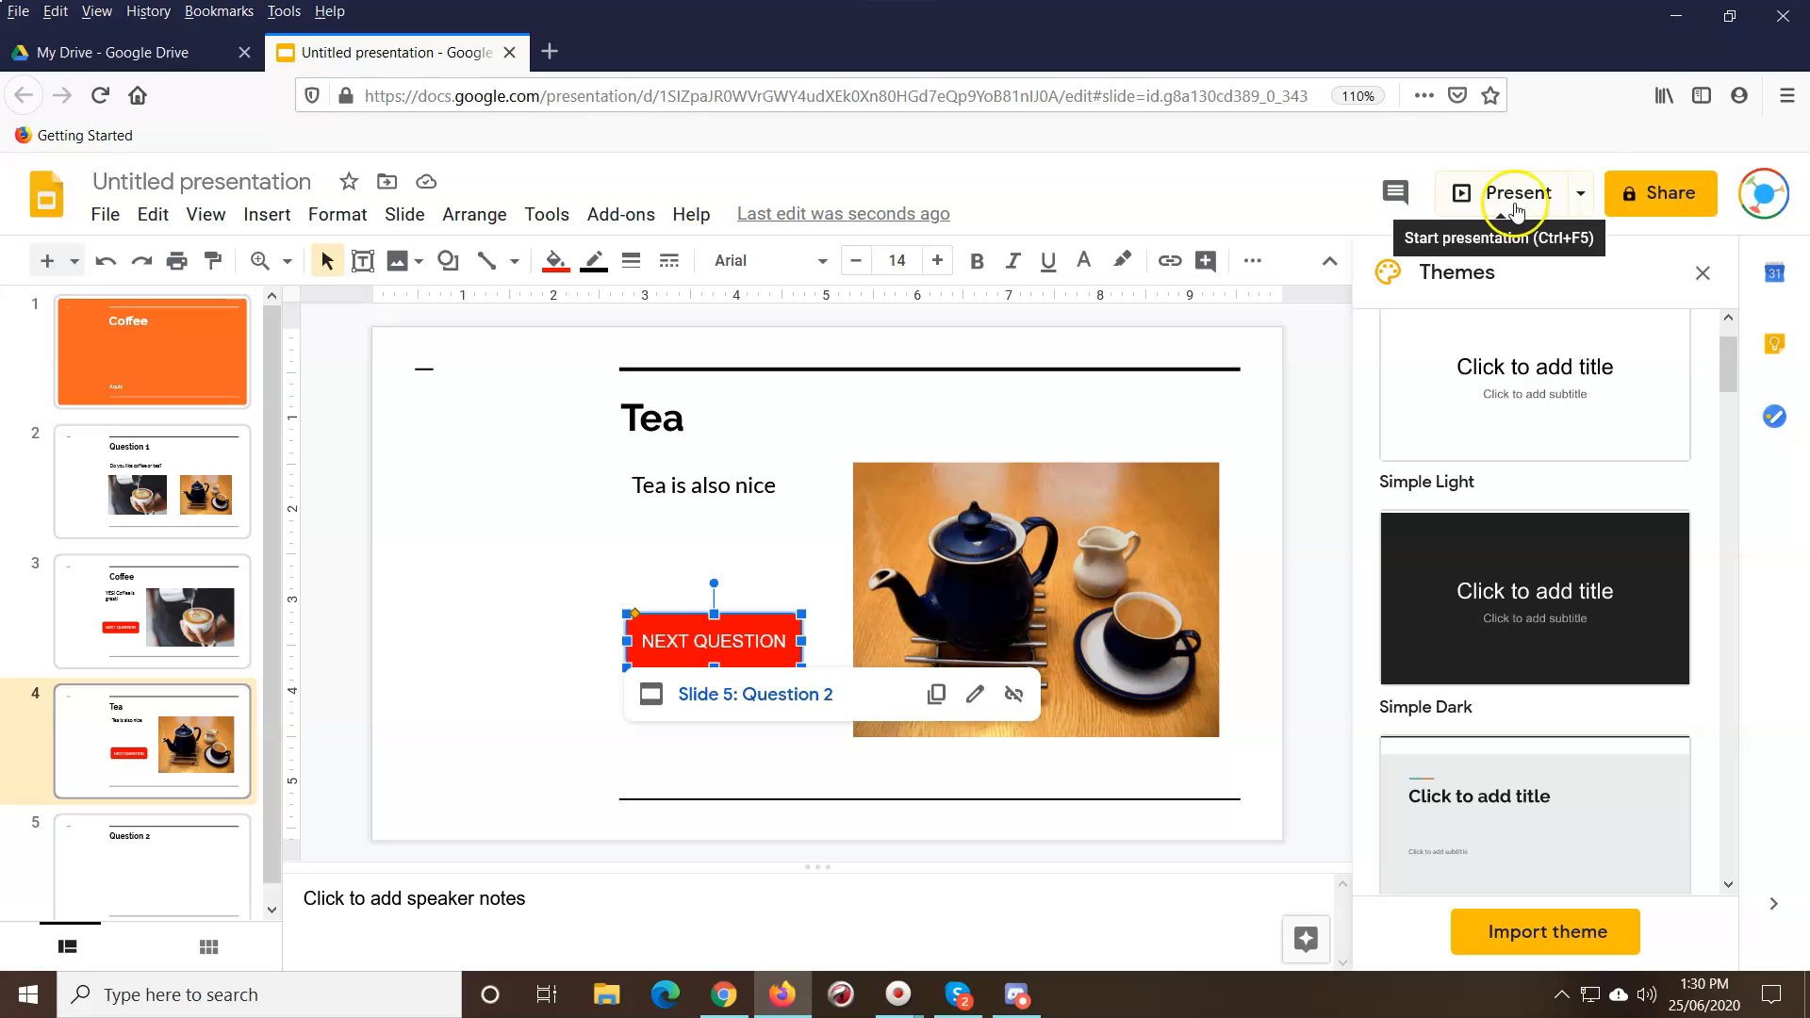
Step: Present the deck and follow the coffee answer through its Next Question button
click(150, 611)
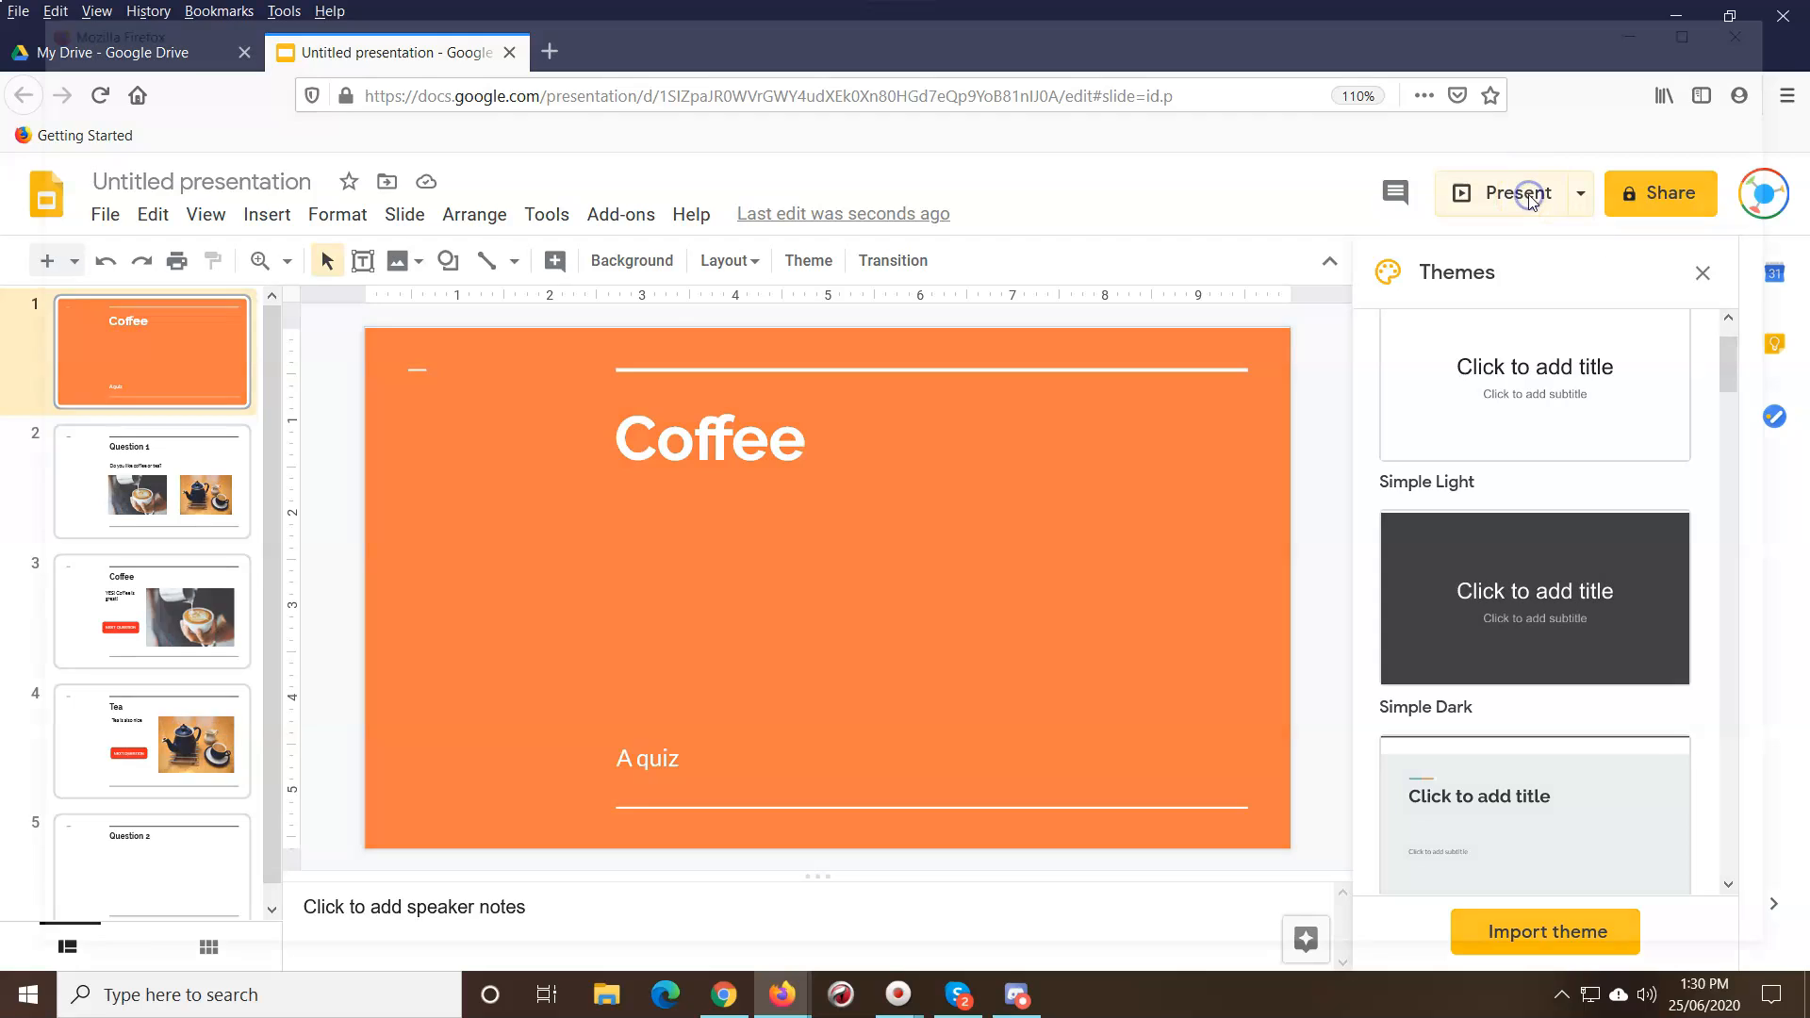
click(1513, 192)
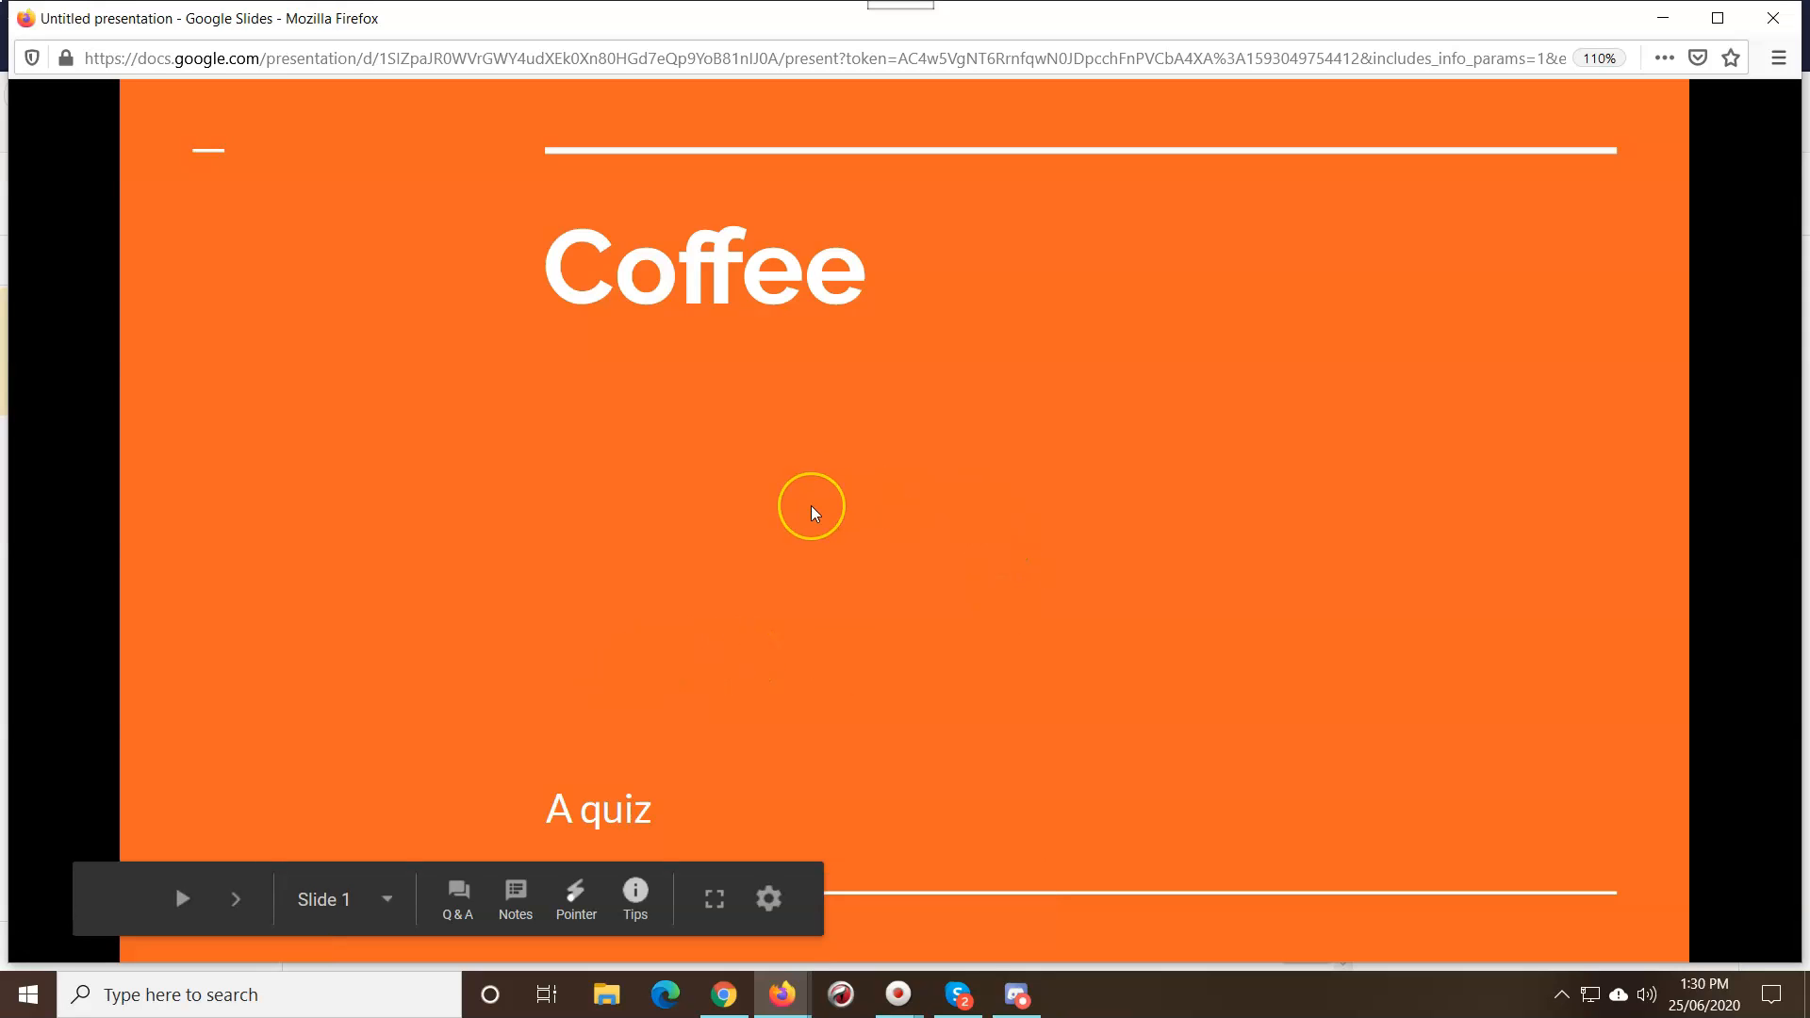
click(236, 899)
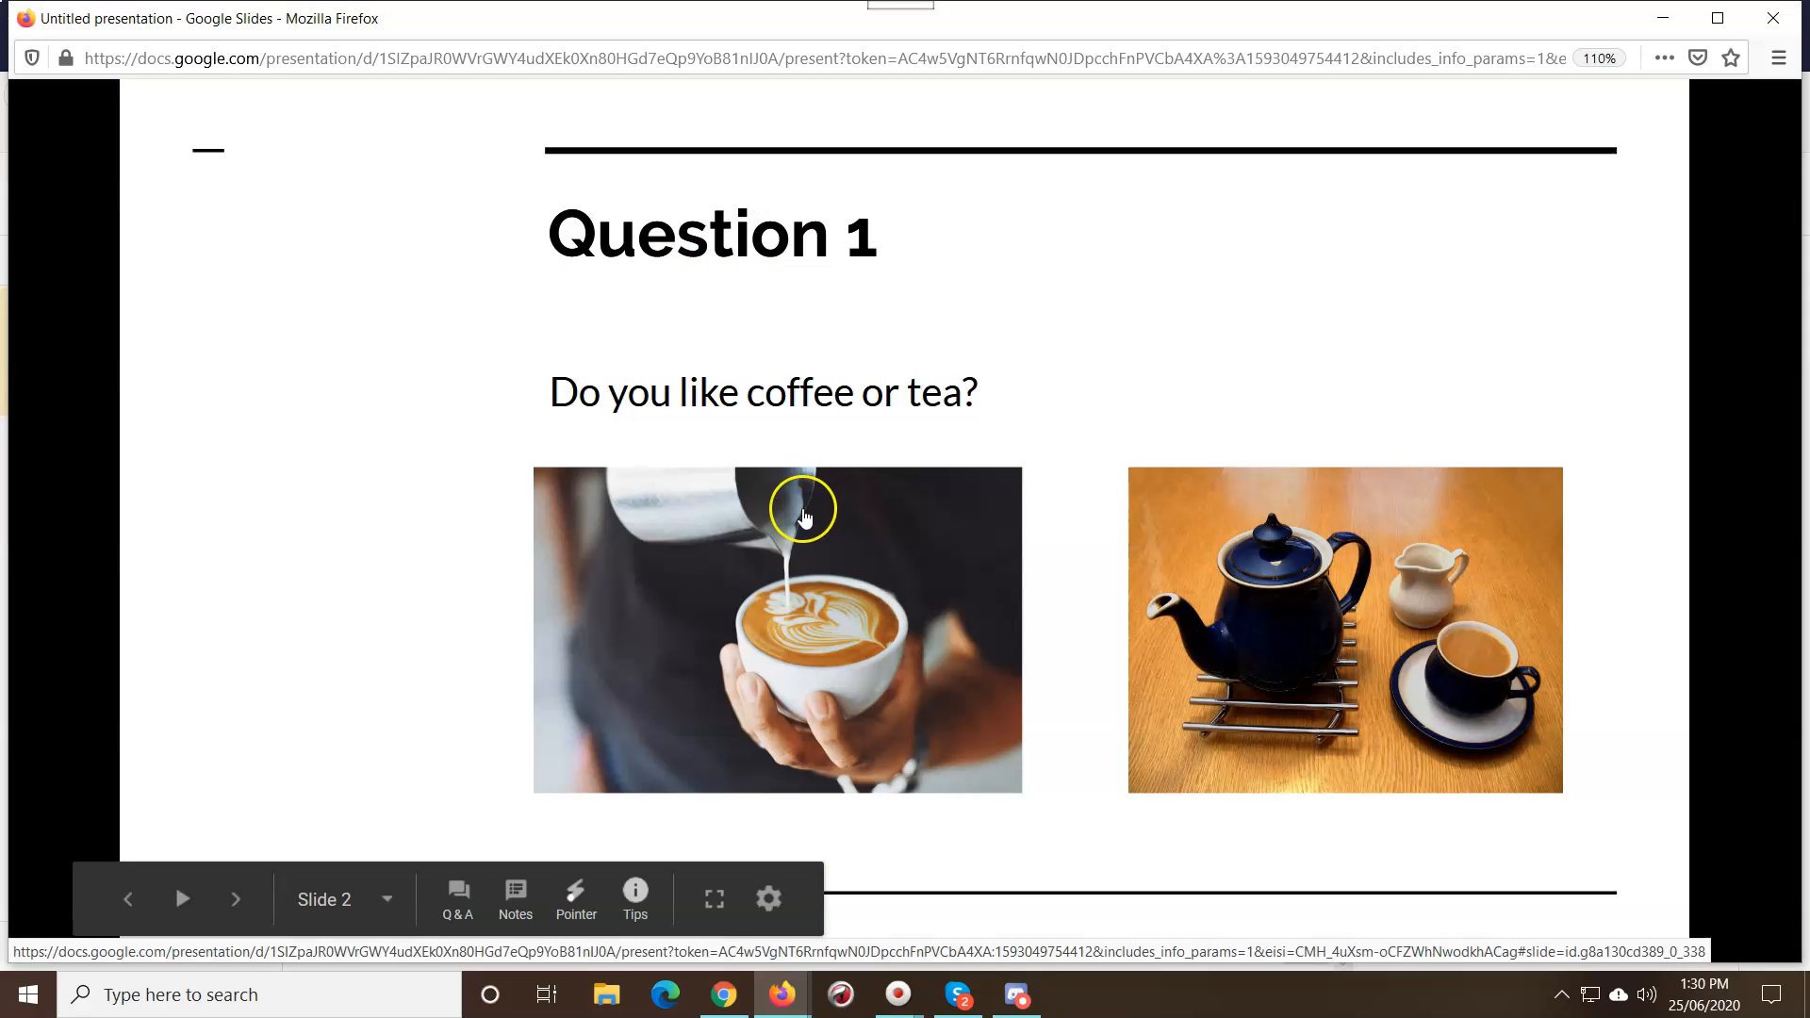
mouse_move(1106, 411)
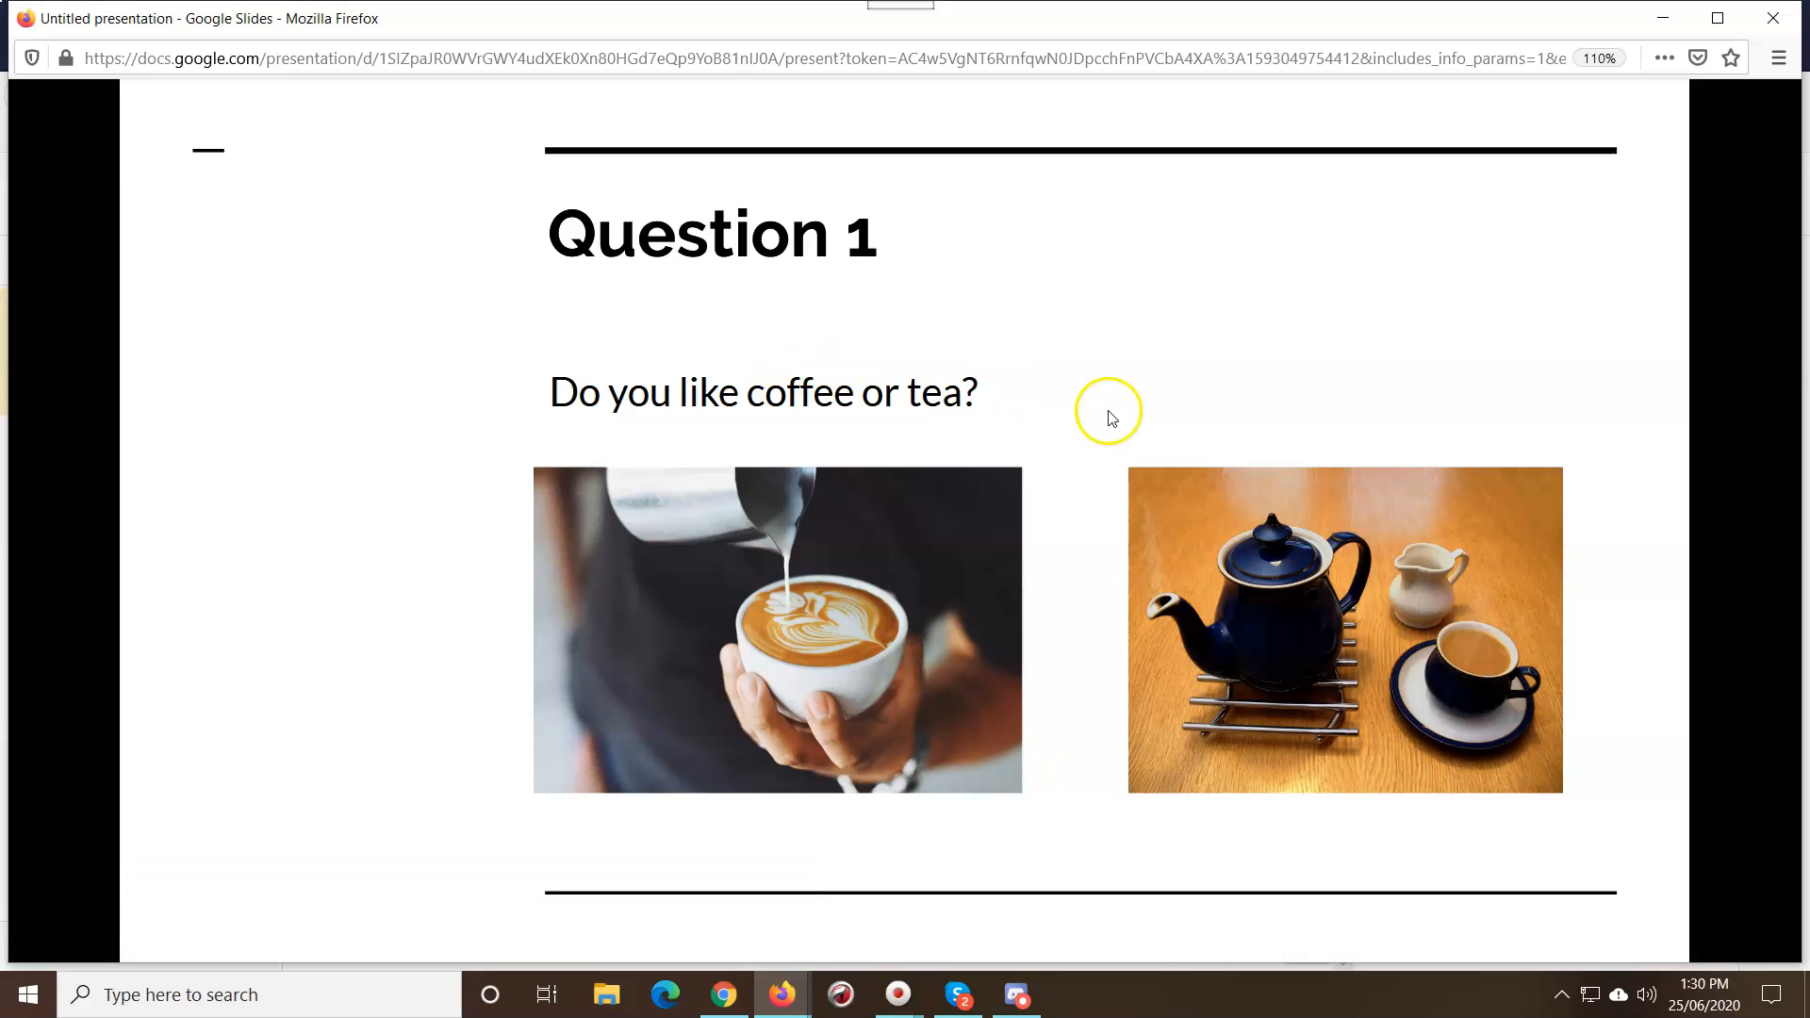
click(775, 629)
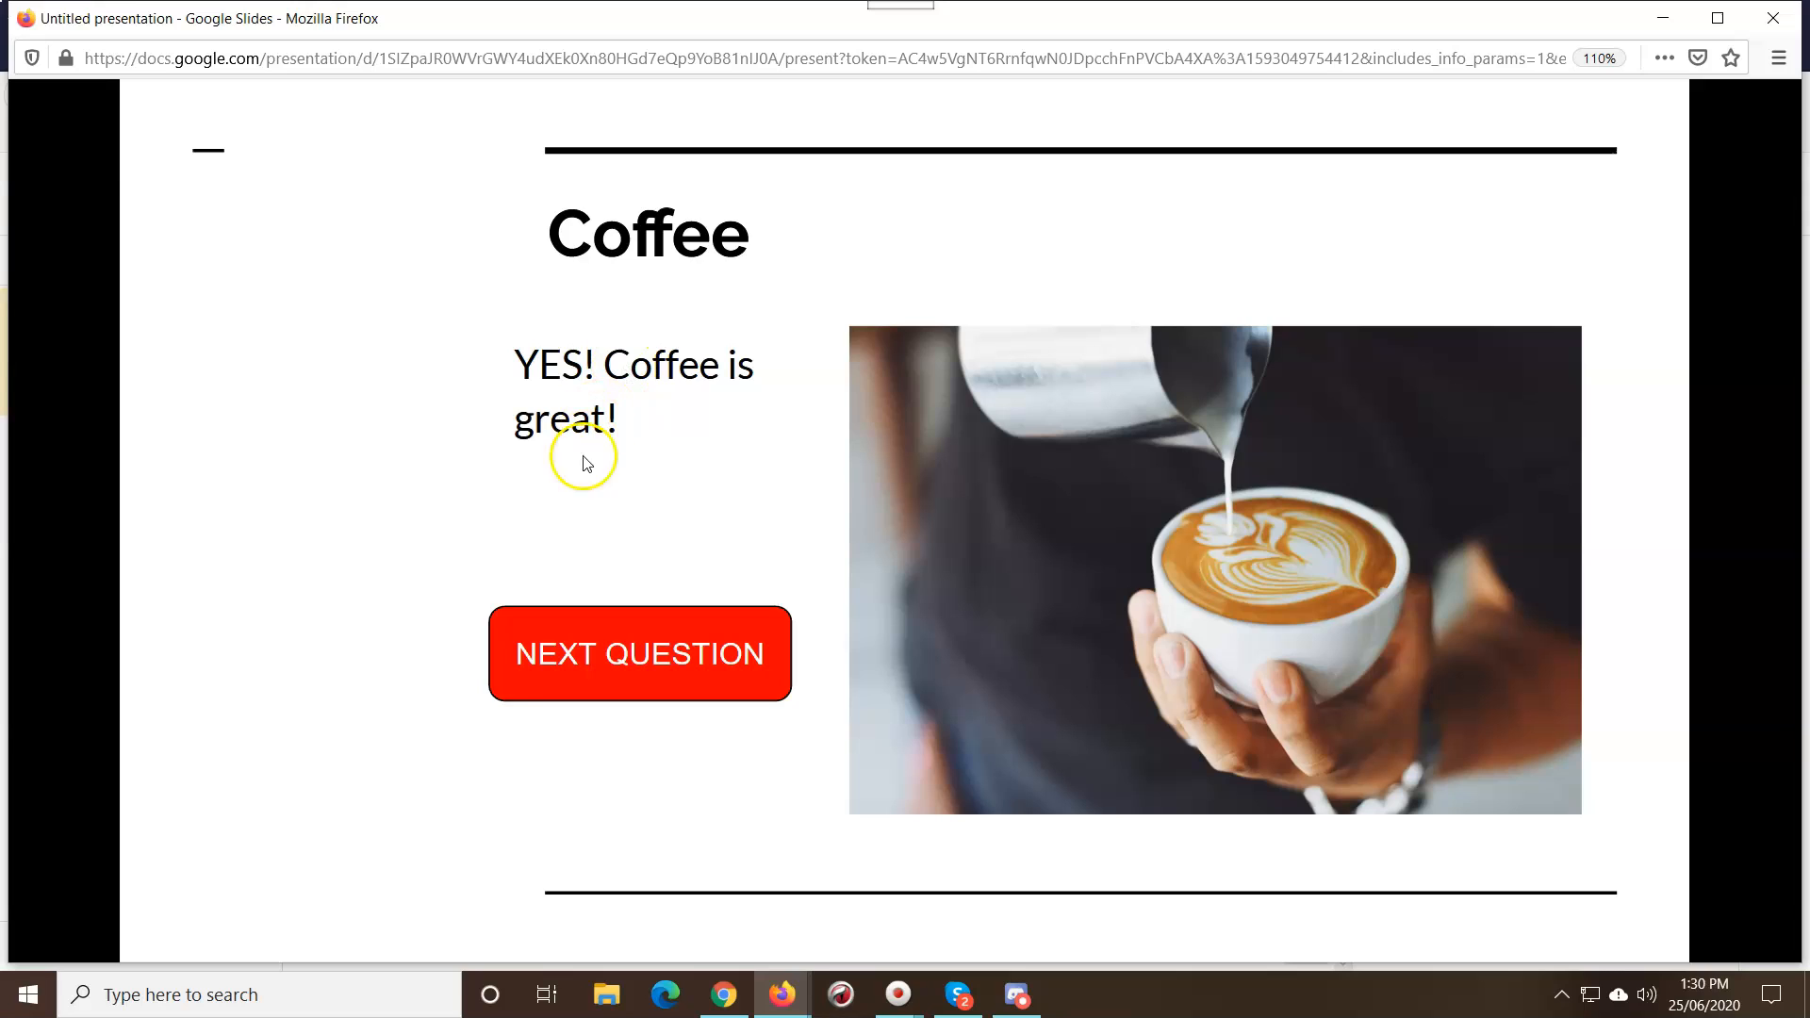
click(639, 654)
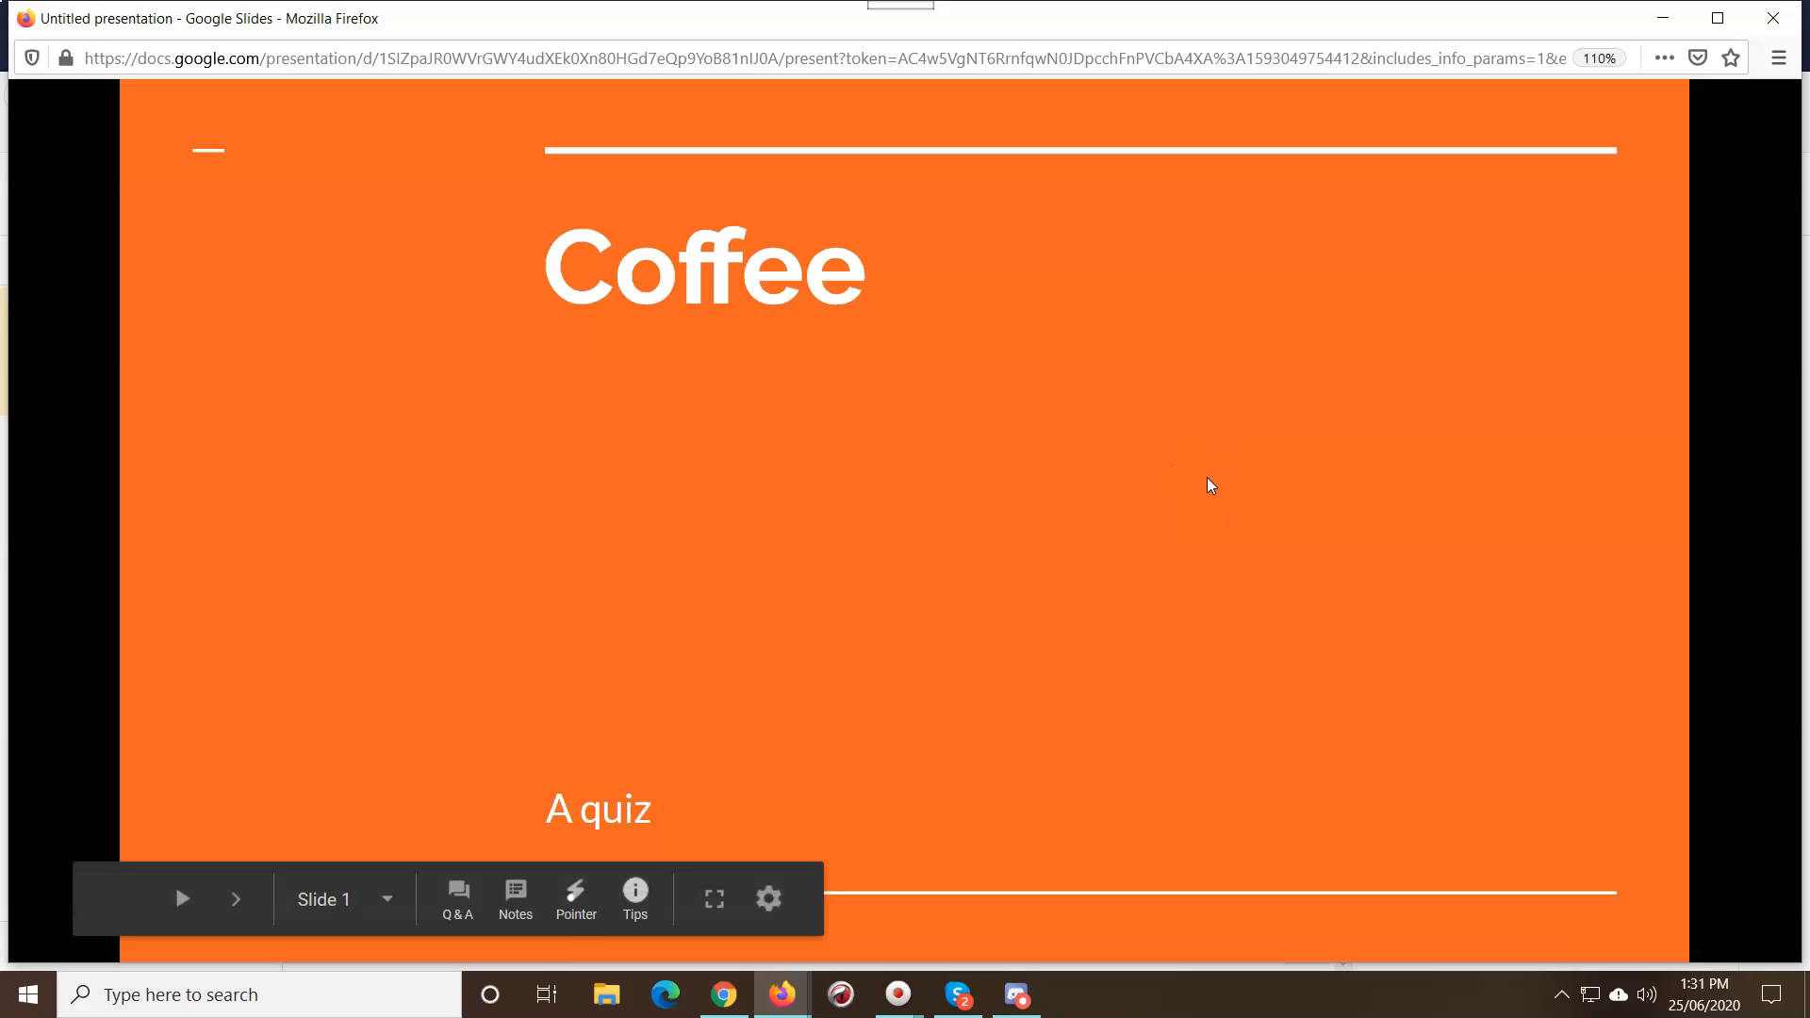
Step: Follow the tea answer path from Question 1 through to Question 2
click(236, 900)
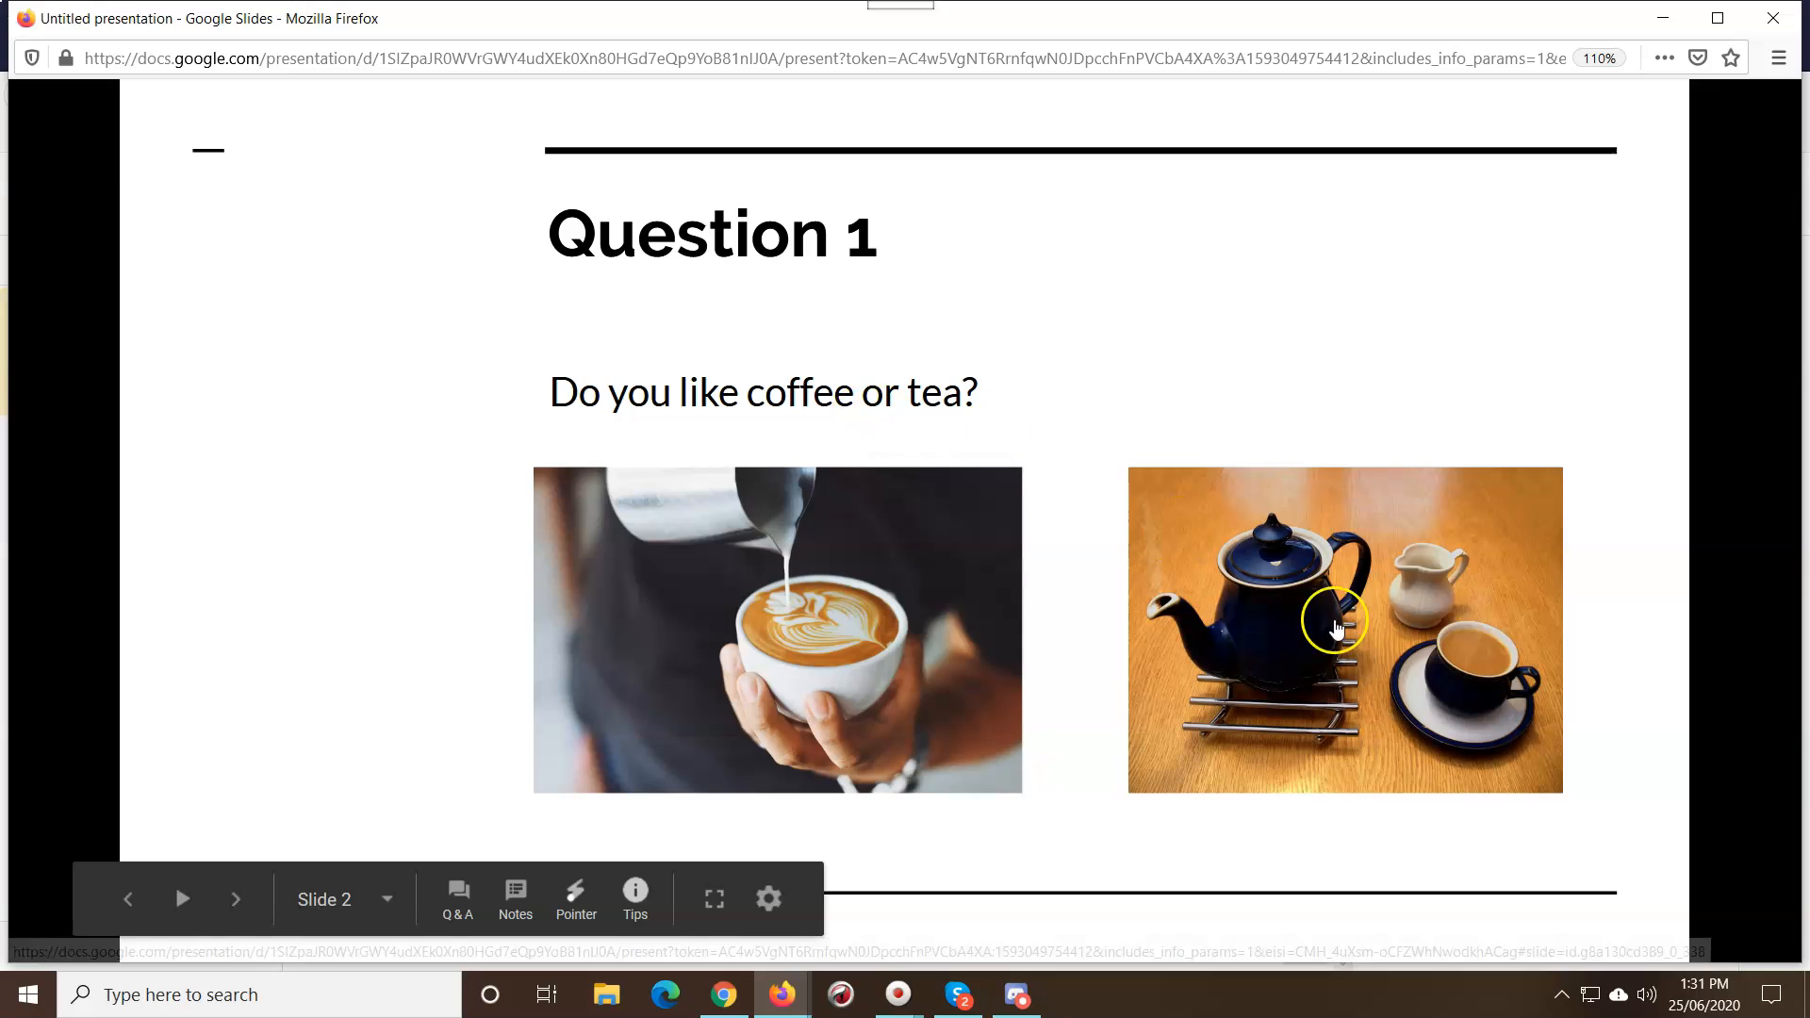
click(1335, 623)
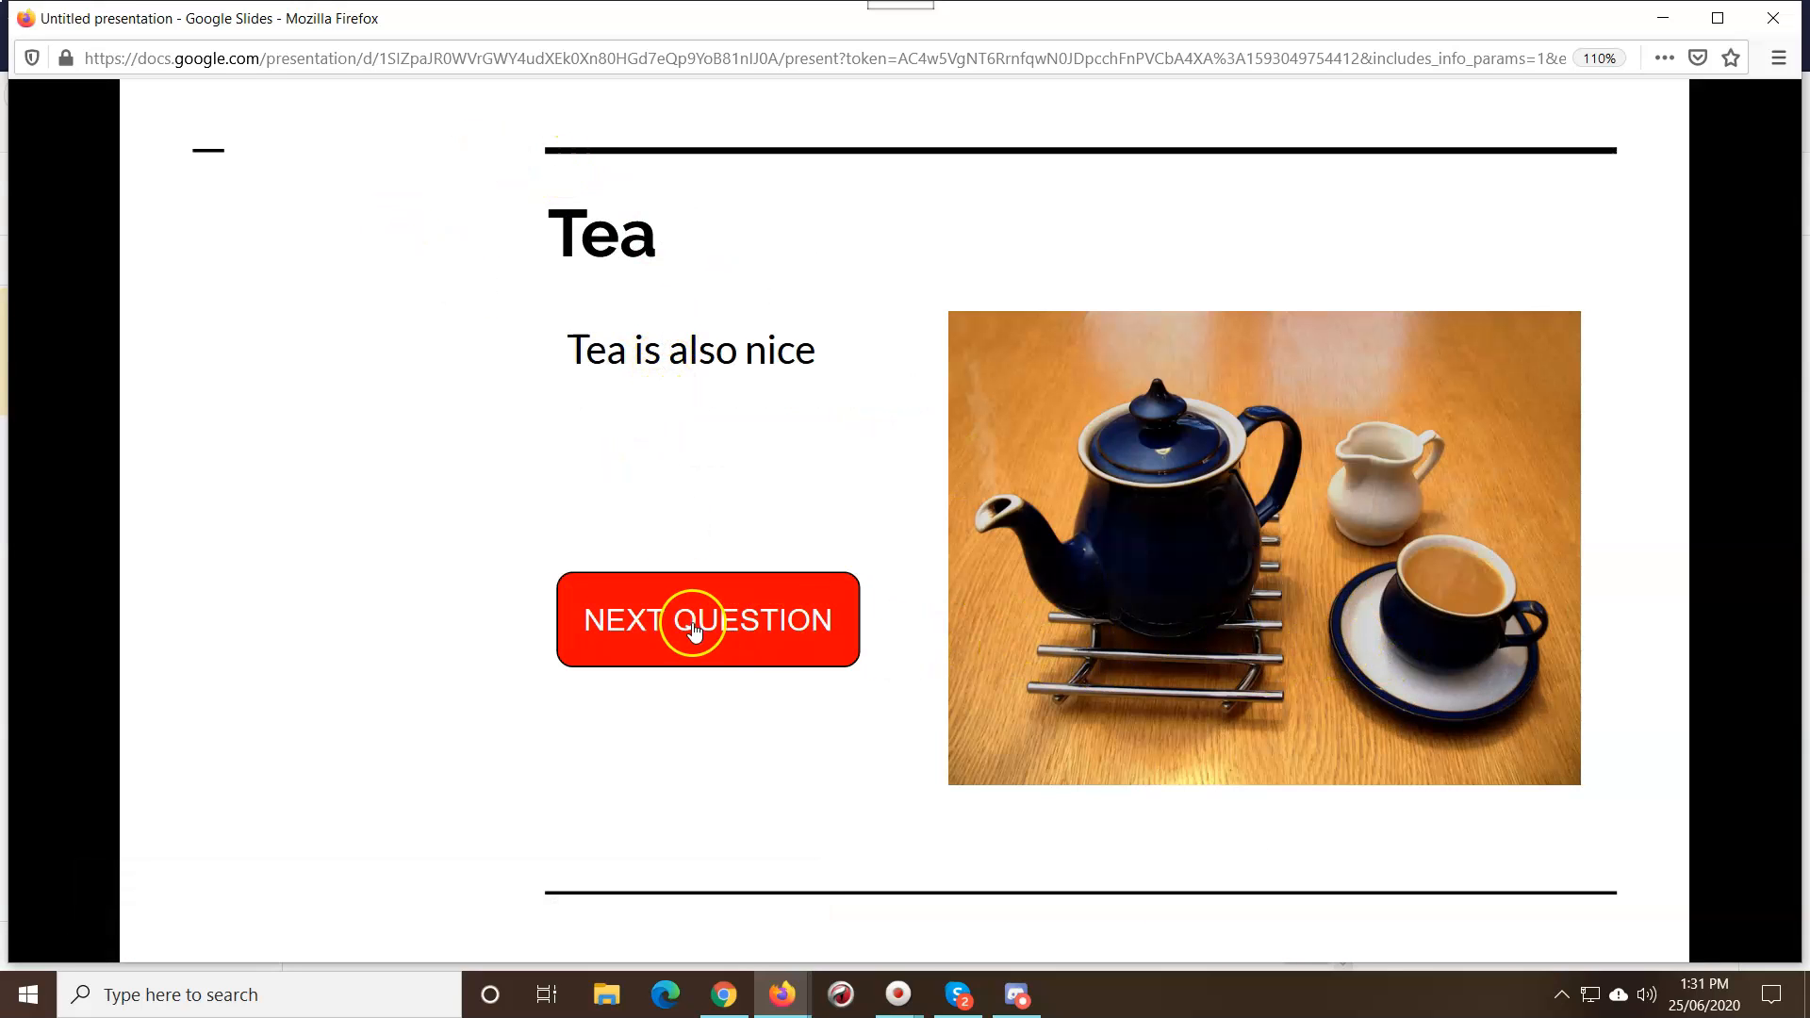
click(705, 621)
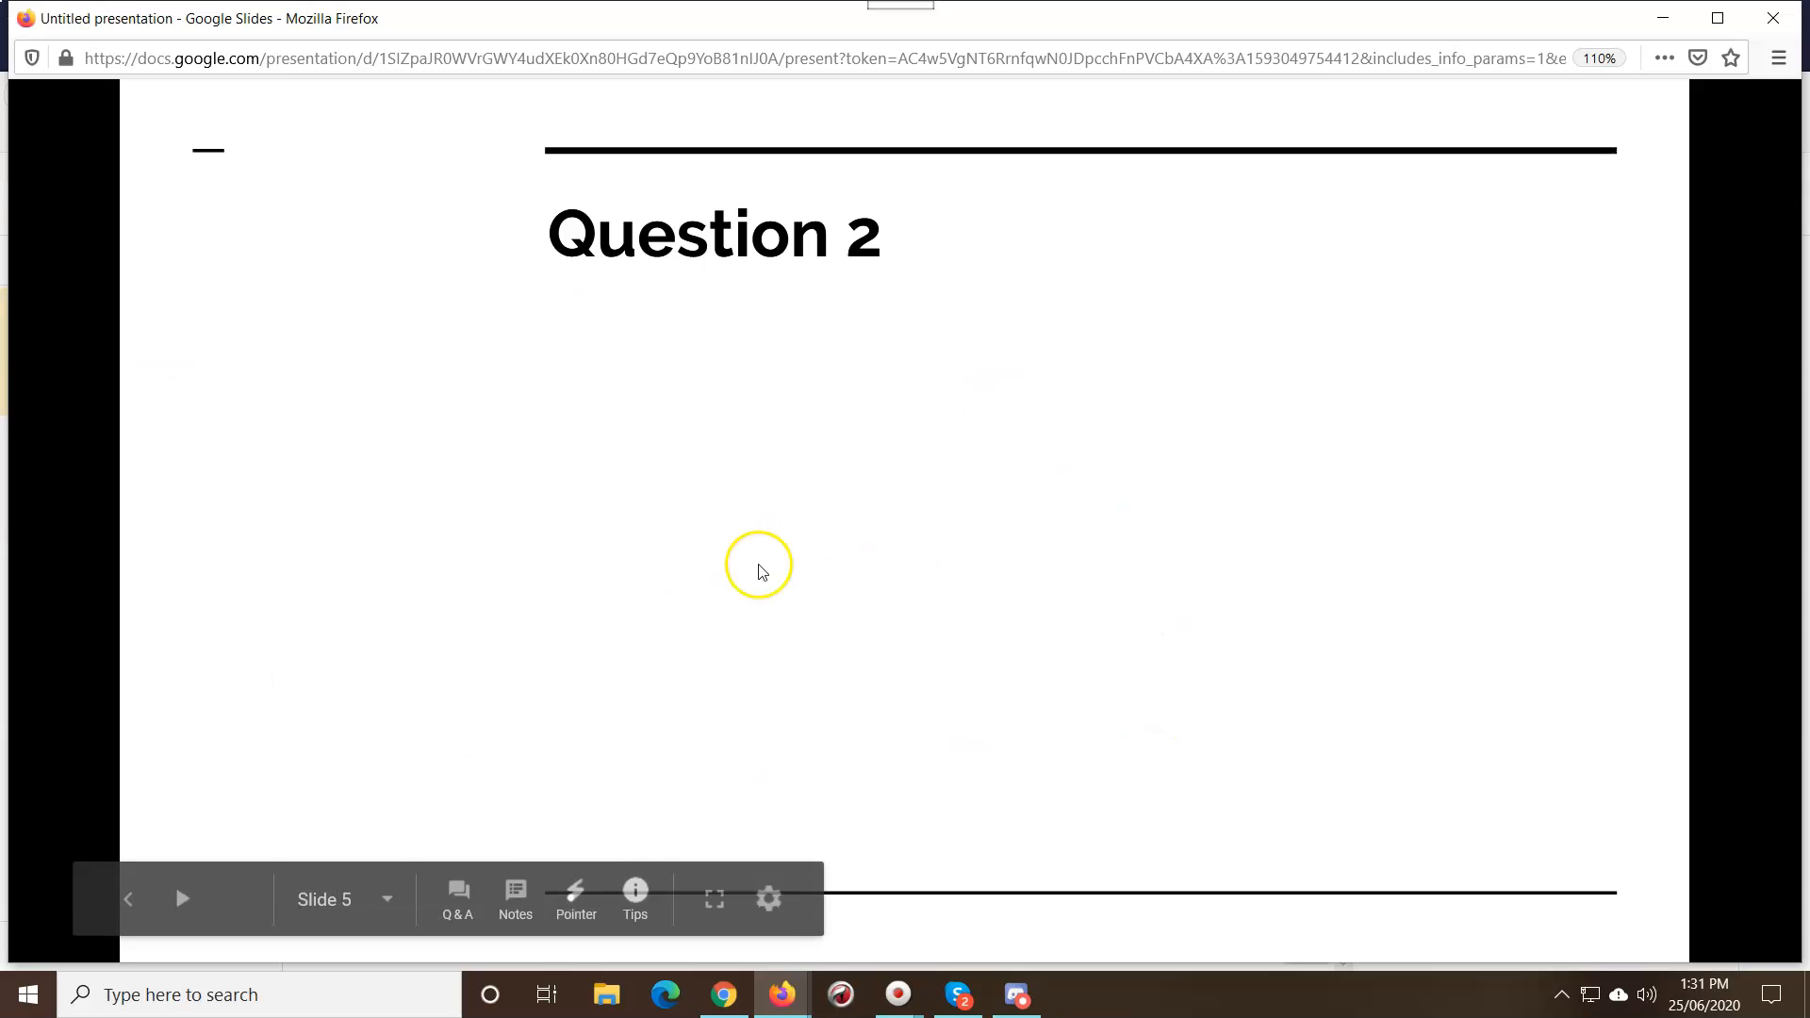
mouse_move(1020, 681)
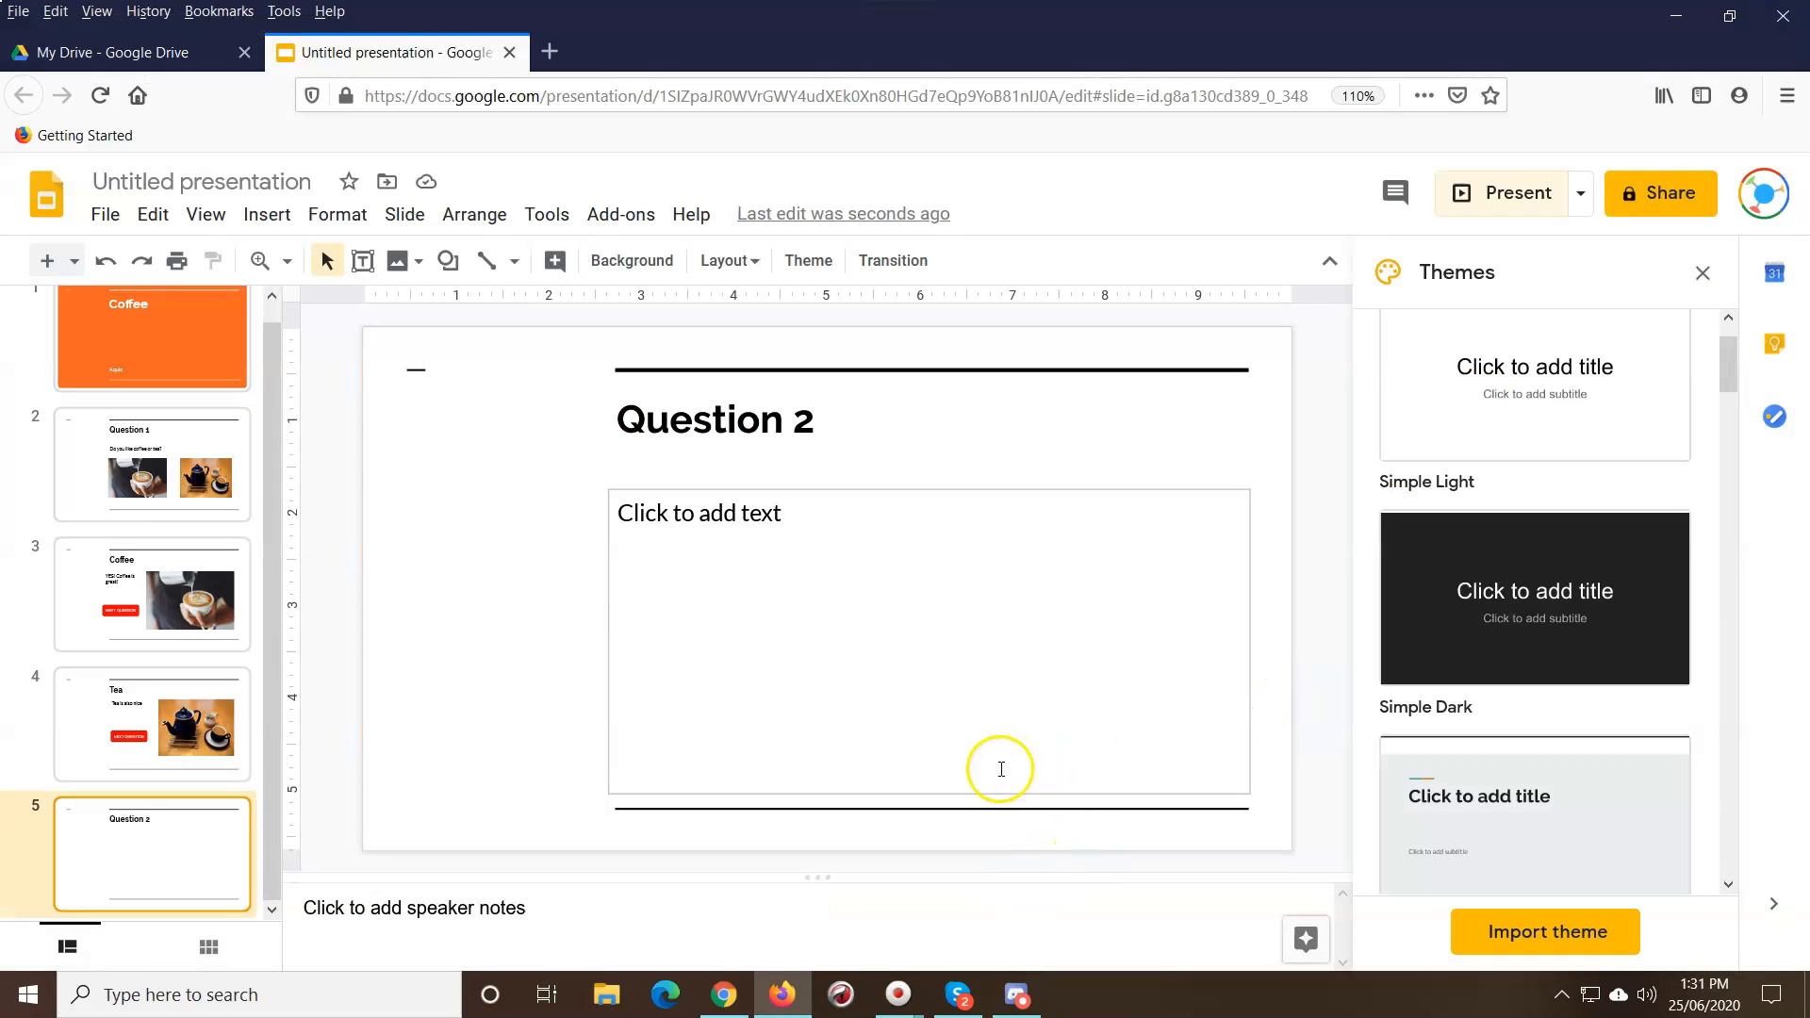
Step: Select the Tea slide, start sharing, and enter 'Coffee' as the deck's name
click(150, 725)
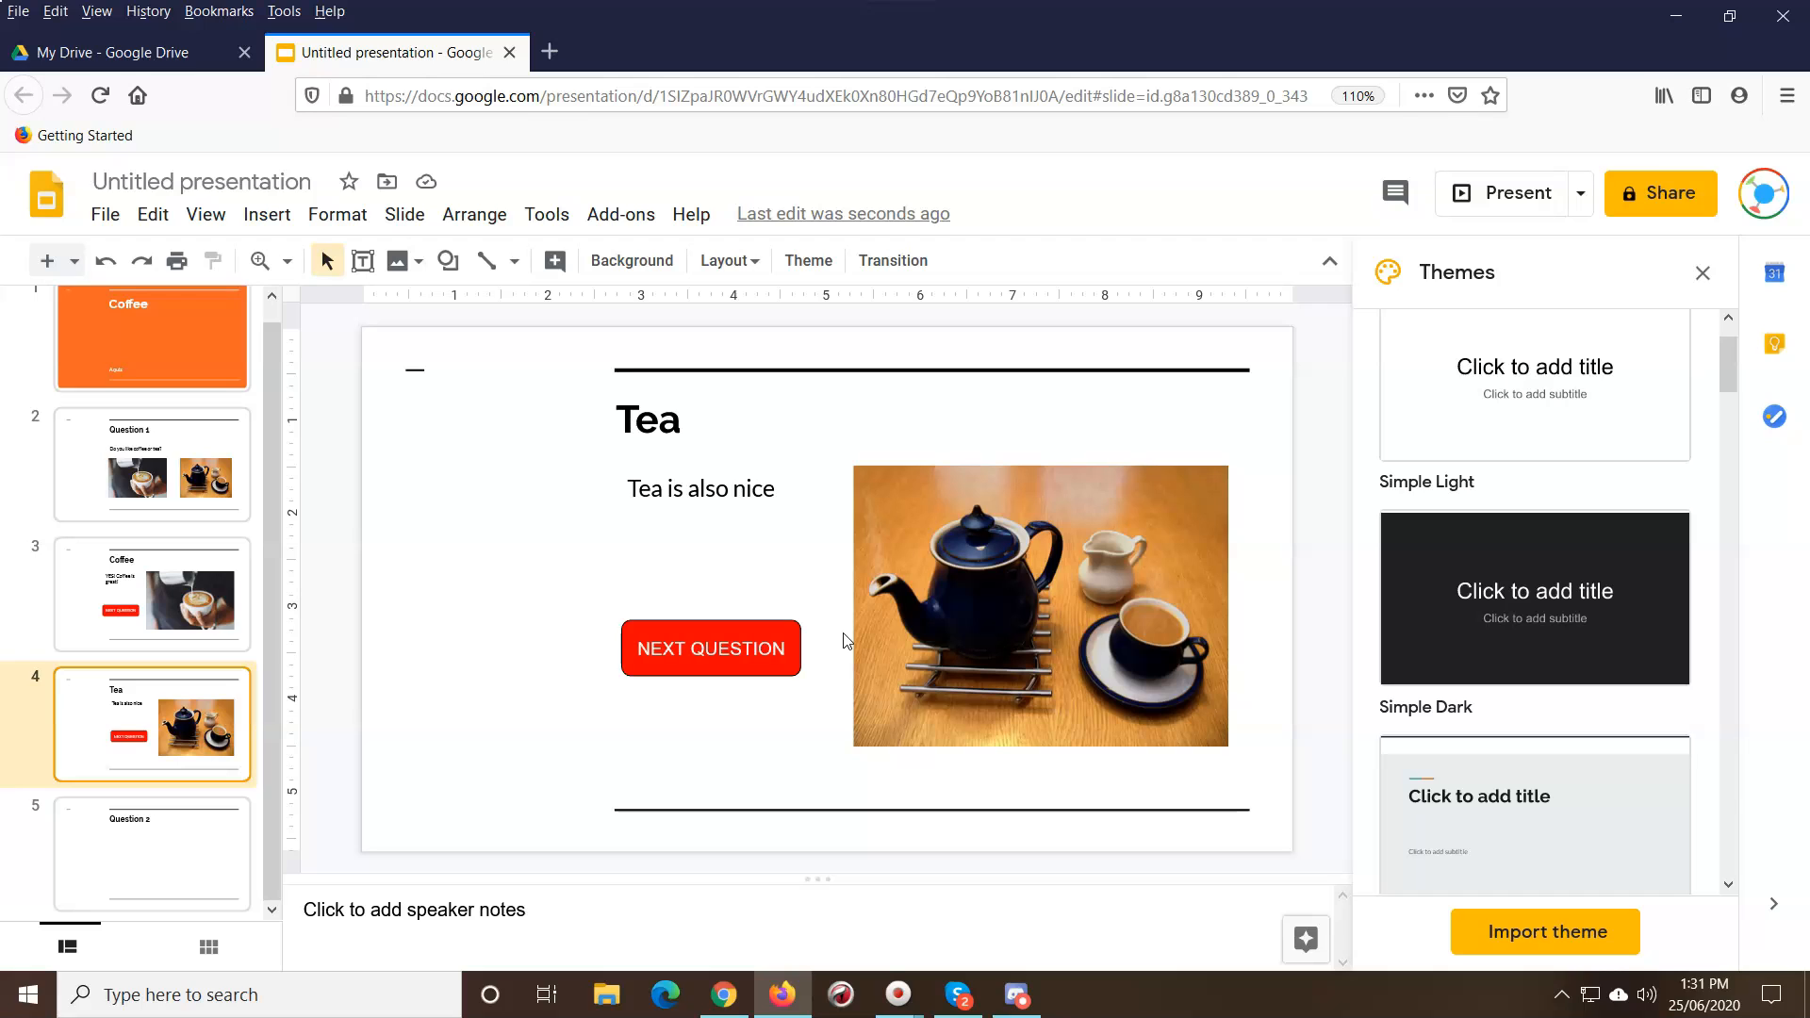
mouse_move(1583, 192)
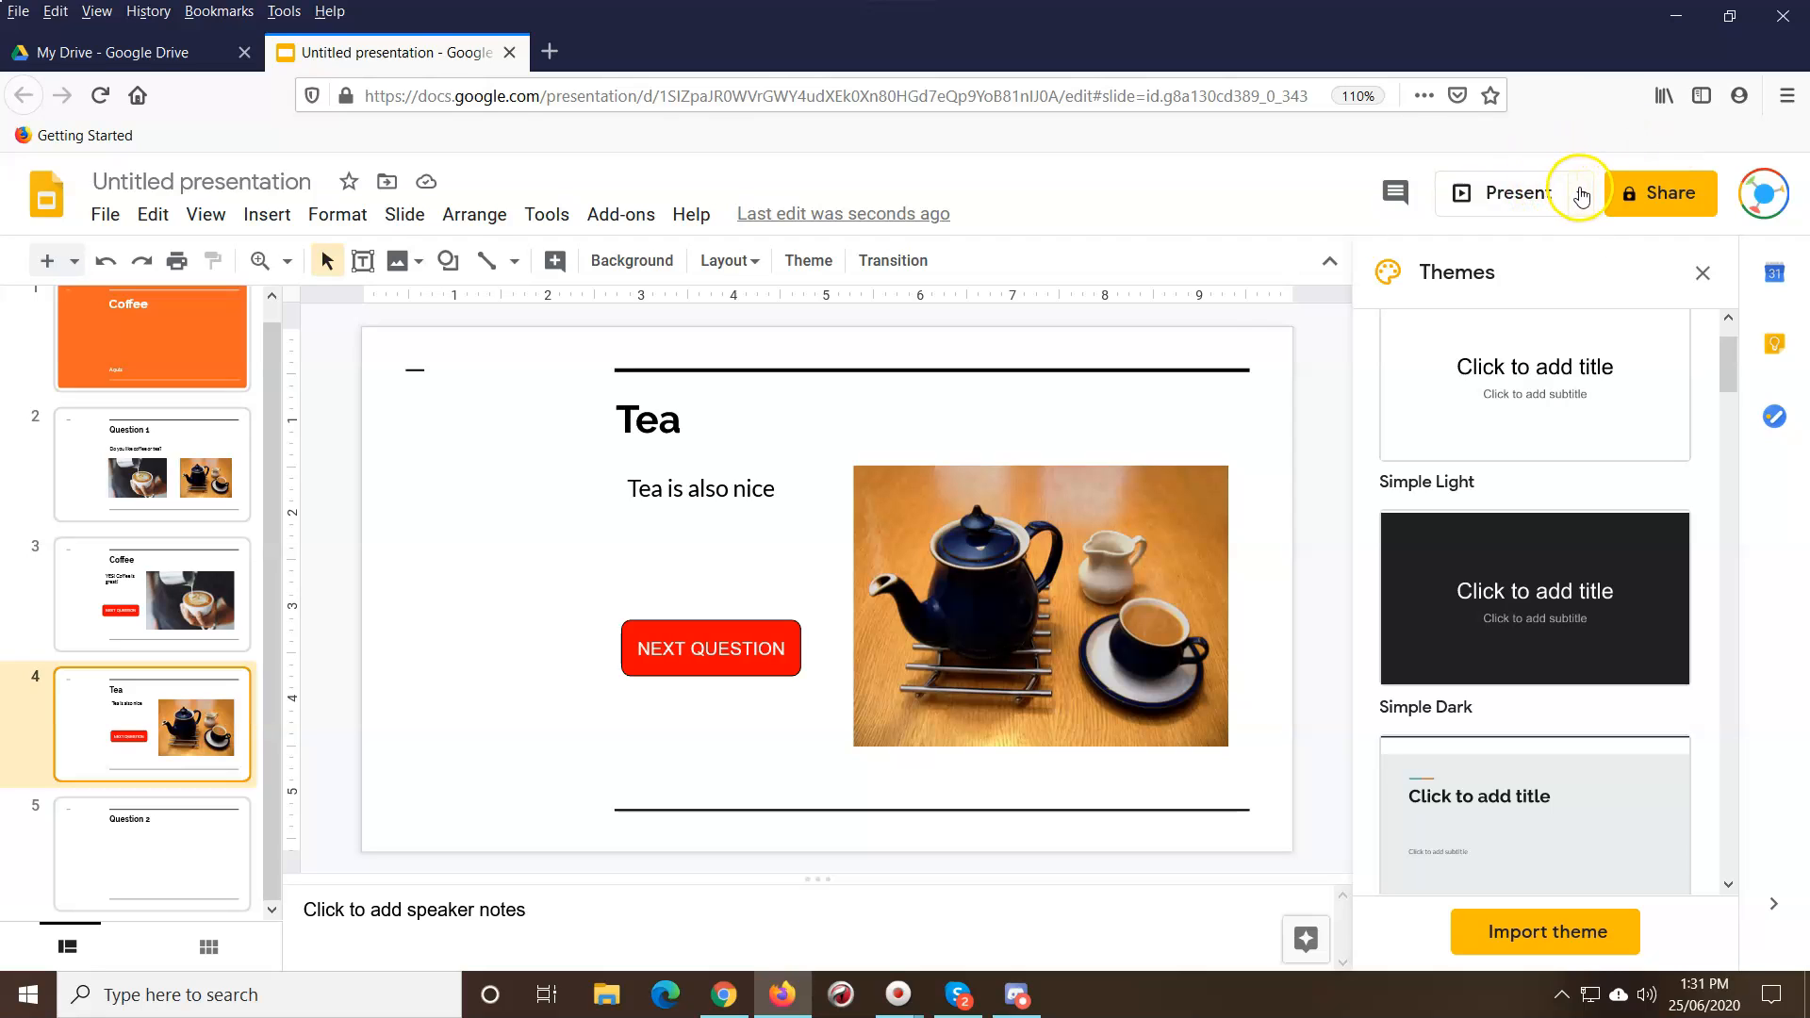
click(1582, 193)
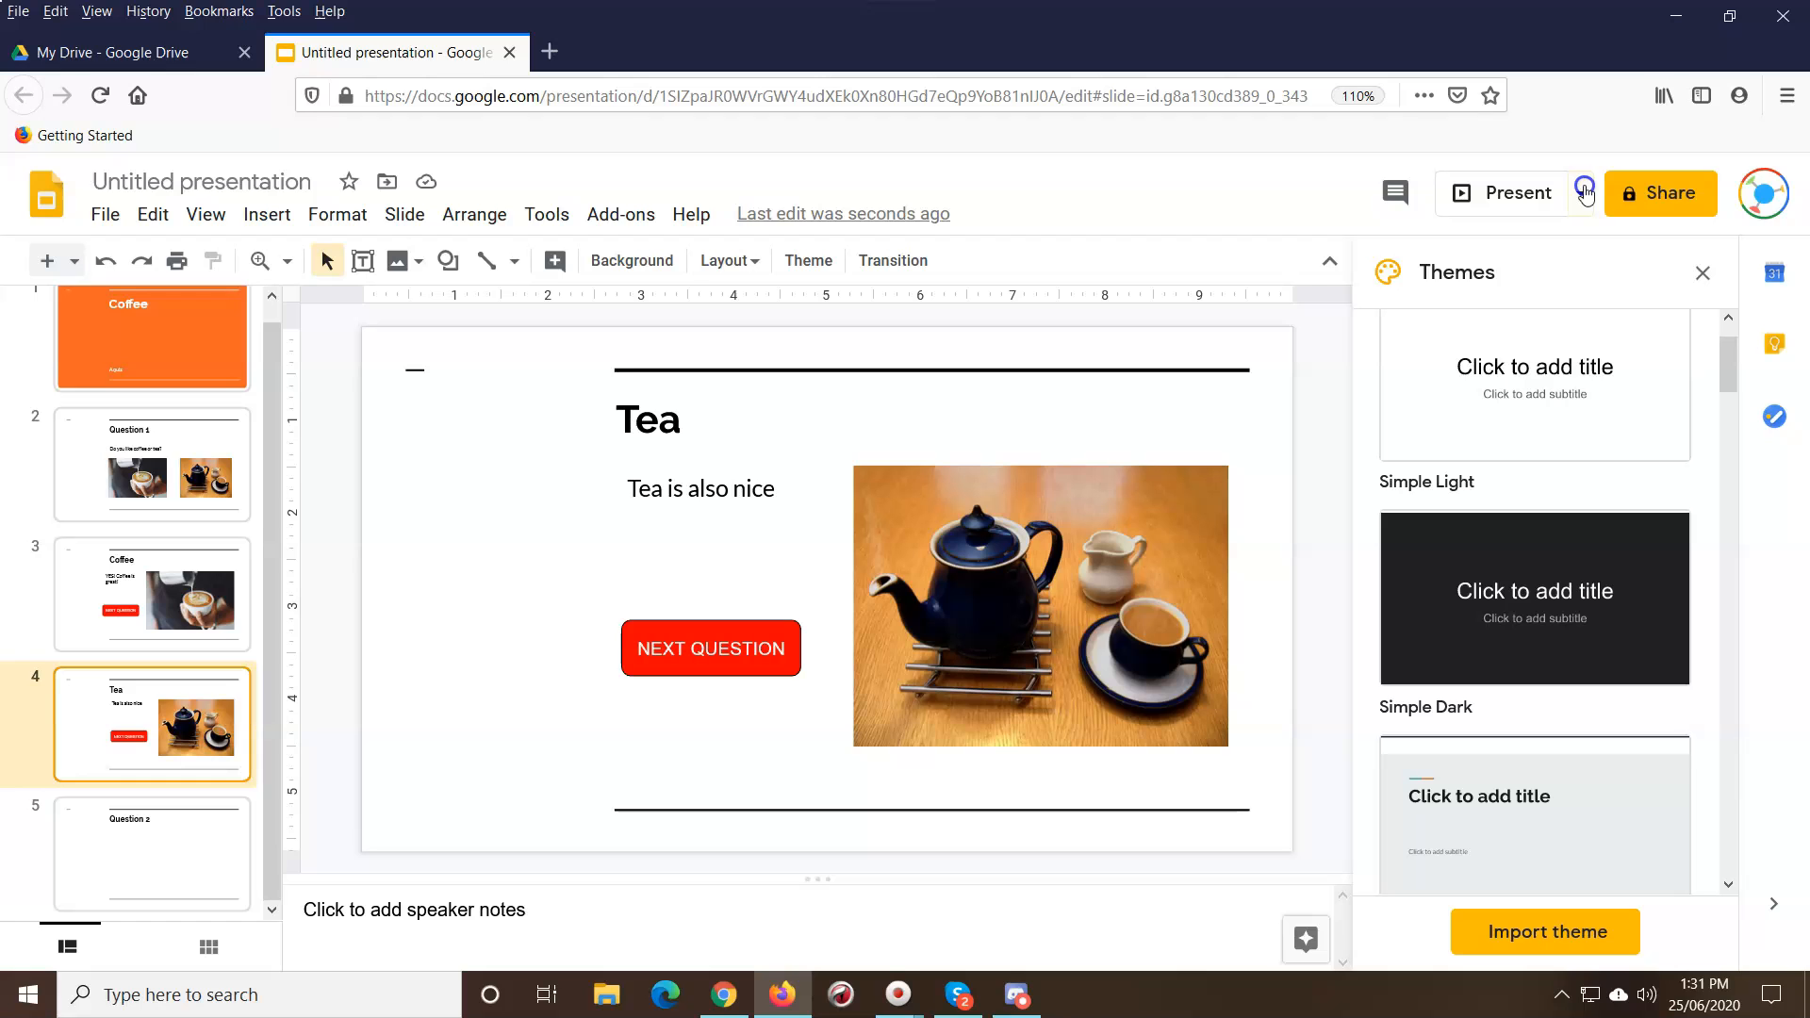
click(1659, 193)
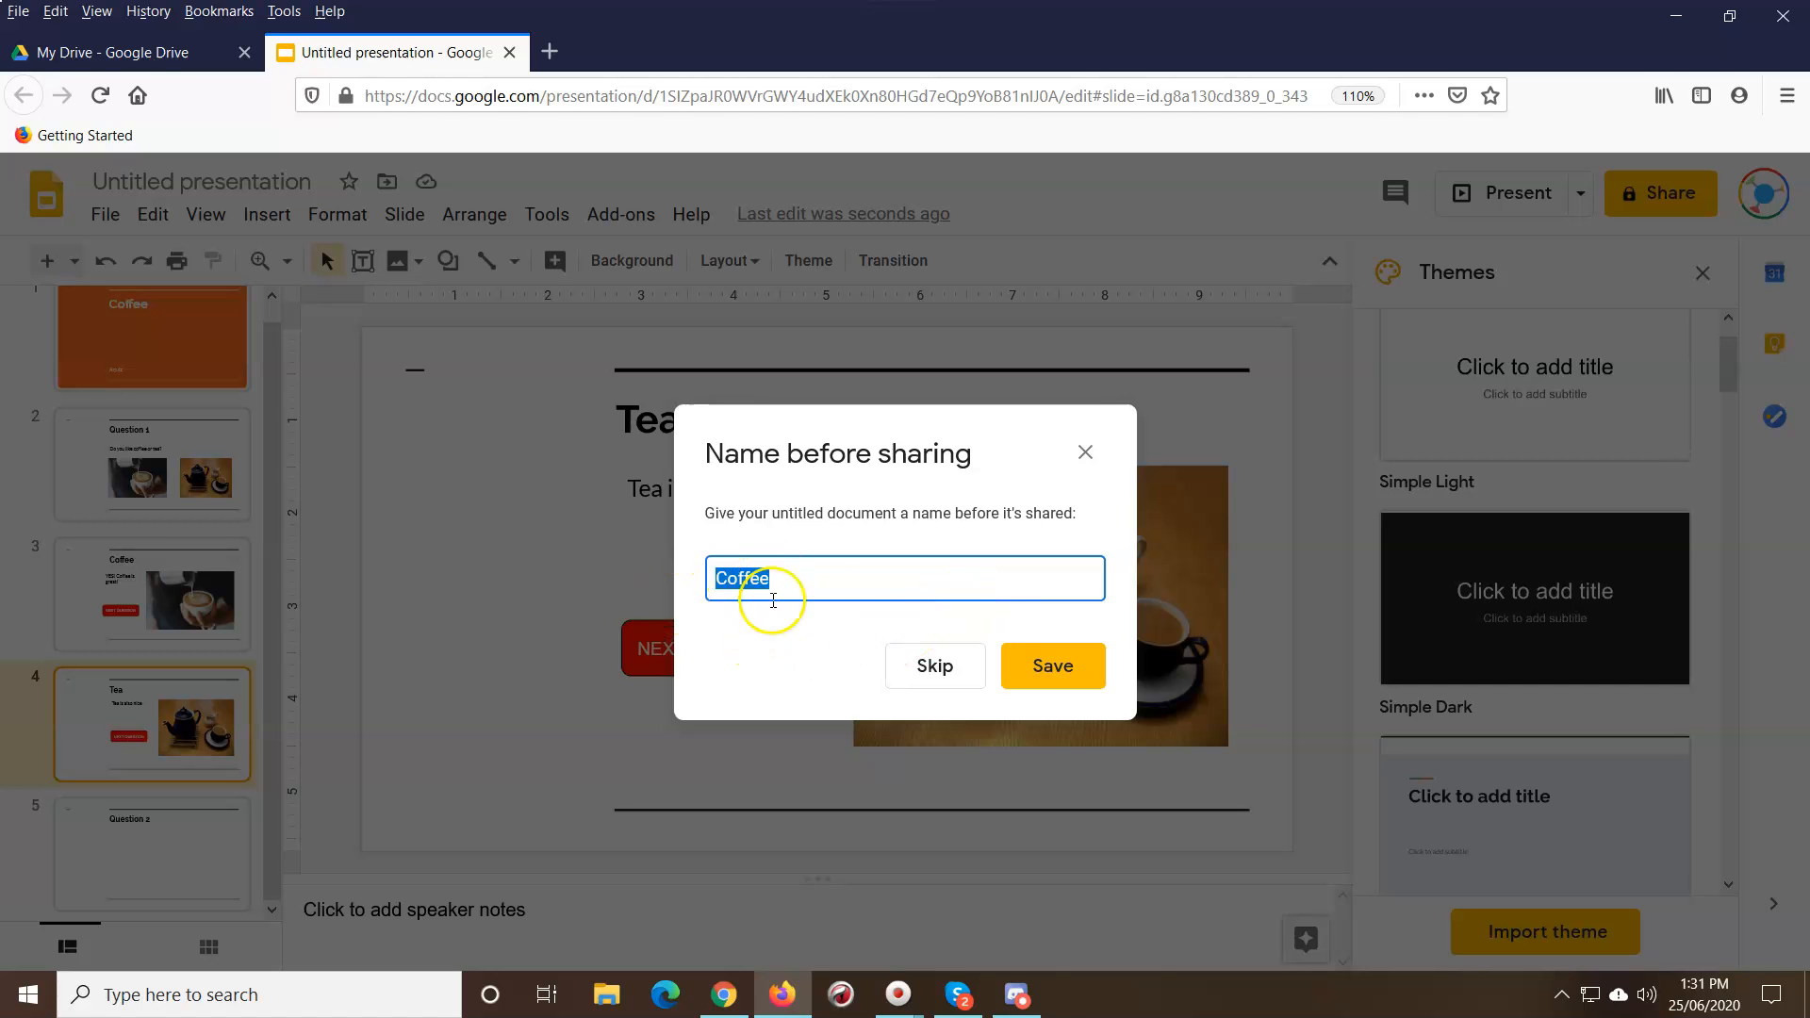
Step: Save the name 'Coffee', copy the share link, and close the sharing dialog
click(1049, 667)
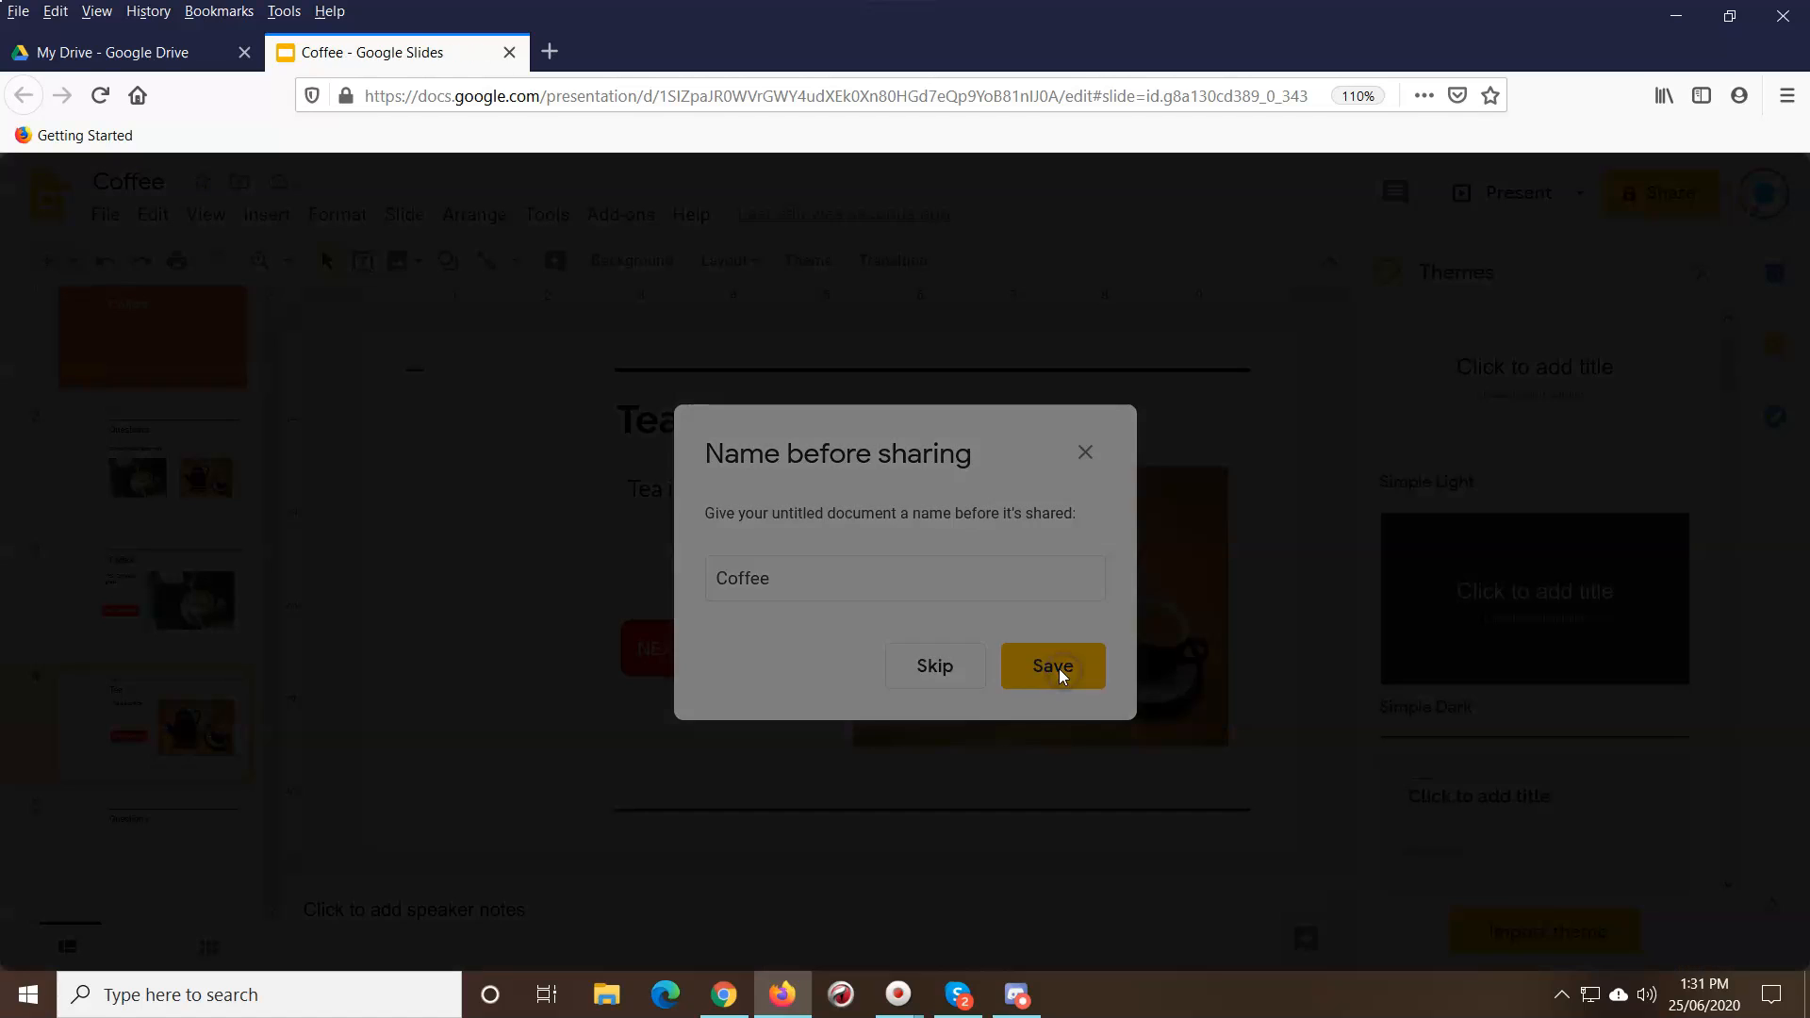
click(1050, 666)
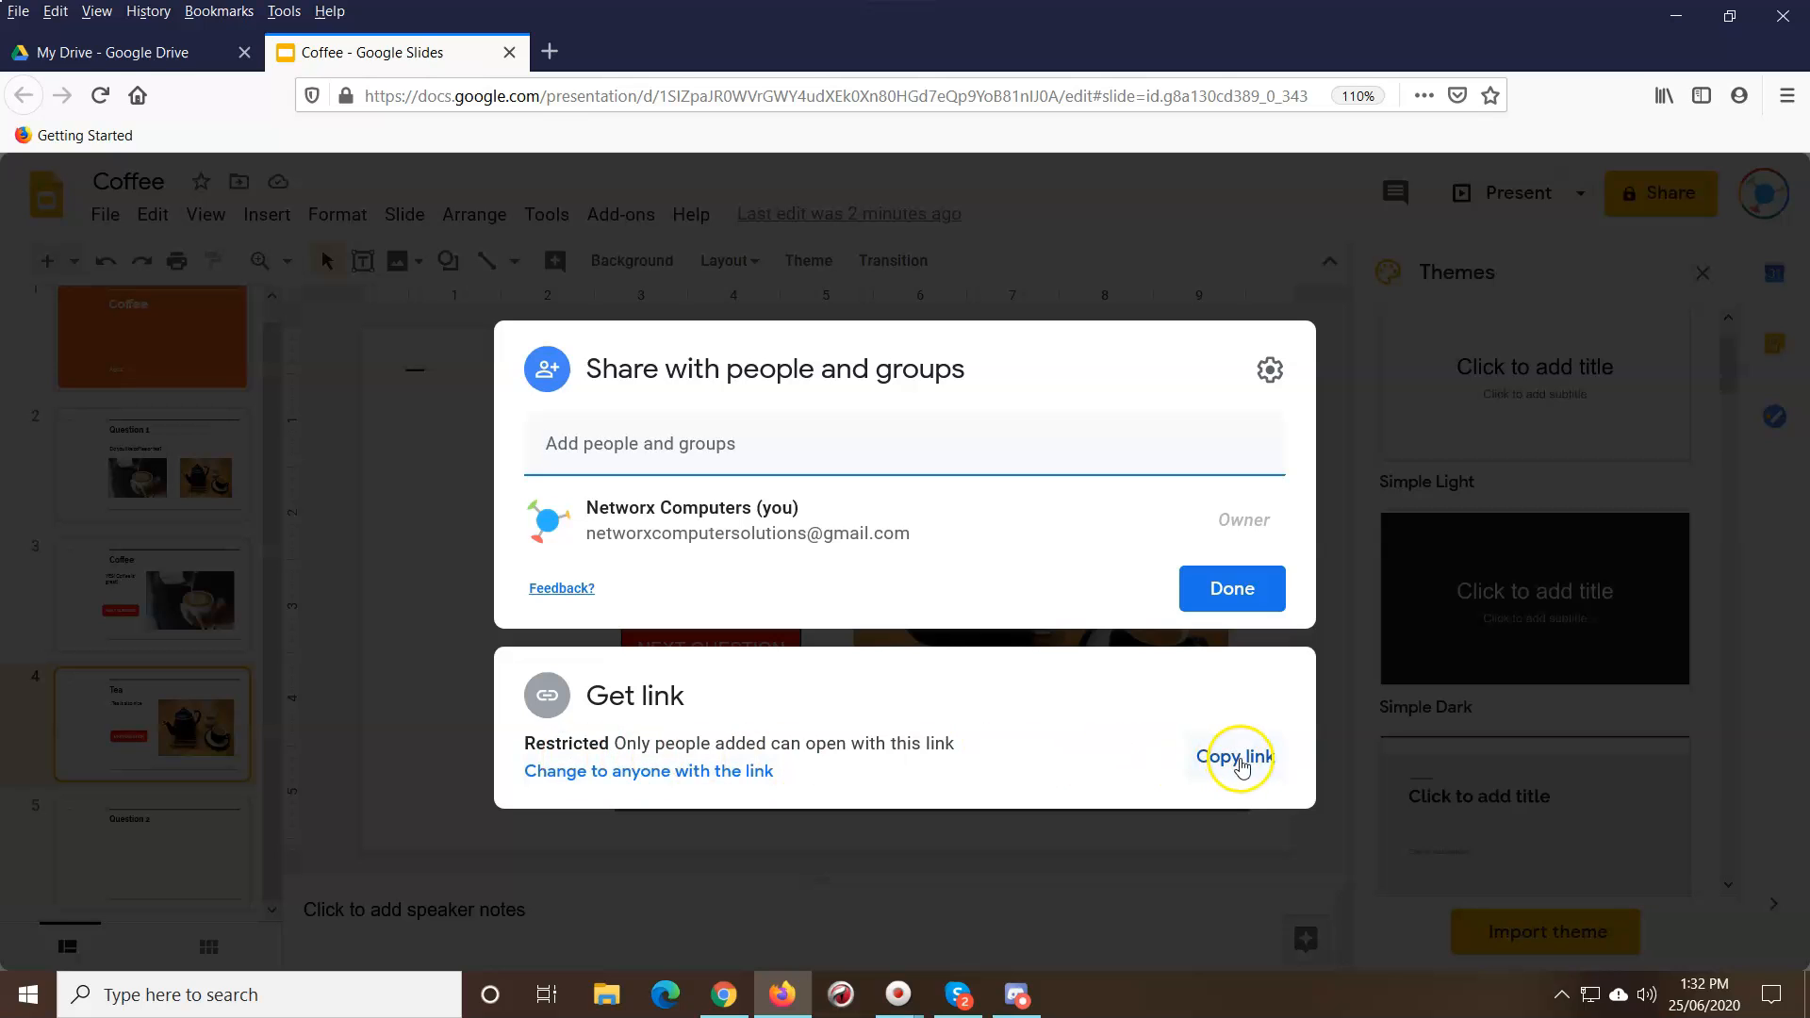
click(1233, 757)
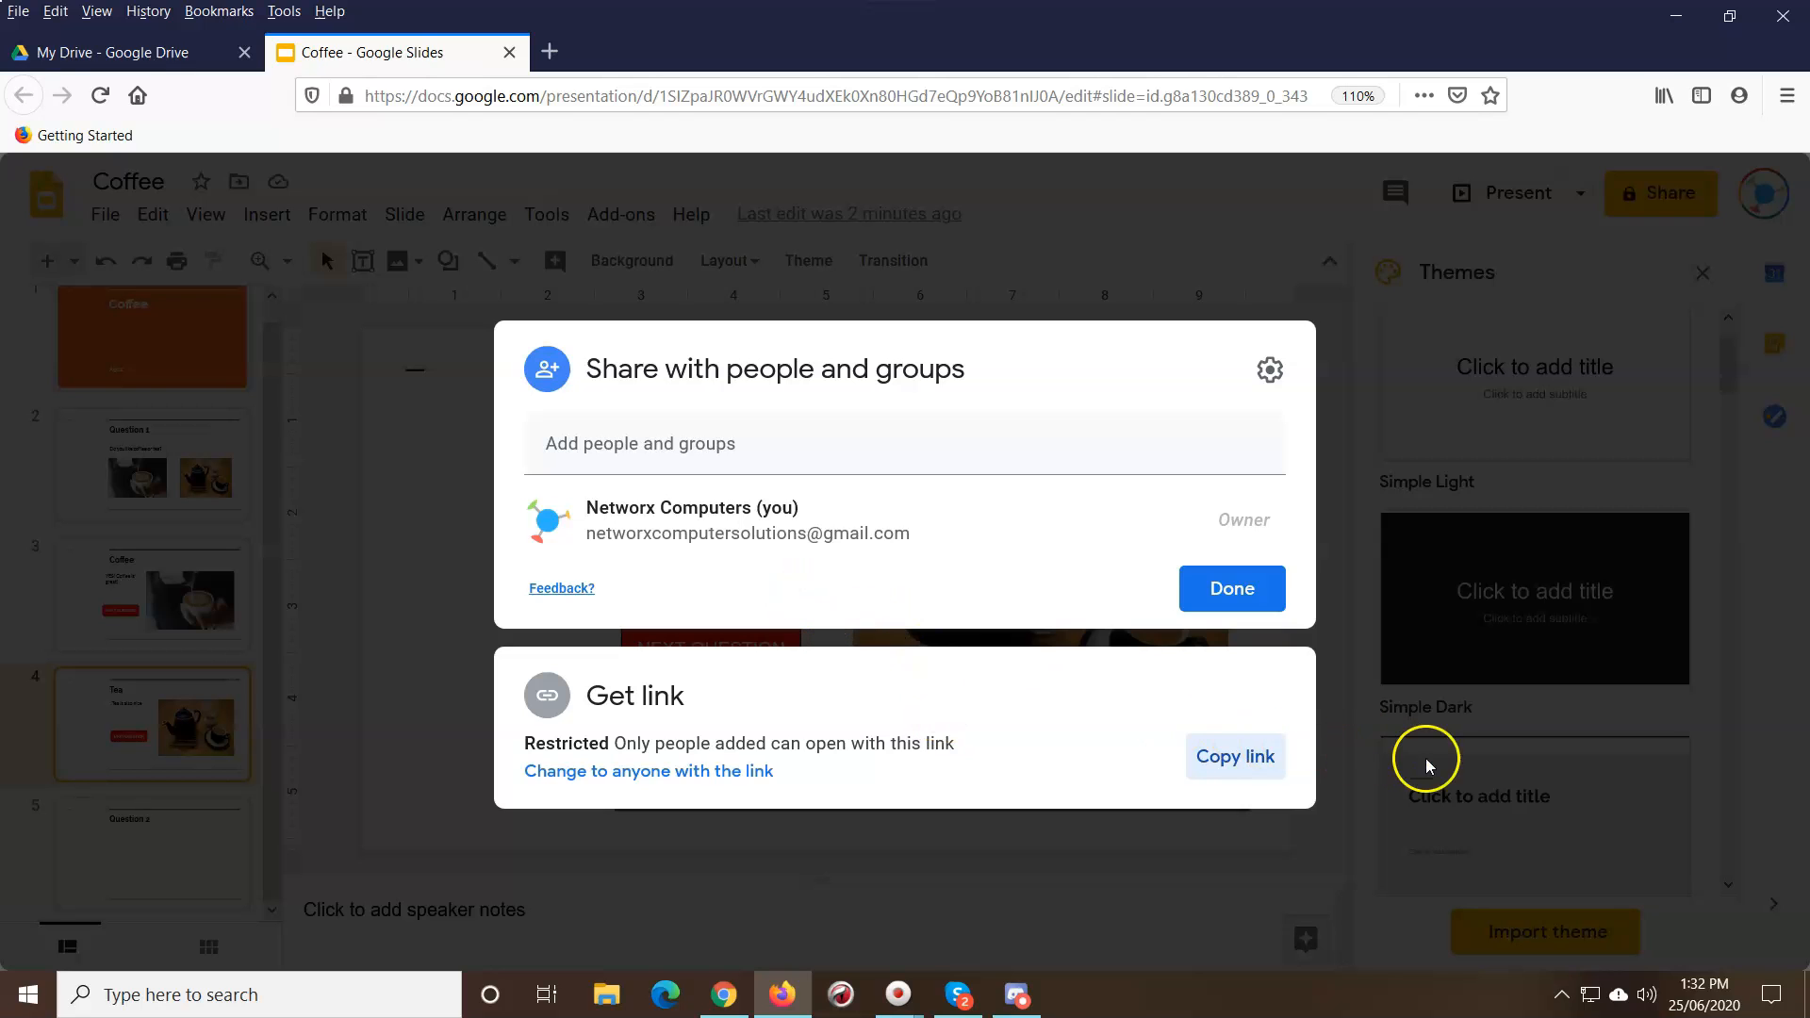
mouse_move(647, 734)
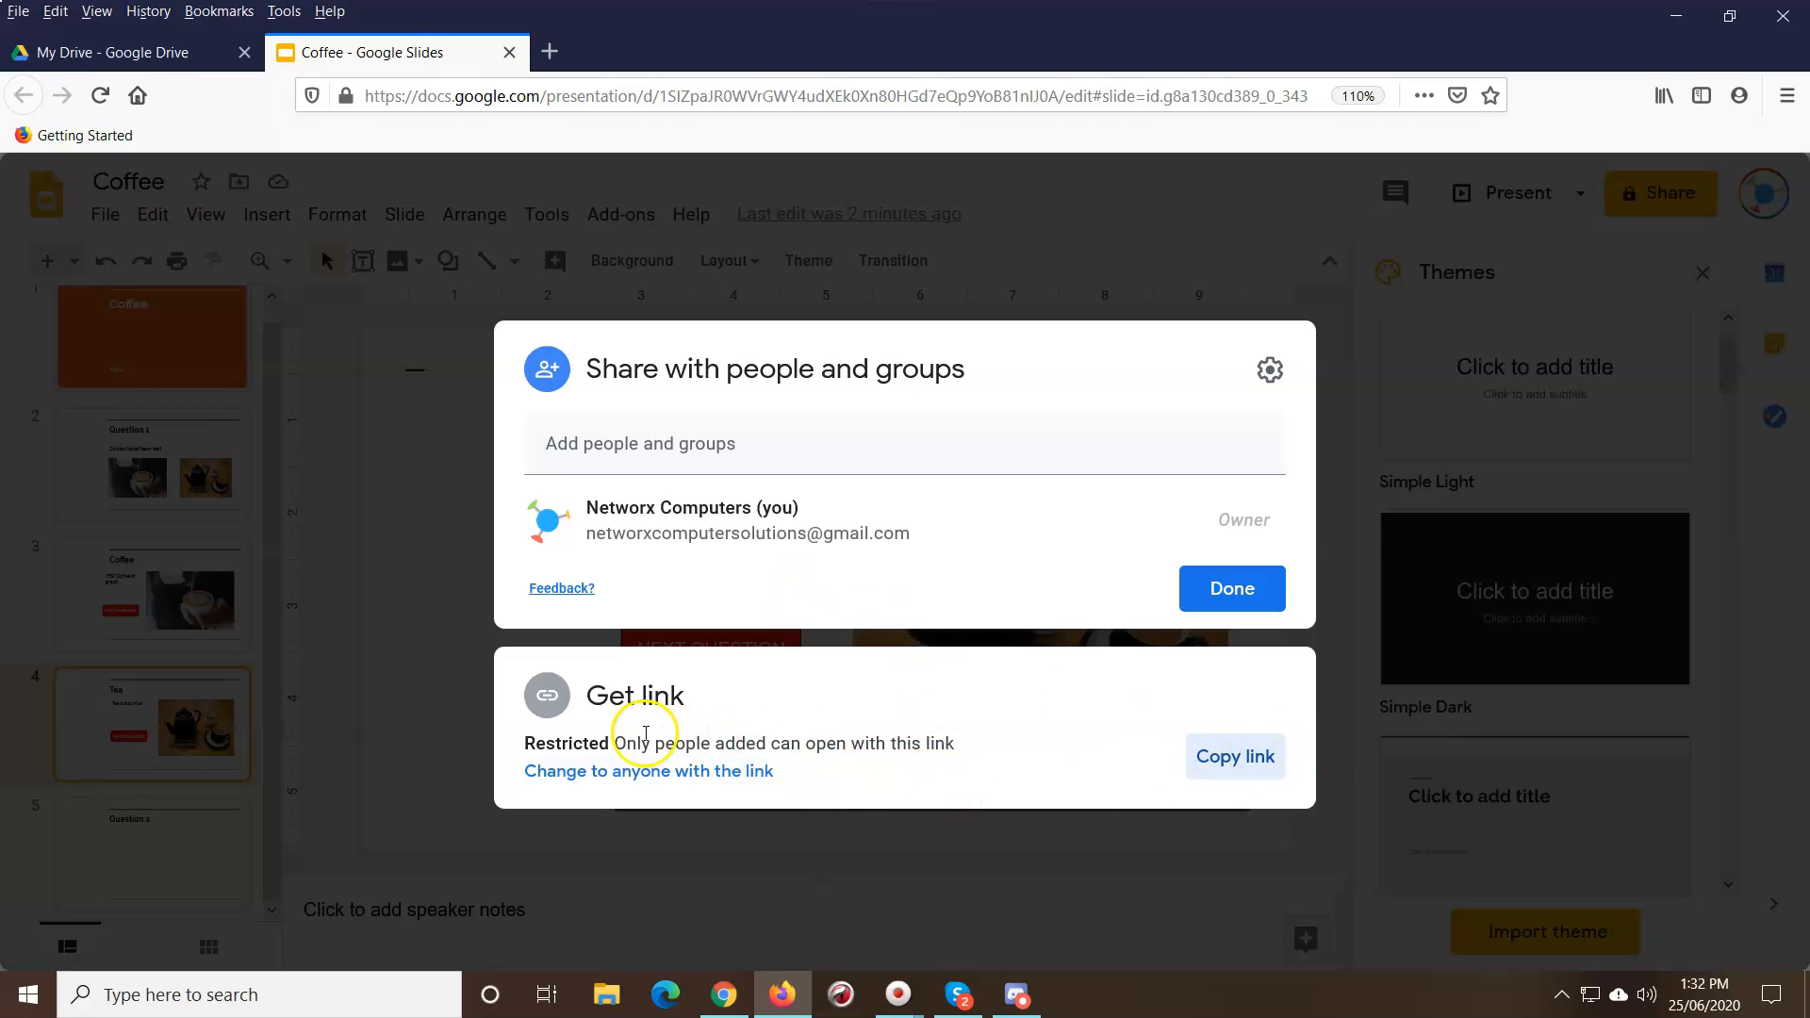
mouse_move(979, 776)
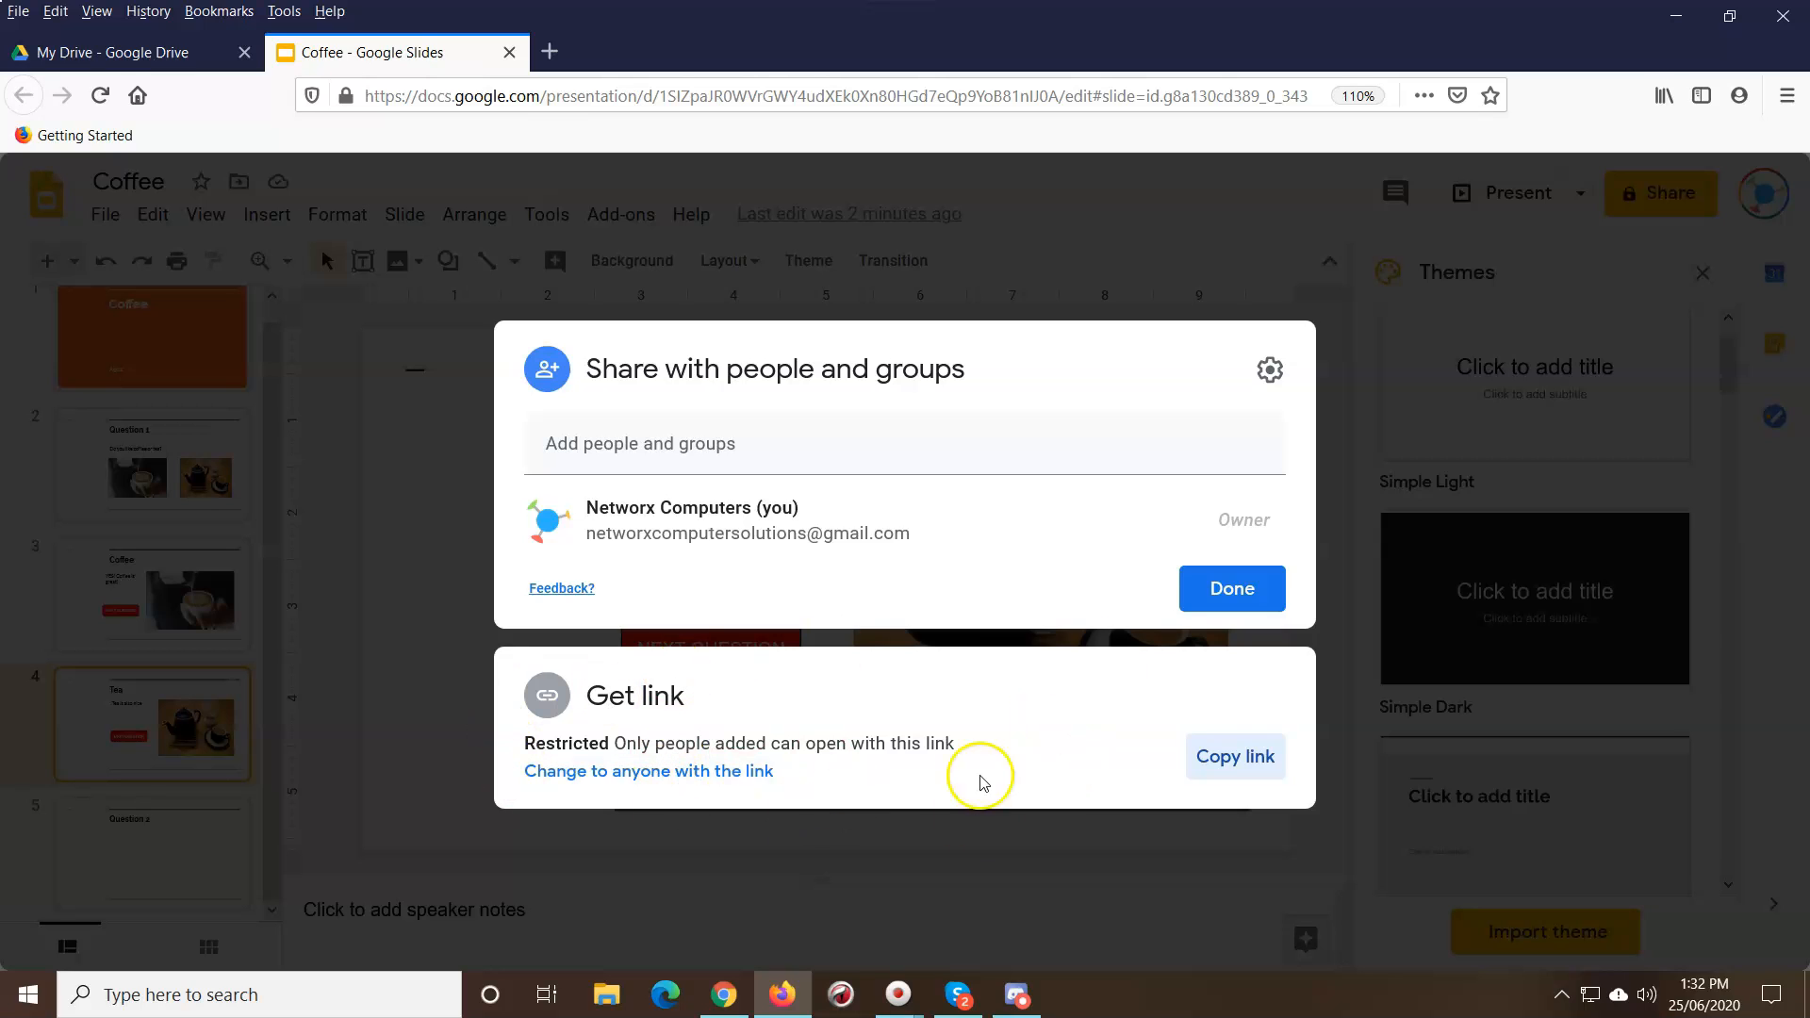
mouse_move(1027, 560)
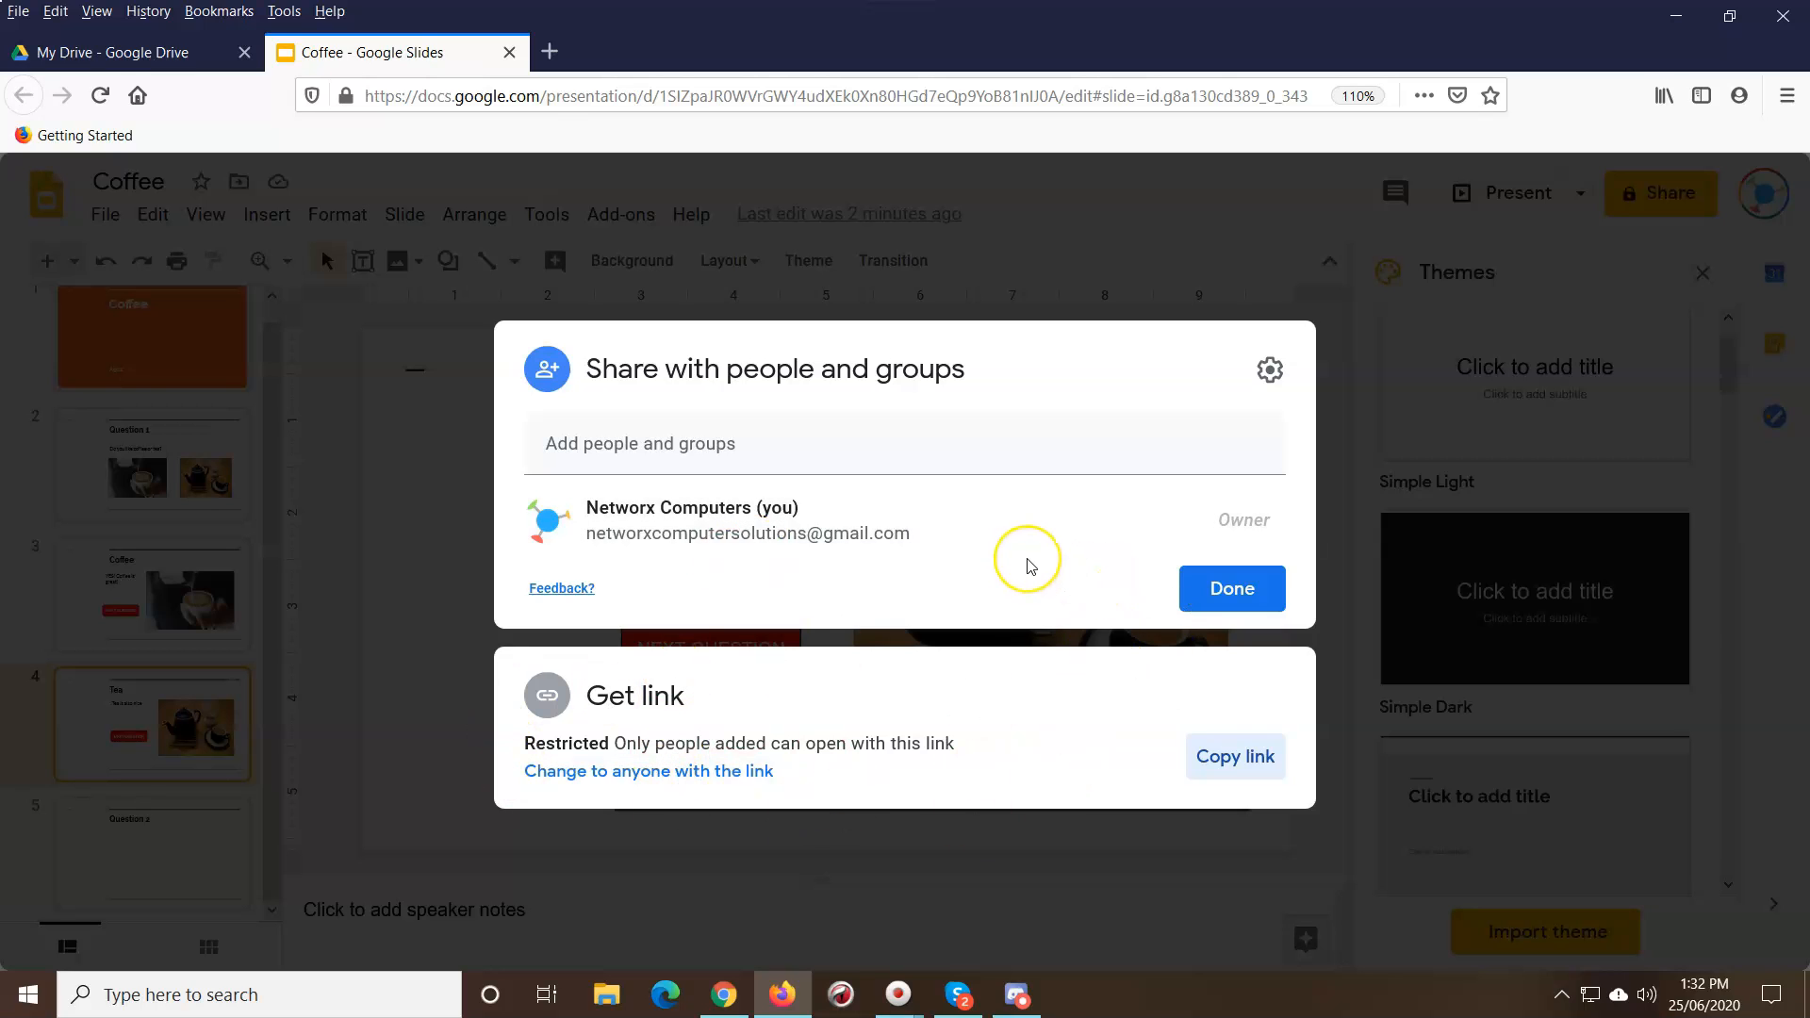
mouse_move(1027, 566)
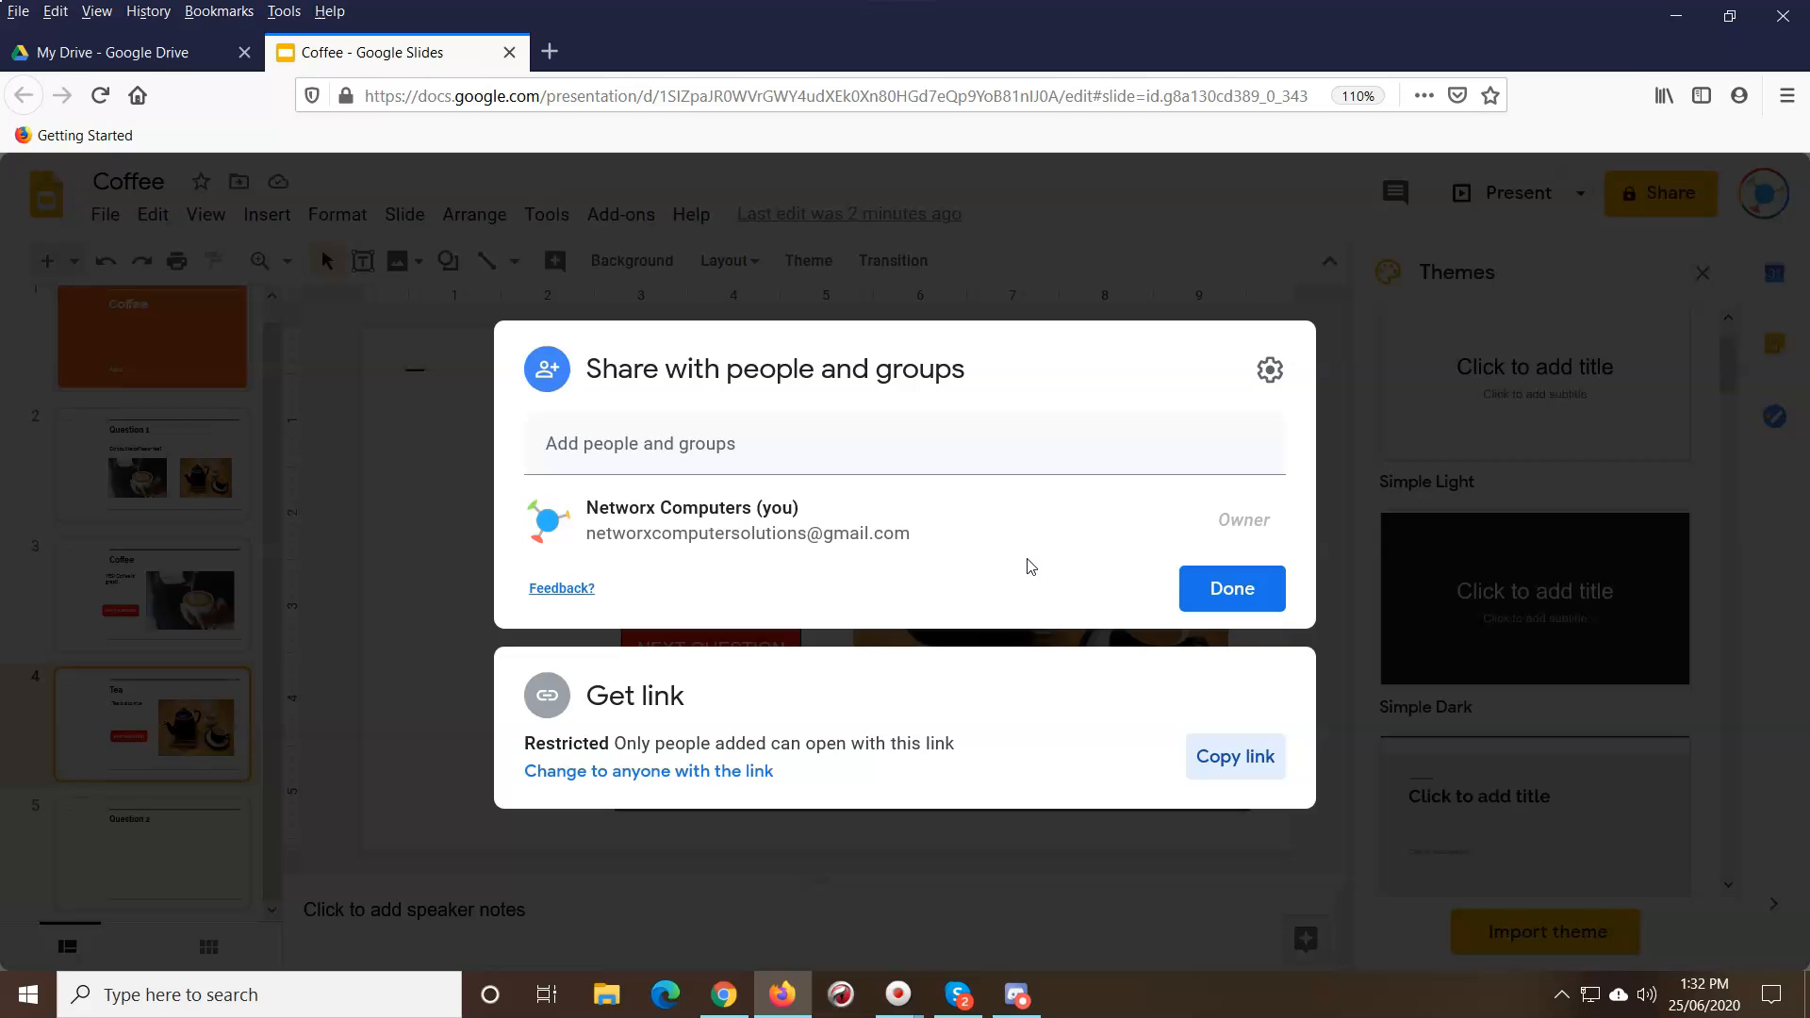
mouse_move(1363, 232)
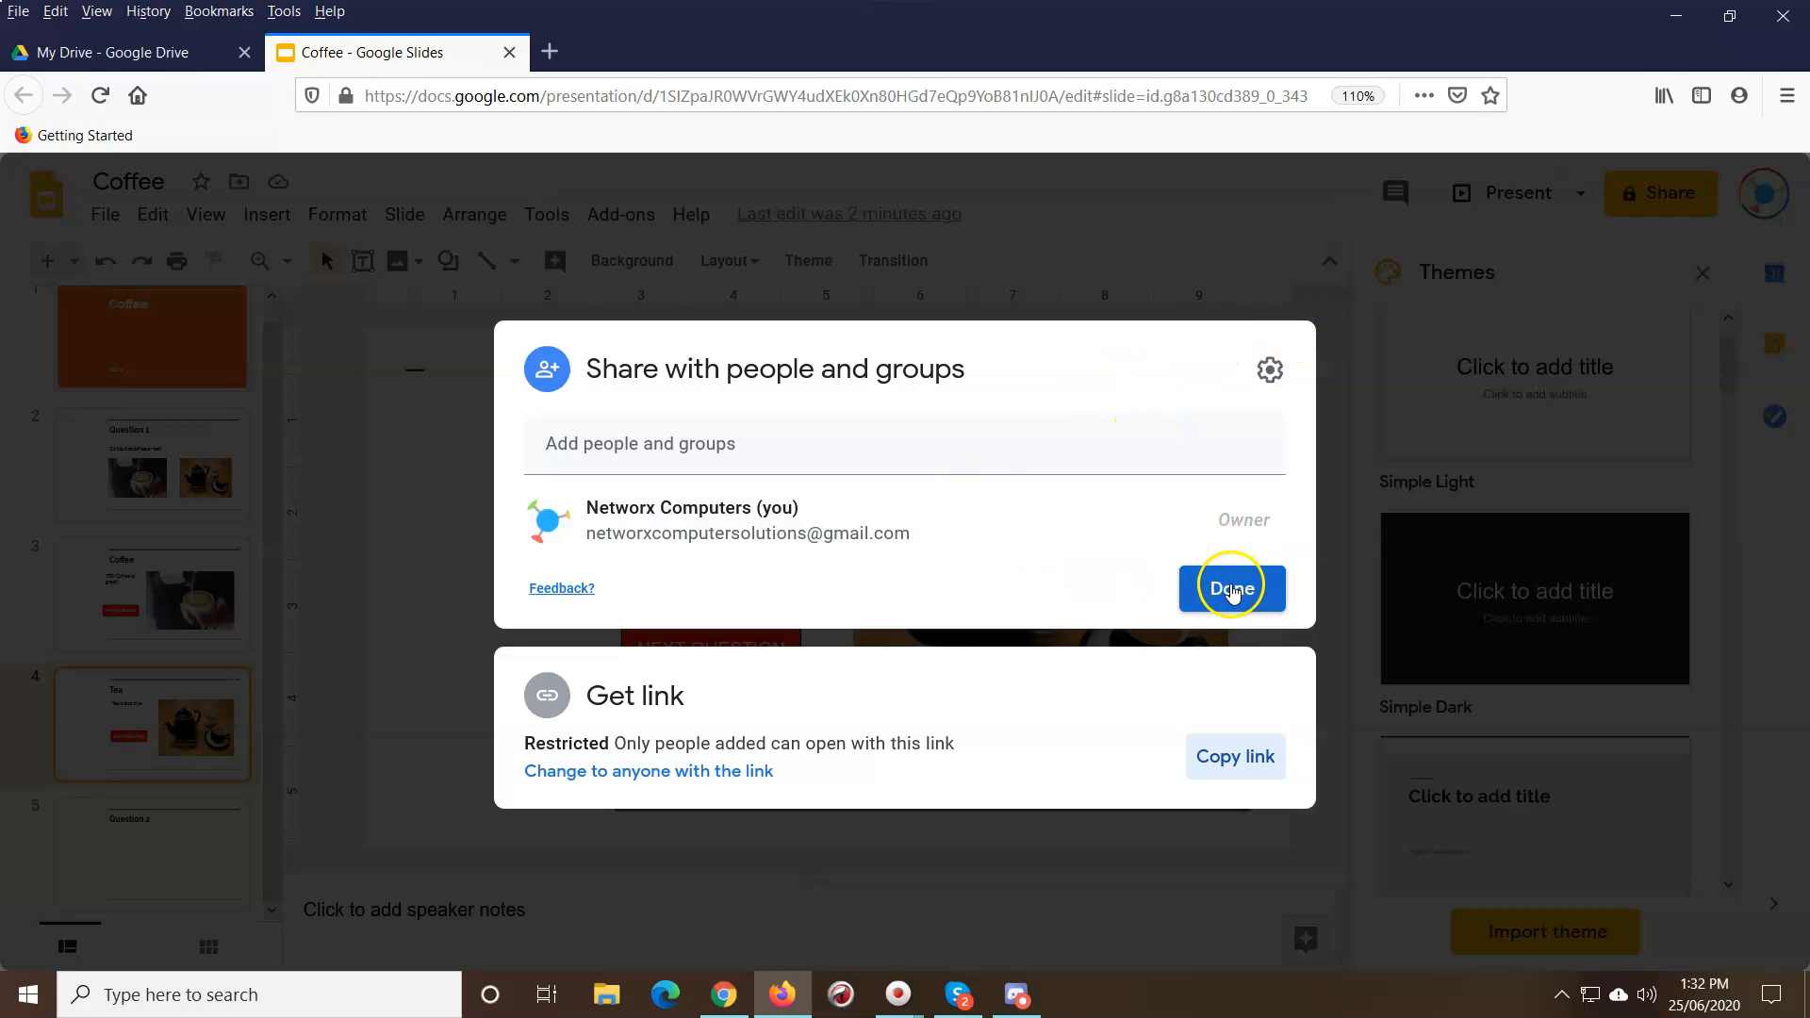
click(1230, 586)
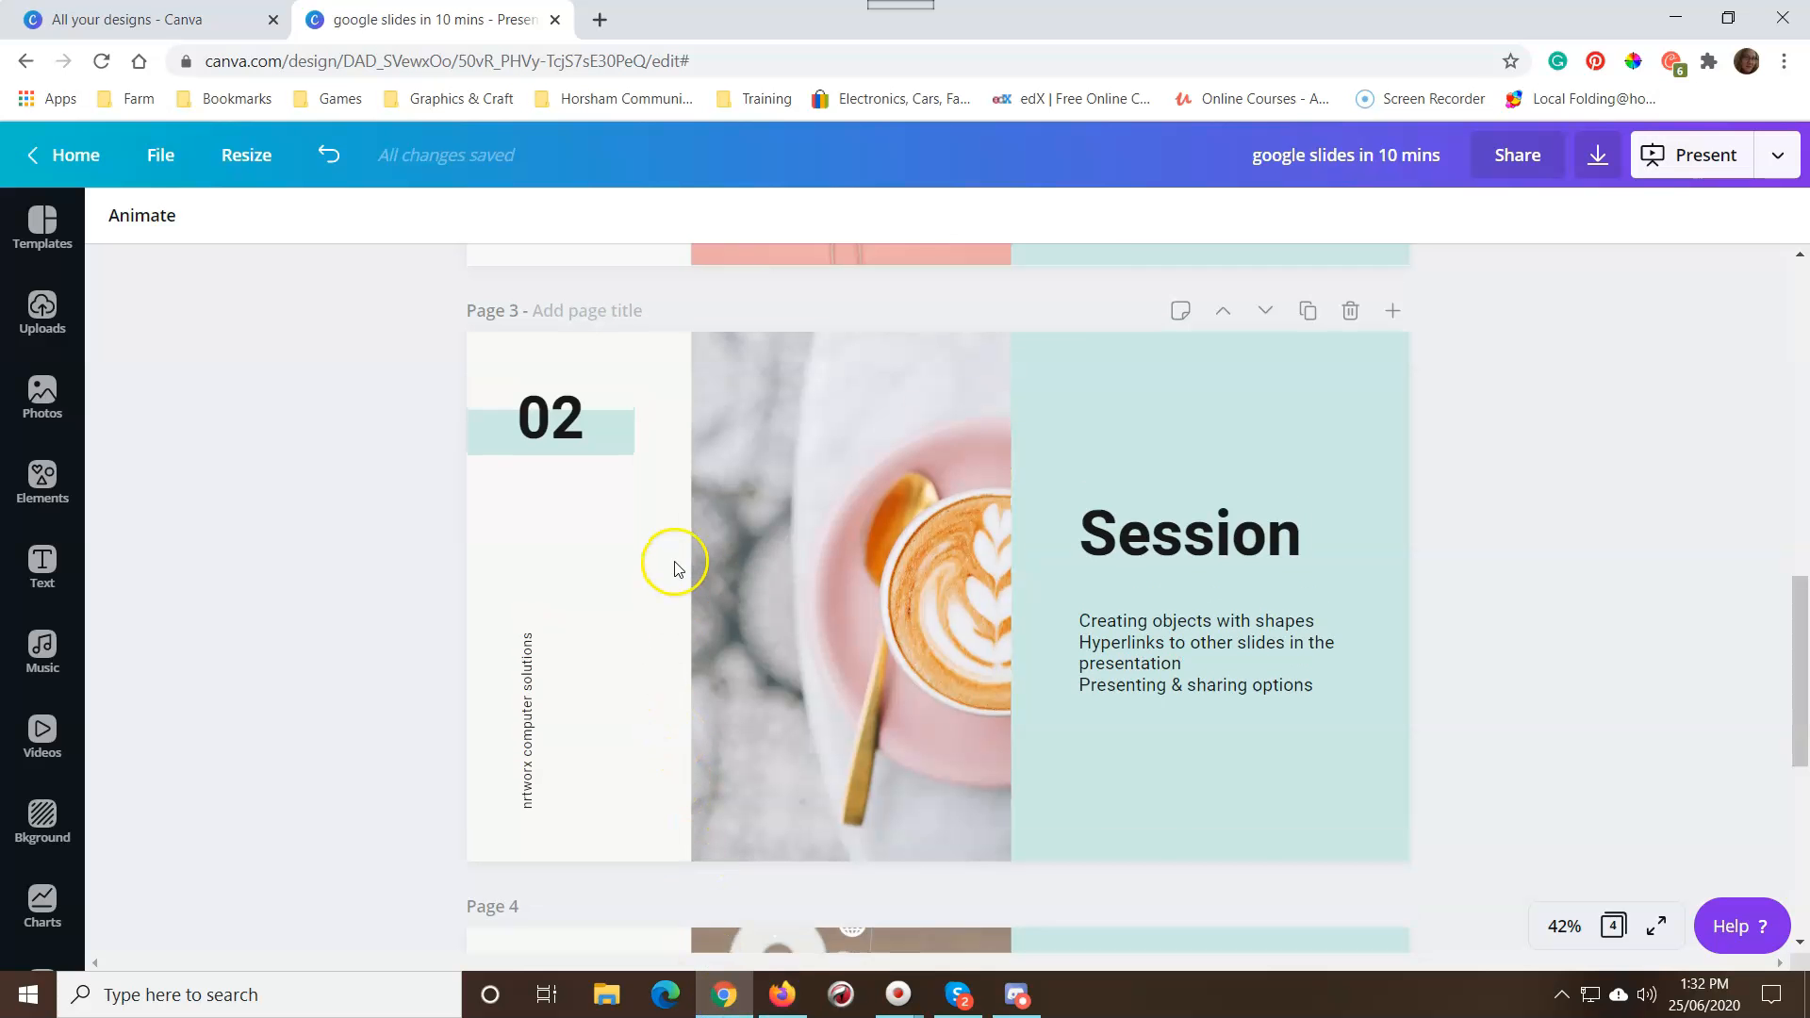
Step: Scroll Canva to the Page 4 Session text, then switch back to the Coffee deck
scroll(down, 3)
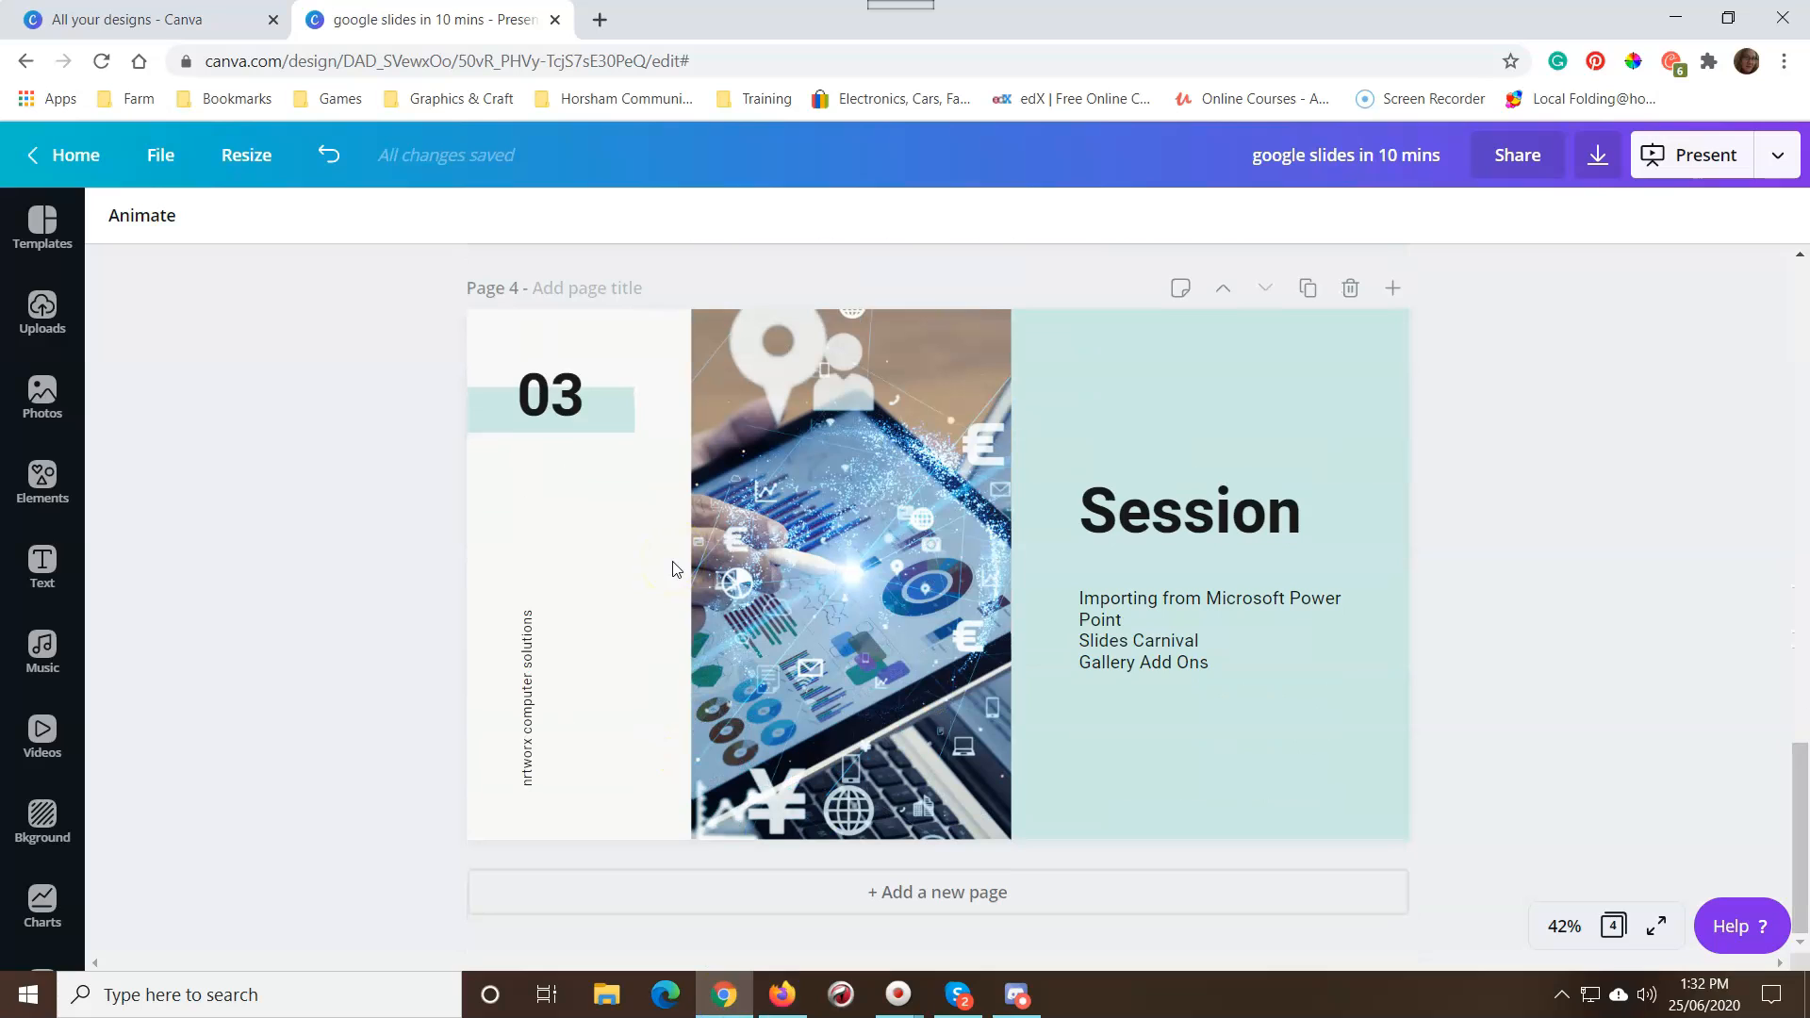
click(1137, 704)
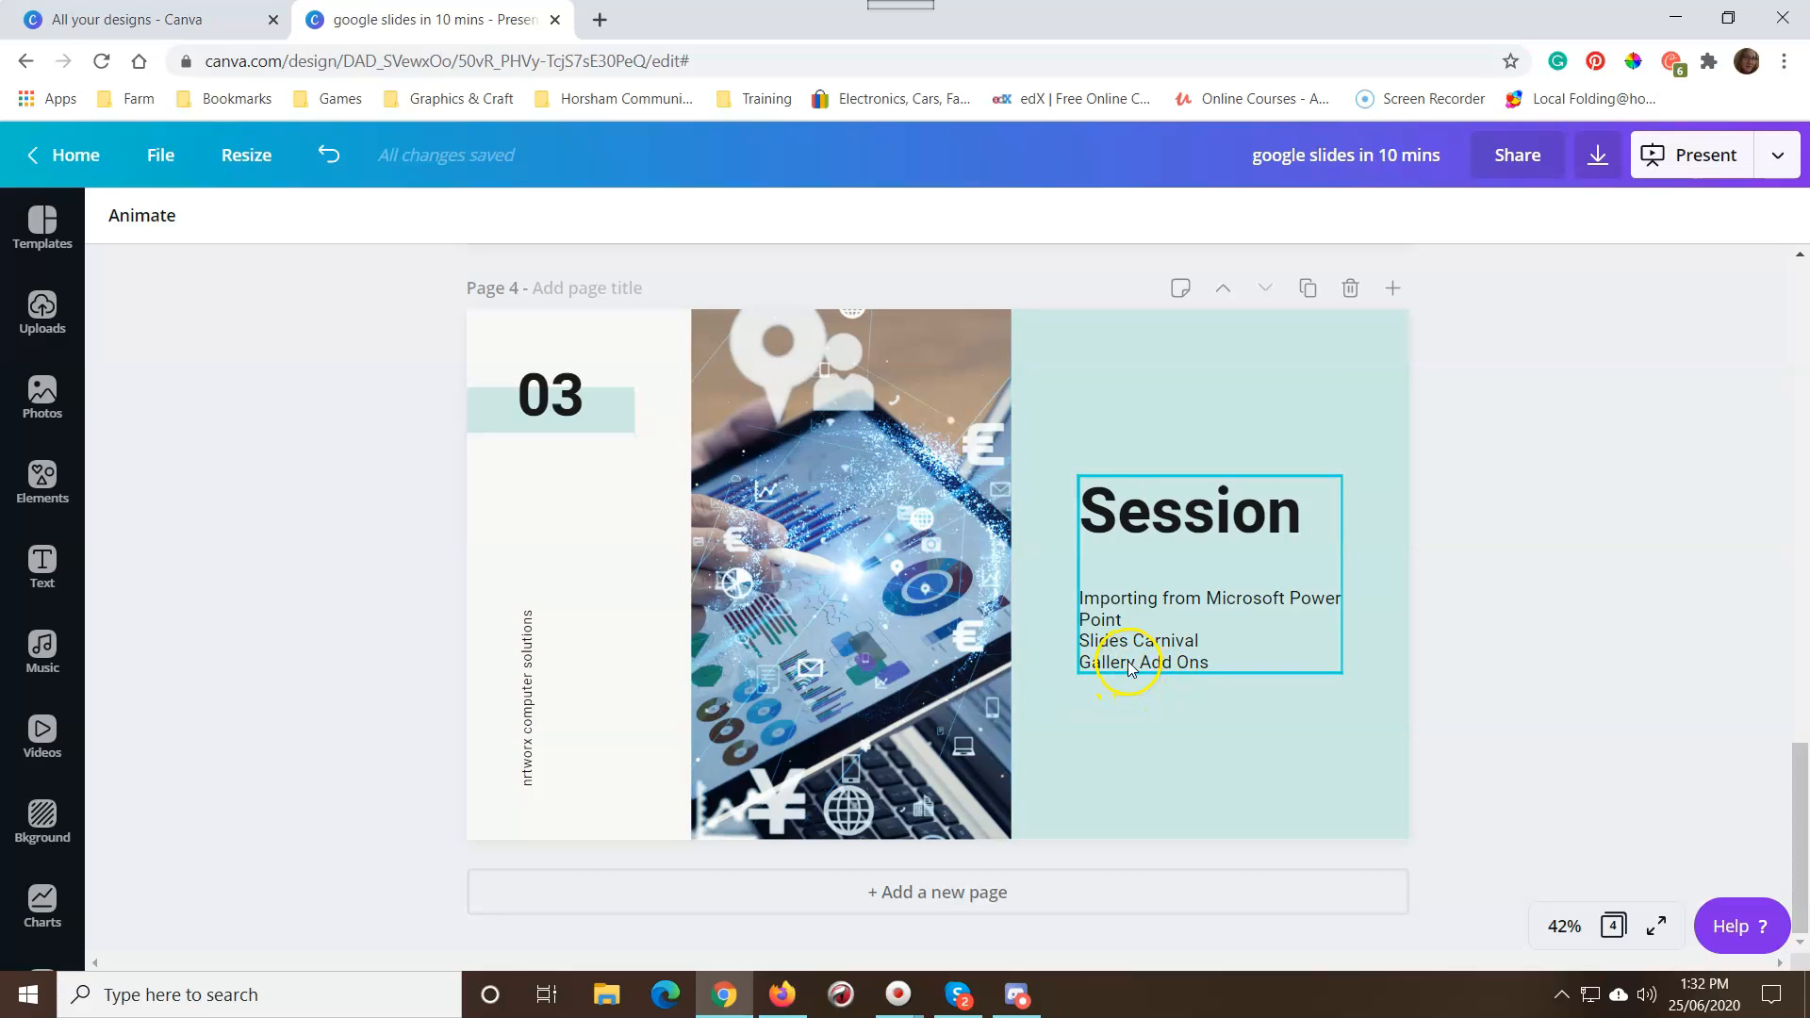
mouse_move(1105, 725)
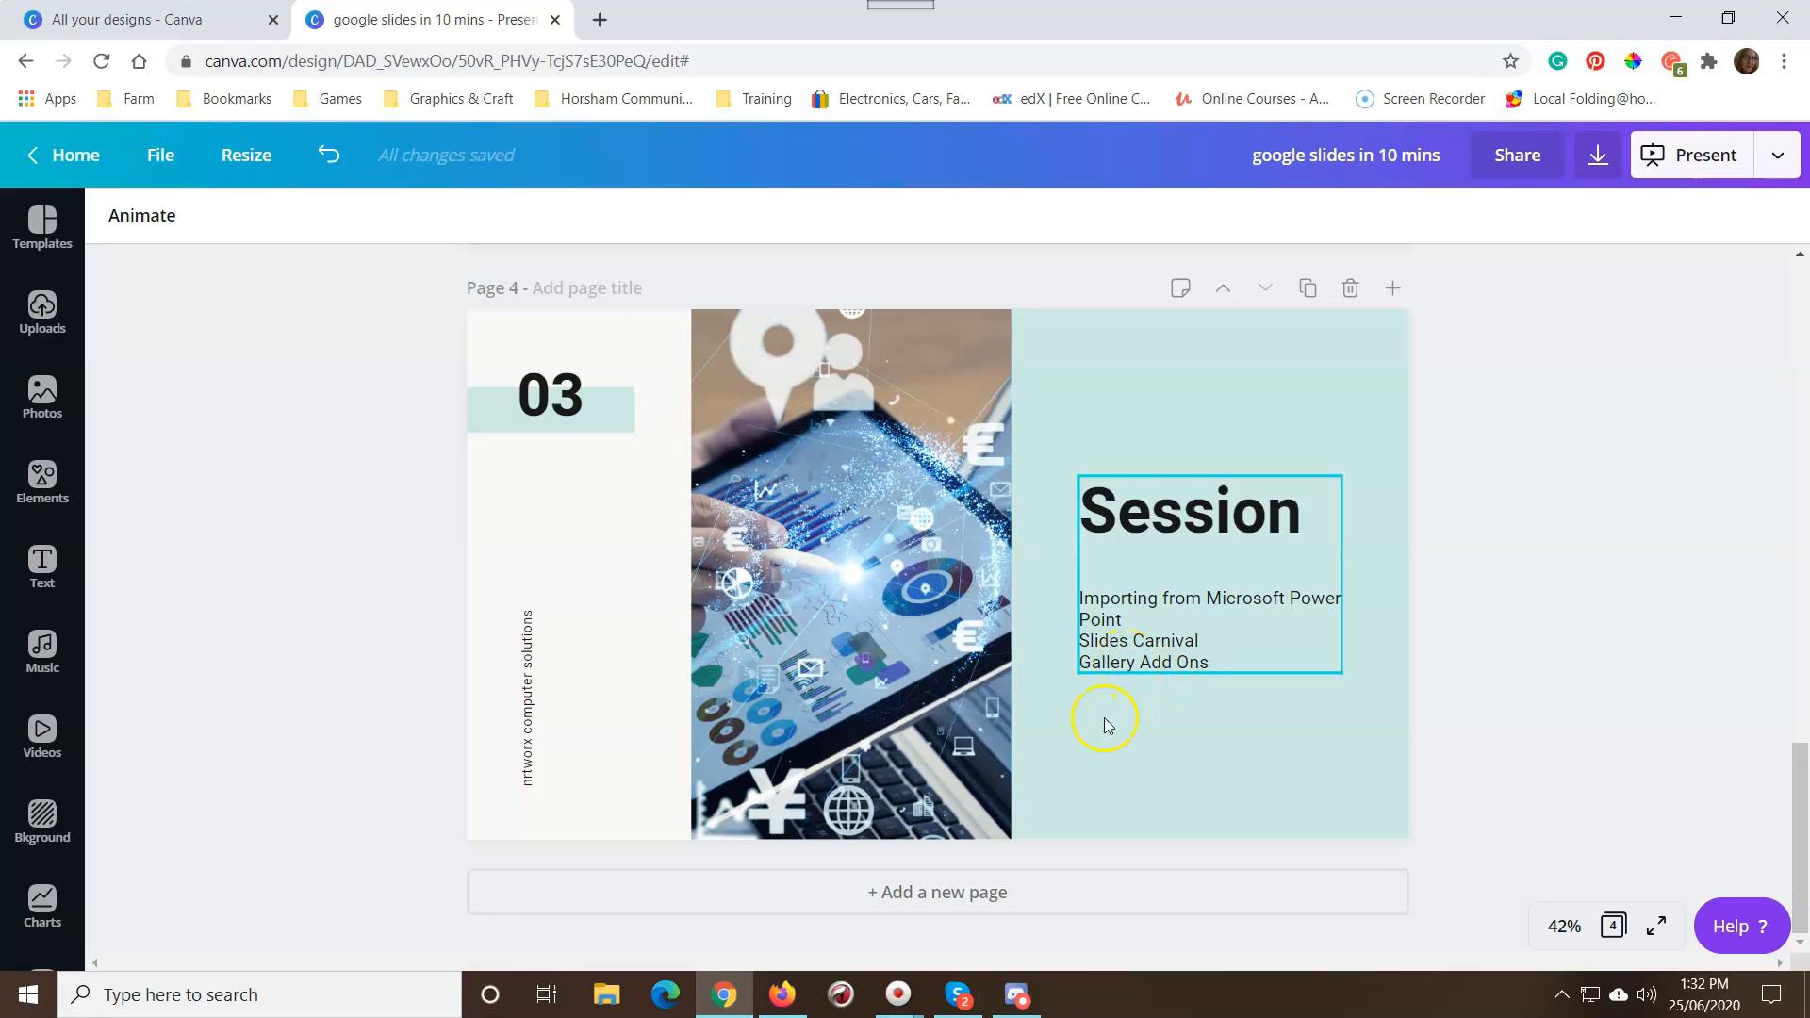
click(783, 993)
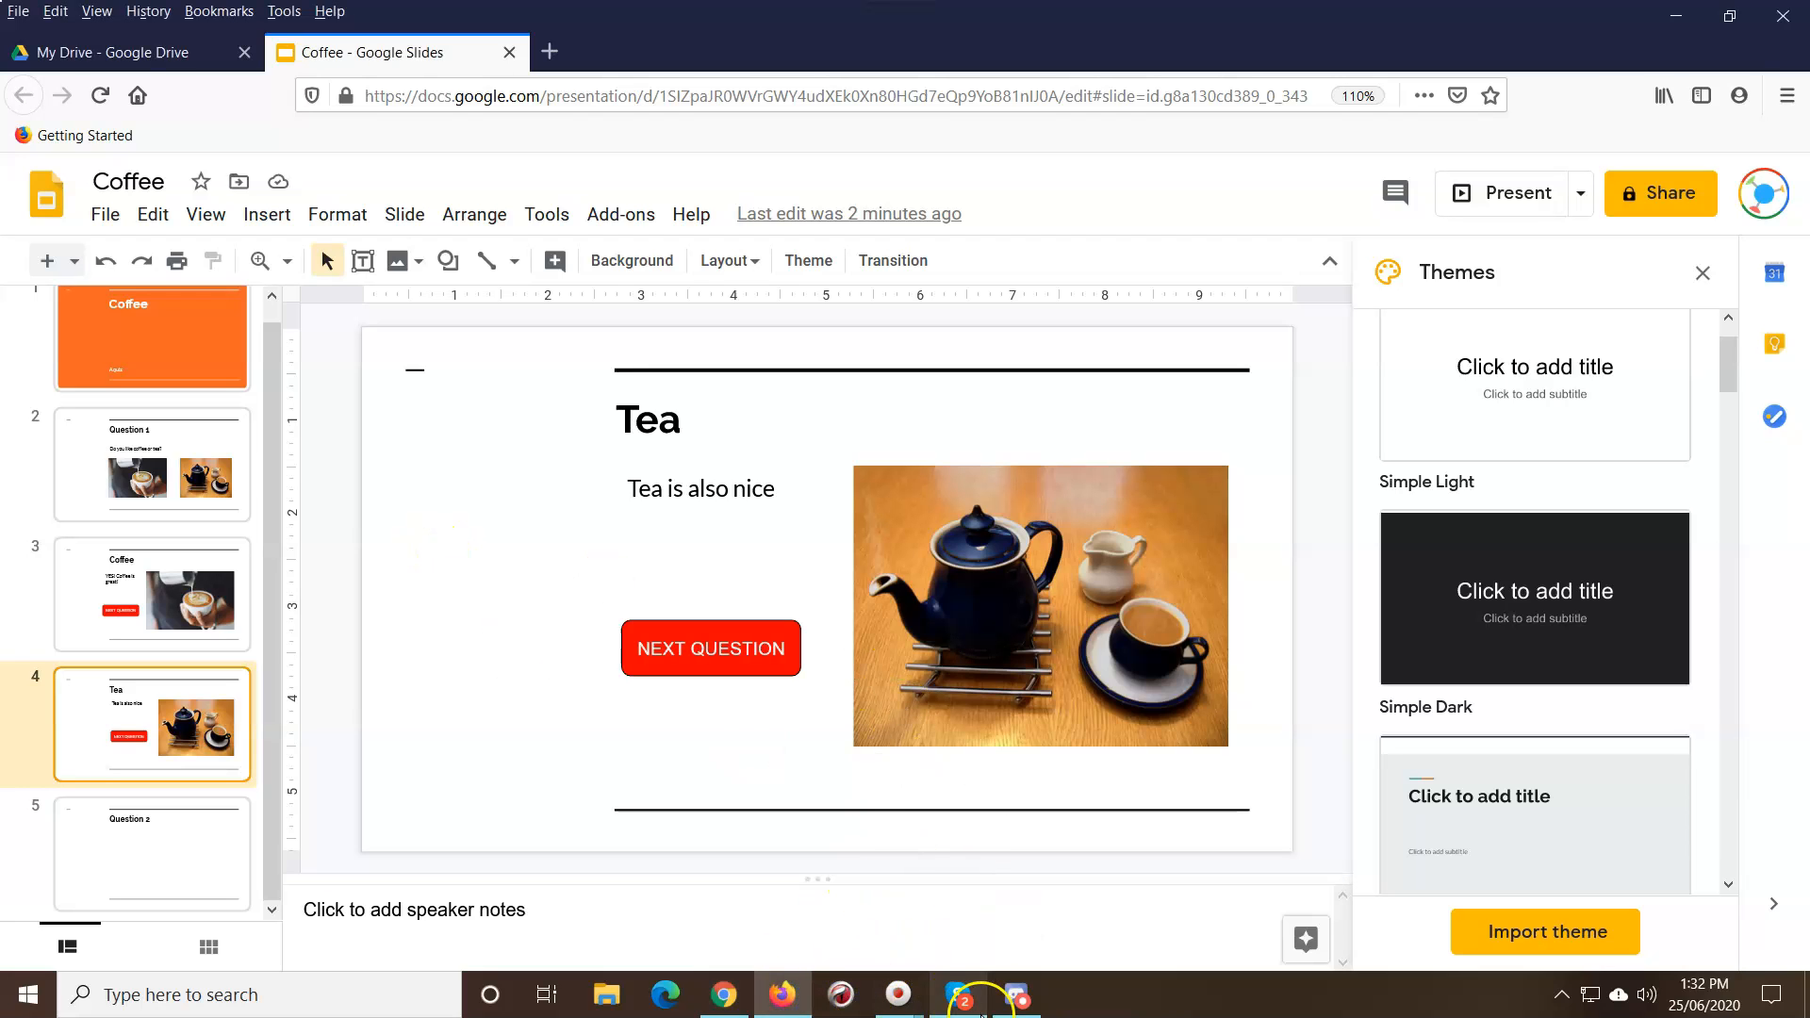
mouse_move(344, 958)
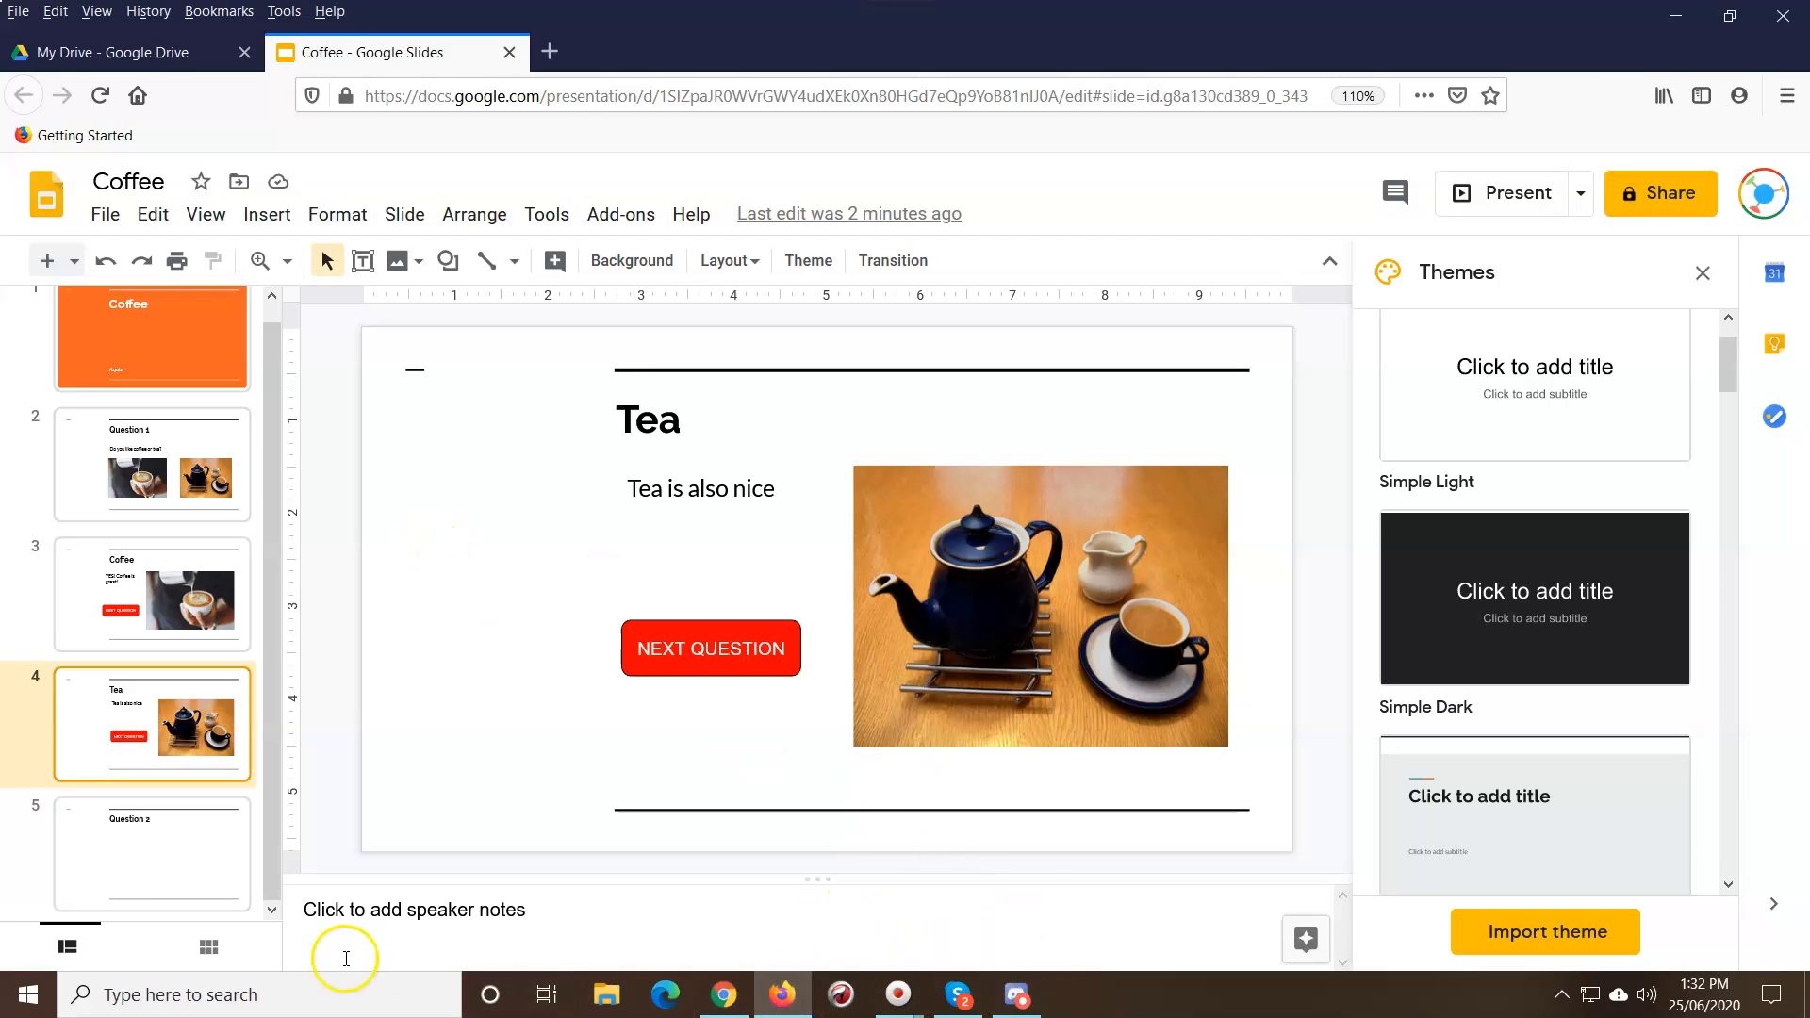